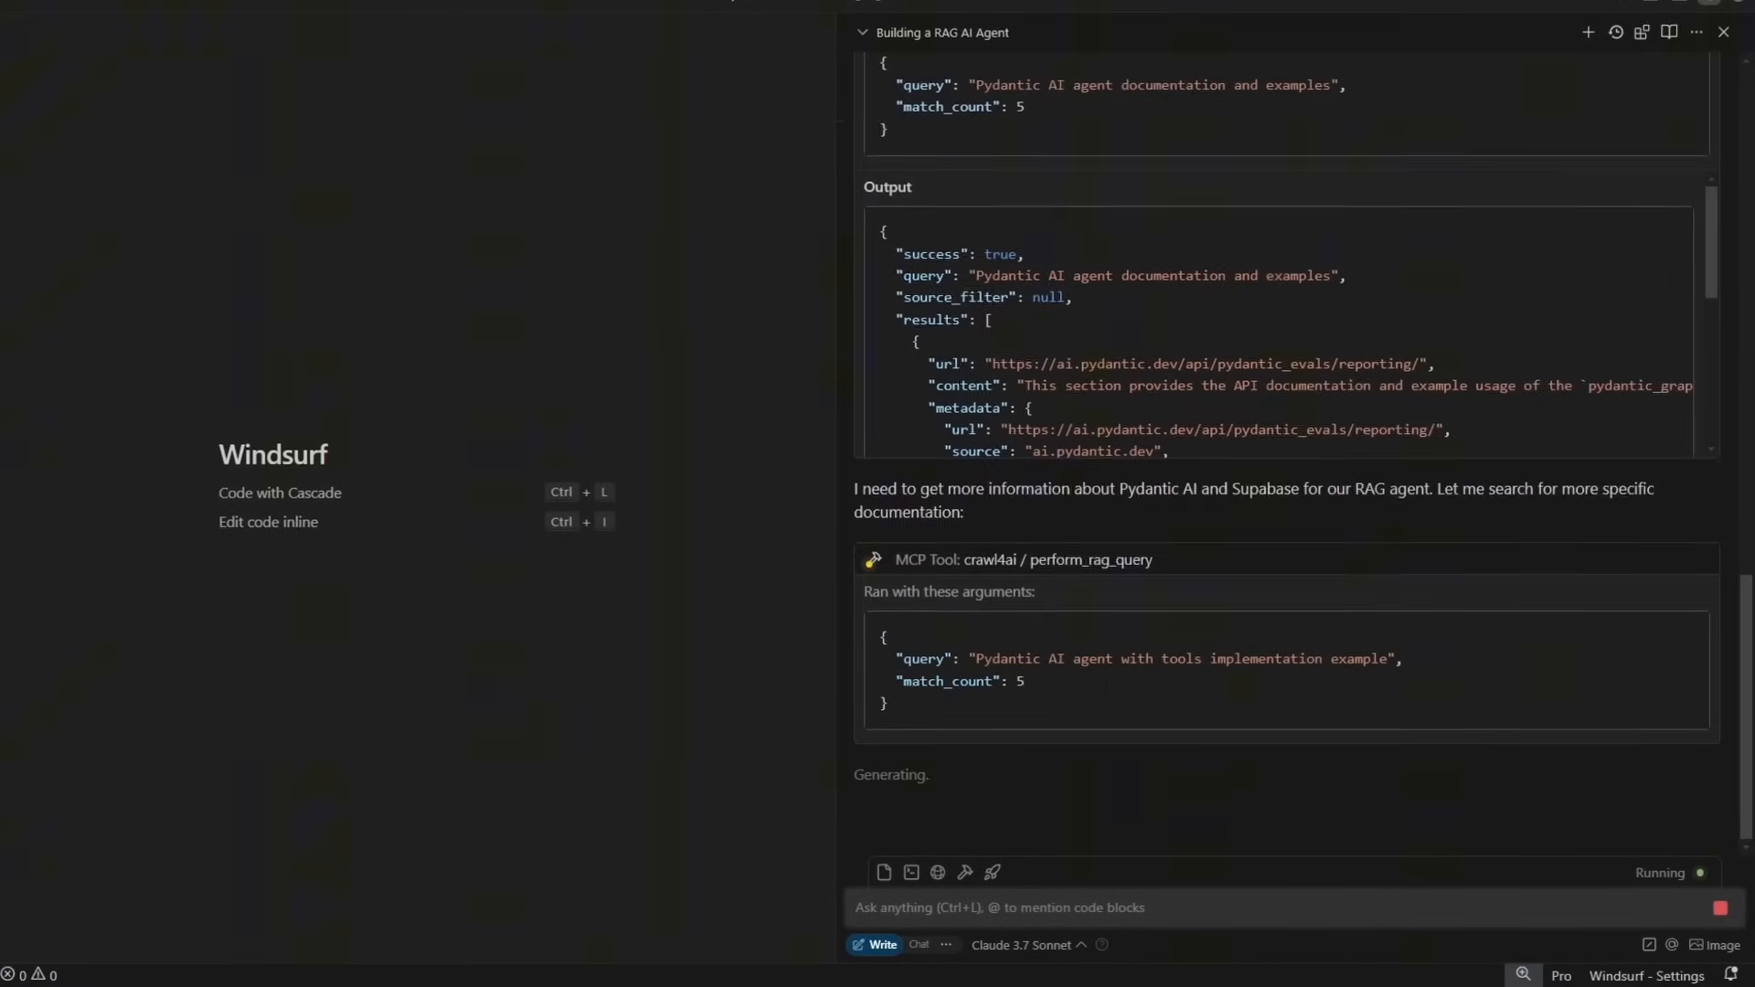
Let Cascade run its Pydantic AI RAG documentation searches, then move to the workflow guide
scroll(down, 3)
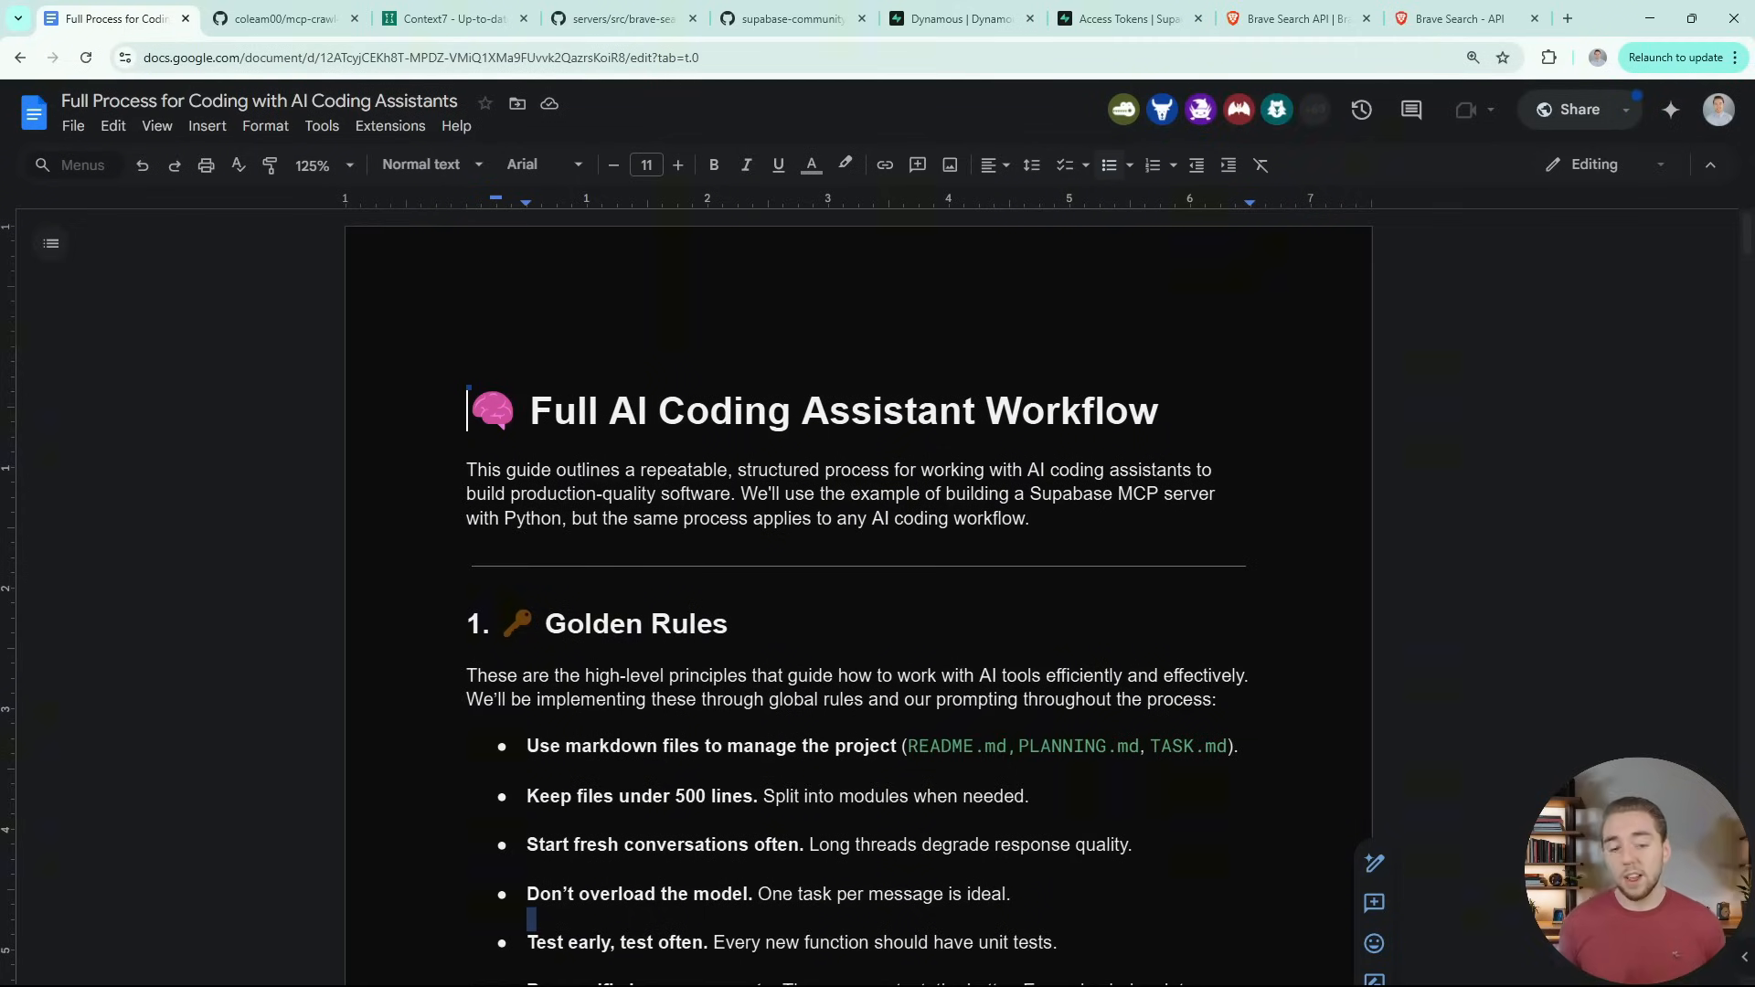
Scroll past the planning and style sections to section 4's recommended MCP server list
scroll(down, 3)
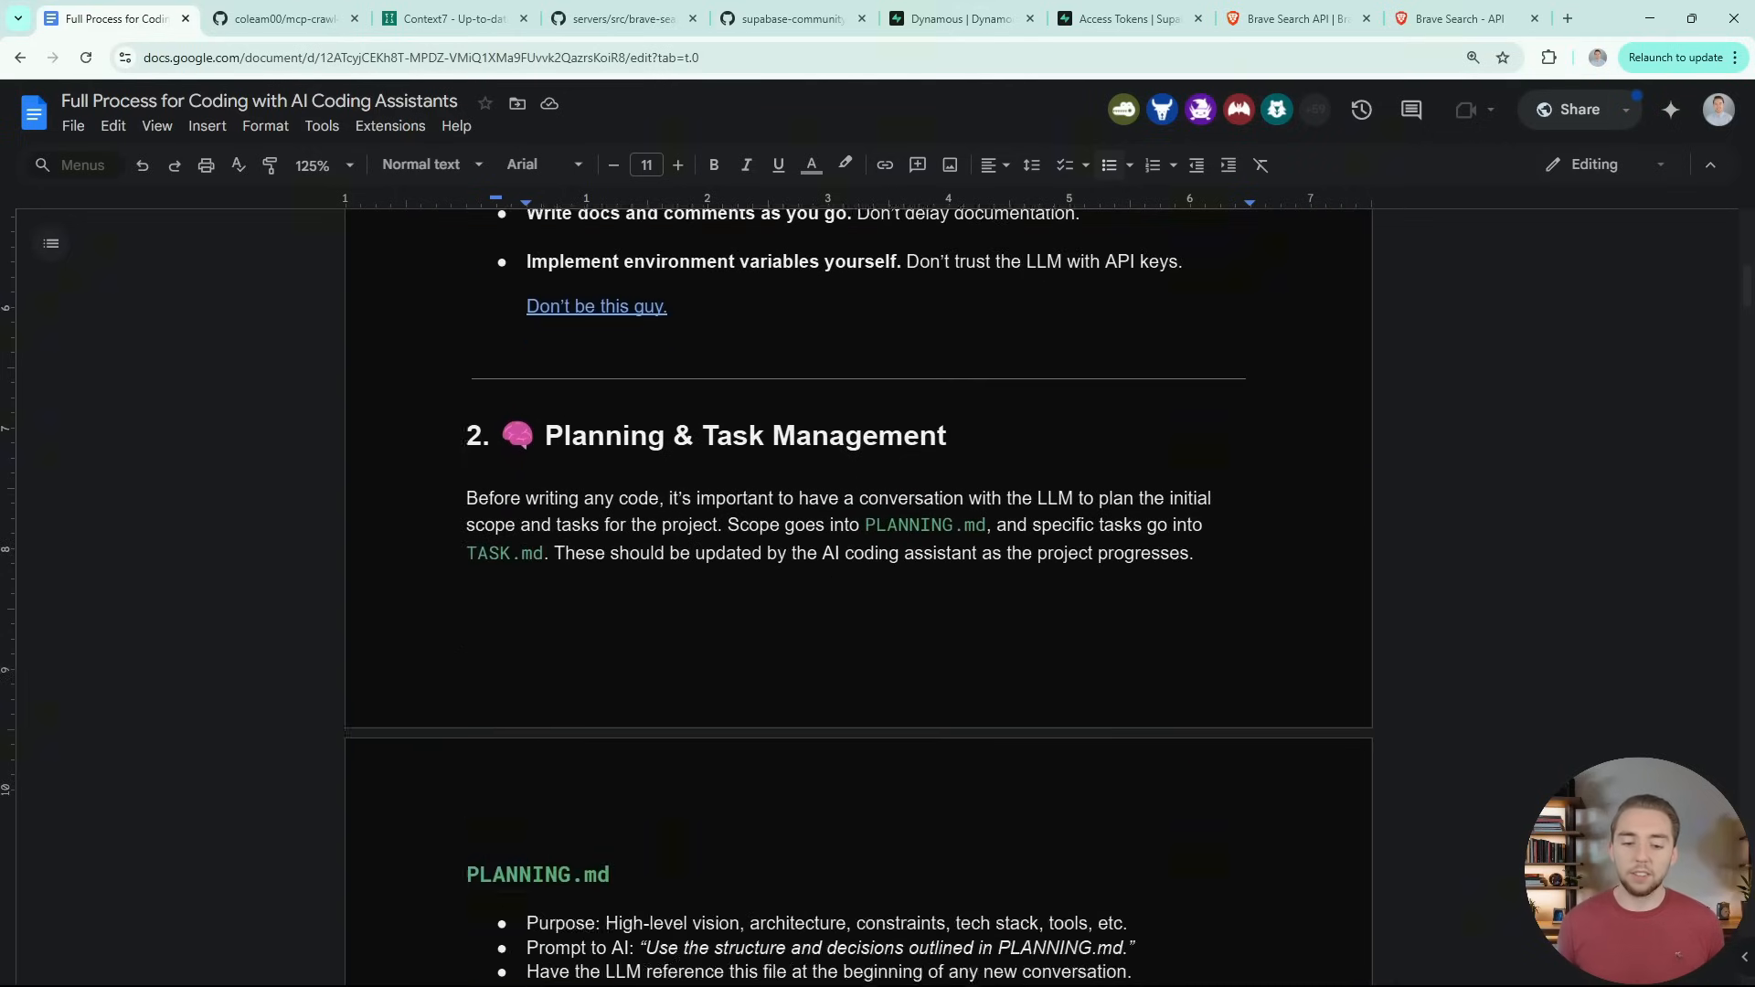
scroll(down, 3)
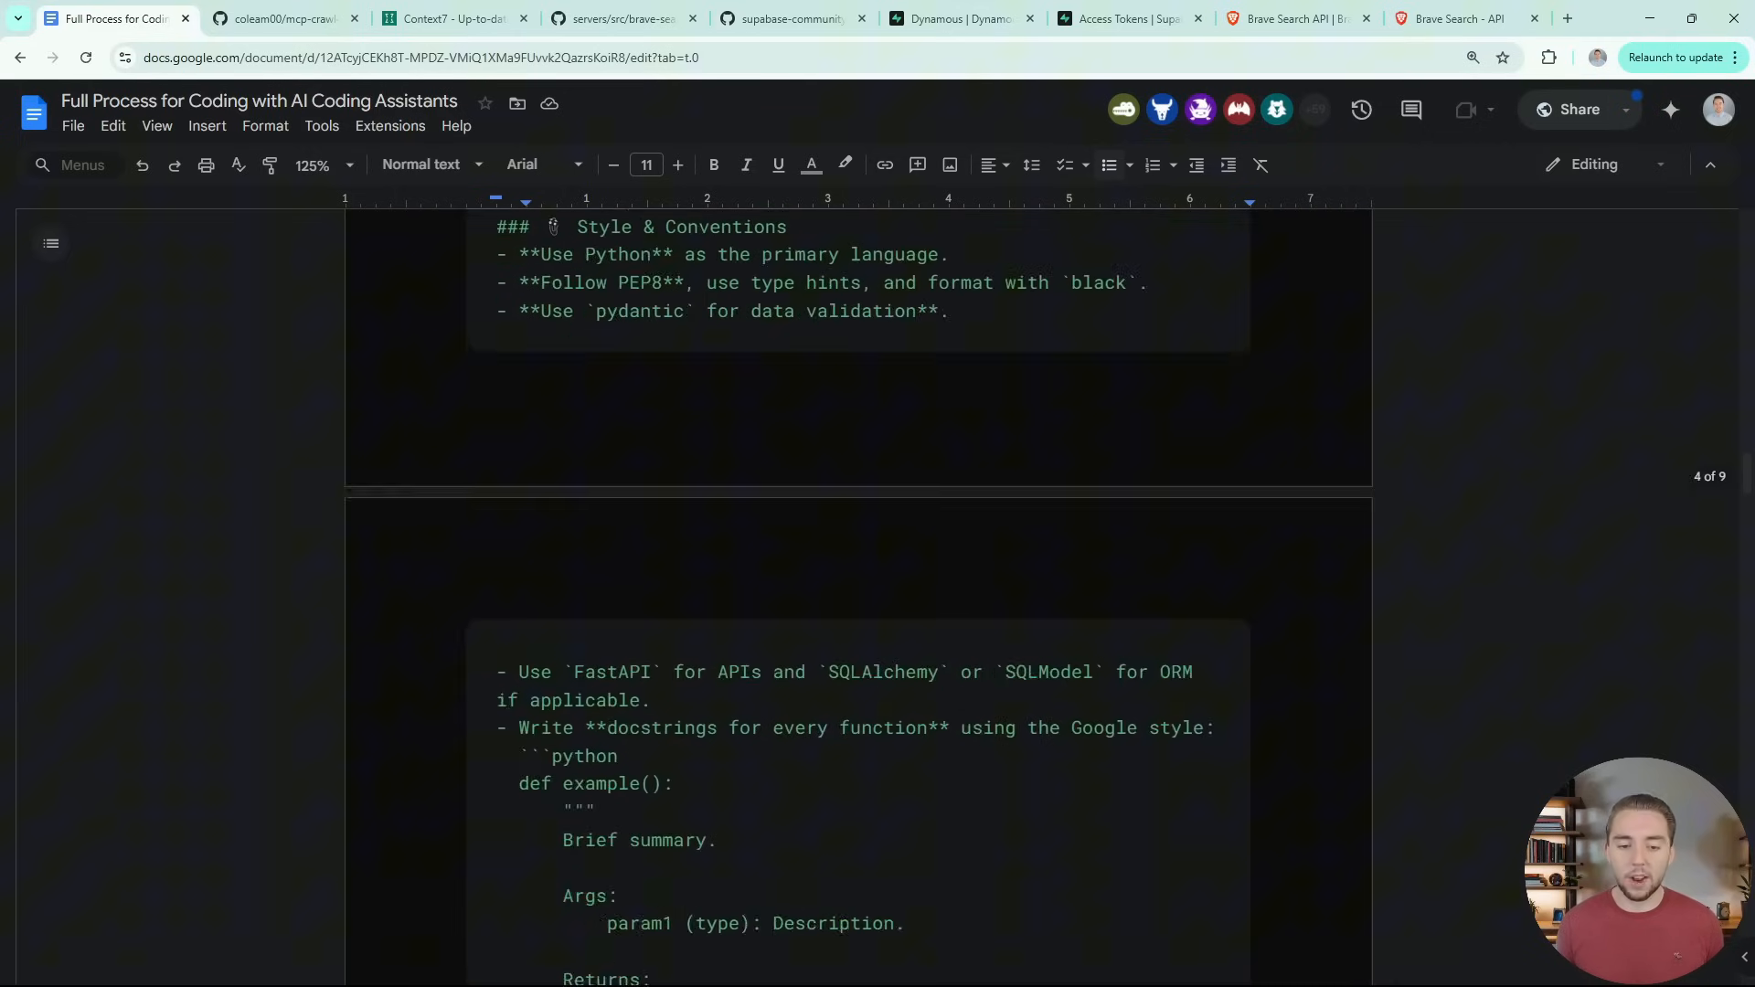
scroll(down, 3)
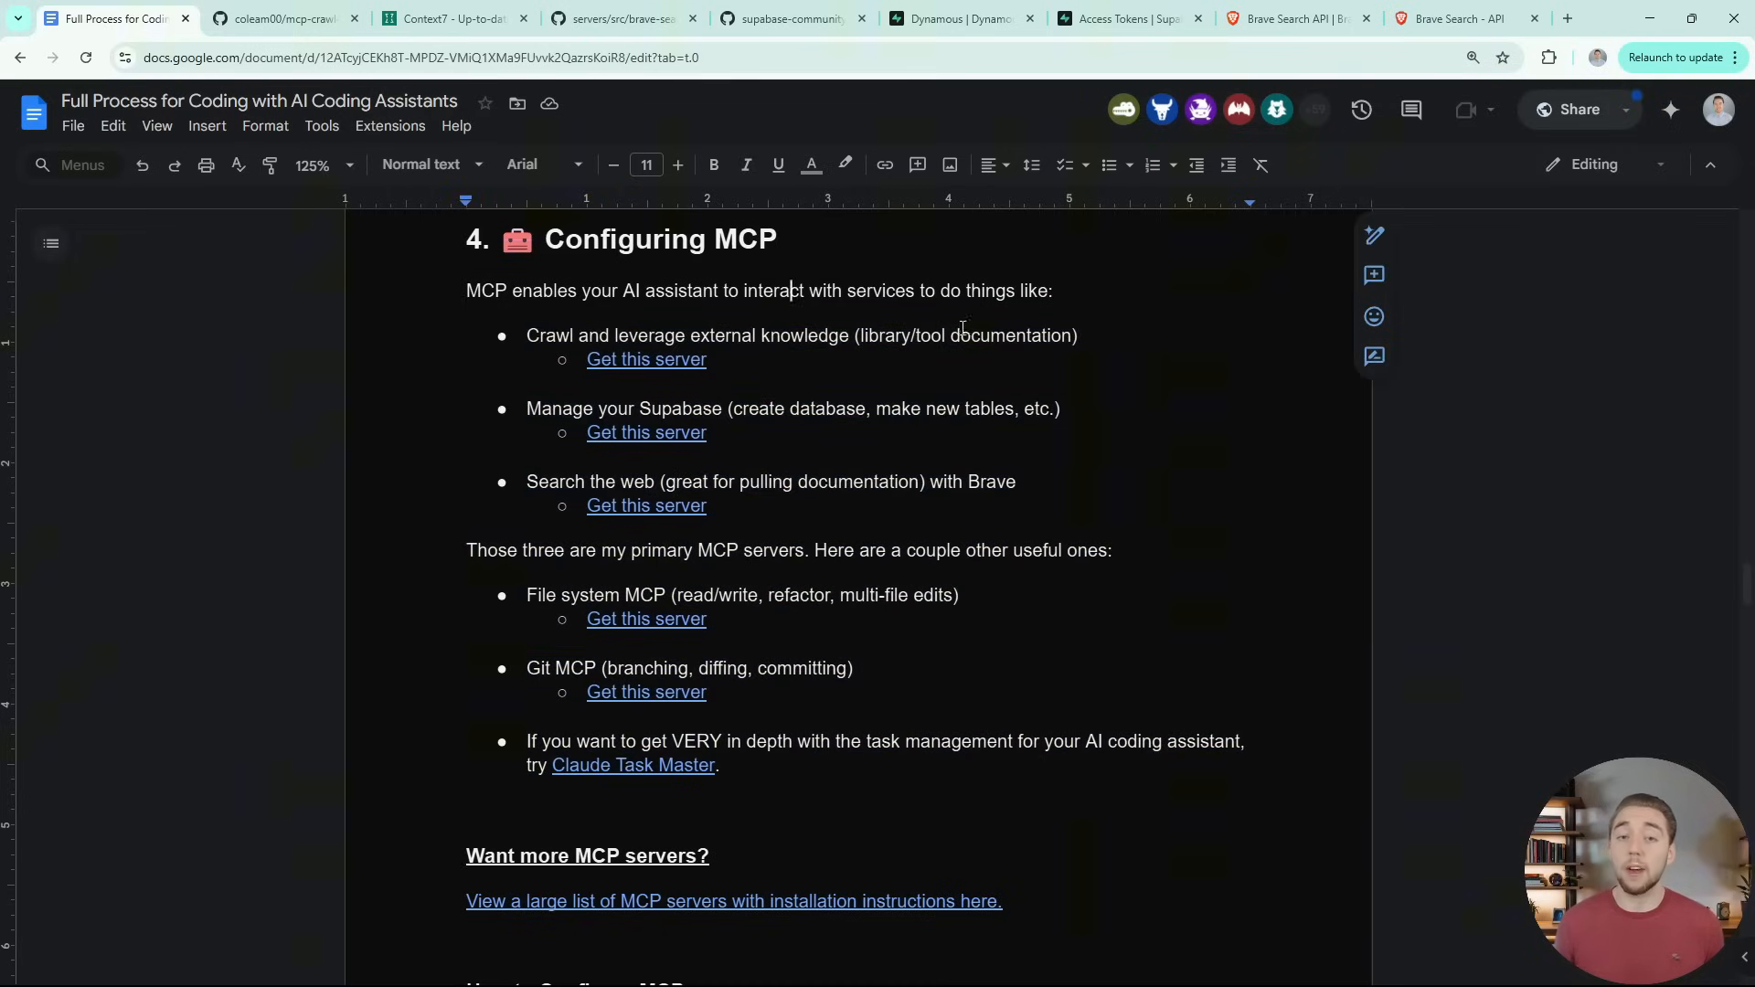
mouse_move(1095, 622)
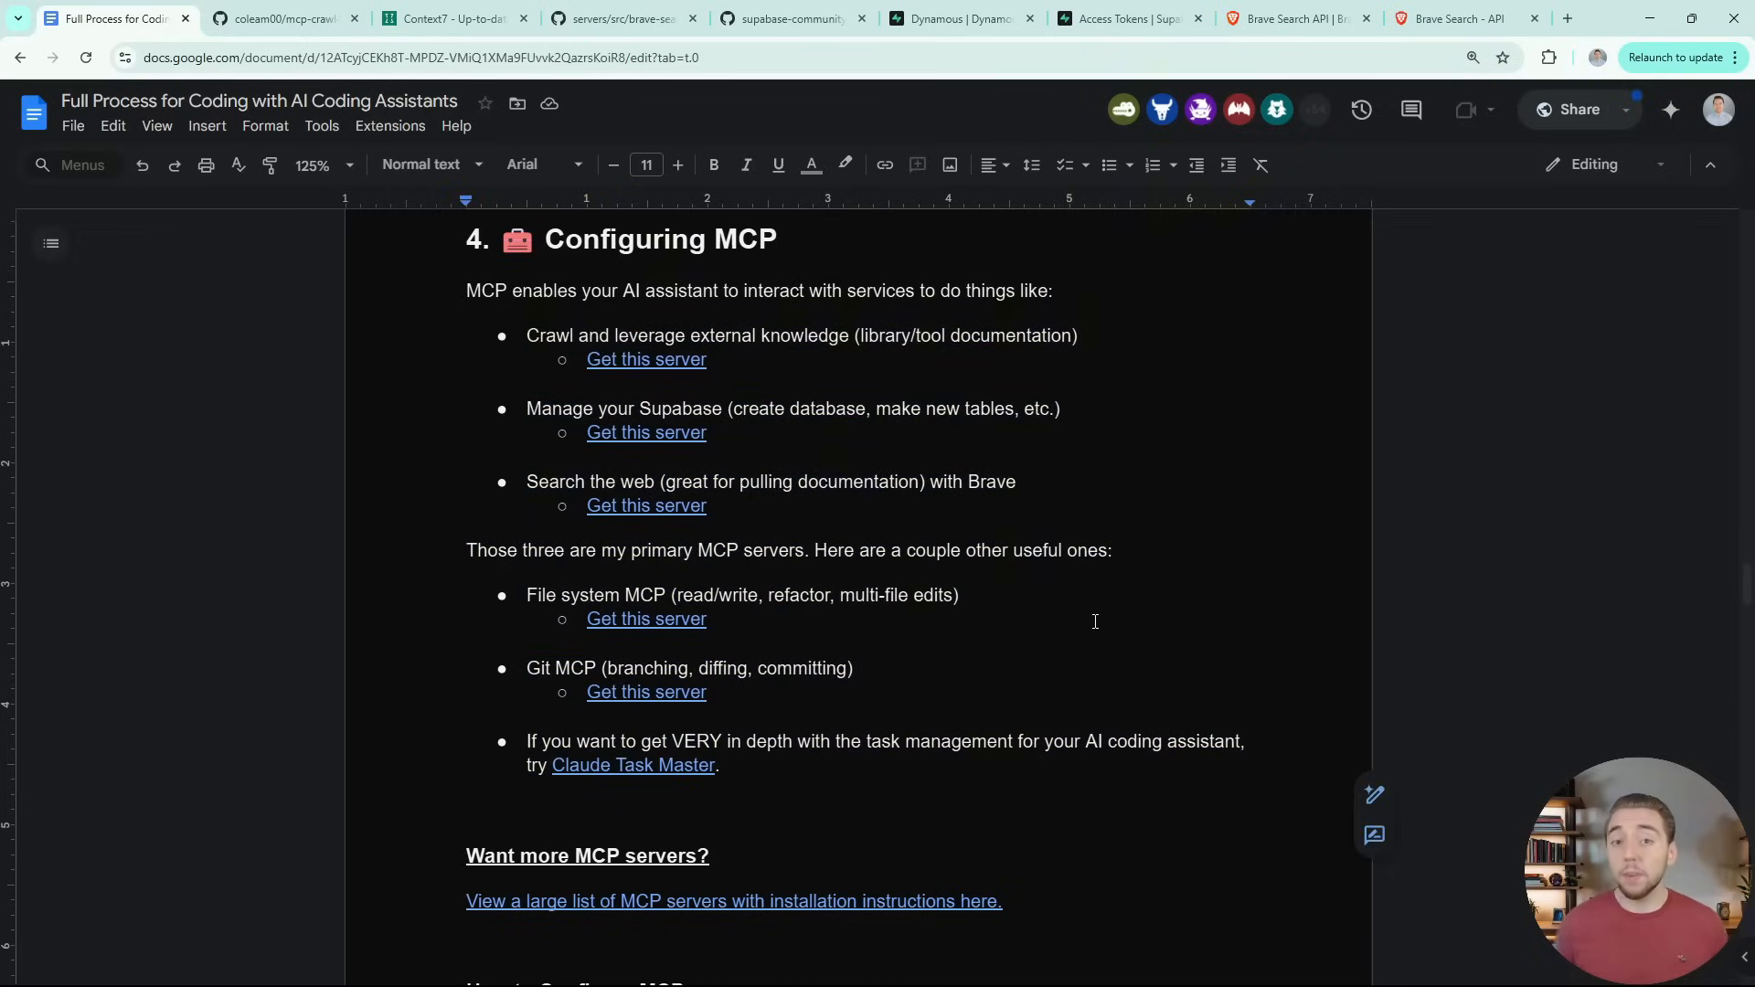
mouse_move(495, 423)
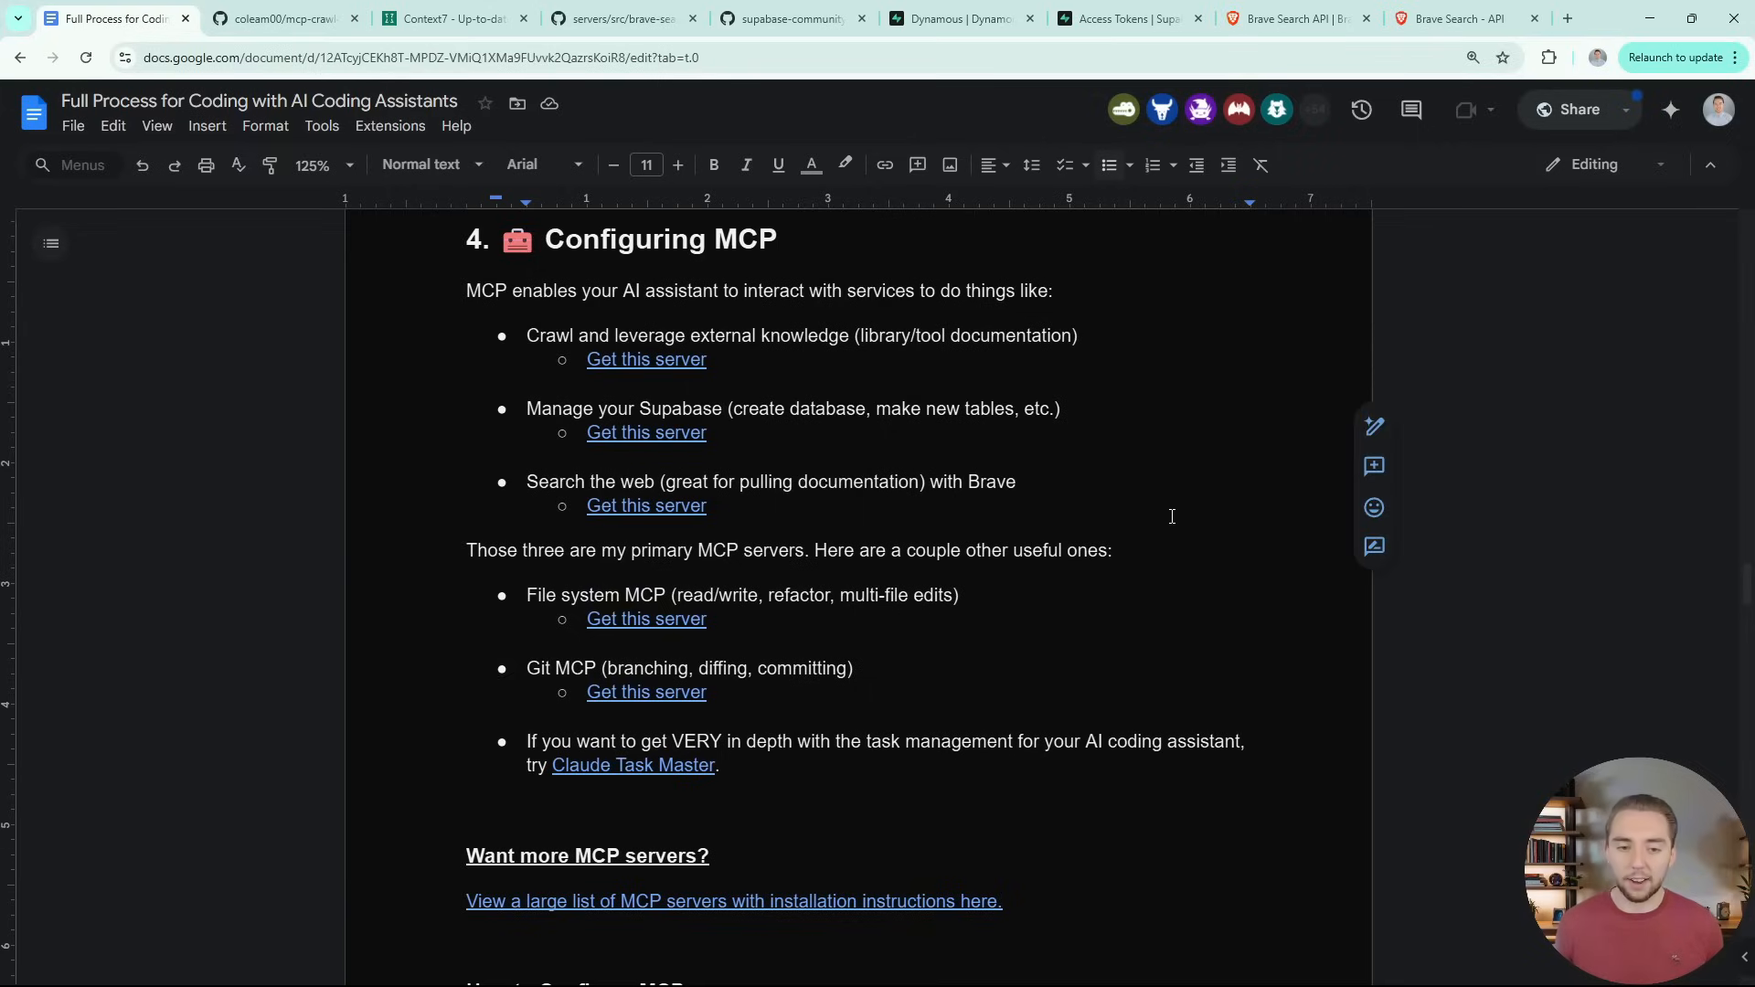
click(735, 482)
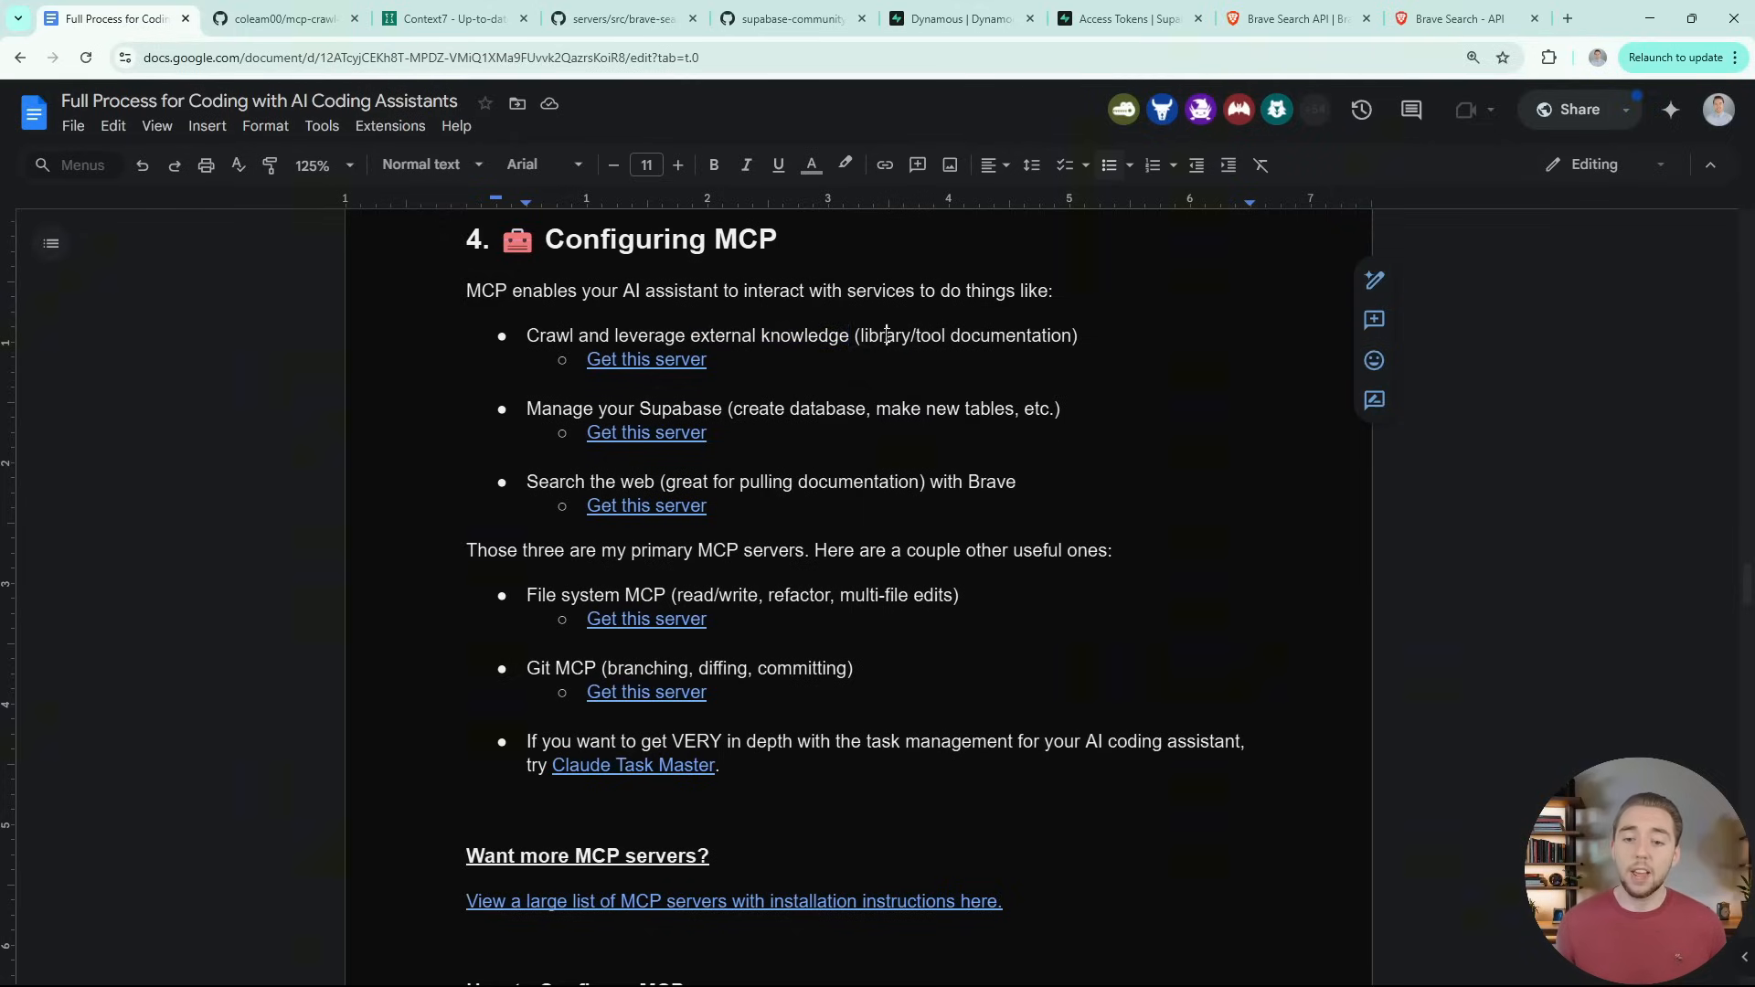
double_click(965, 335)
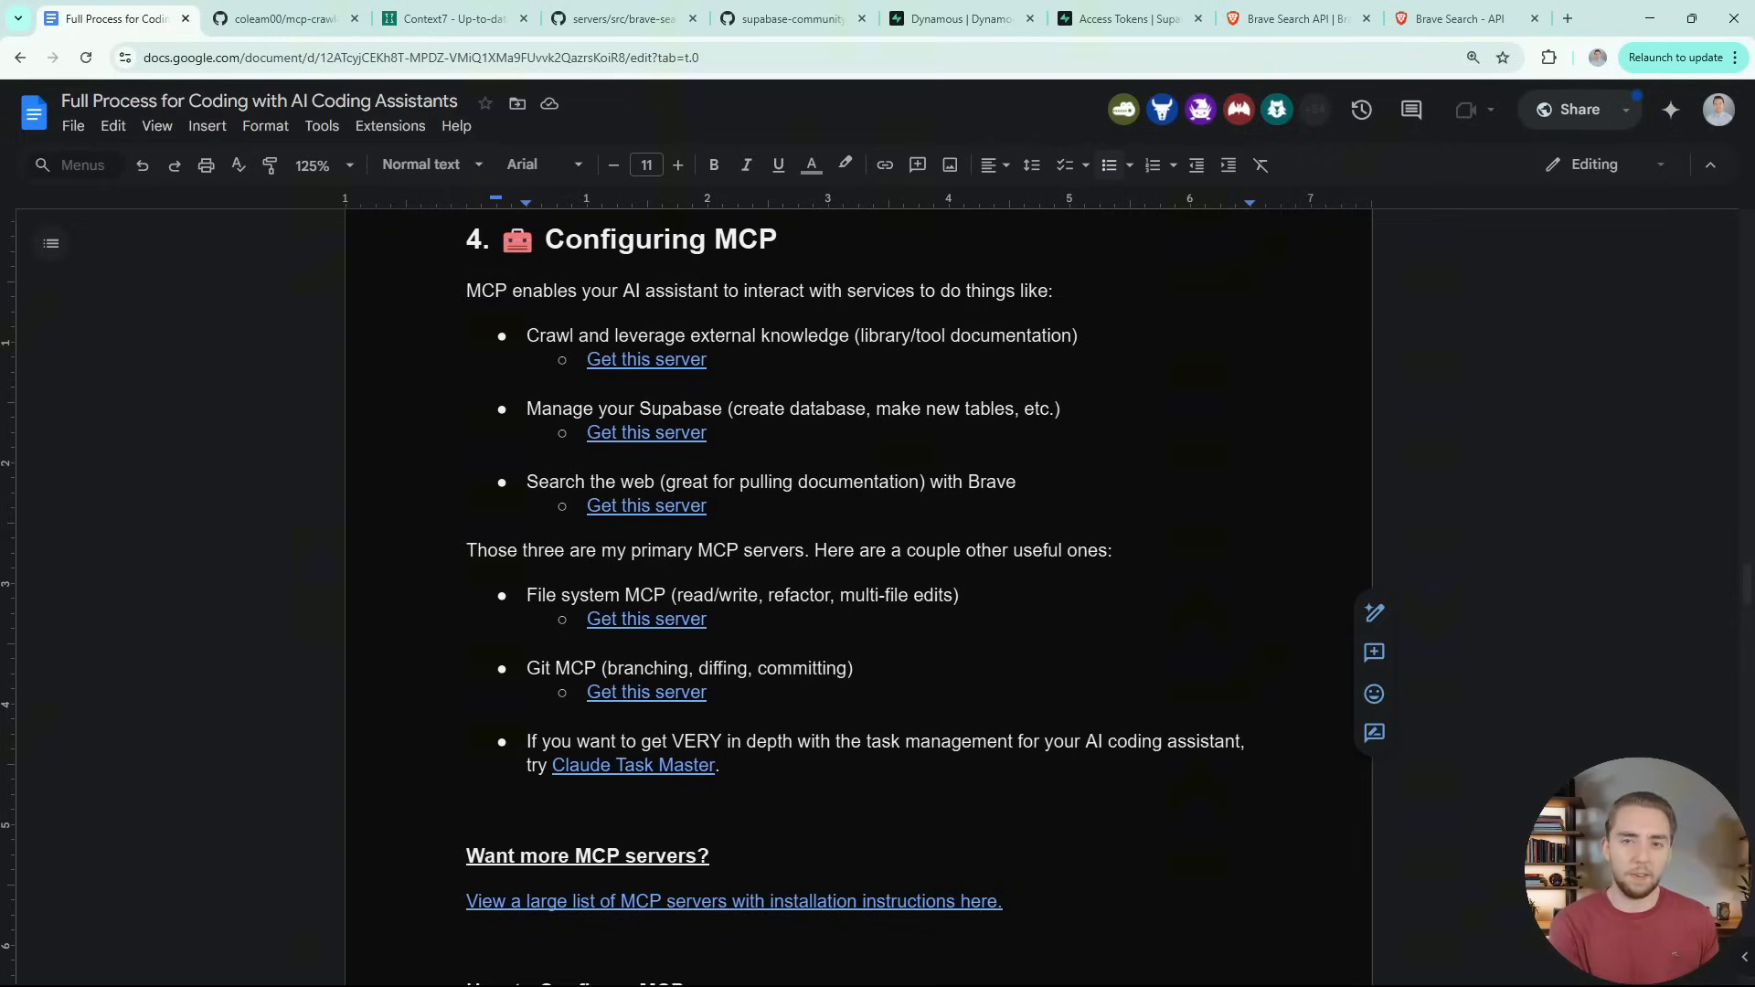
click(854, 668)
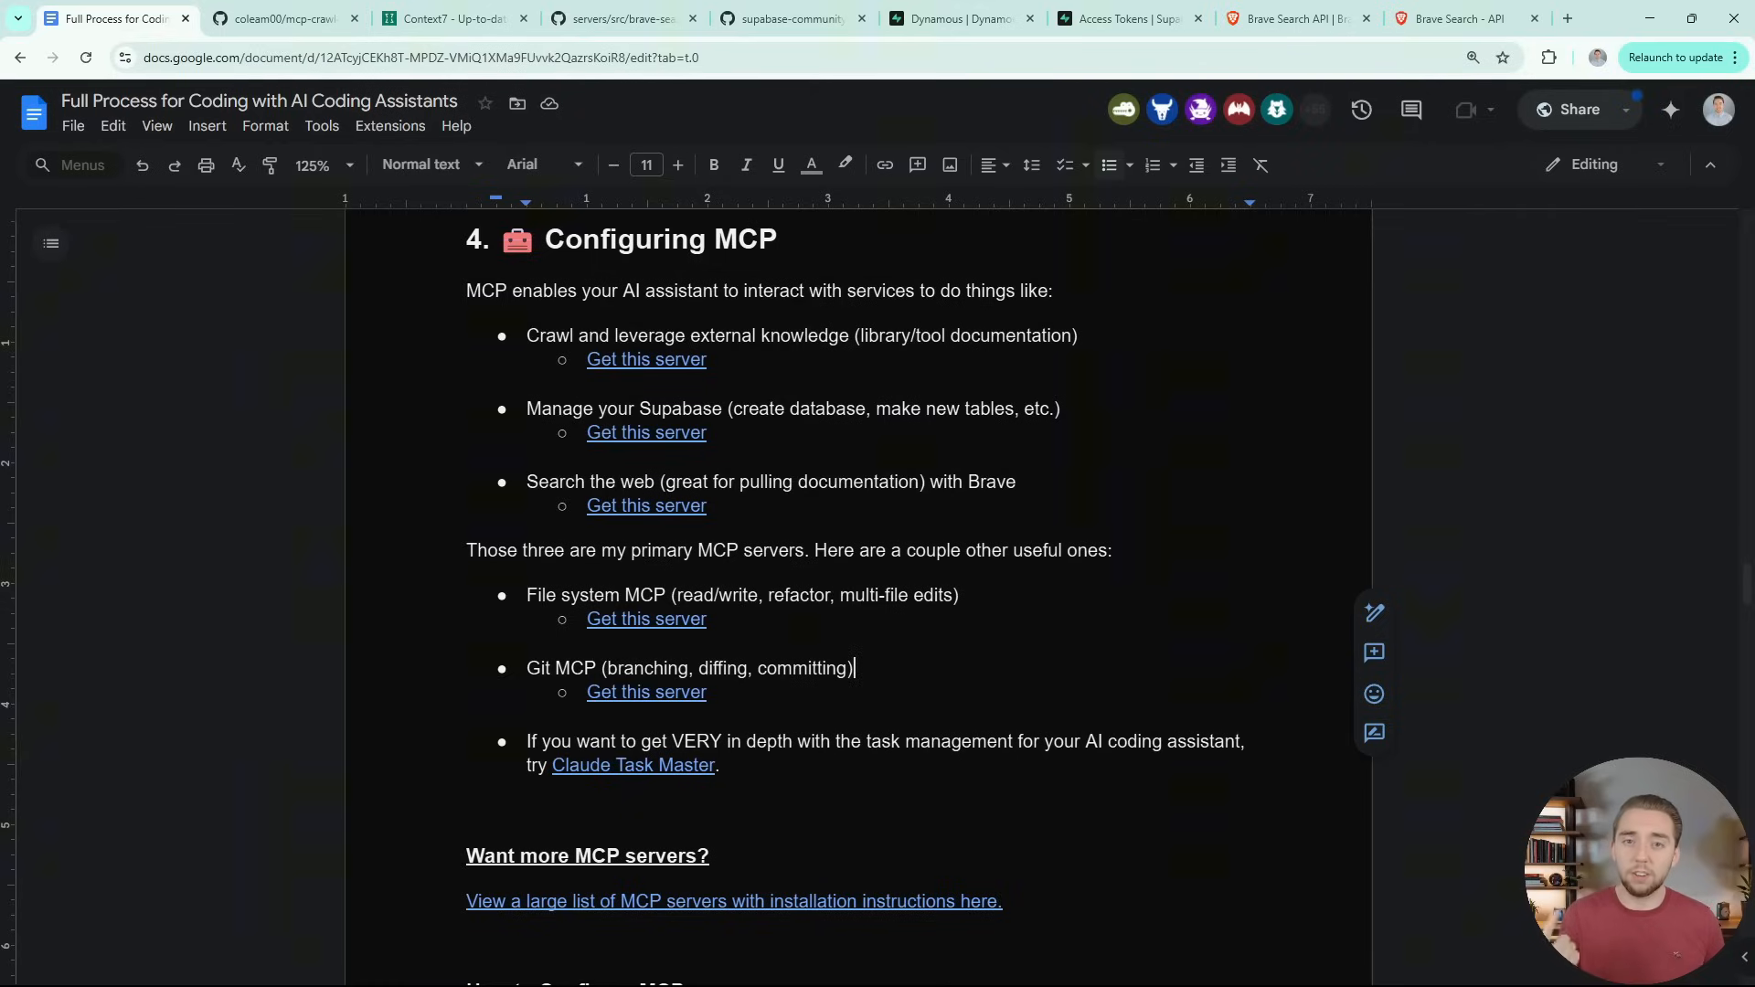
mouse_move(1501, 823)
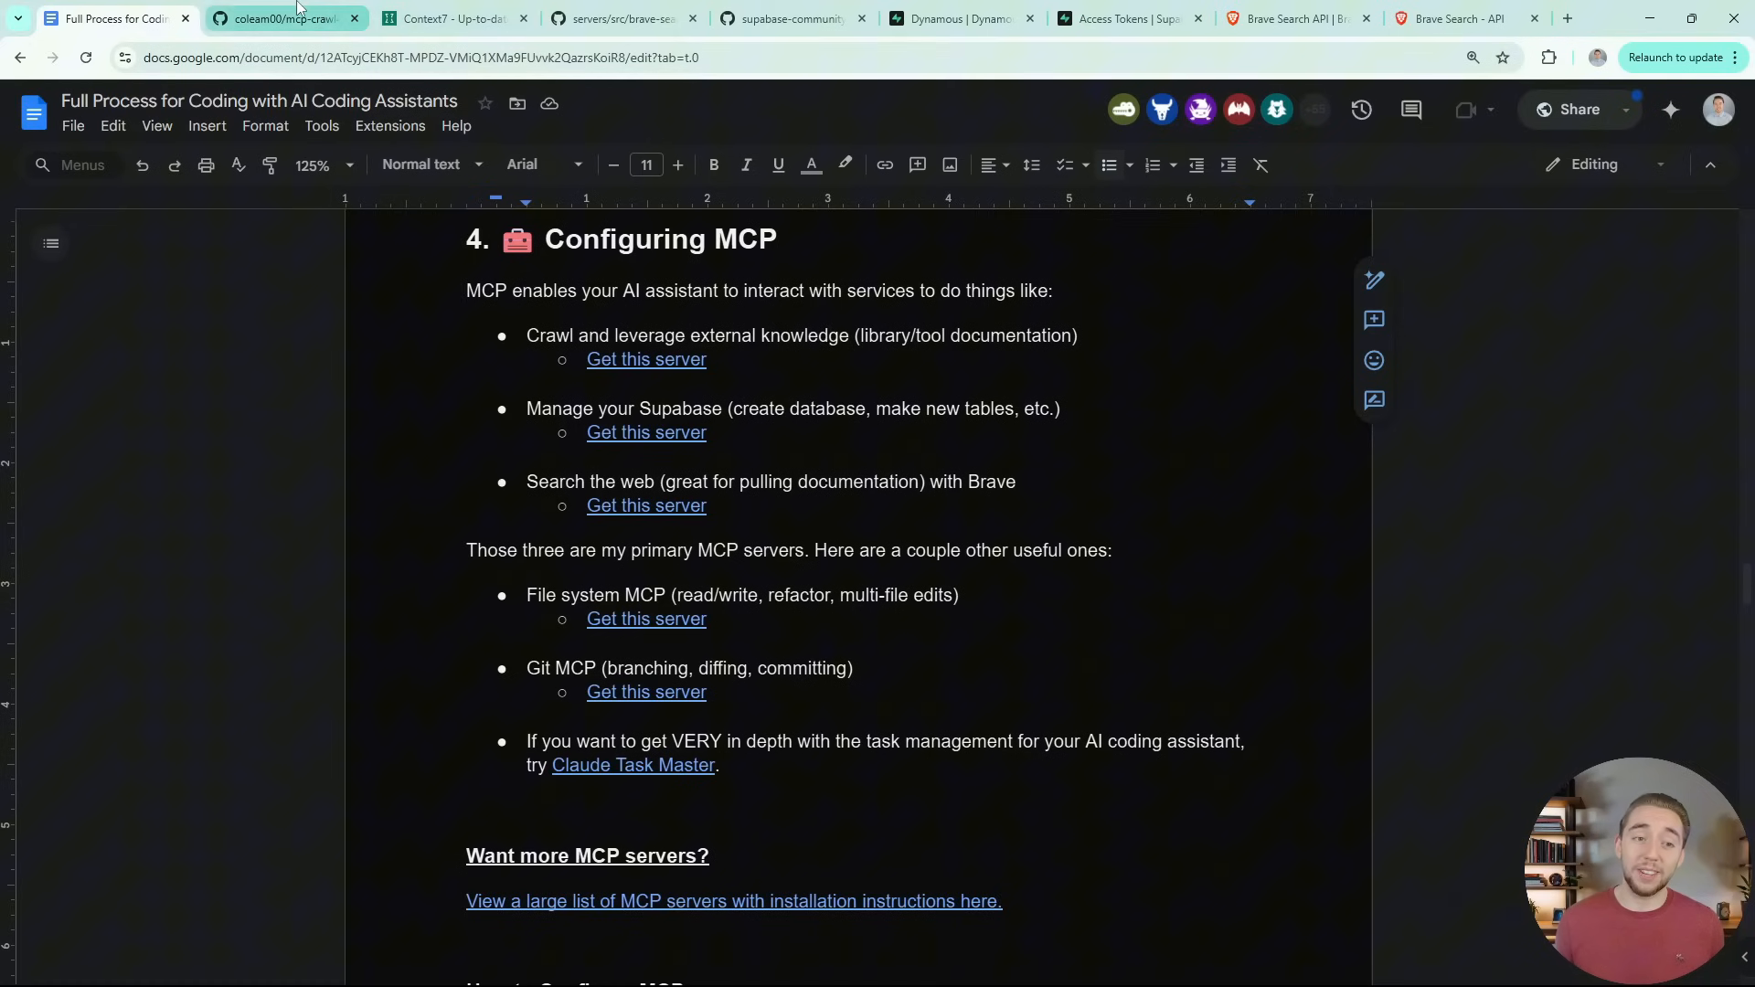
Skim the coleam00/mcp-crawl4ai-rag README, then switch to the Context7 site
click(280, 18)
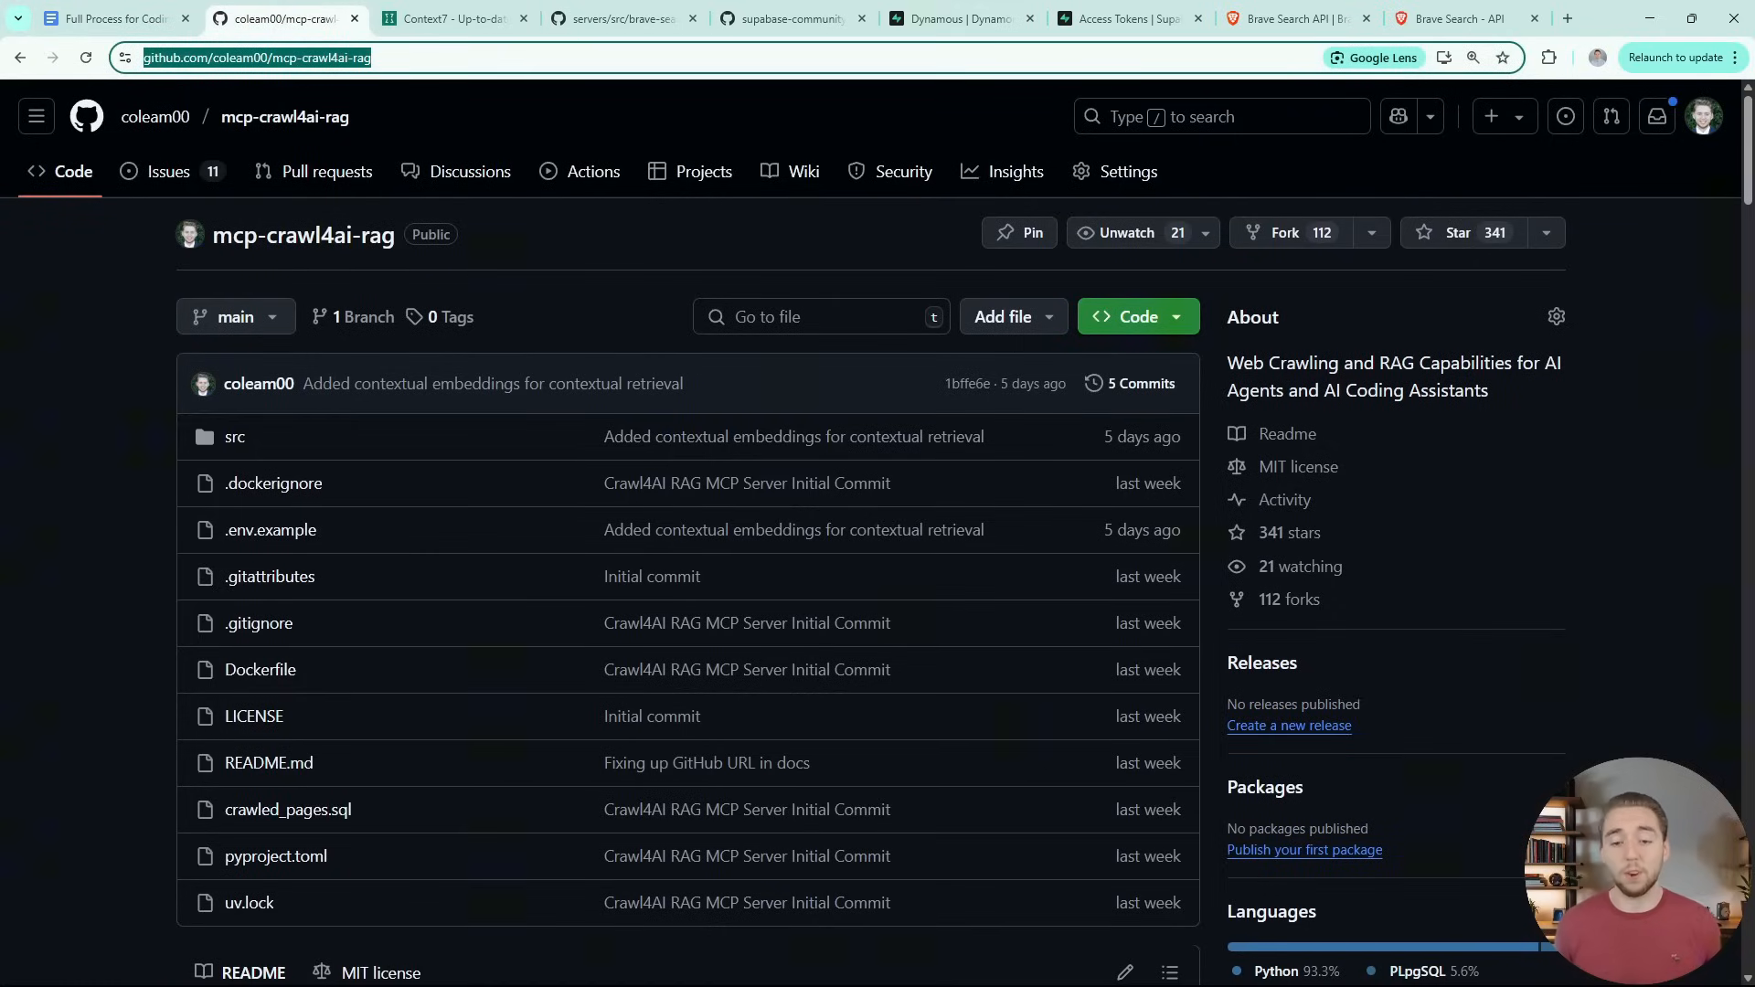
scroll(down, 3)
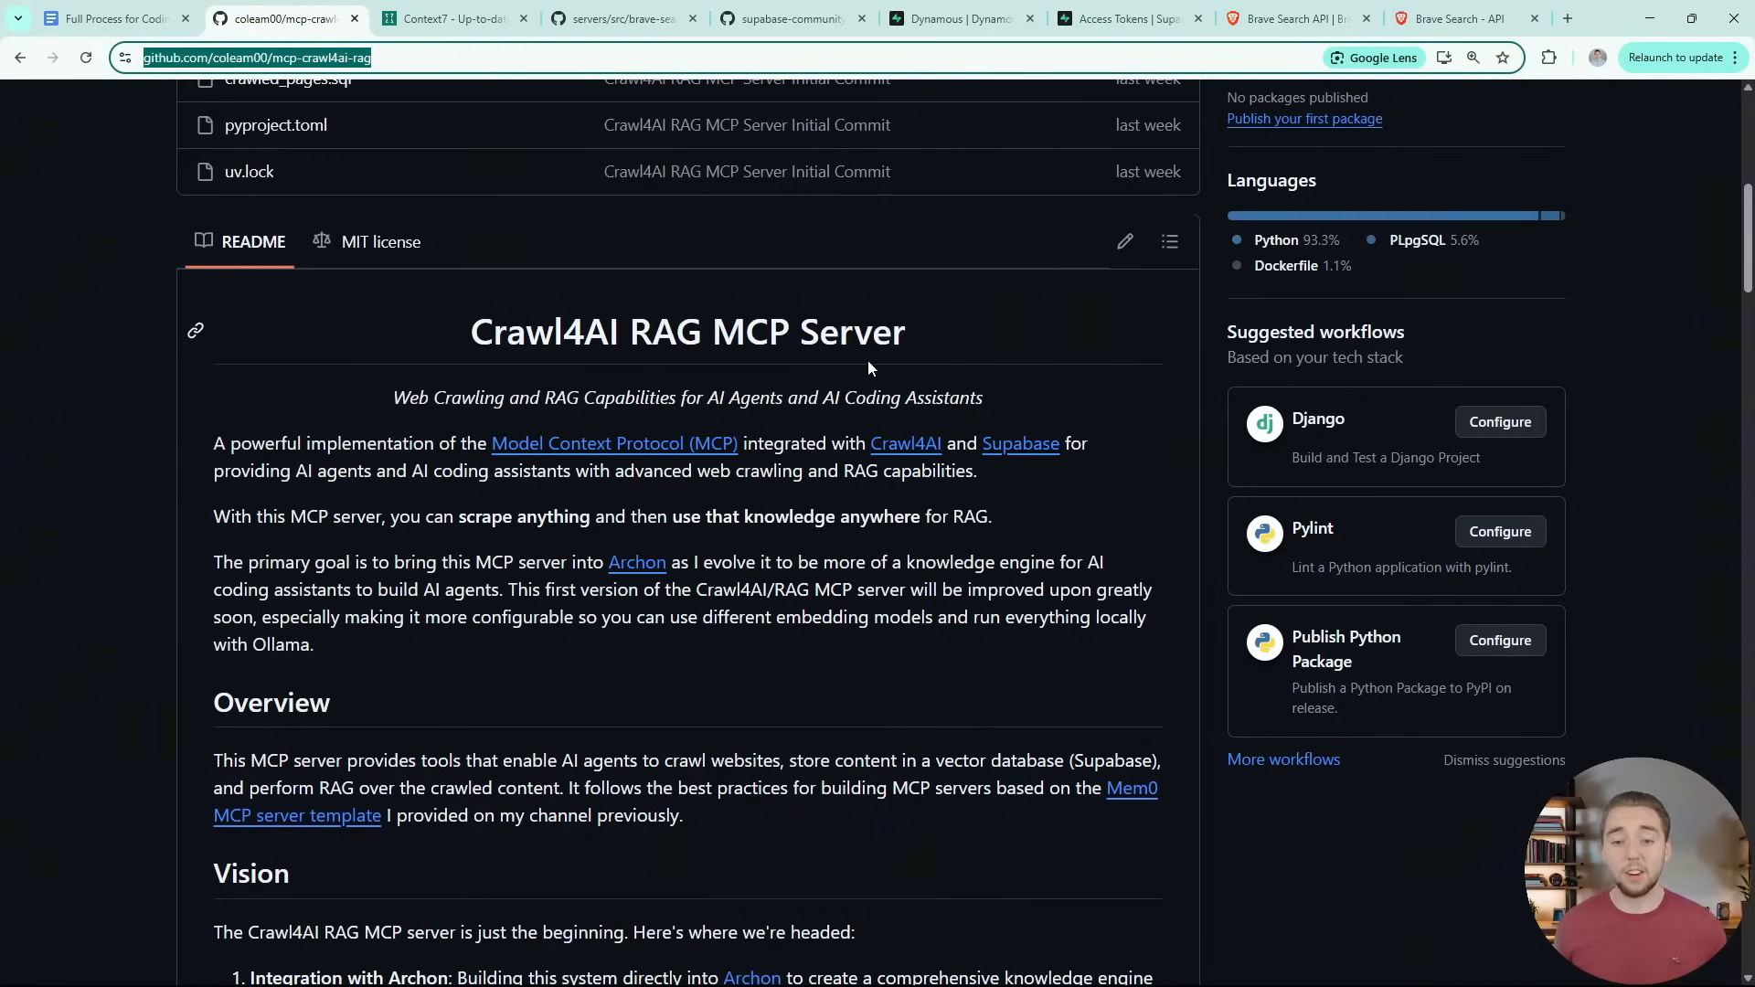
mouse_move(623, 171)
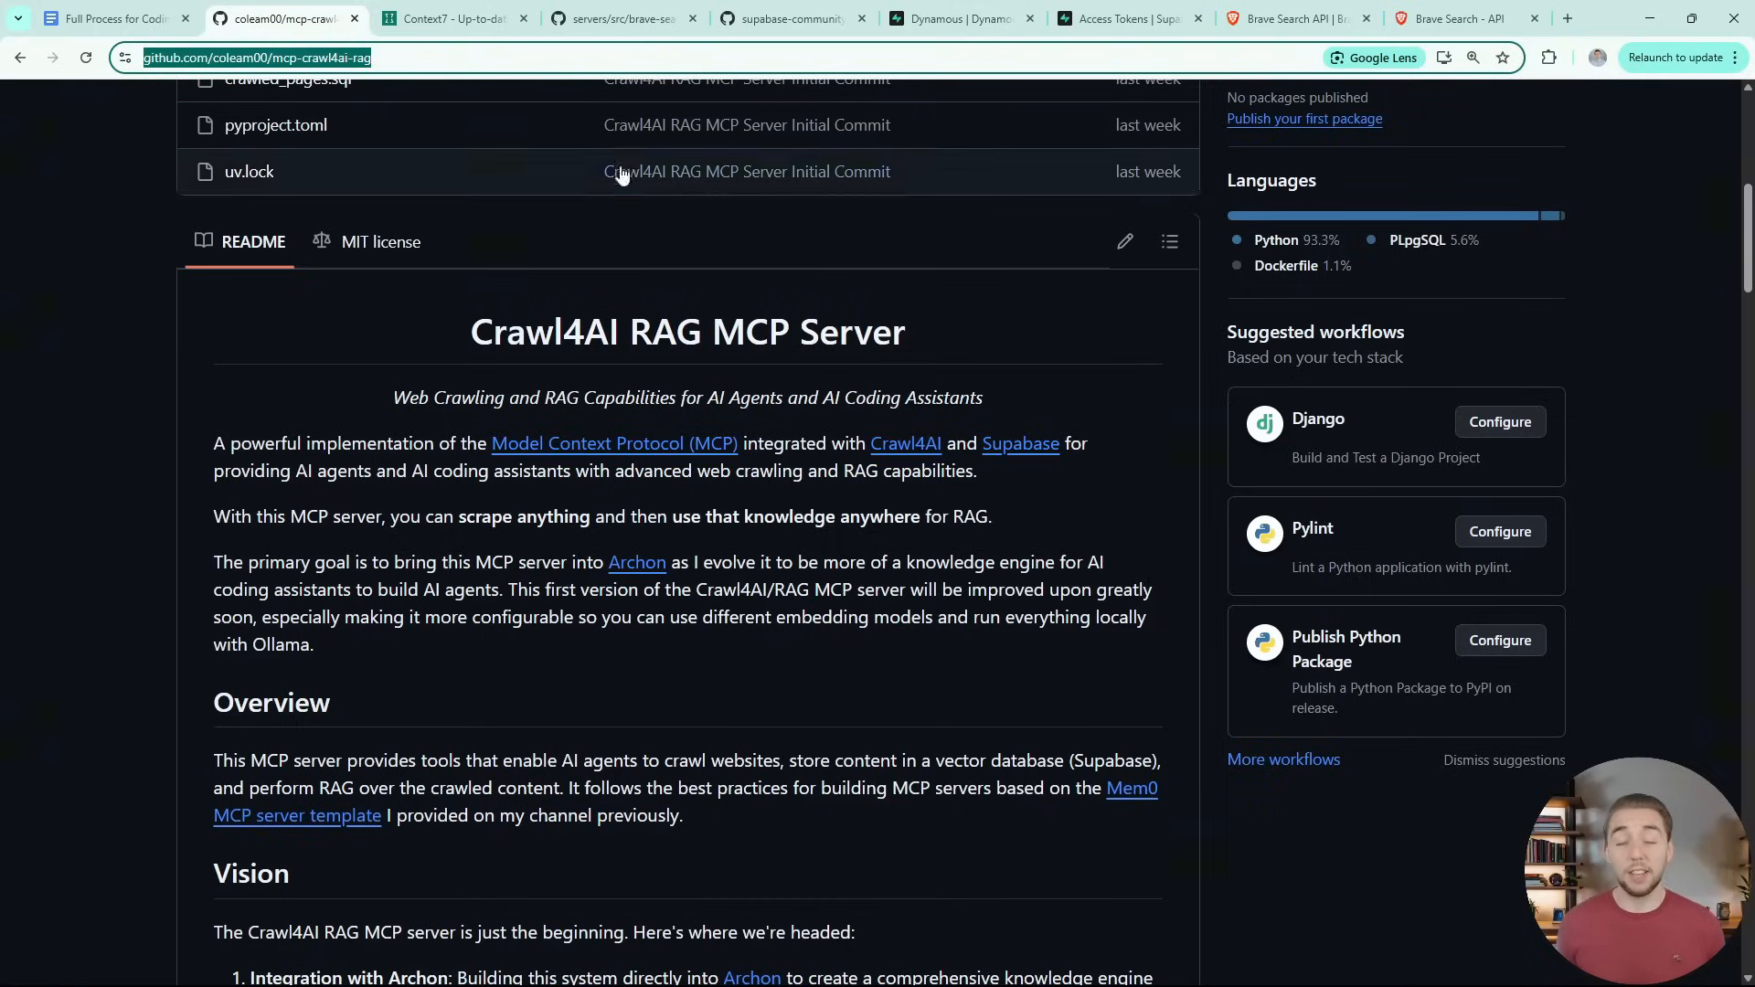
click(453, 19)
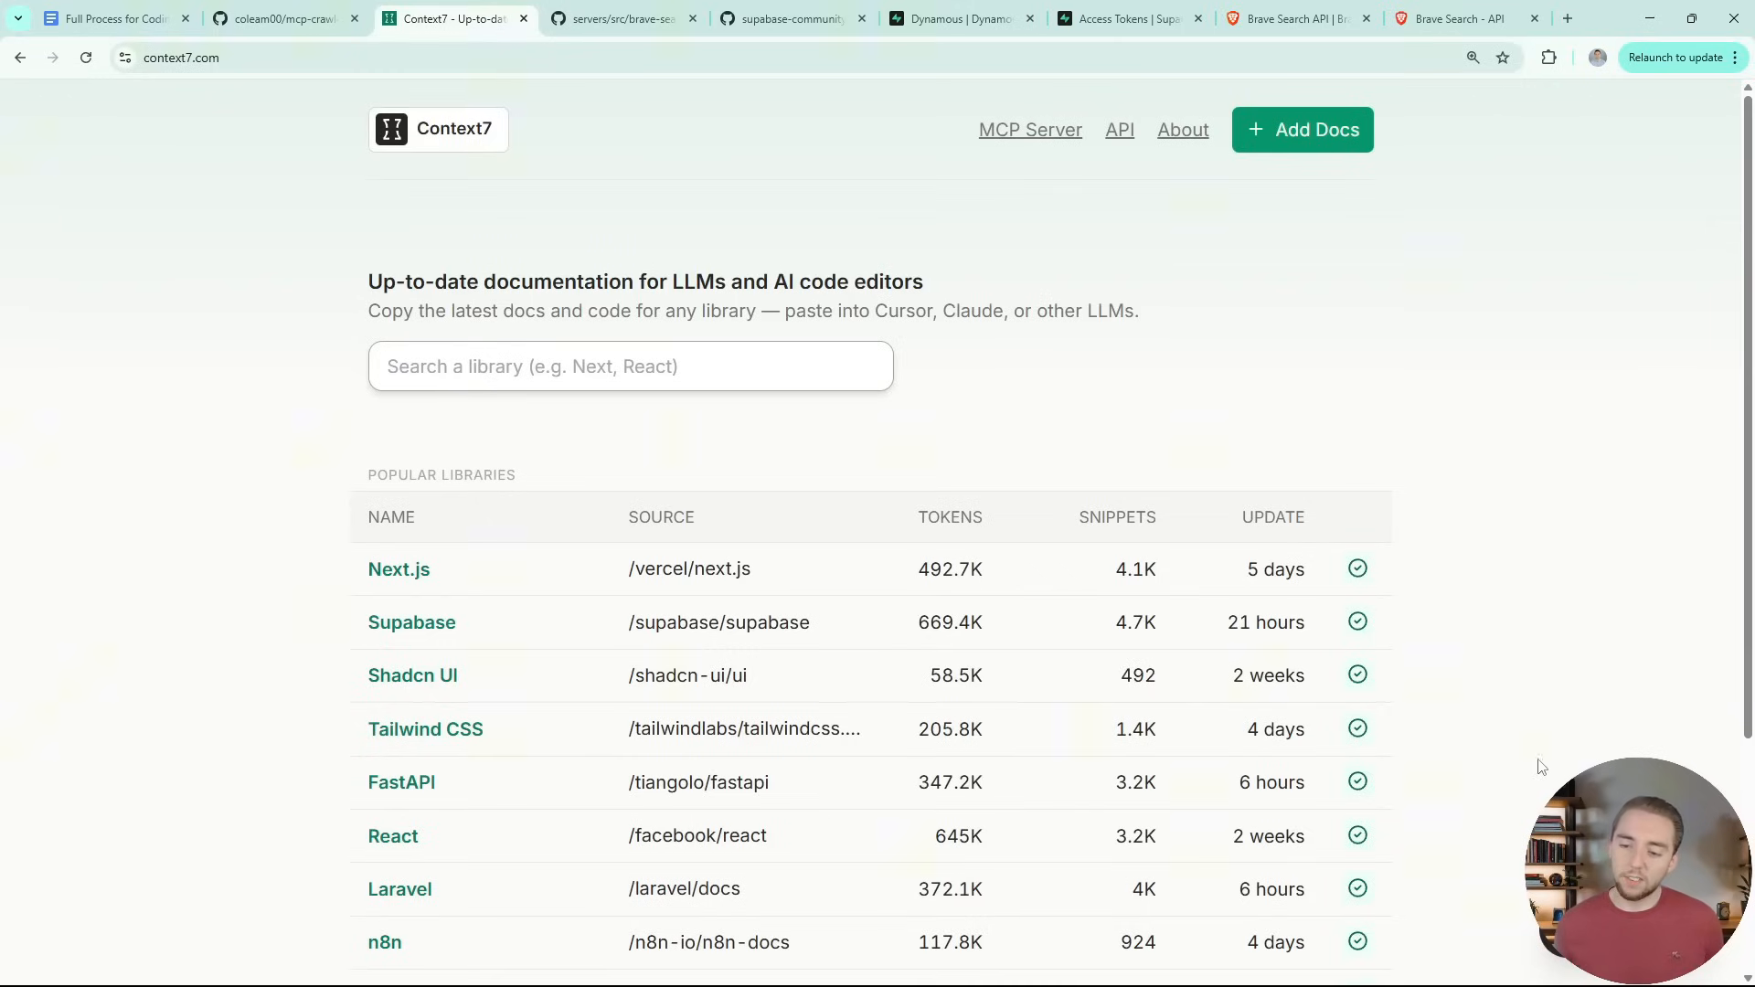
Scroll through Context7's Popular Libraries table, then return to the Google Docs guide
scroll(down, 3)
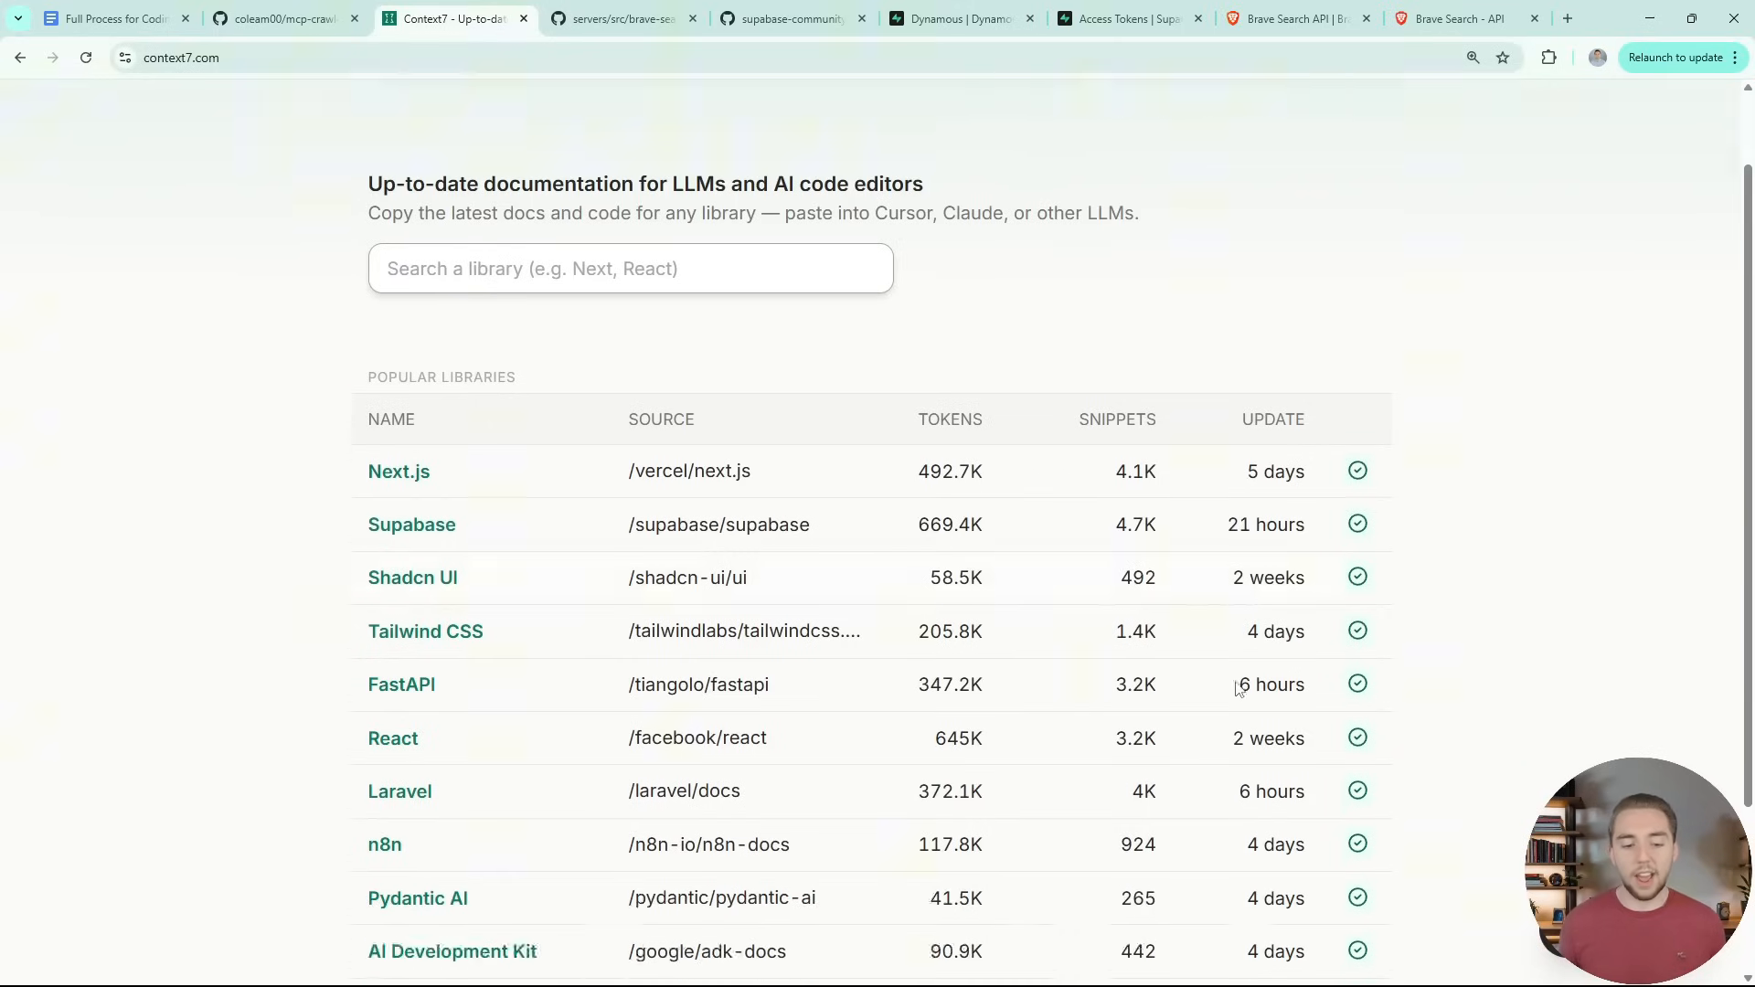
scroll(down, 3)
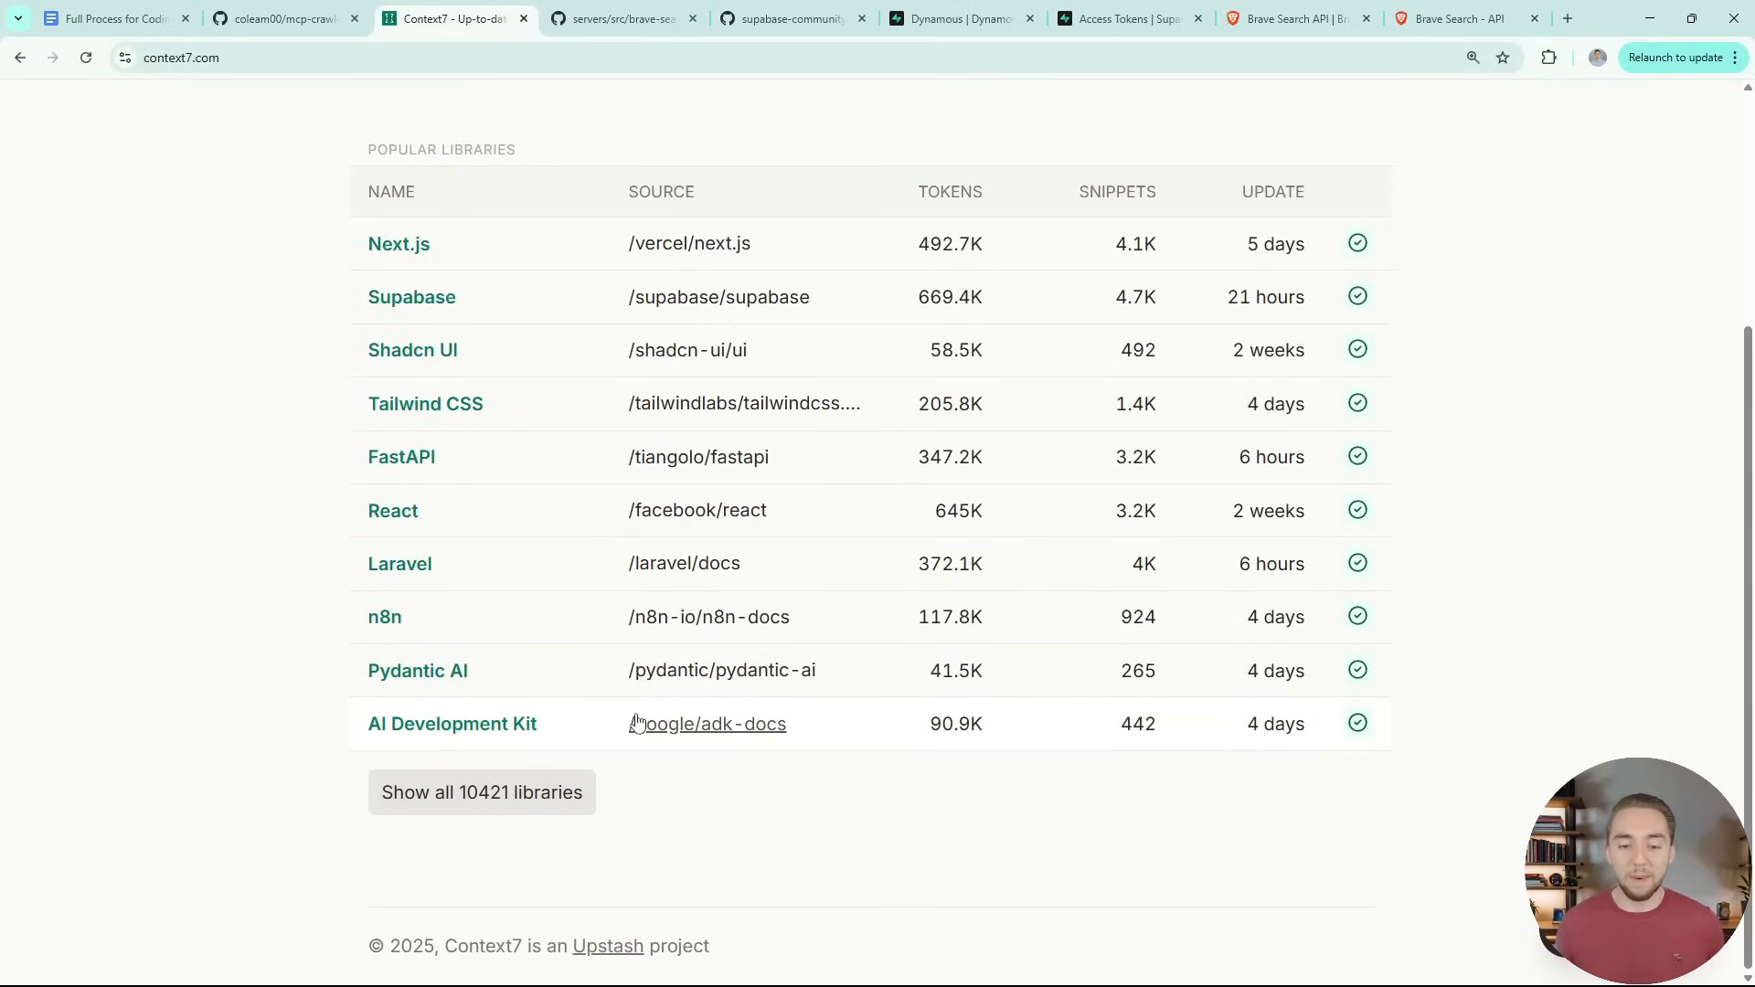
scroll(up, 3)
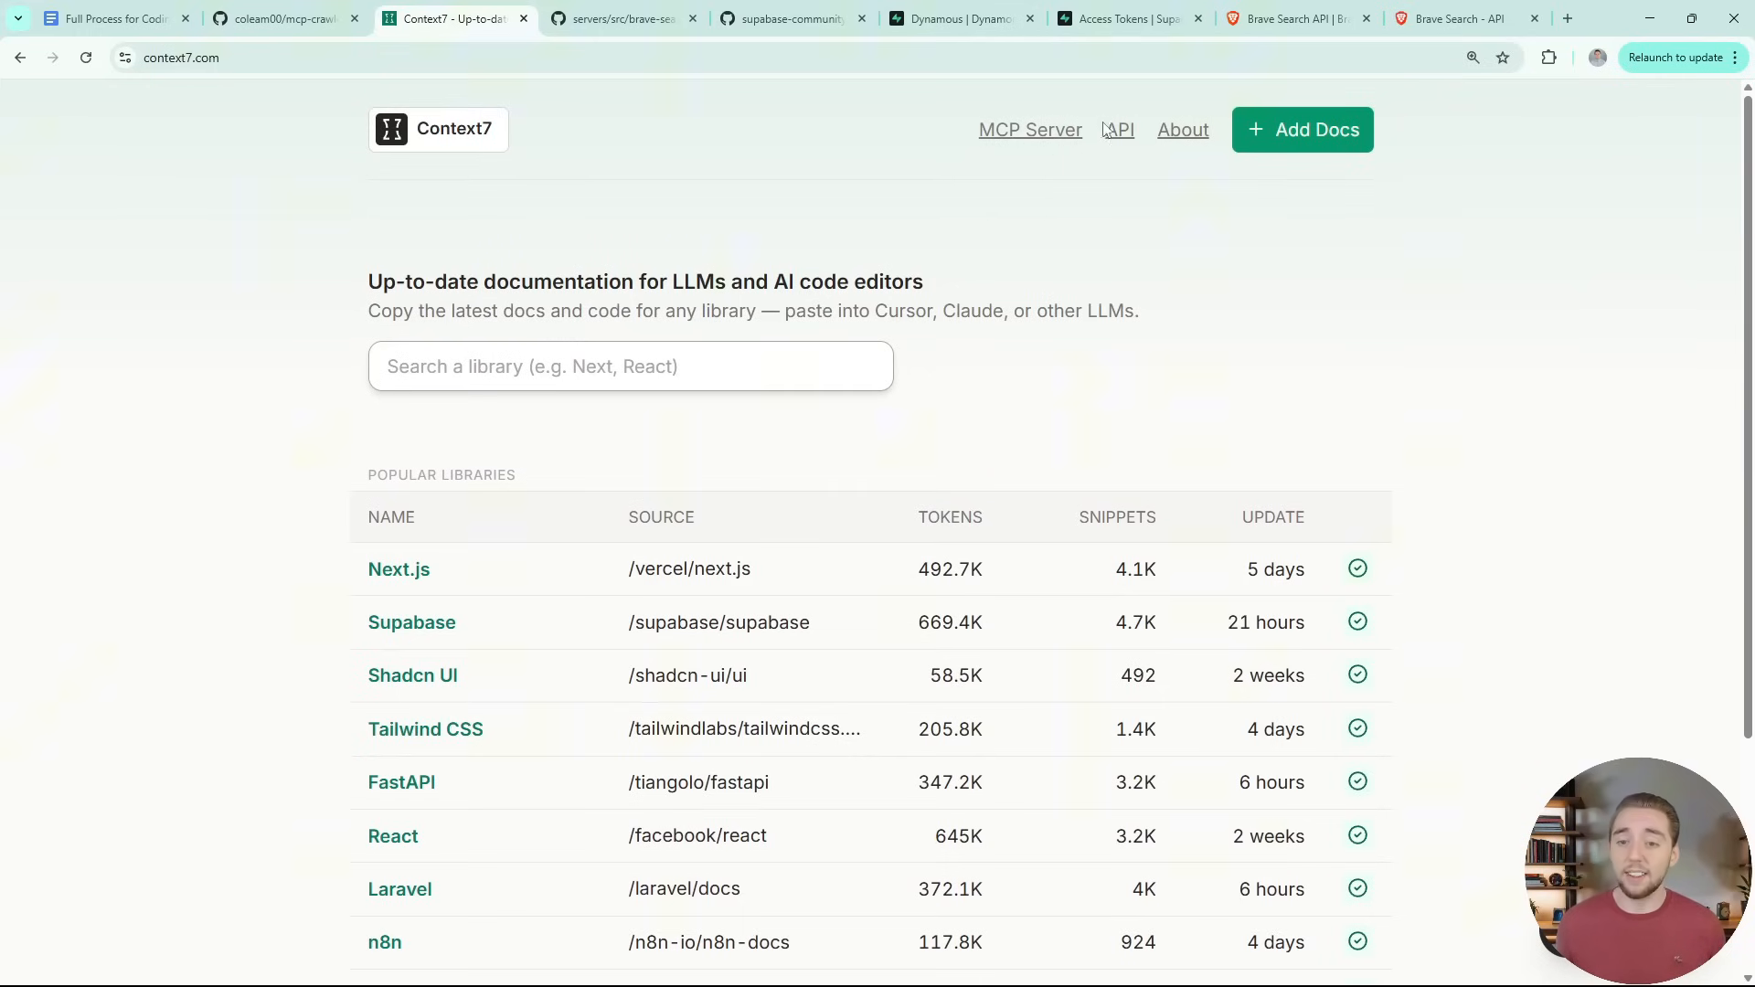
click(106, 18)
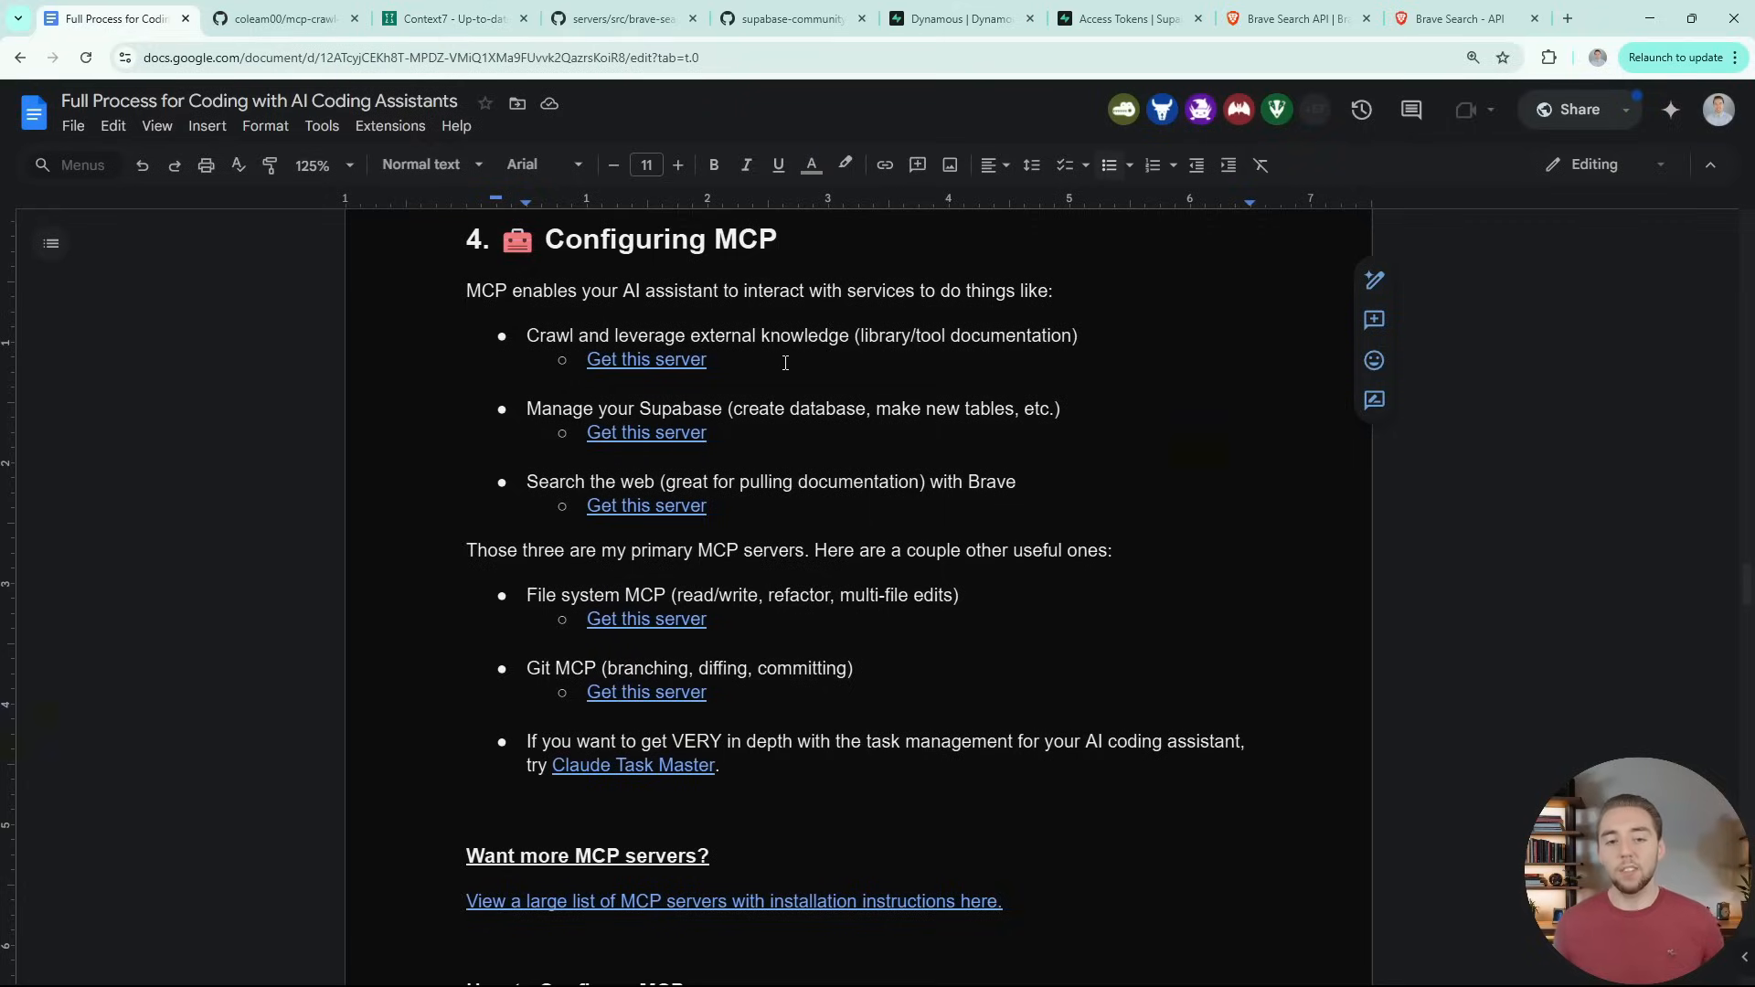
click(280, 19)
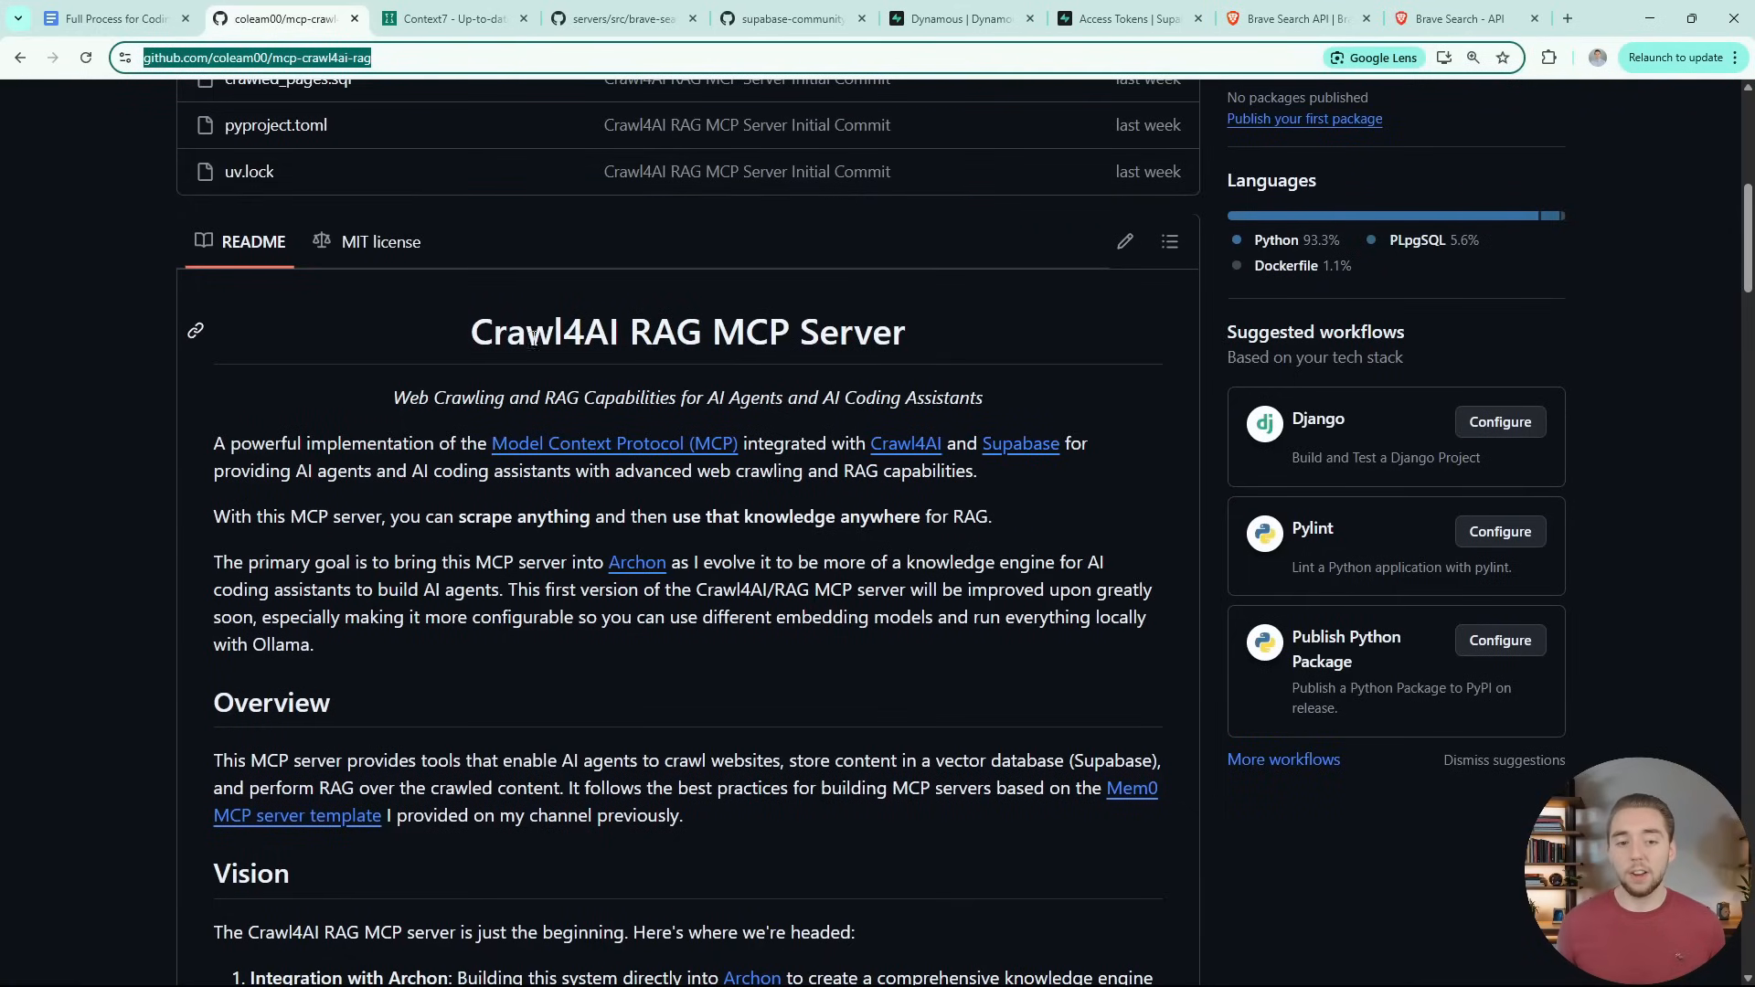
mouse_move(644, 364)
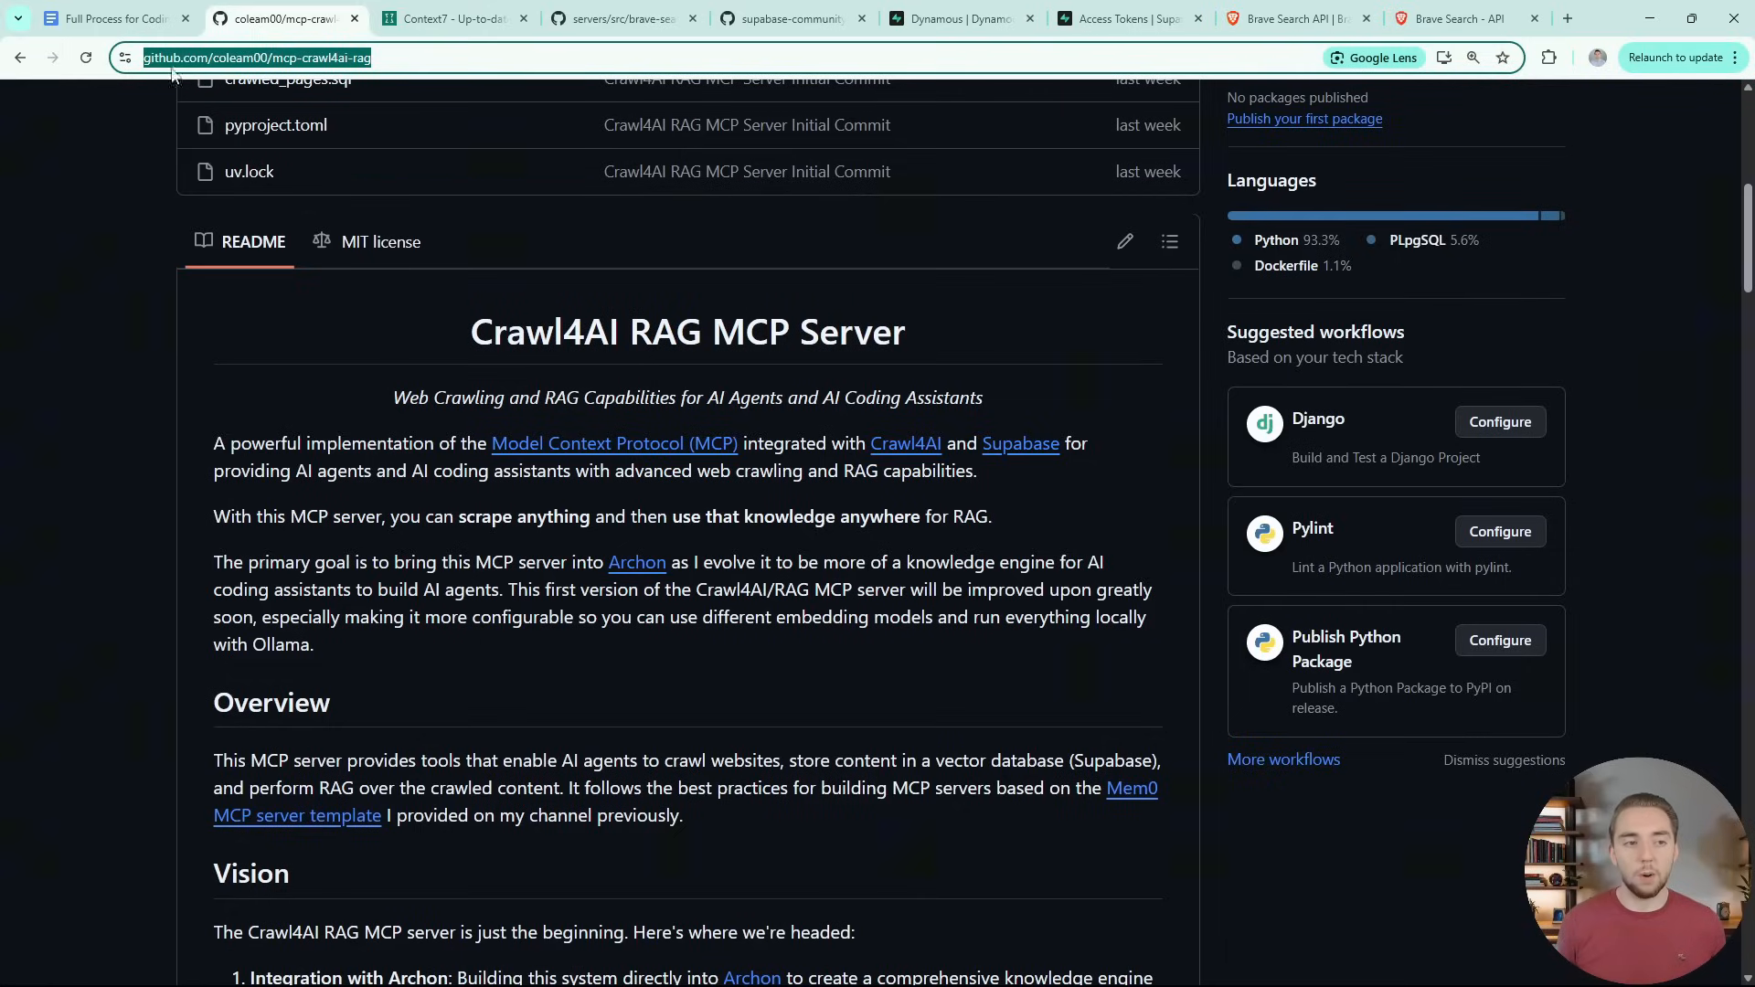
click(106, 20)
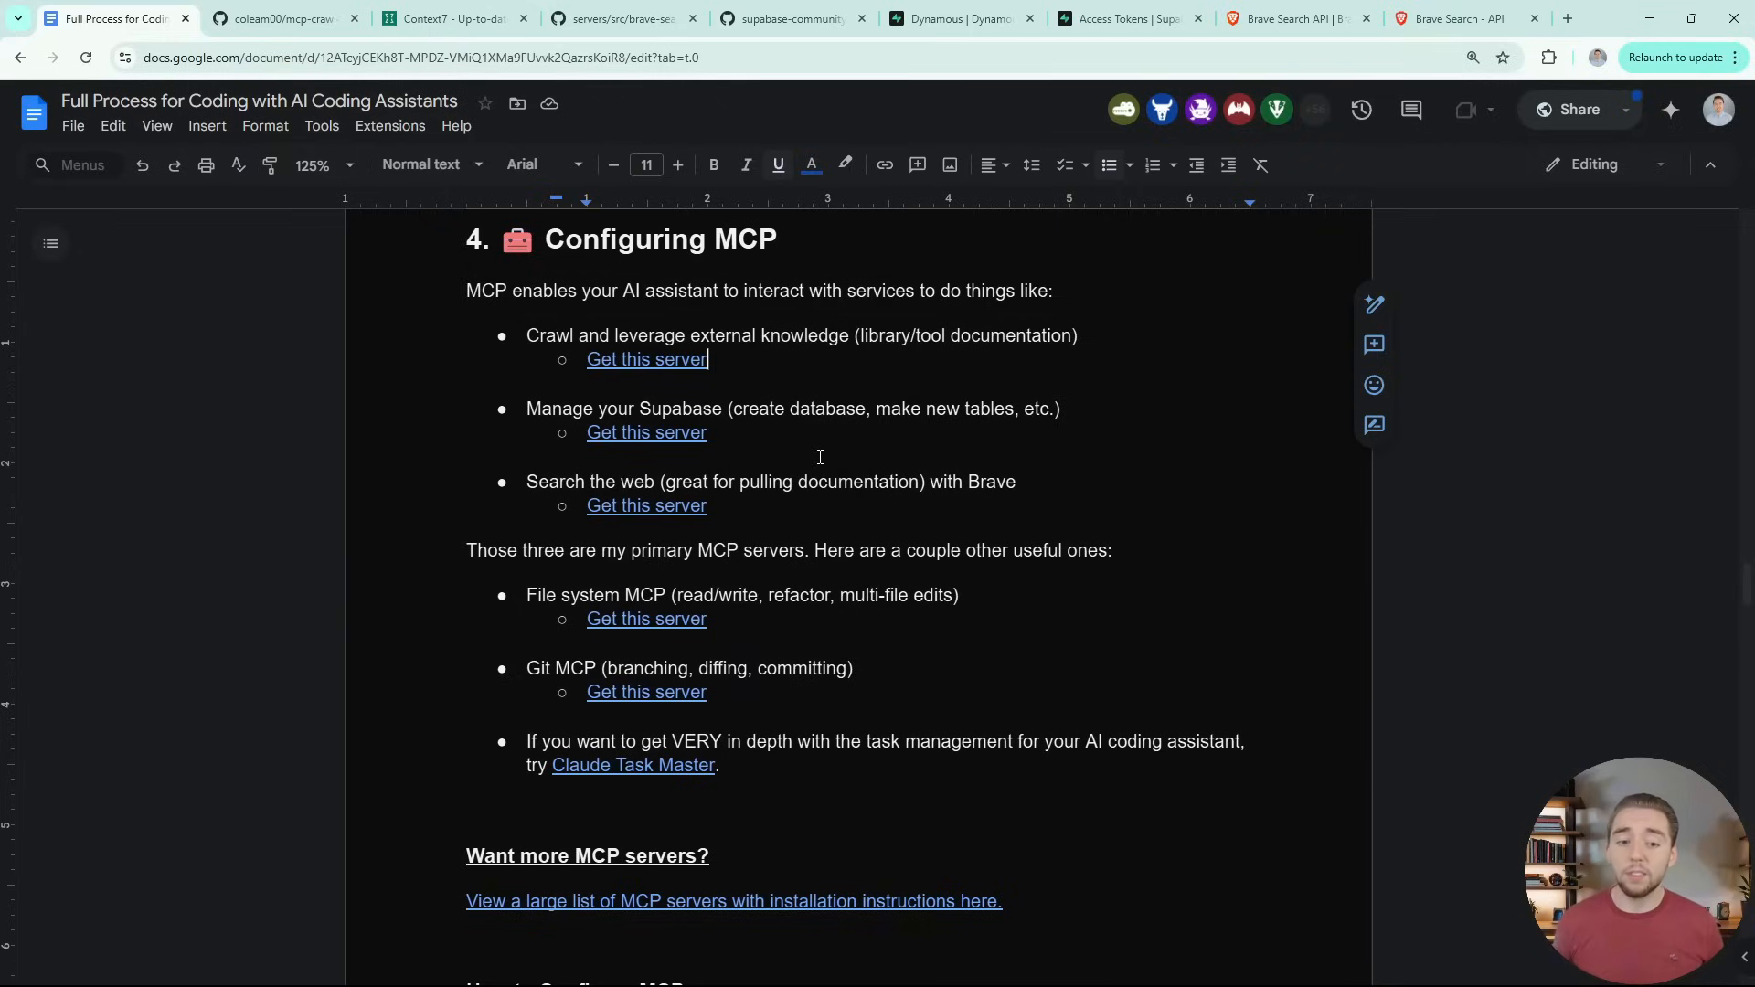
double_click(679, 408)
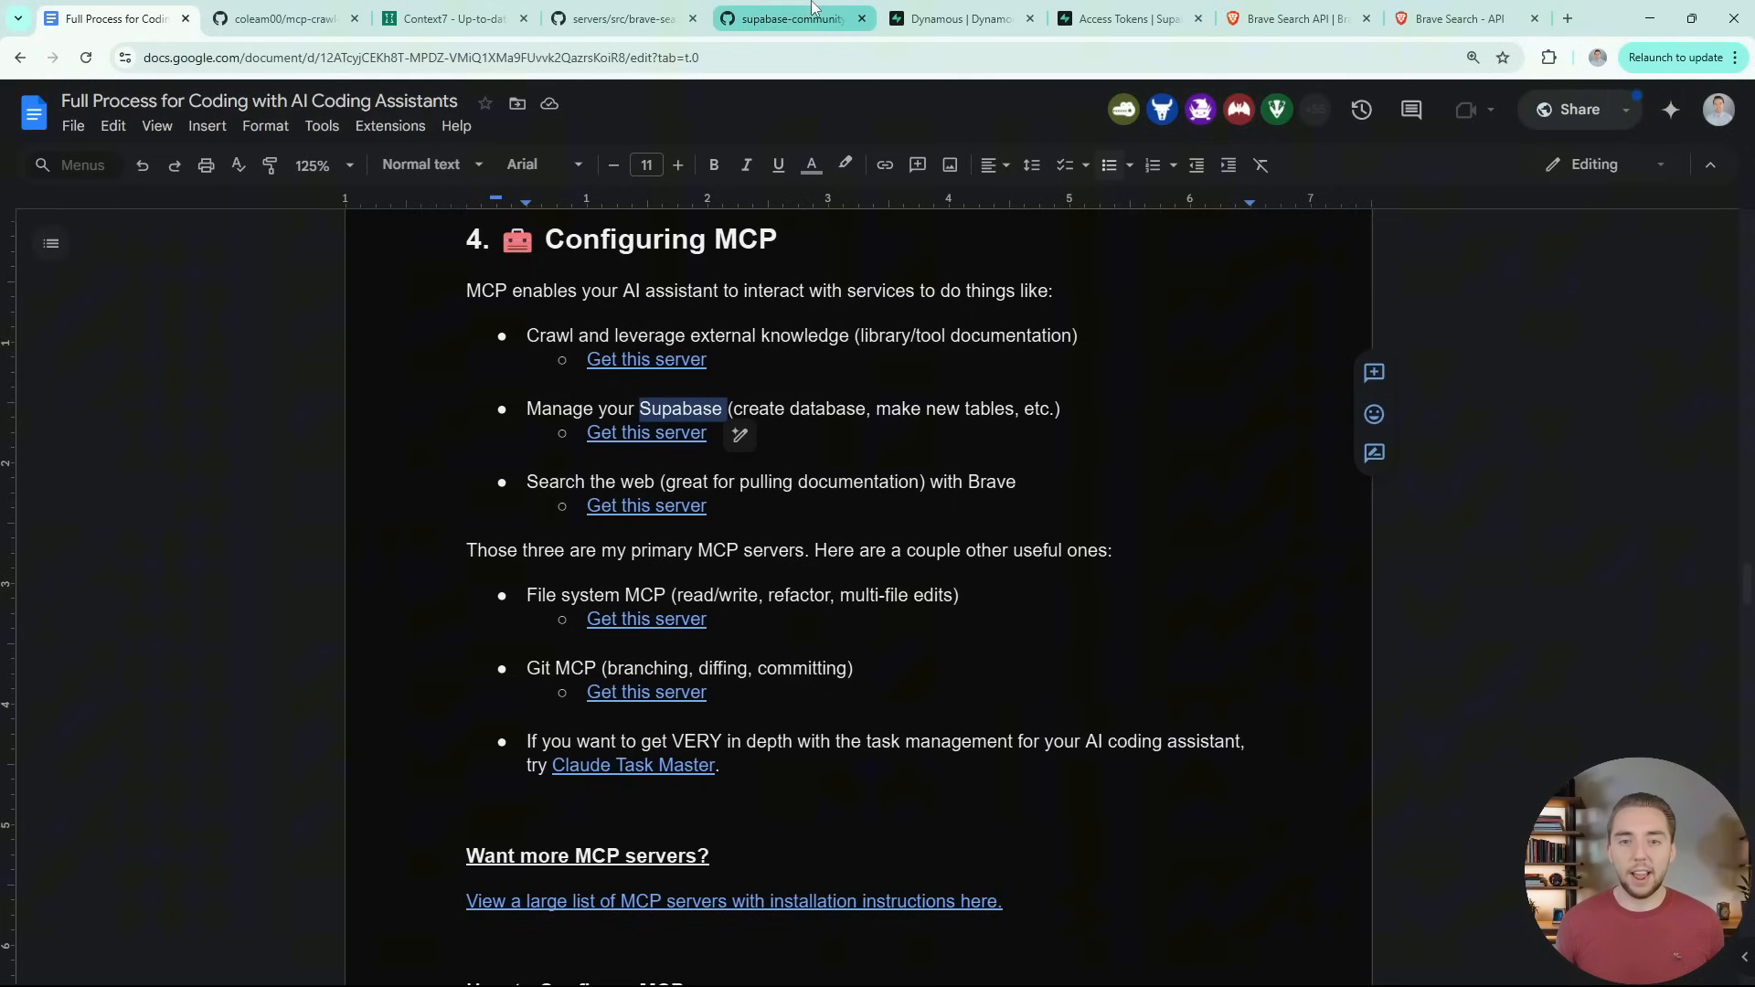
Scroll the supabase-mcp README through Setup and its JSON config, then return to the guide
click(789, 20)
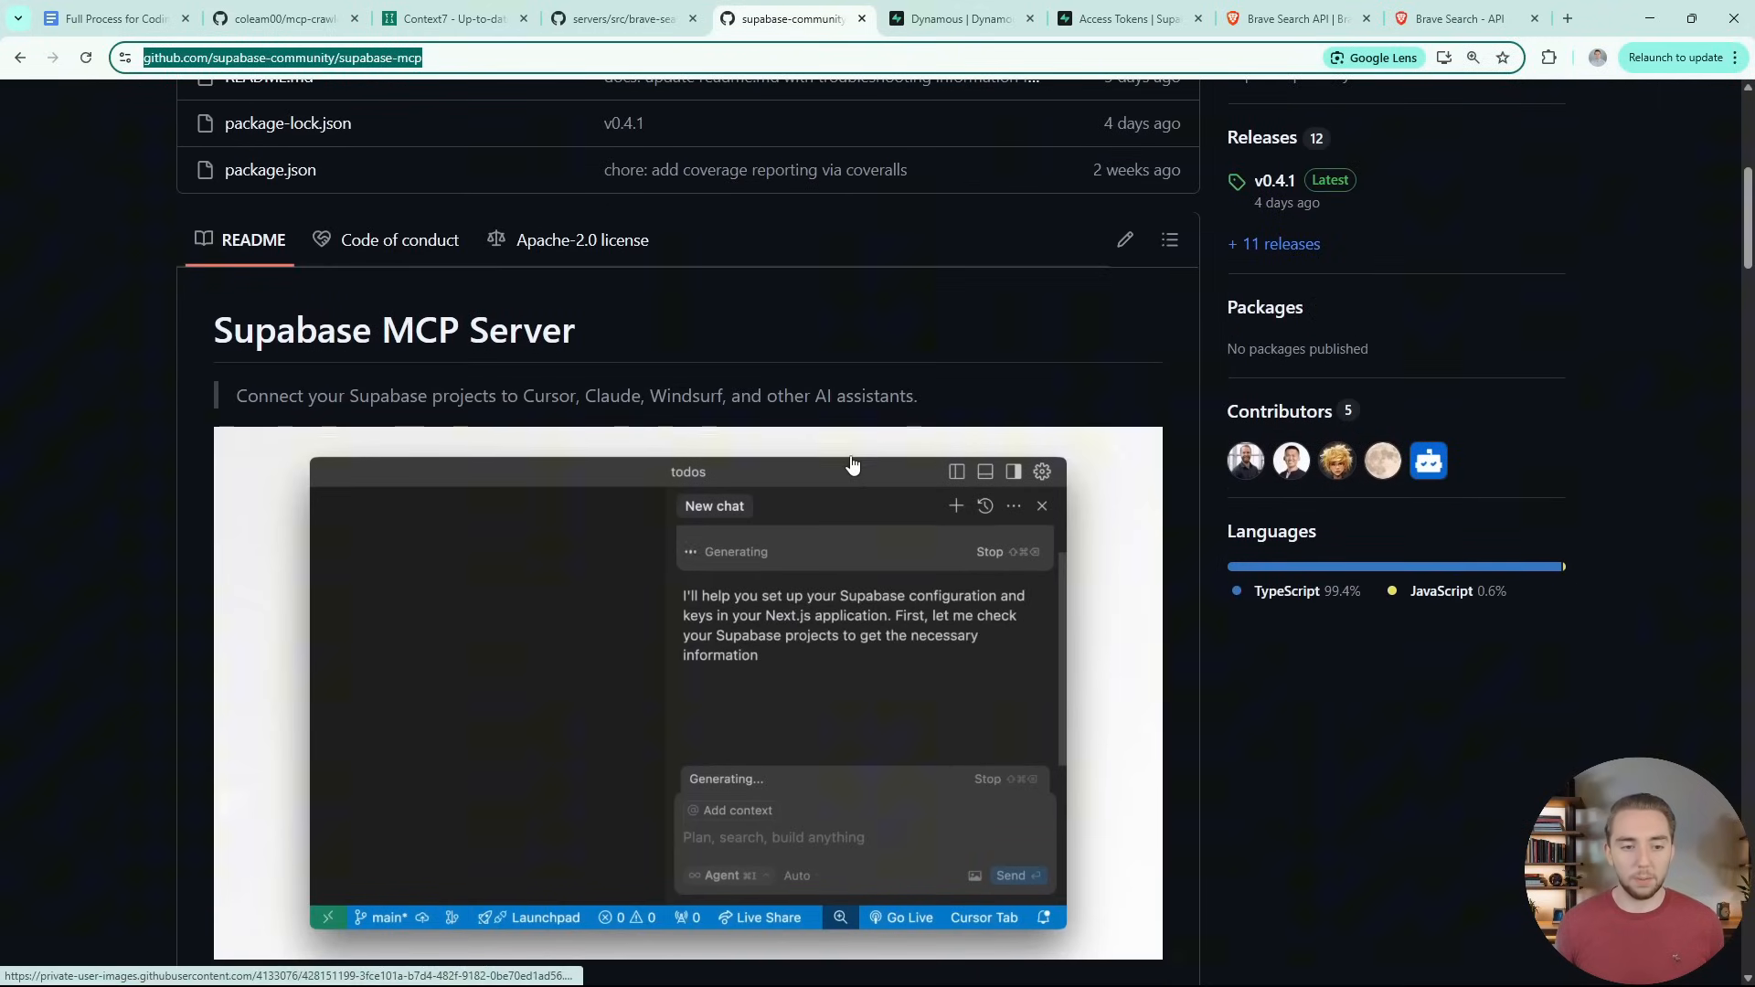
scroll(down, 3)
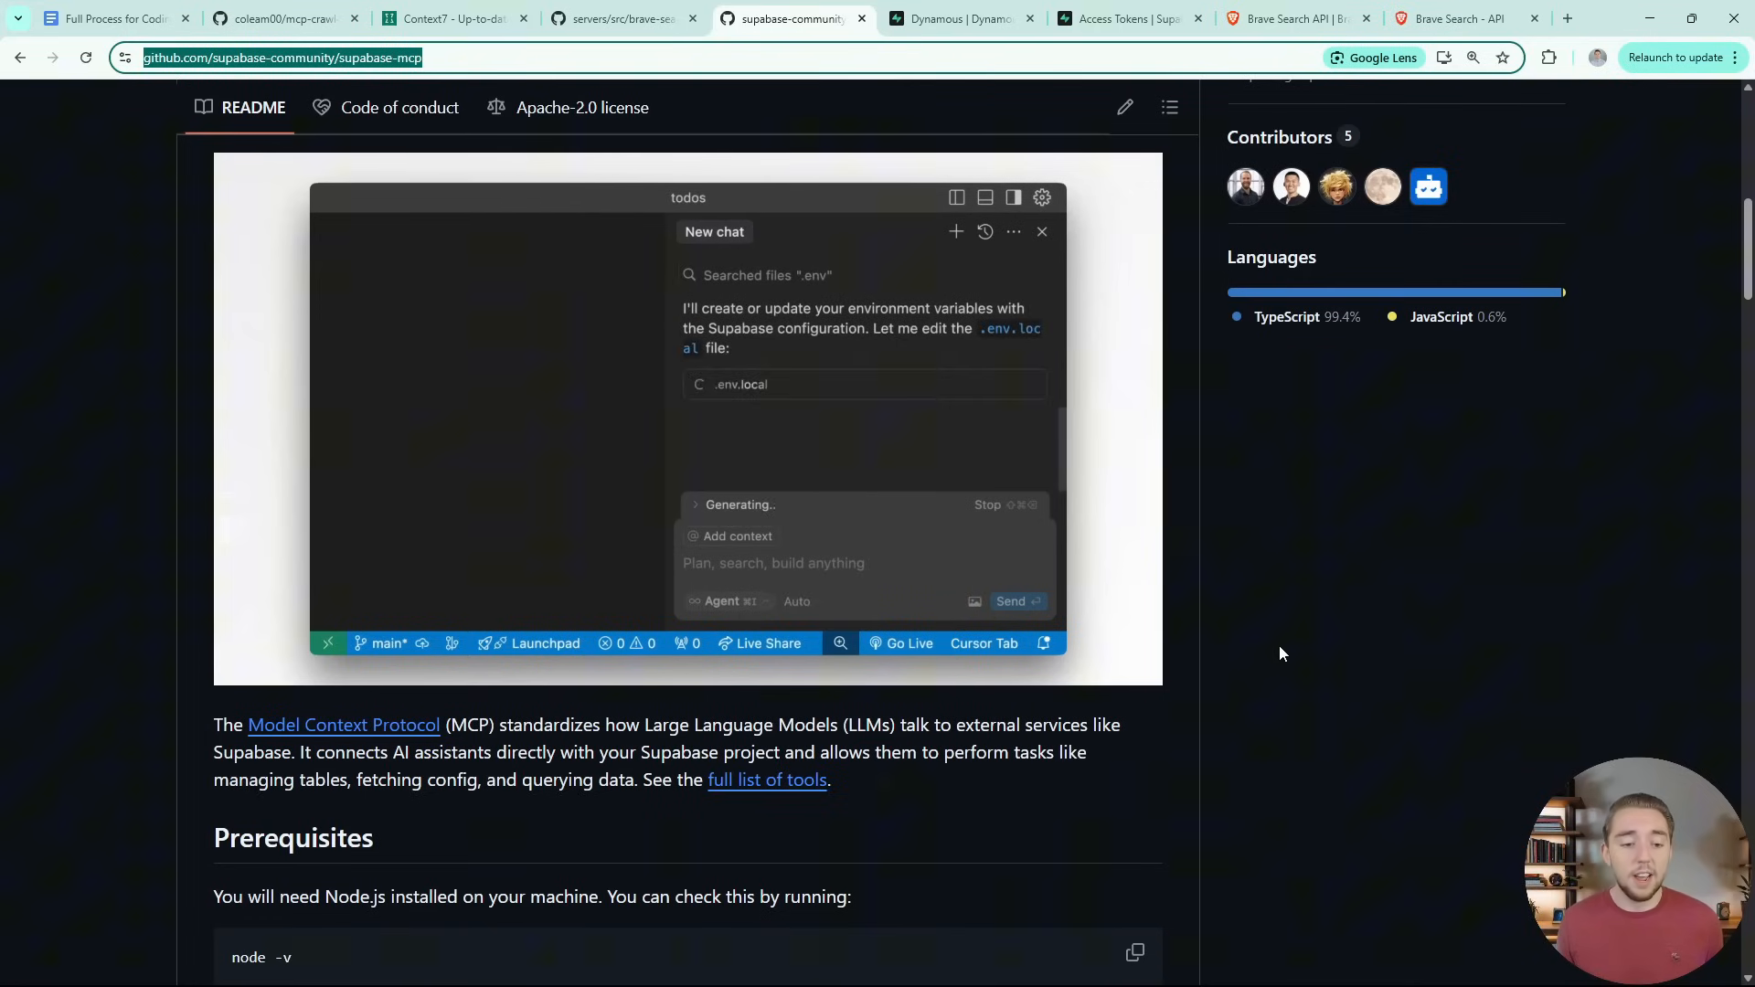
scroll(down, 3)
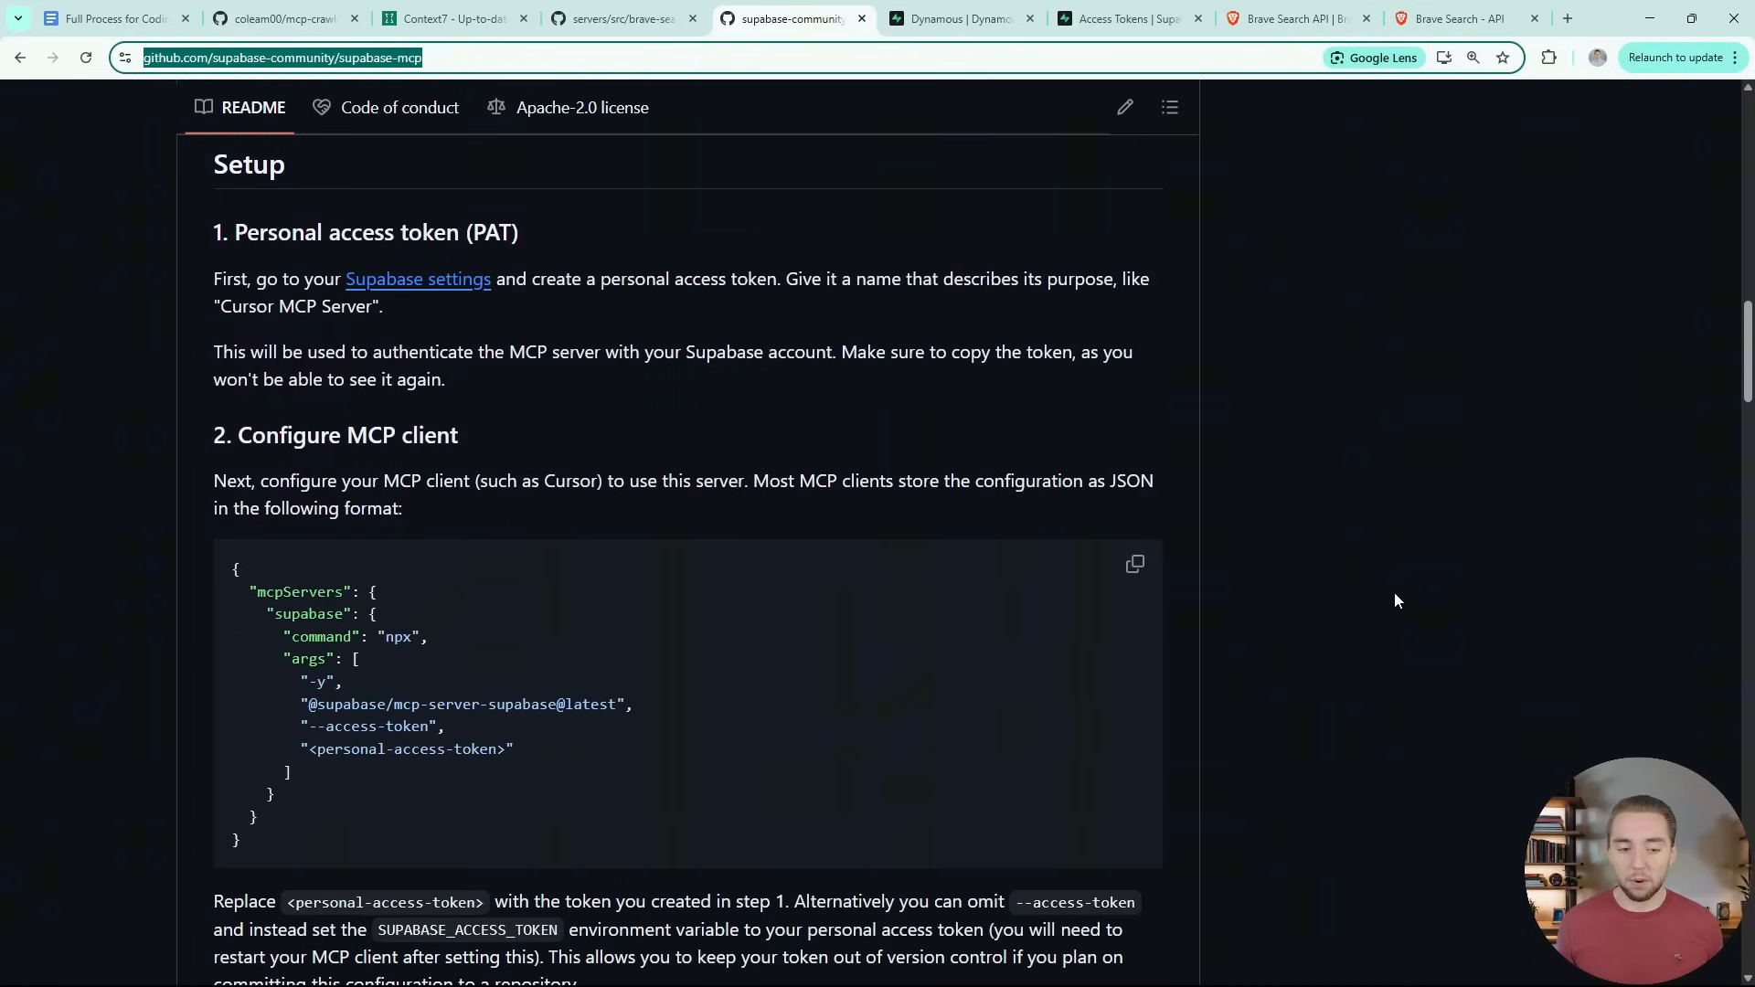
scroll(down, 3)
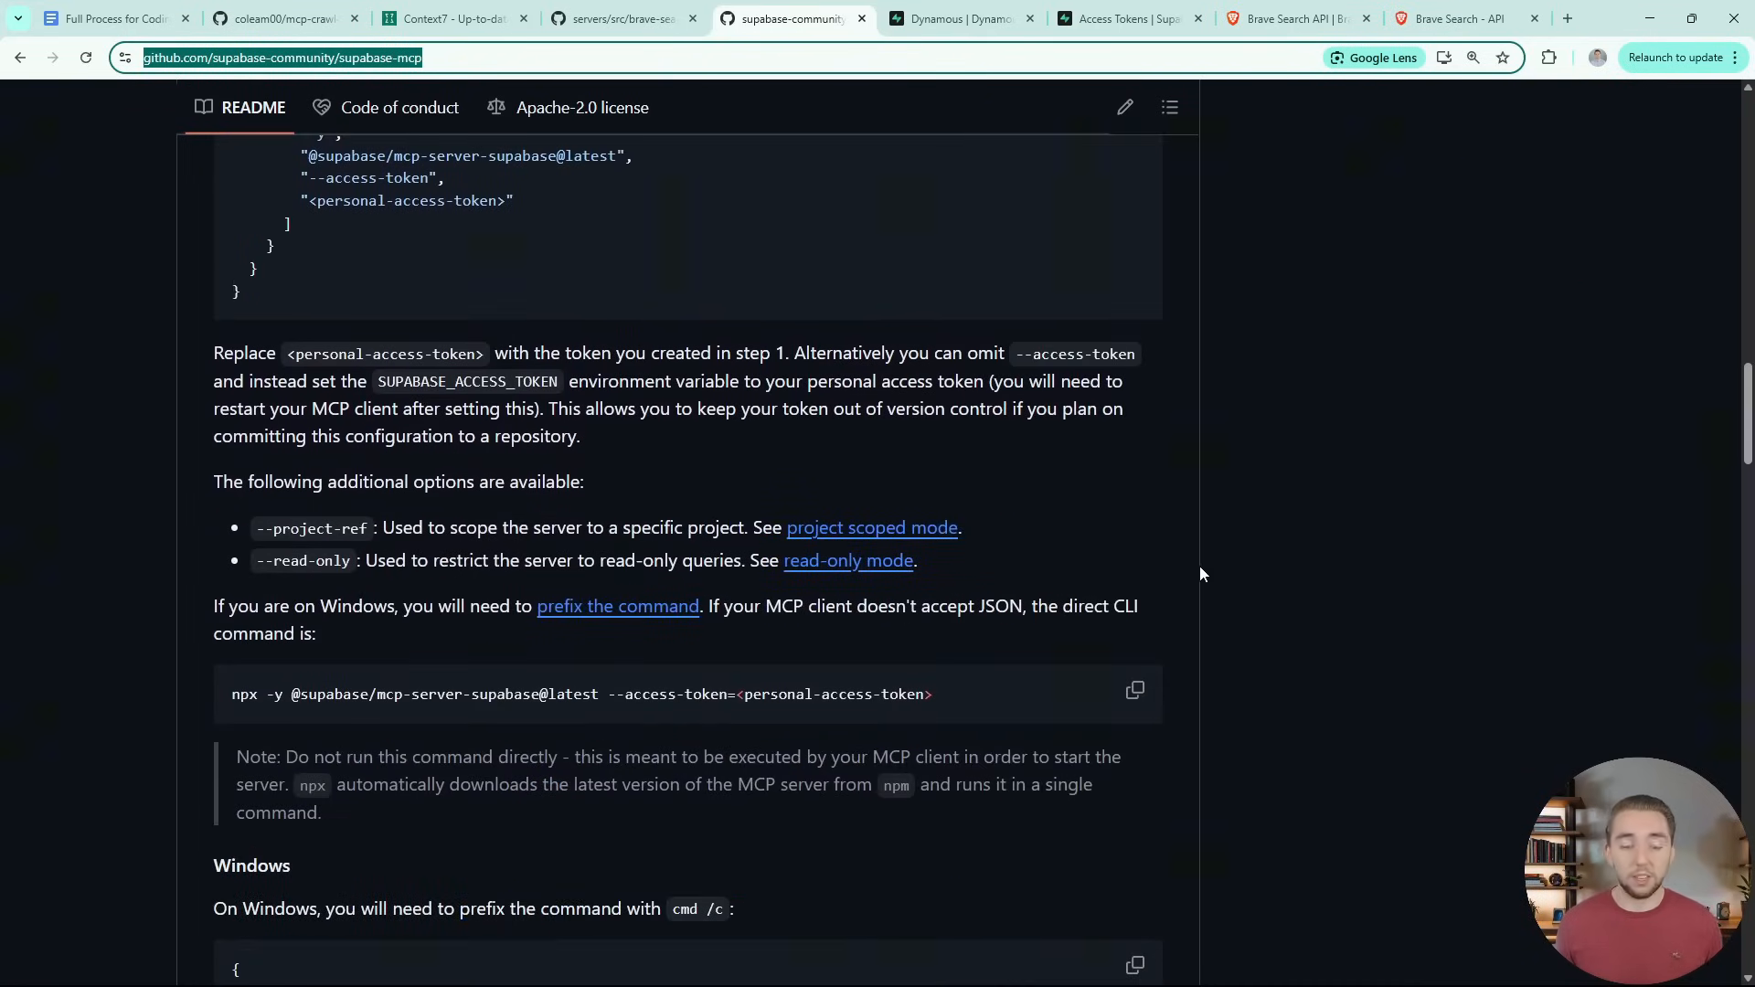
mouse_move(1209, 588)
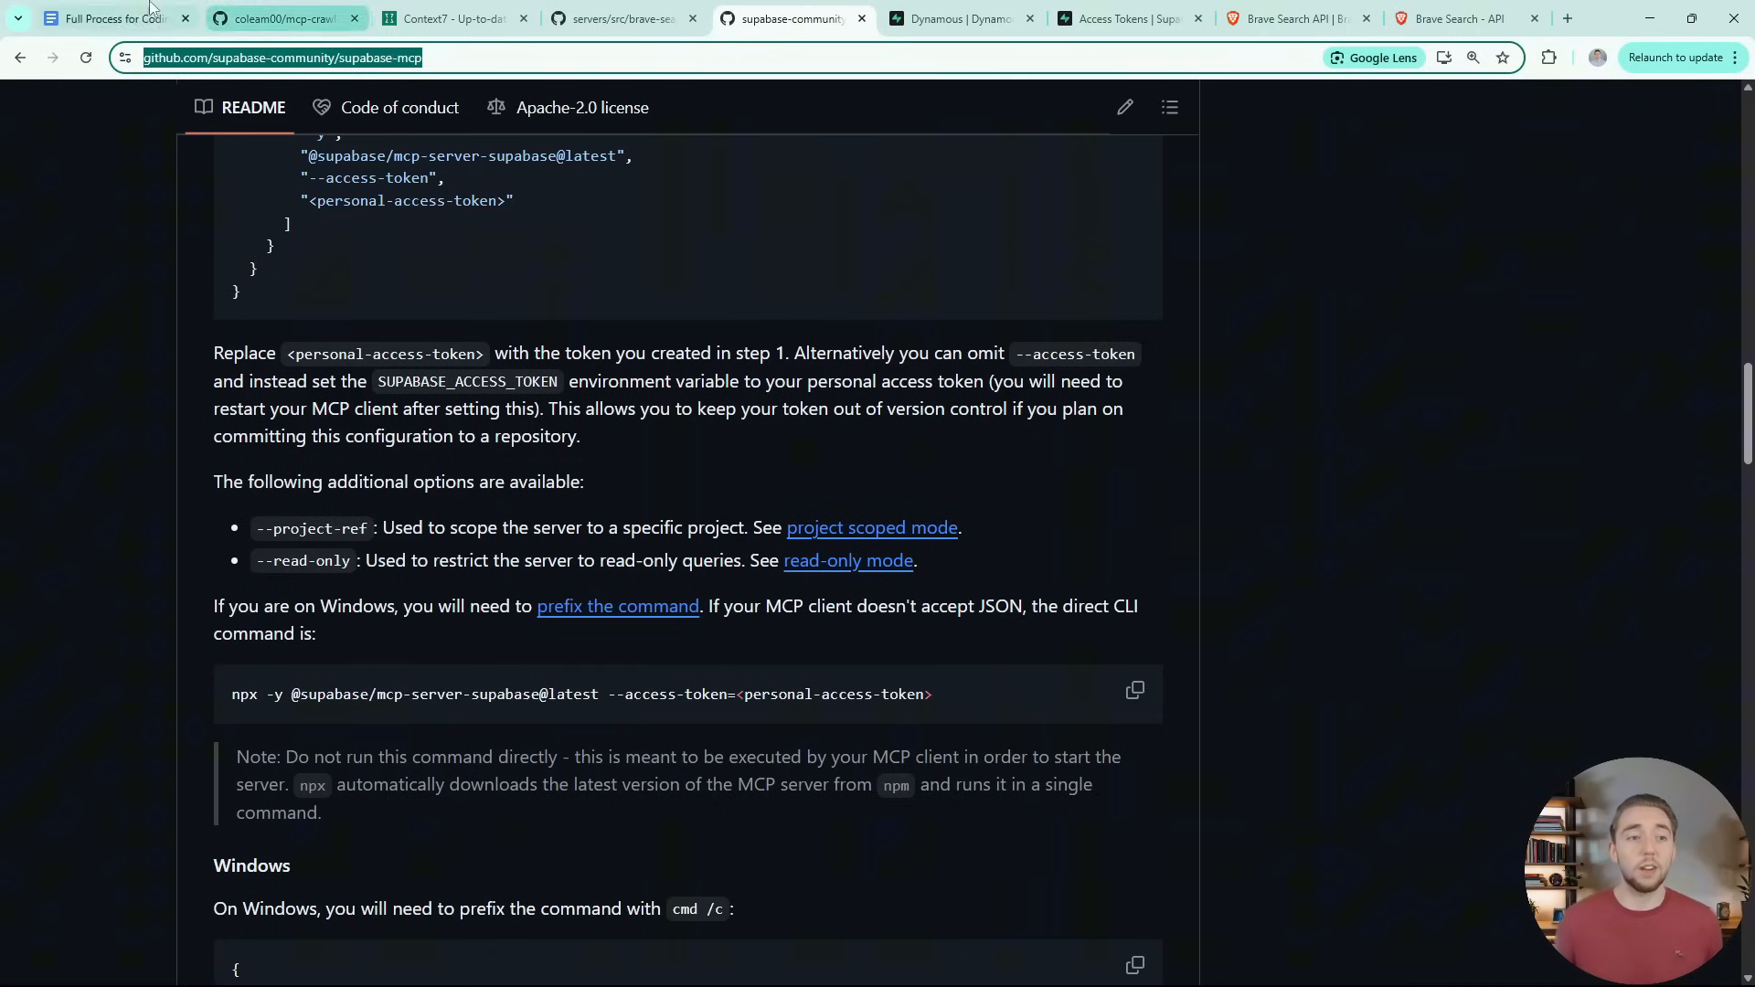
click(106, 19)
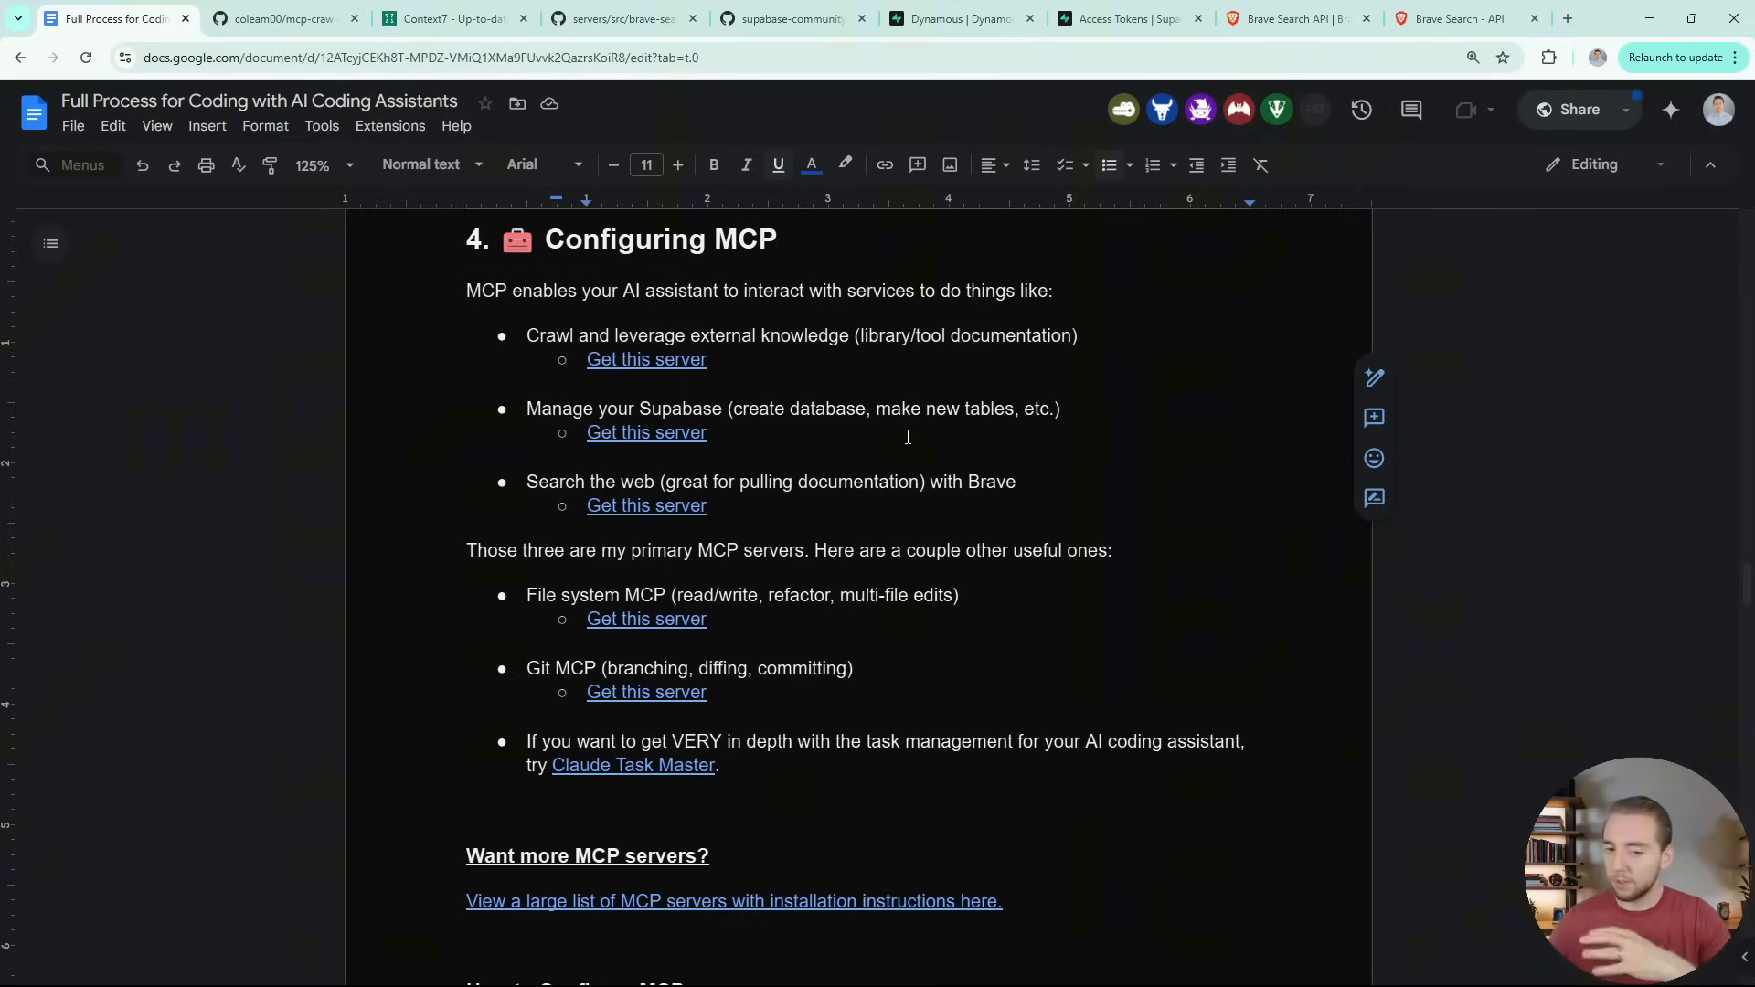
click(711, 432)
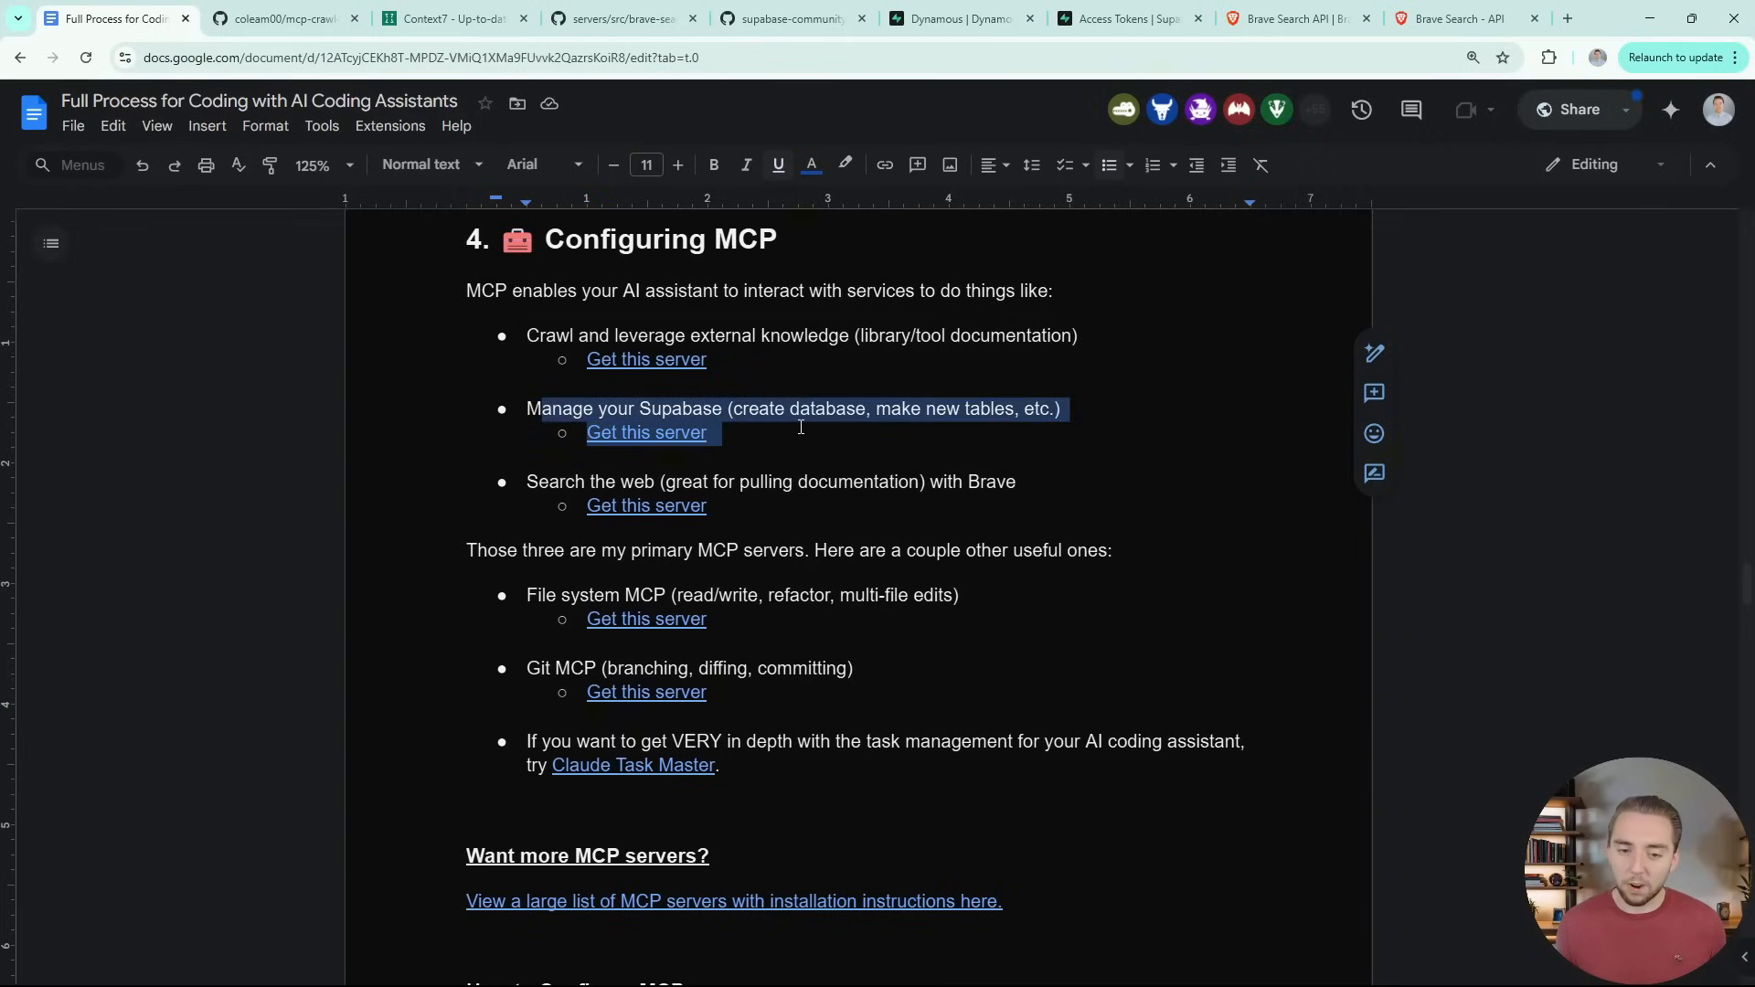
click(801, 427)
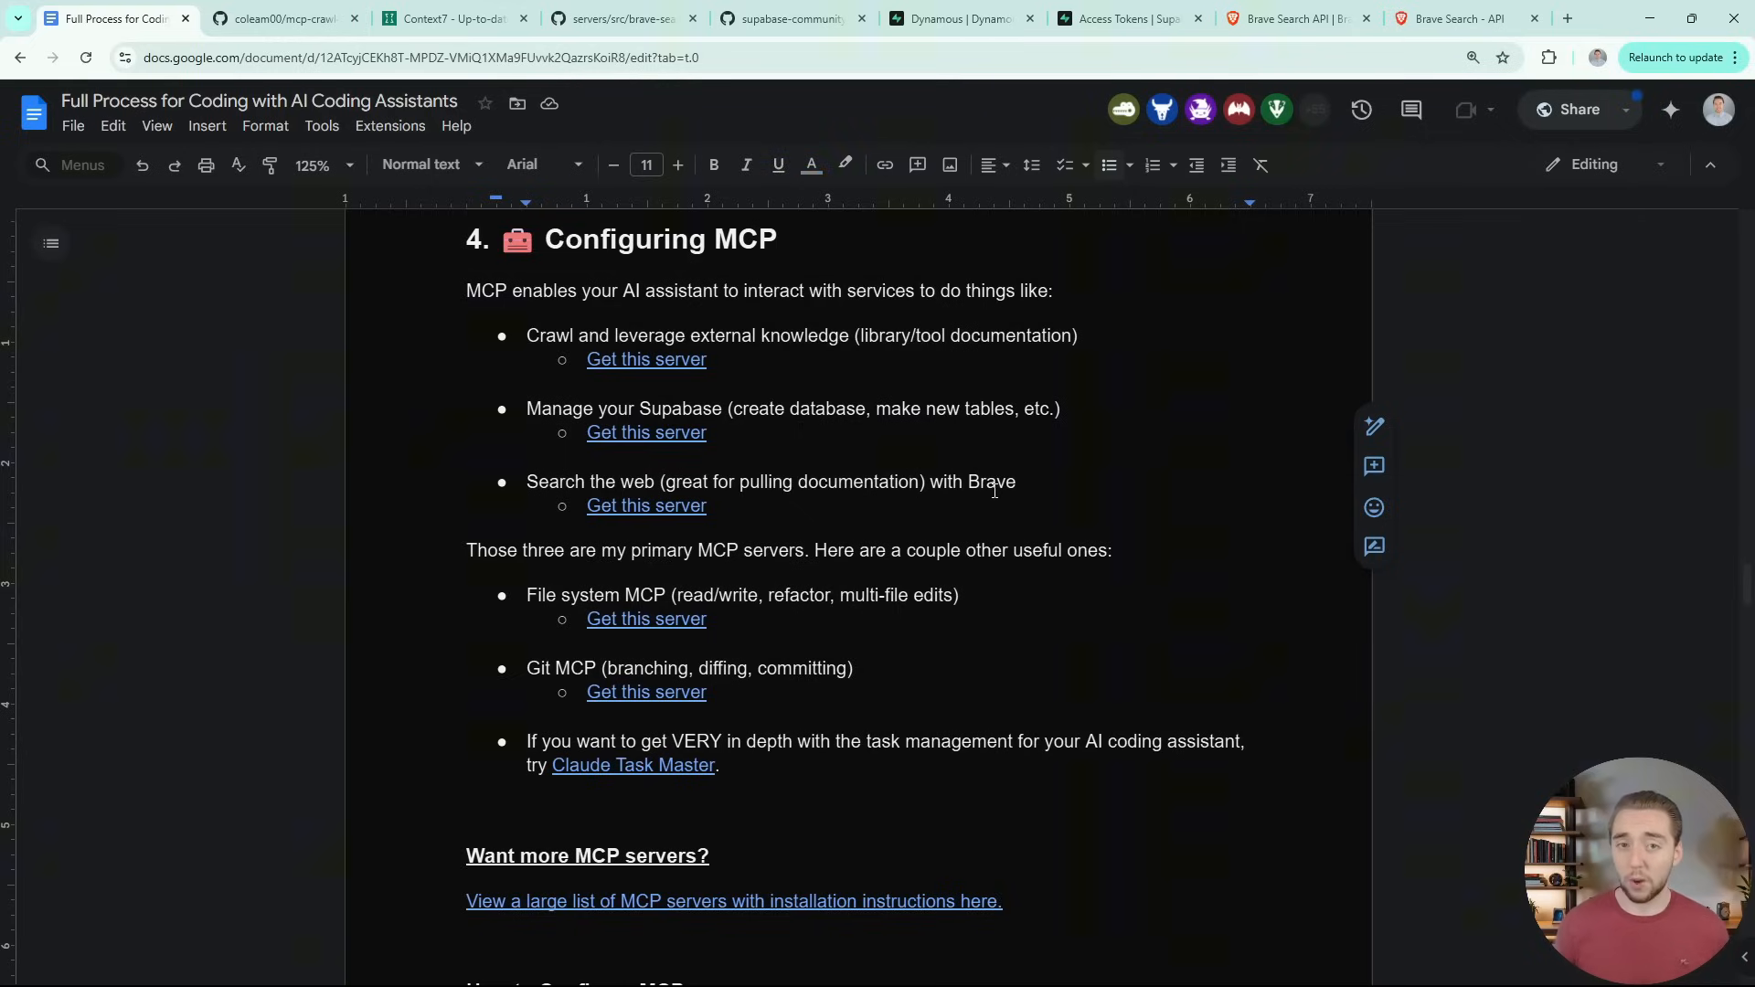
double_click(992, 482)
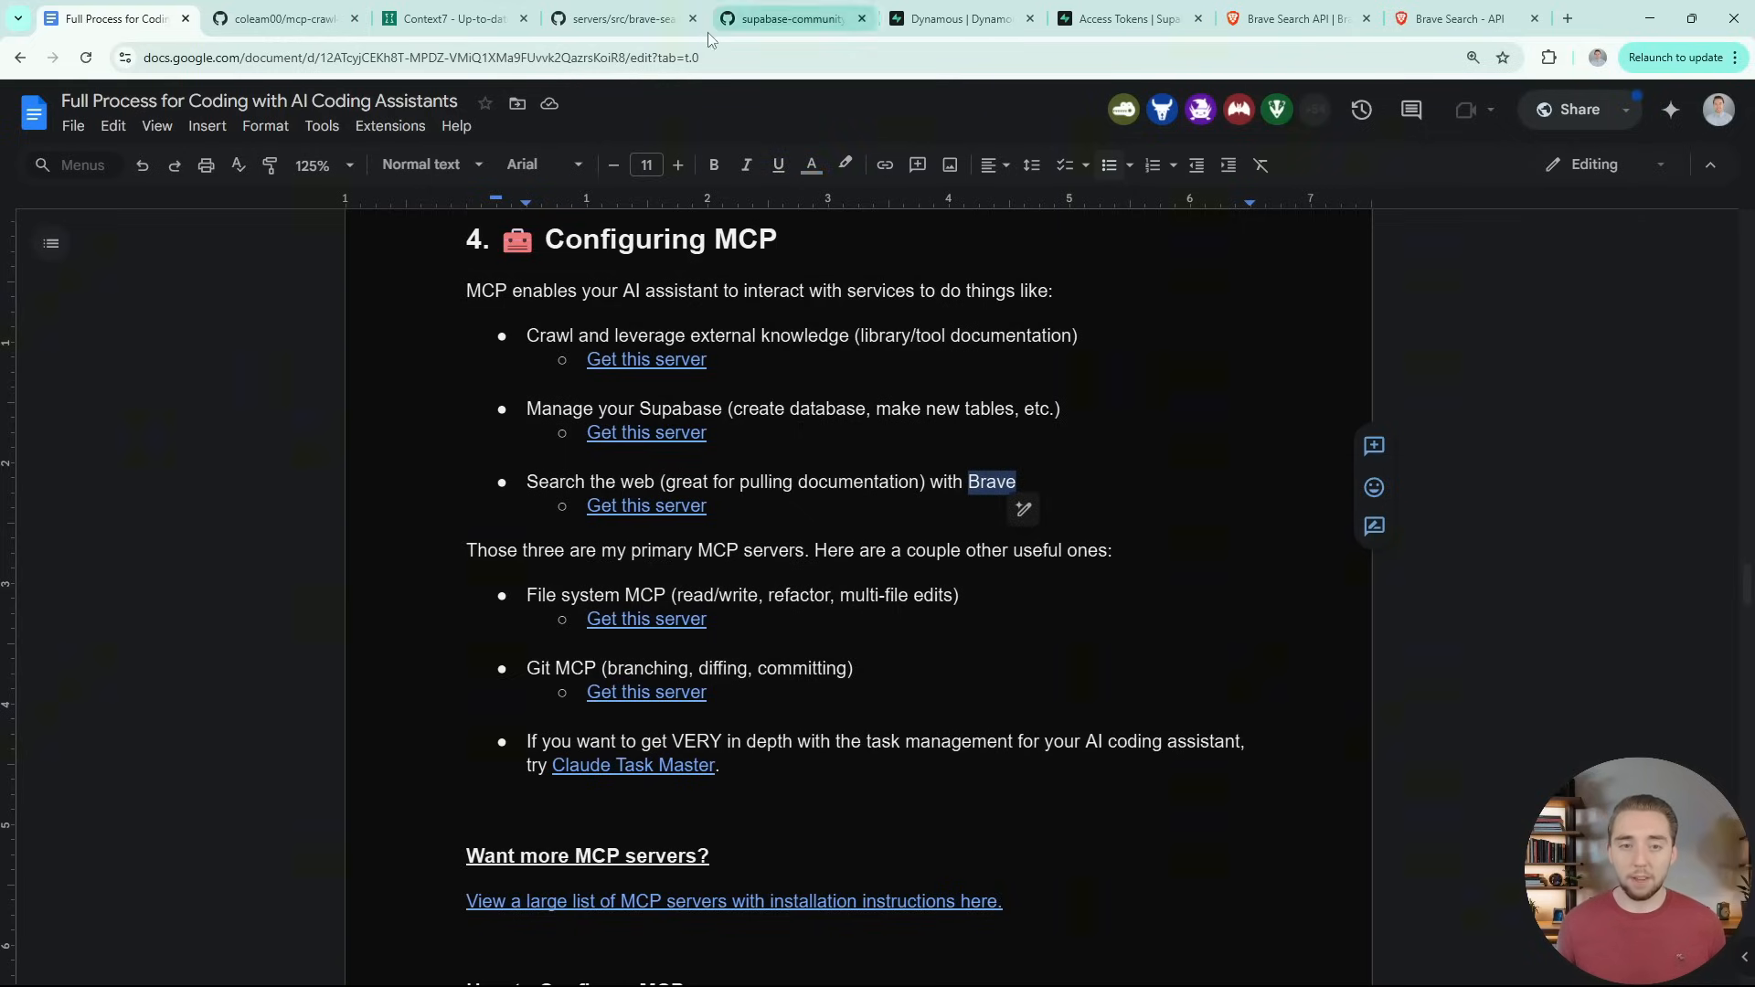
Scroll the brave-search README through its Tools section to API key configuration
click(614, 19)
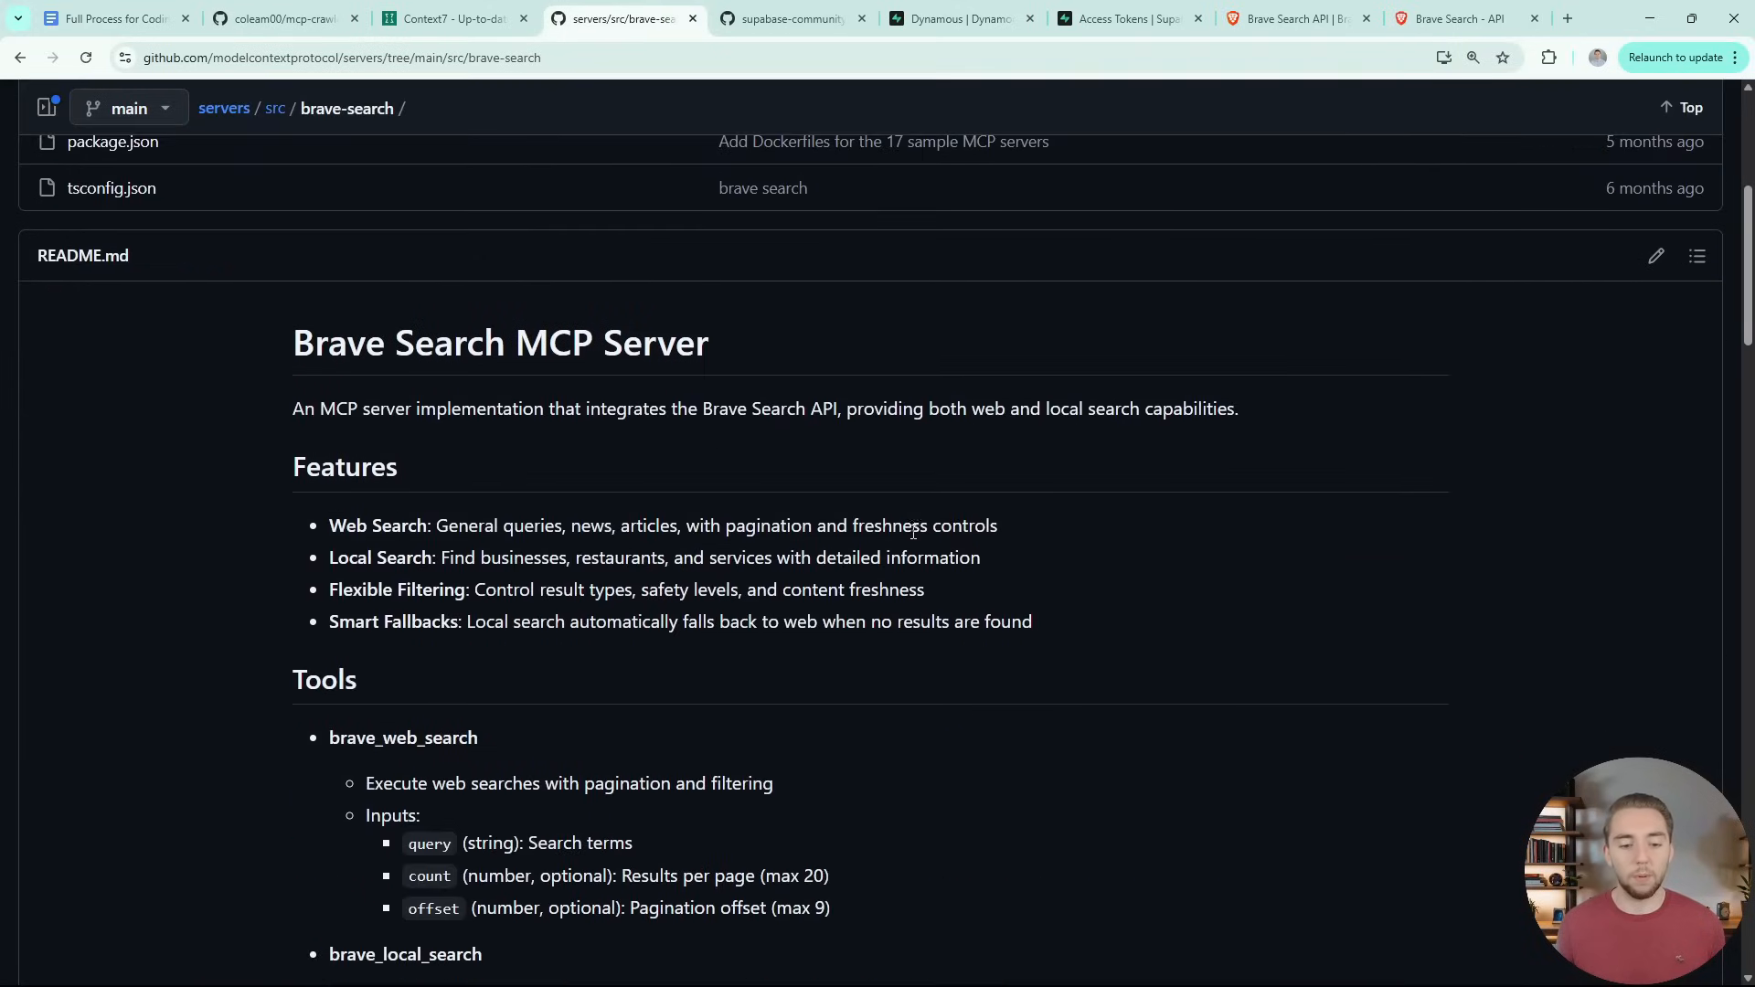
scroll(down, 3)
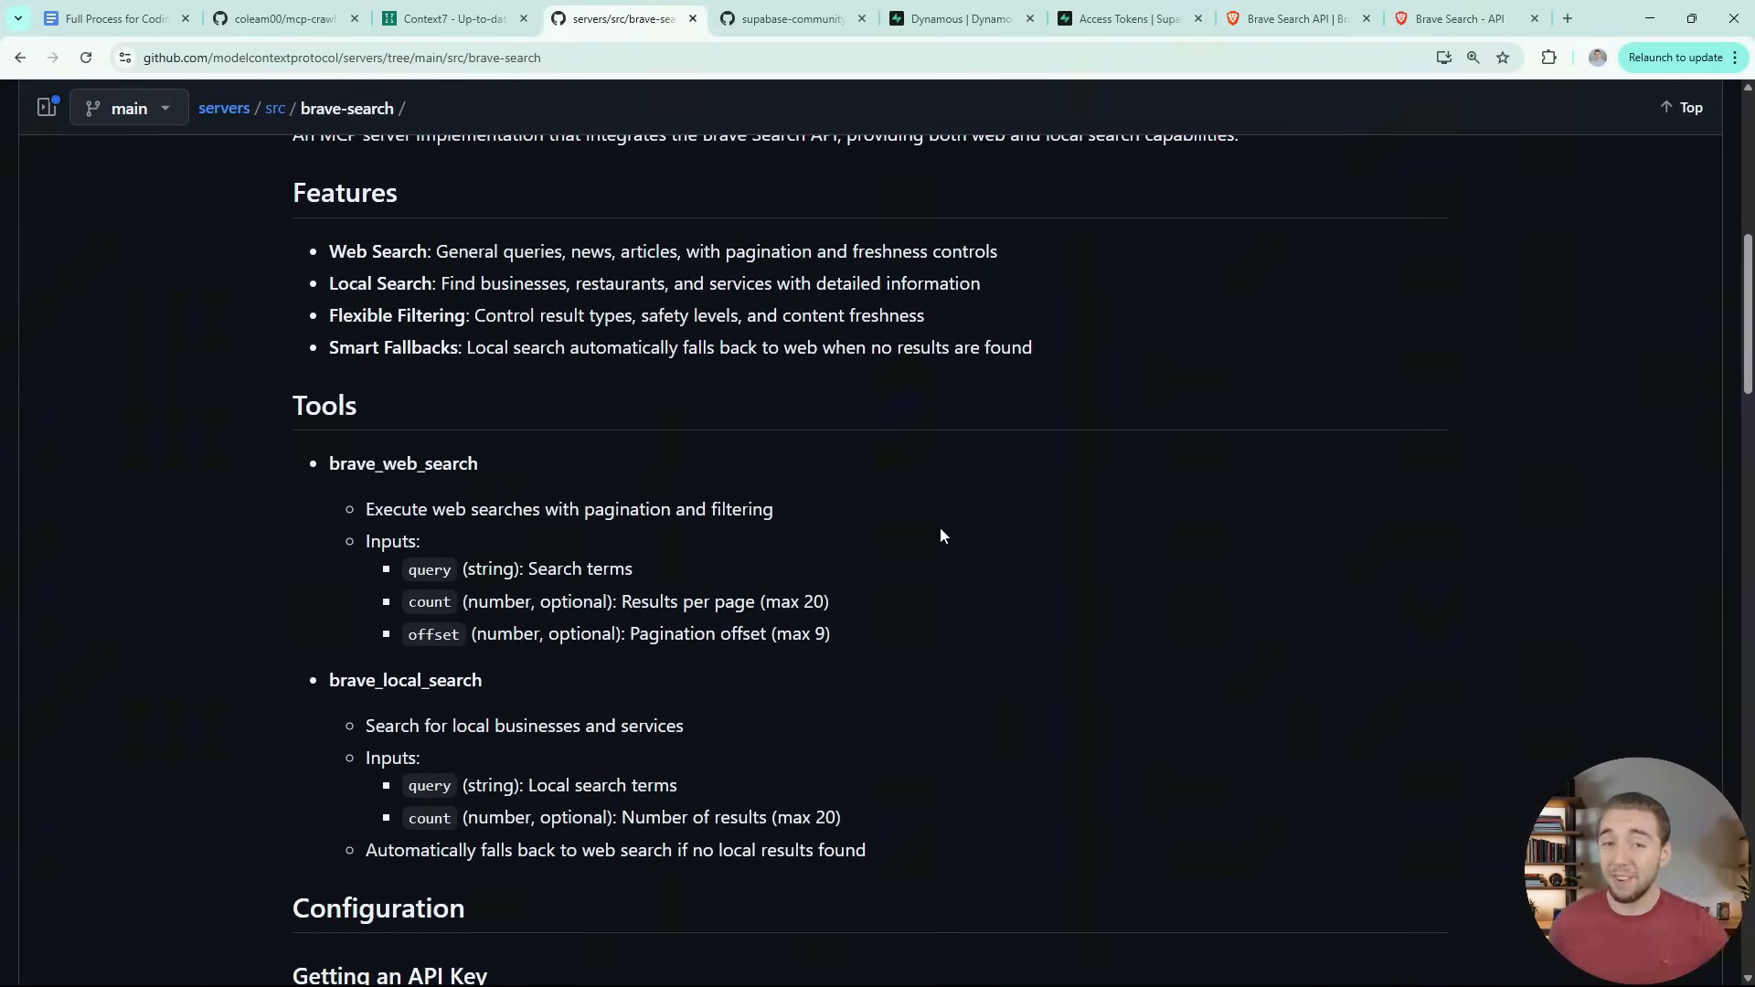
scroll(down, 3)
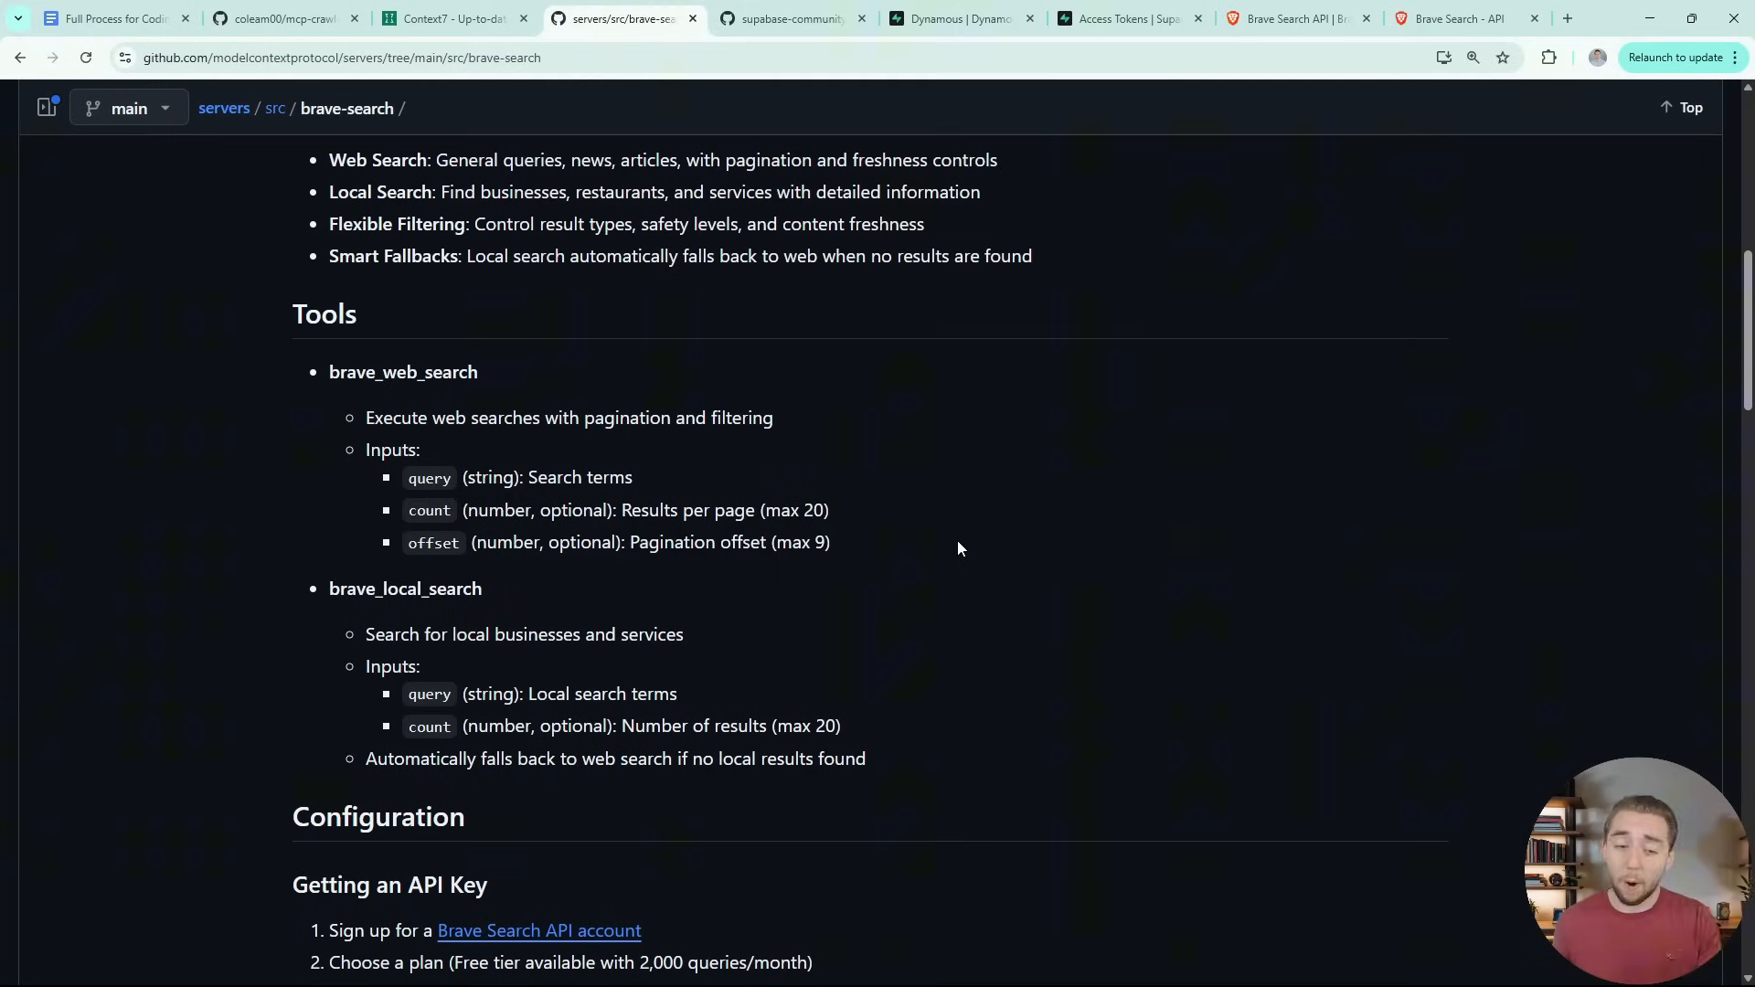
mouse_move(420, 126)
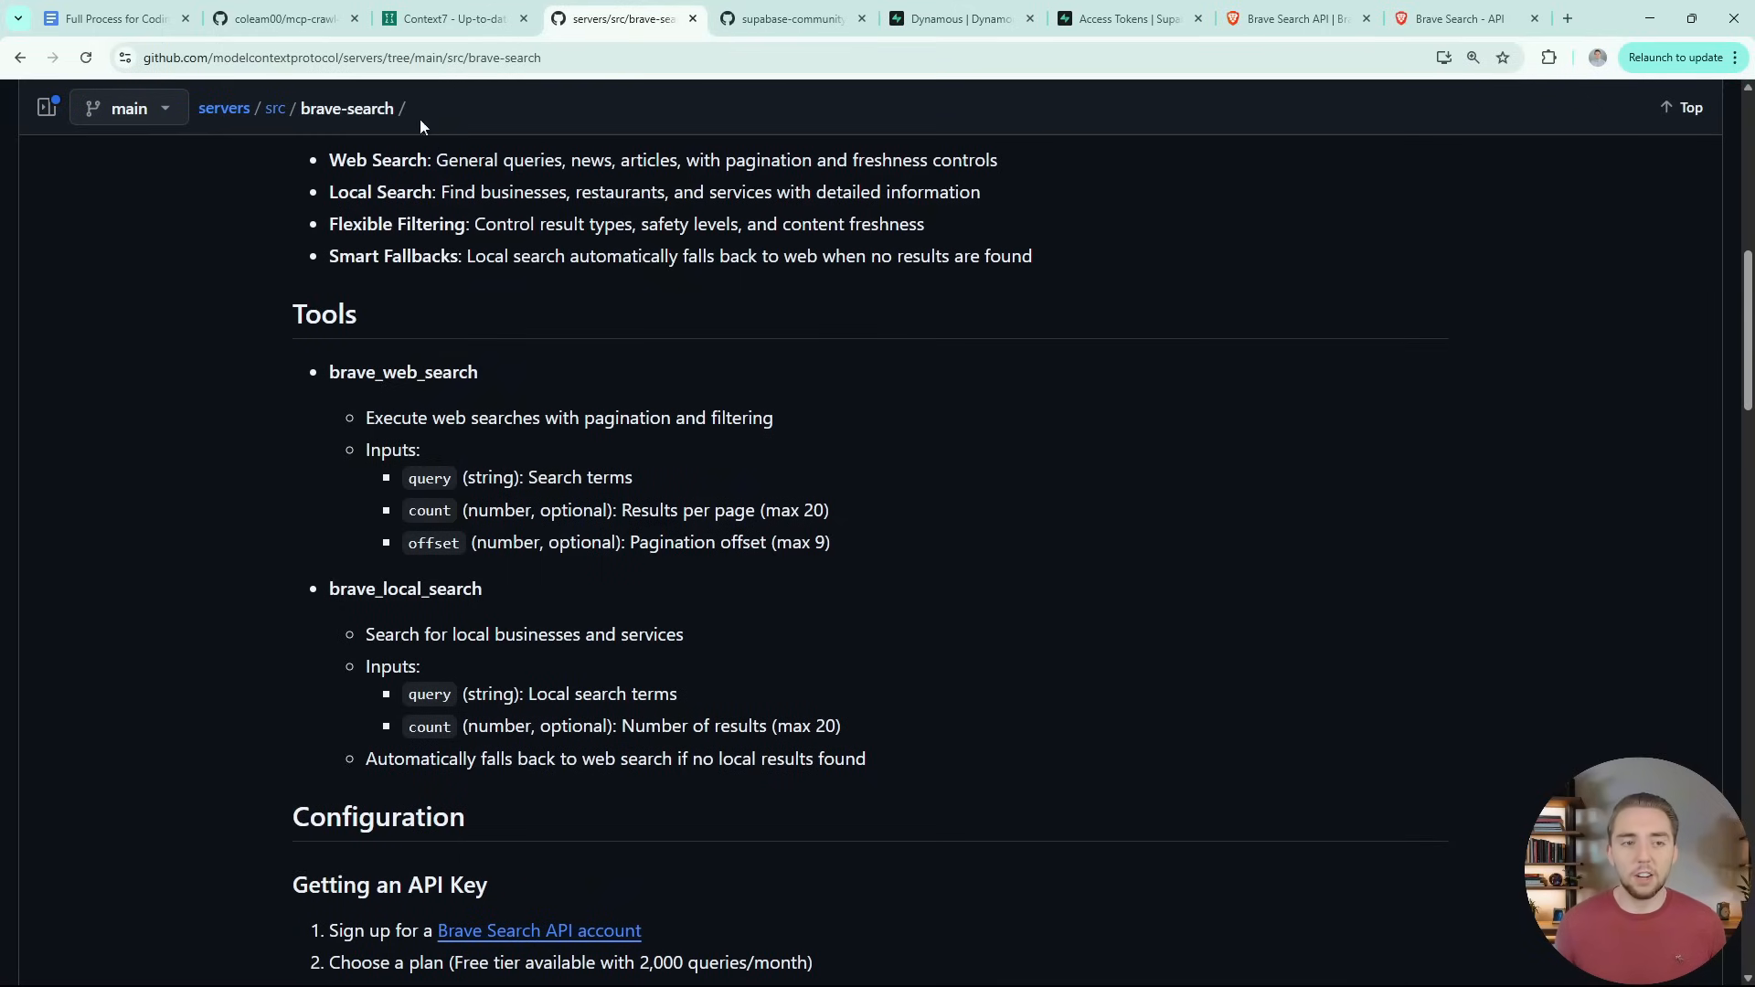
Highlight the sentence about the three primary MCP servers, then reopen the Crawl4AI repository
click(111, 18)
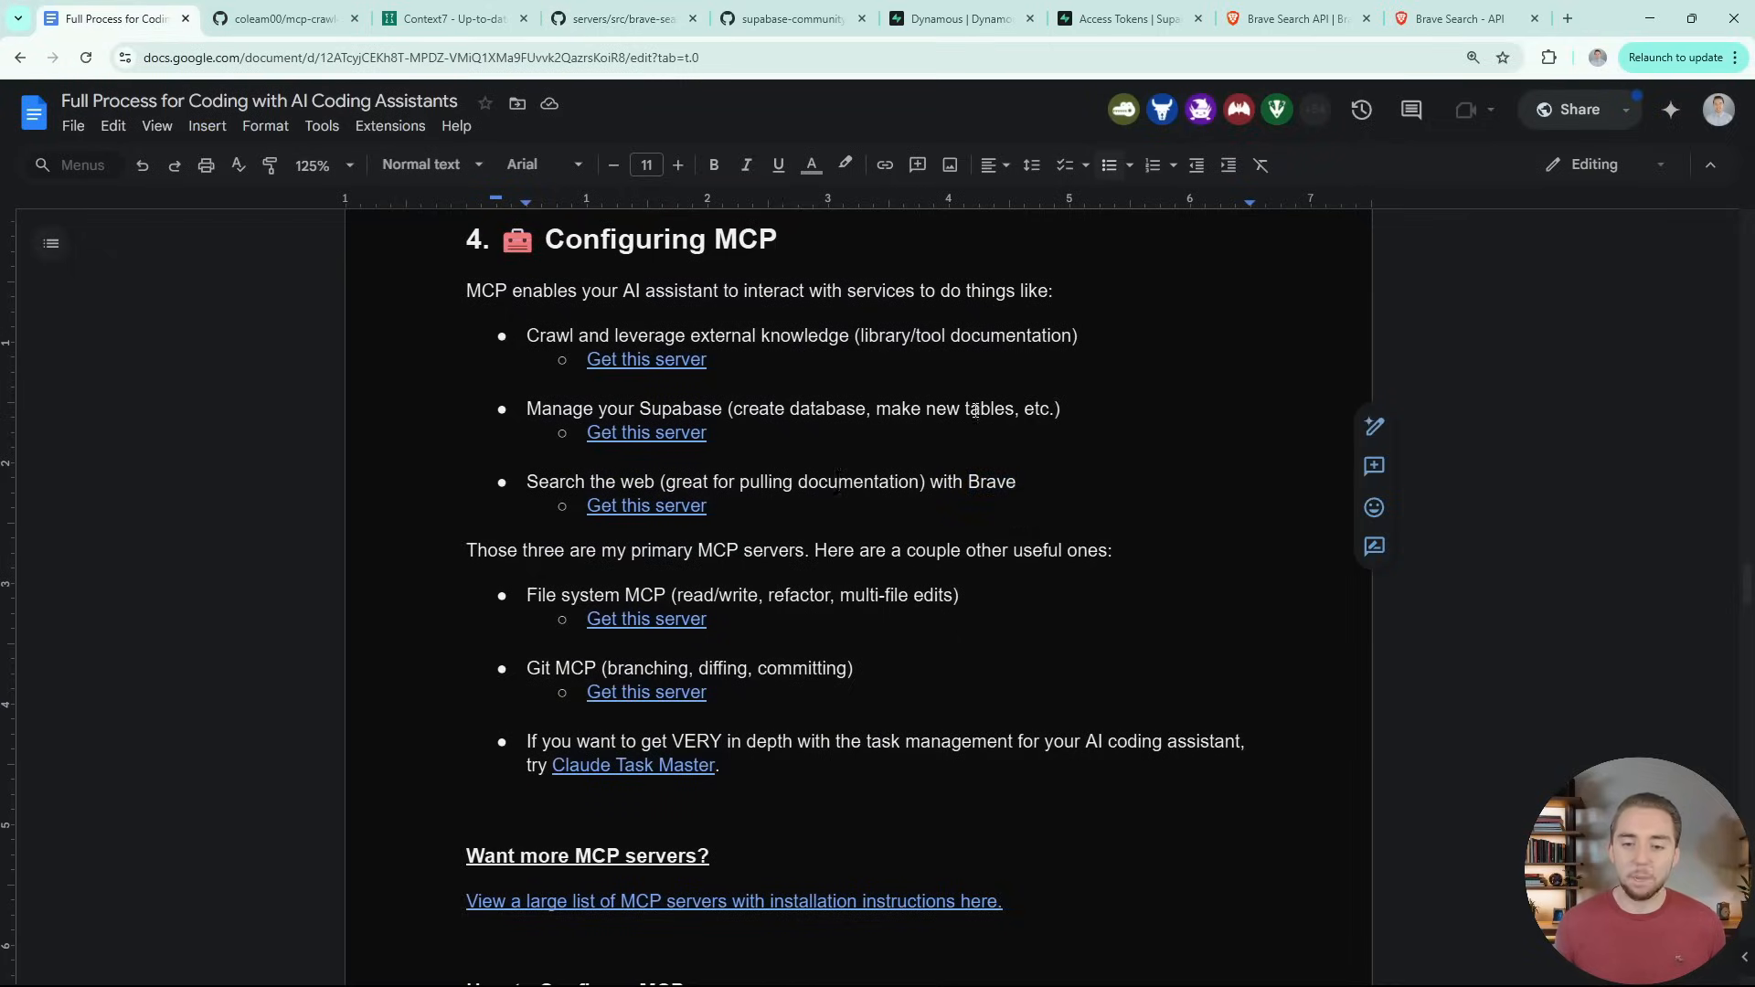
mouse_move(1073, 353)
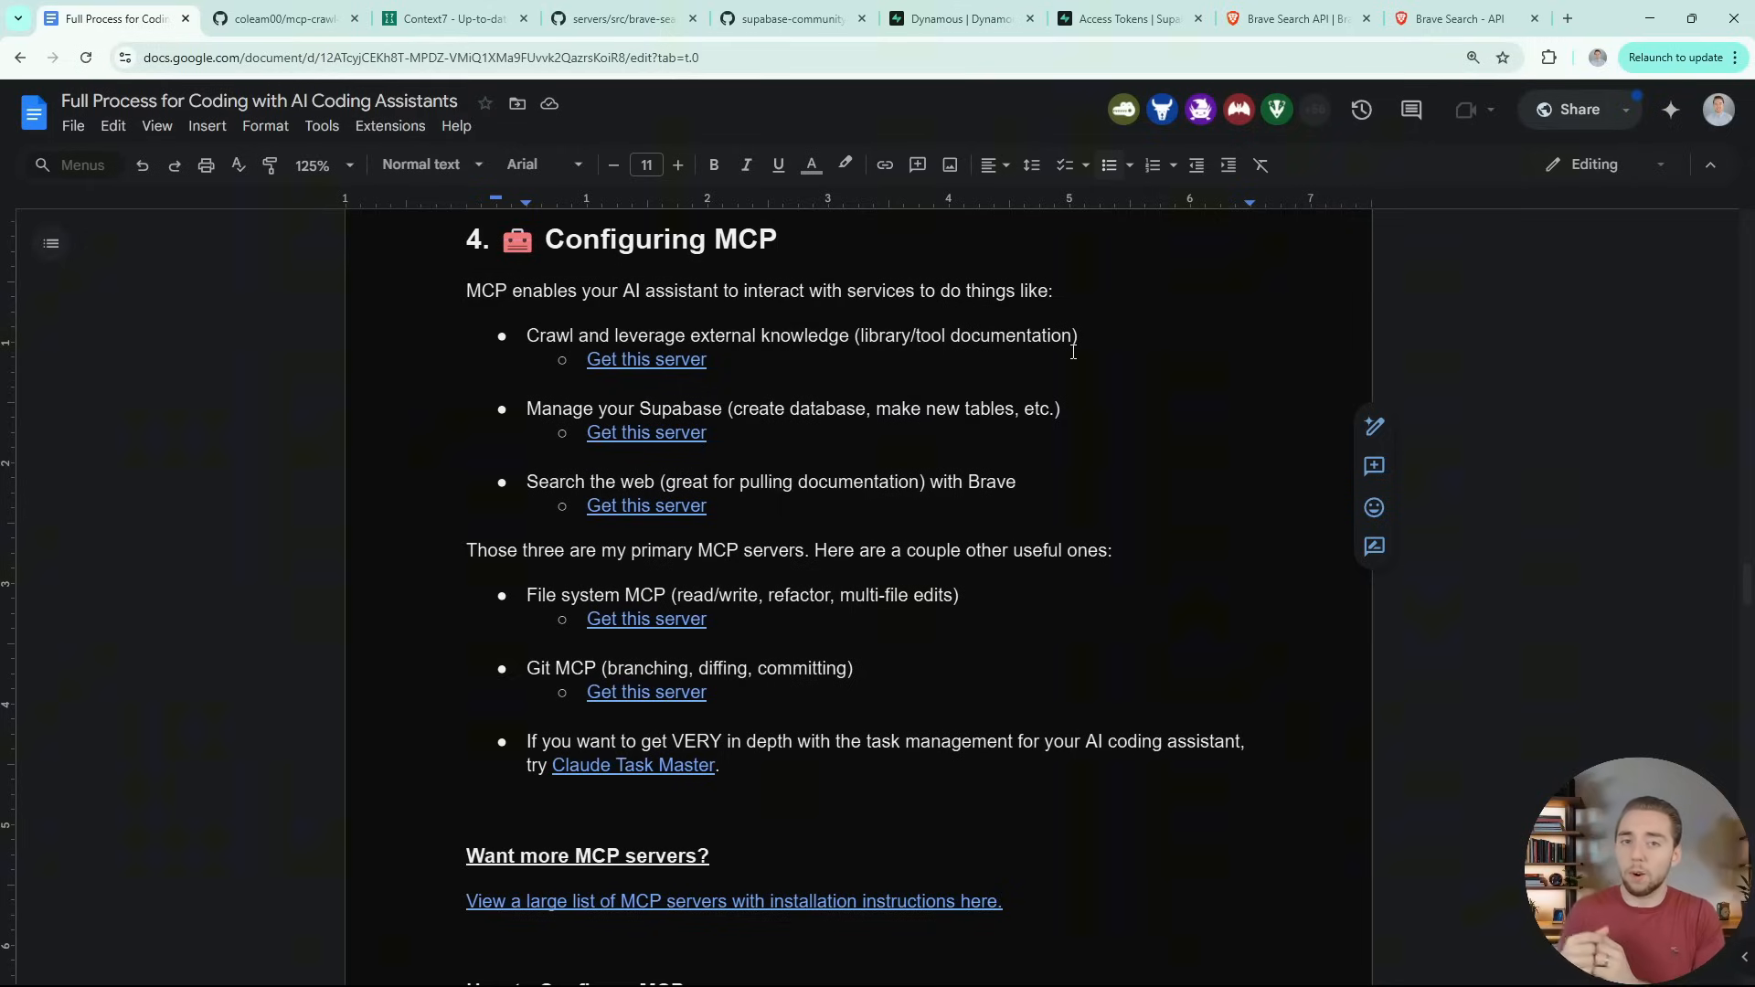
mouse_move(1012, 545)
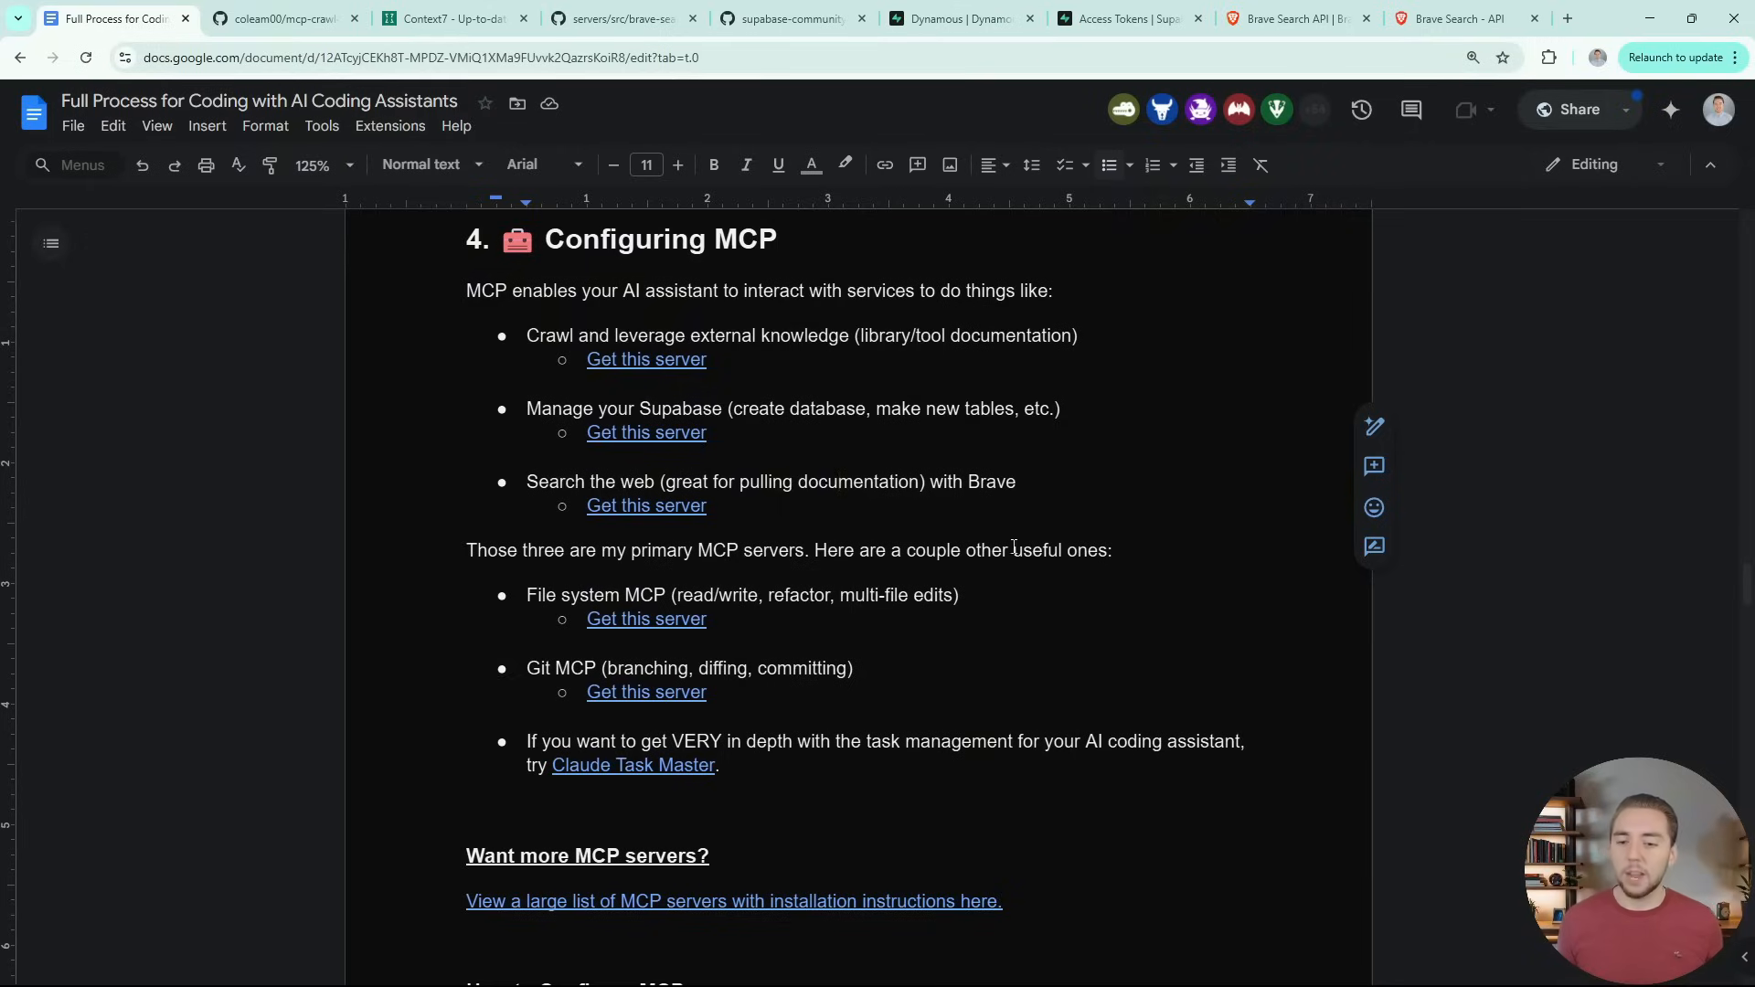
triple_click(770, 482)
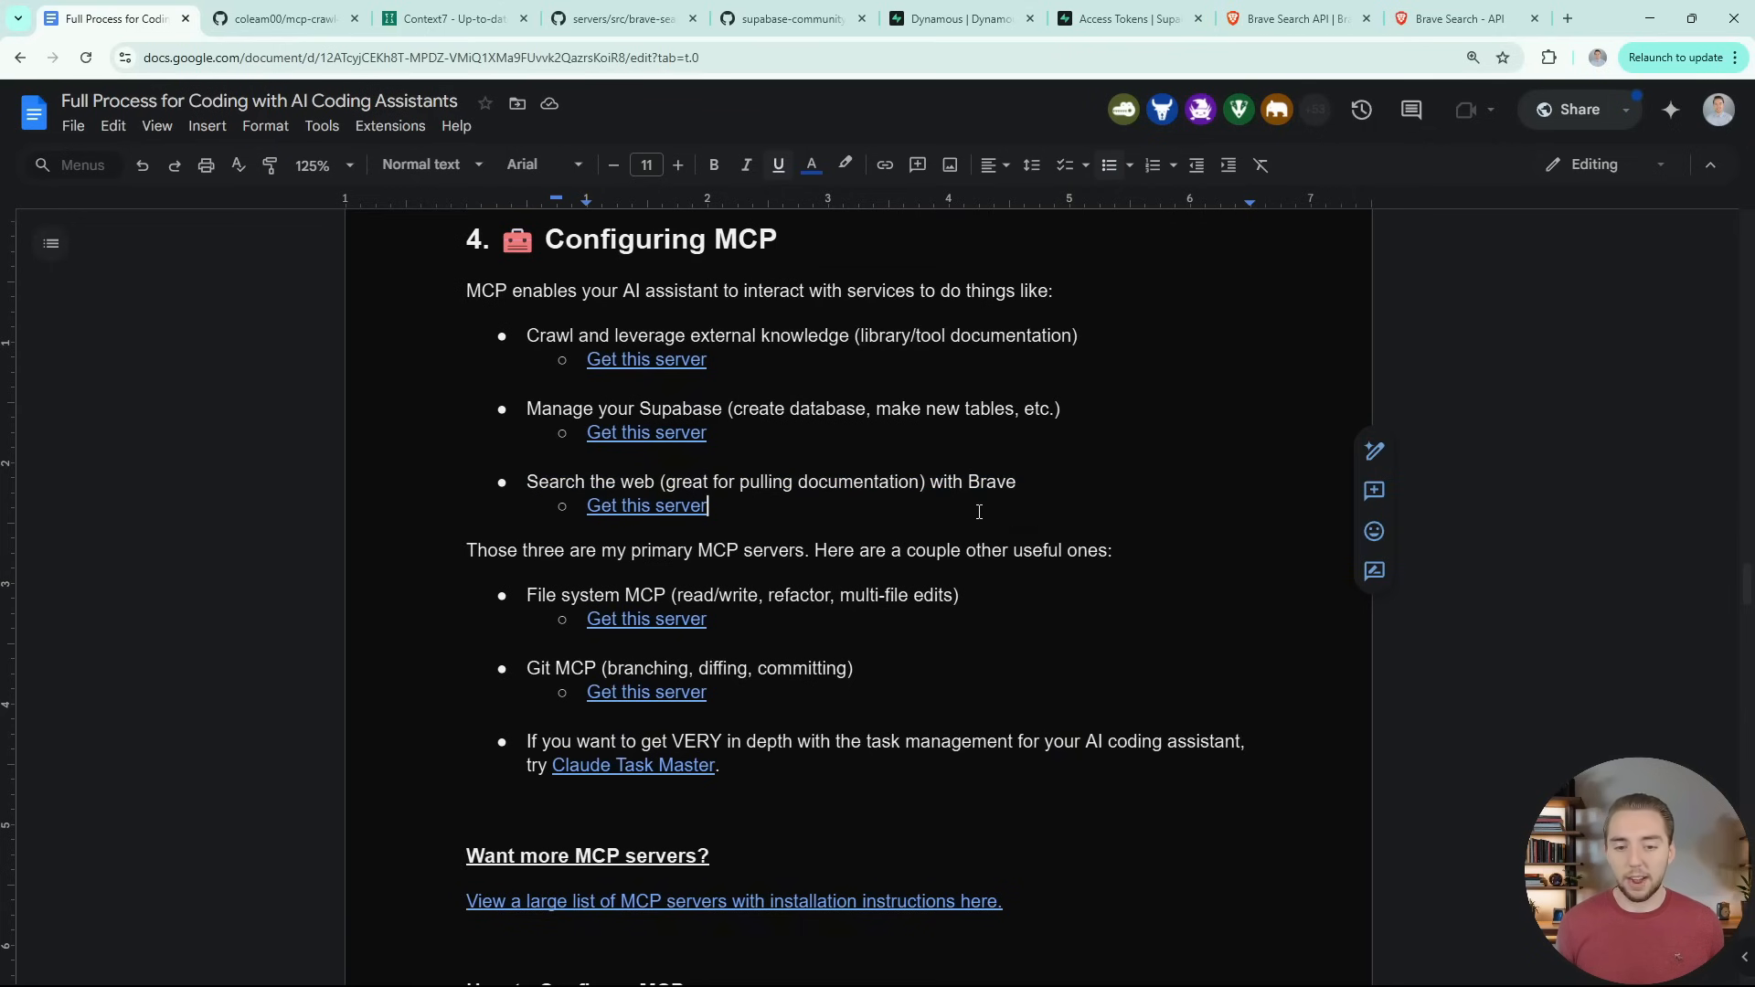
click(279, 18)
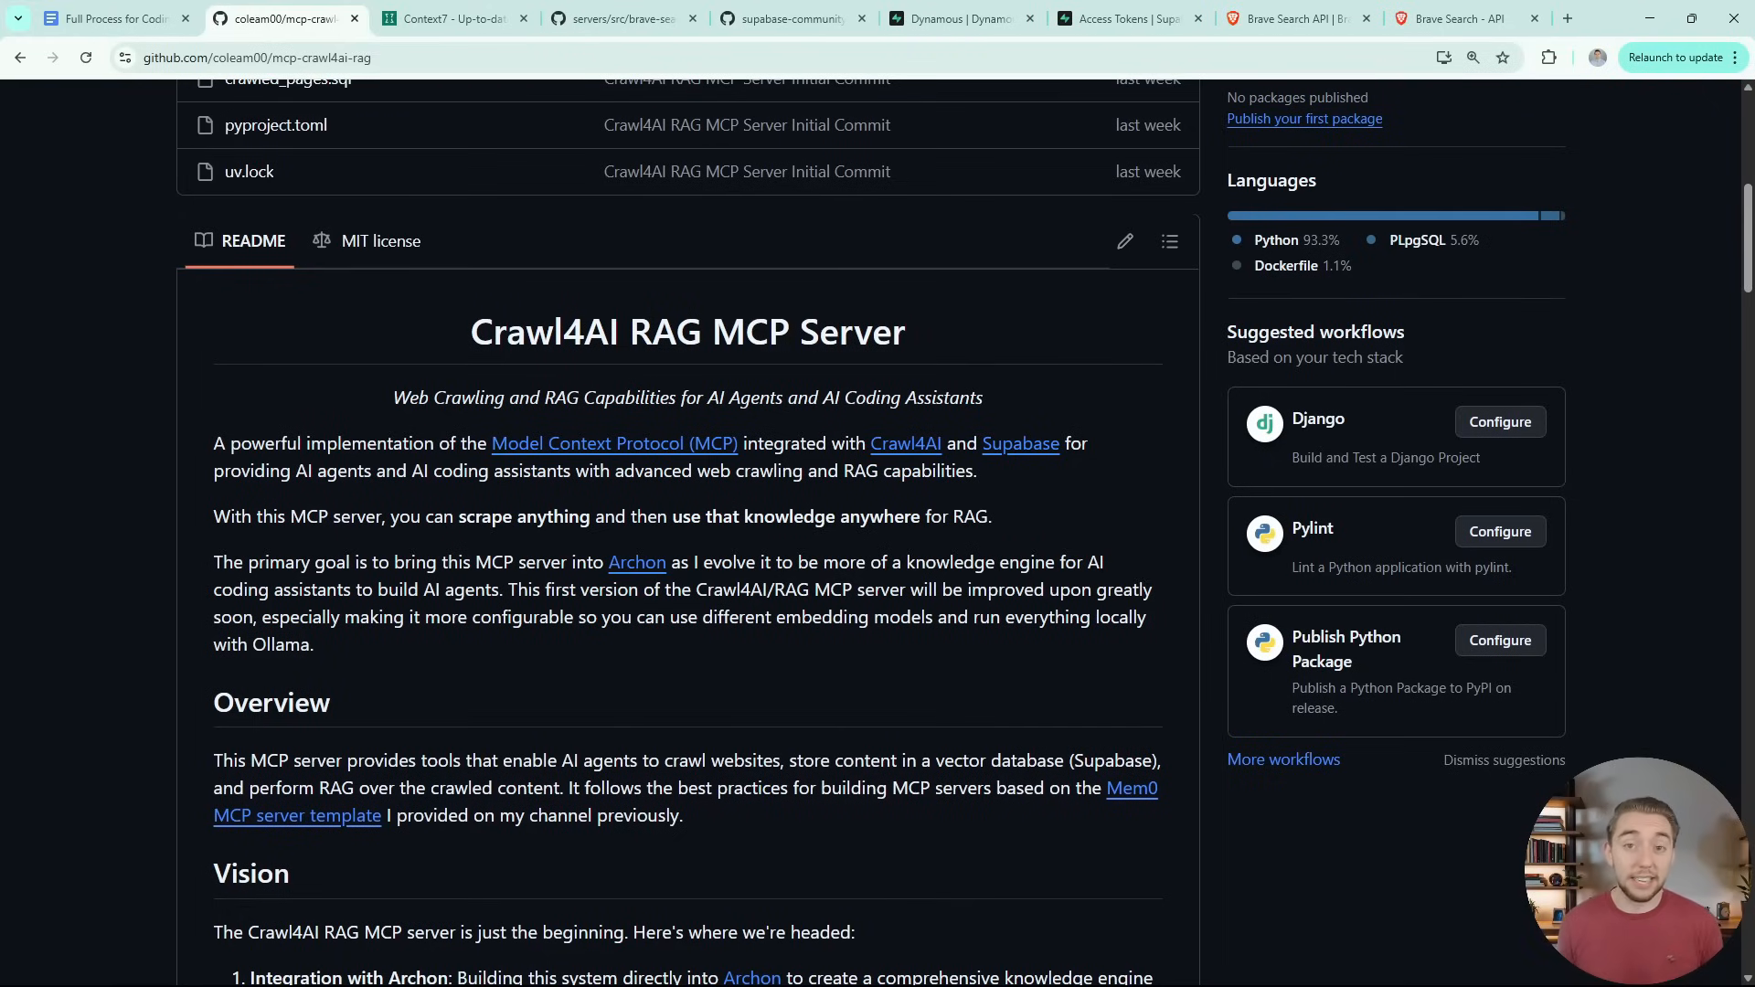
mouse_move(816, 374)
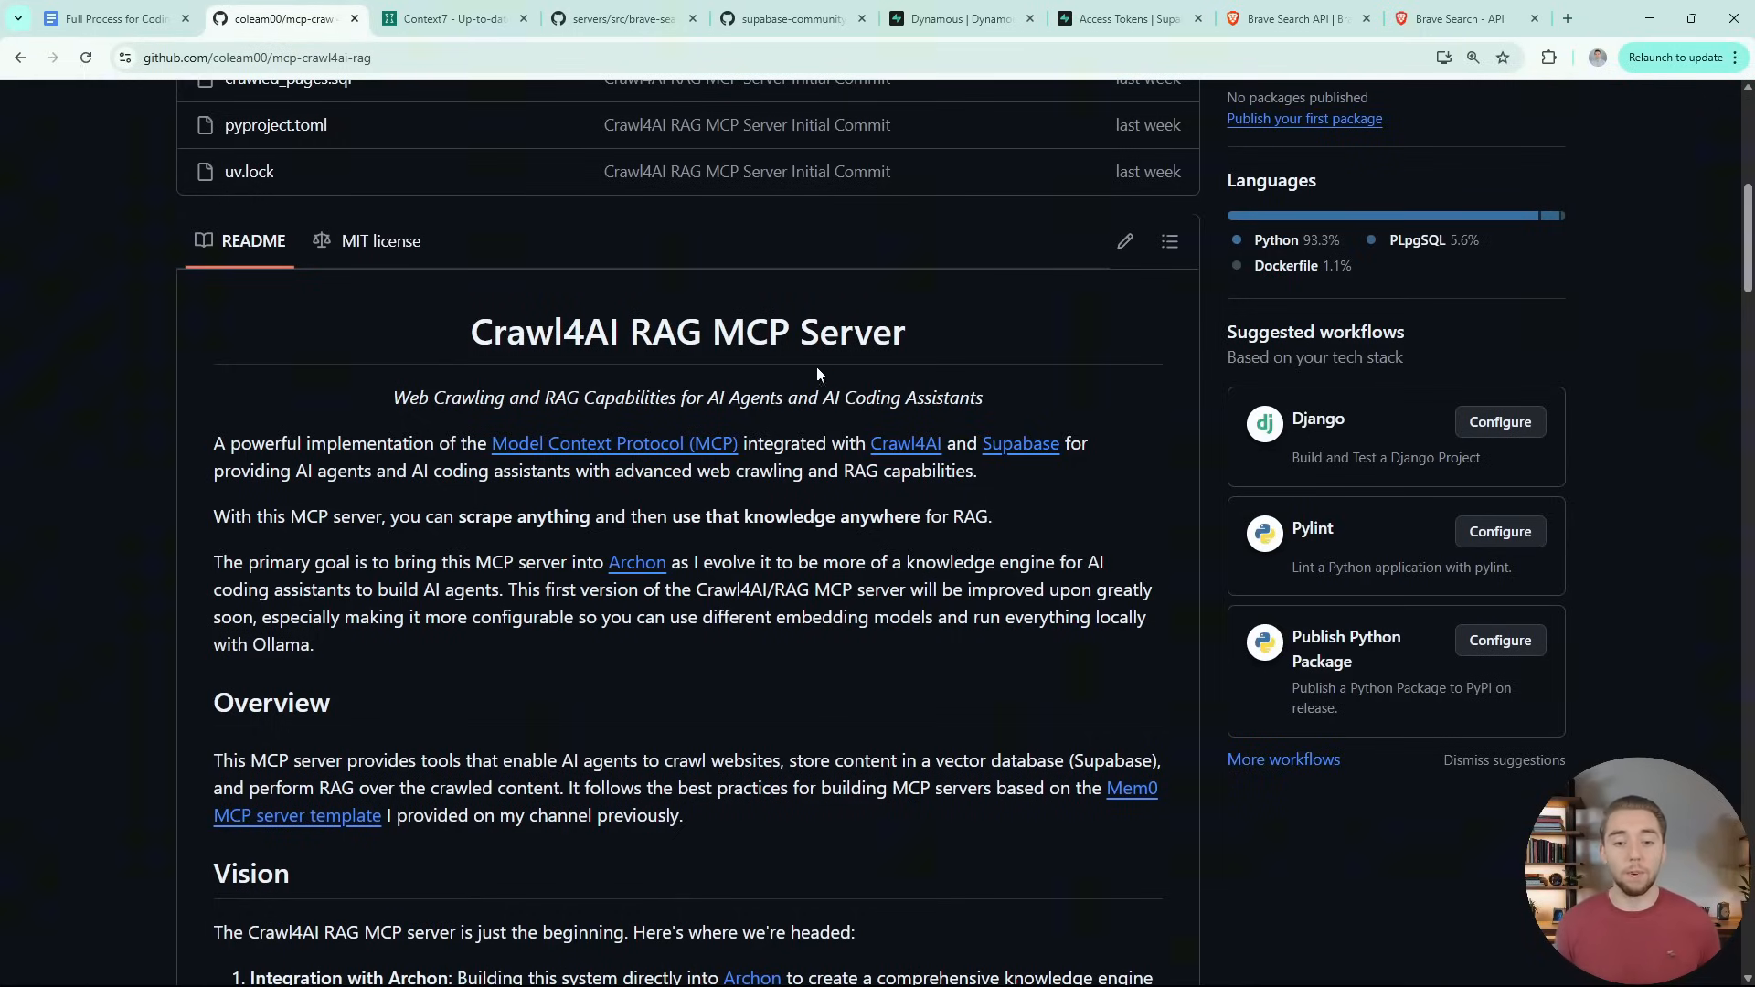
Scroll the Crawl4AI README through Installation and Database Setup to the .env variables
scroll(down, 3)
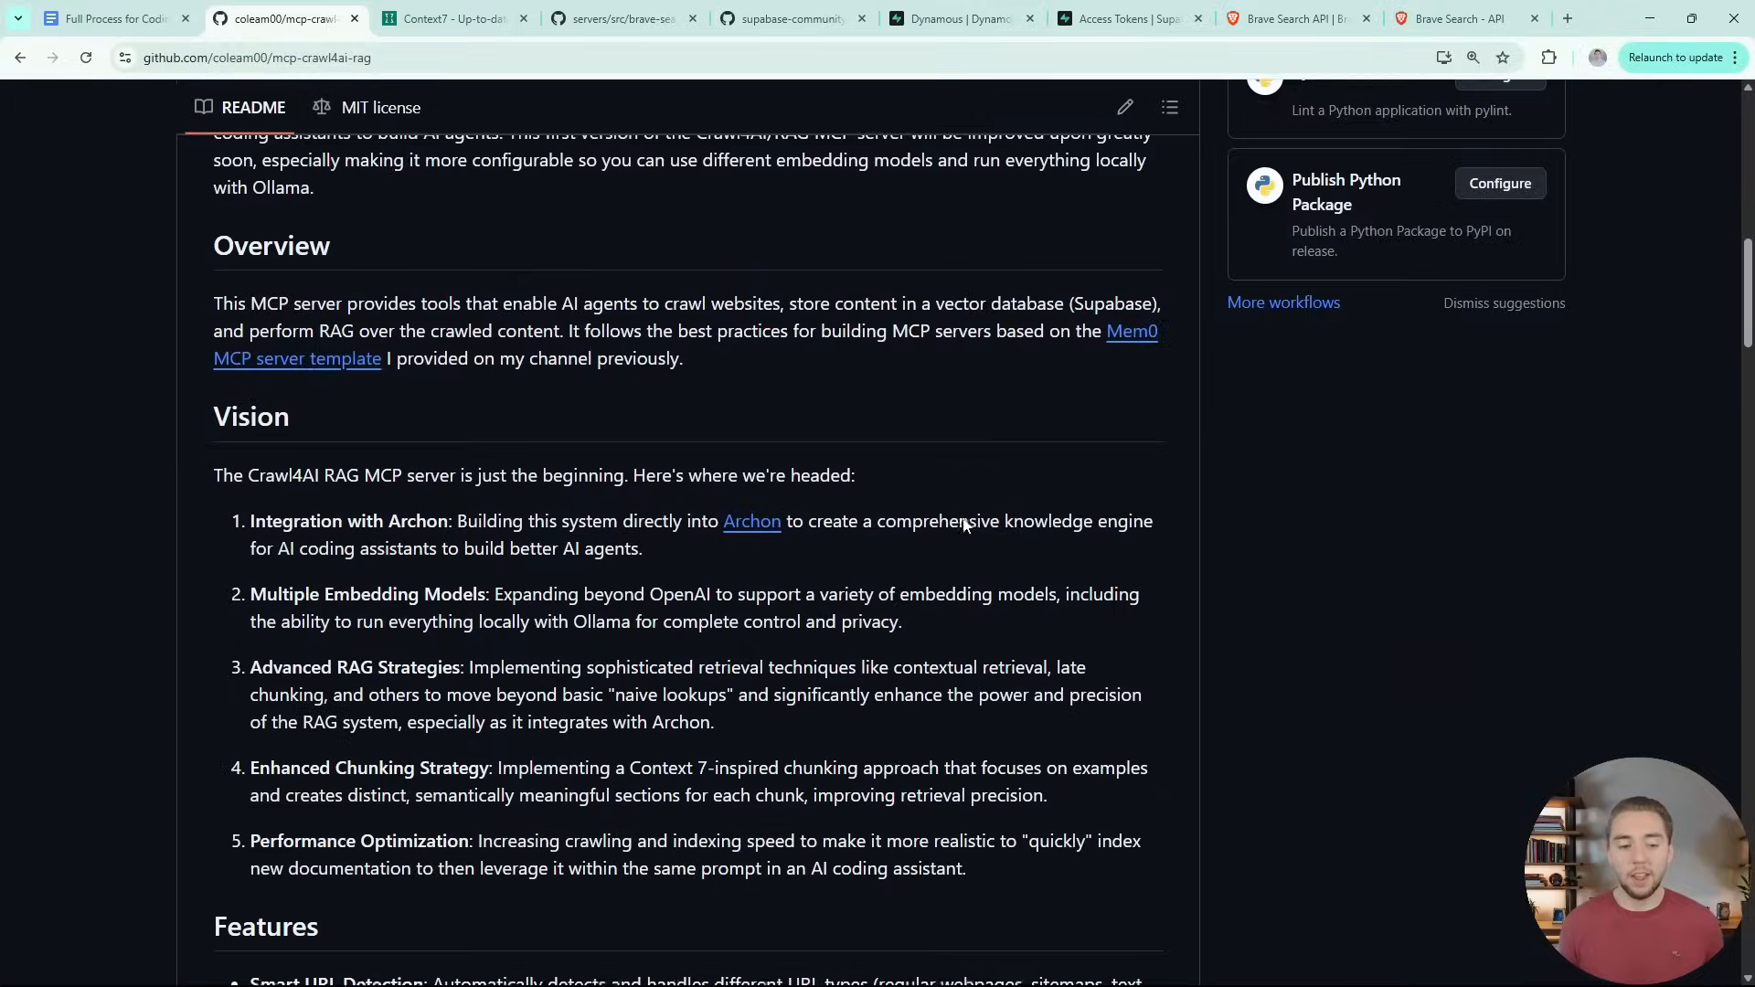
scroll(down, 3)
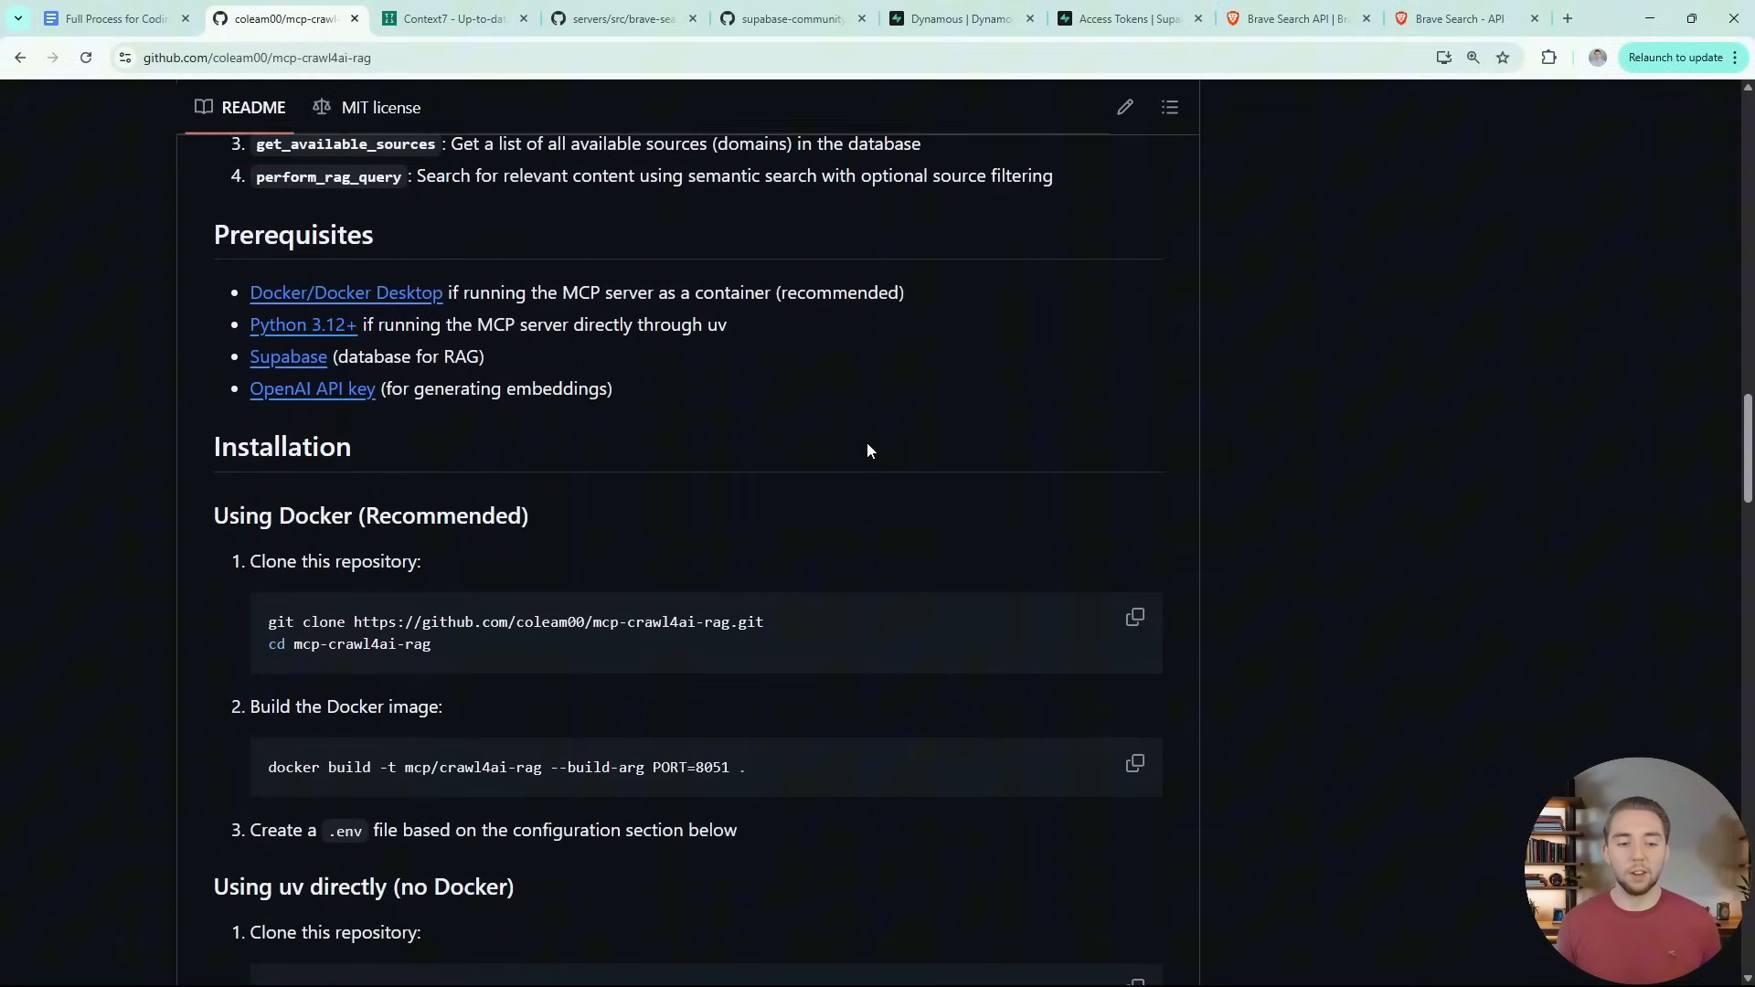
scroll(down, 3)
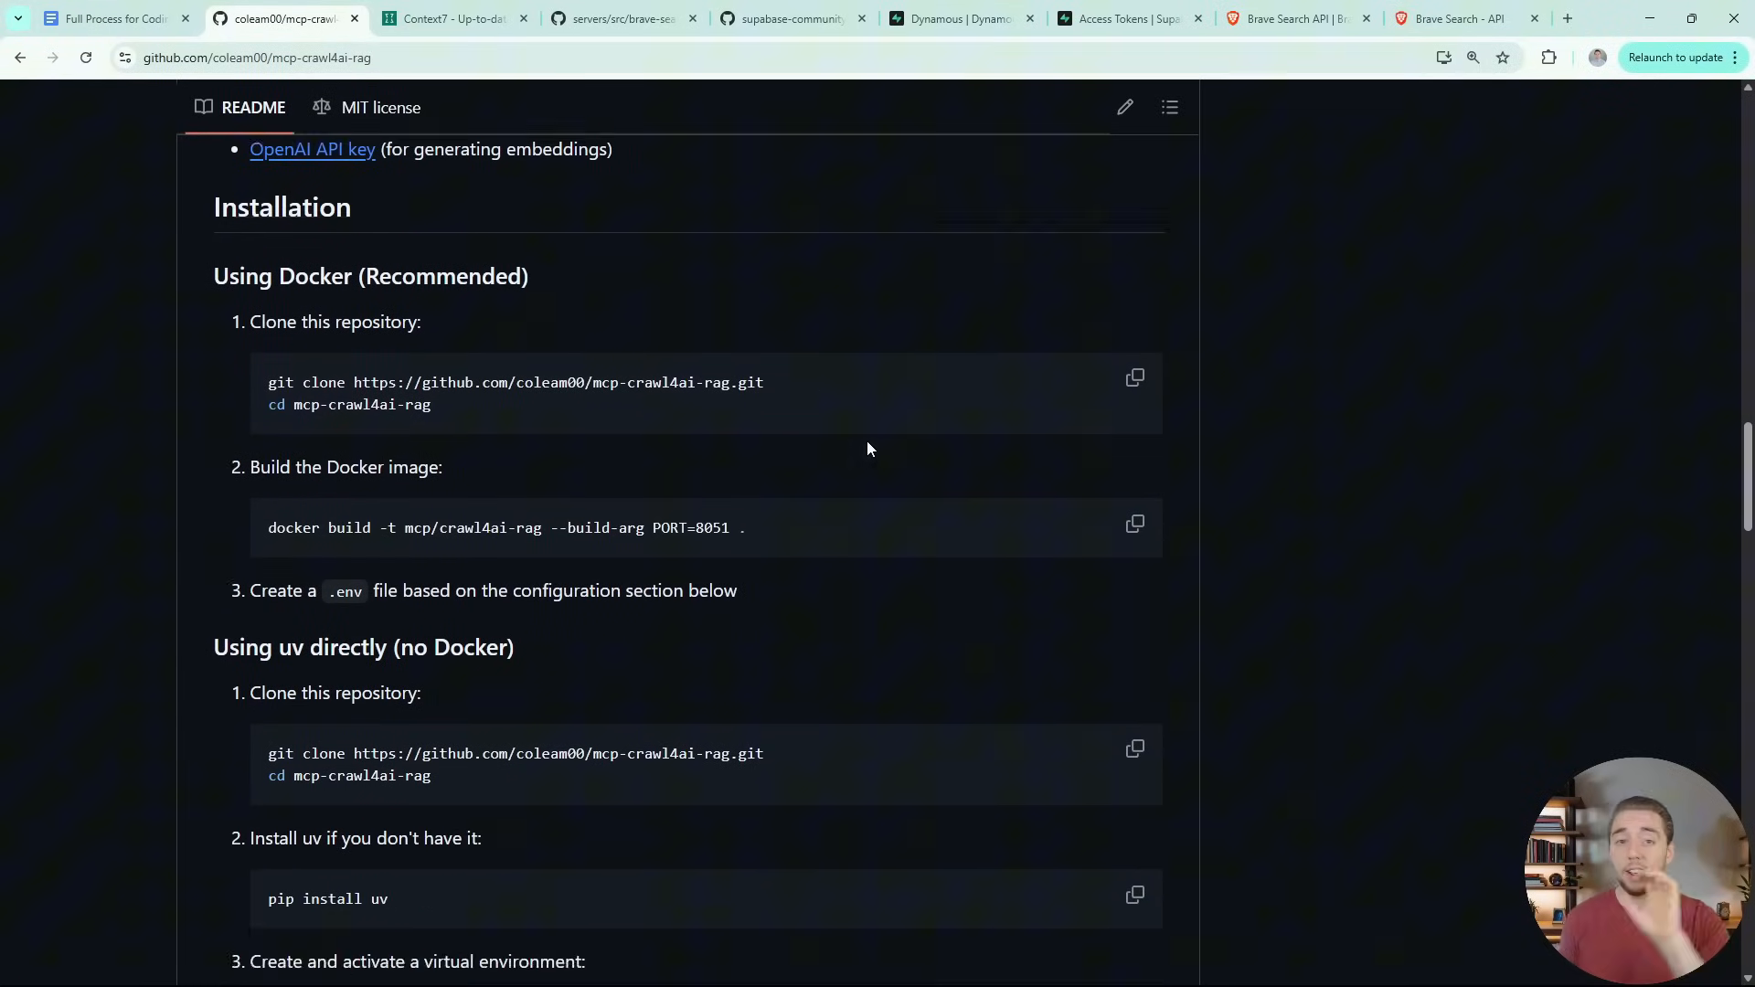
scroll(down, 3)
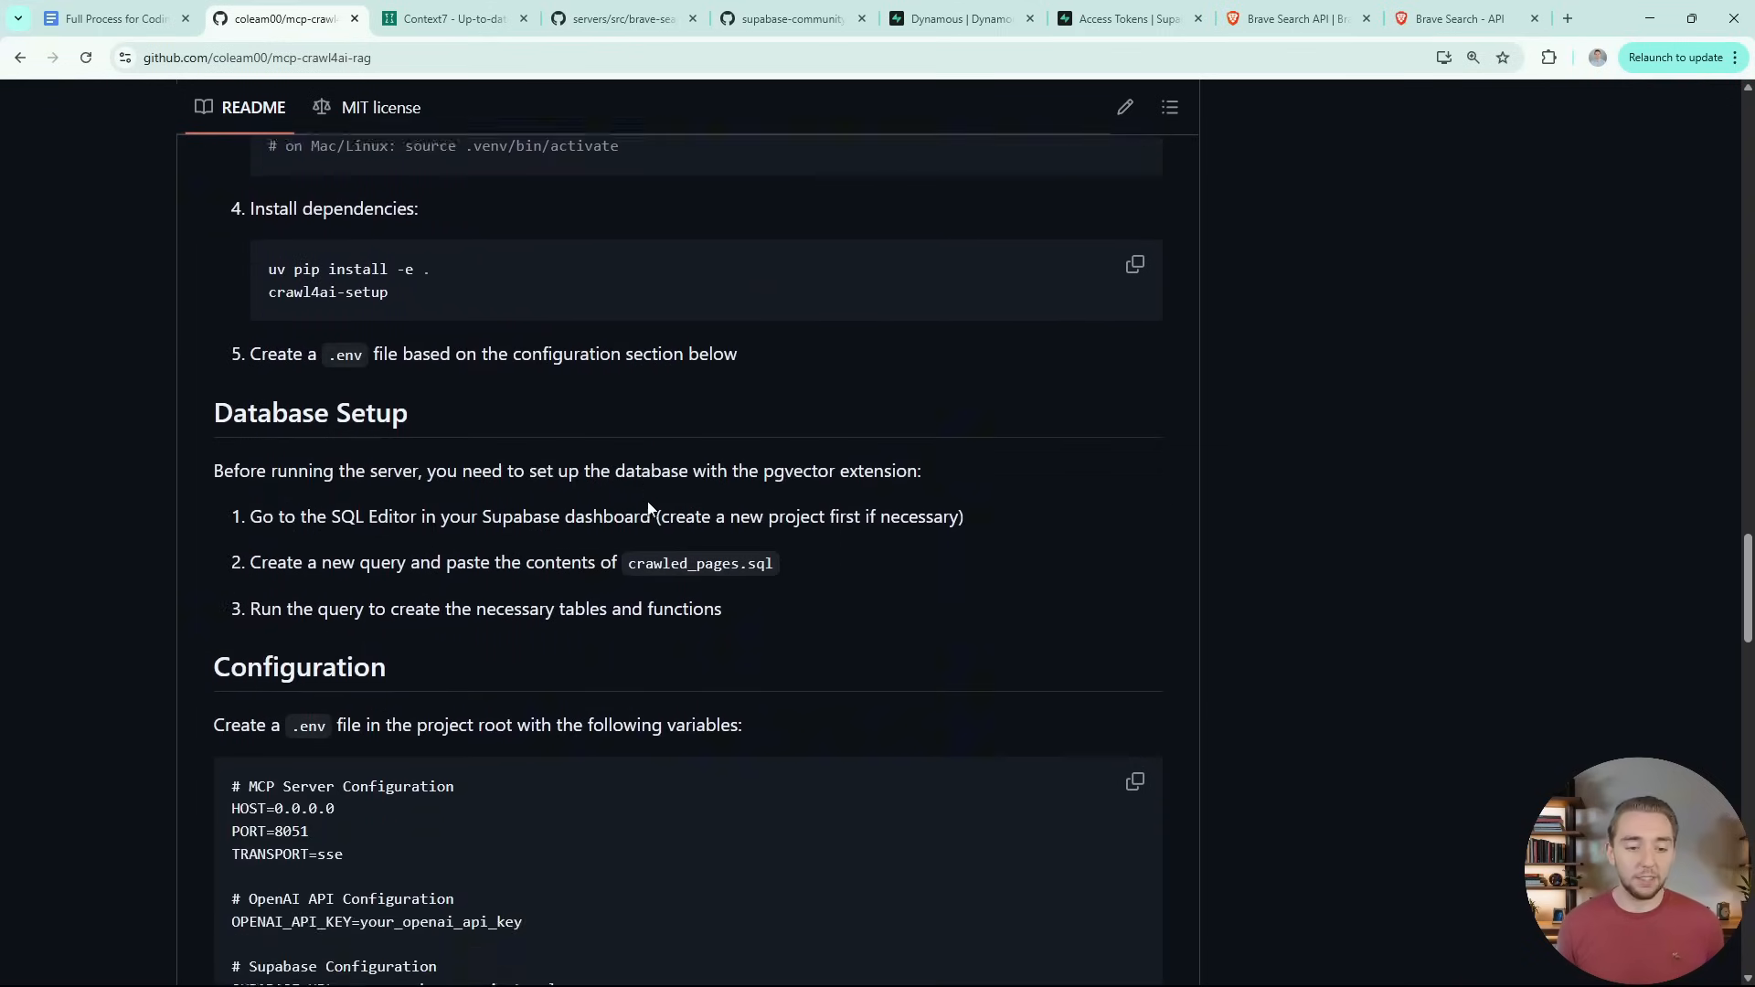
scroll(down, 3)
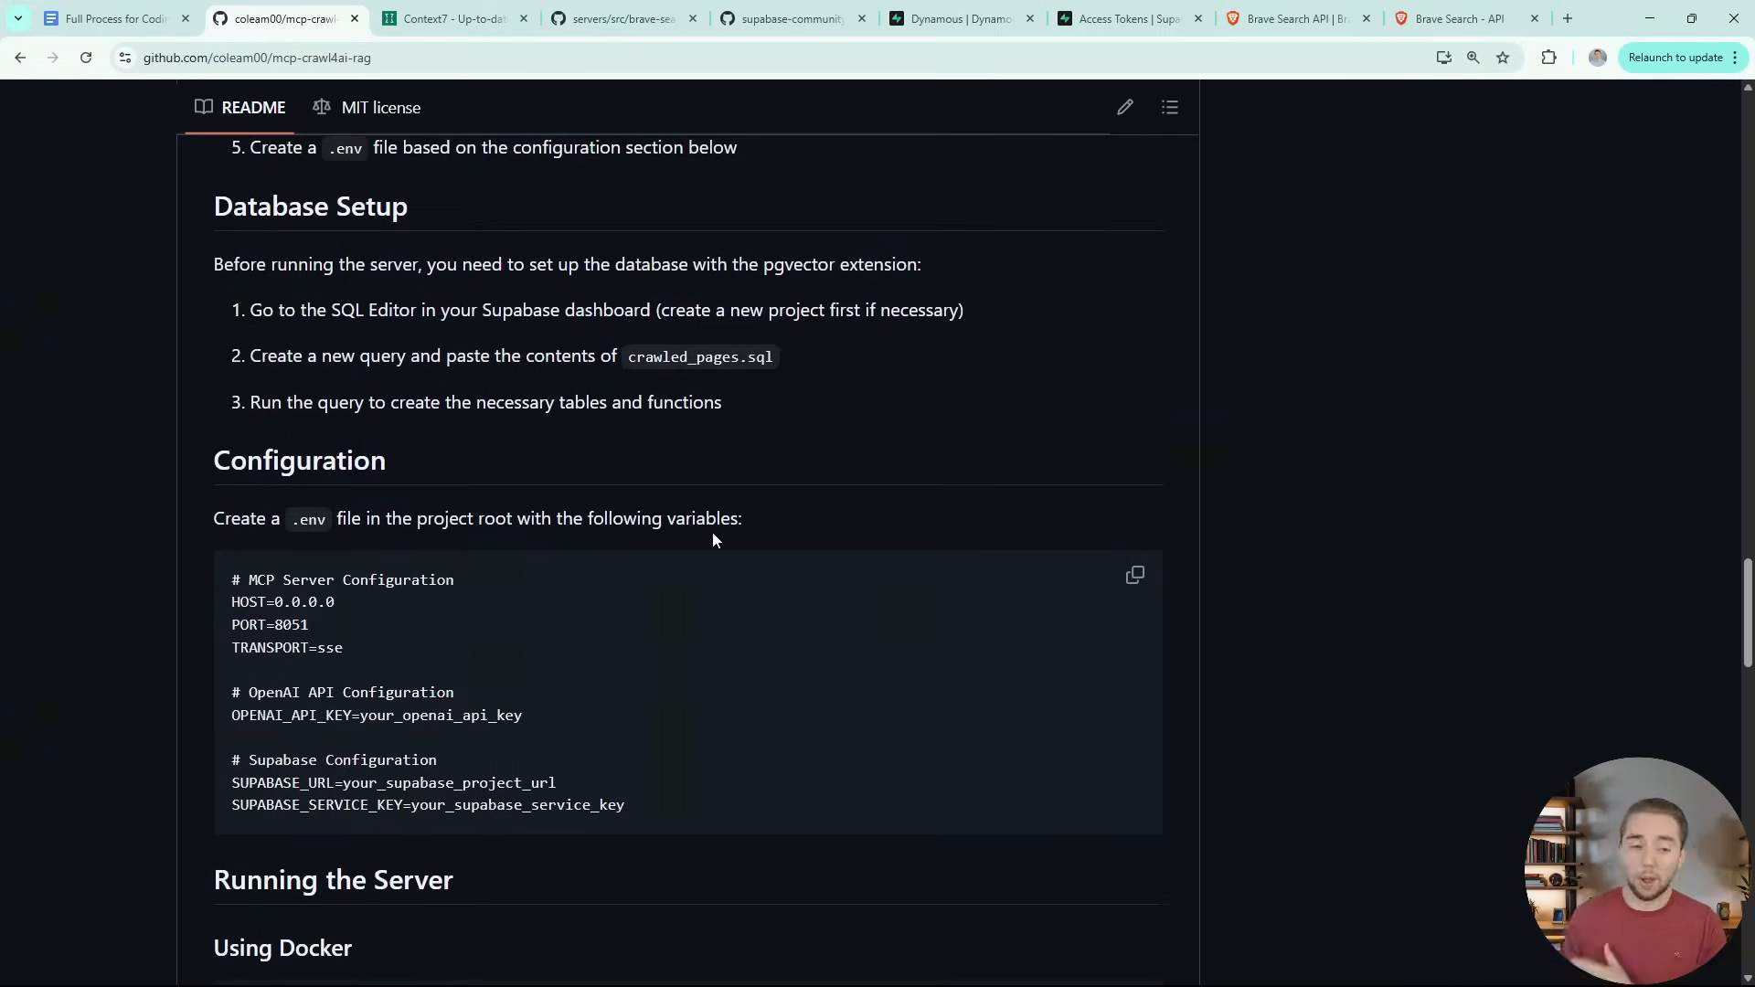
mouse_move(751, 559)
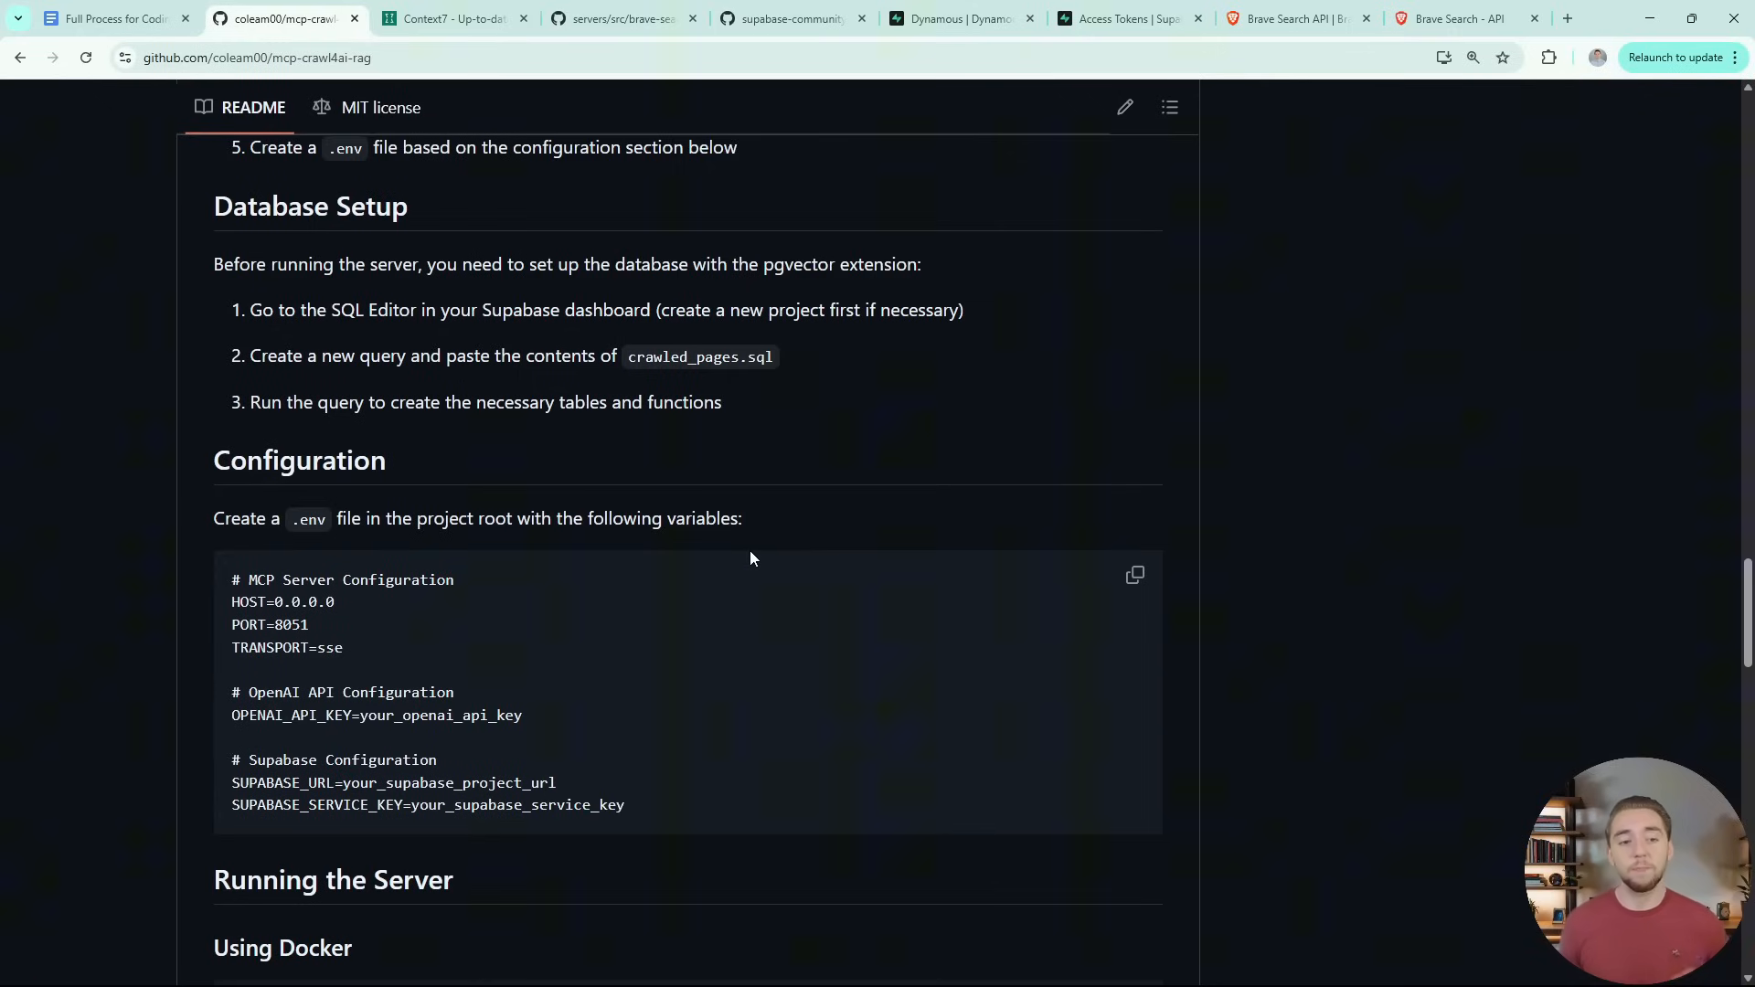
mouse_move(522, 393)
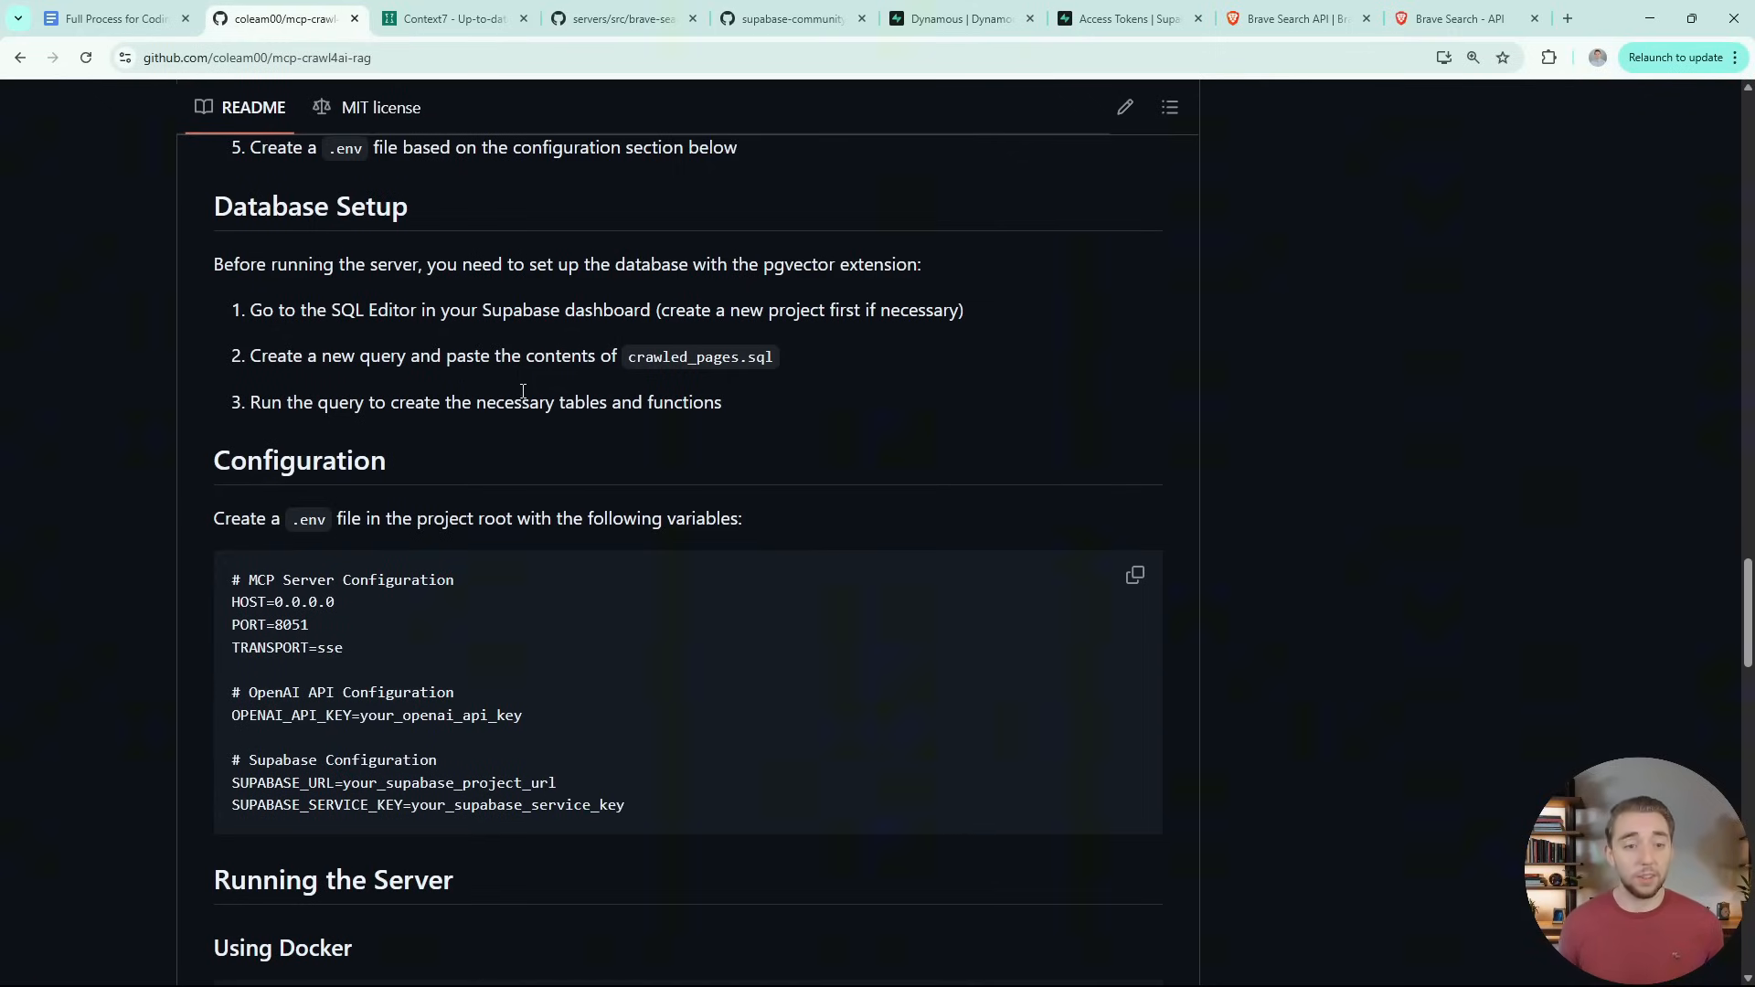
Scroll Brave Search's README to 'Usage with VS Code', then view Supabase MCP's PAT config
click(622, 20)
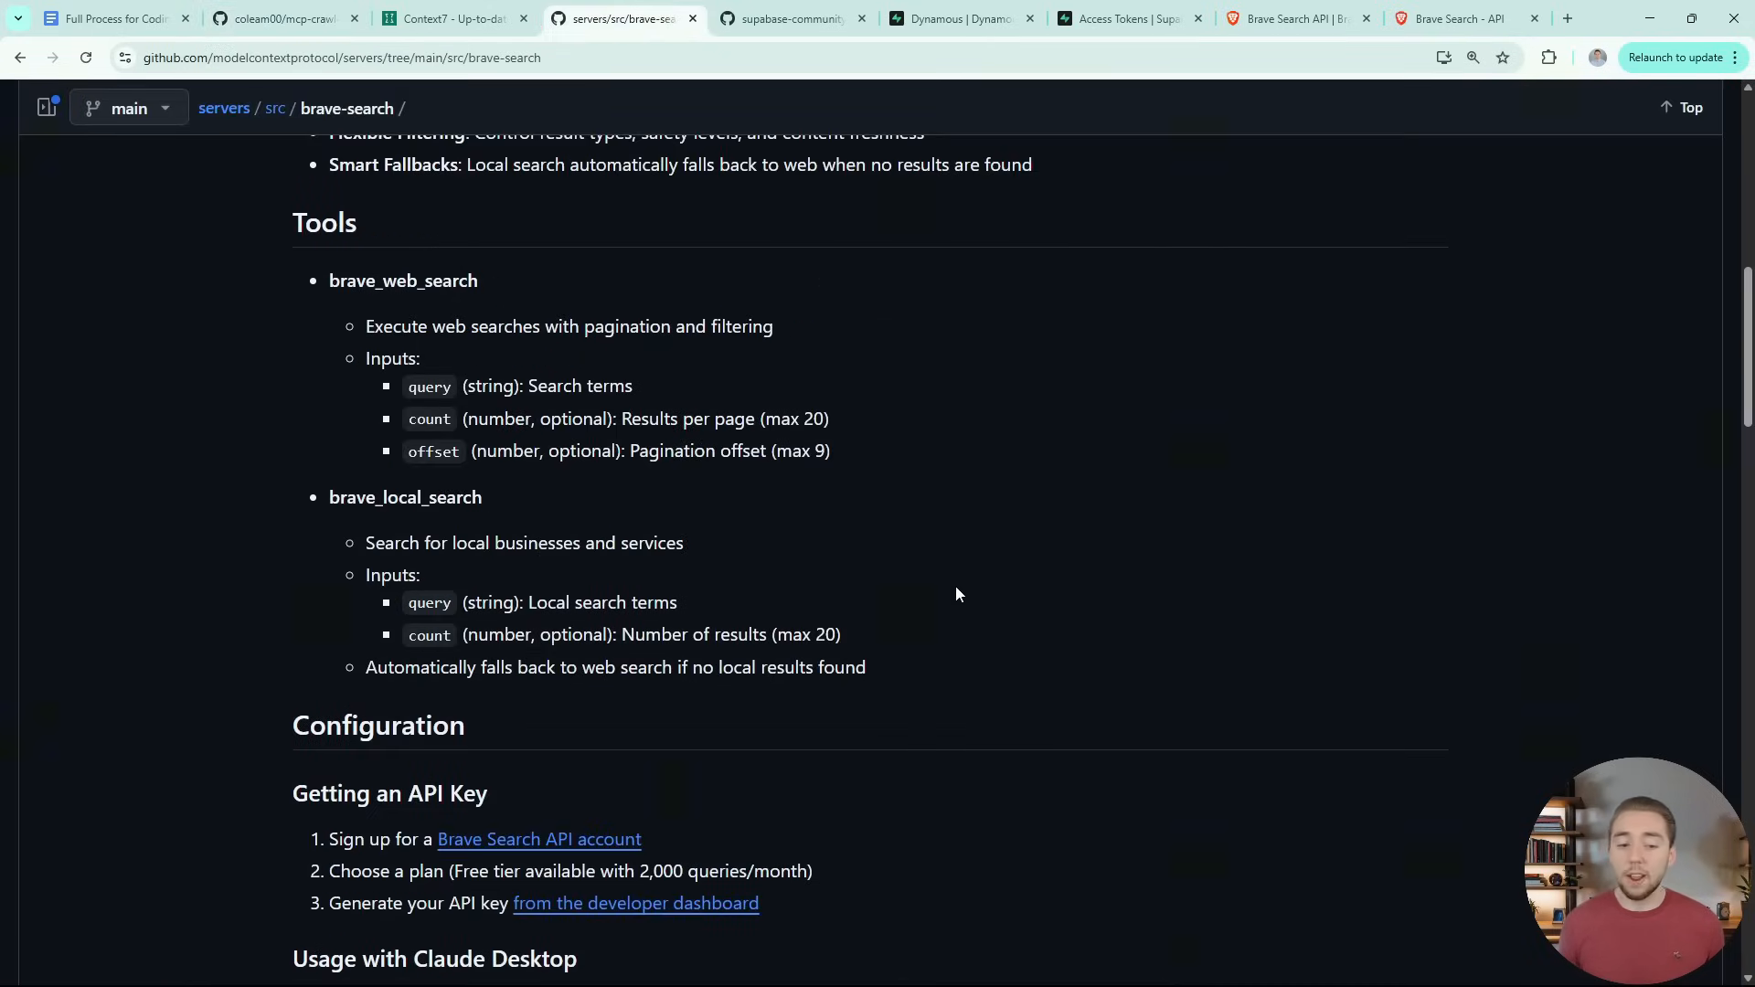
scroll(down, 3)
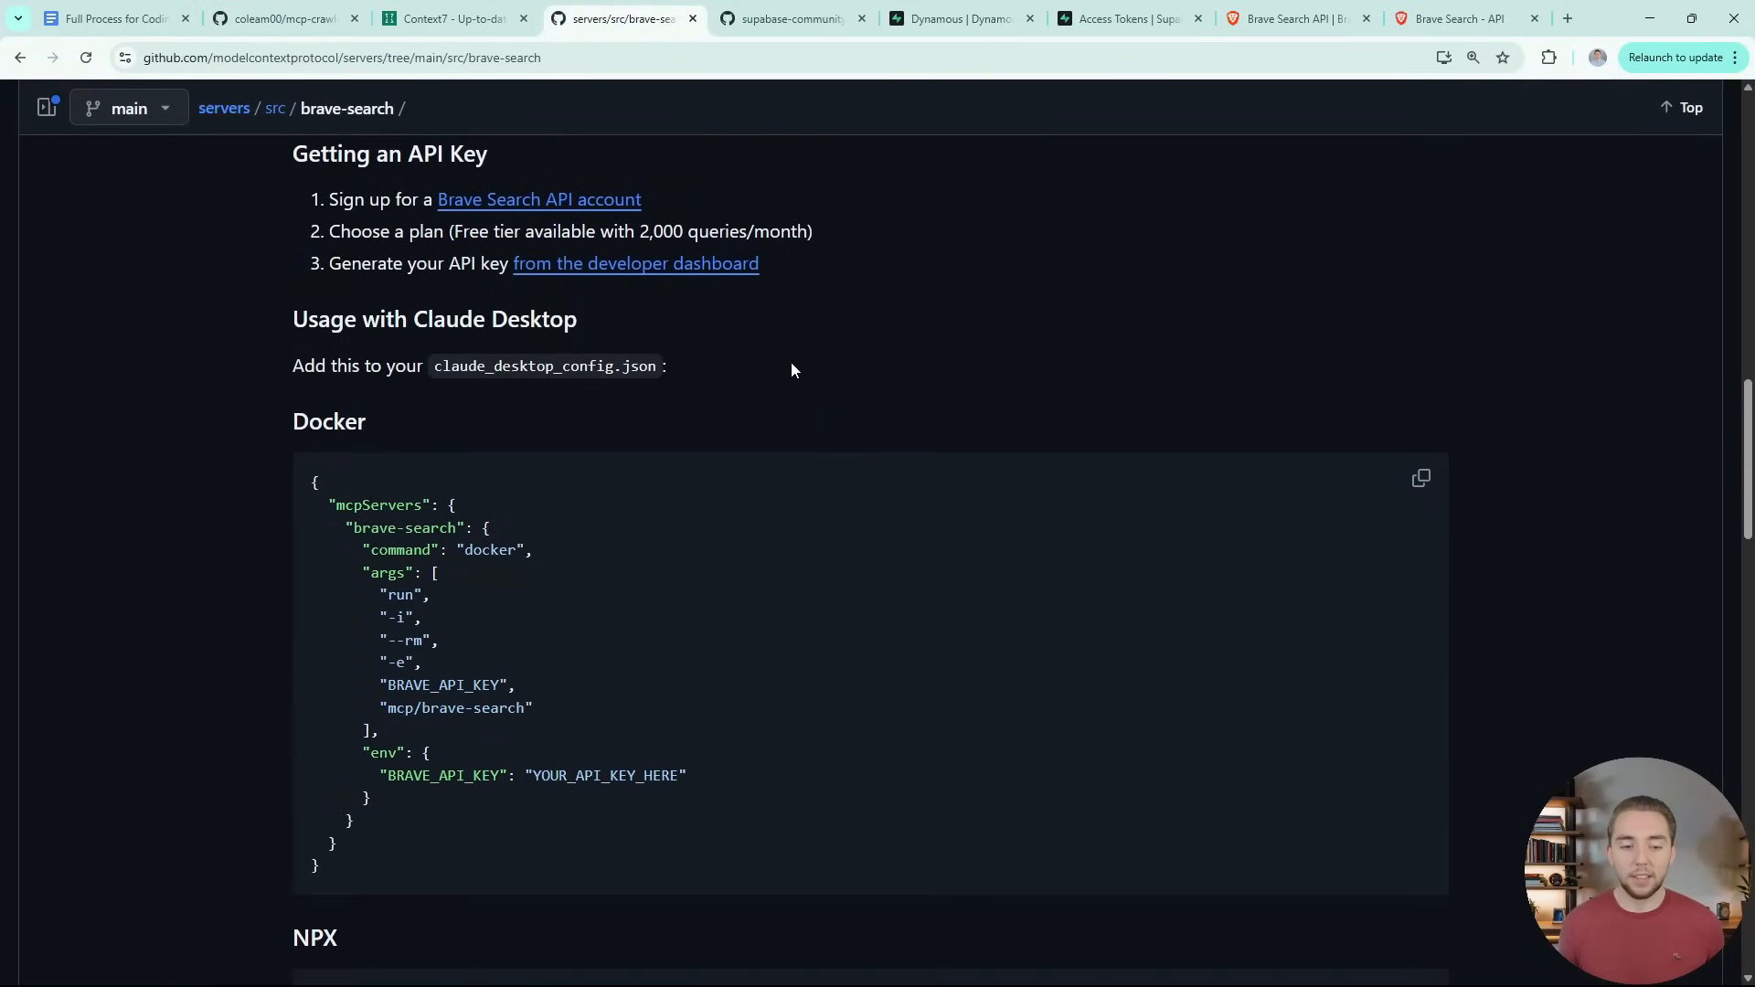
scroll(down, 3)
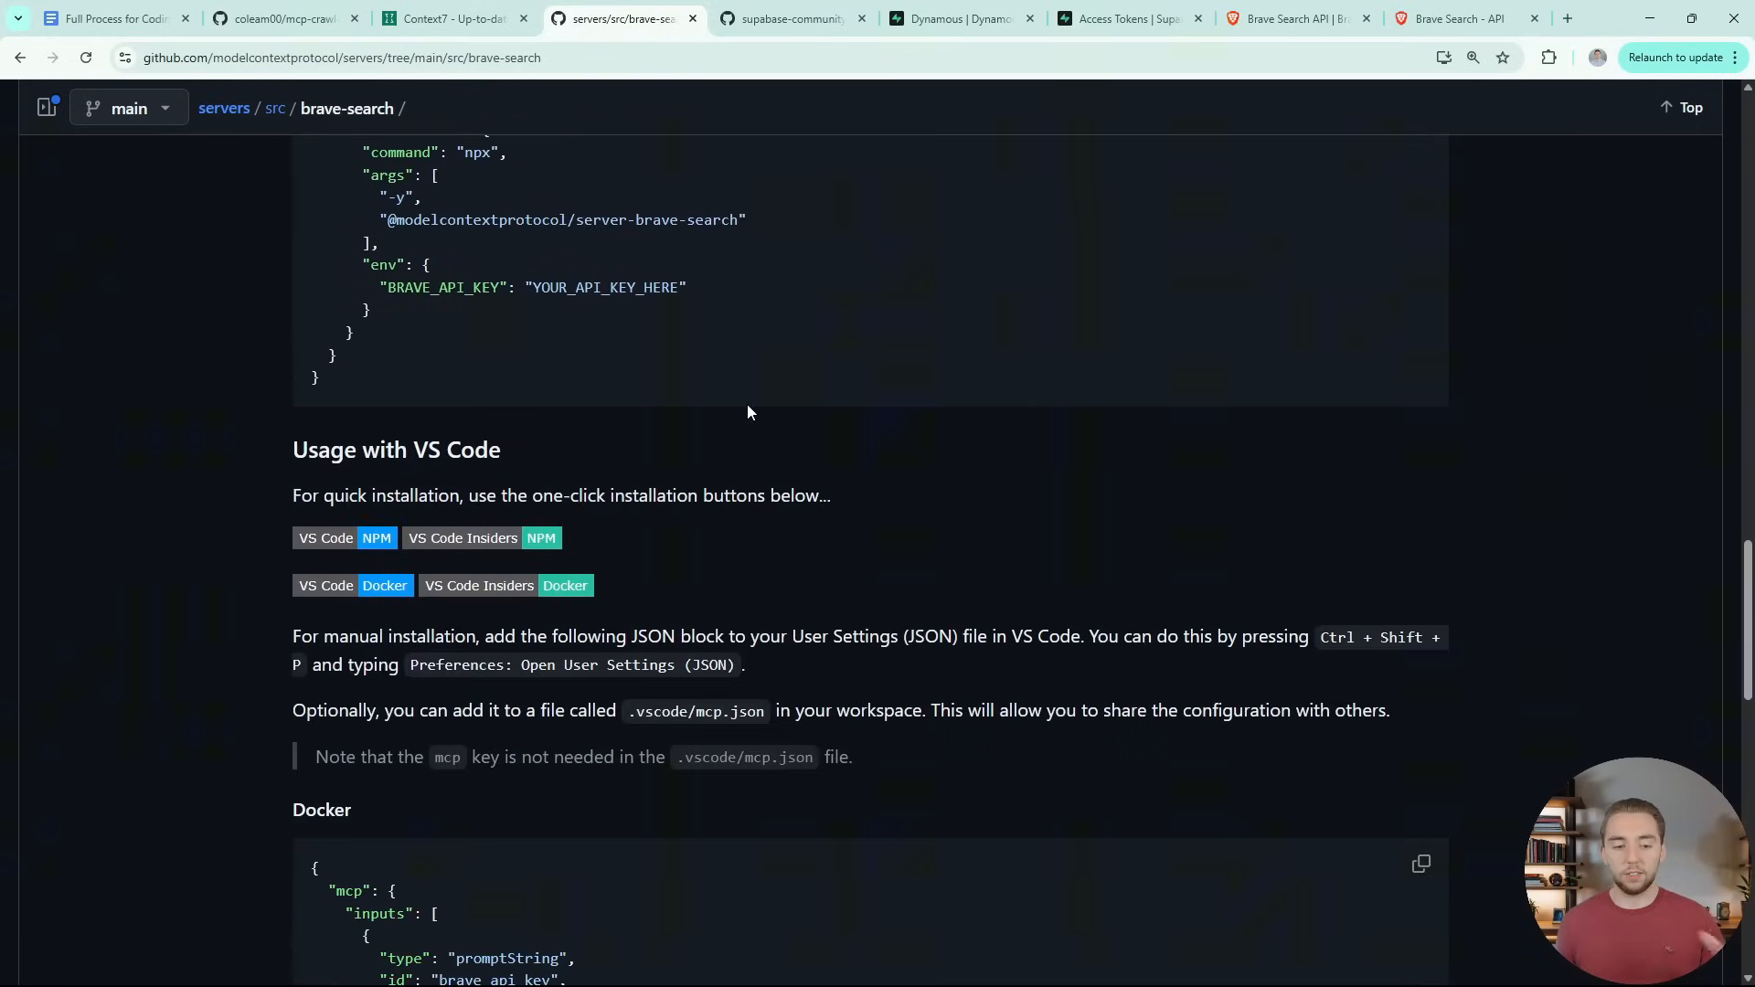
scroll(down, 3)
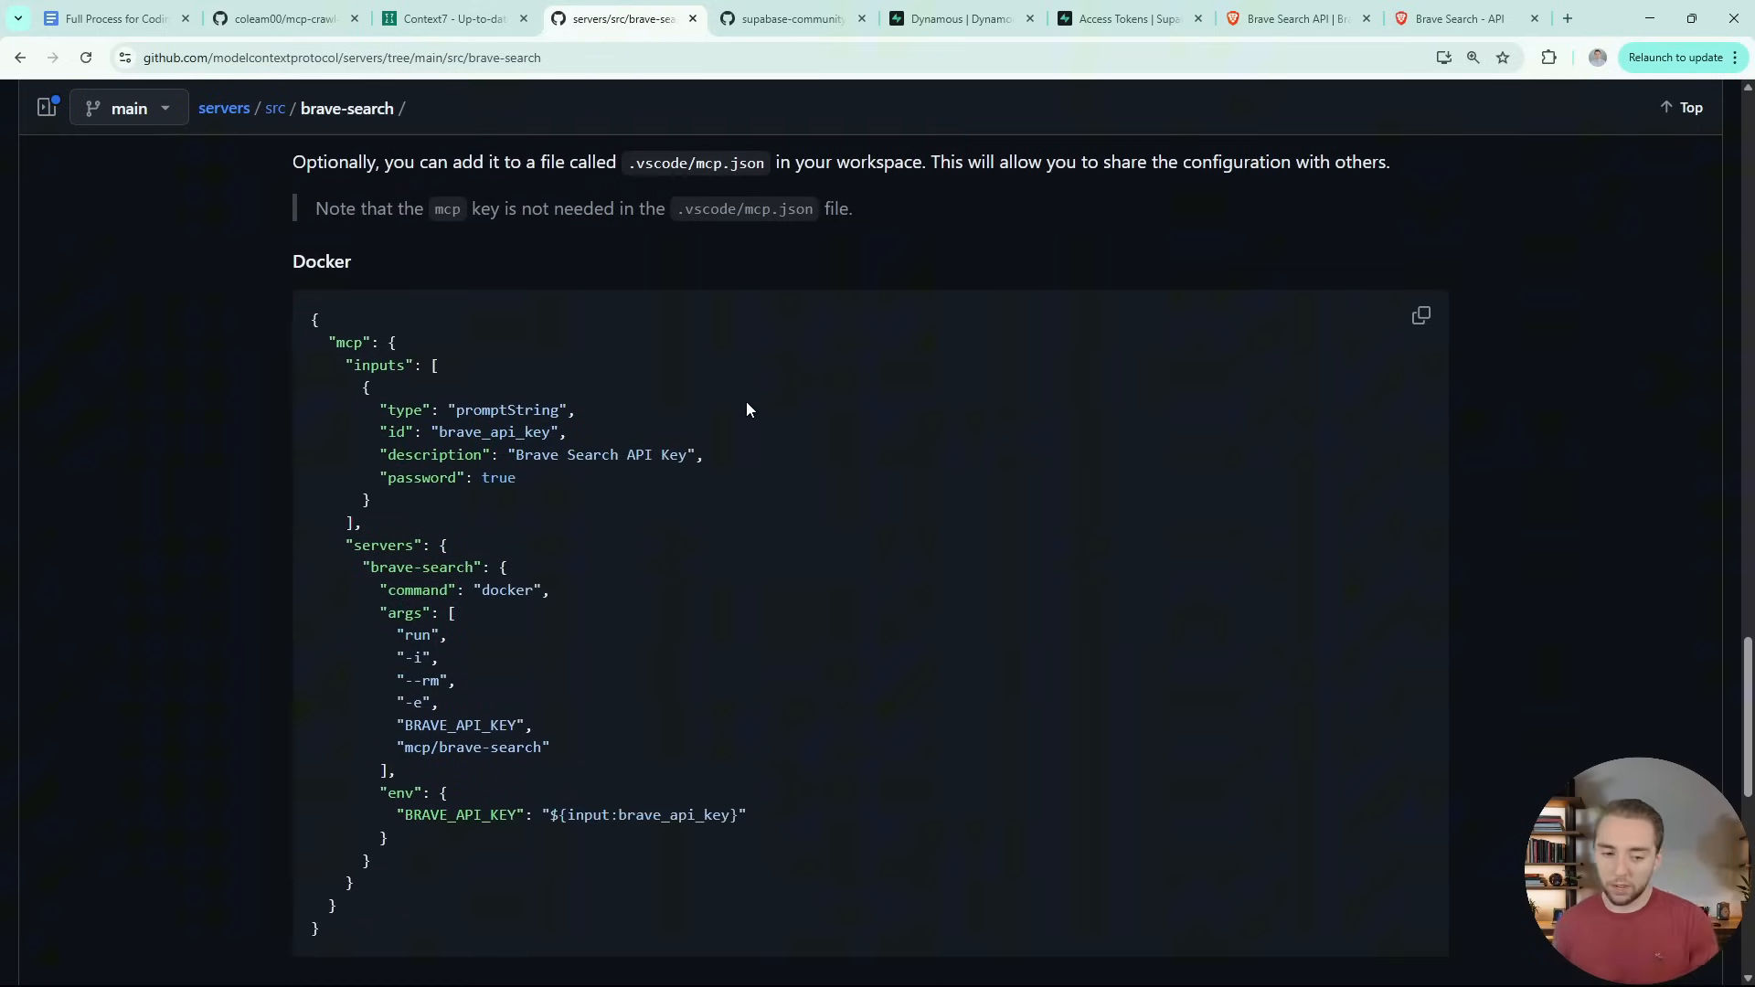
mouse_move(845, 163)
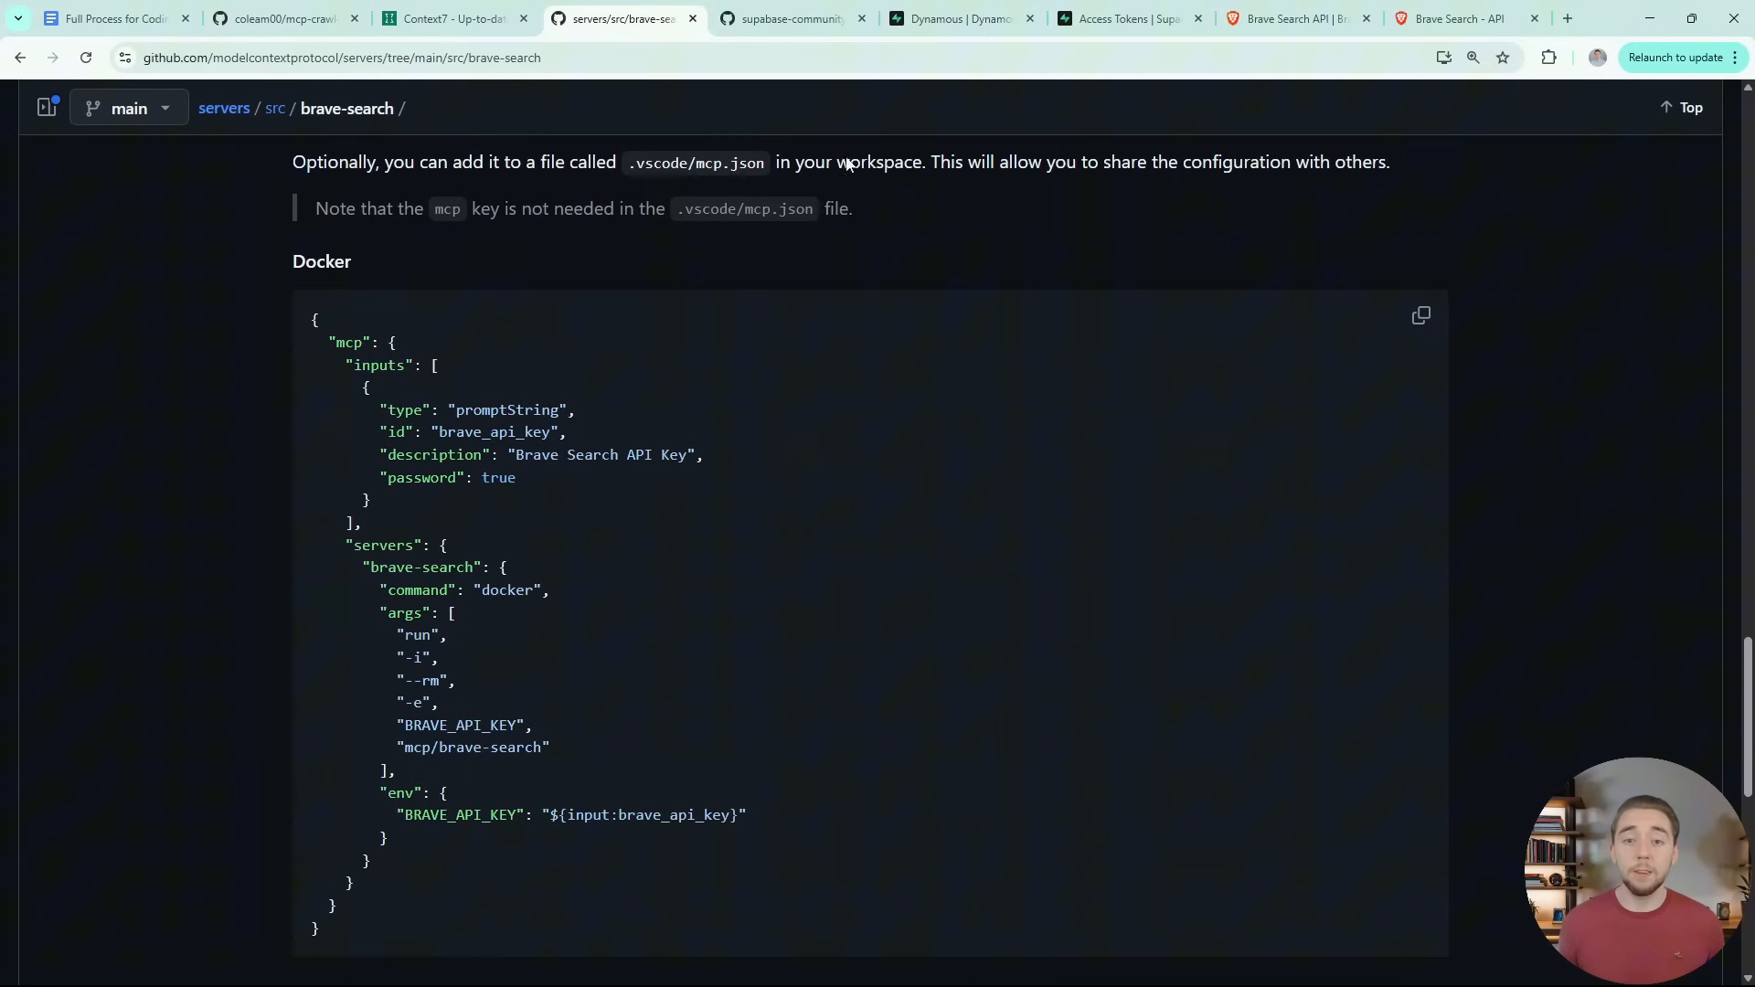
click(789, 19)
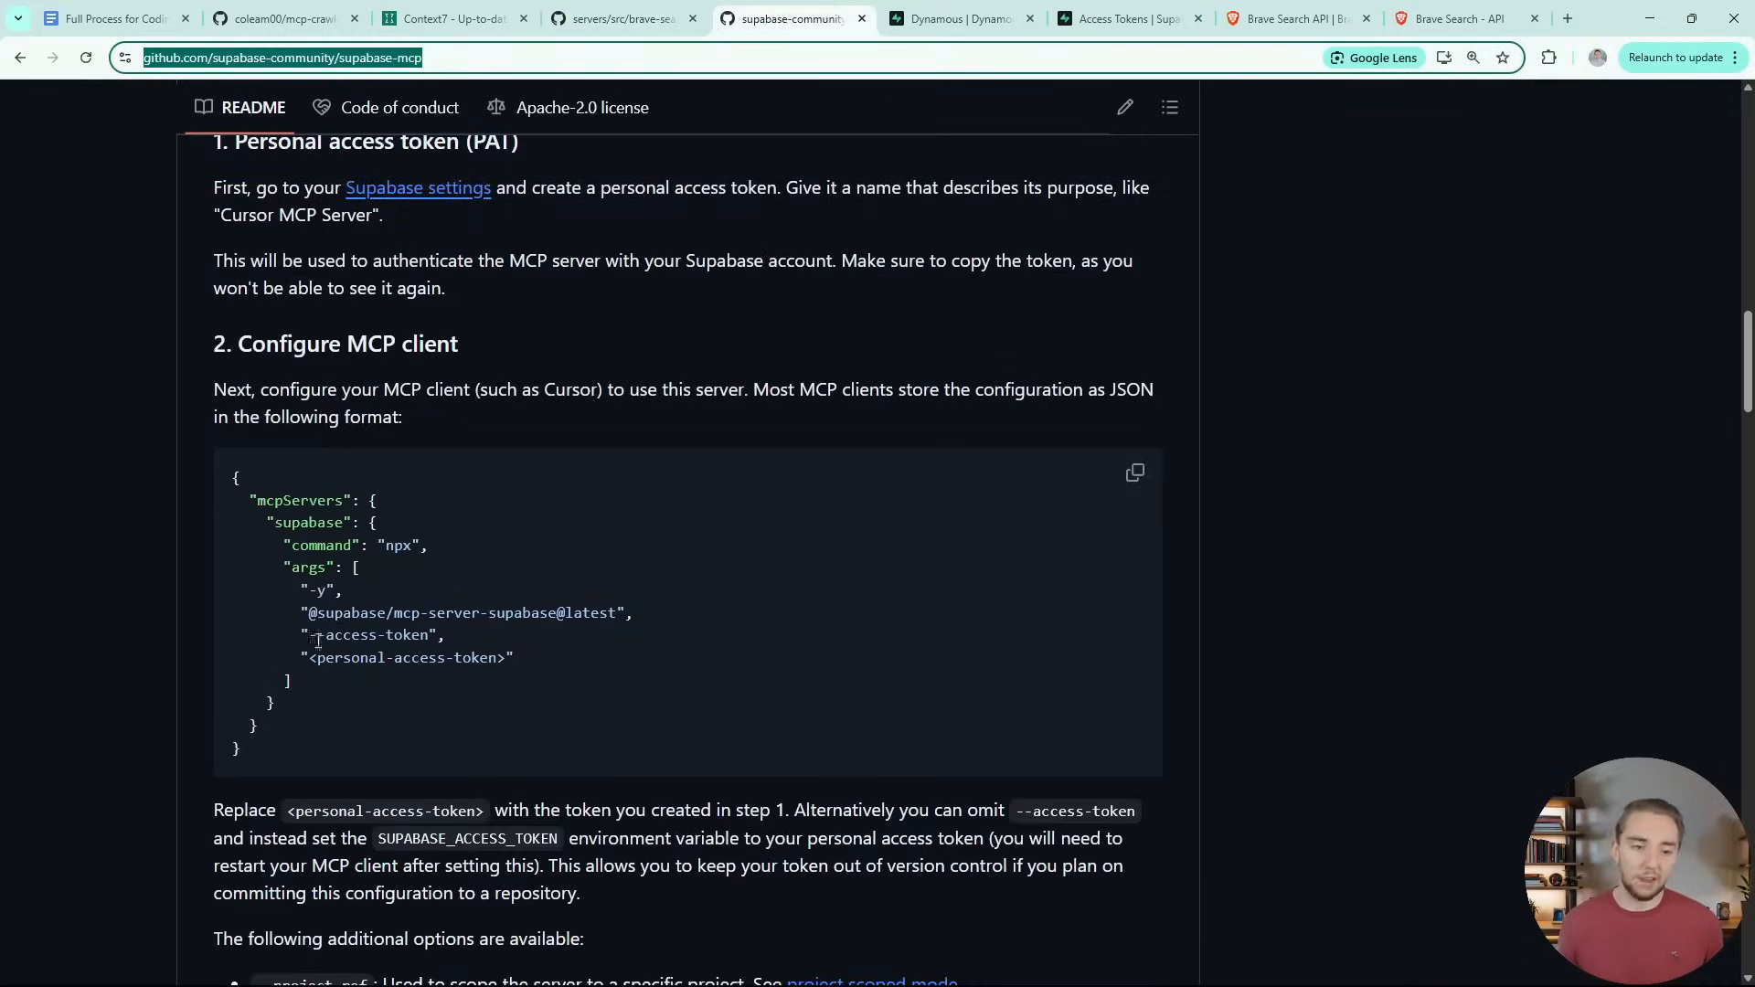
mouse_move(500, 568)
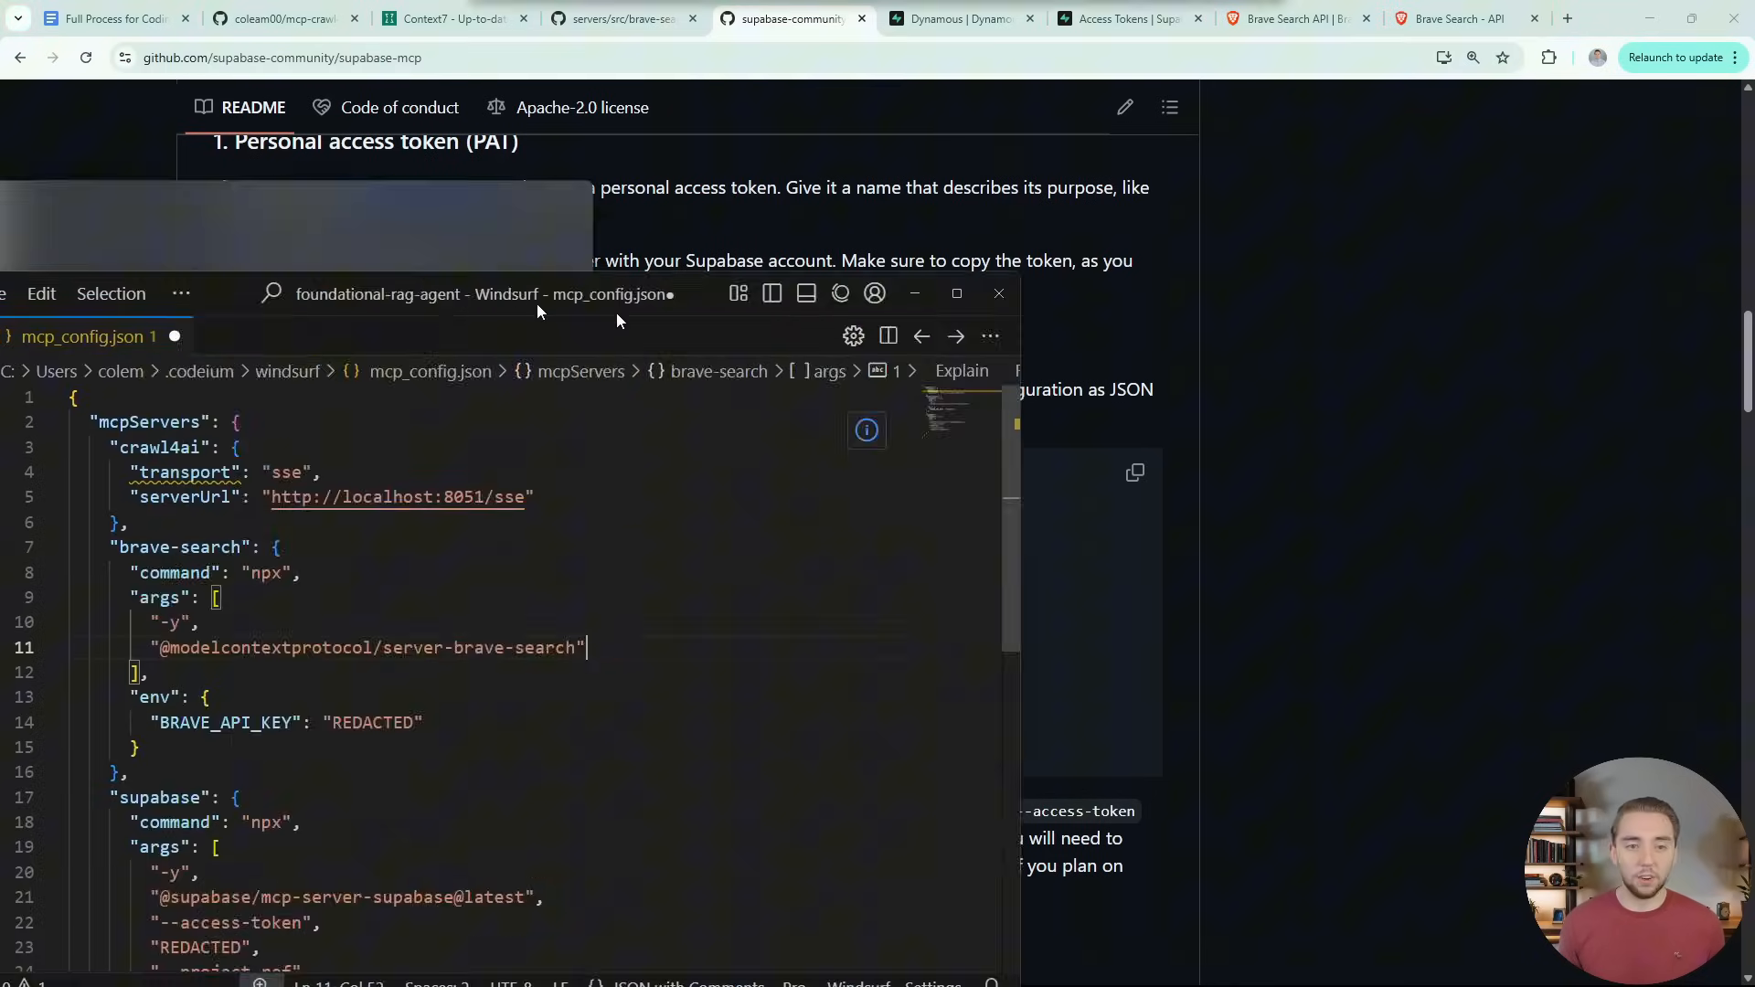
Bring up mcp_config.json and check the available MCP servers in the AI chat
click(955, 294)
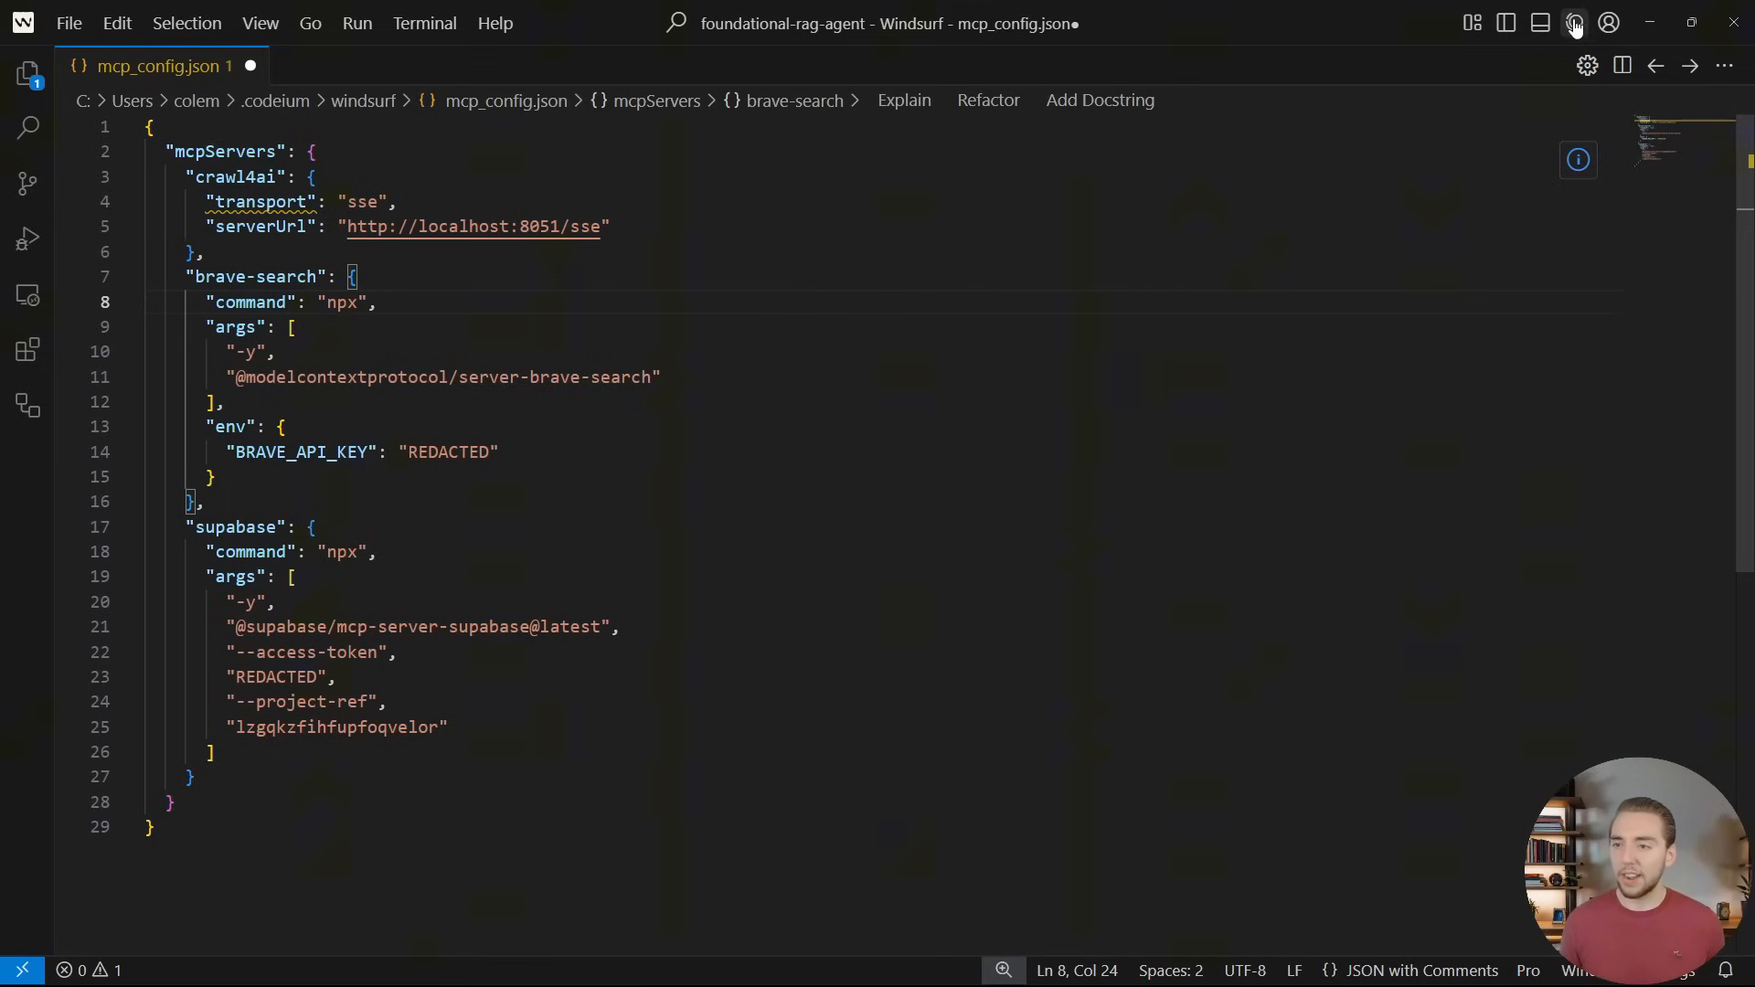
click(1574, 22)
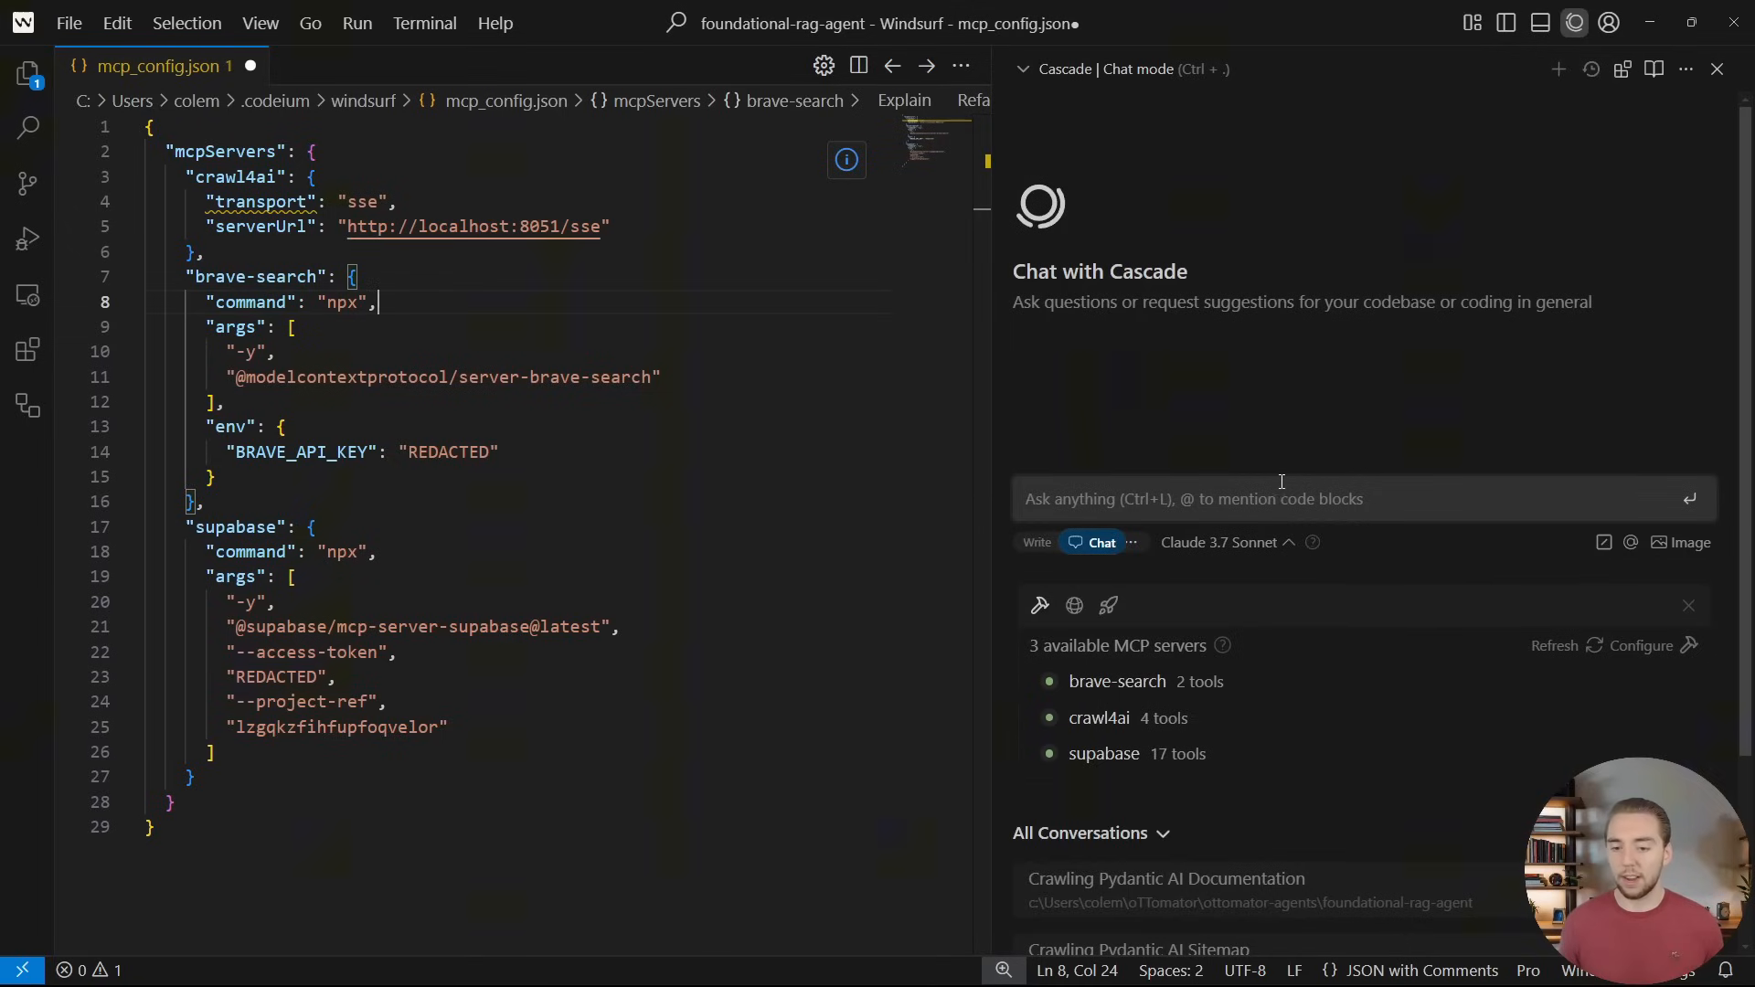
mouse_move(1039, 605)
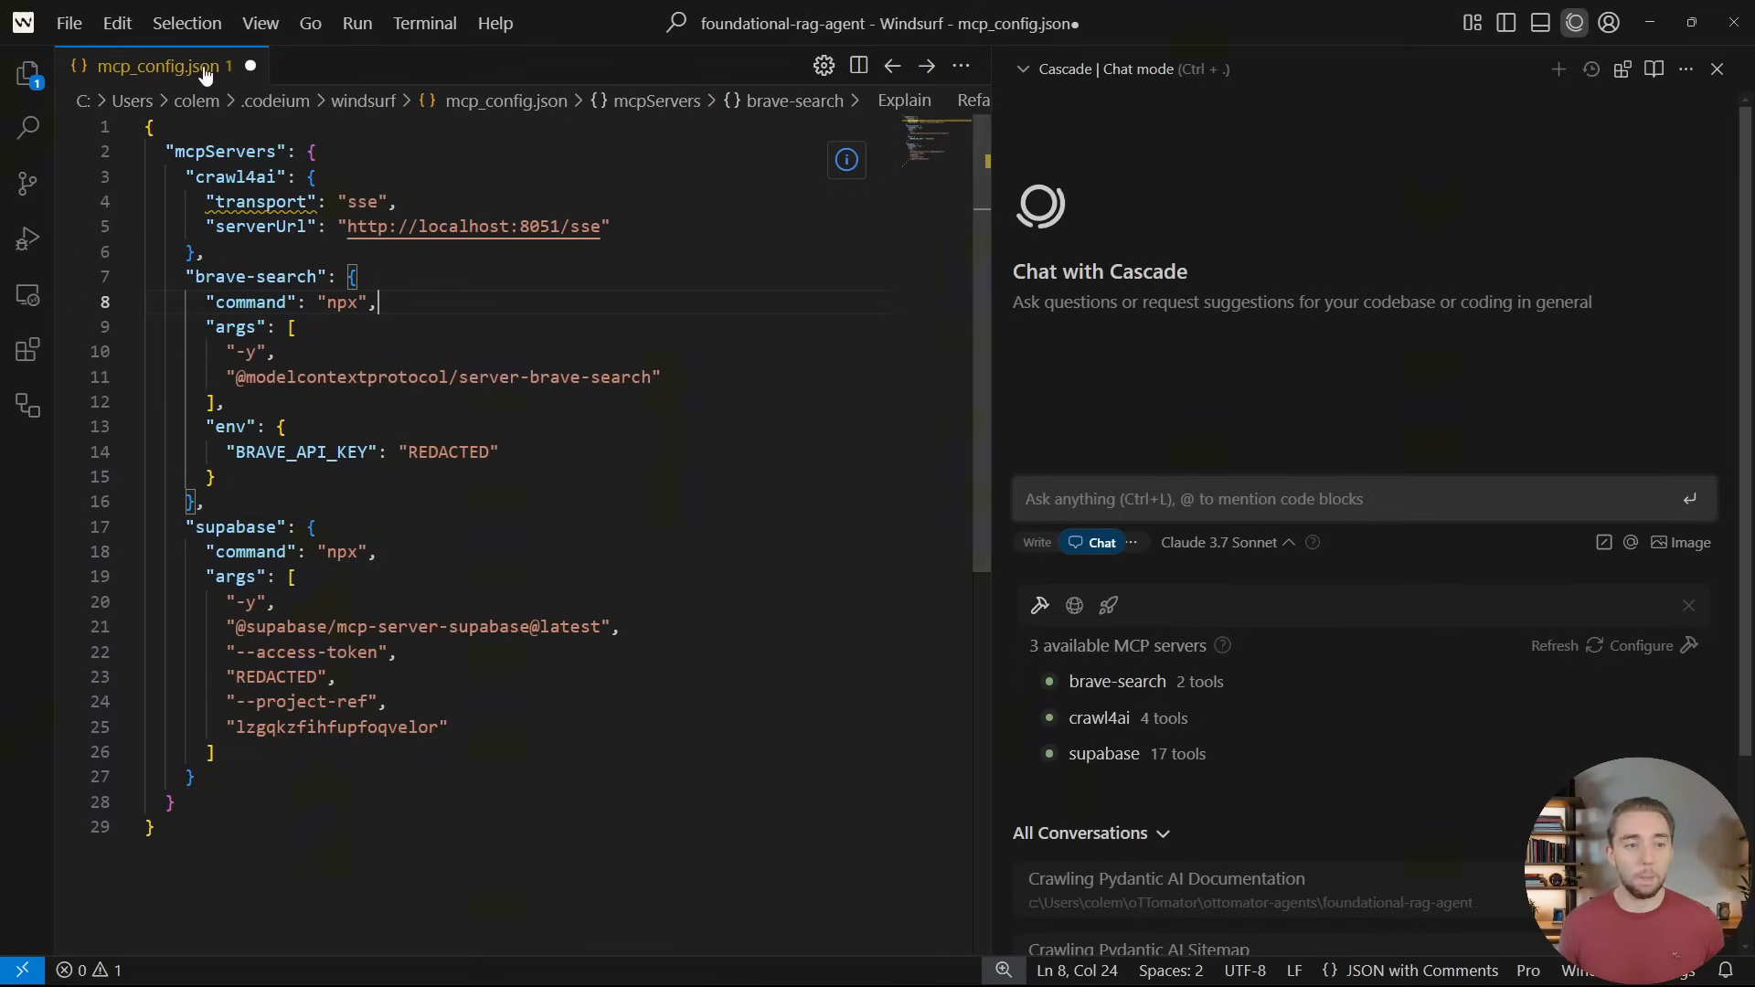
click(1717, 68)
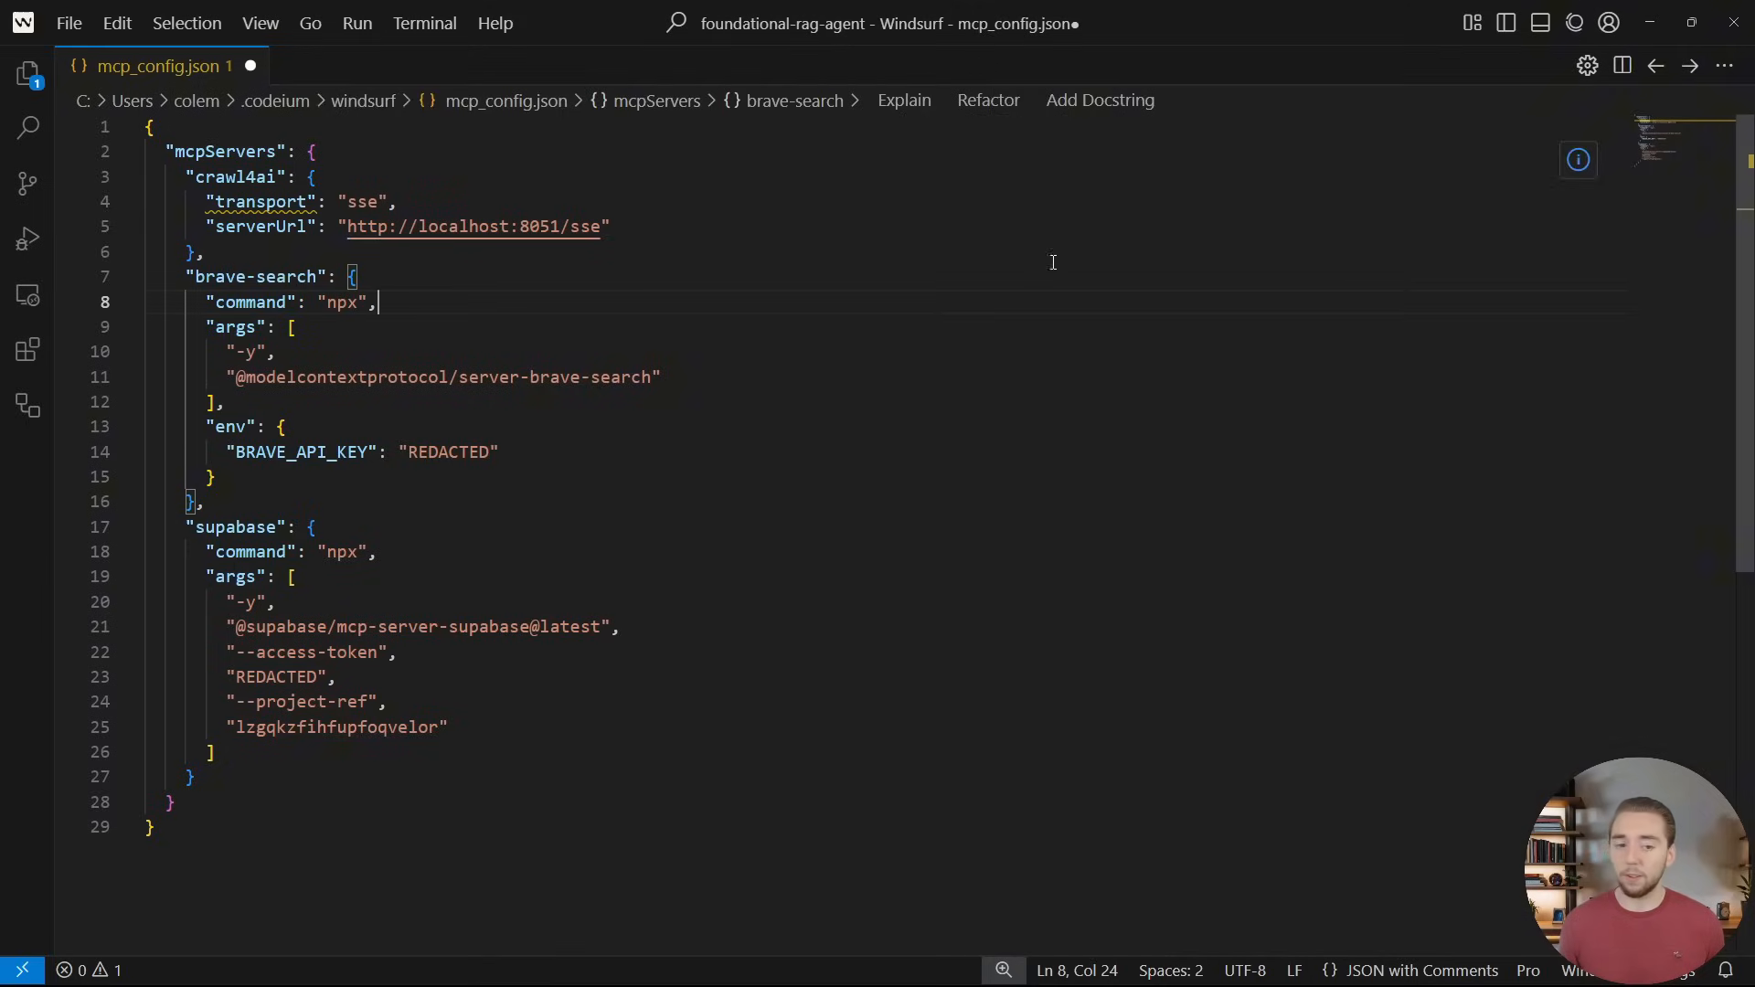
Walk through the brave-search npx command, Brave API key and Supabase access token entries
click(293, 328)
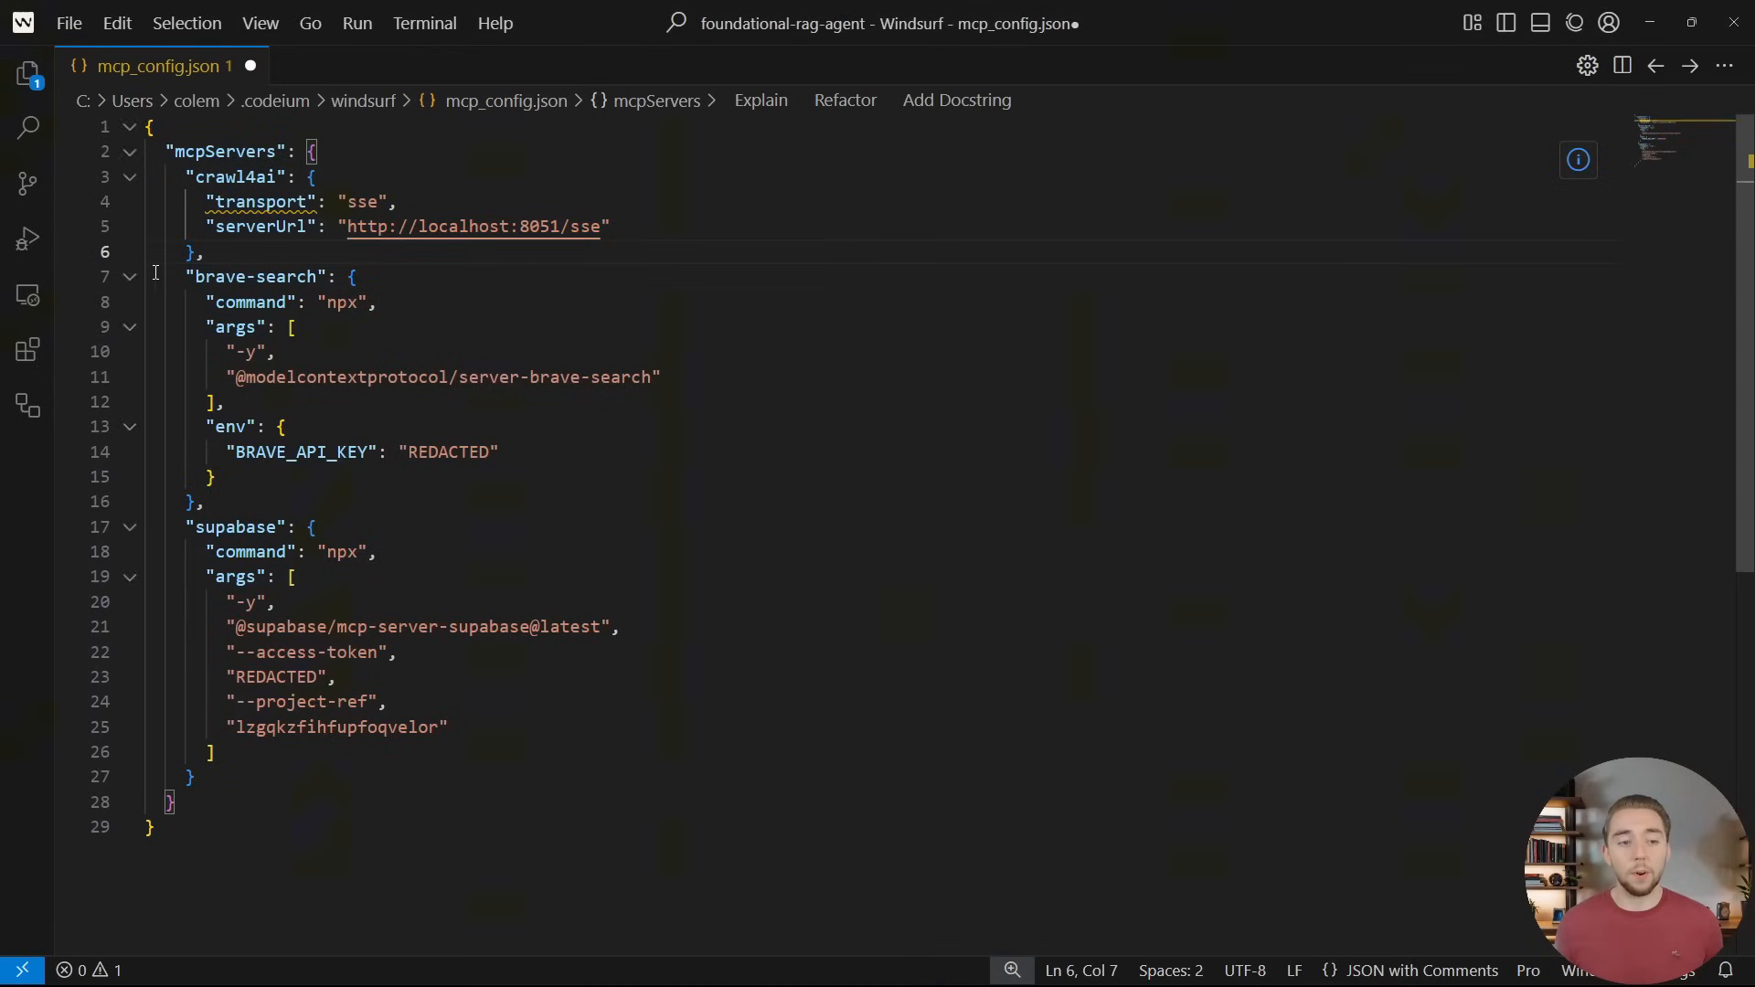
double_click(343, 303)
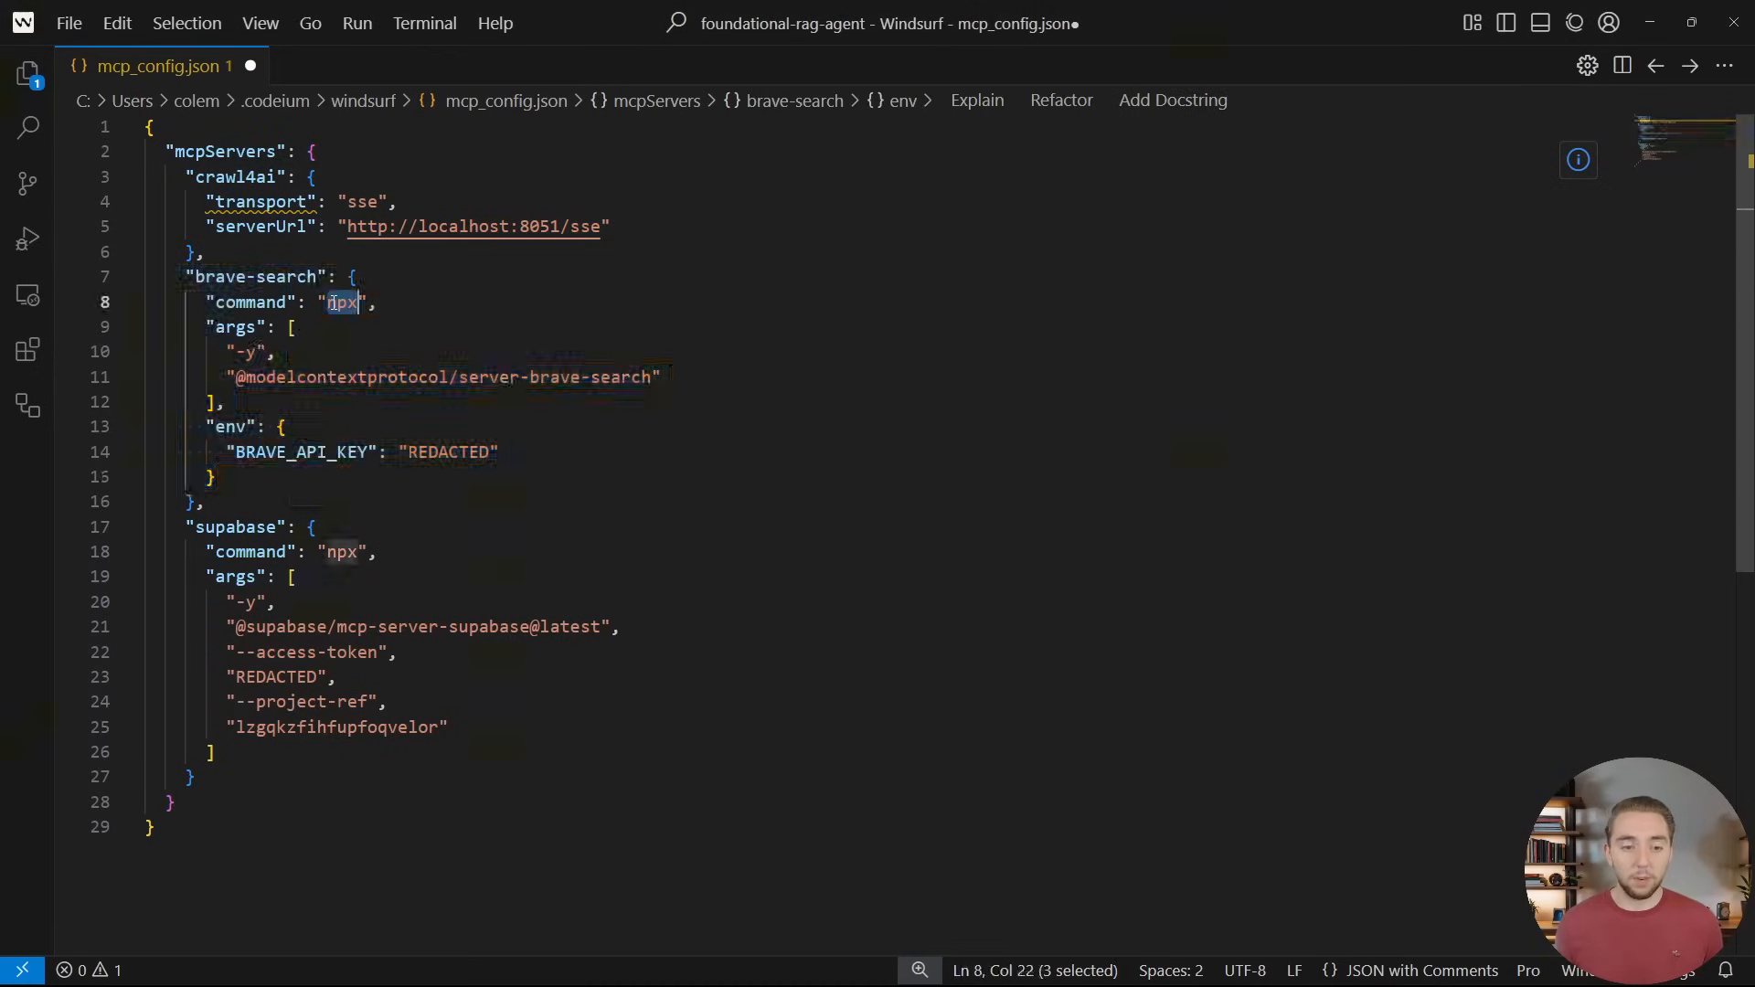
click(459, 452)
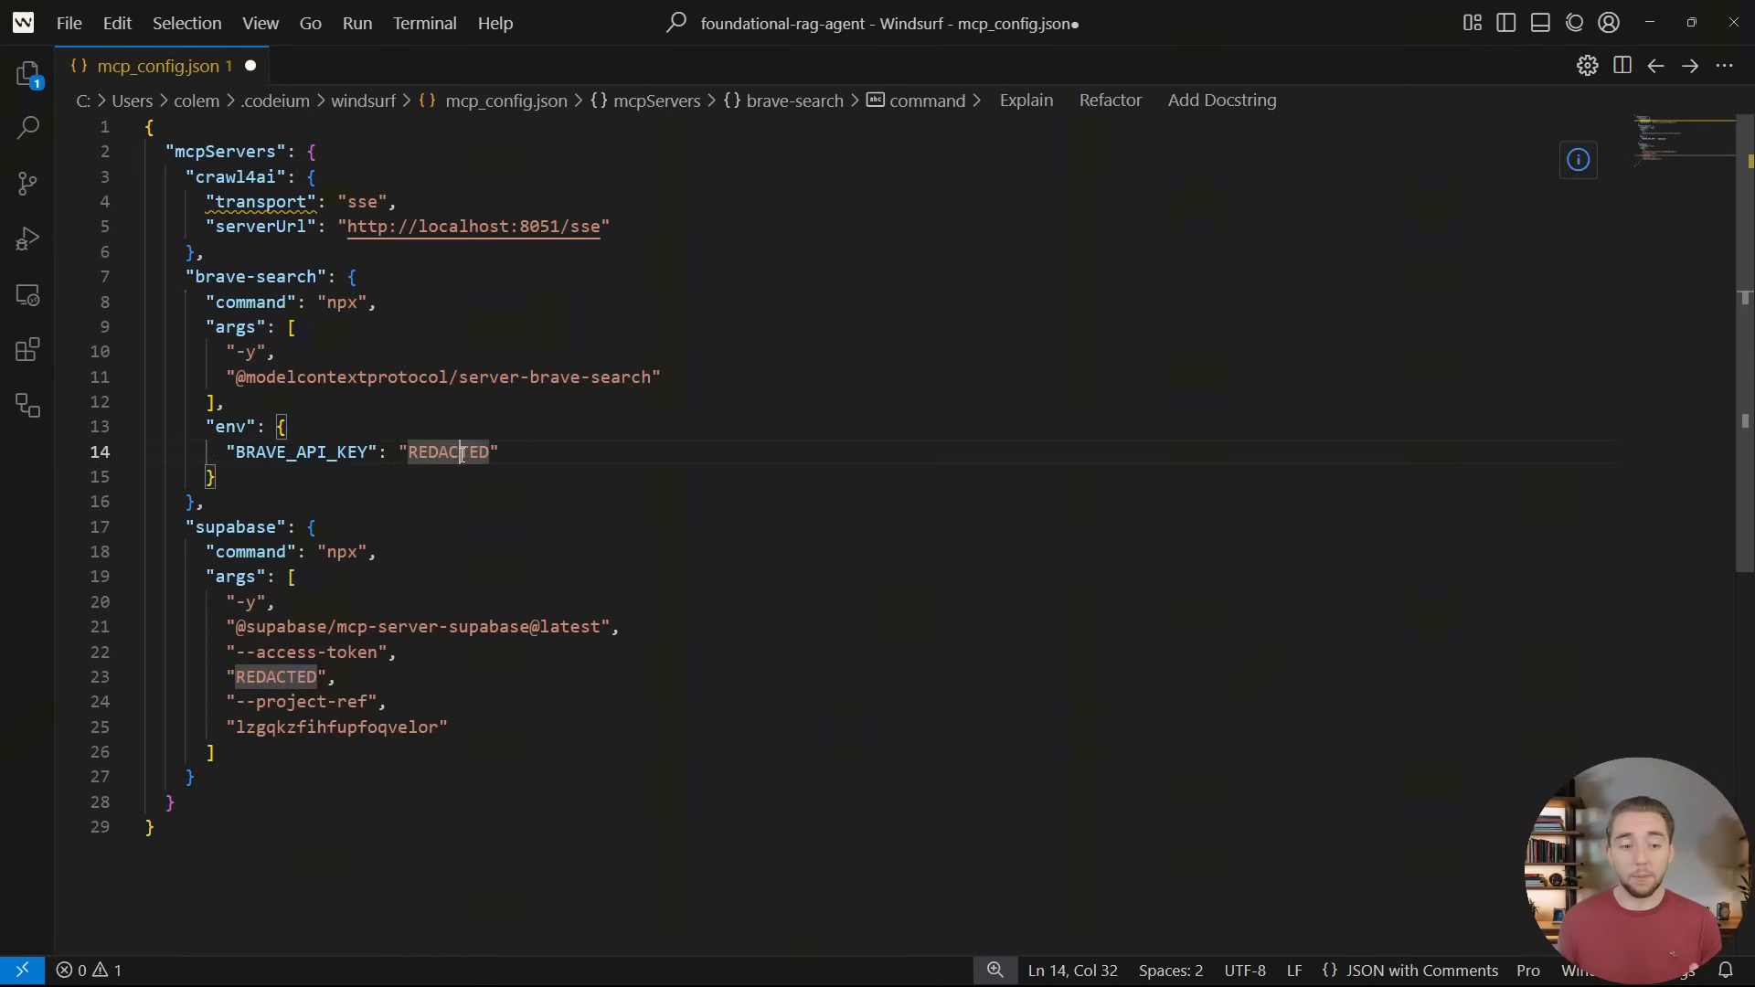
double_click(445, 453)
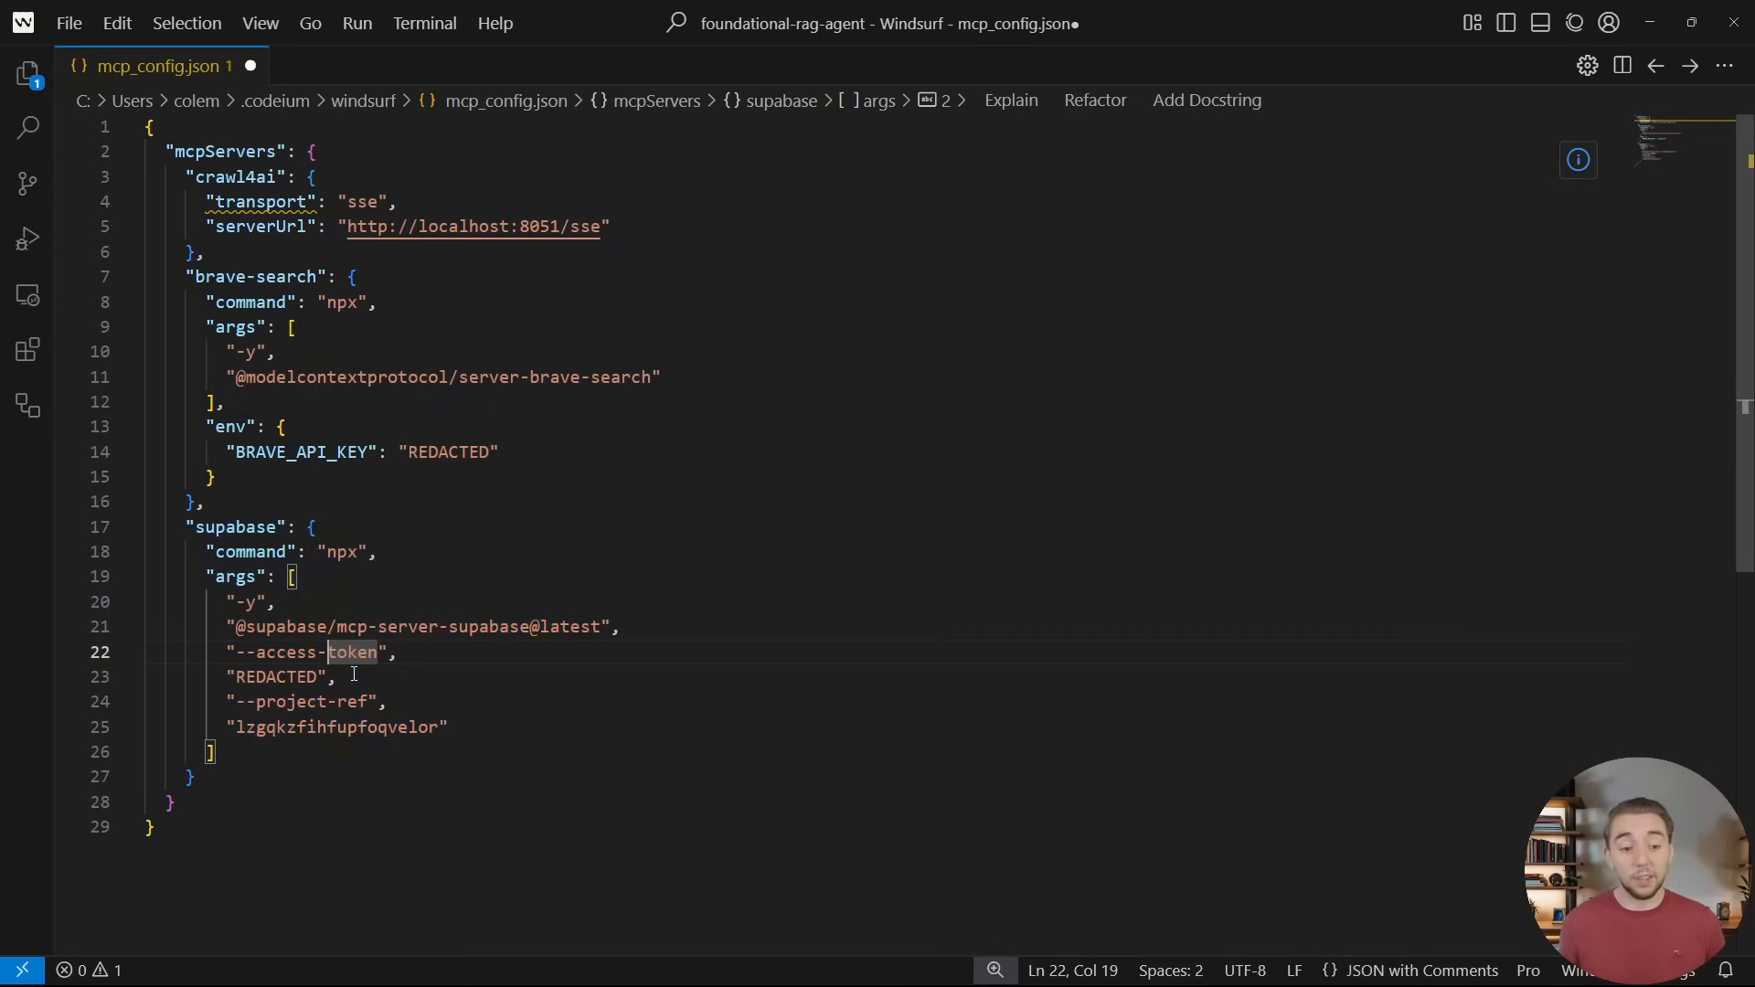
double_click(274, 677)
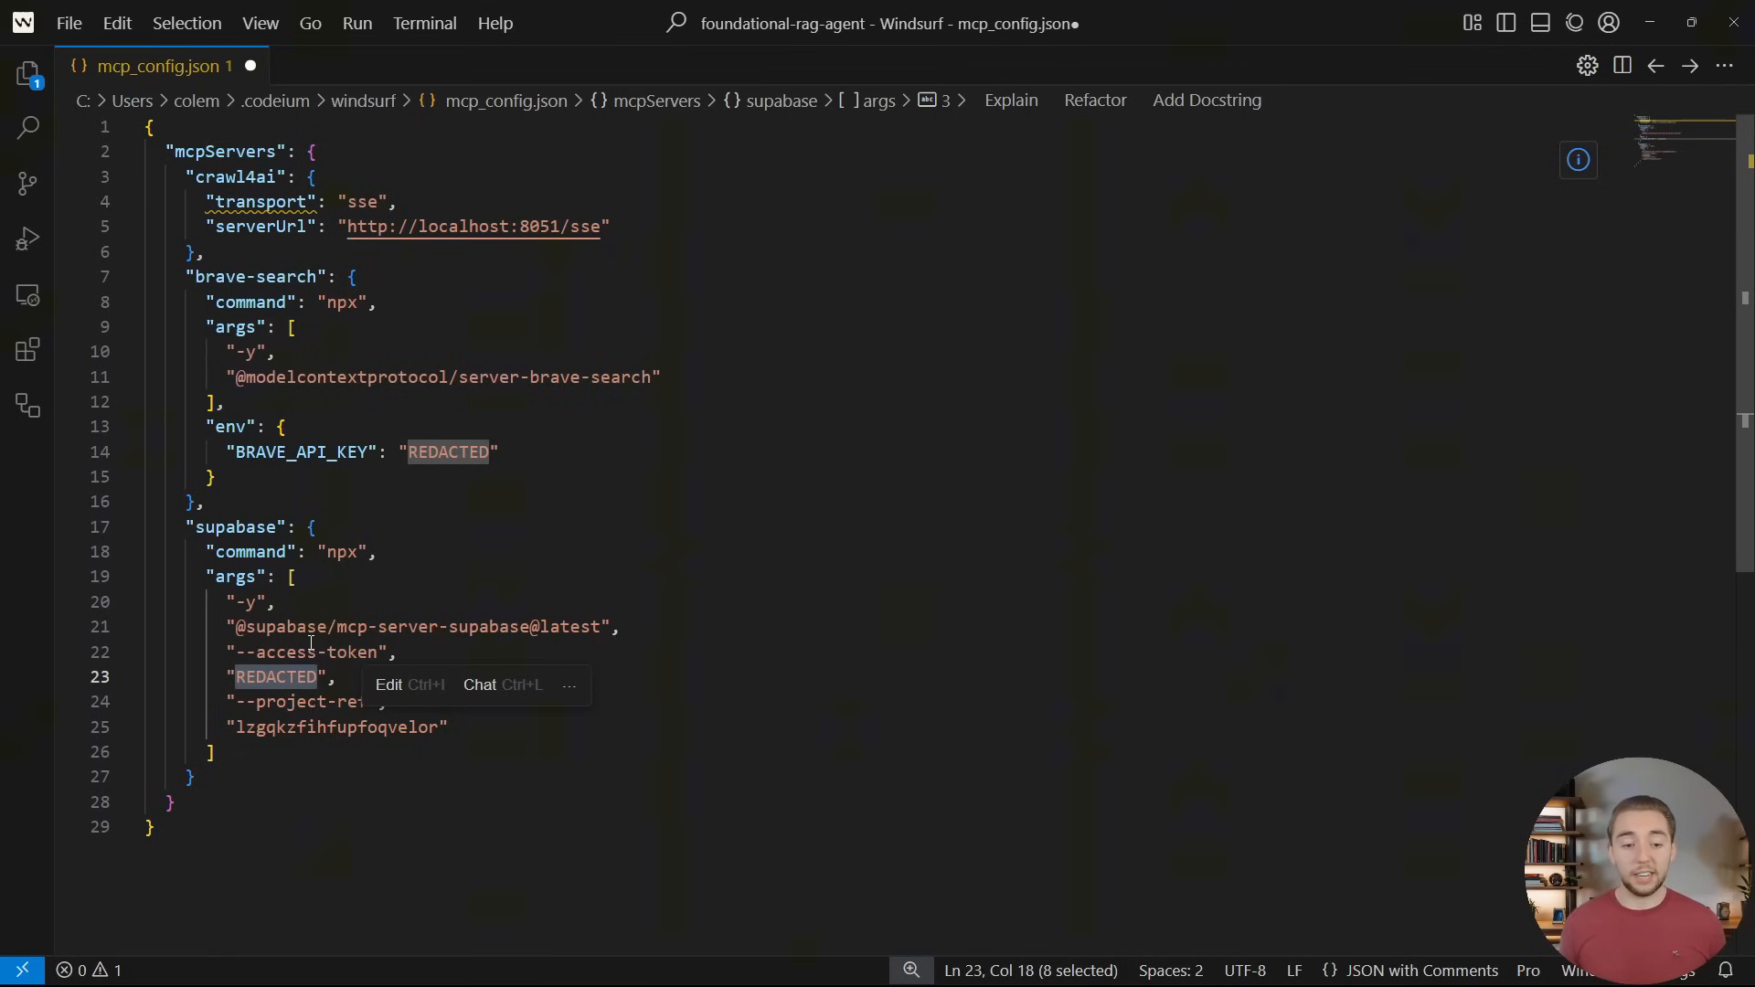
key(ctrl+a)
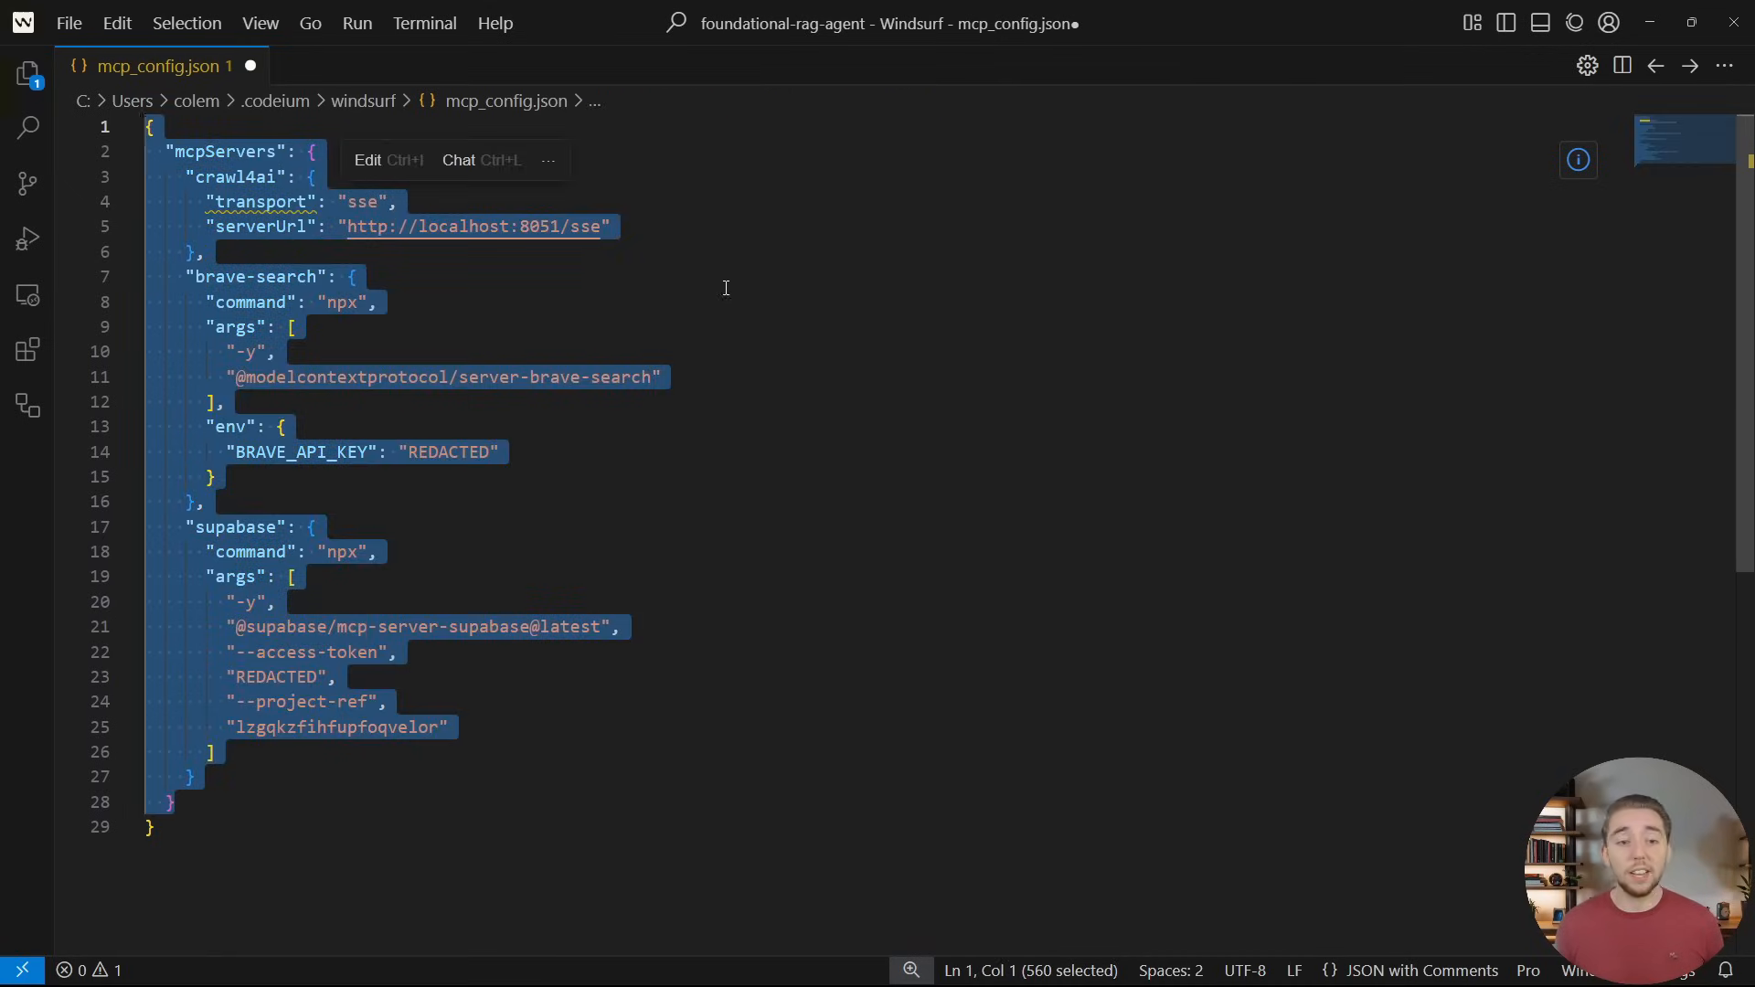
click(353, 276)
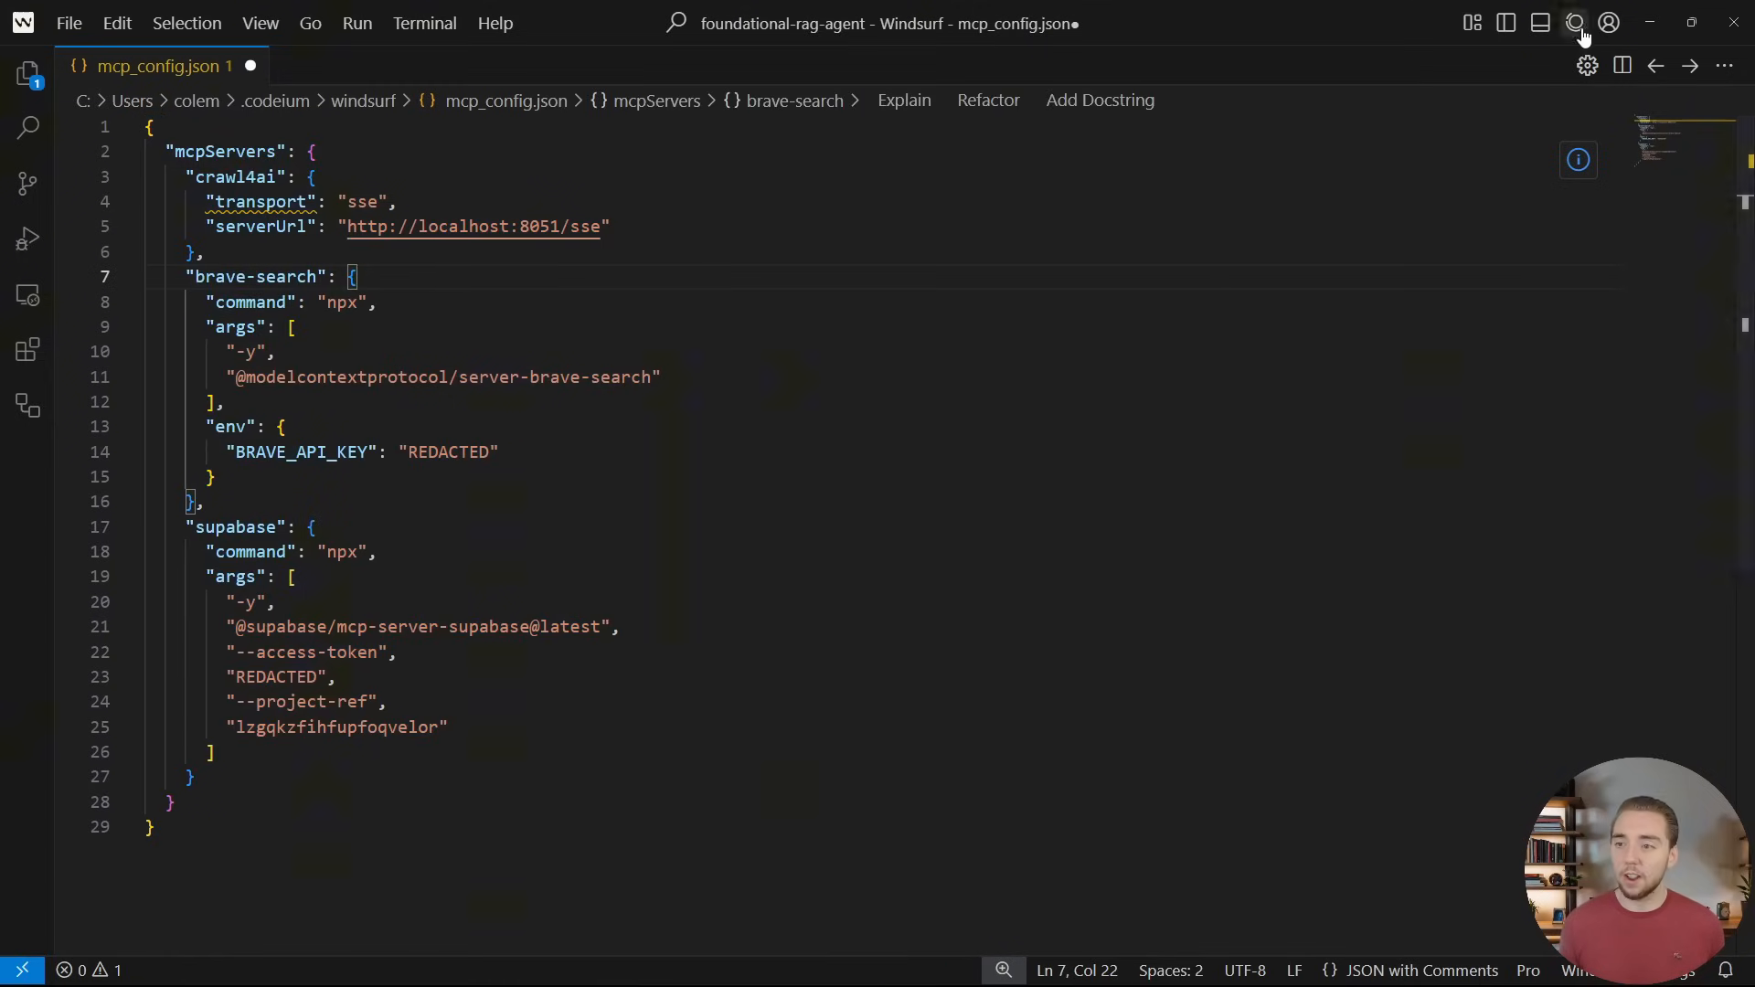
Show Cascade's MCP server list and scroll through the Supabase server's 17 tools
click(1575, 22)
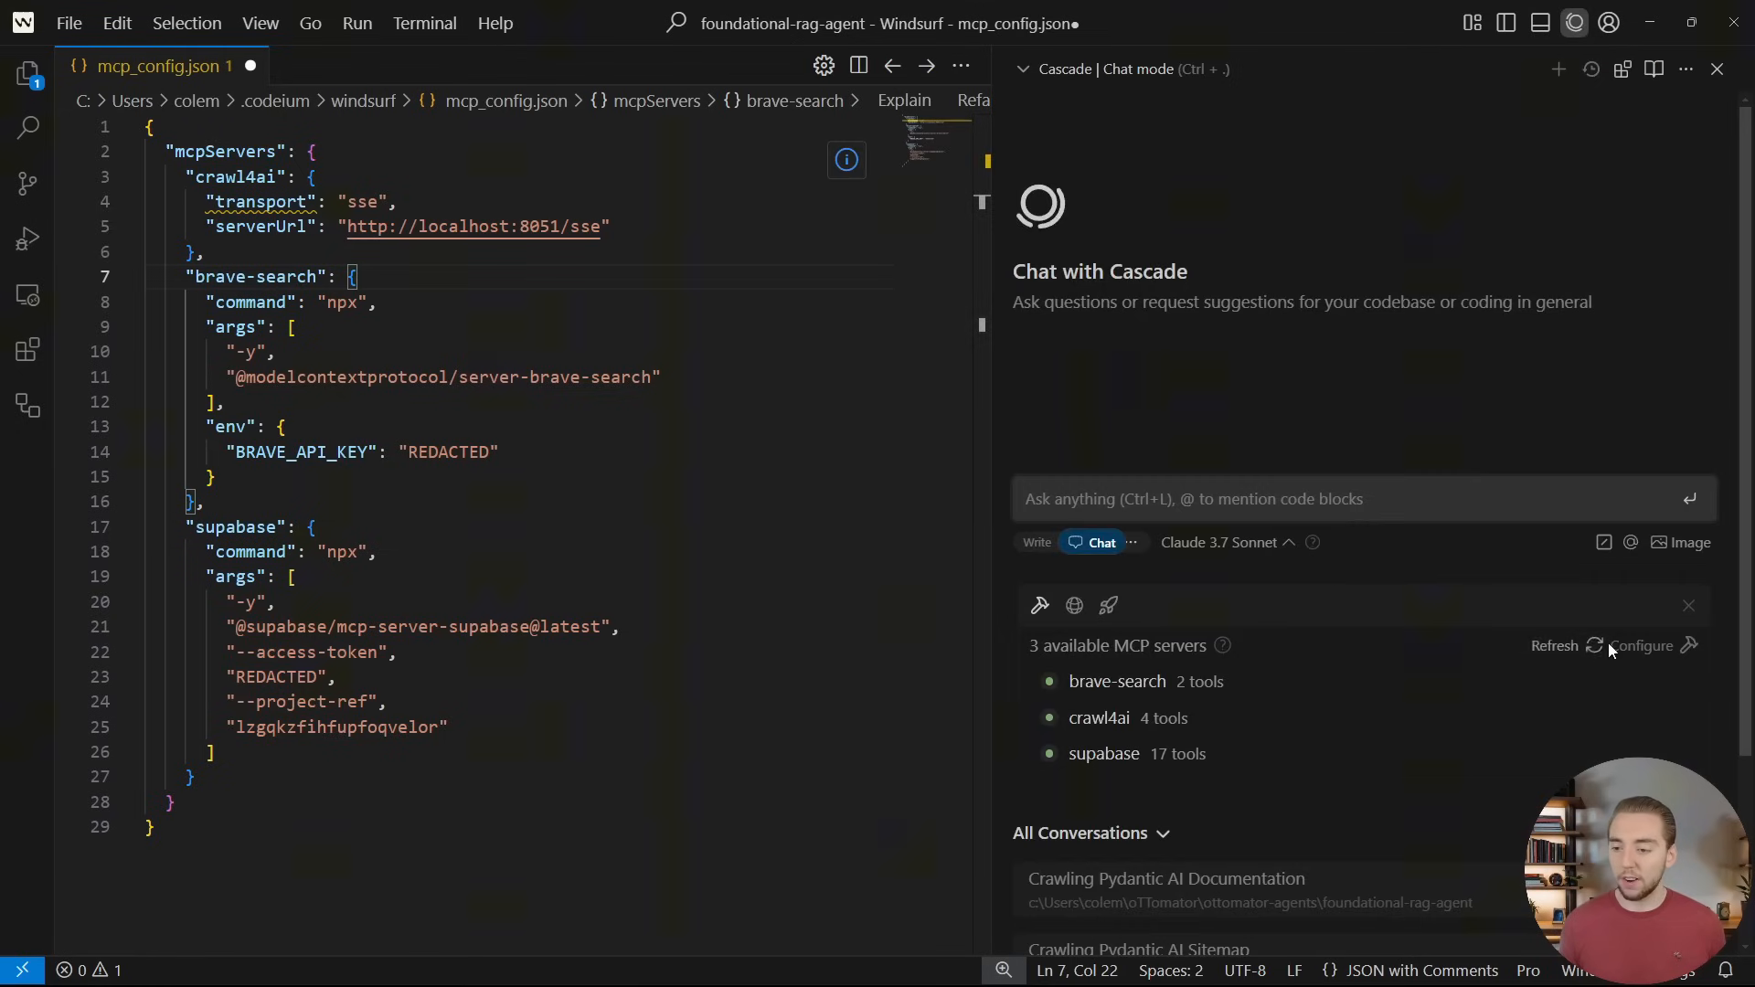
mouse_move(1407, 589)
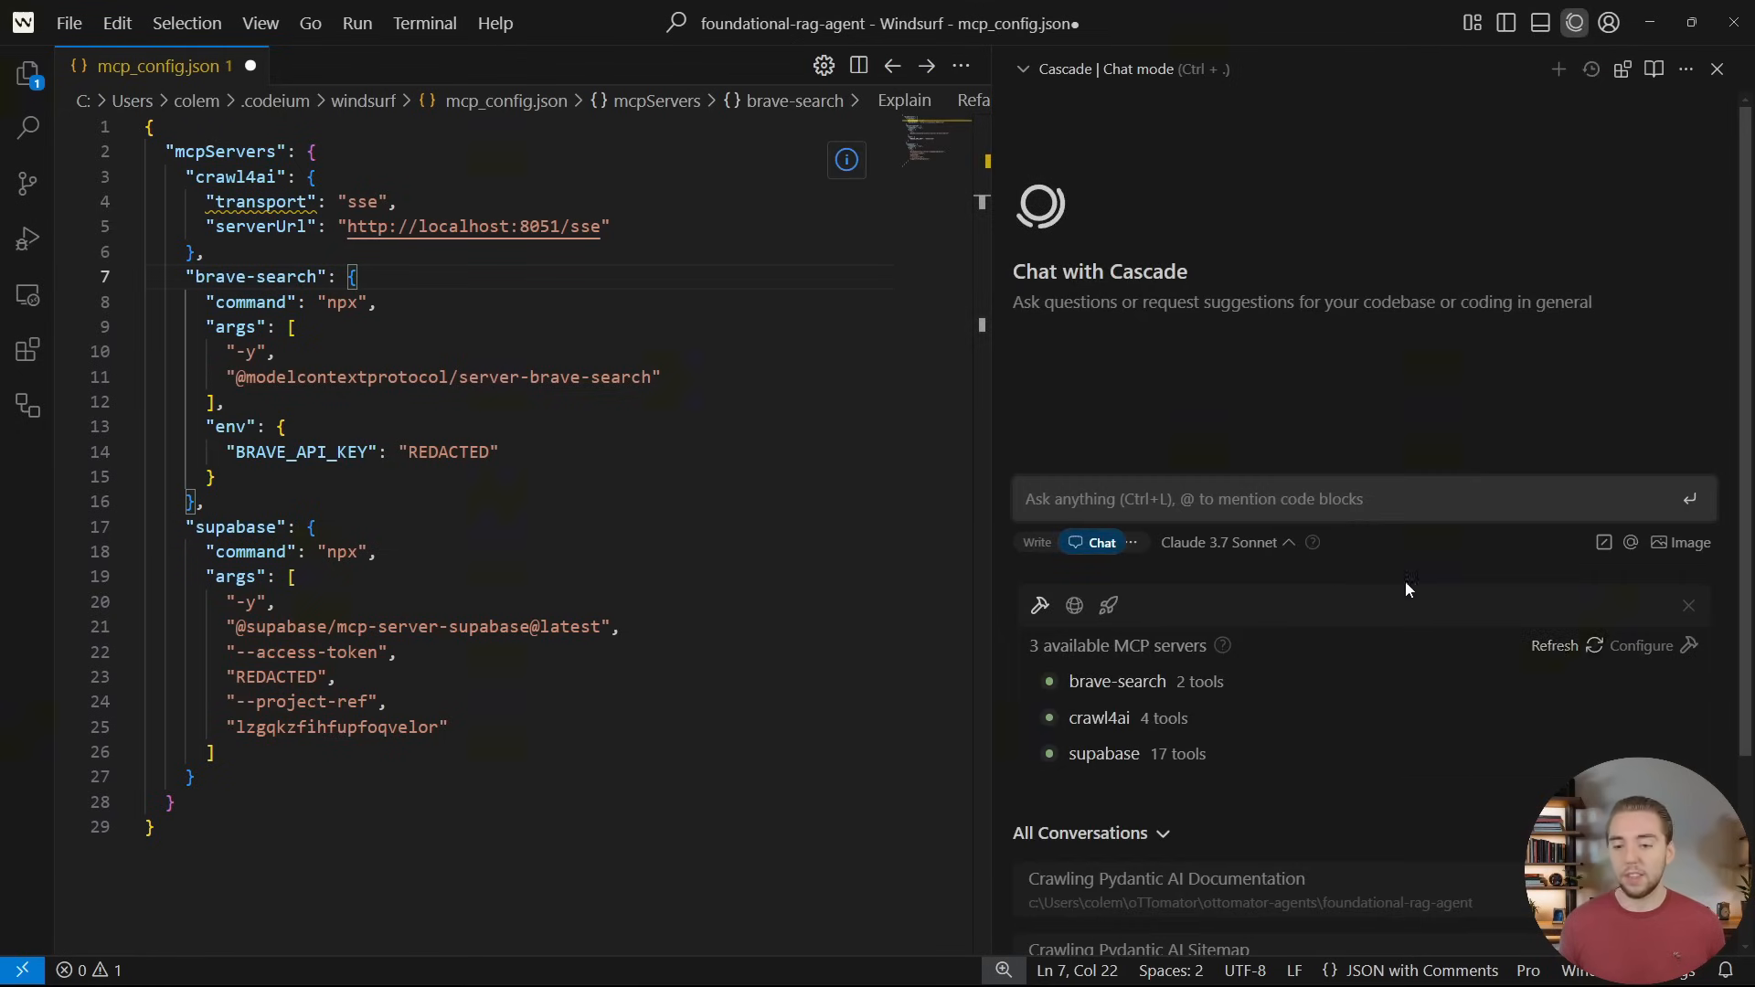
mouse_move(1267, 680)
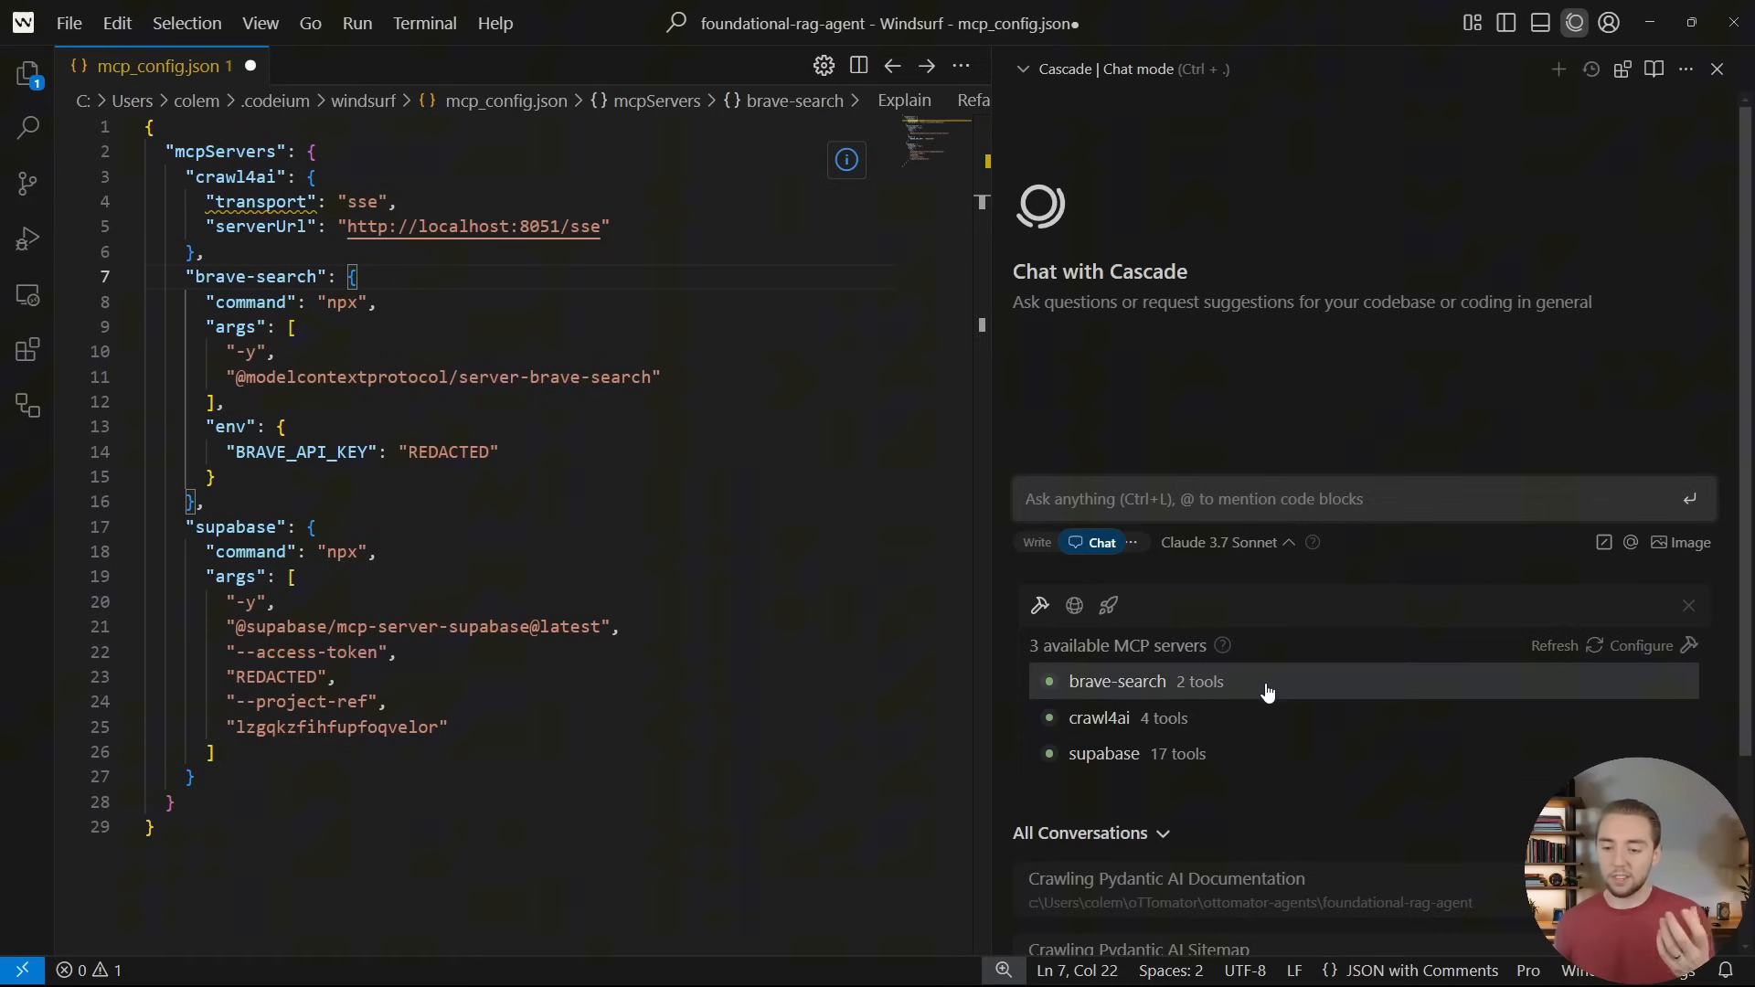
click(1117, 680)
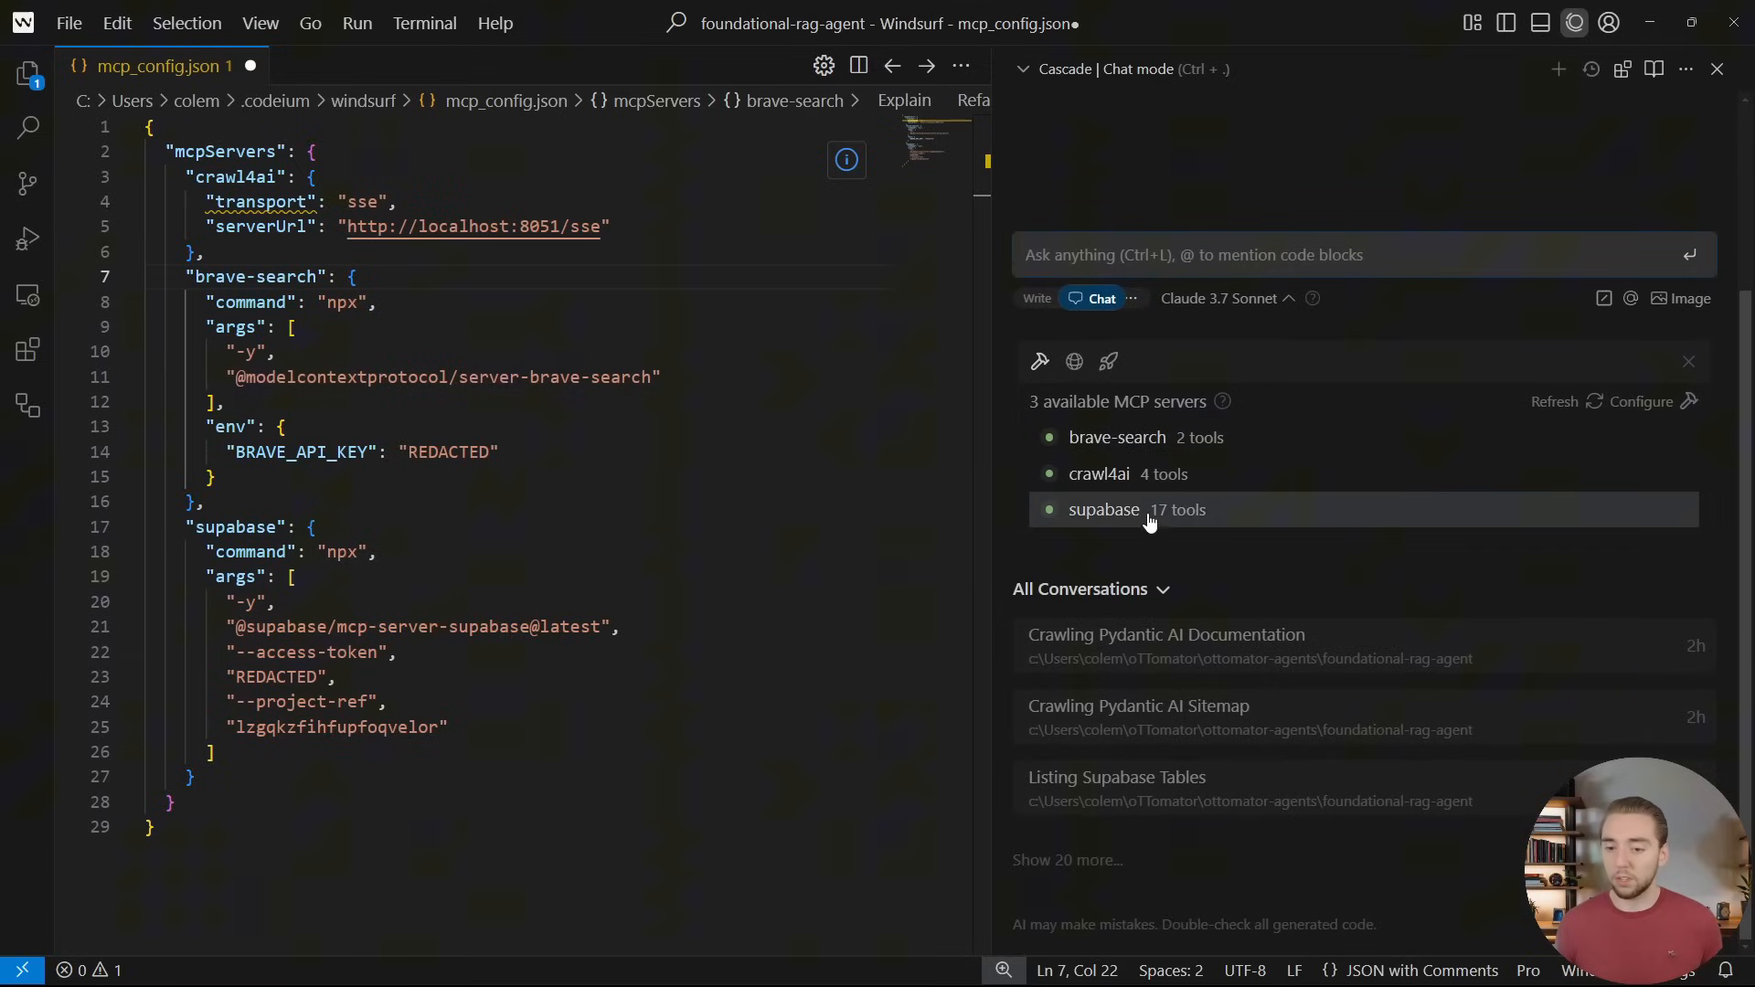
click(1104, 509)
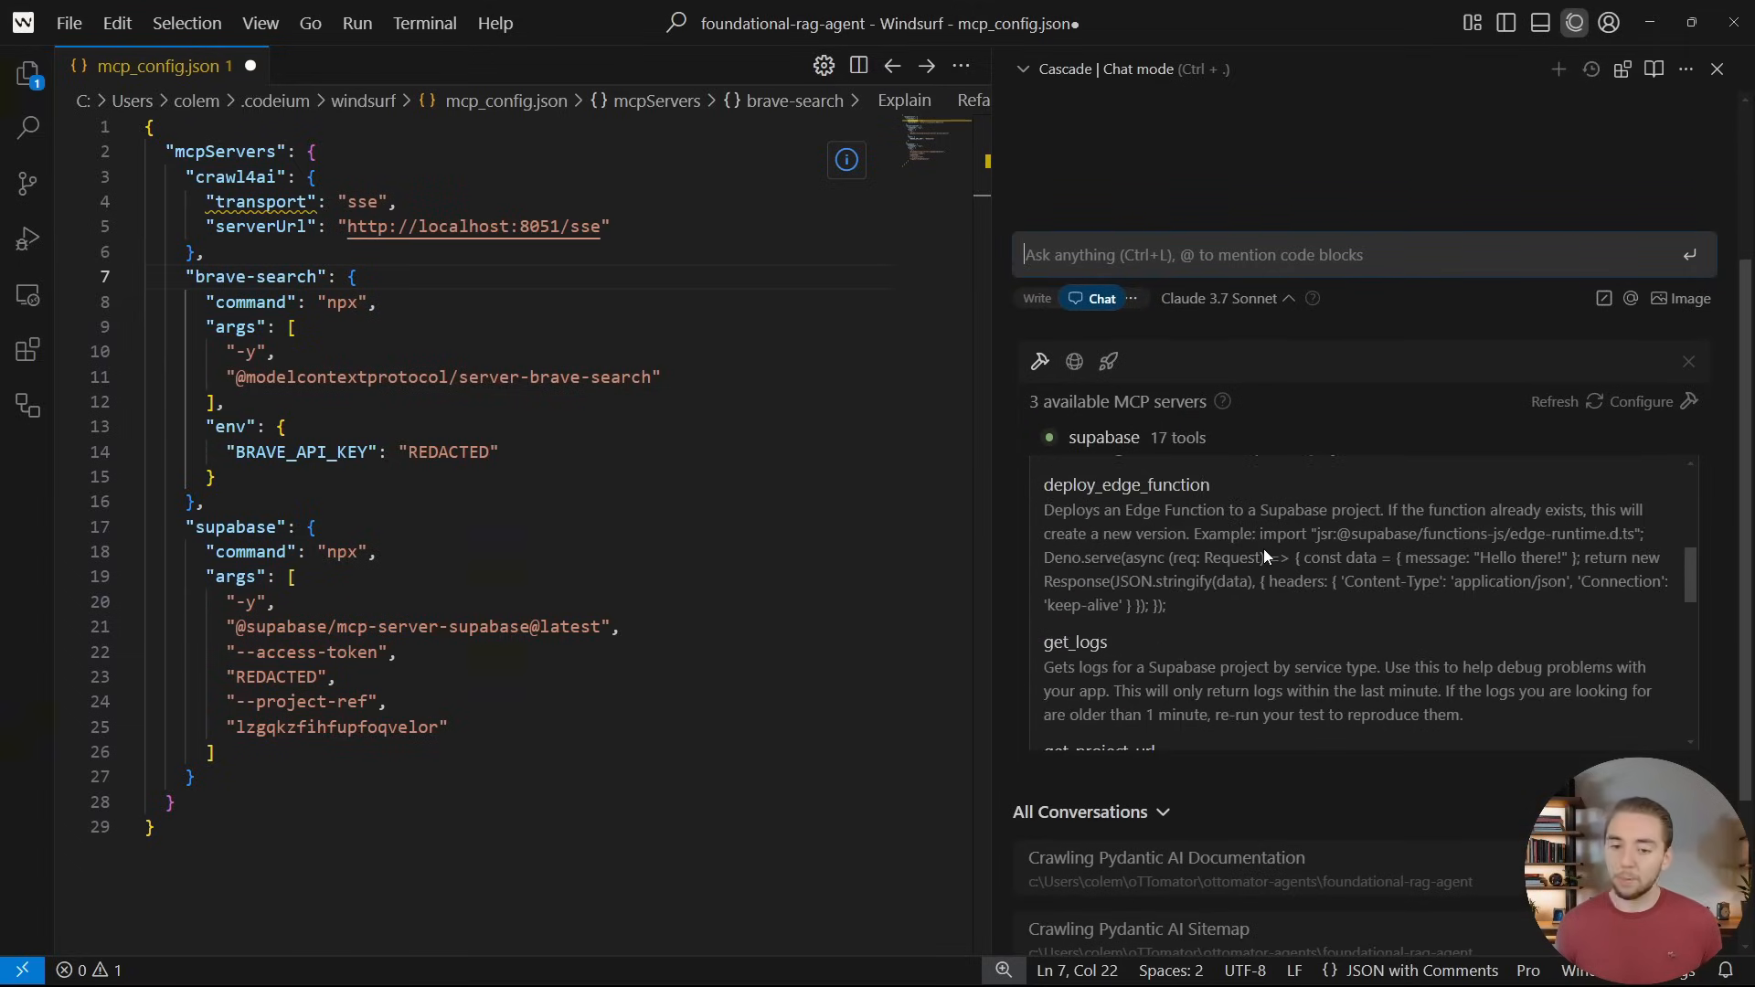
scroll(down, 3)
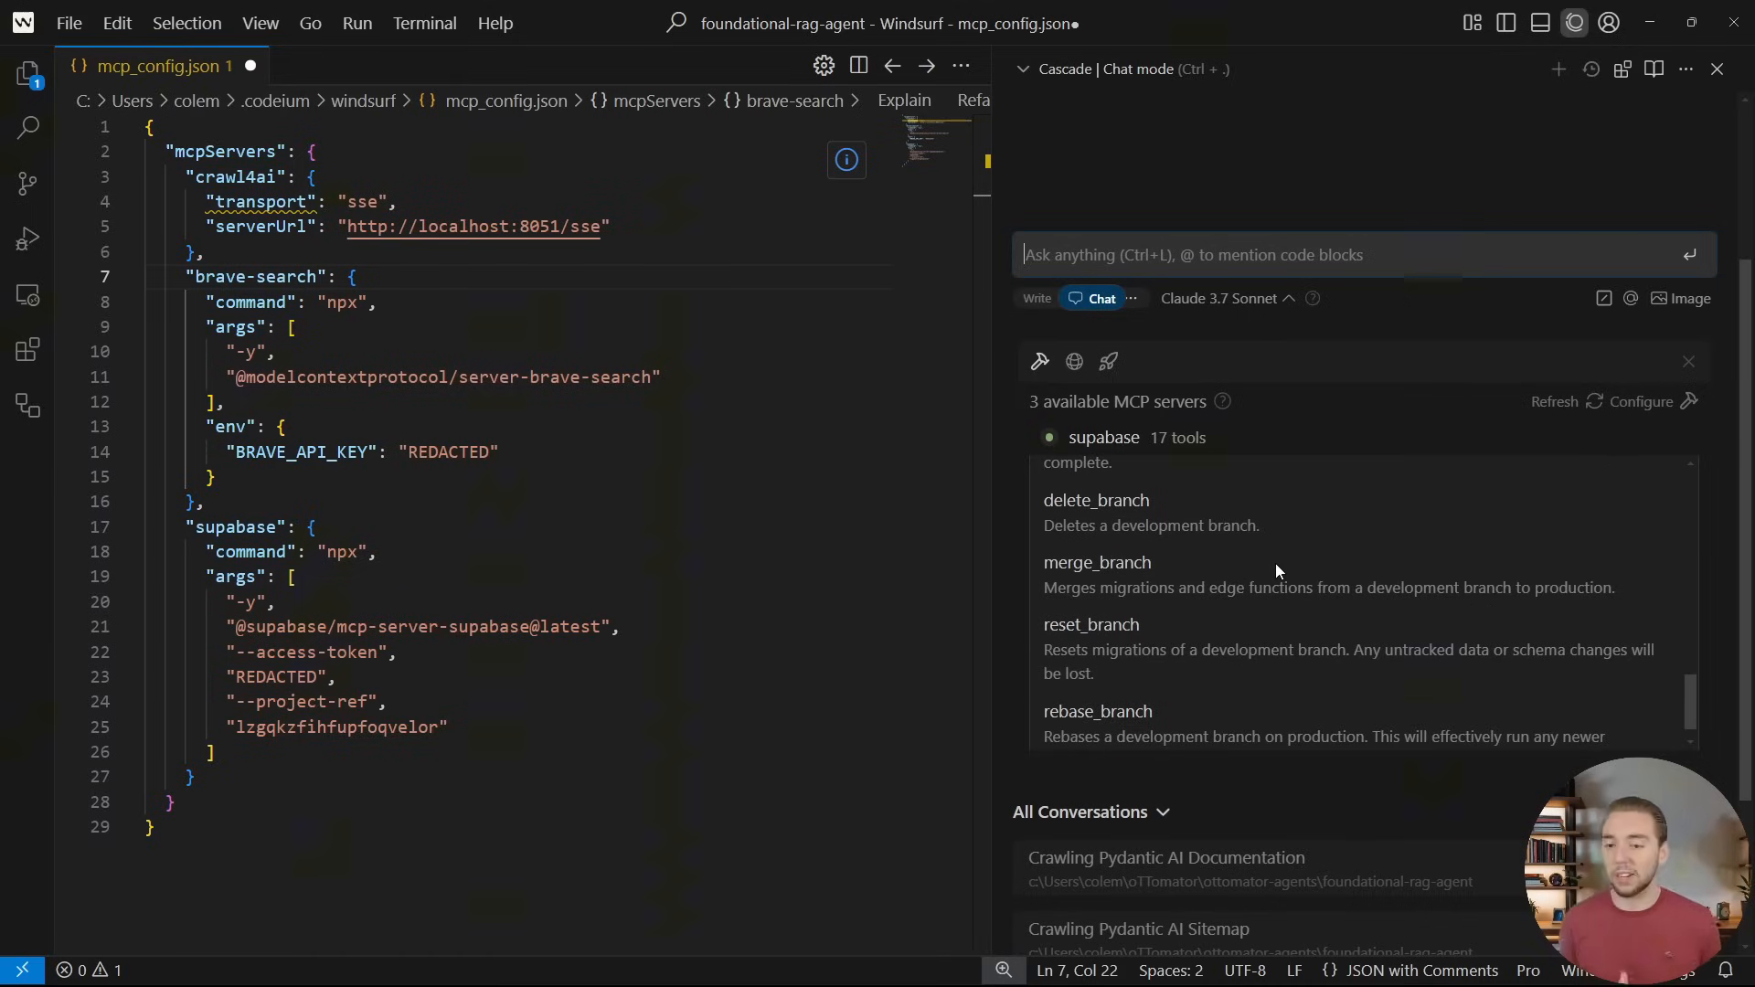
mouse_move(1391, 493)
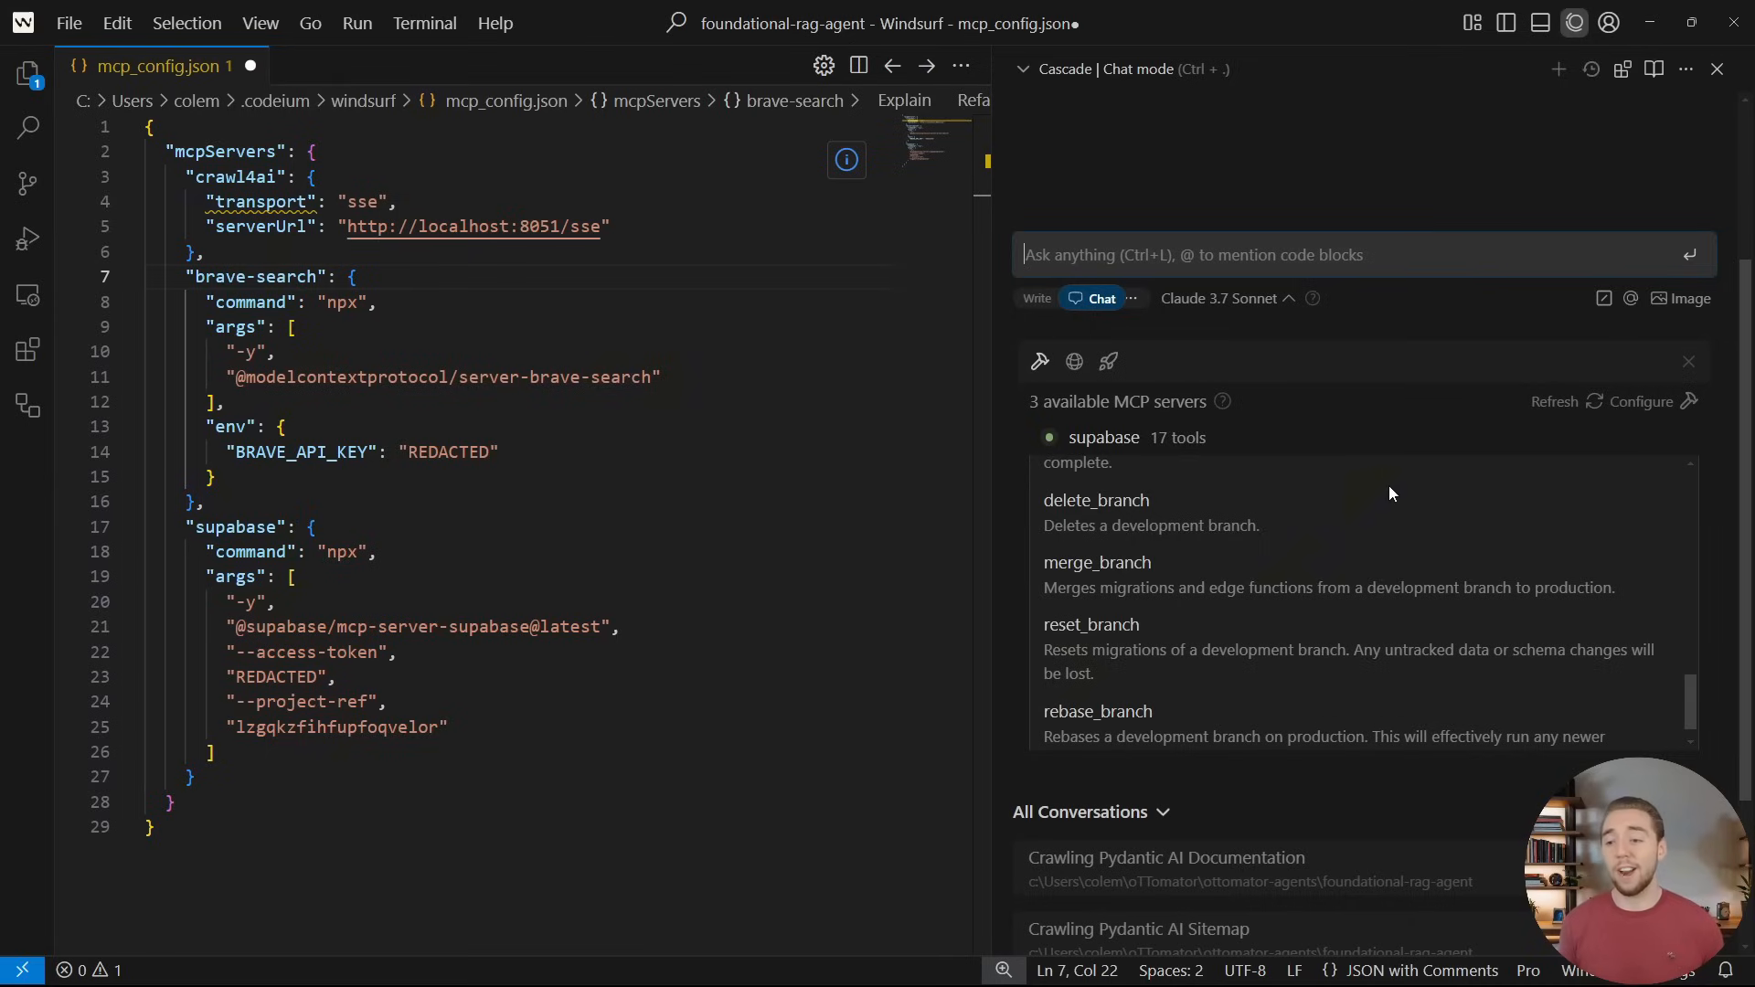
click(1104, 437)
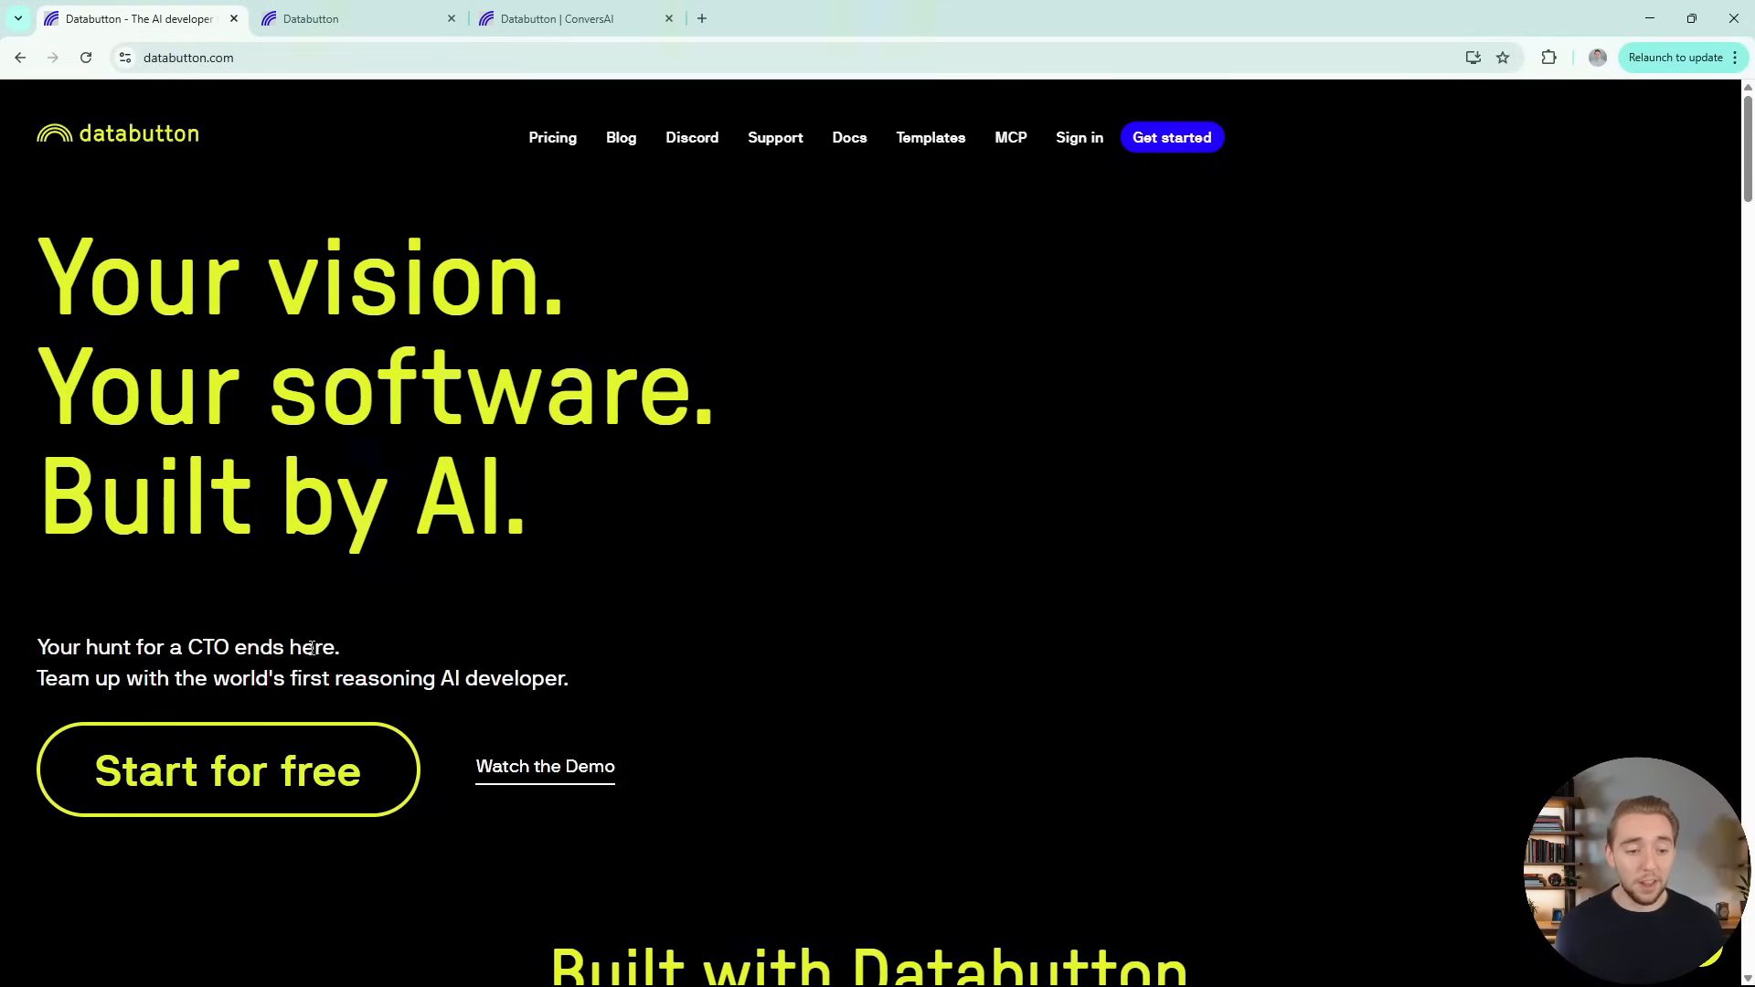
Start a Databutton app described as 'I want to build a ChatGPT like application' and reach integrations
triple_click(188, 648)
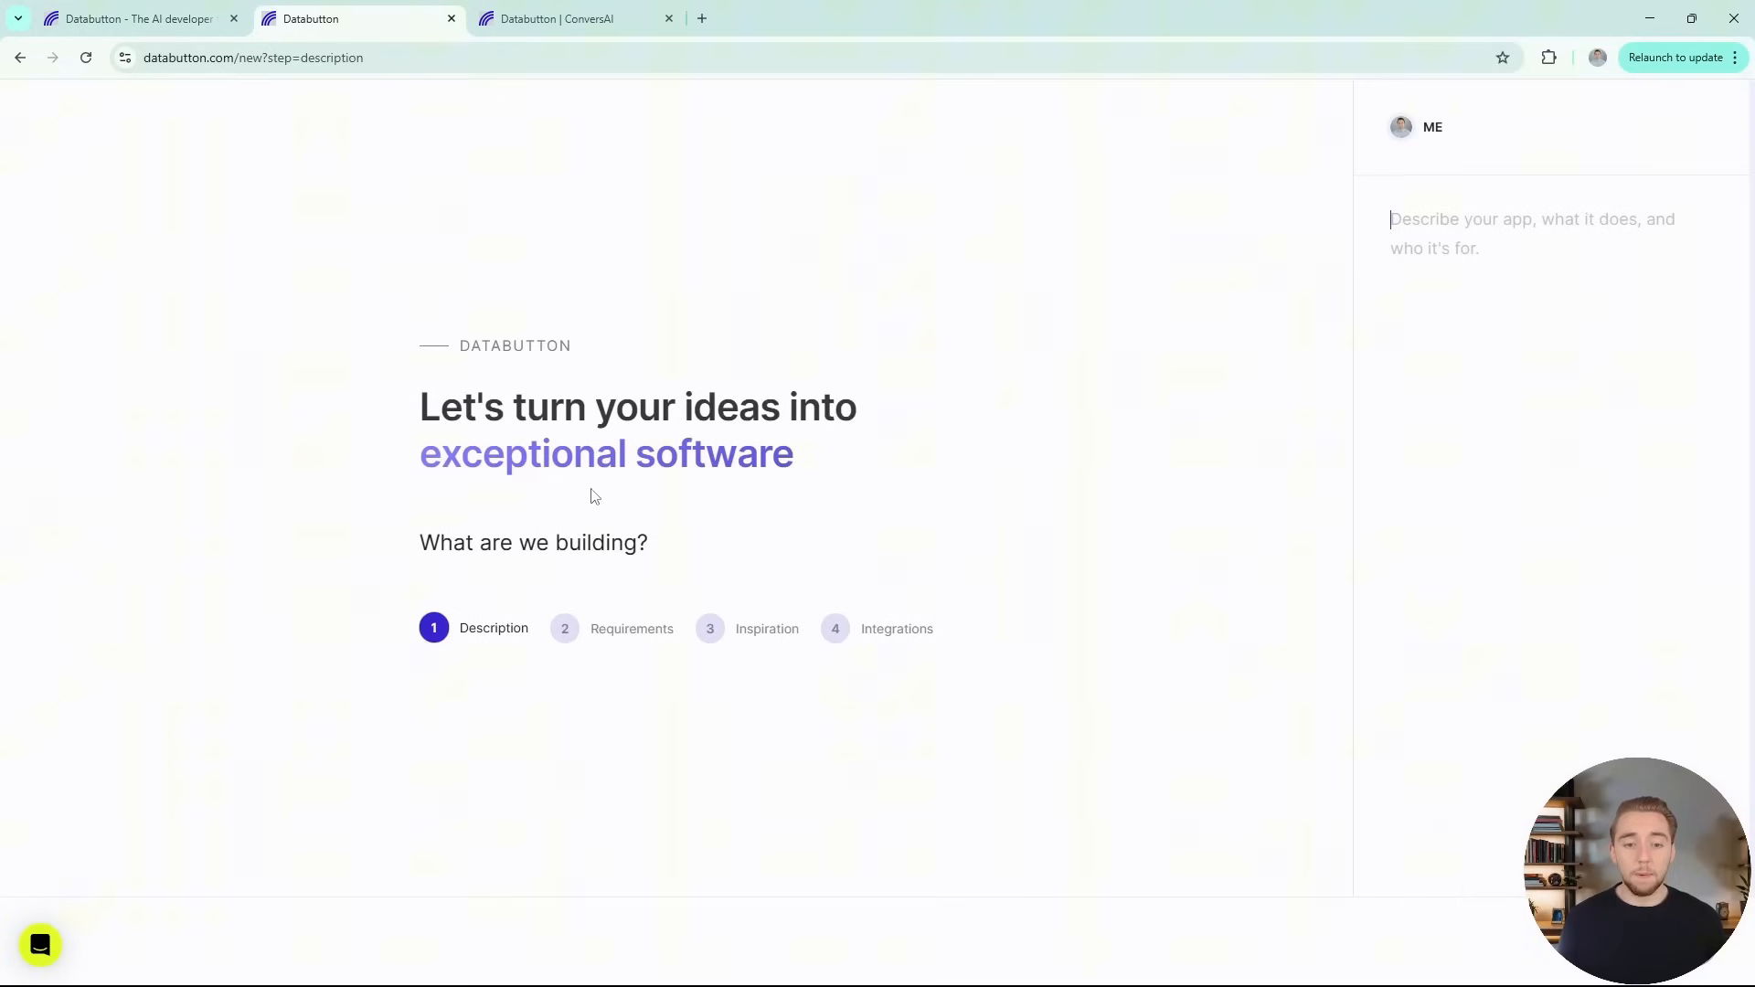
text(I want to build a ChatGPT like application)
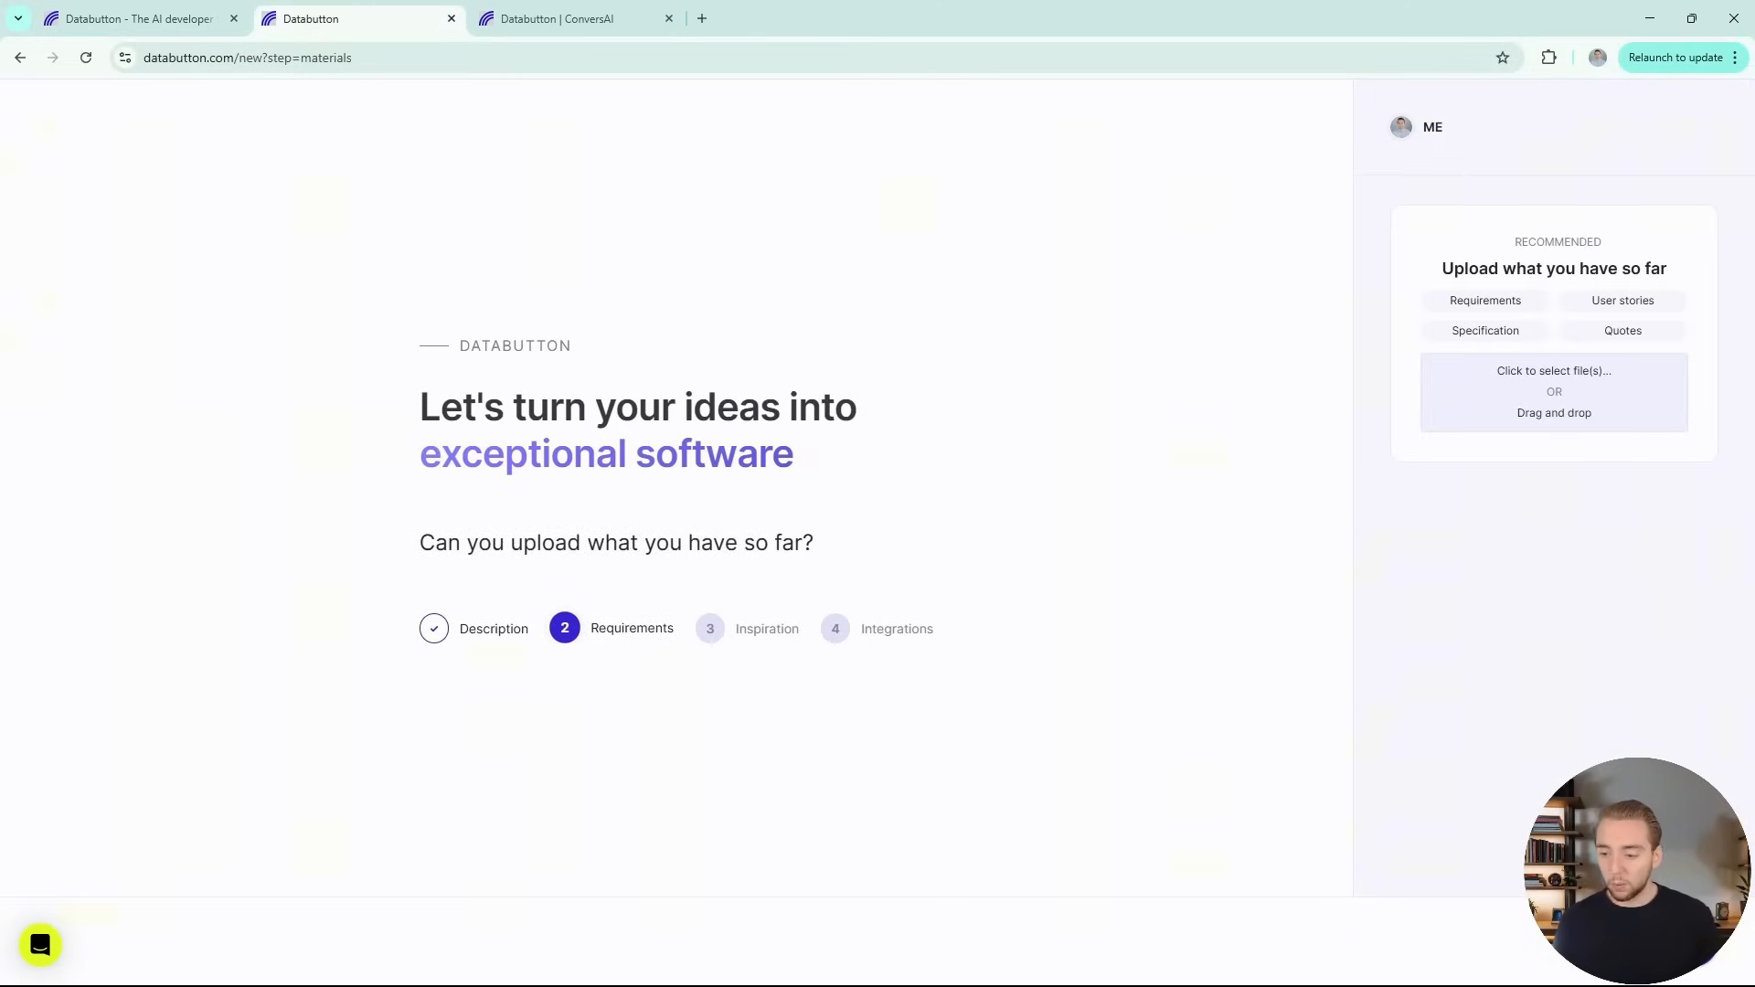
click(710, 628)
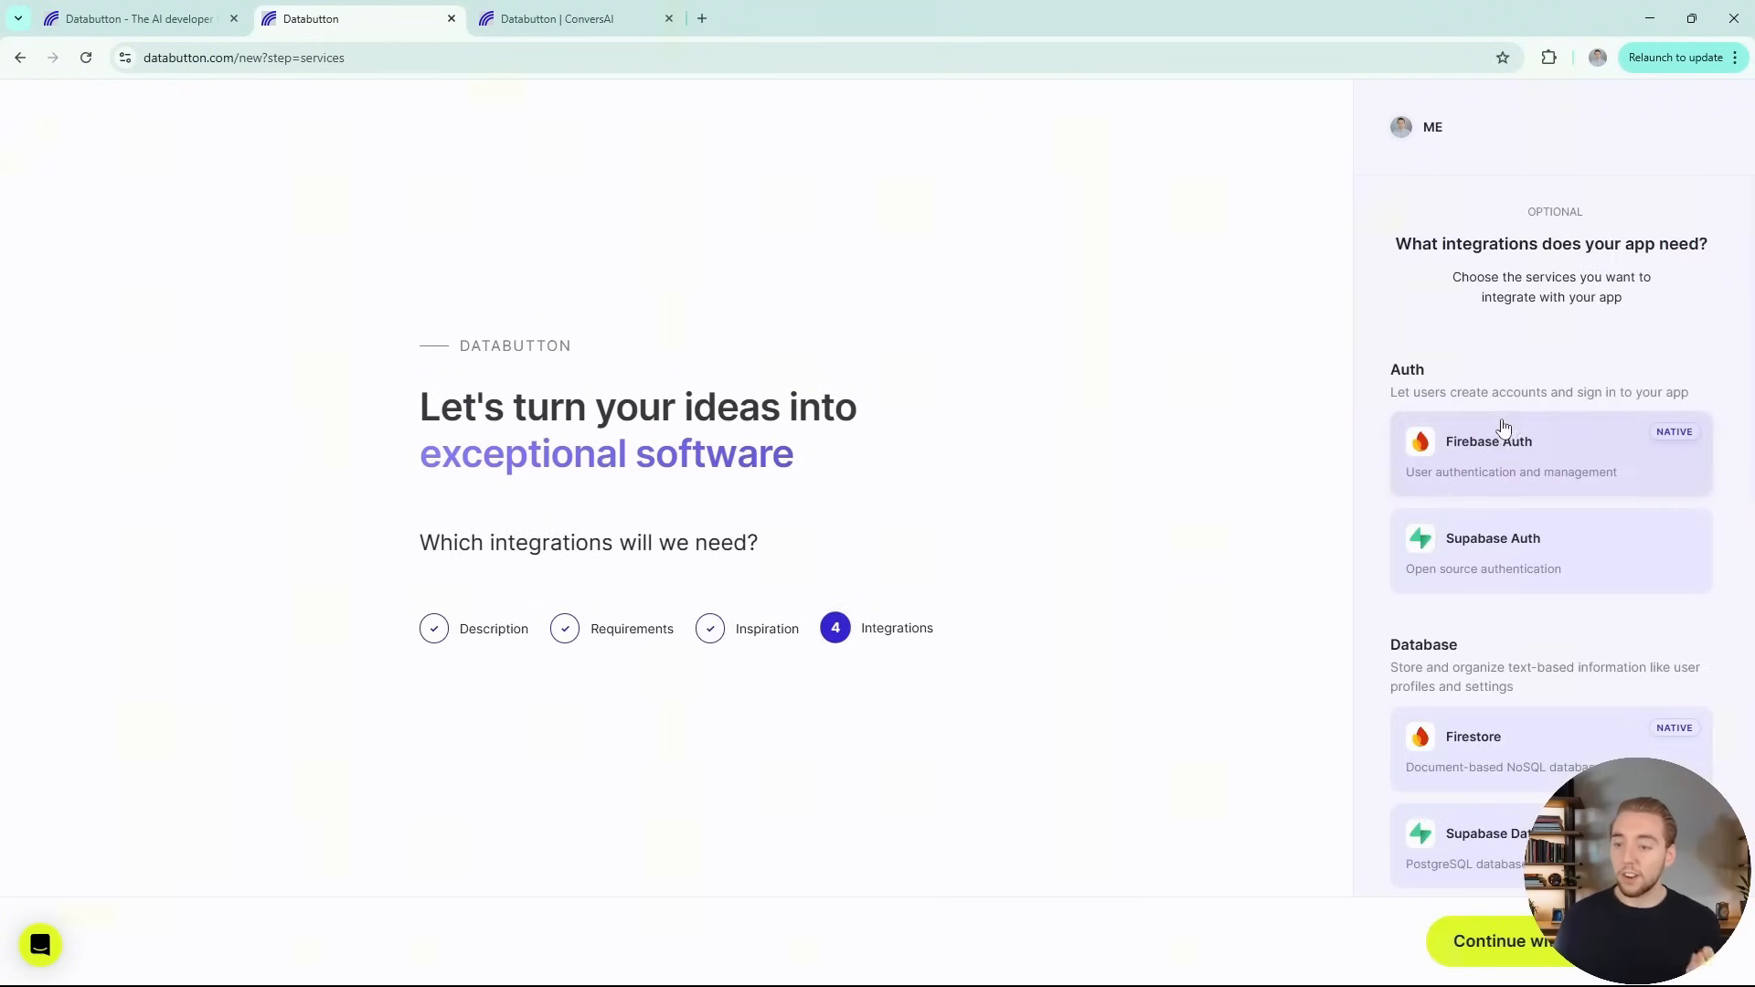
scroll(down, 3)
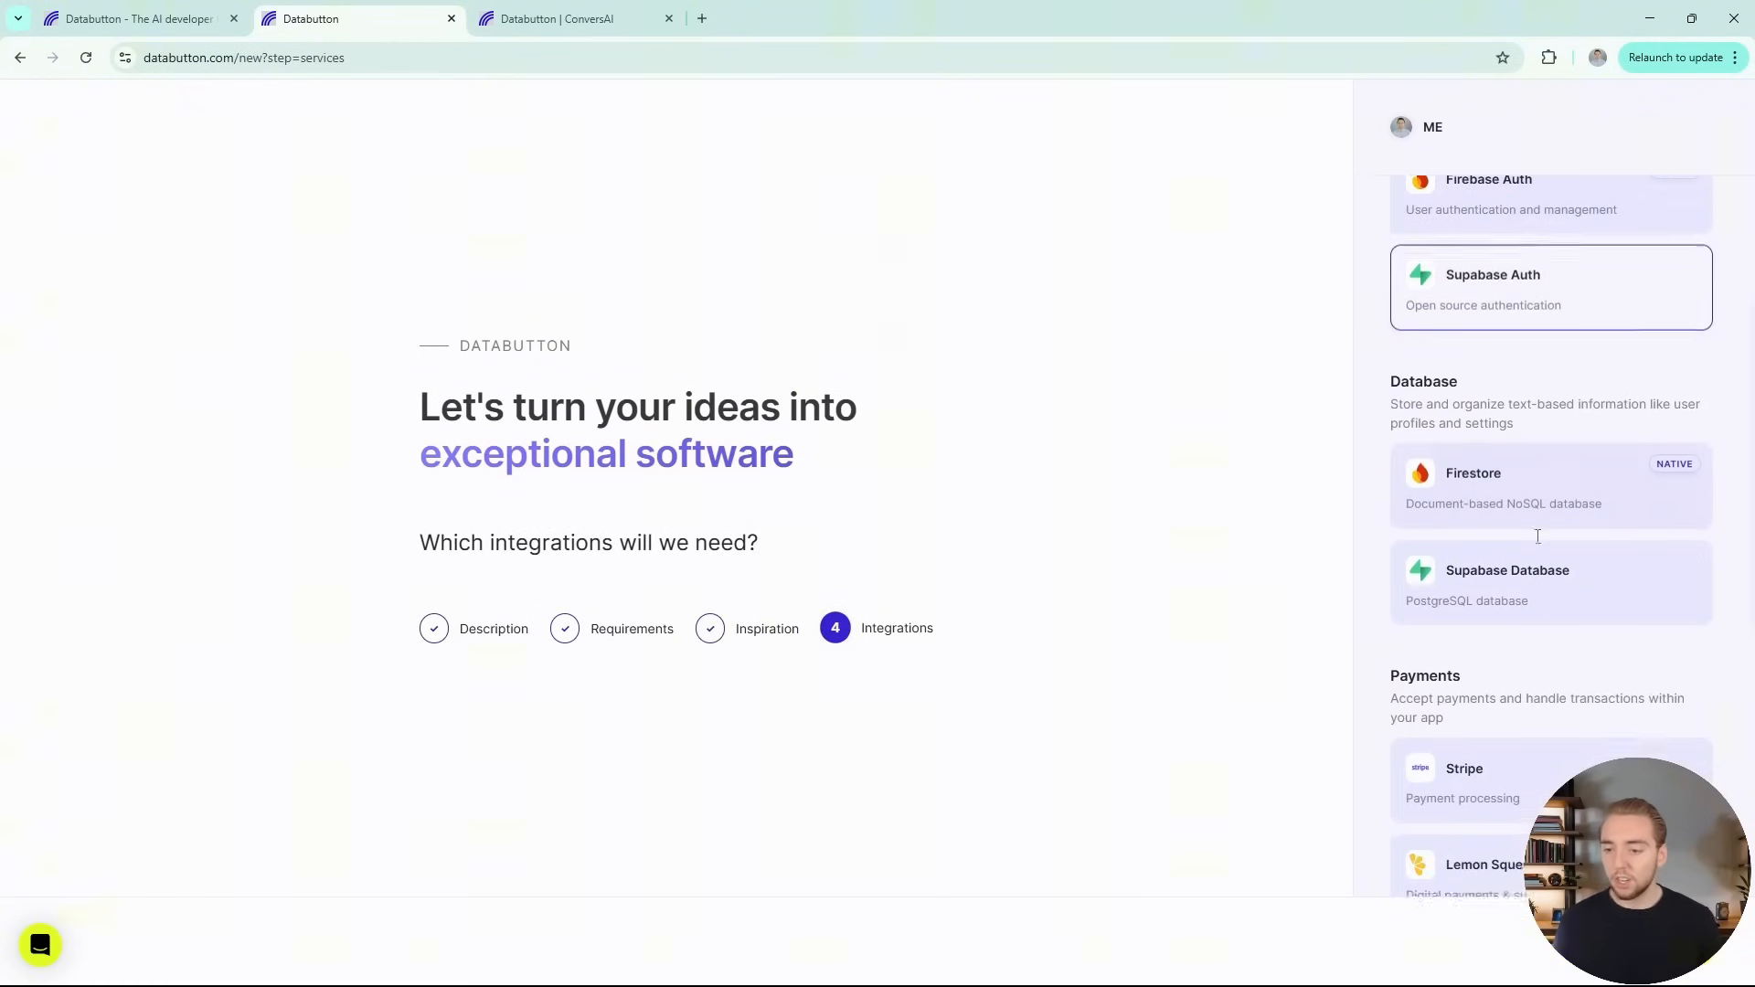
scroll(down, 3)
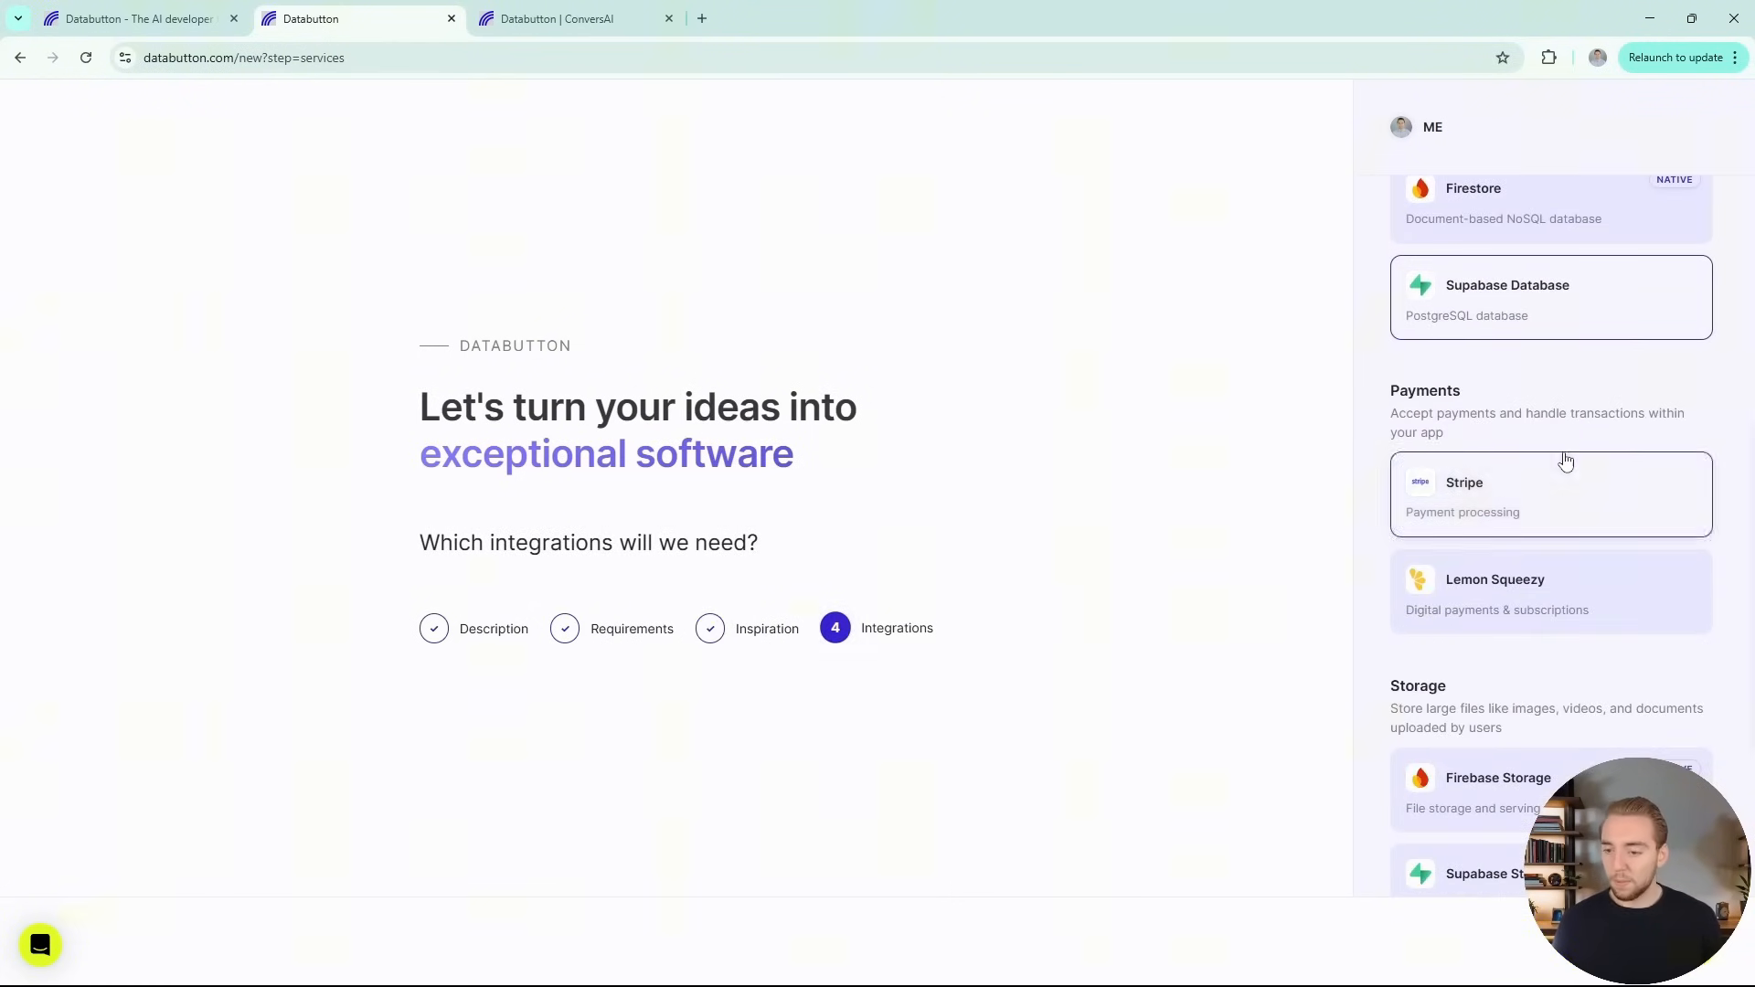
scroll(down, 3)
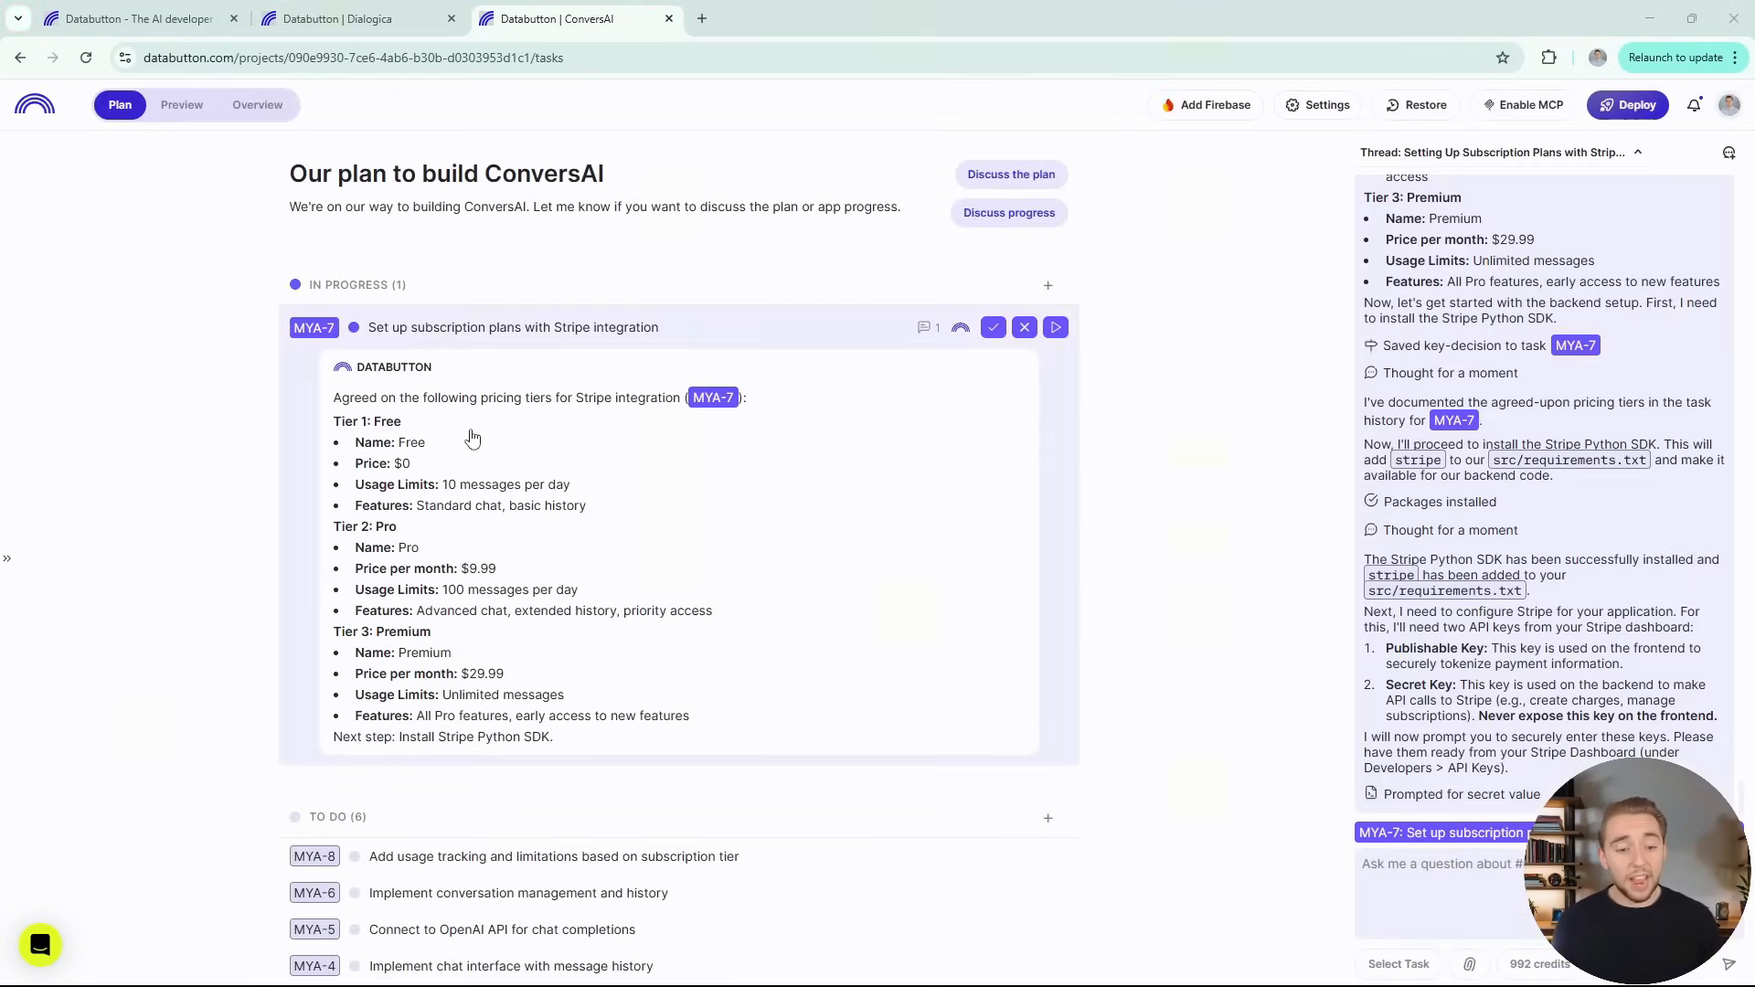
Scroll the ConversAI plan tasks and bring up the app's live preview
scroll(down, 3)
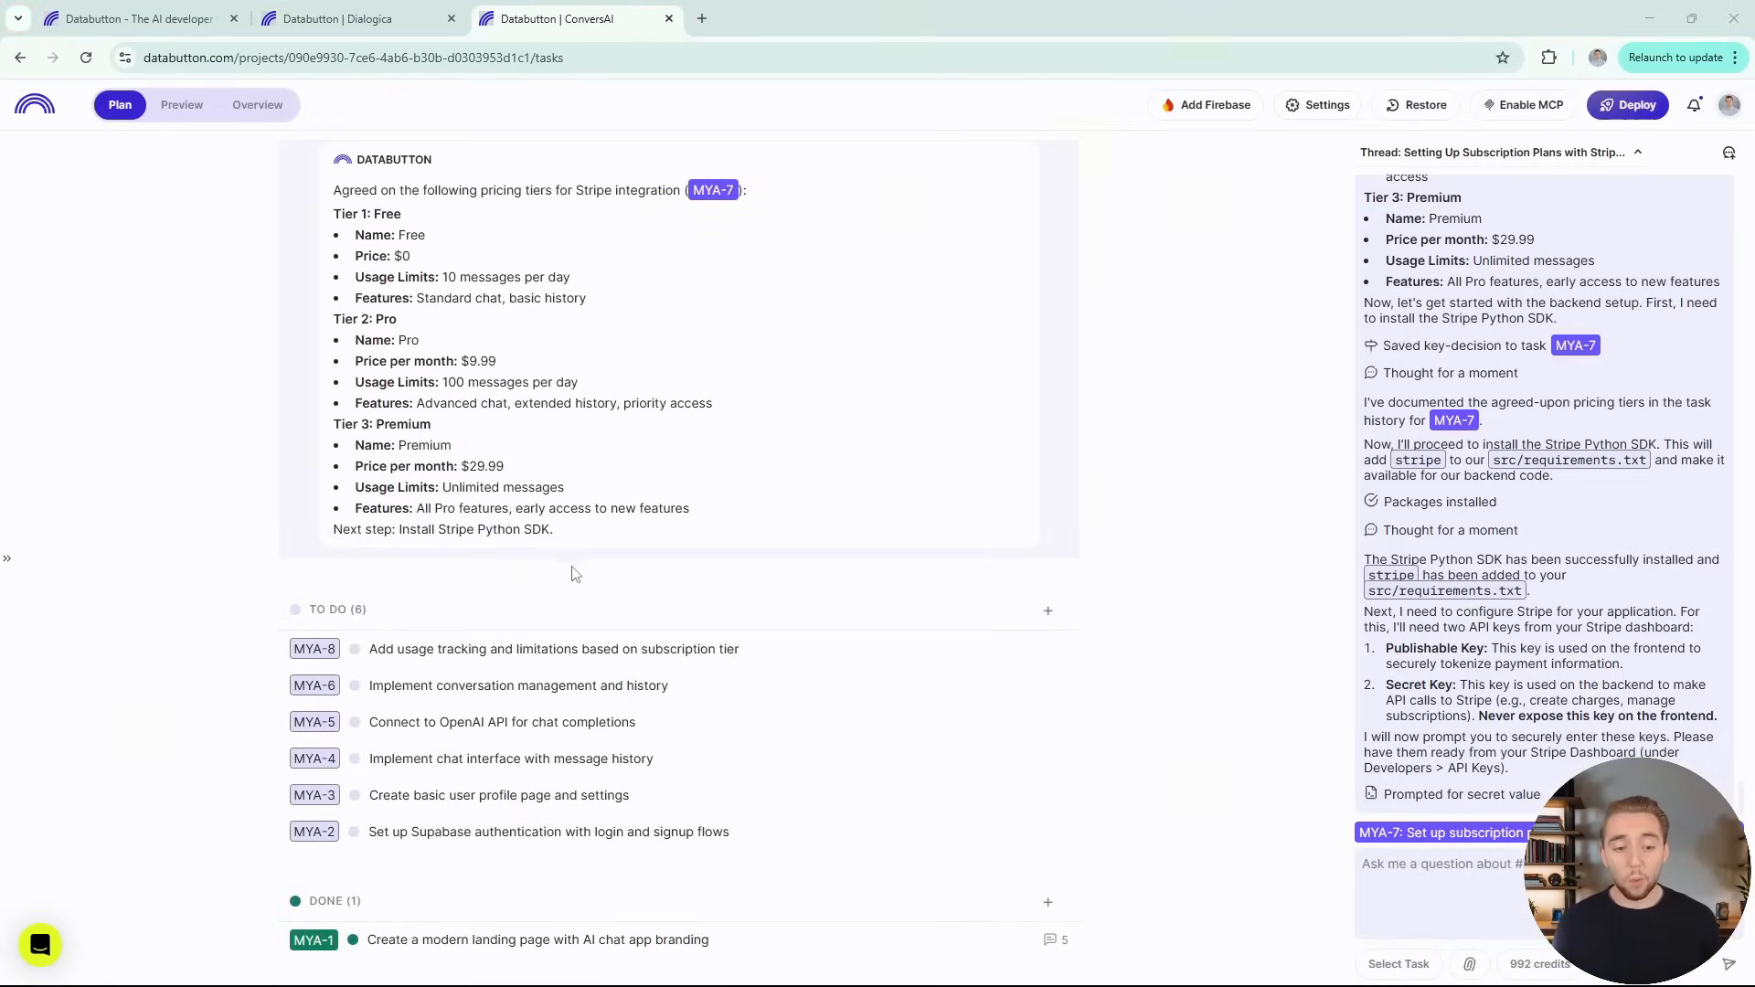
click(181, 104)
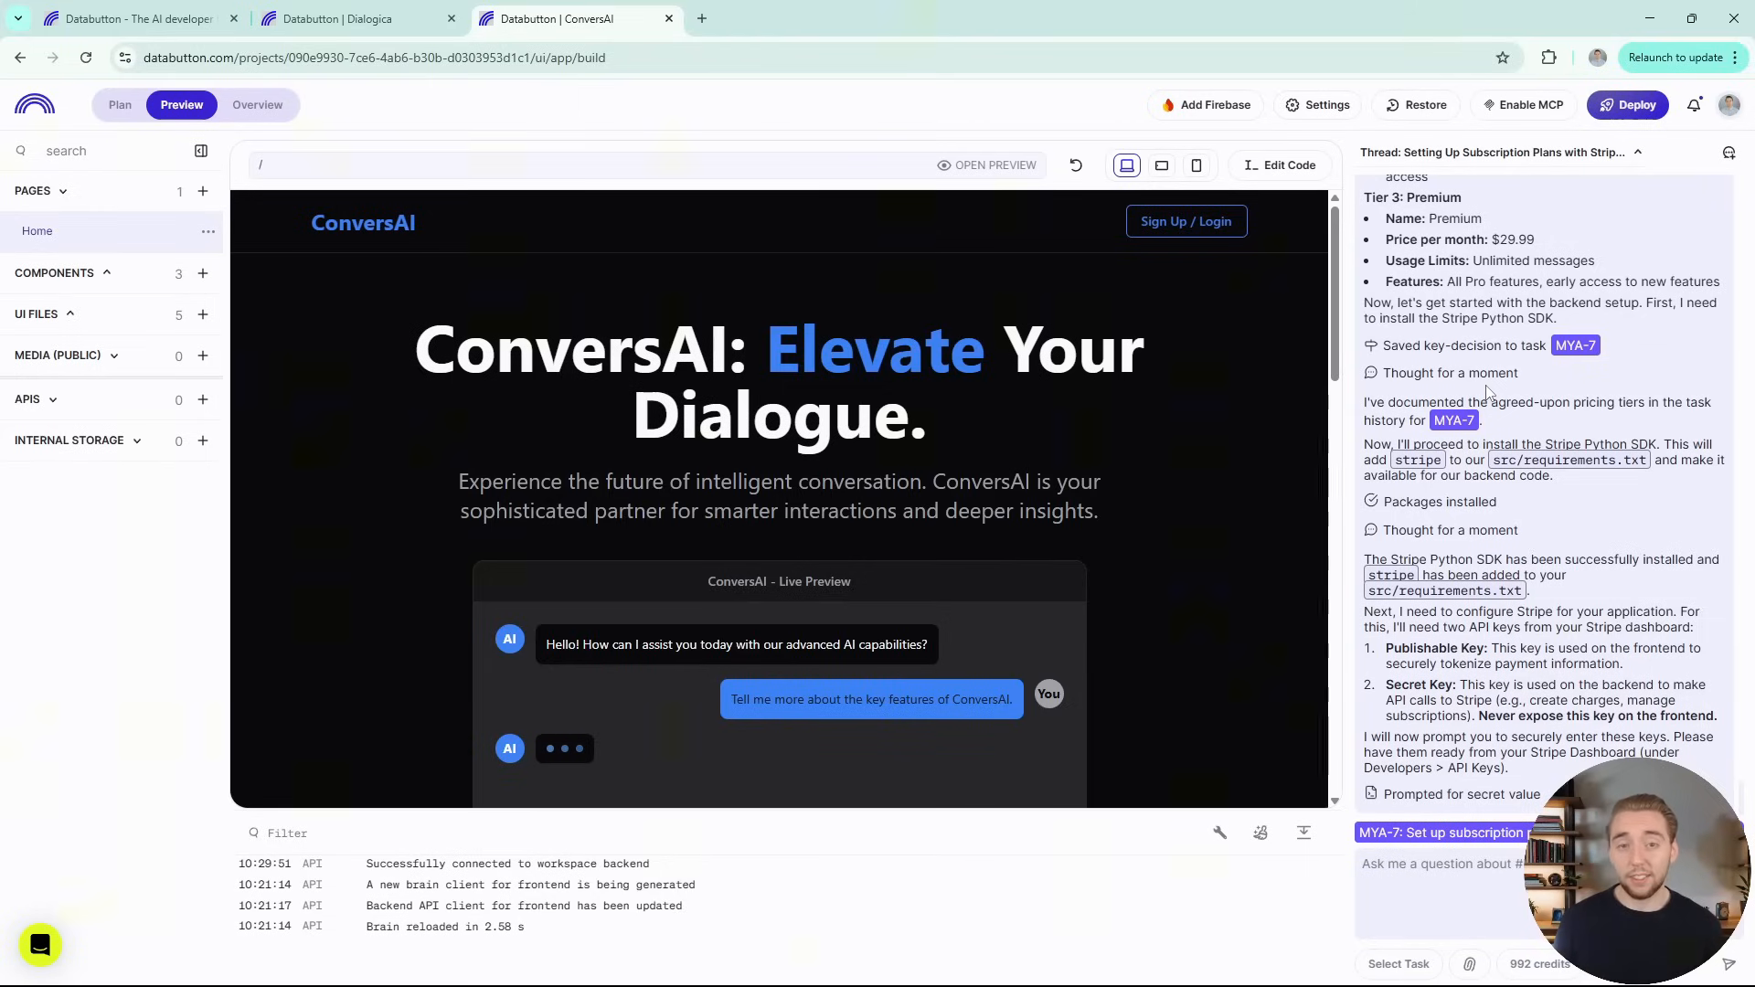
mouse_move(1522, 492)
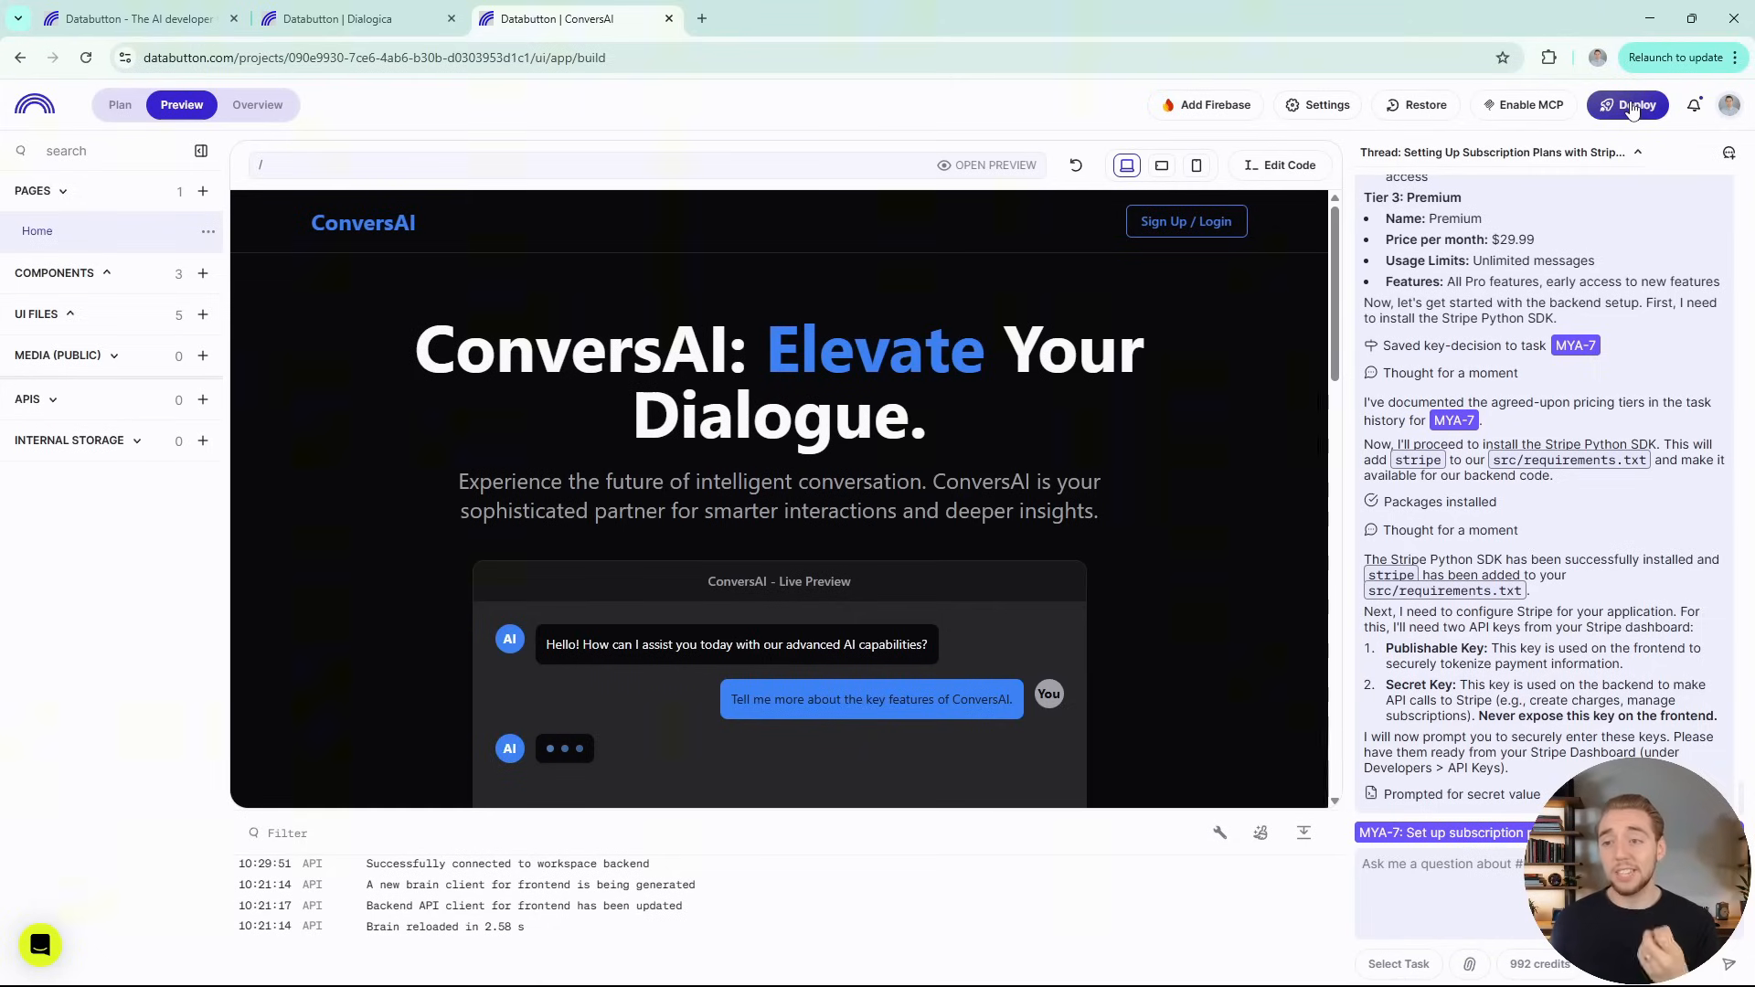
mouse_move(1052, 95)
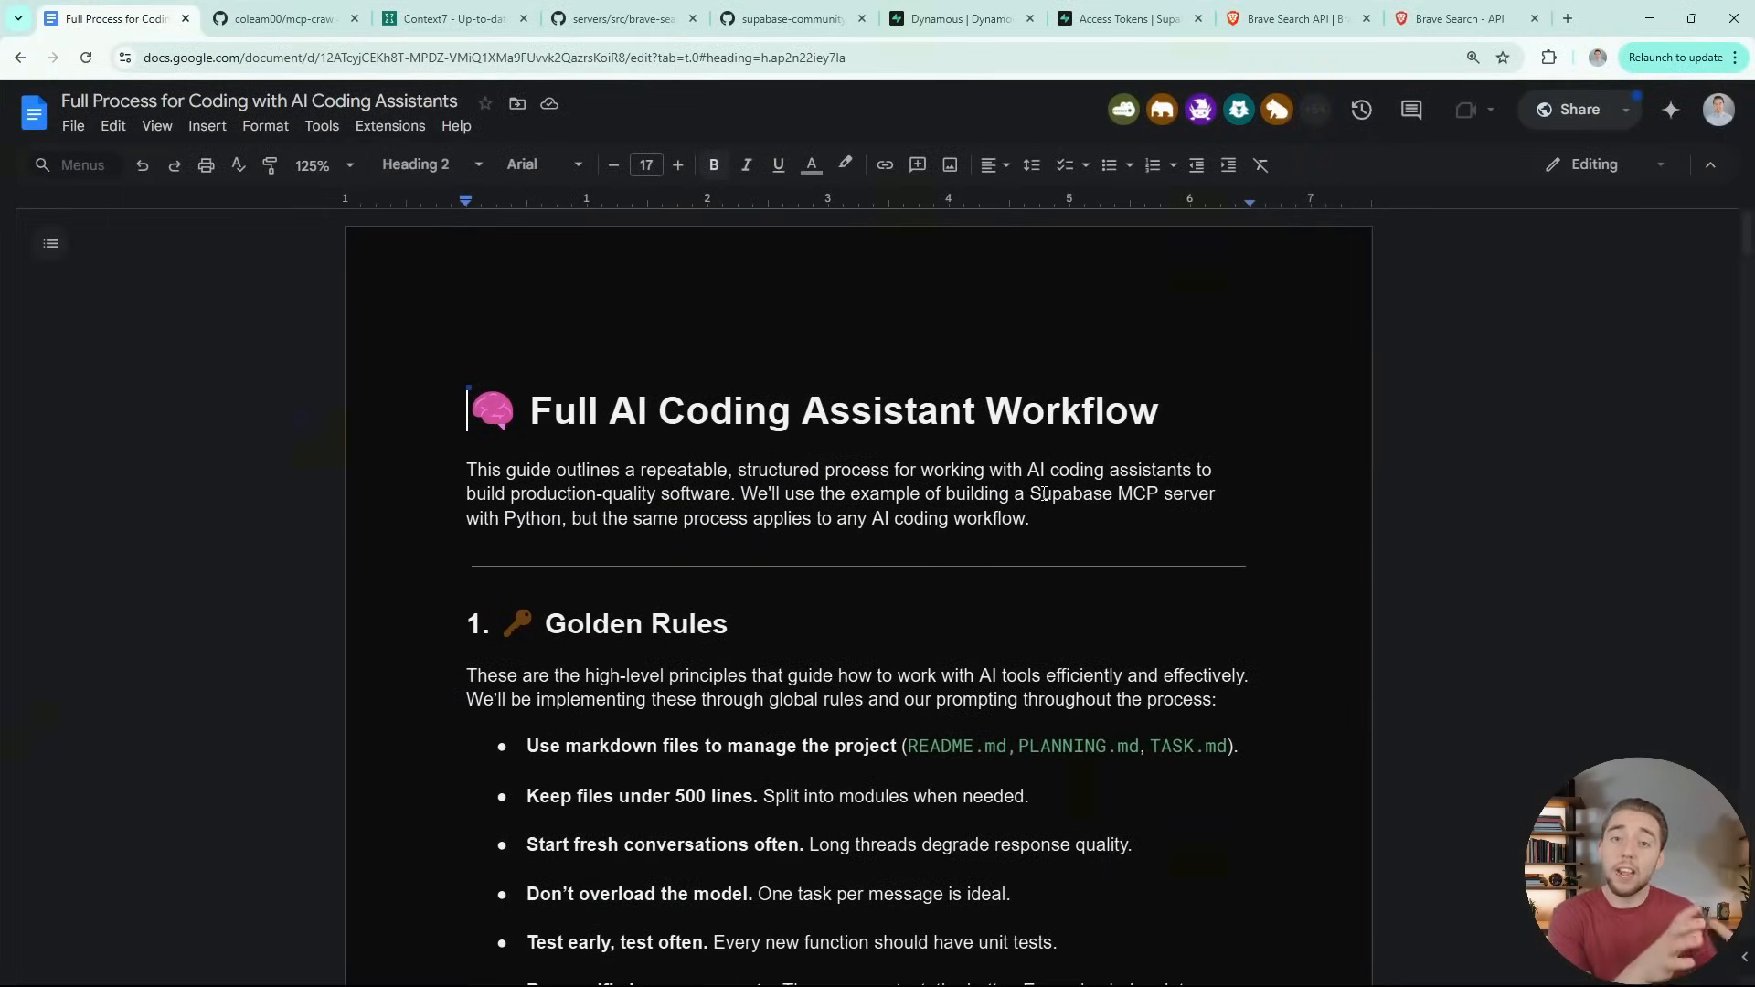
Scroll the workflow guide down to Global Rules, then open primary-guide.md in Windsurf
scroll(down, 3)
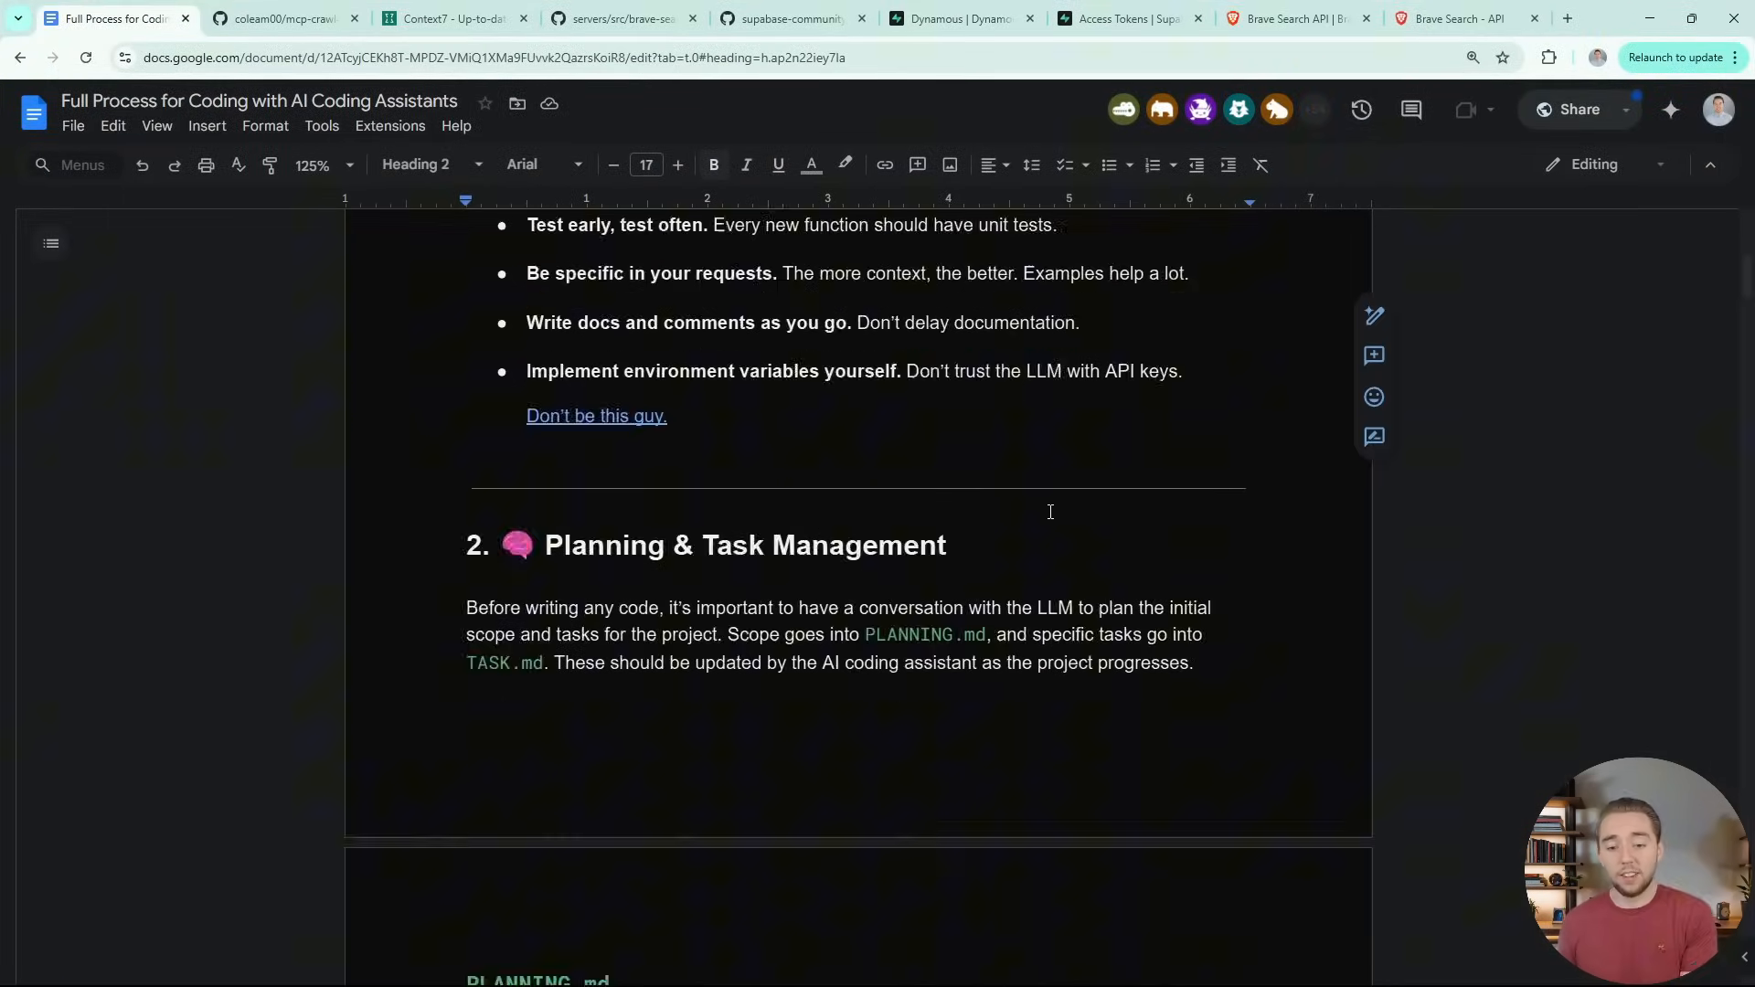
scroll(down, 3)
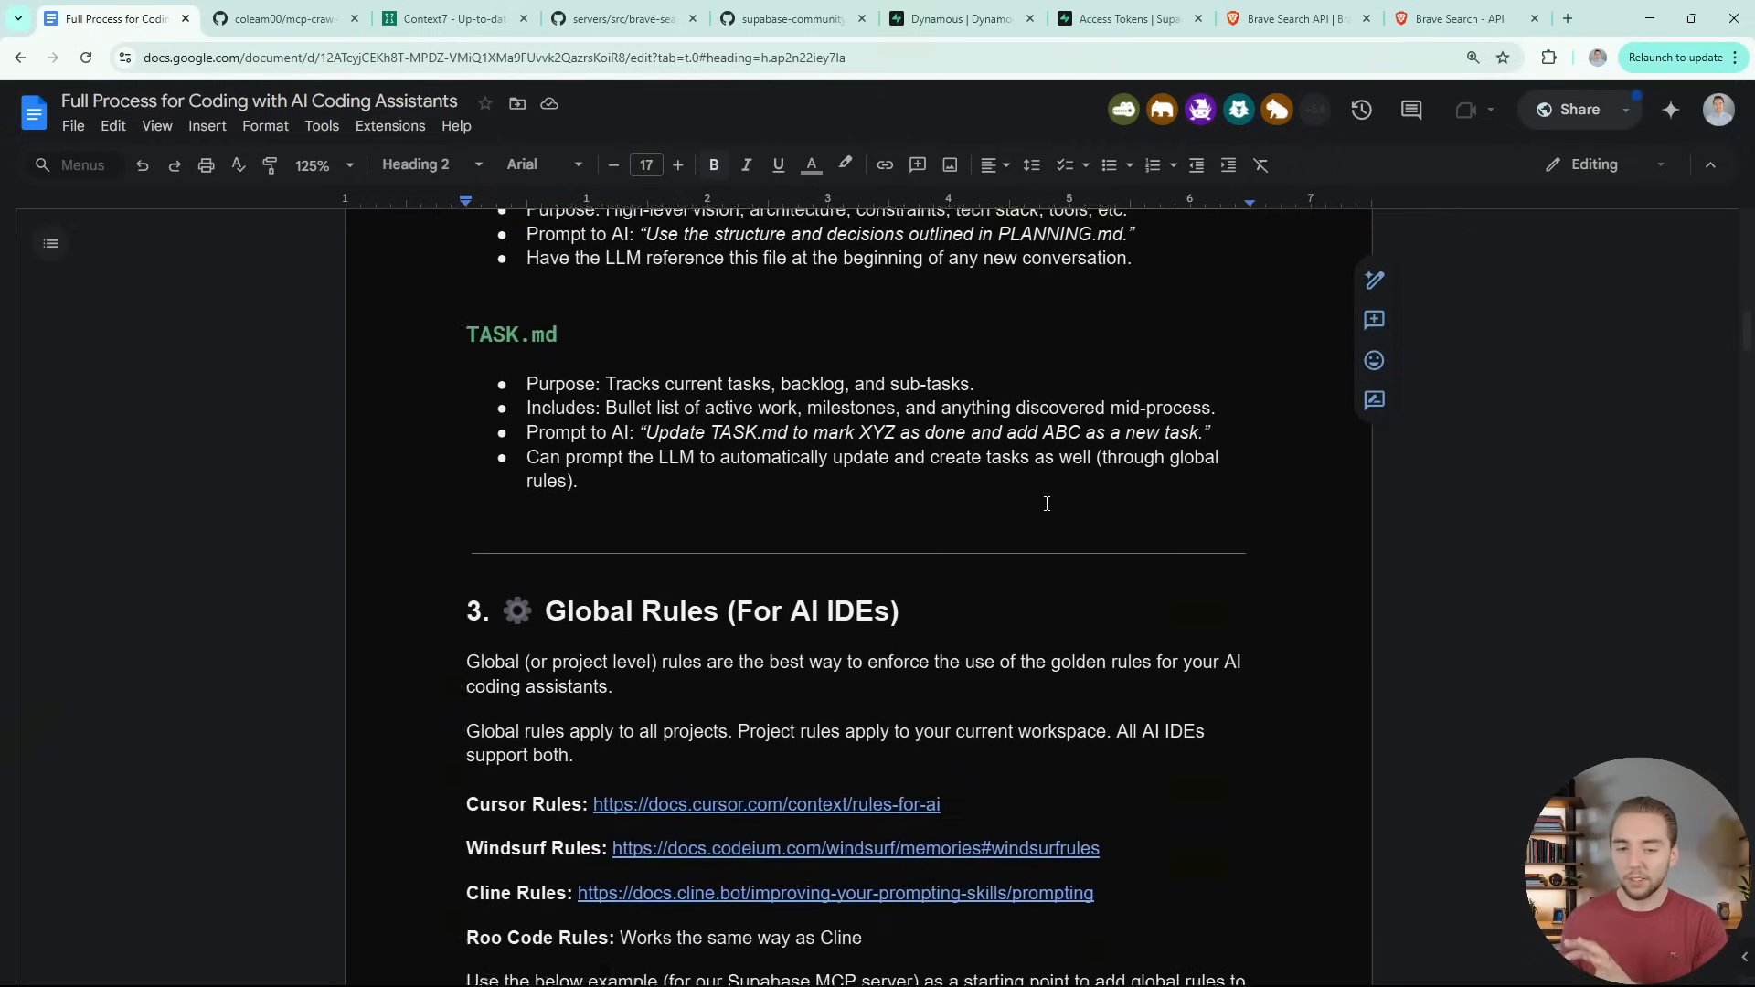
scroll(down, 3)
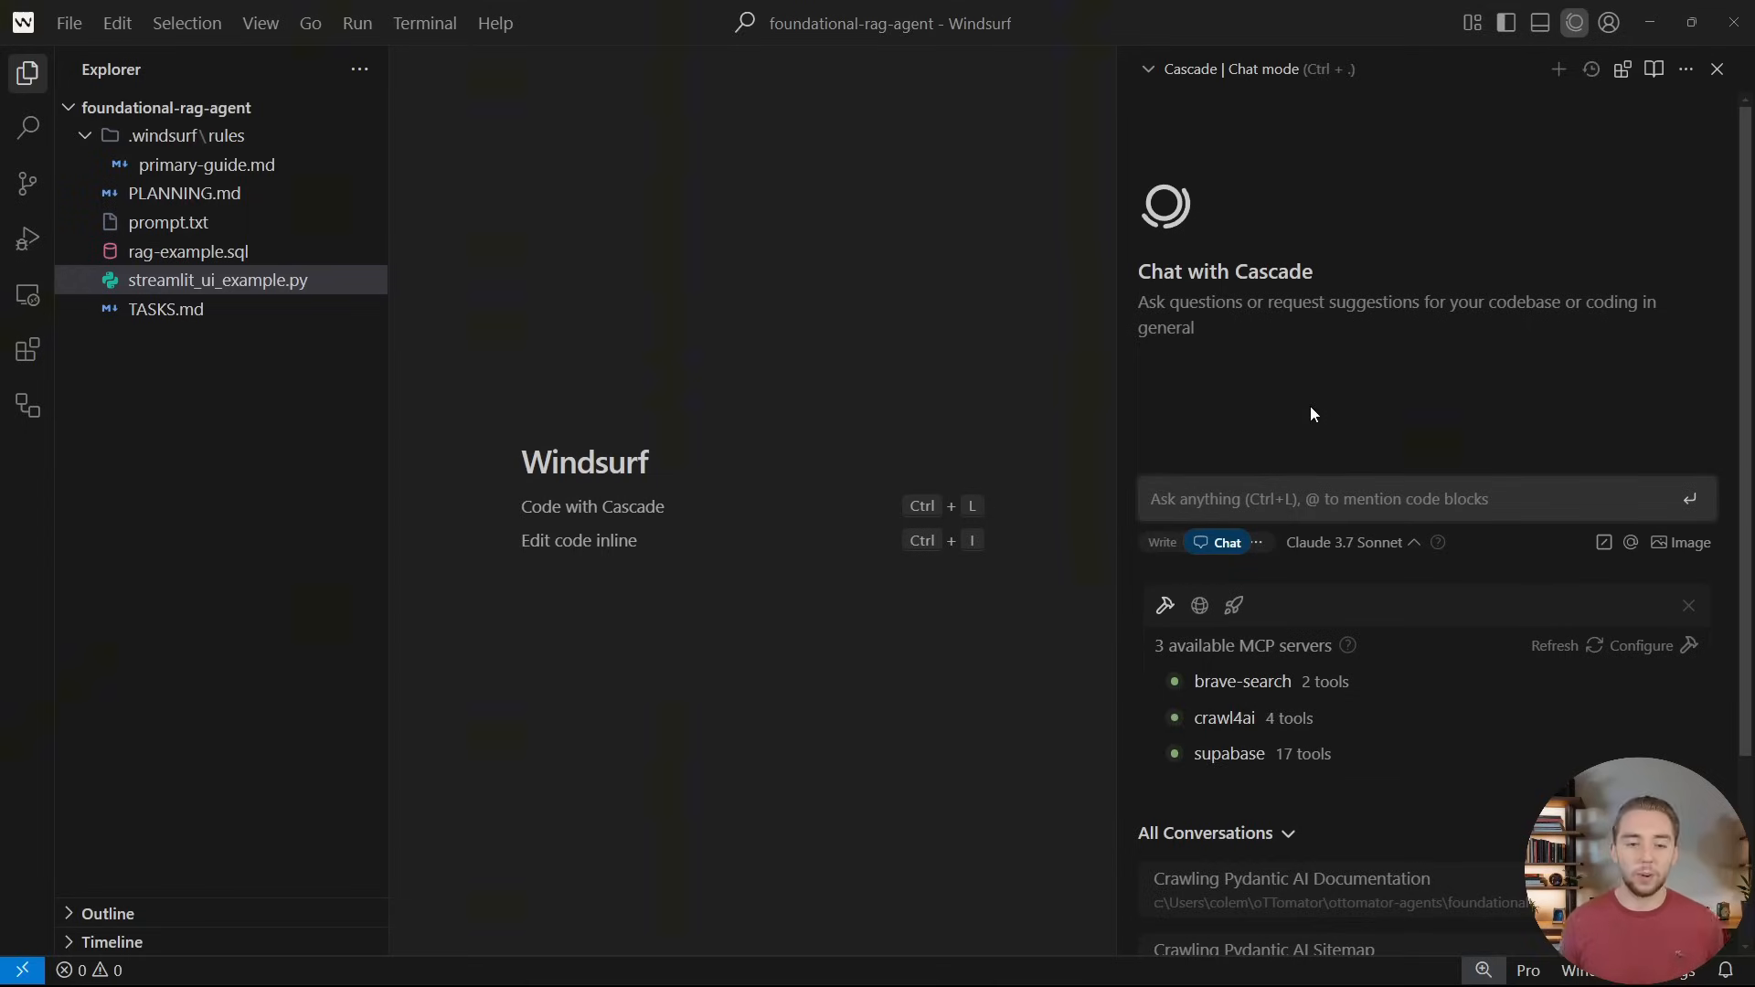
click(205, 165)
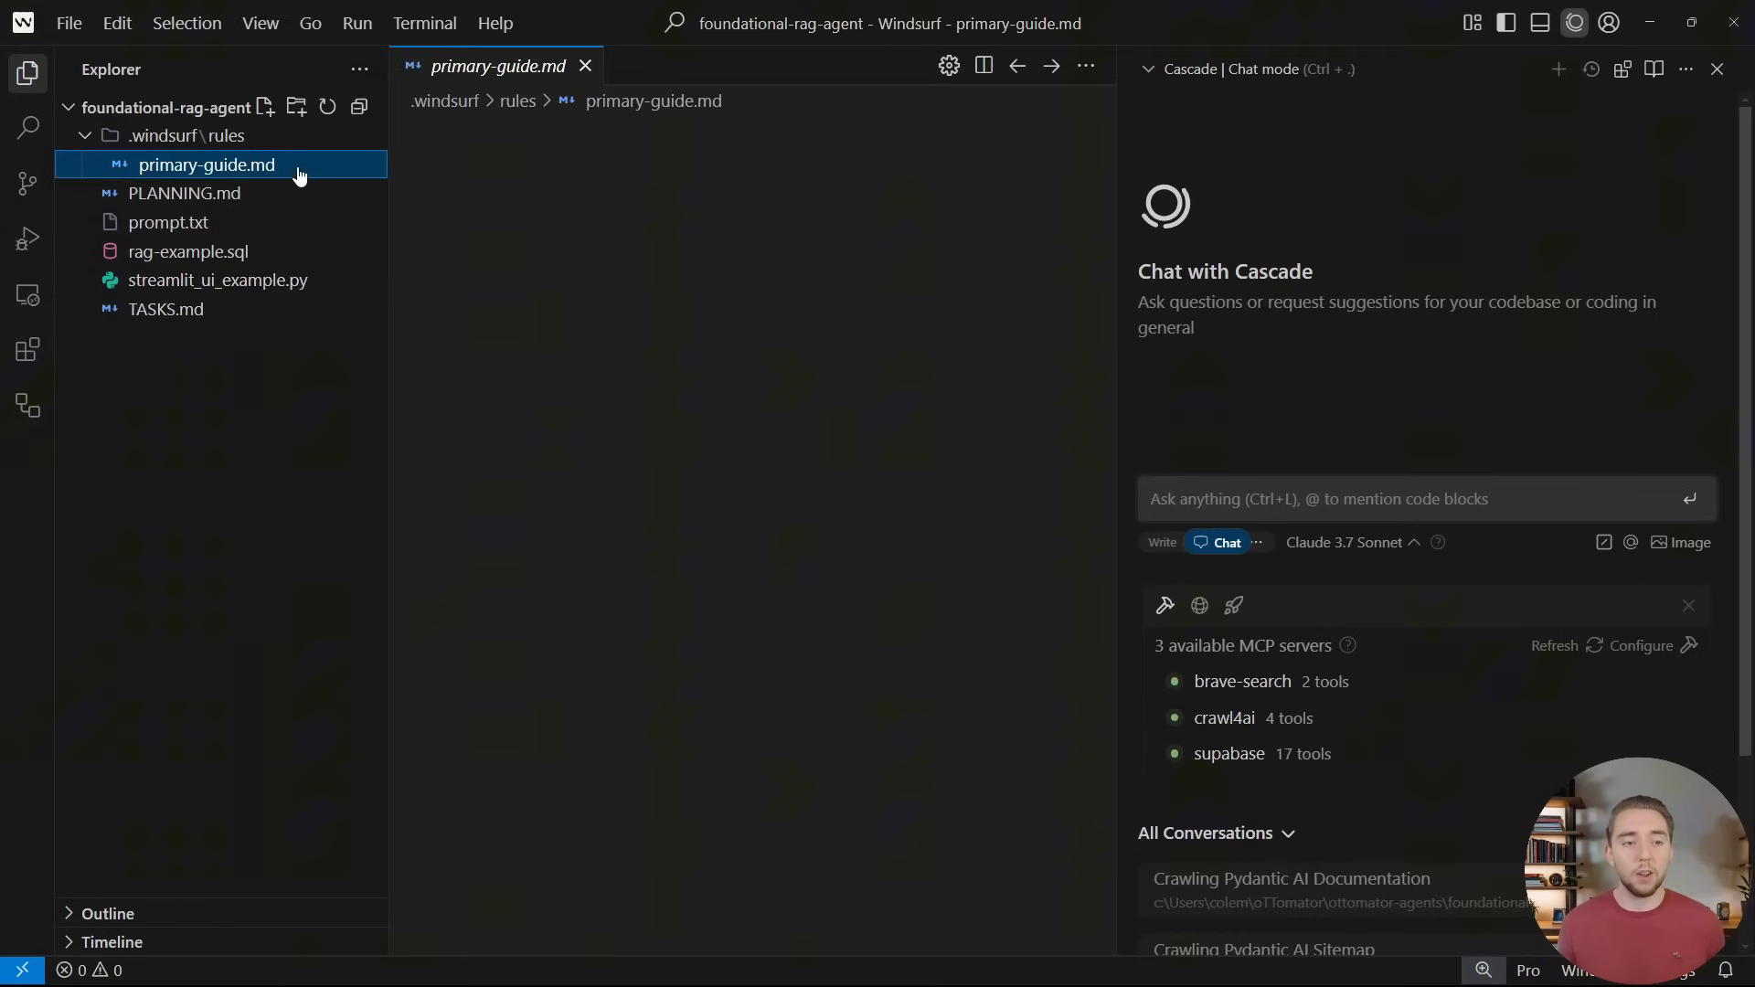
Open the Always On primary-guide rule in Cascade Rules and scroll through its testing guidelines
click(207, 164)
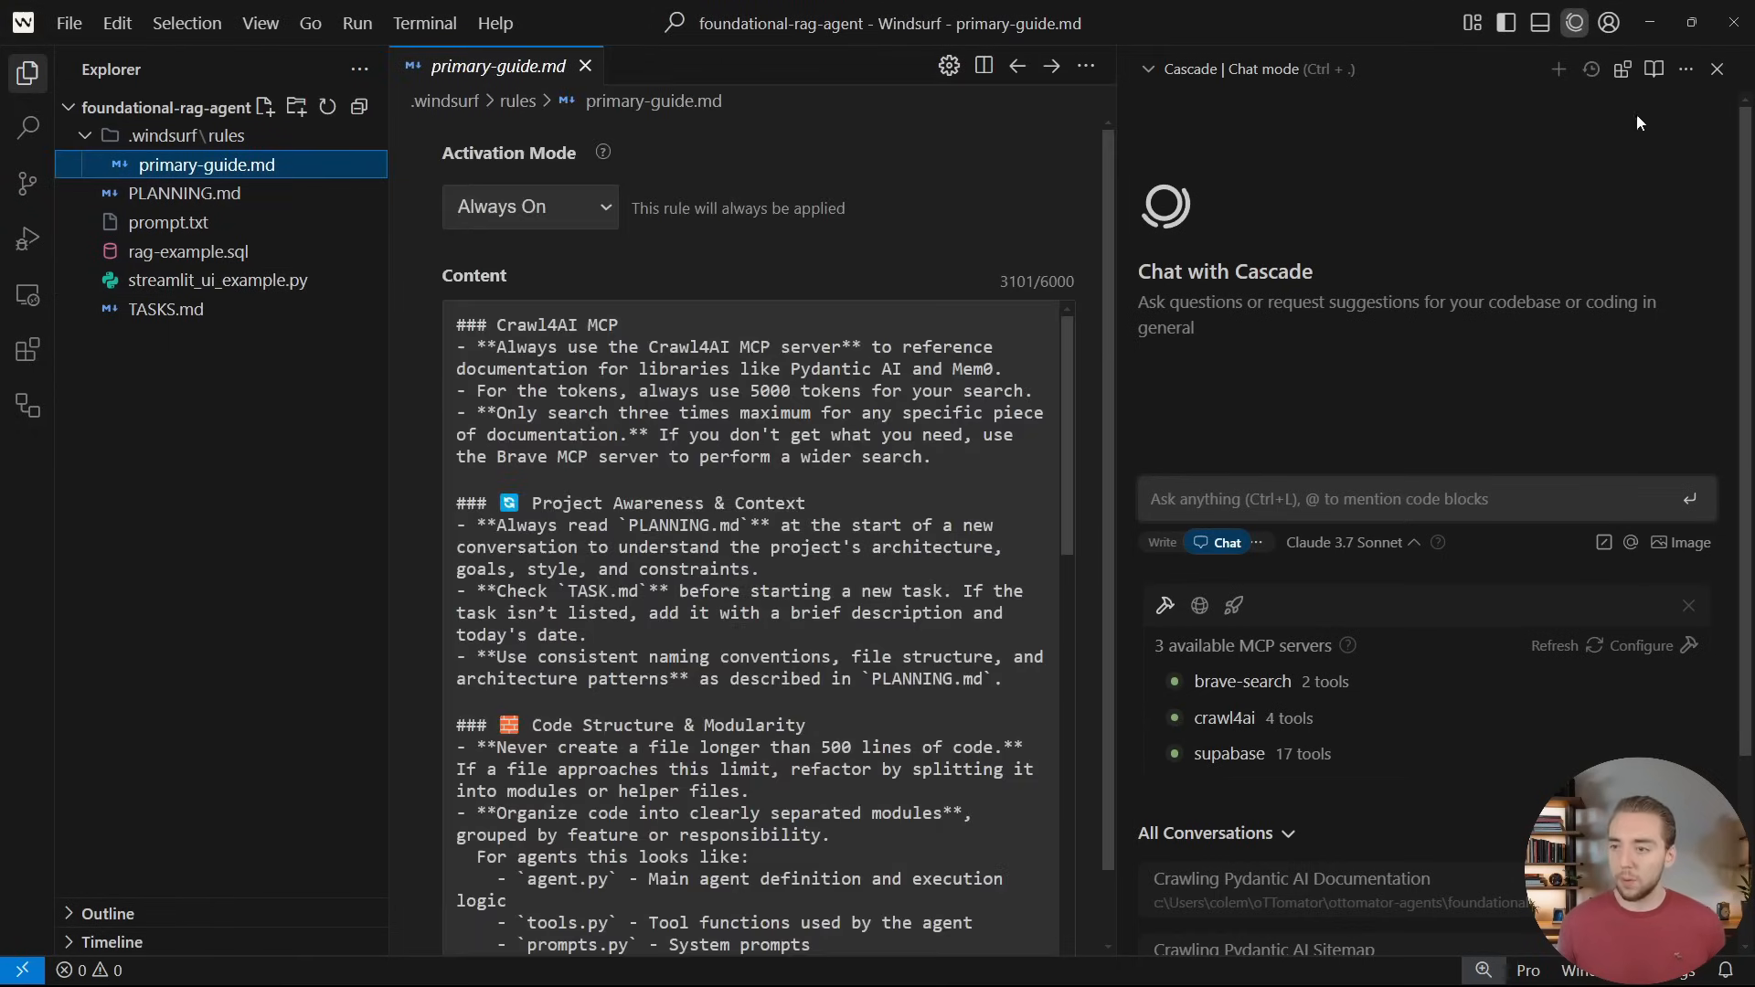
mouse_move(1684, 70)
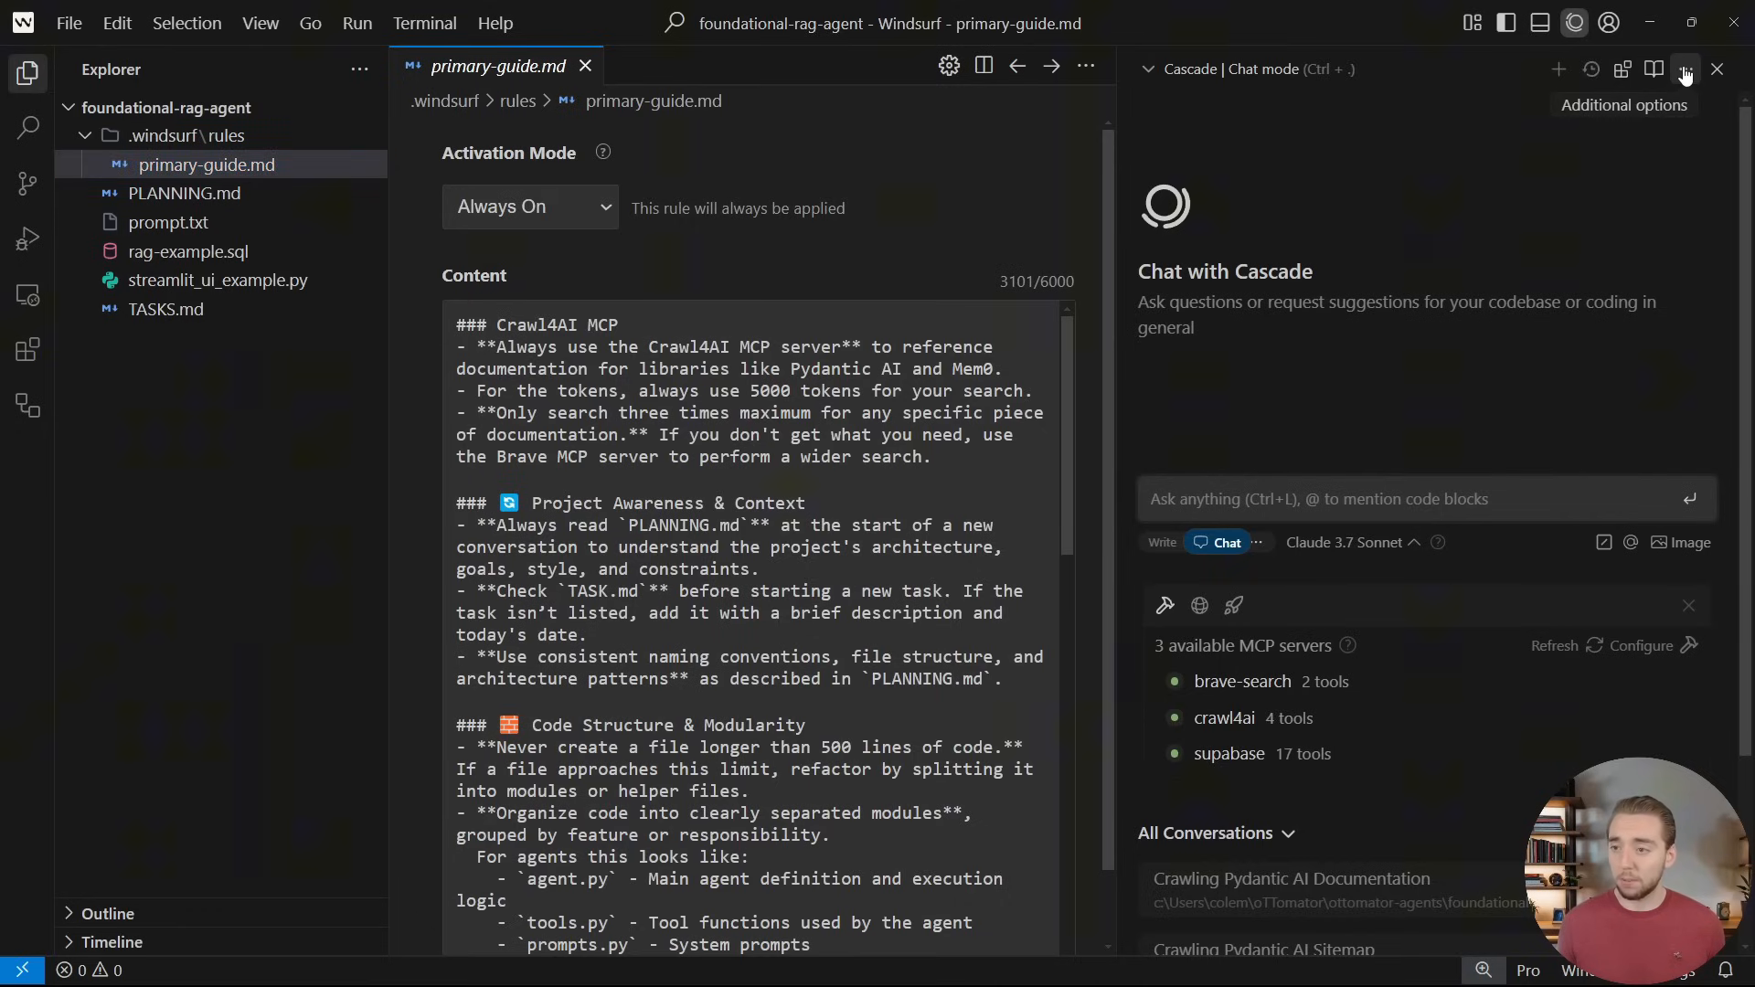
click(1653, 70)
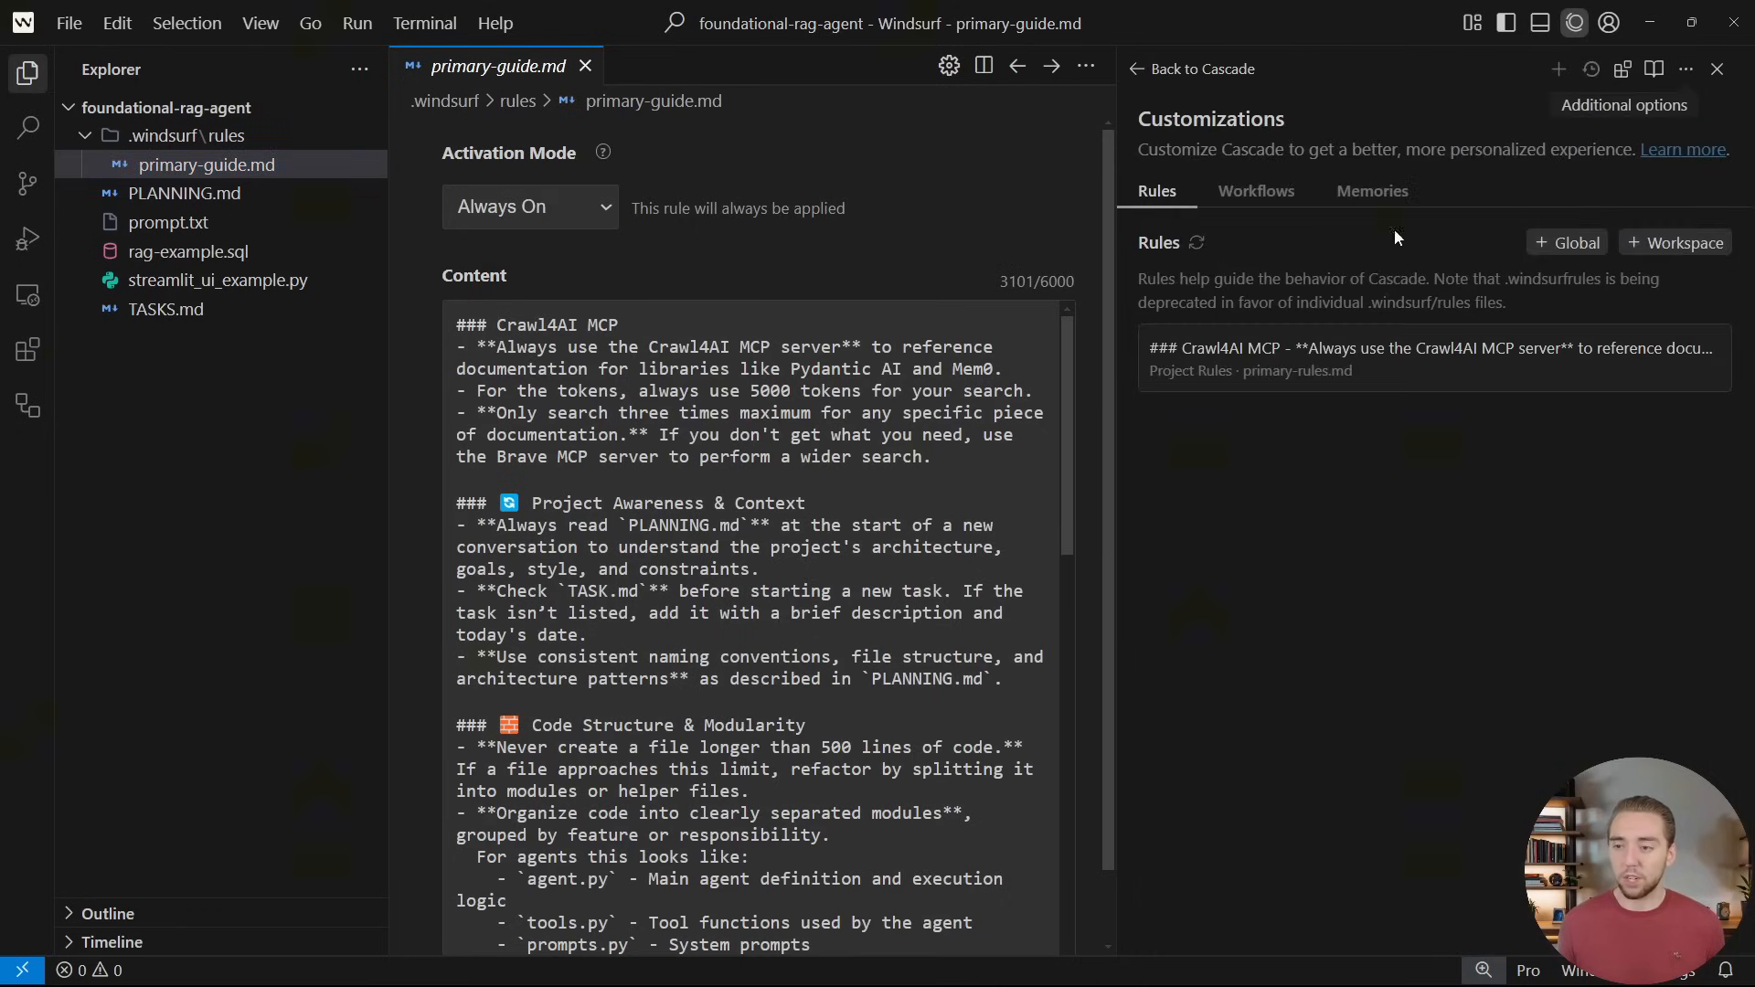
mouse_move(1684, 241)
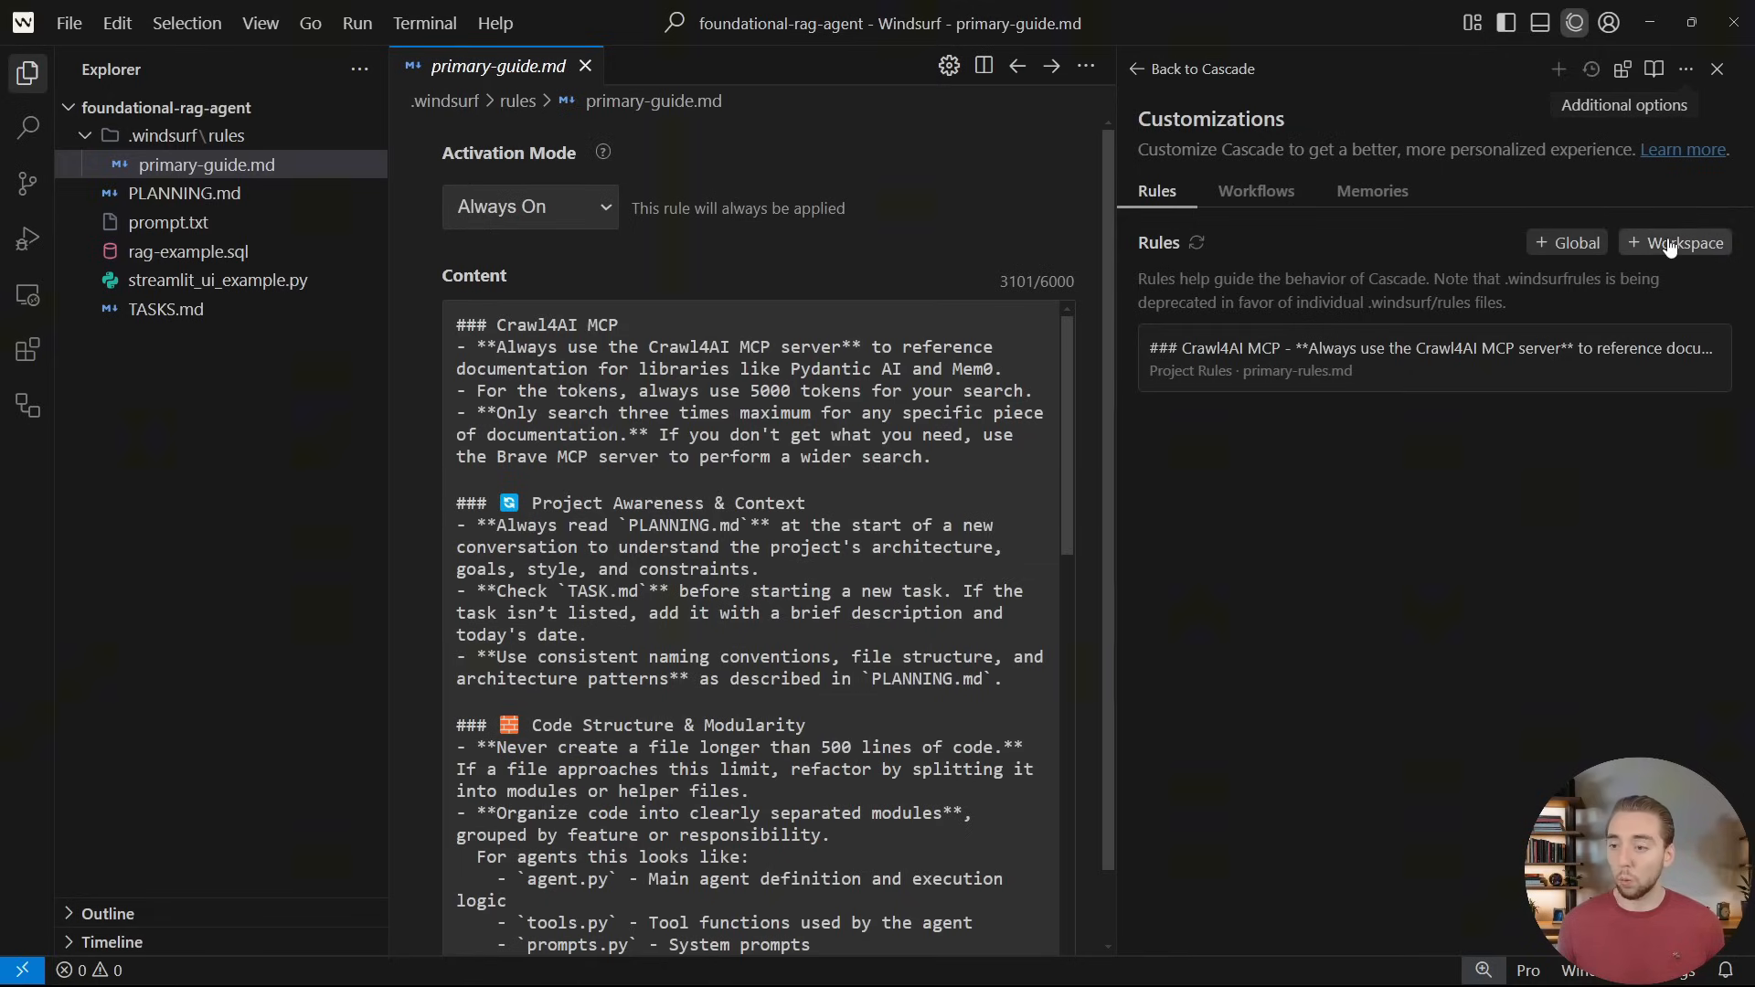
scroll(down, 3)
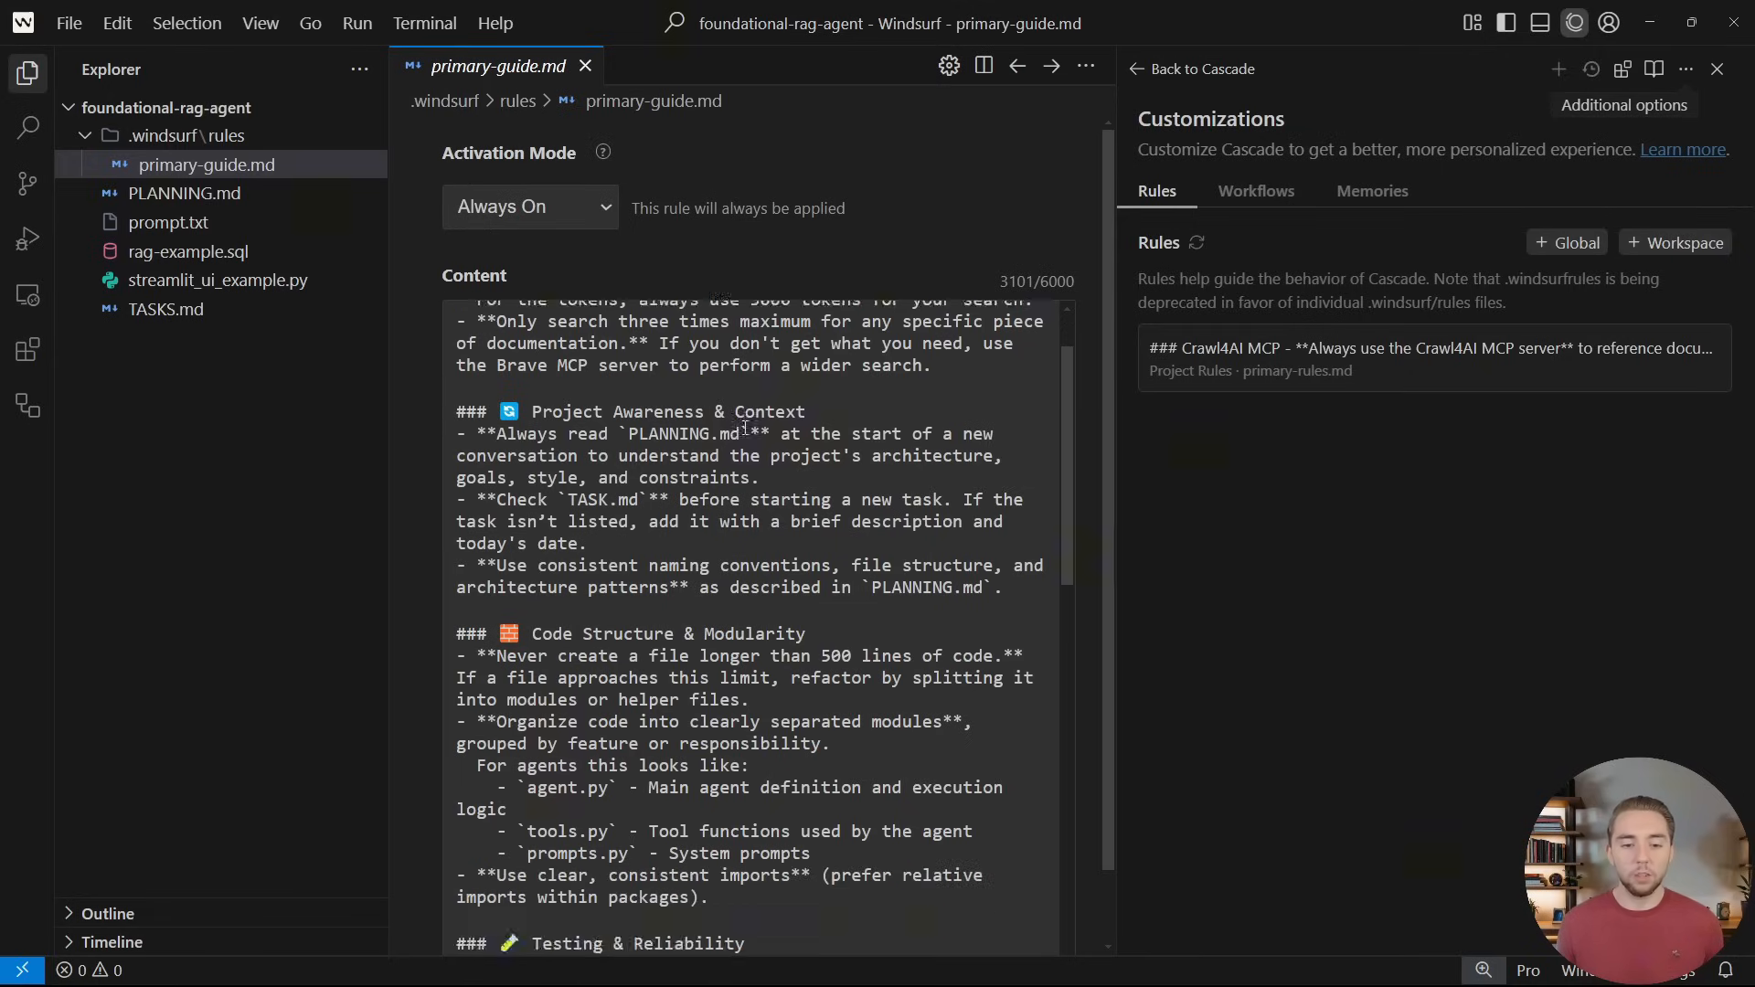
scroll(up, 3)
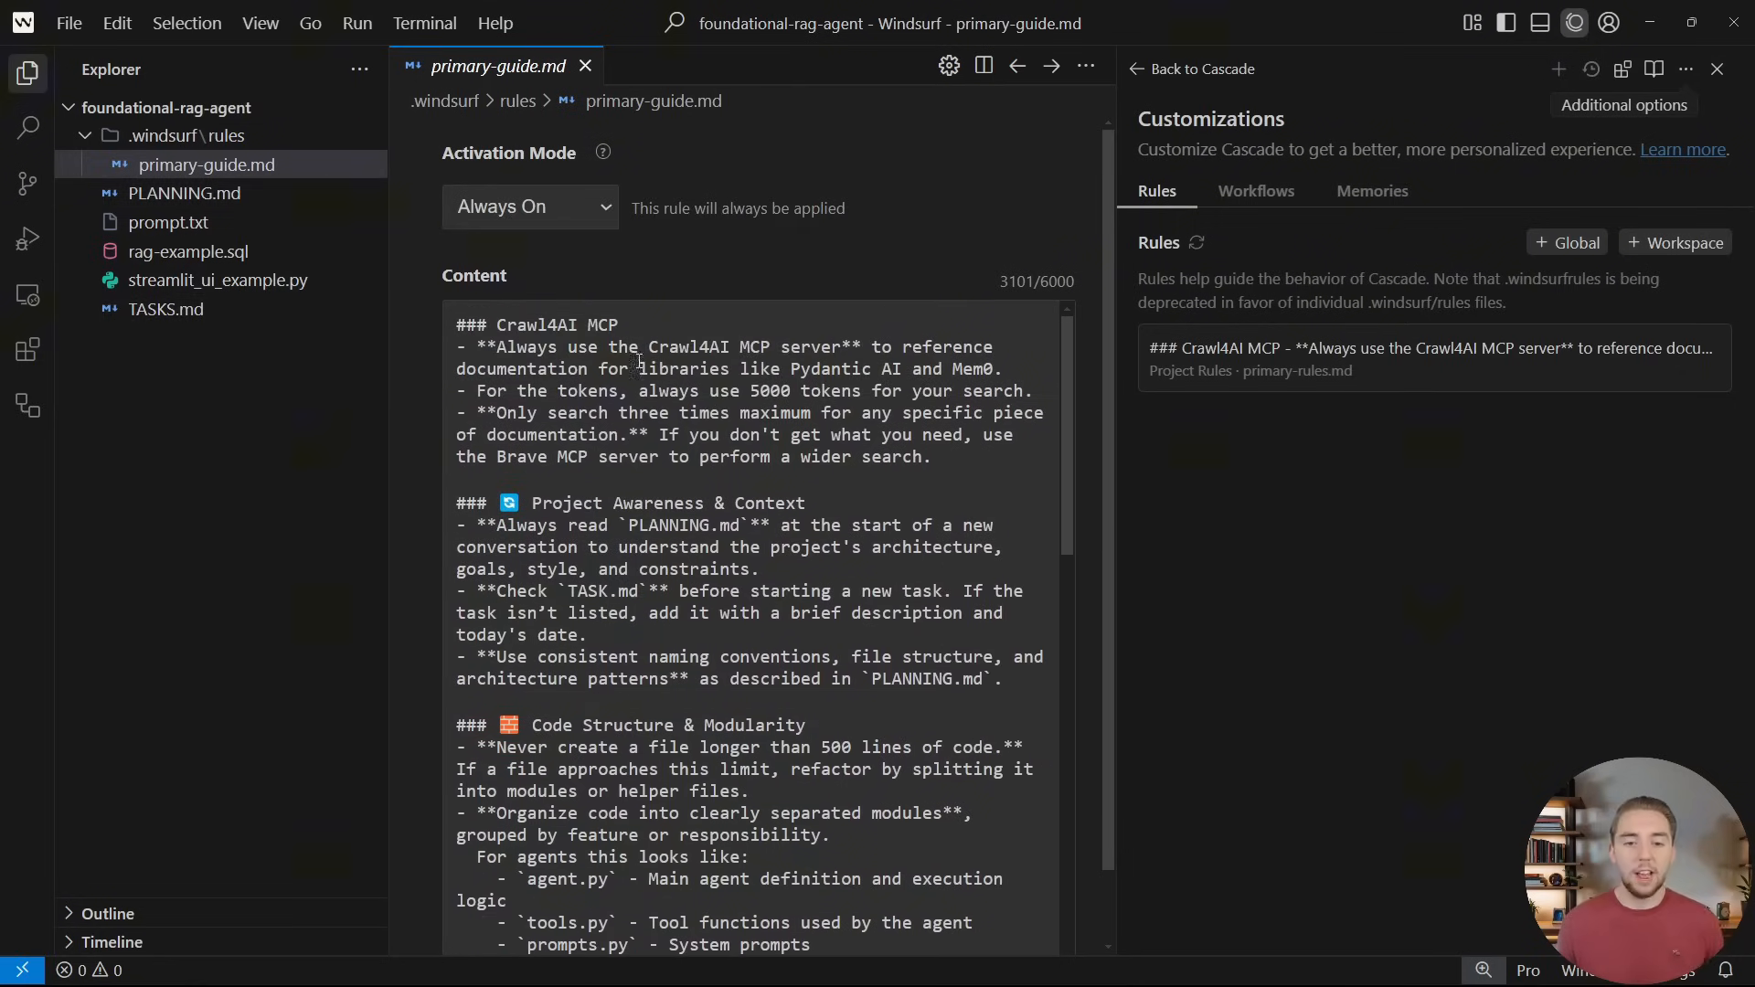
scroll(down, 3)
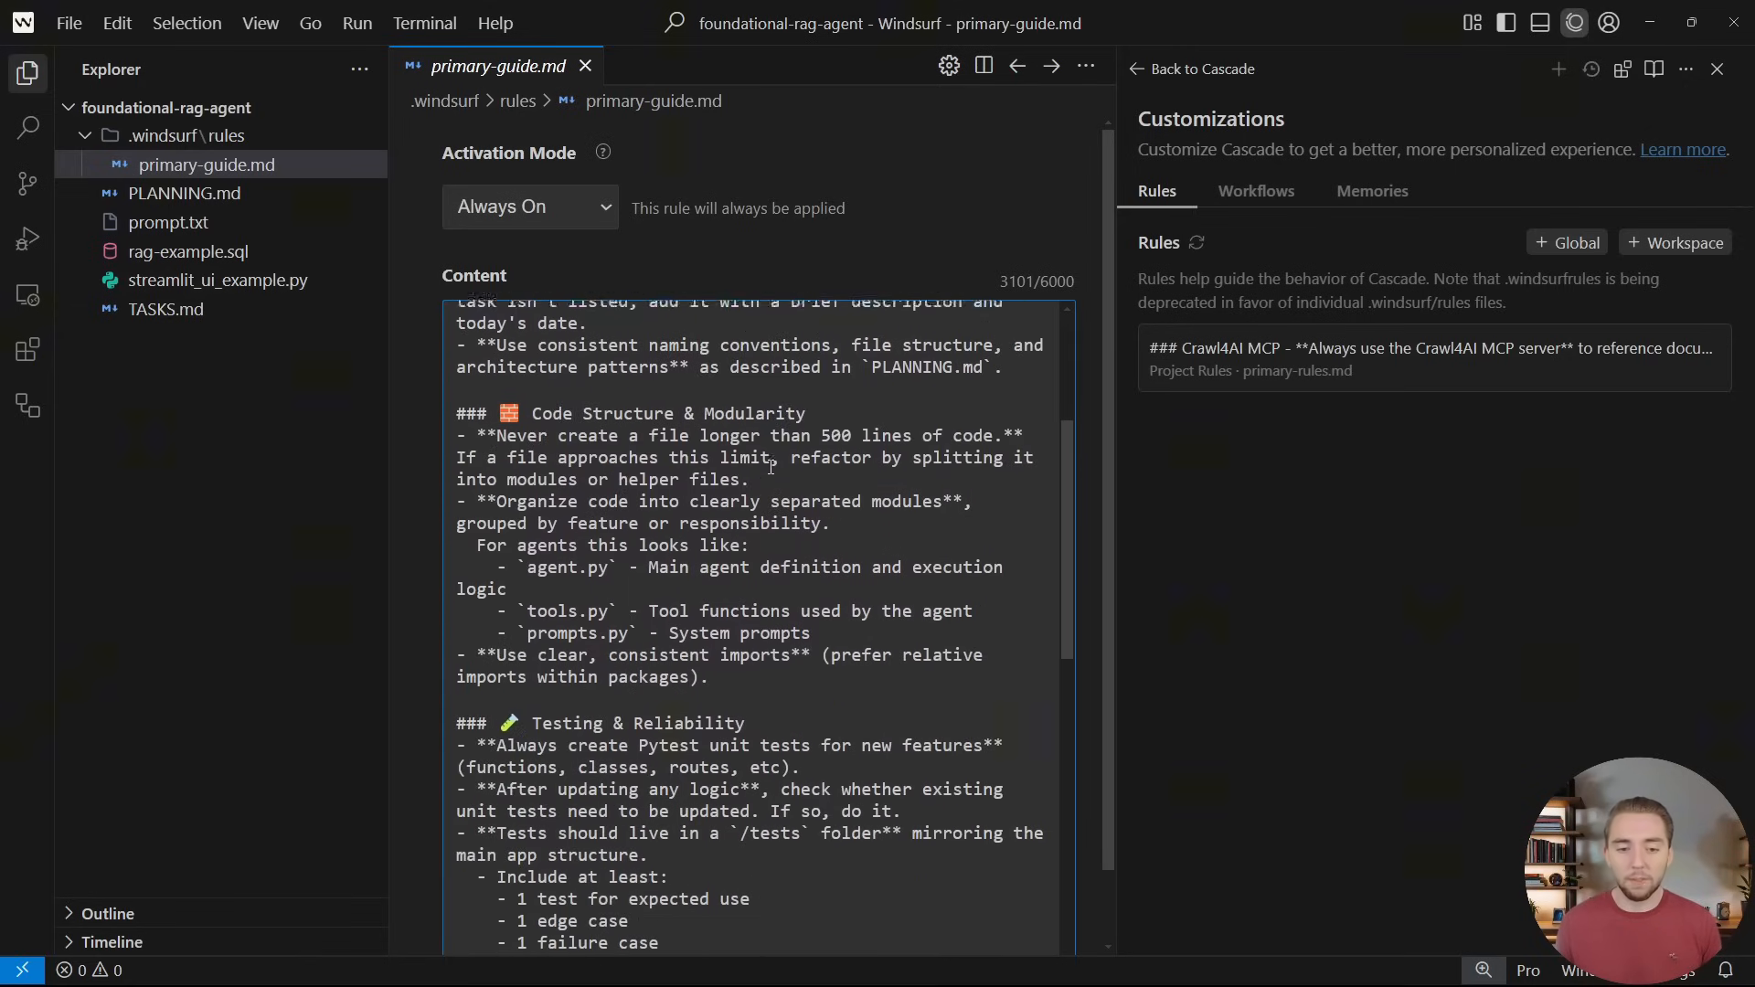
scroll(down, 3)
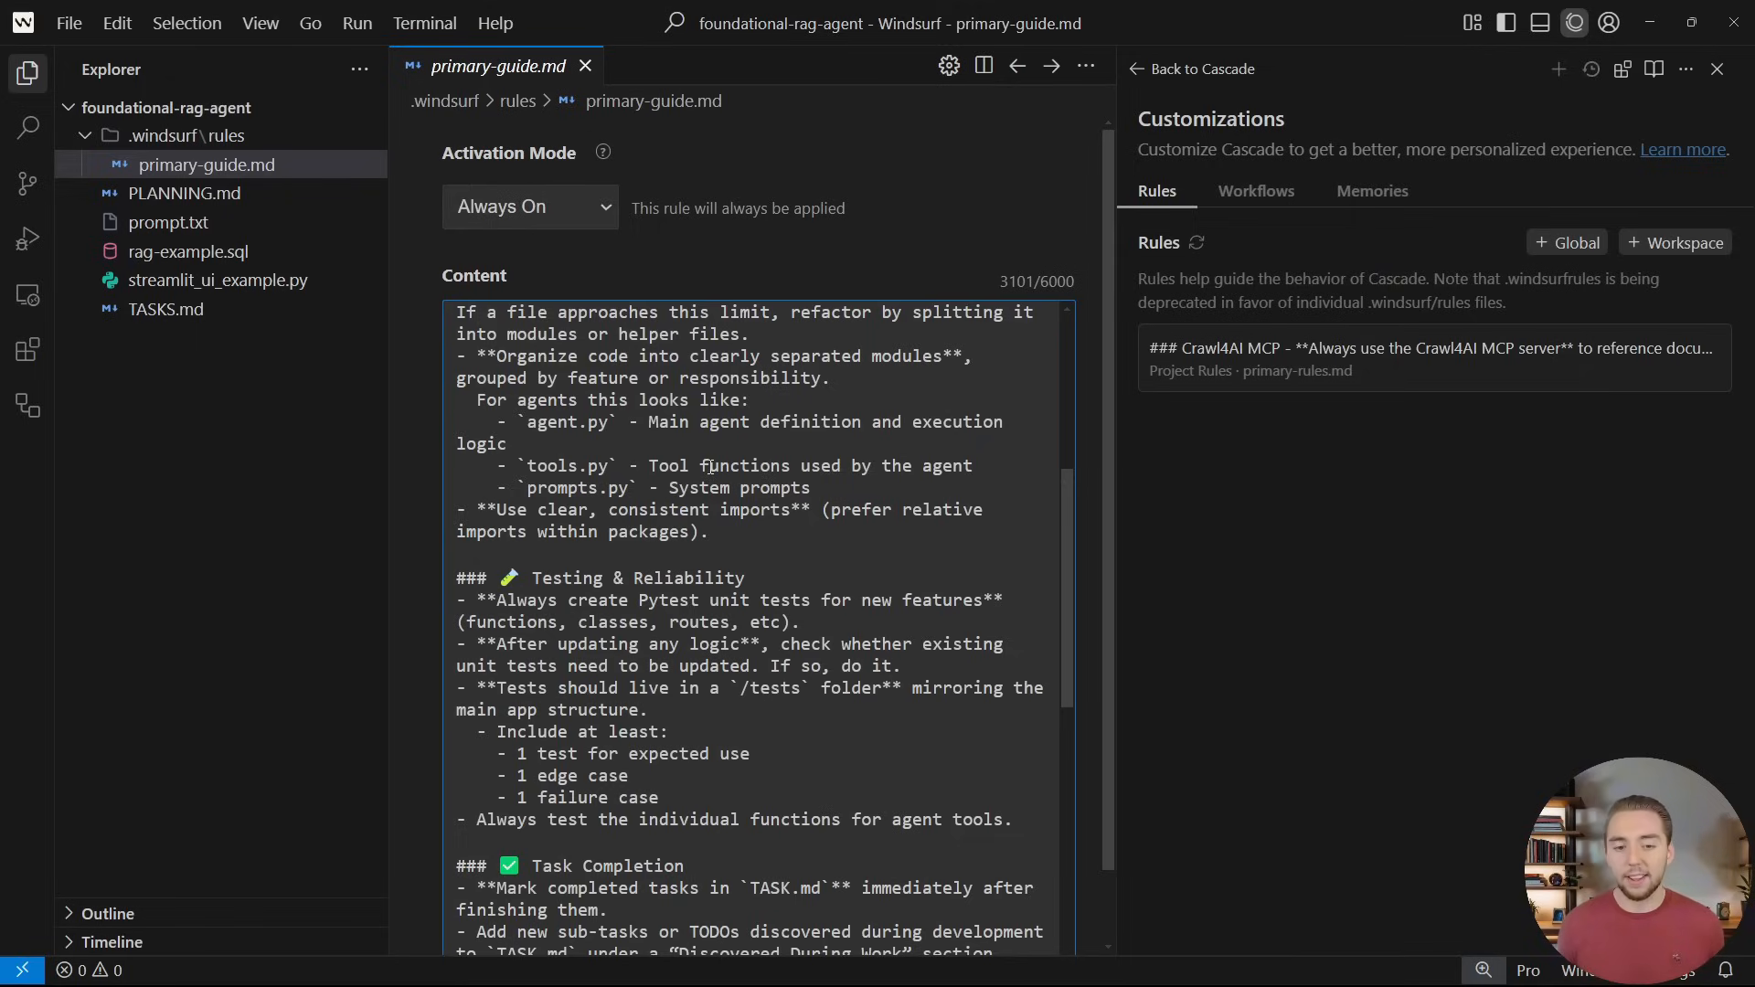
click(584, 66)
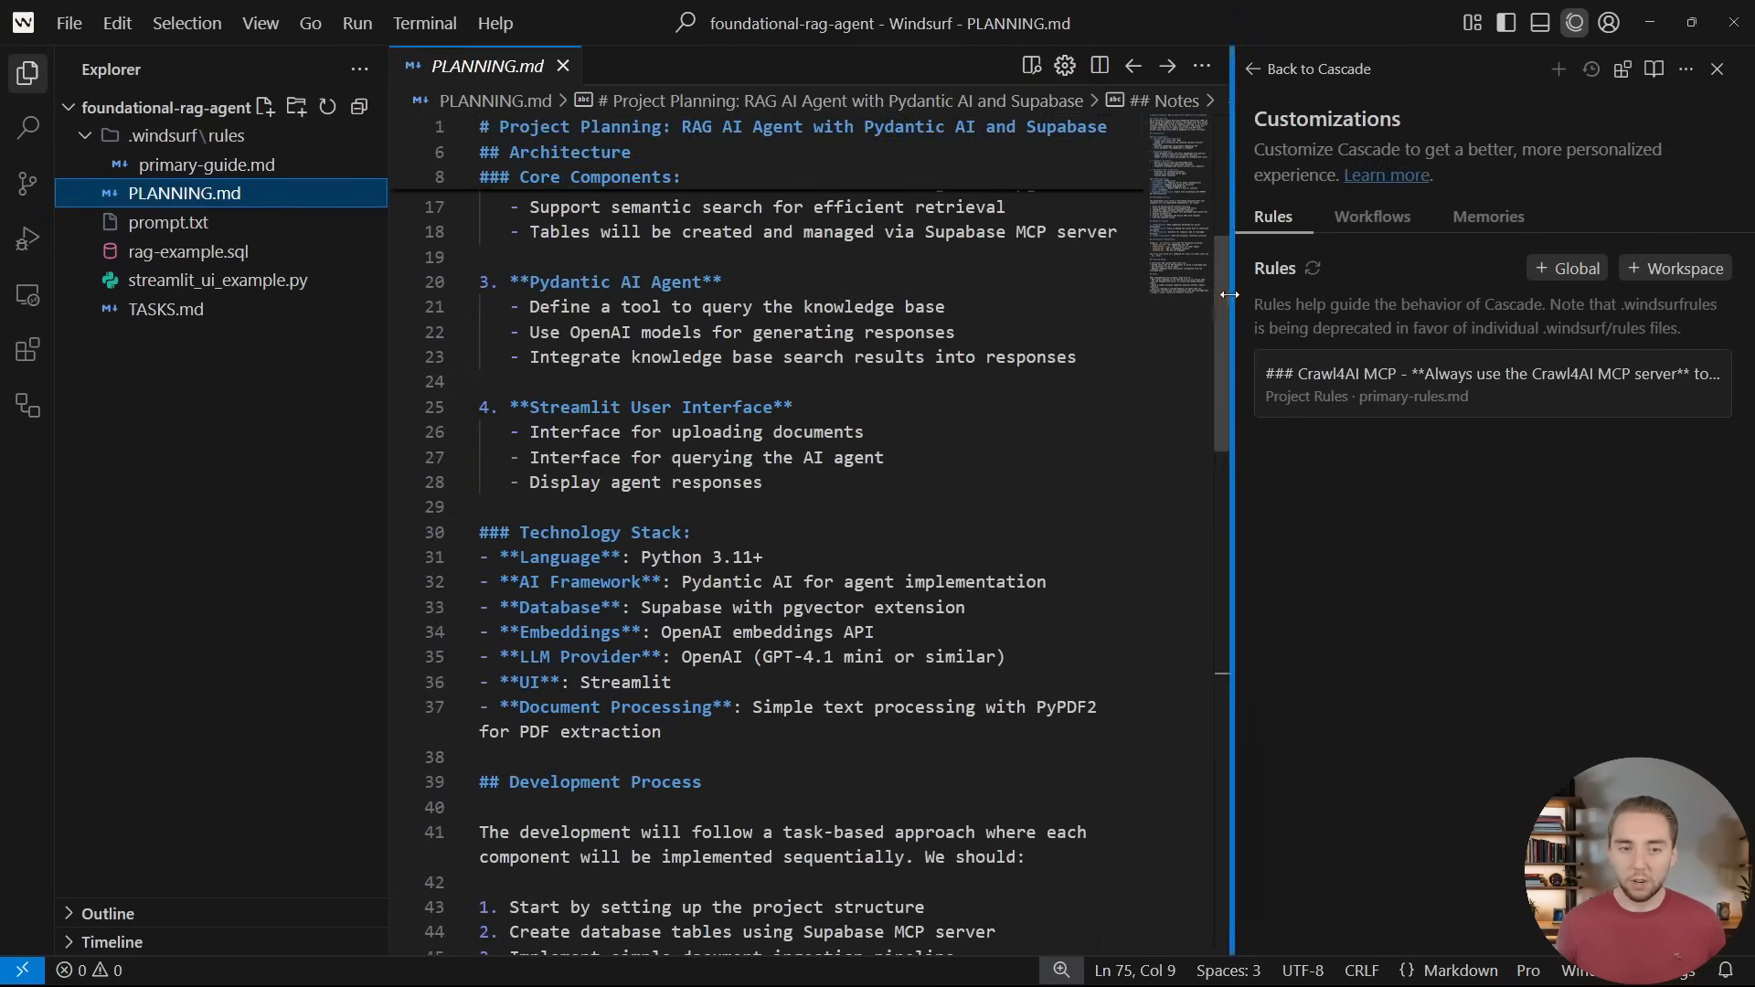
Preview PLANNING.md rendered and read from architecture and tech stack to notes, then the overview
click(1099, 65)
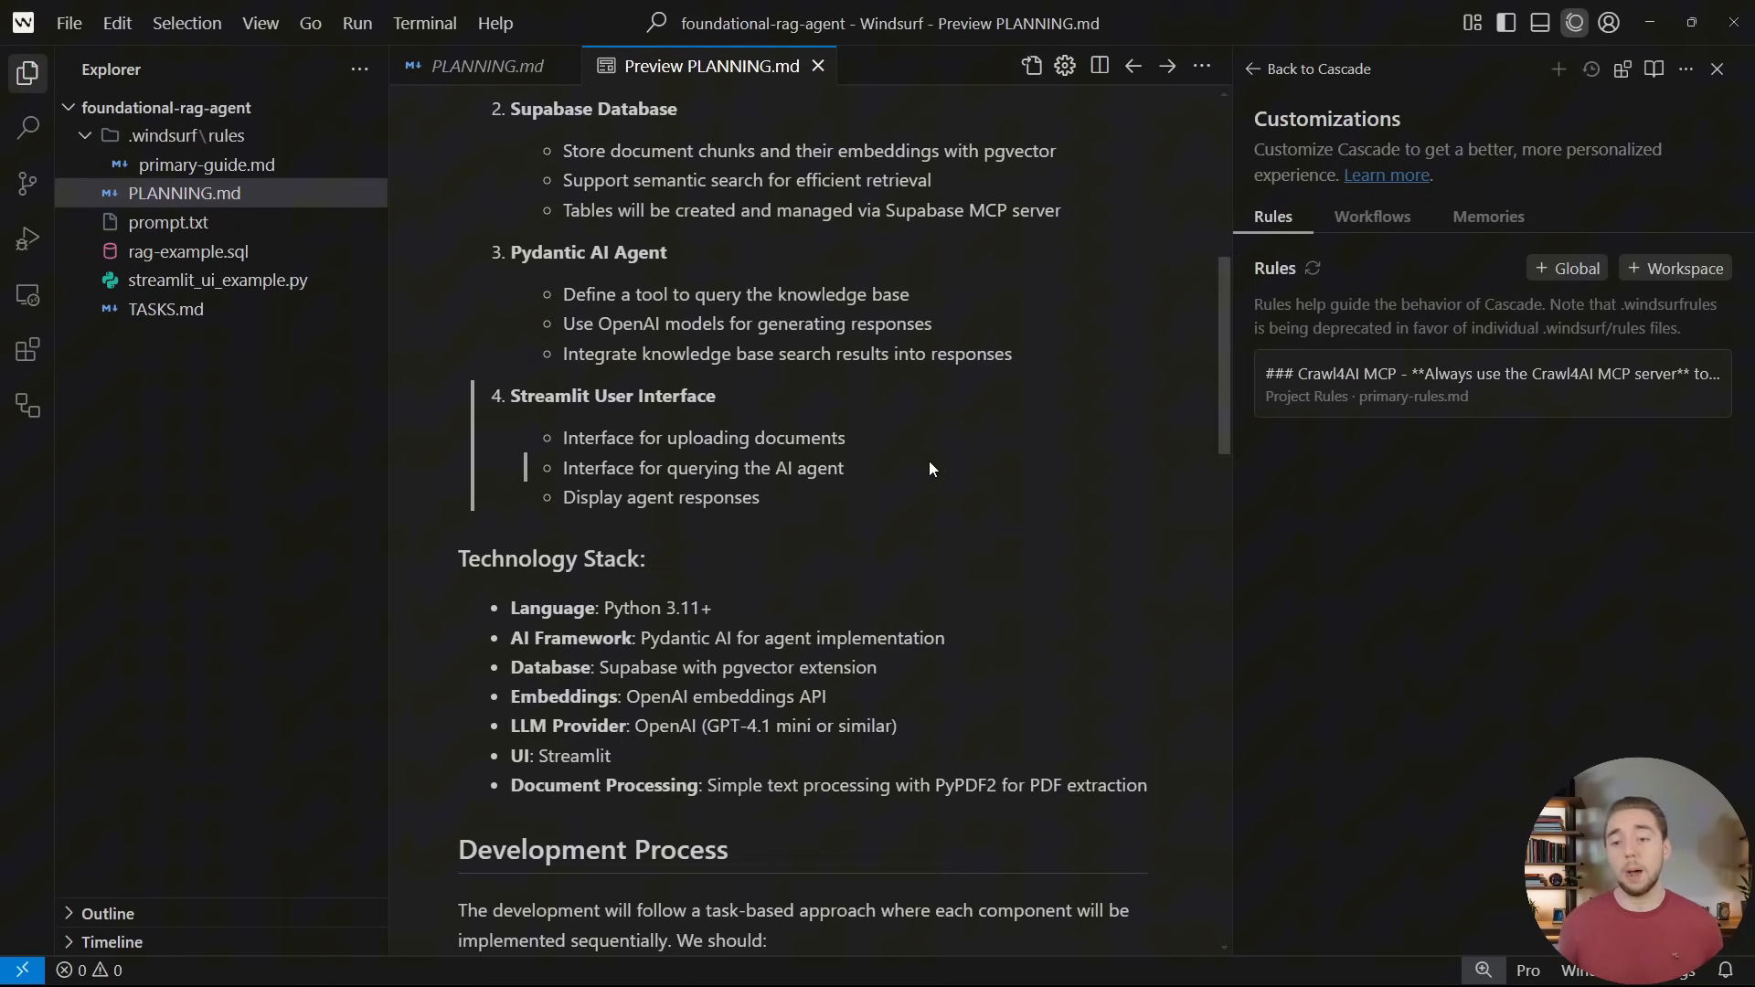
scroll(up, 3)
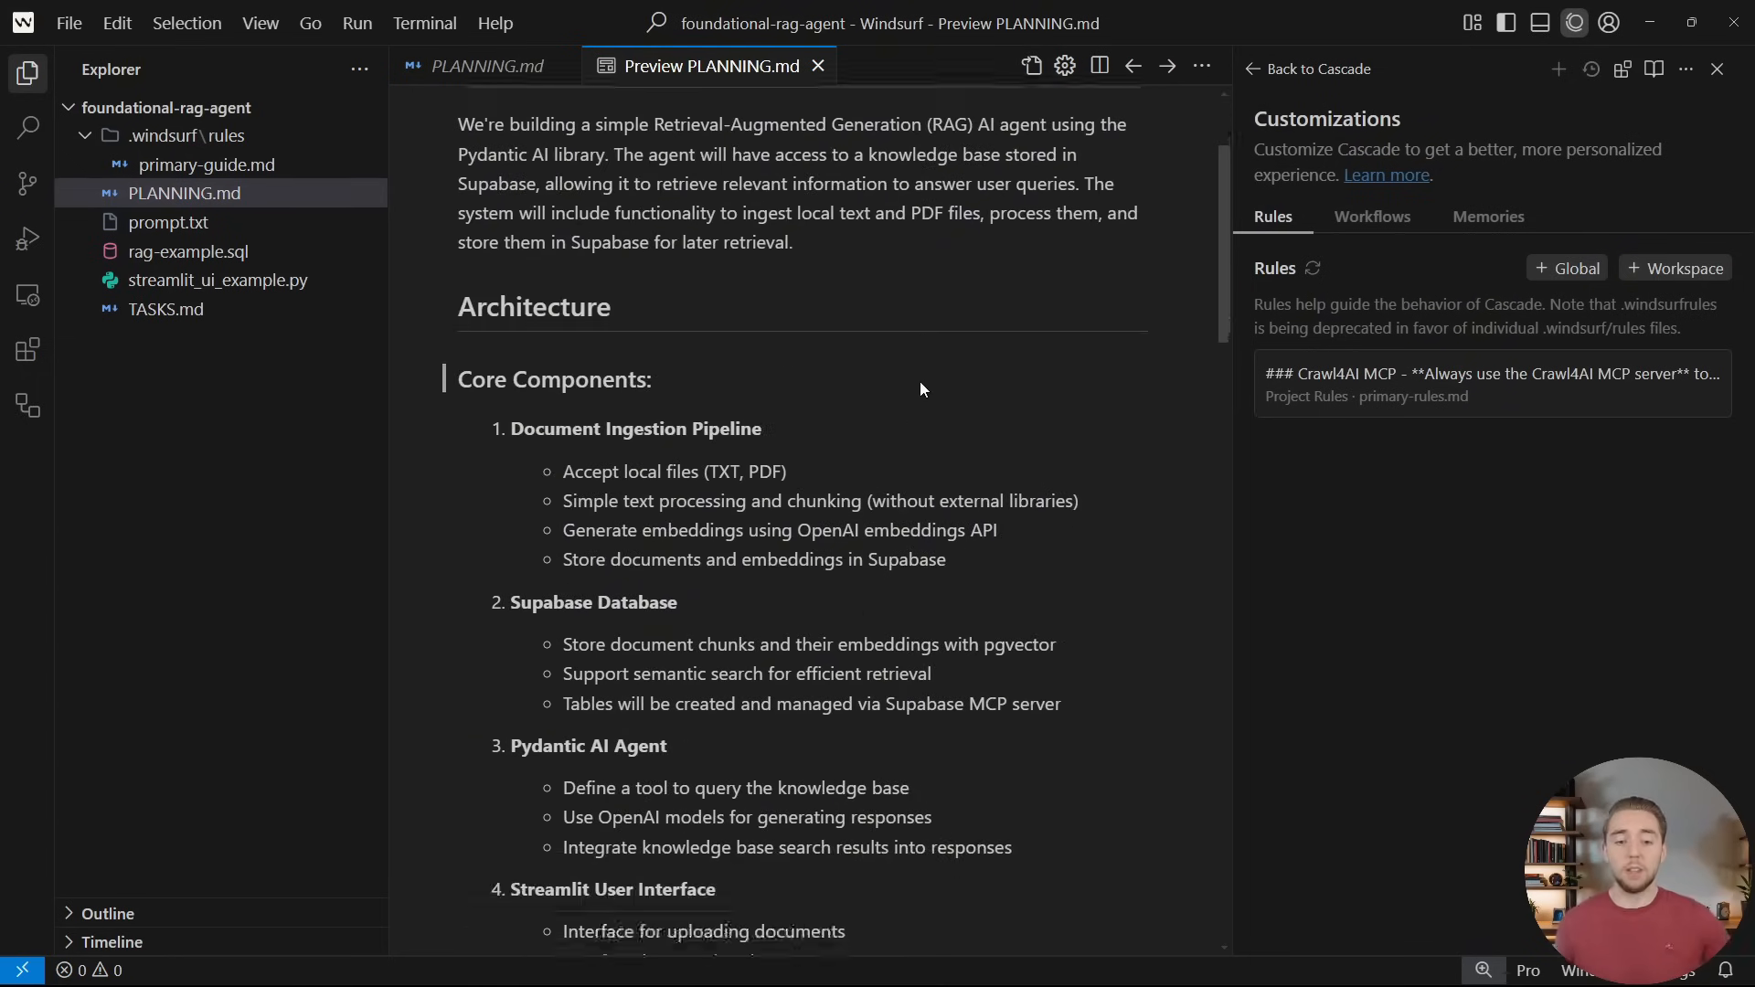
scroll(down, 3)
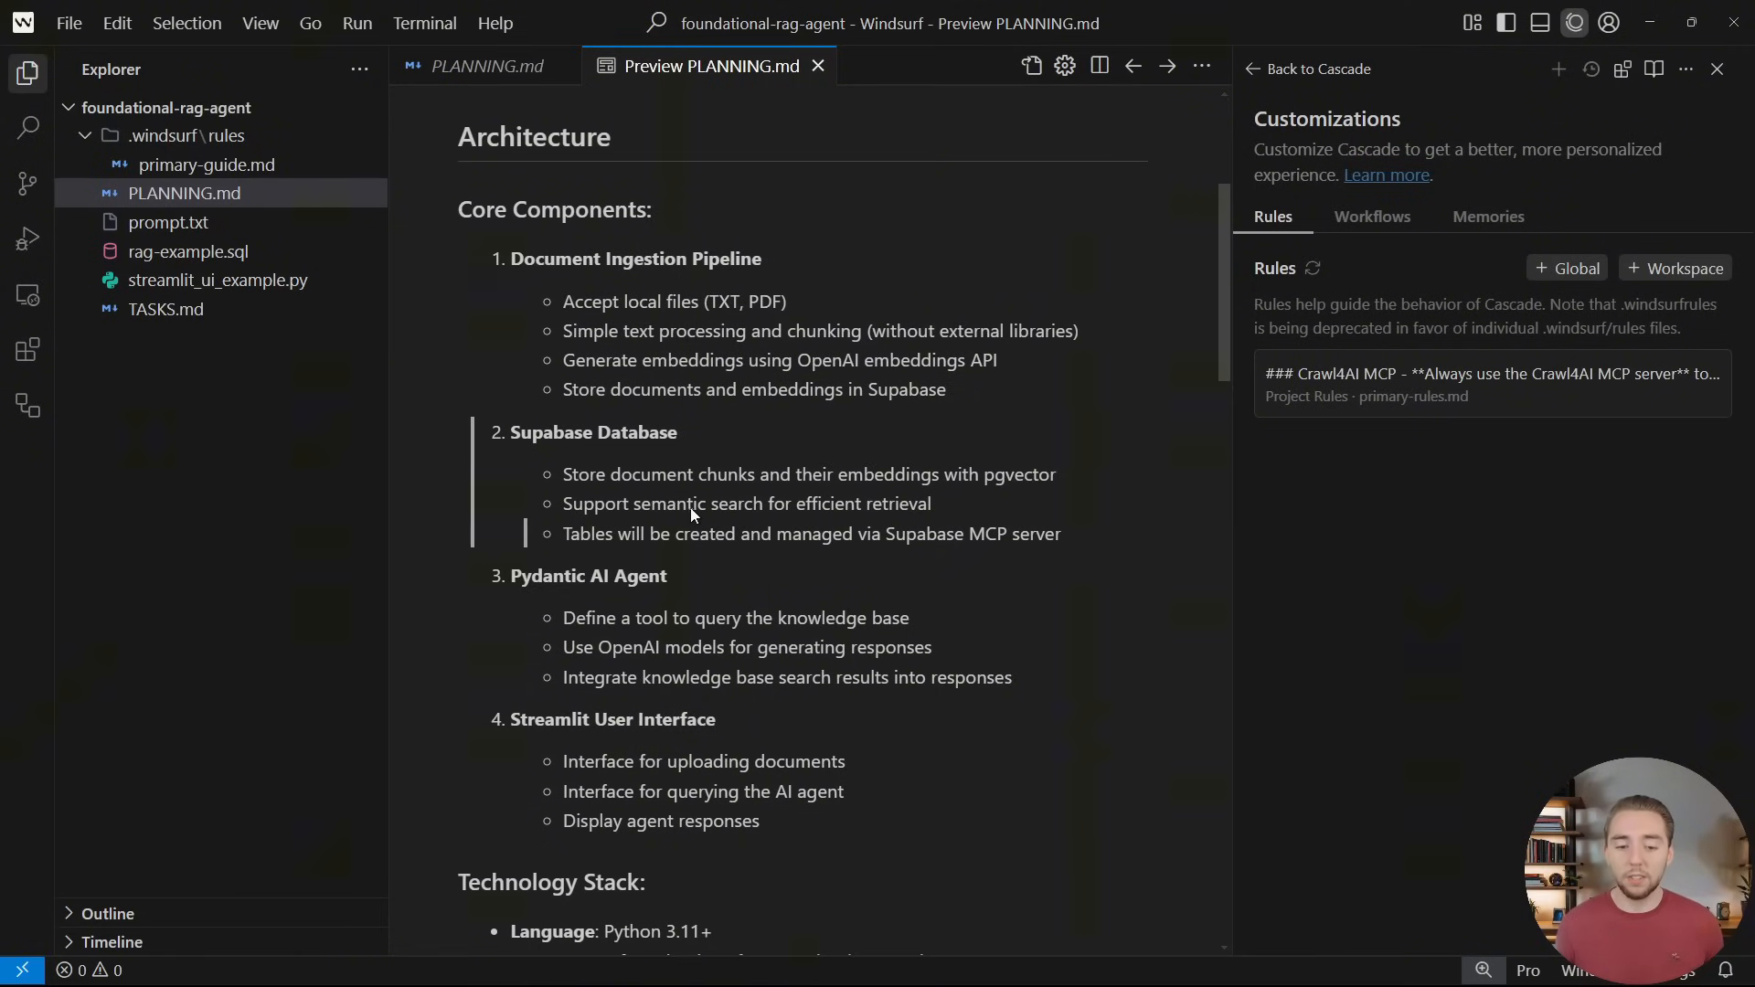
scroll(down, 3)
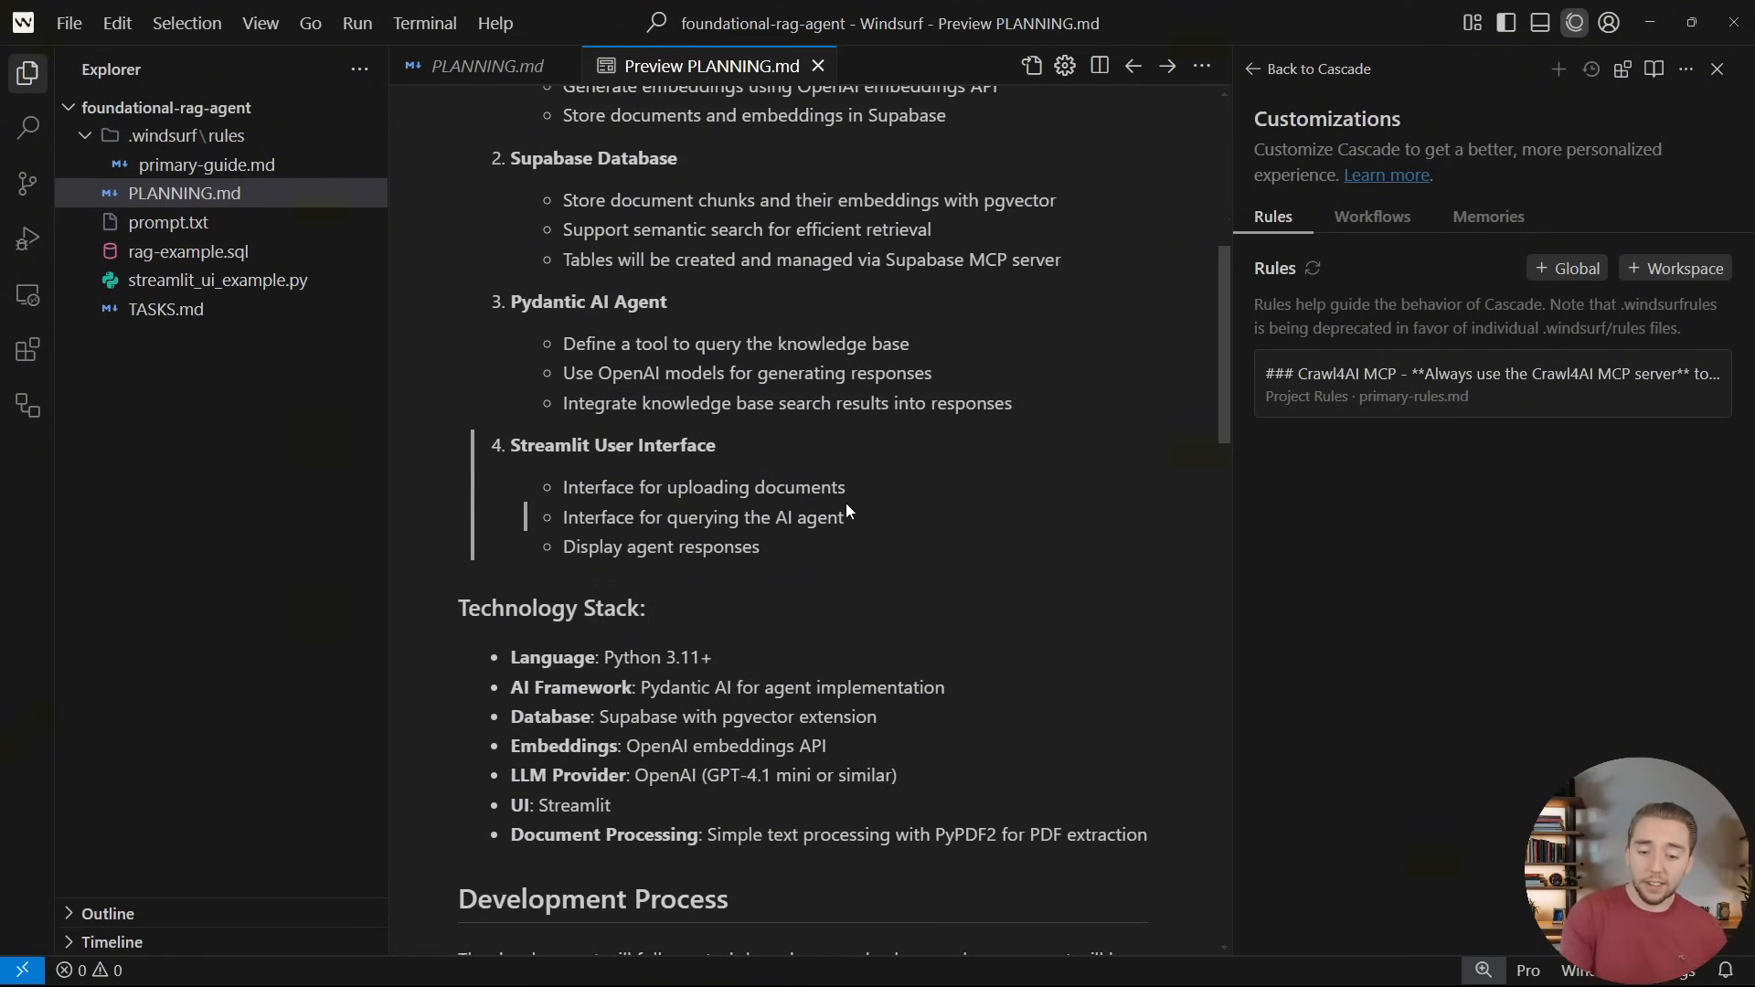
scroll(down, 3)
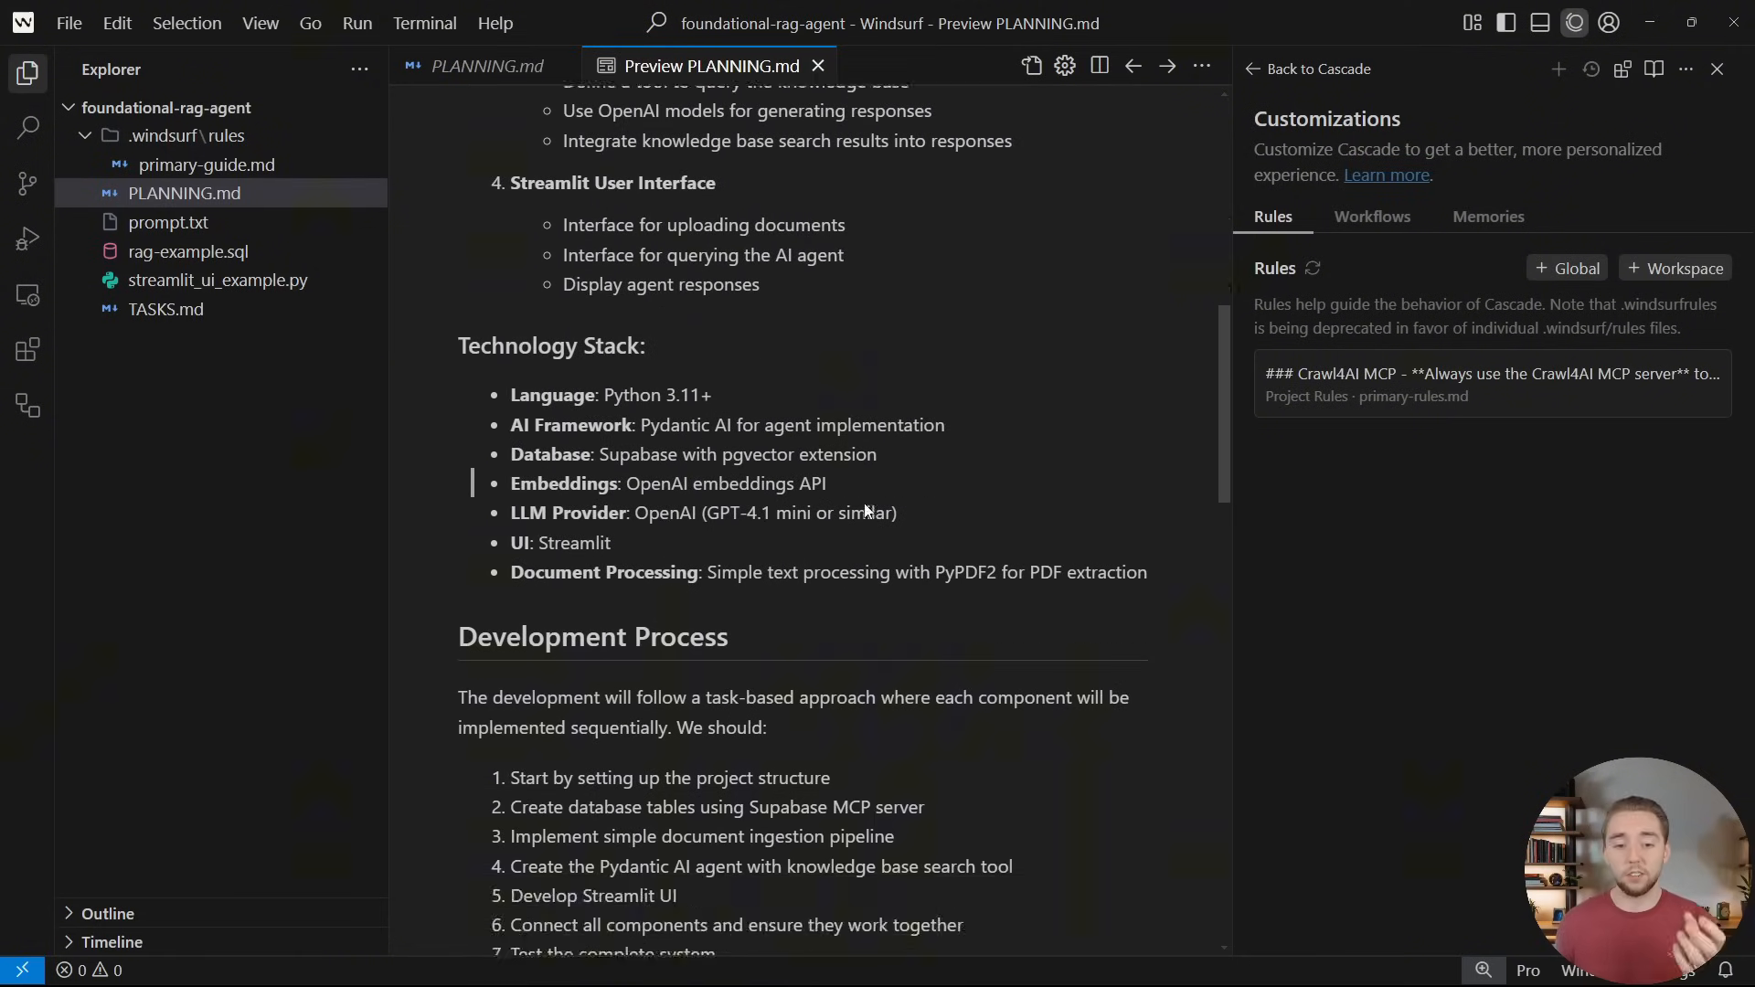
scroll(down, 3)
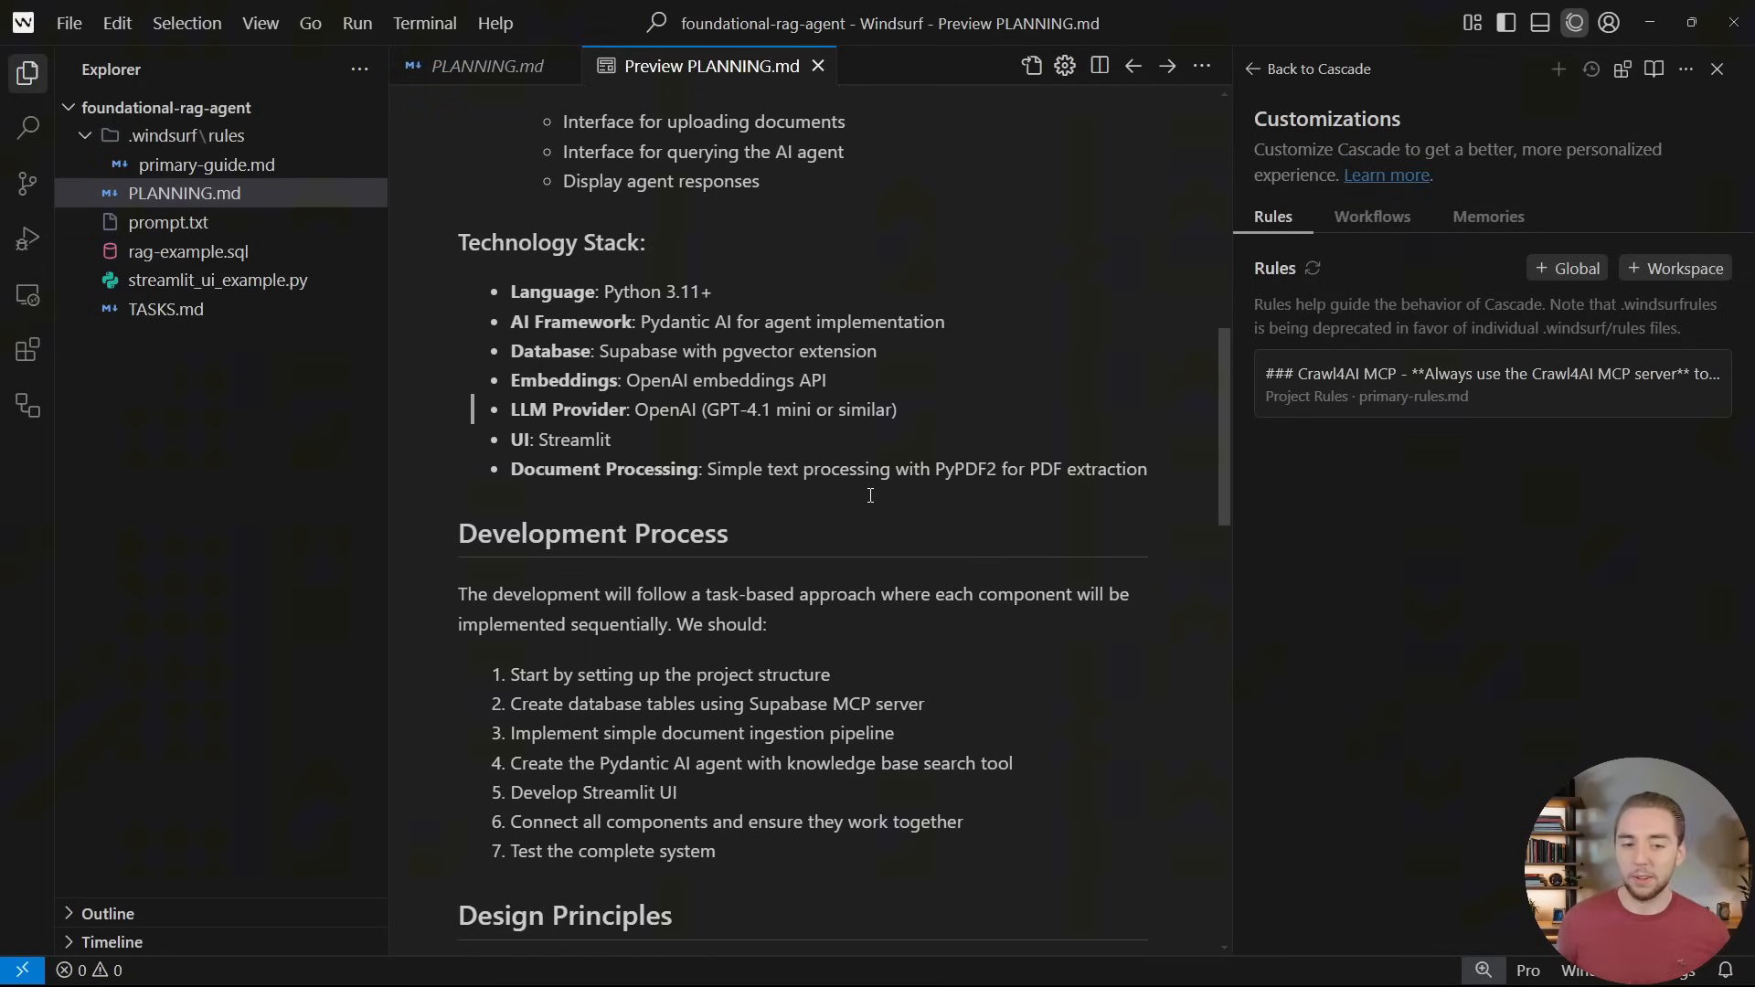
scroll(down, 3)
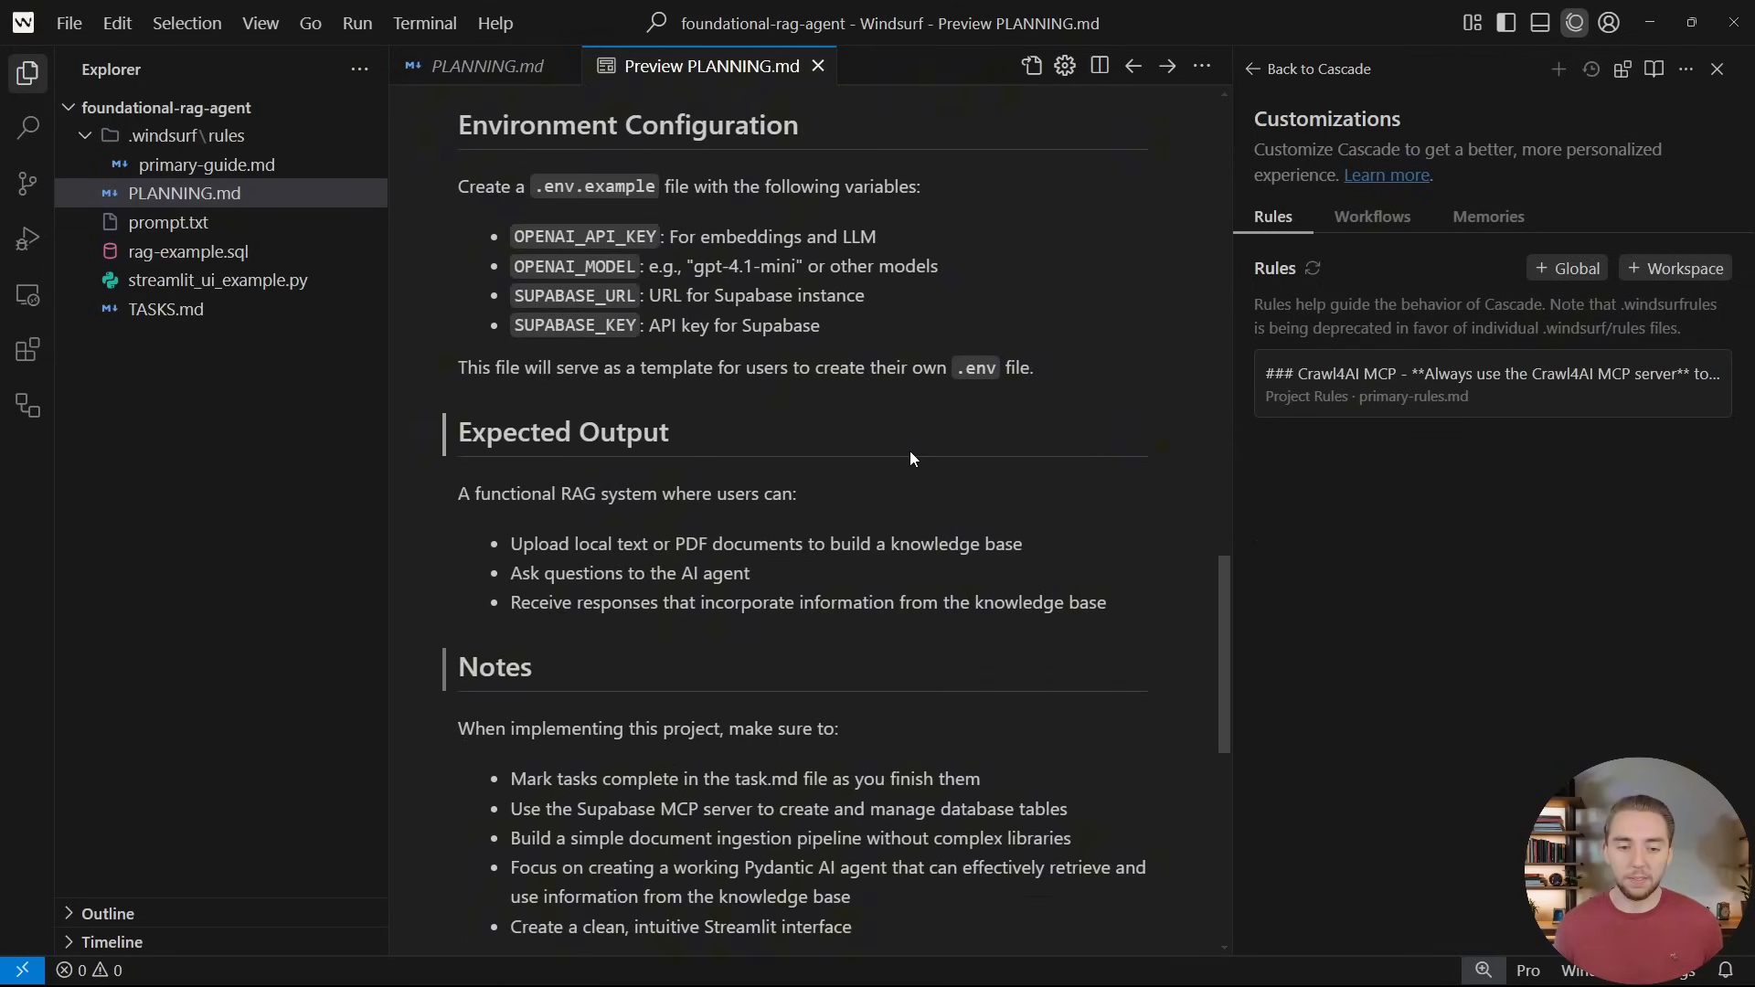
scroll(down, 3)
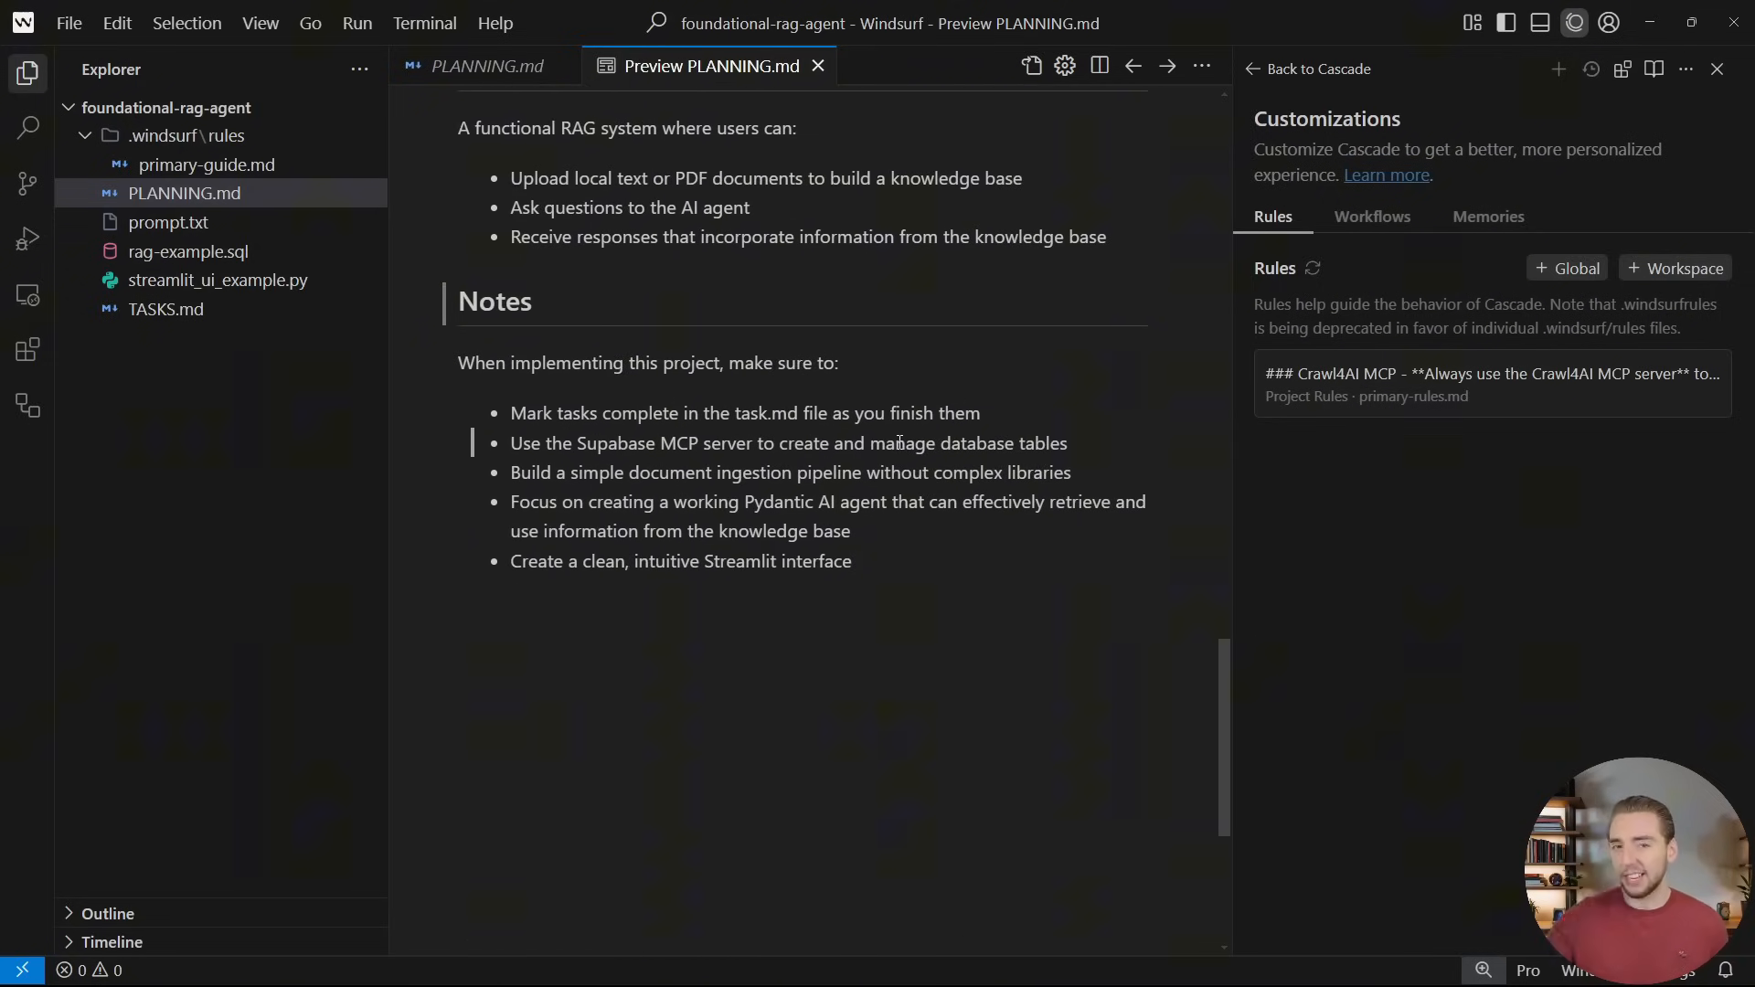
scroll(up, 3)
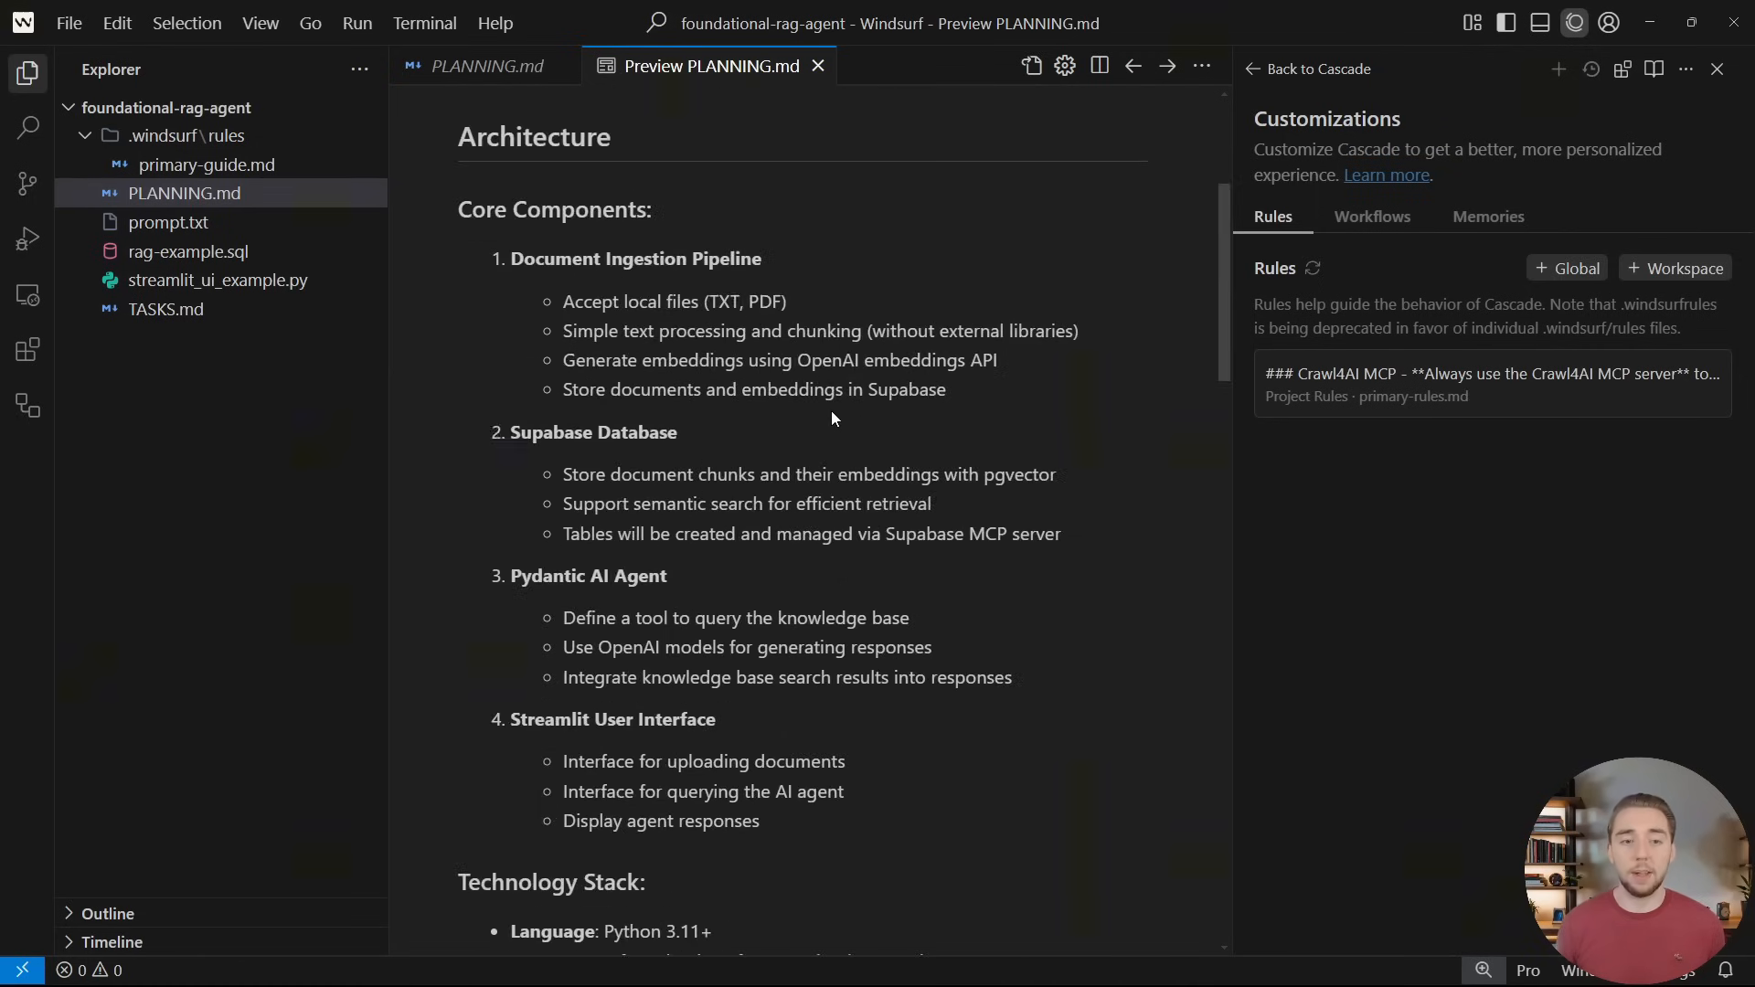
scroll(up, 3)
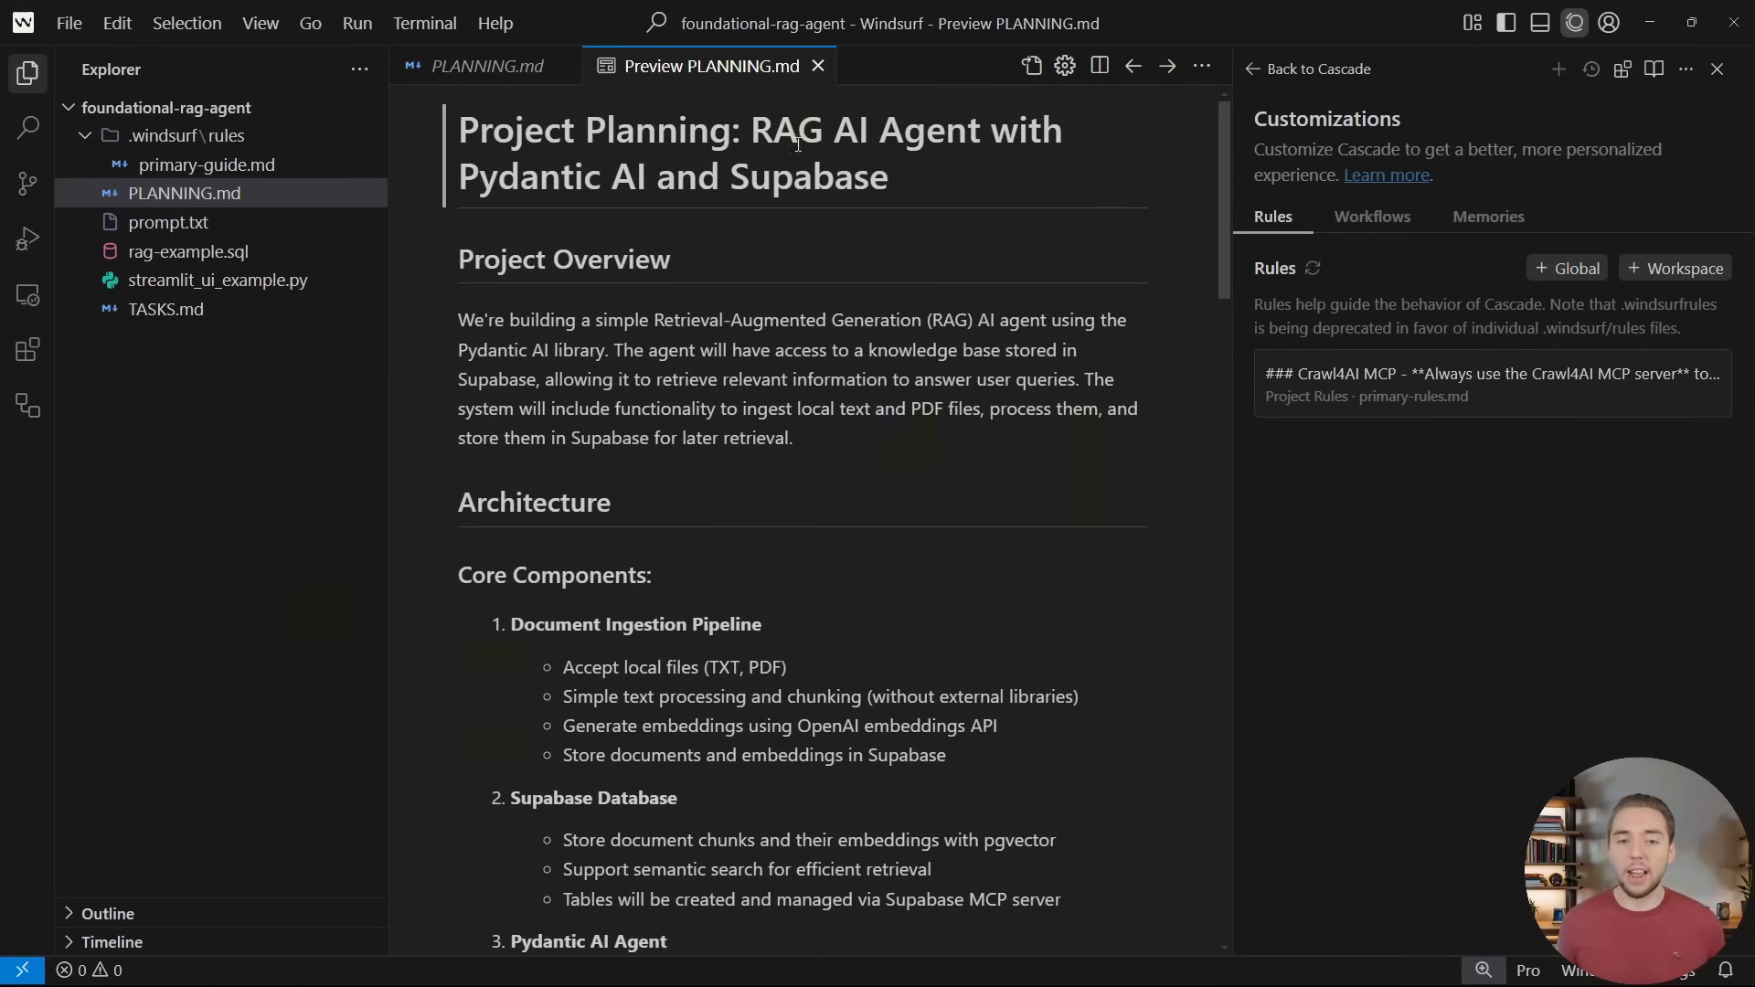
mouse_move(1102, 304)
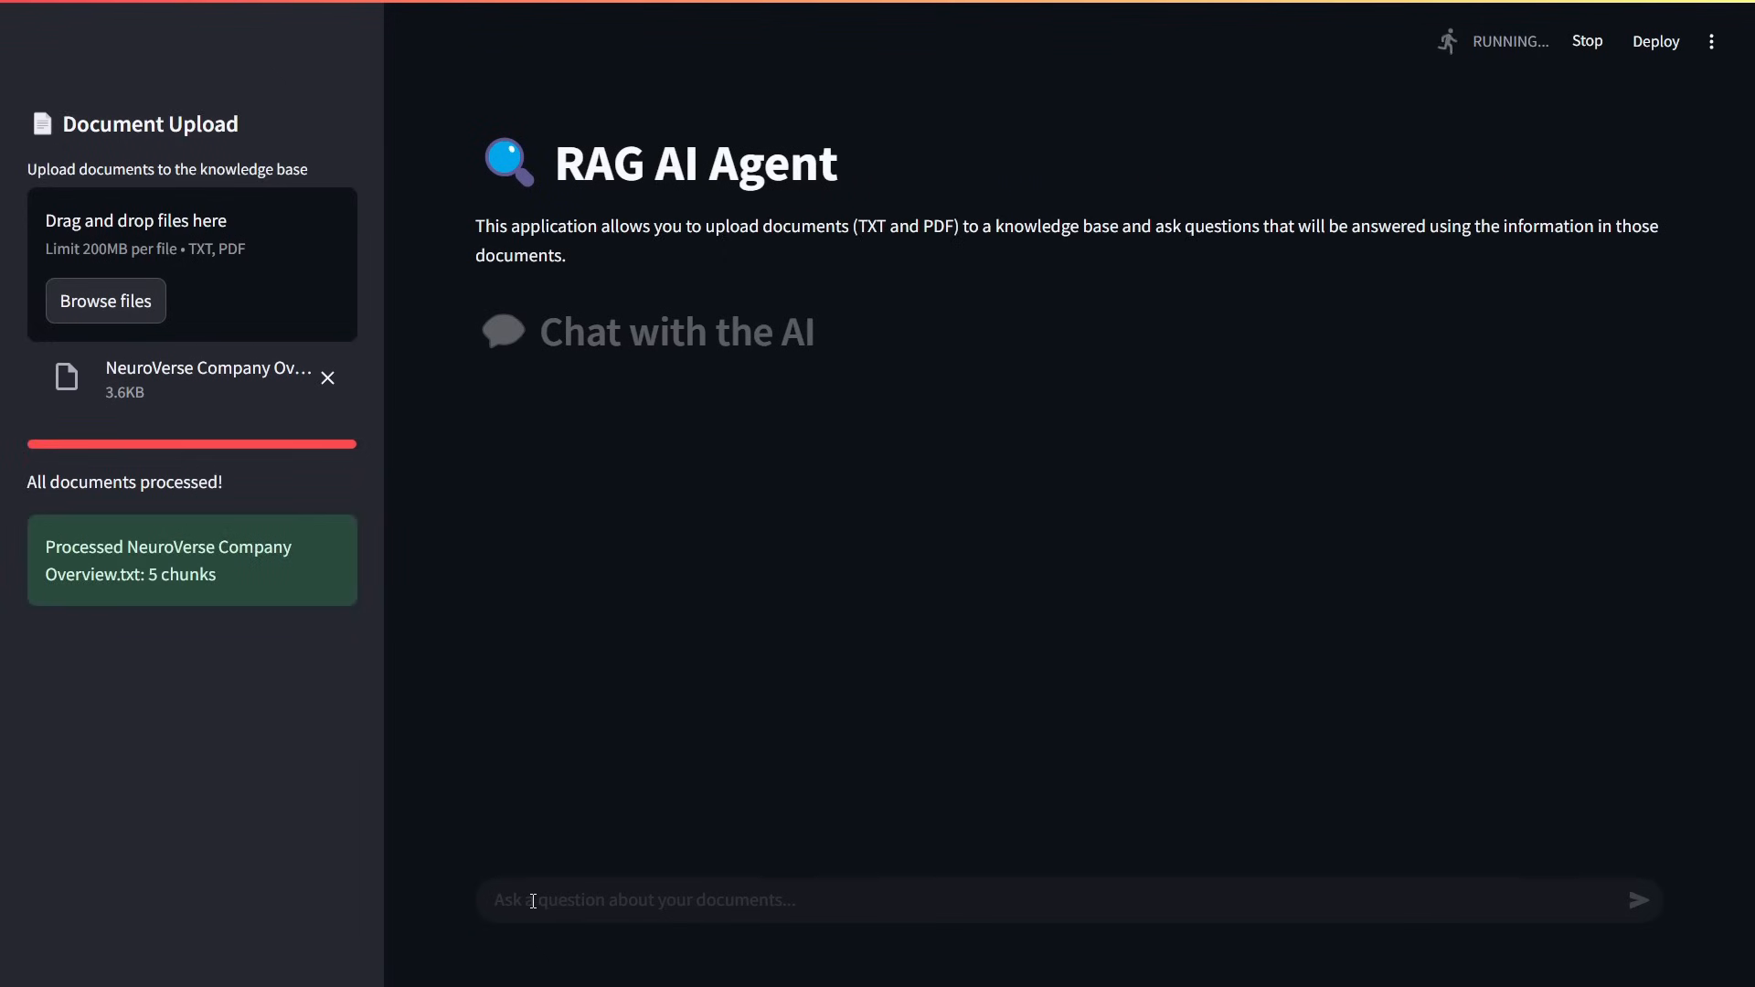
Ask the RAG AI Agent 'Give me an overview of the company'
text(Give me an overview of the company)
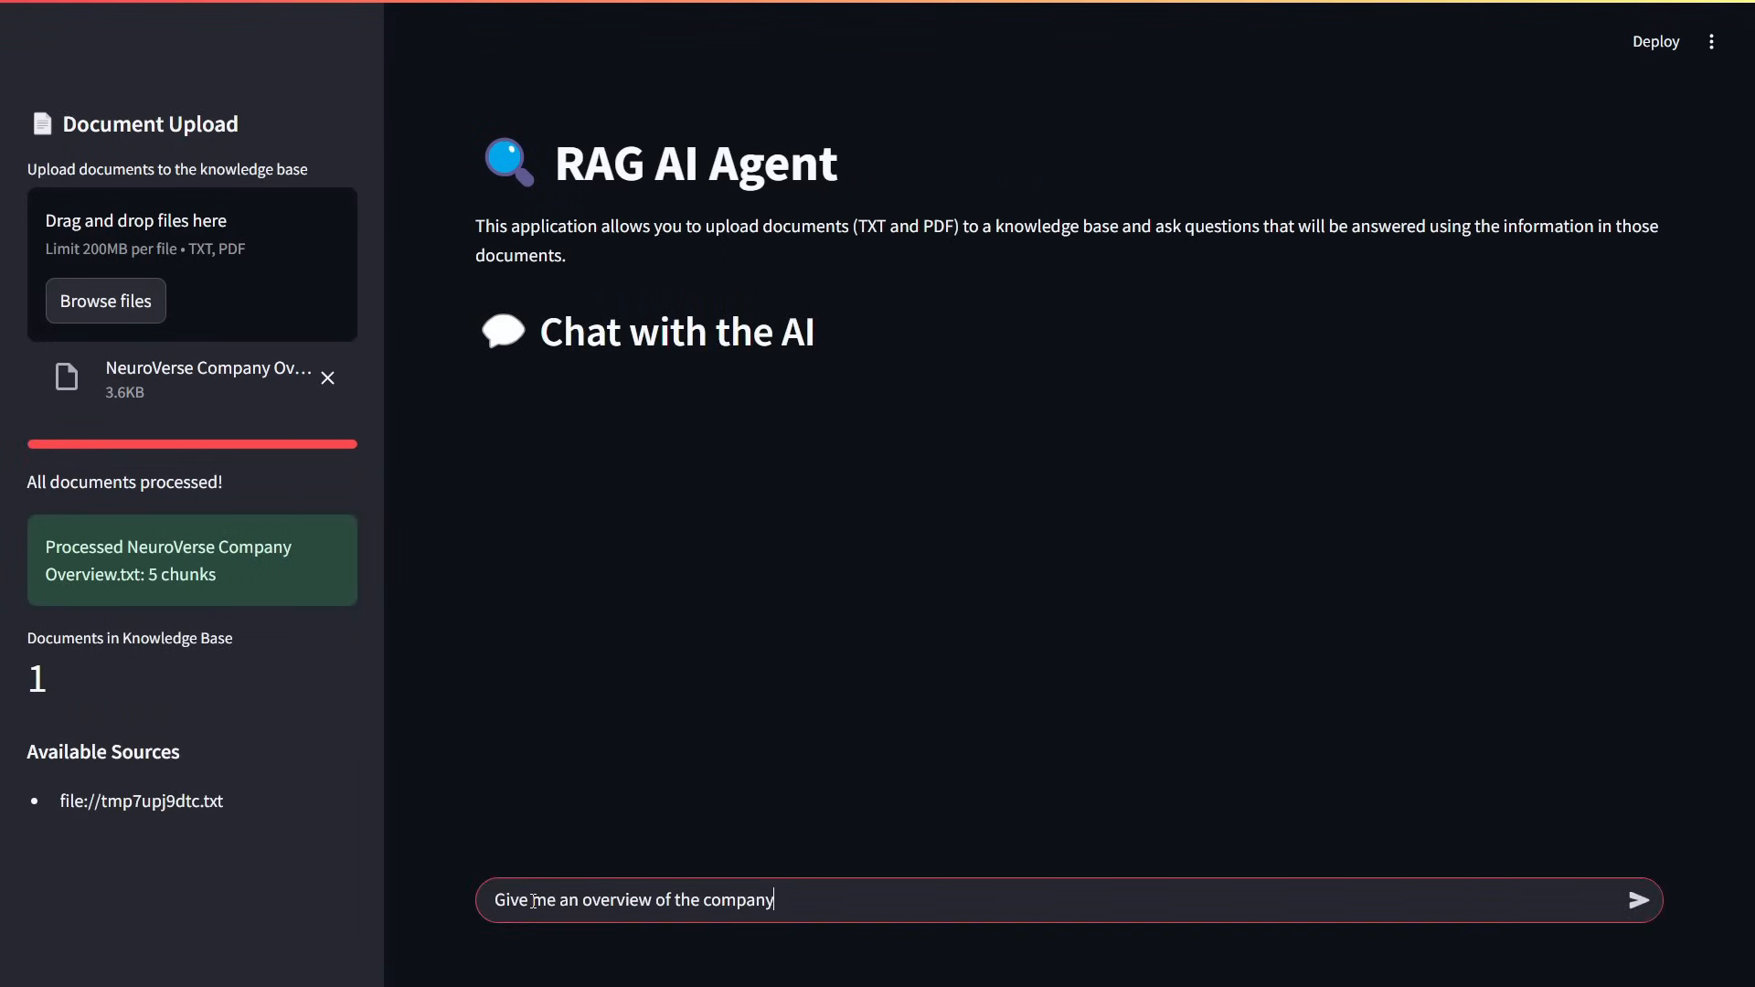
click(1636, 899)
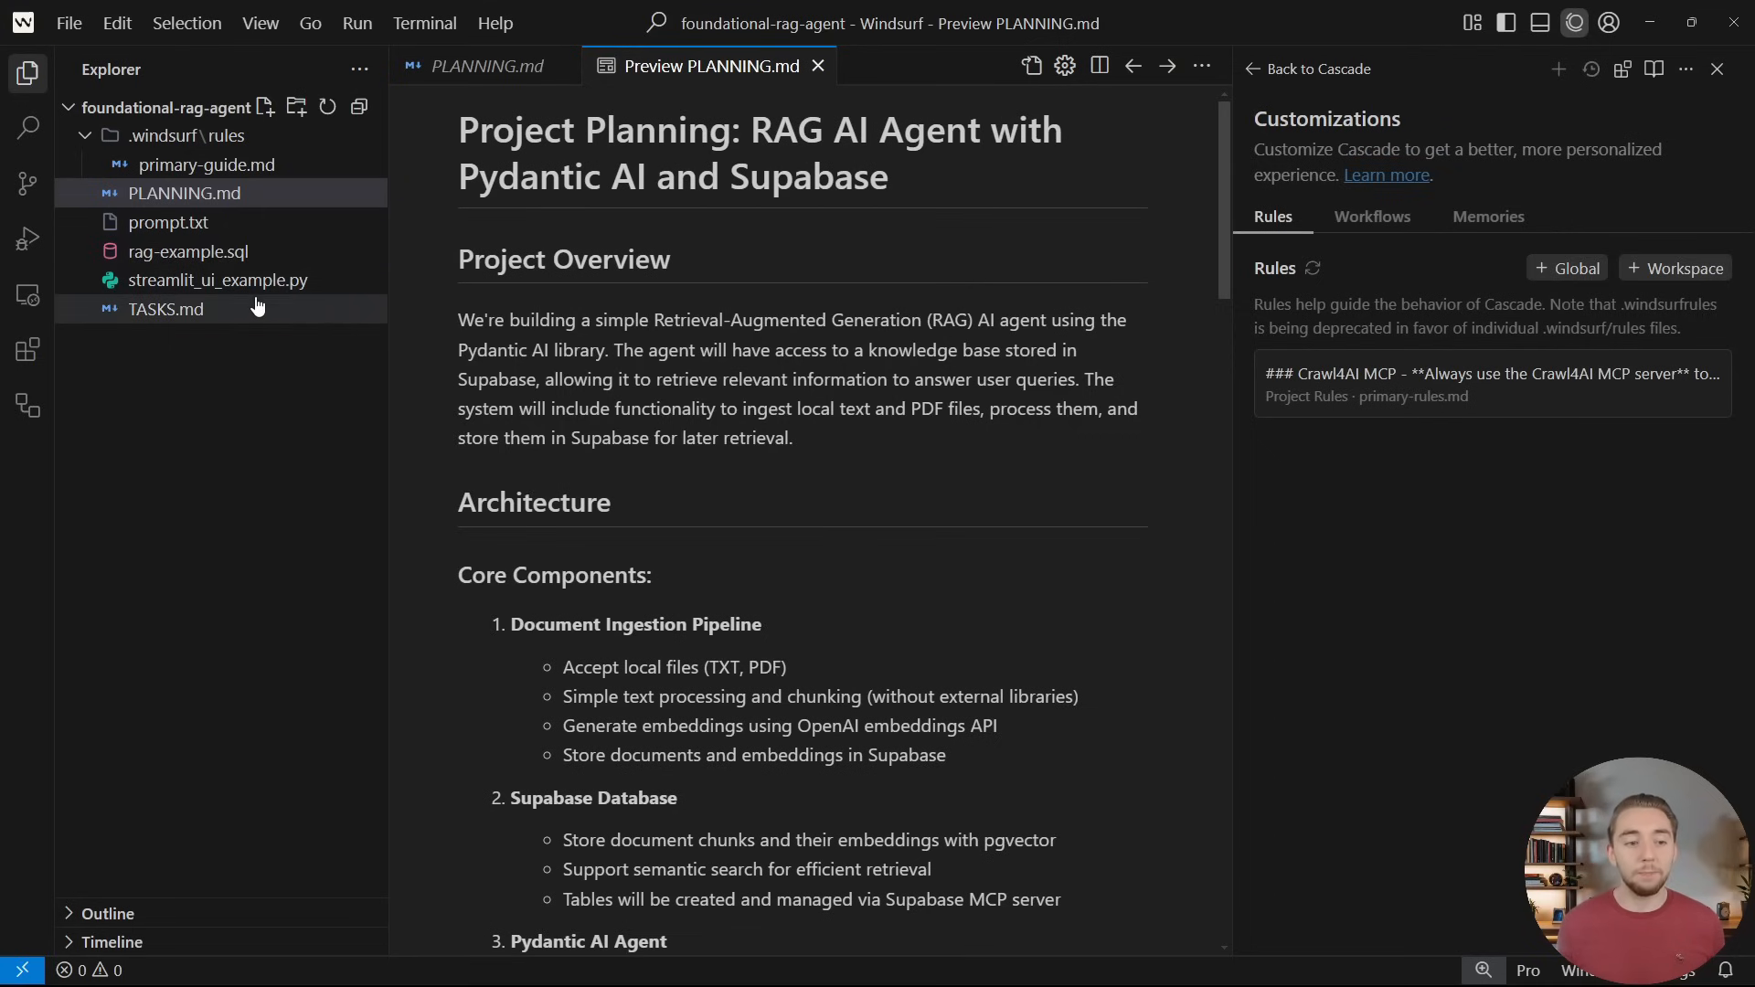
Read the TASKS.md checklist, then return to the Cascade chat prompt box
click(166, 308)
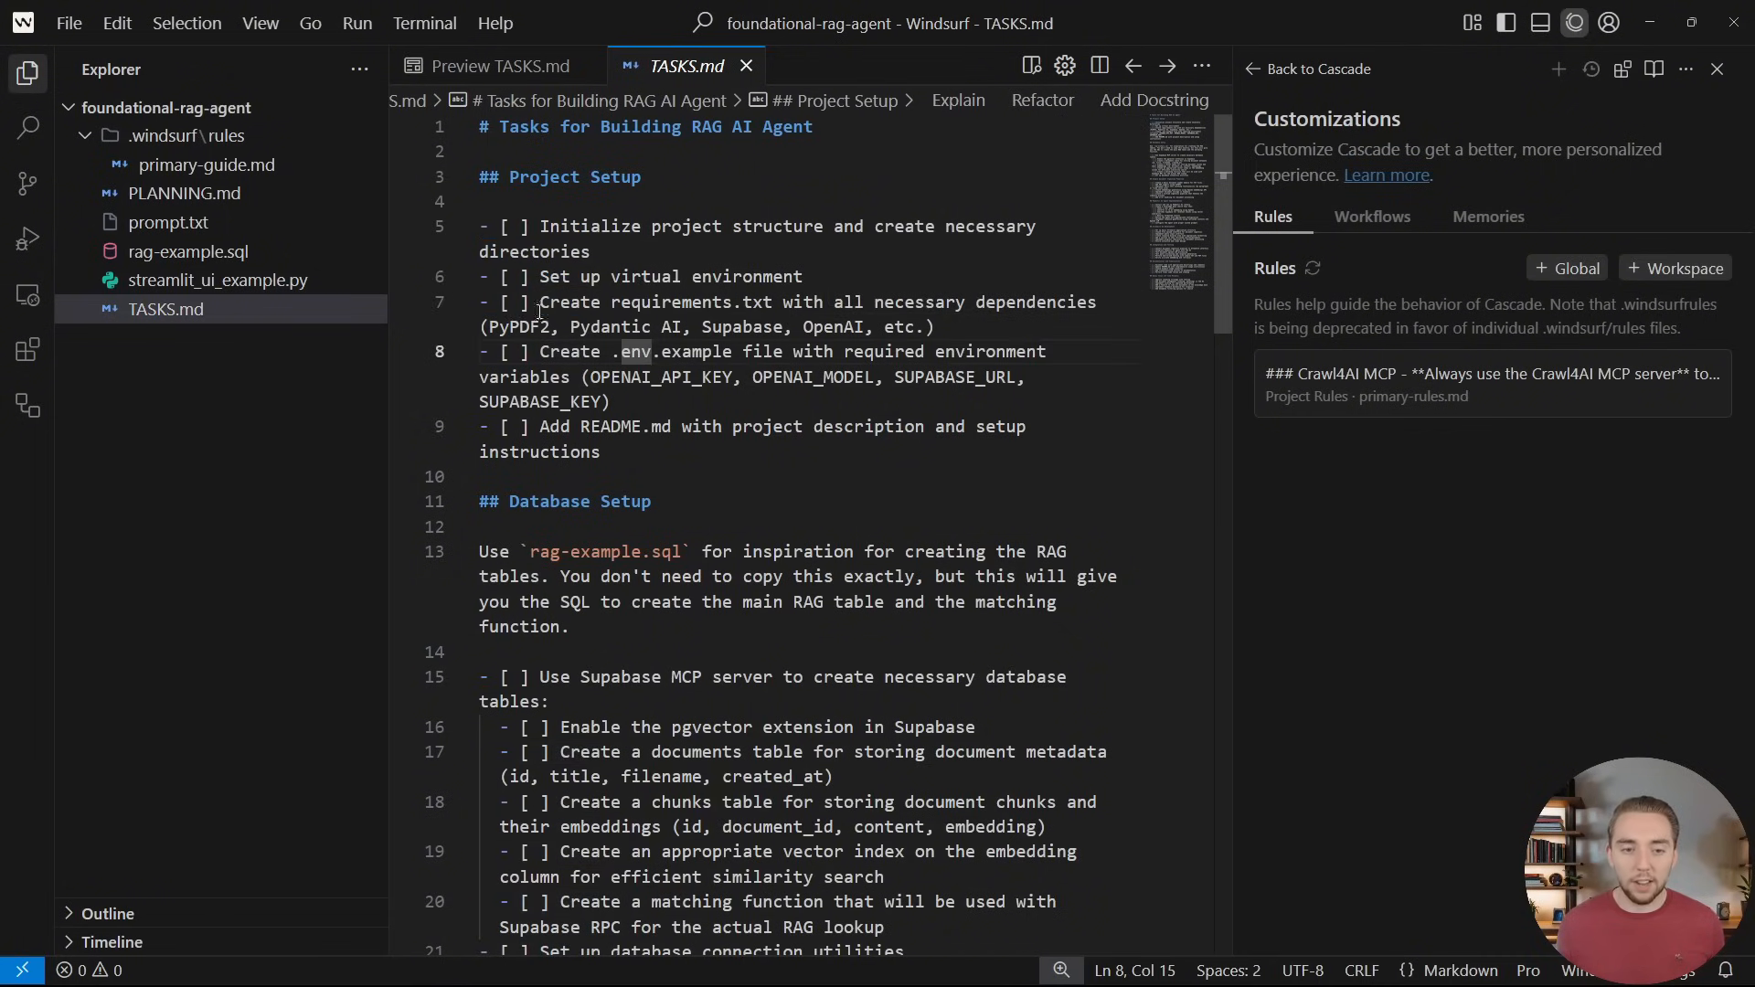
scroll(down, 3)
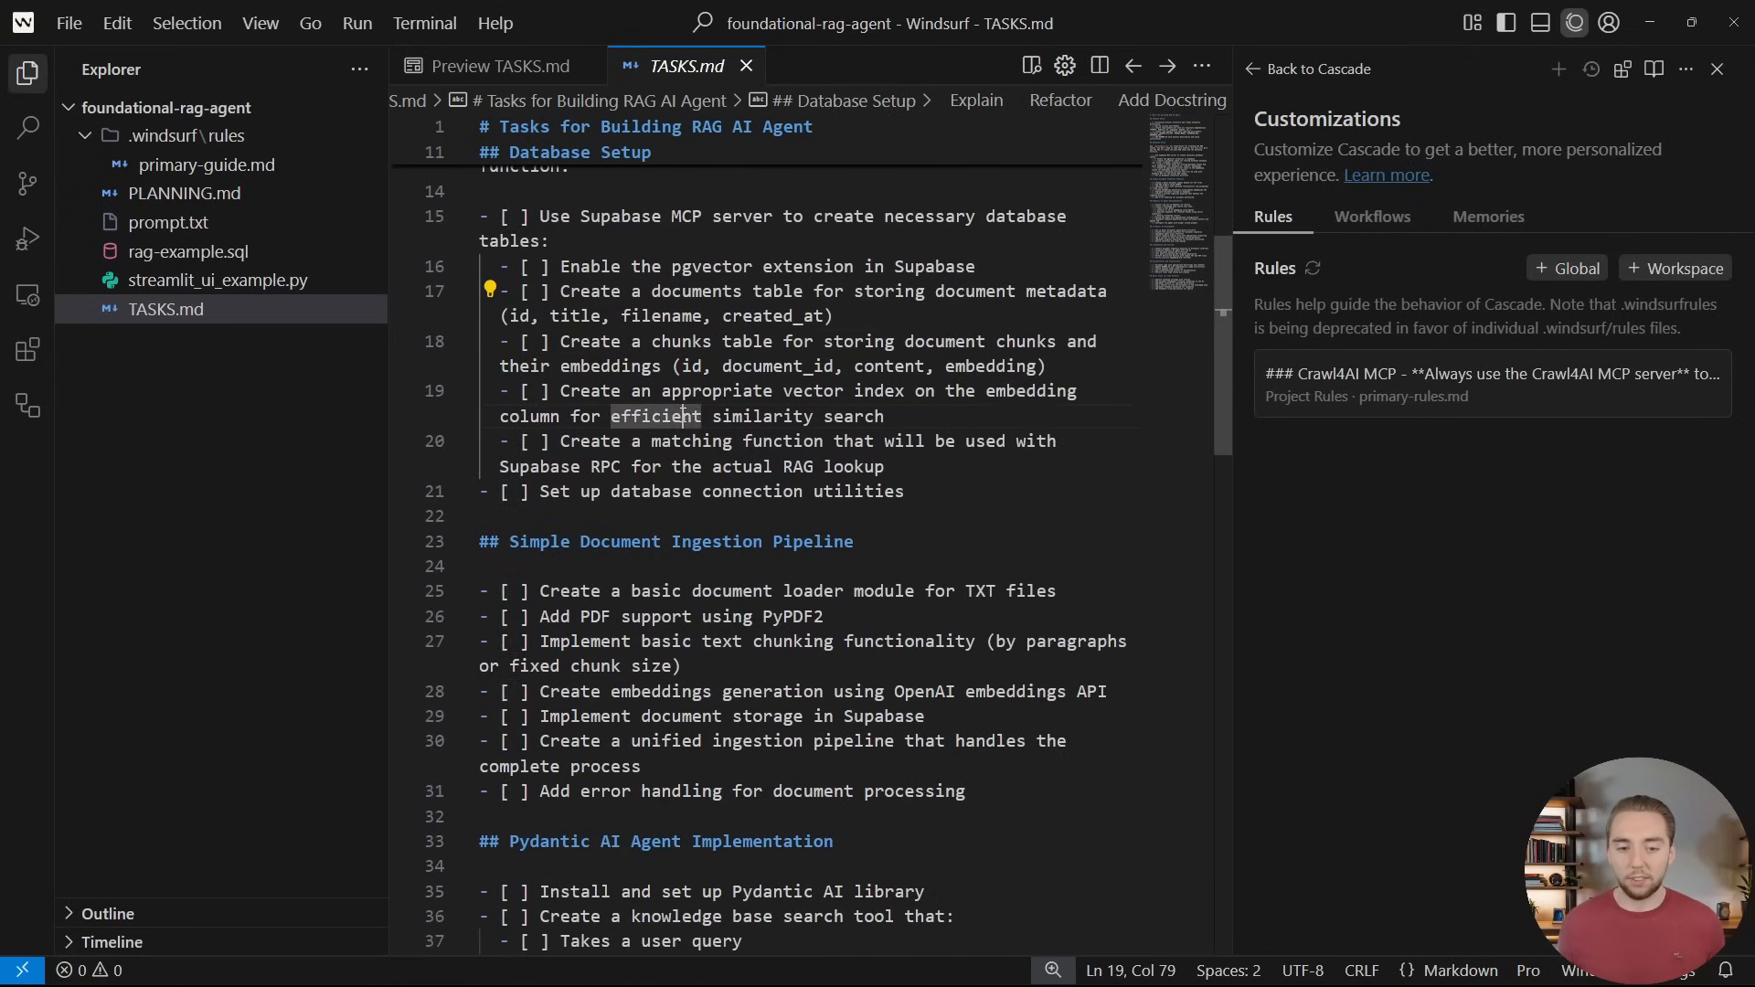
scroll(down, 3)
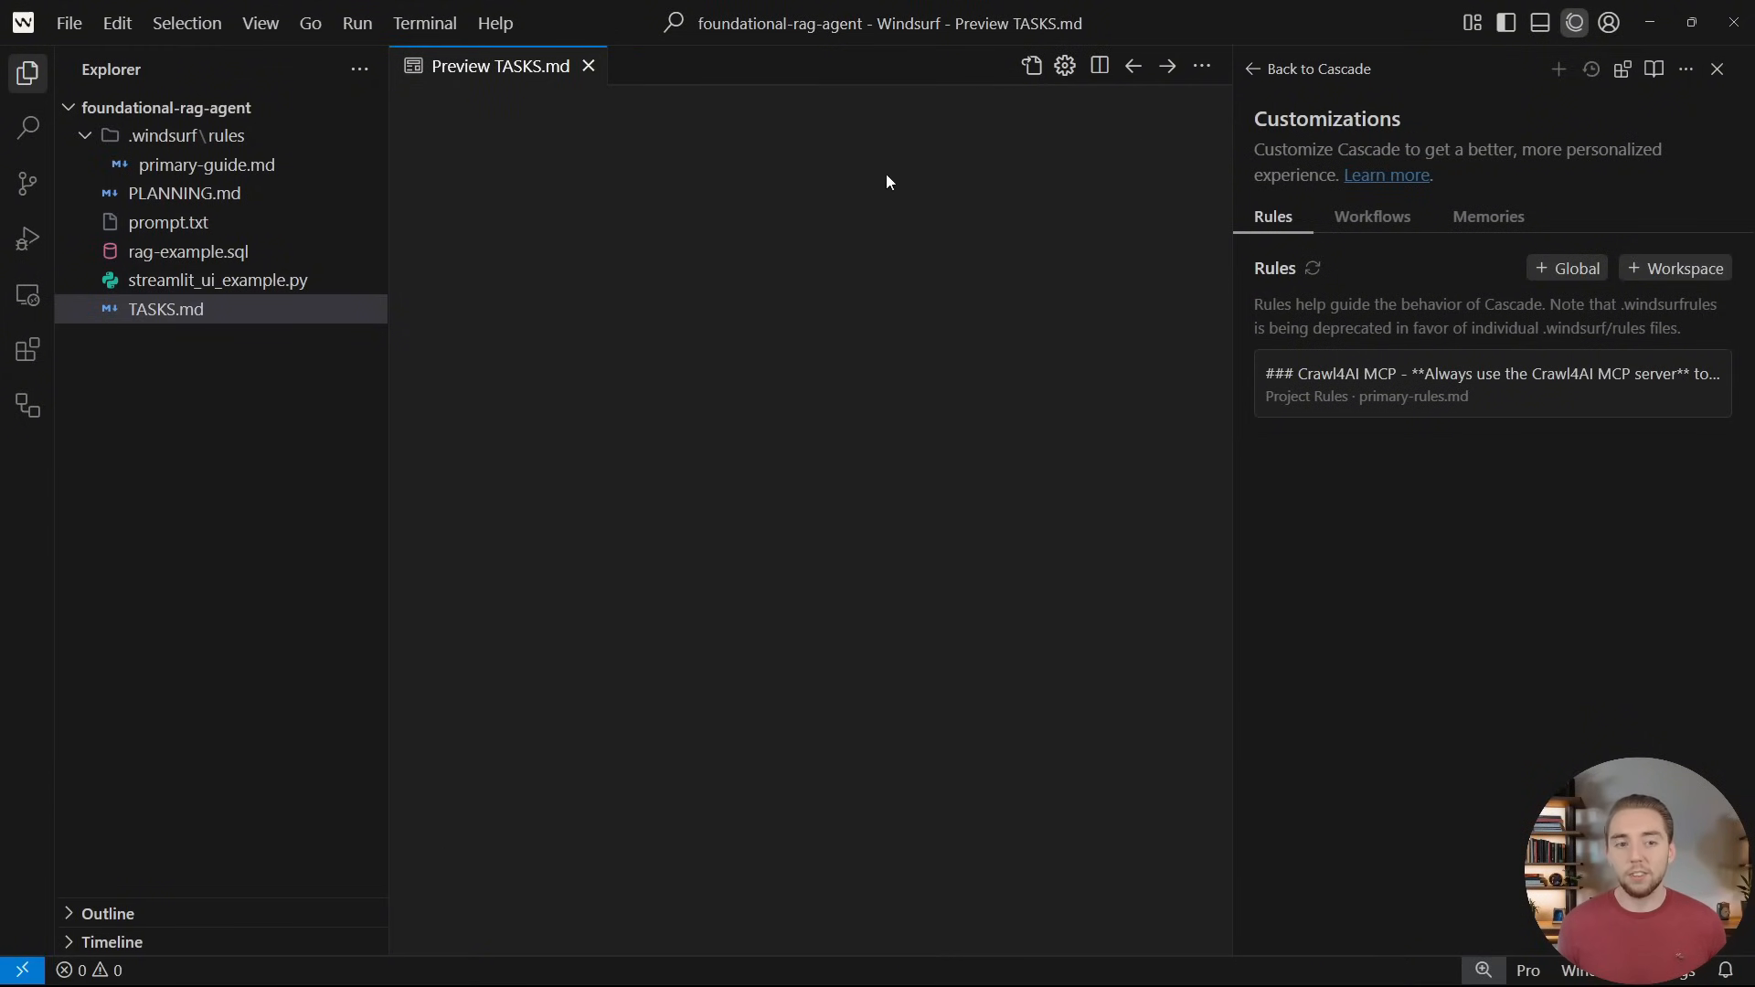
click(1716, 69)
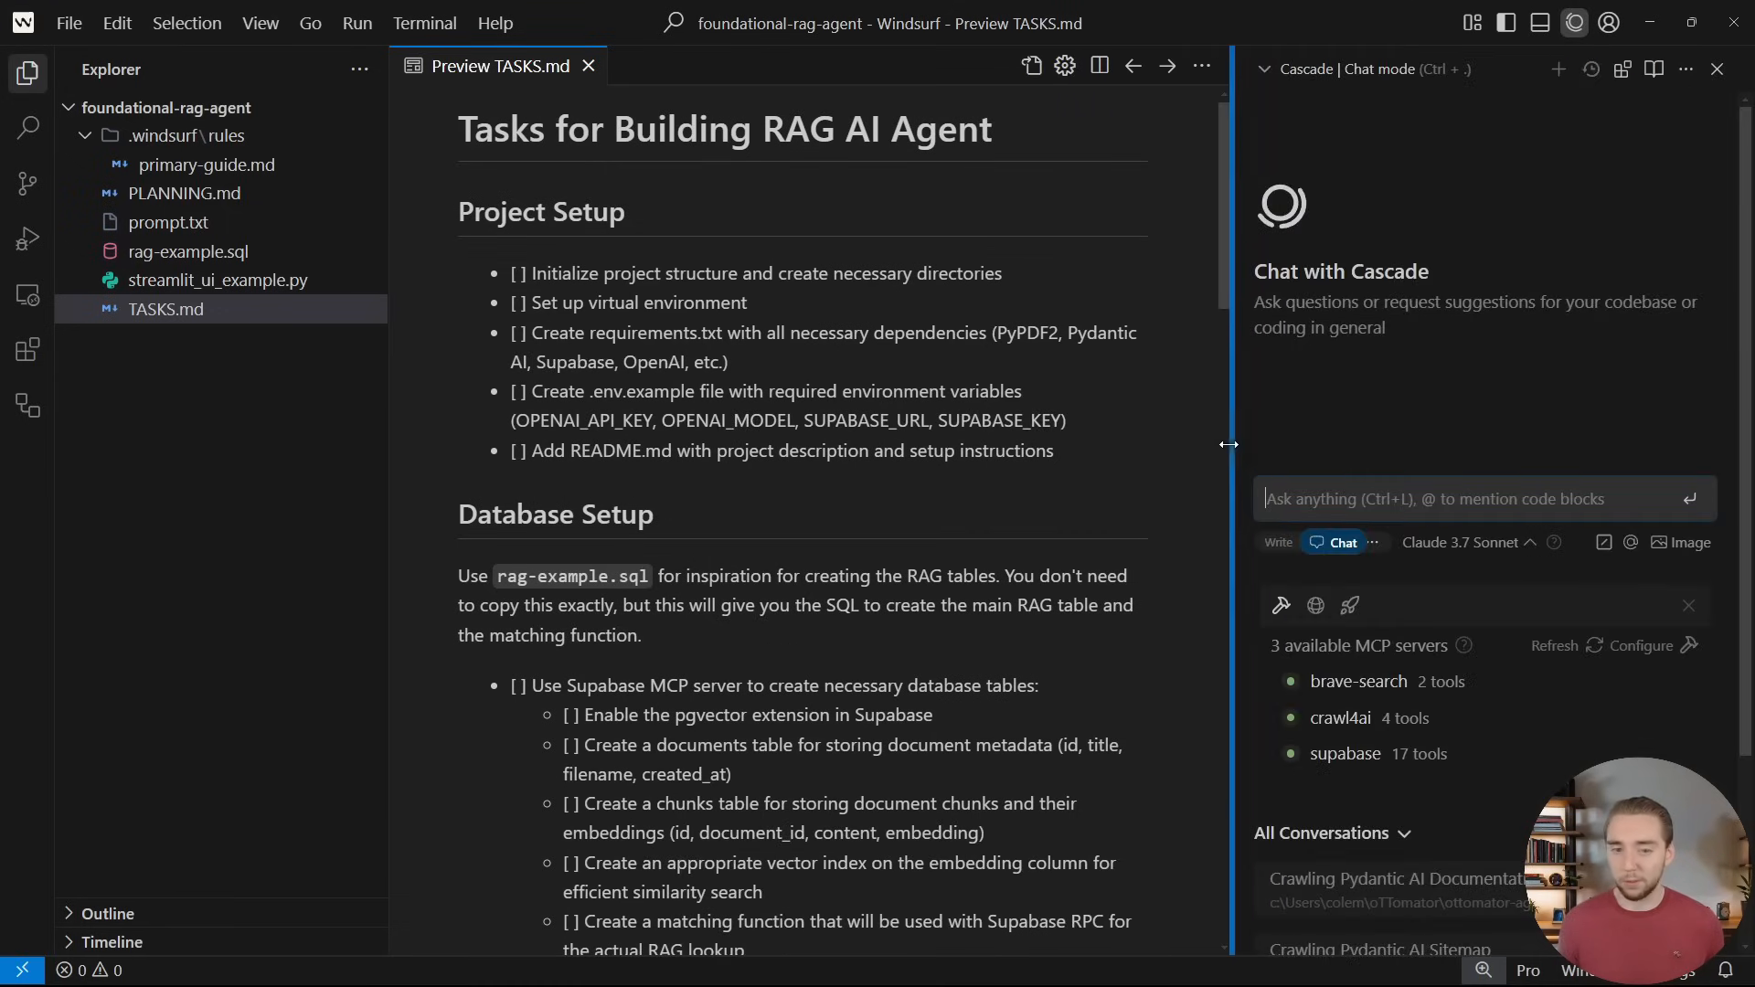
click(588, 66)
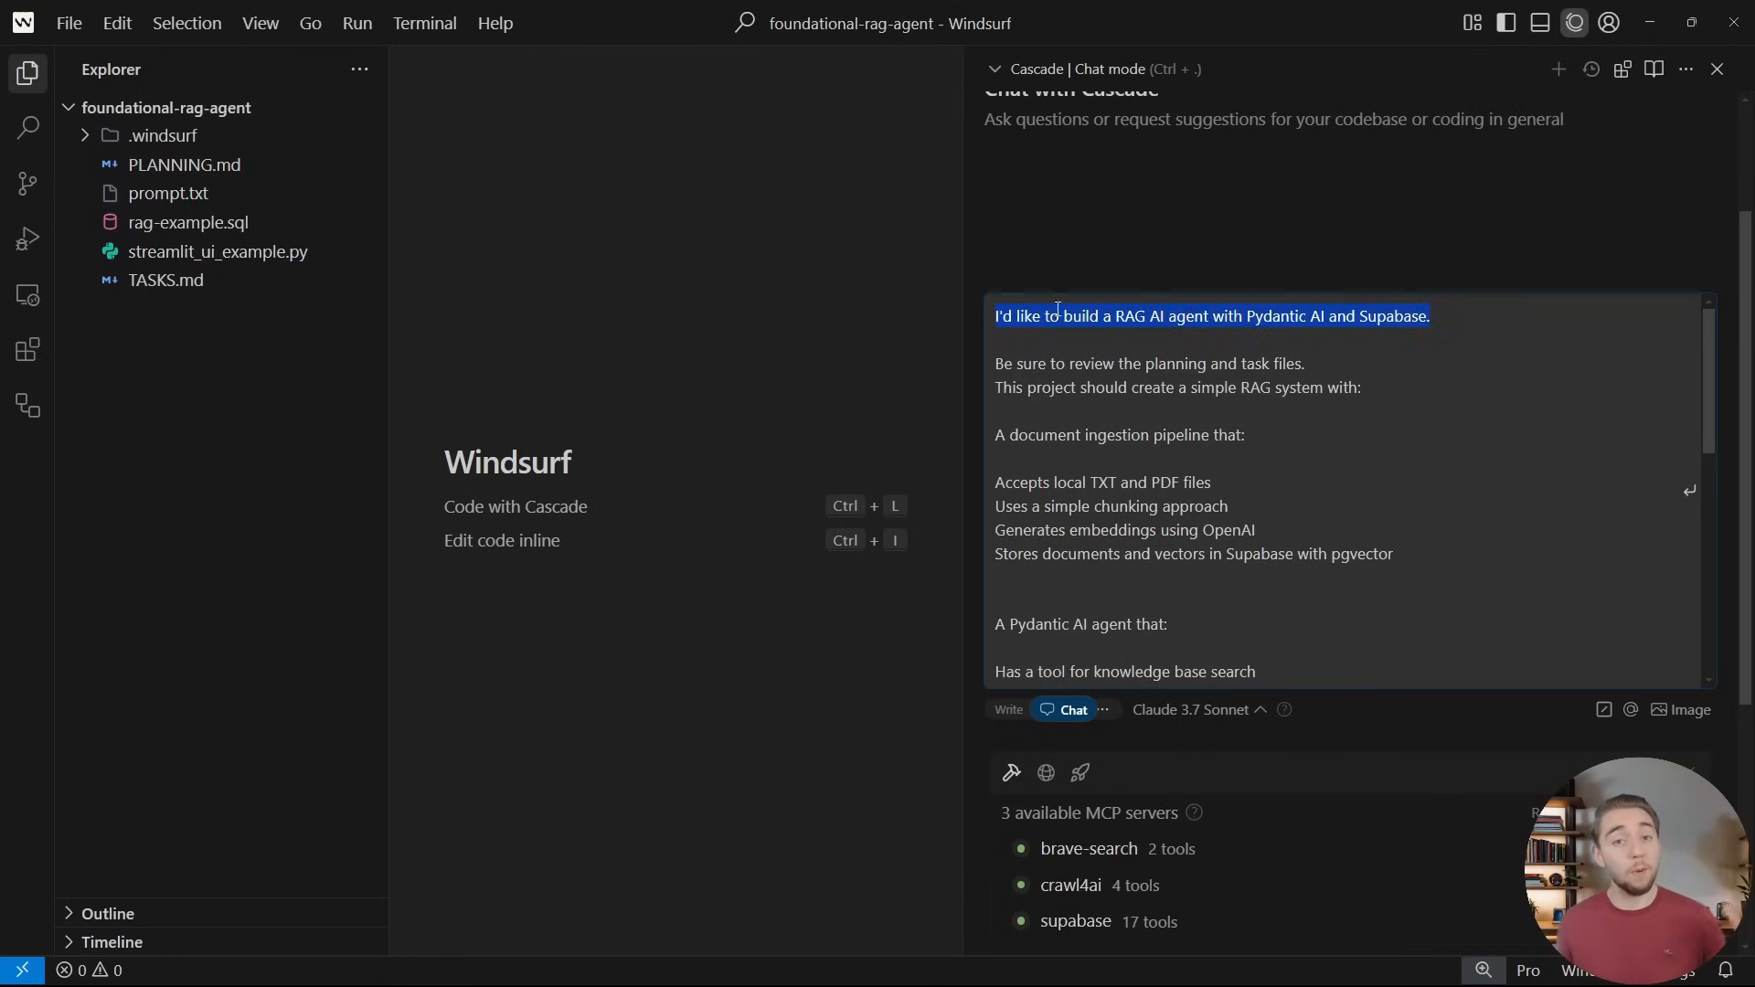
mouse_move(1506, 291)
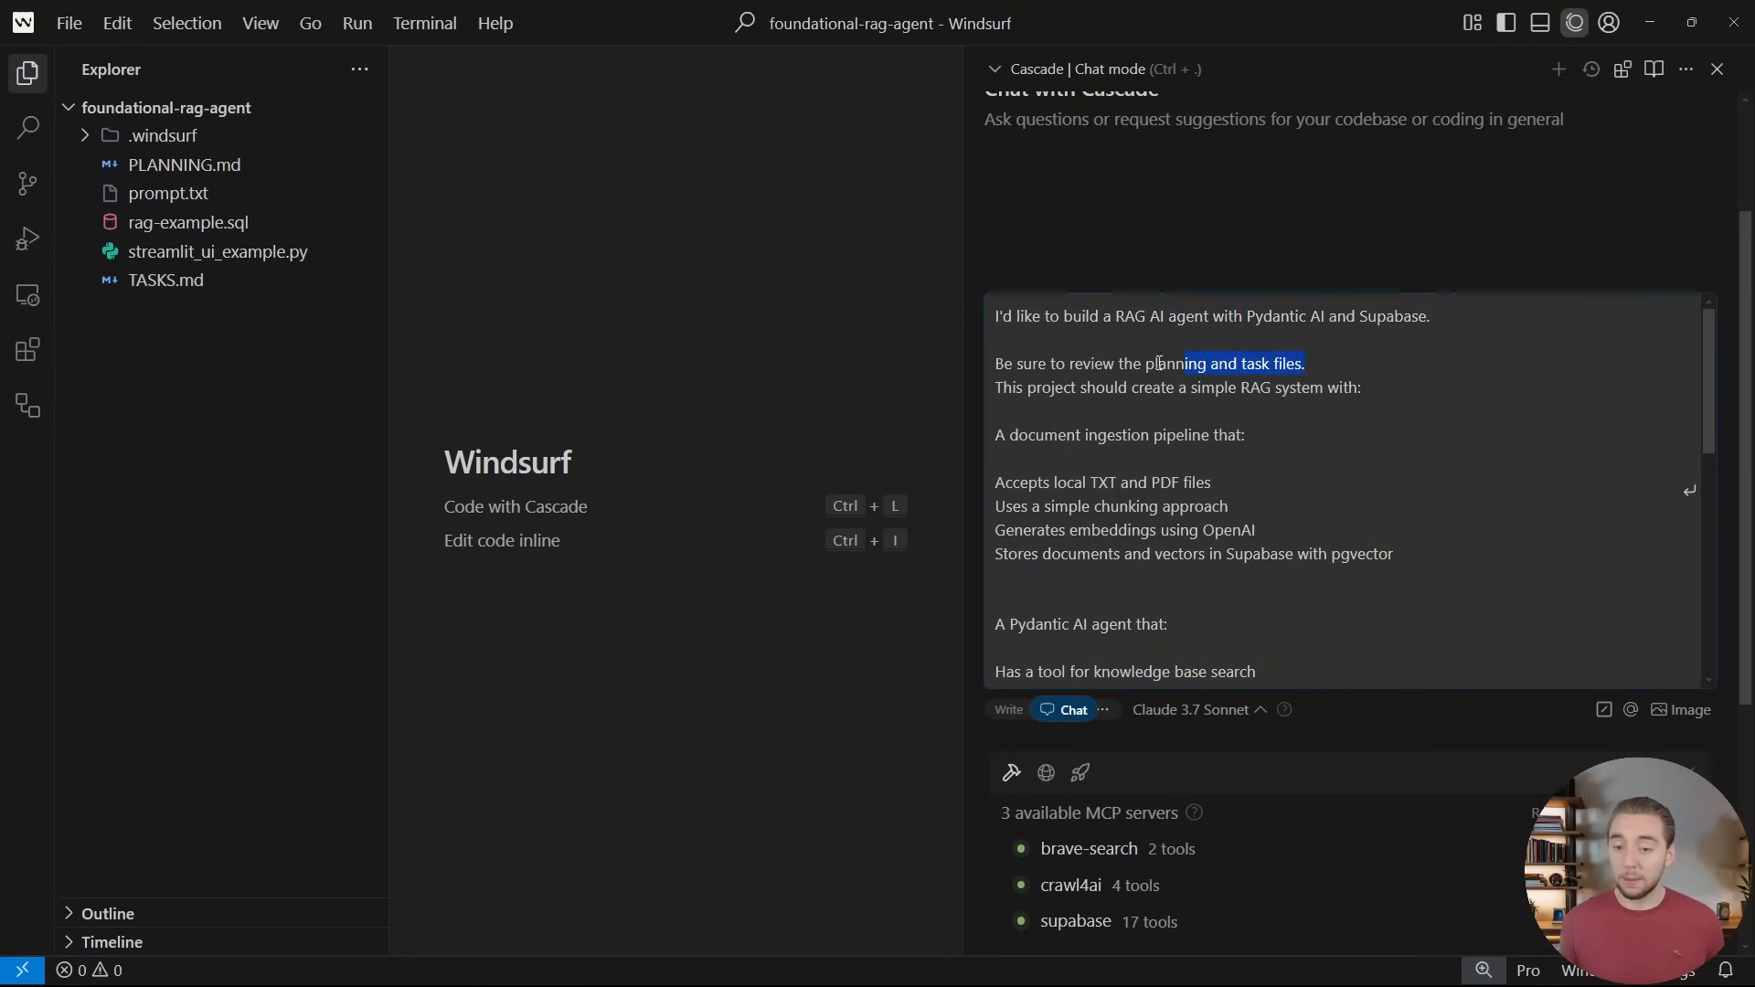
Read through the RAG build prompt, highlighting the planning-files line and Streamlit UI section
triple_click(1149, 363)
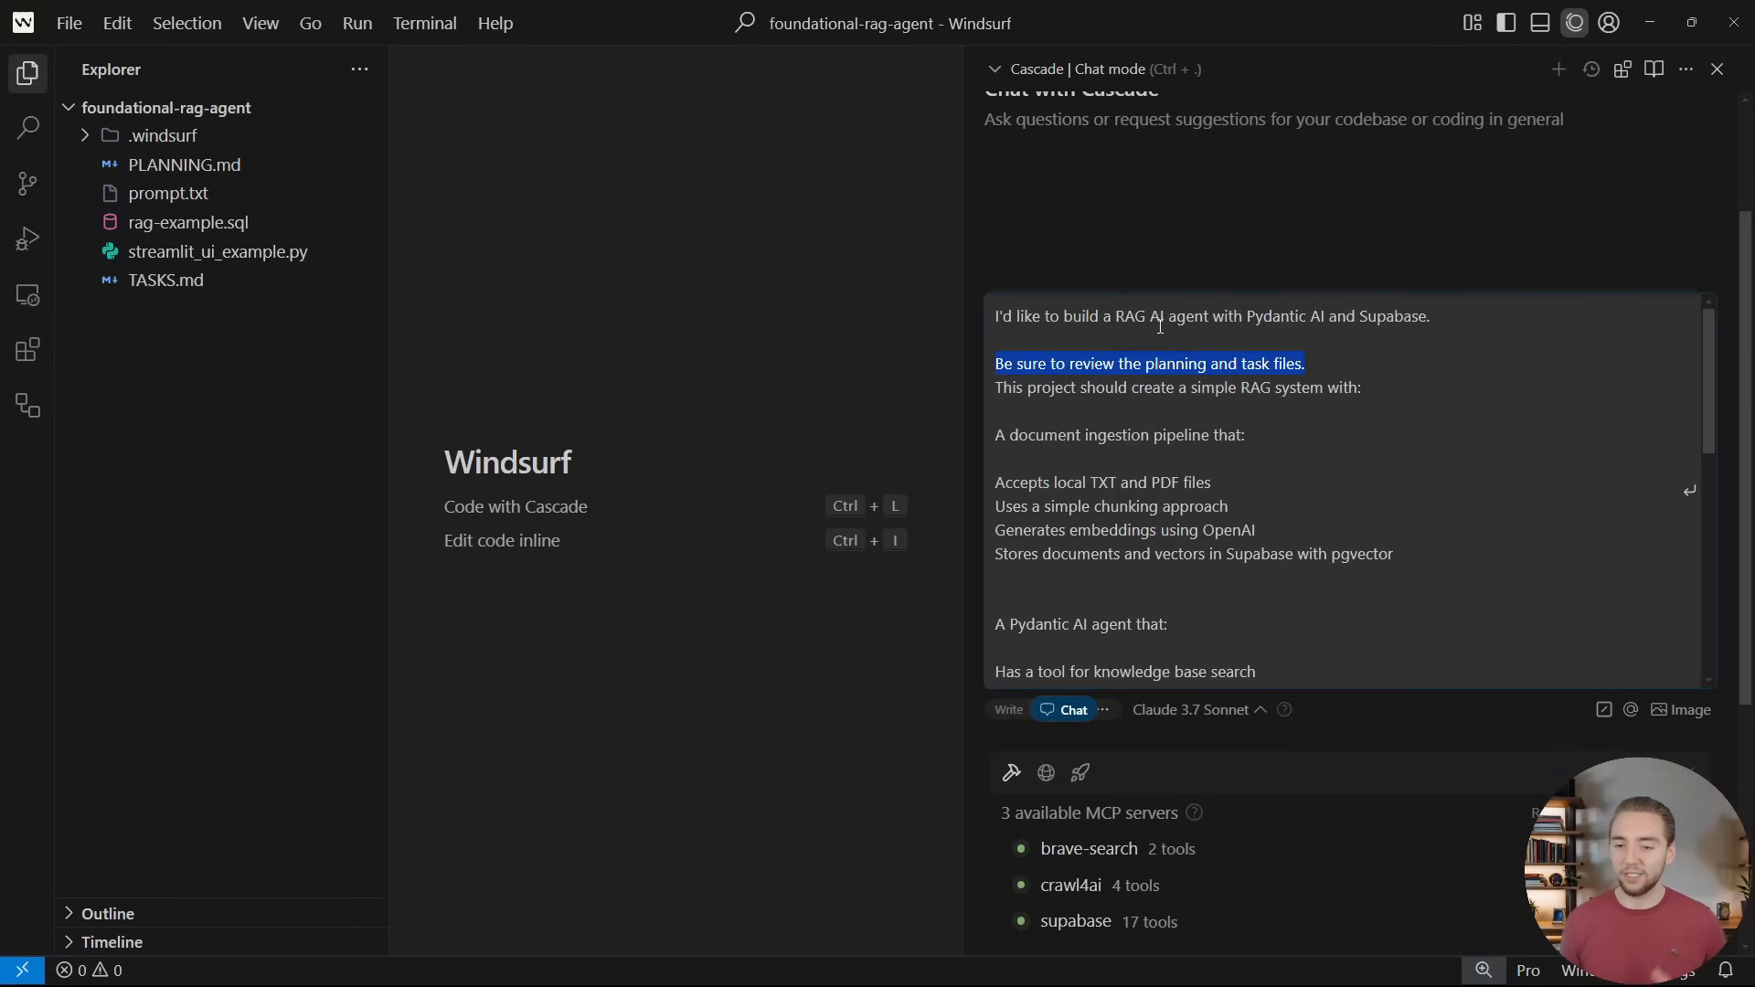
scroll(down, 3)
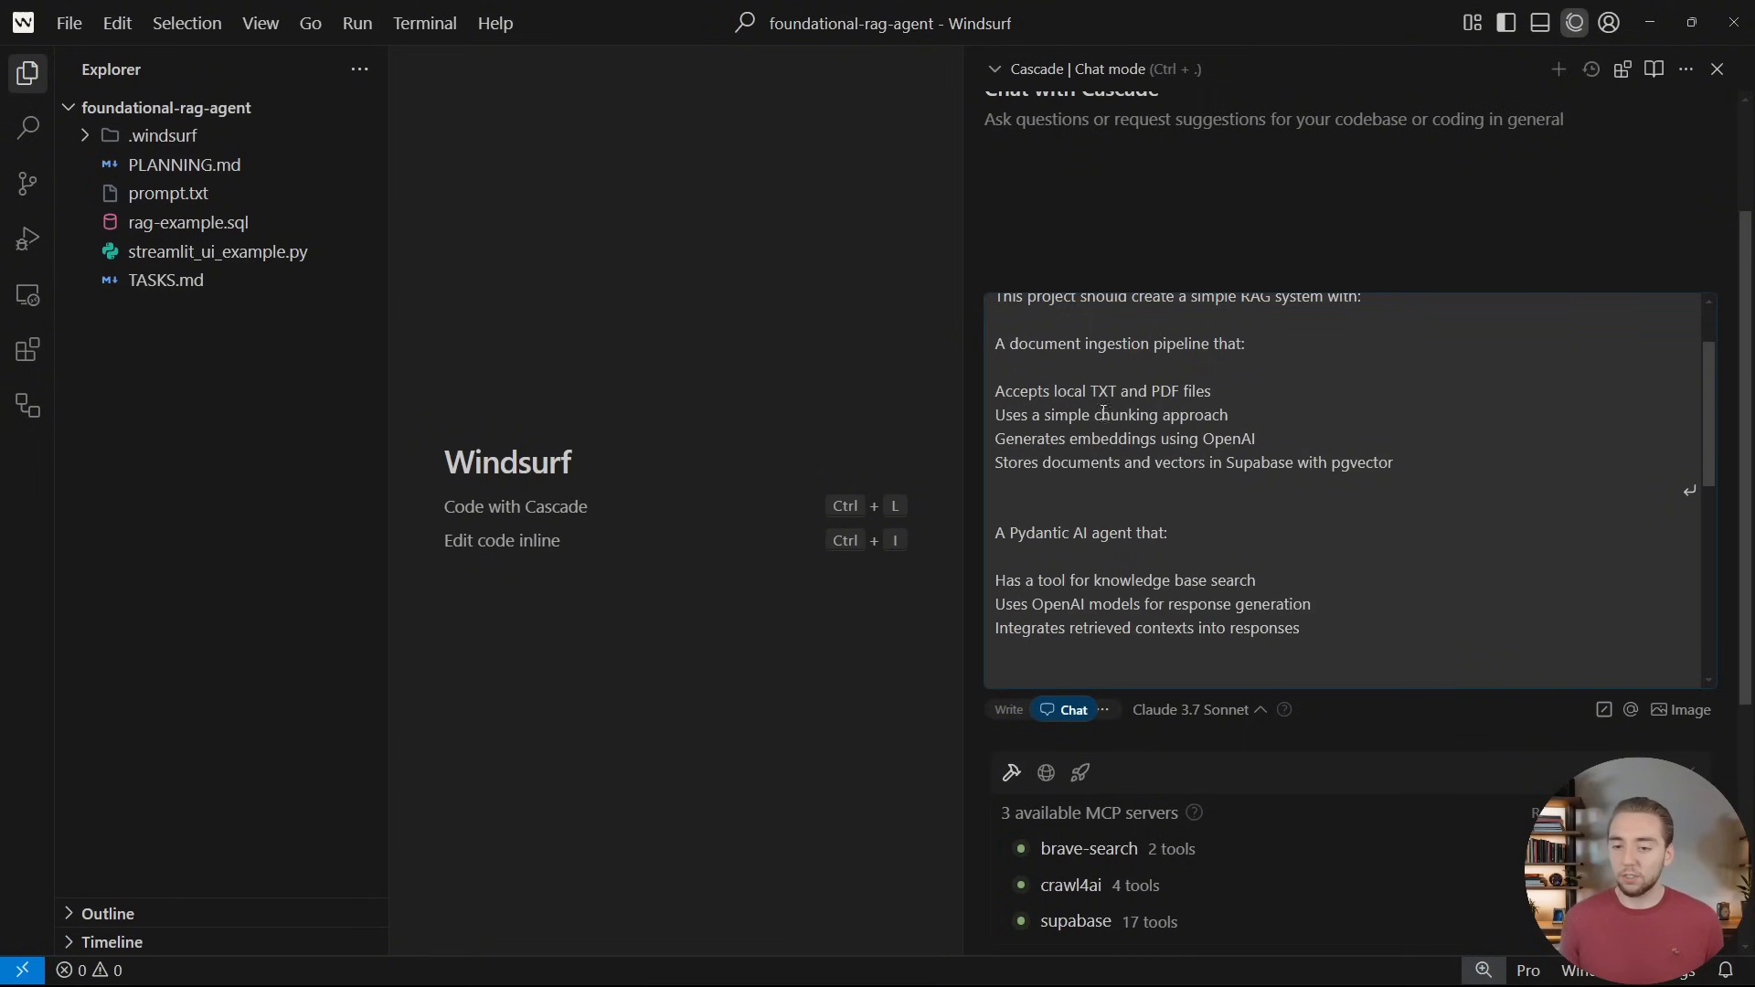
scroll(down, 3)
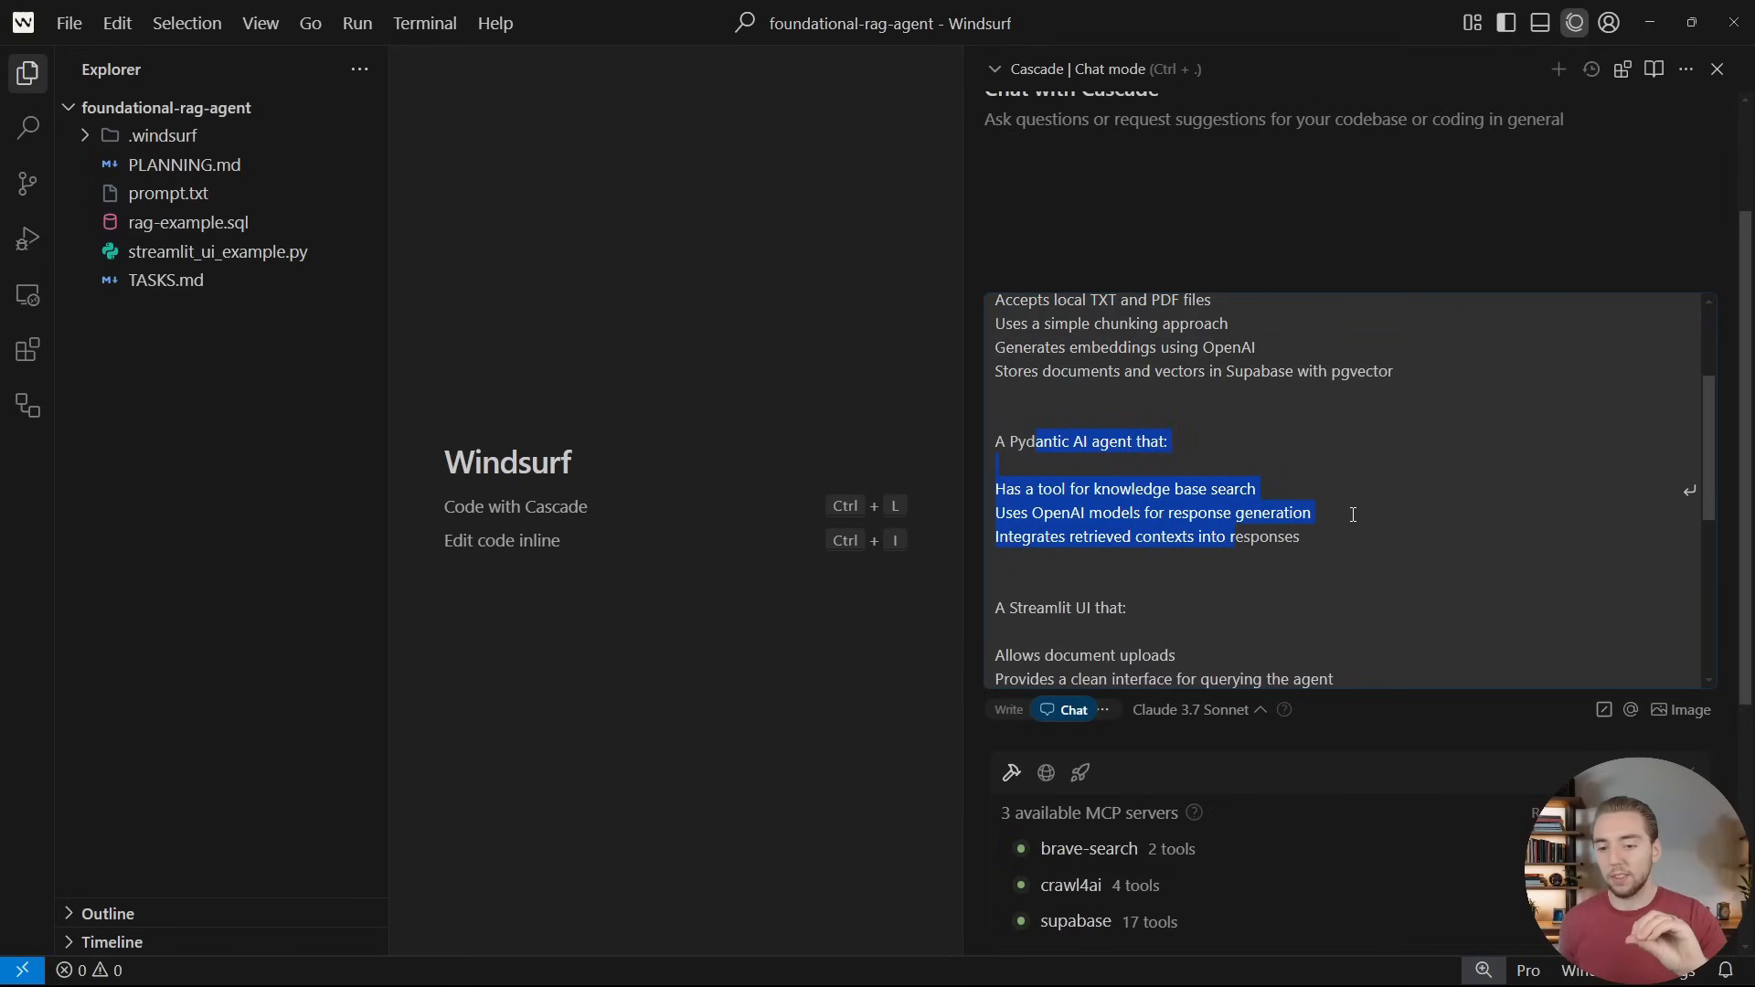
scroll(down, 3)
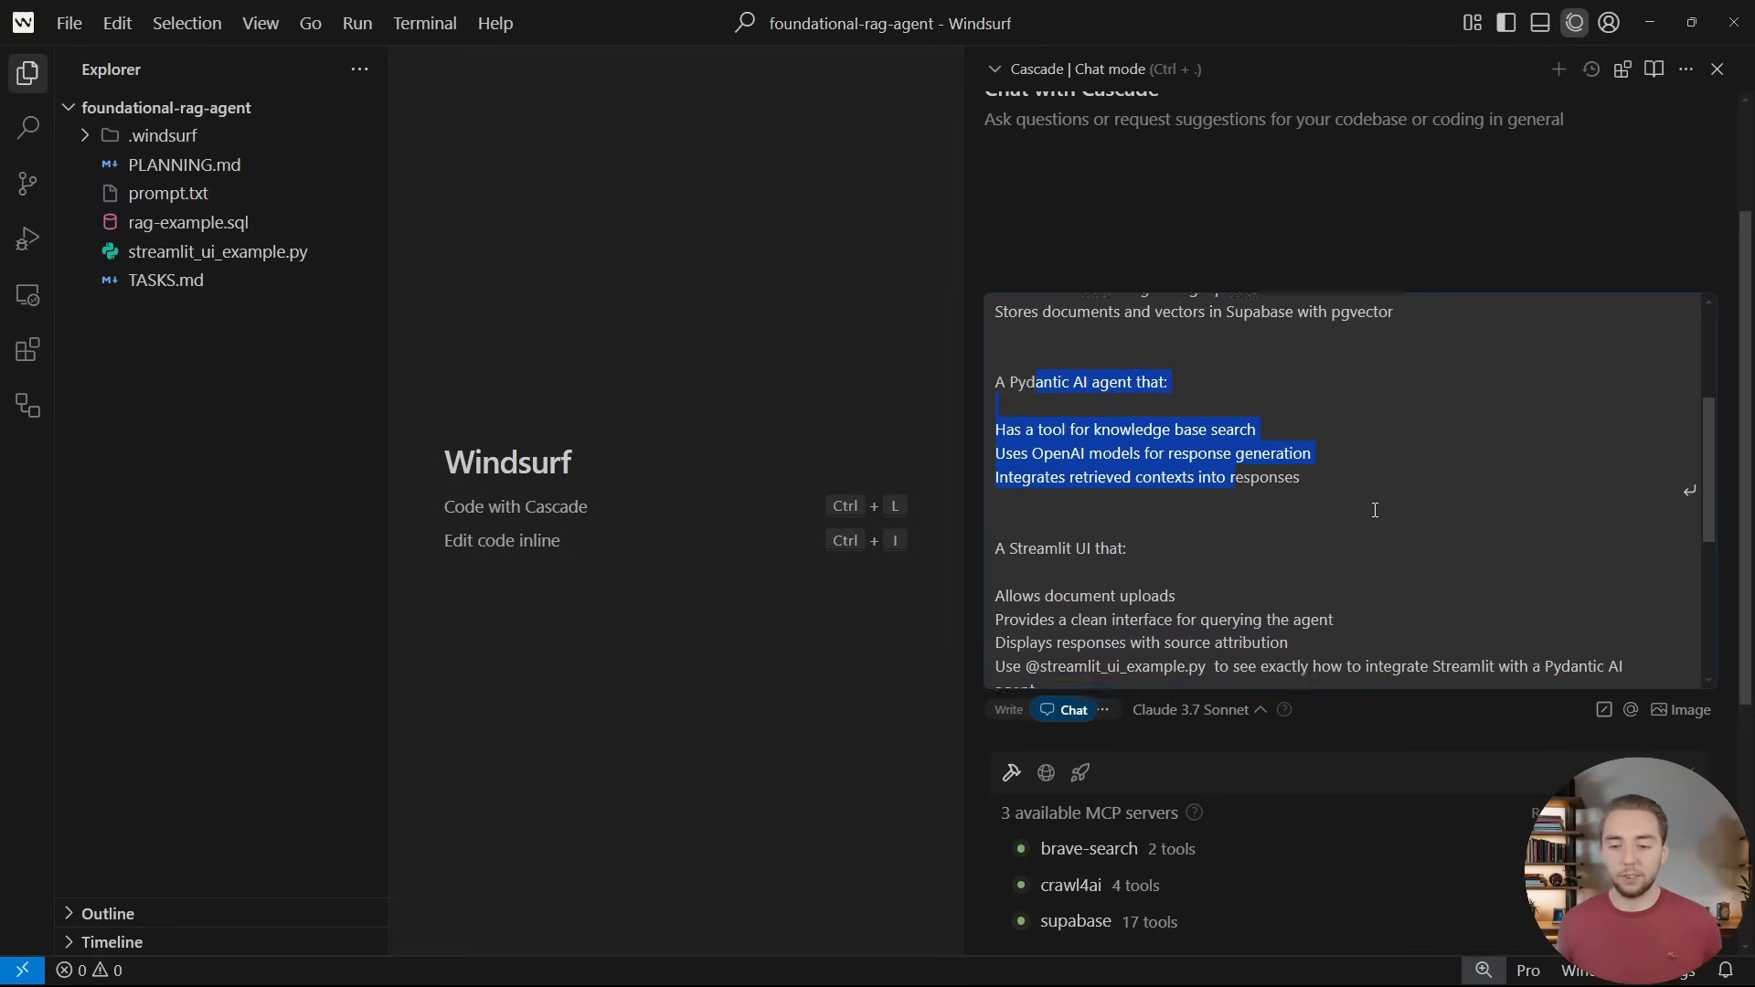
scroll(down, 3)
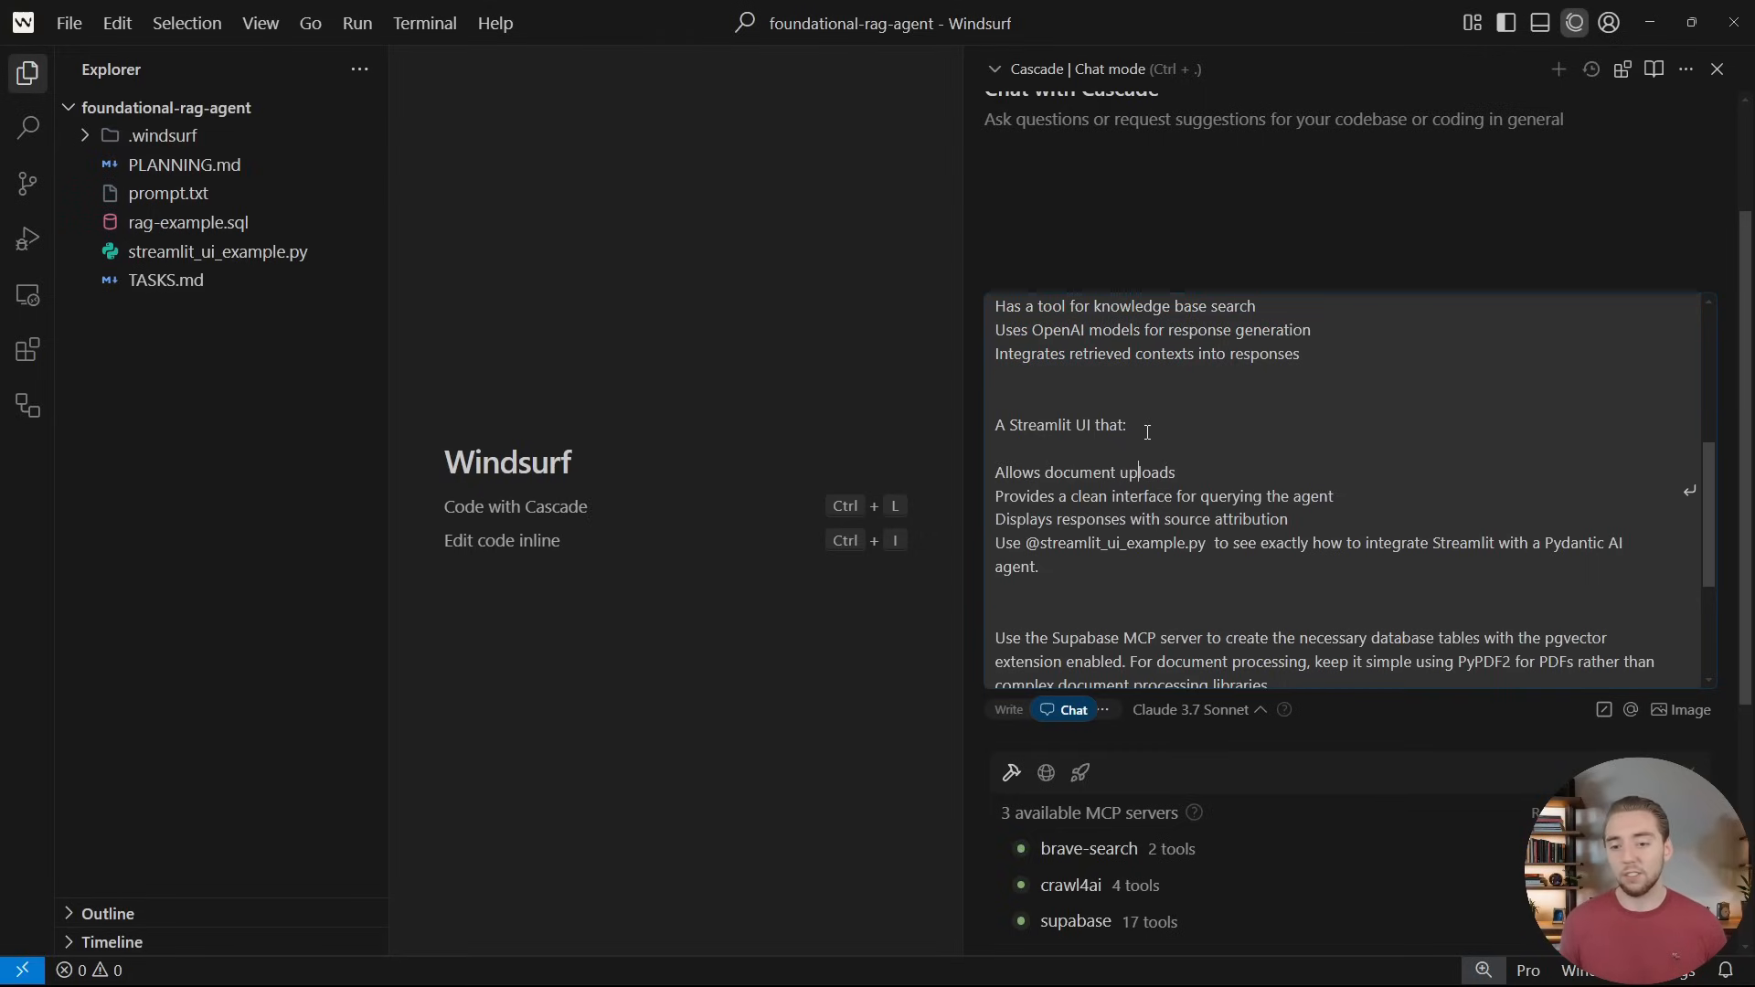
double_click(1058, 424)
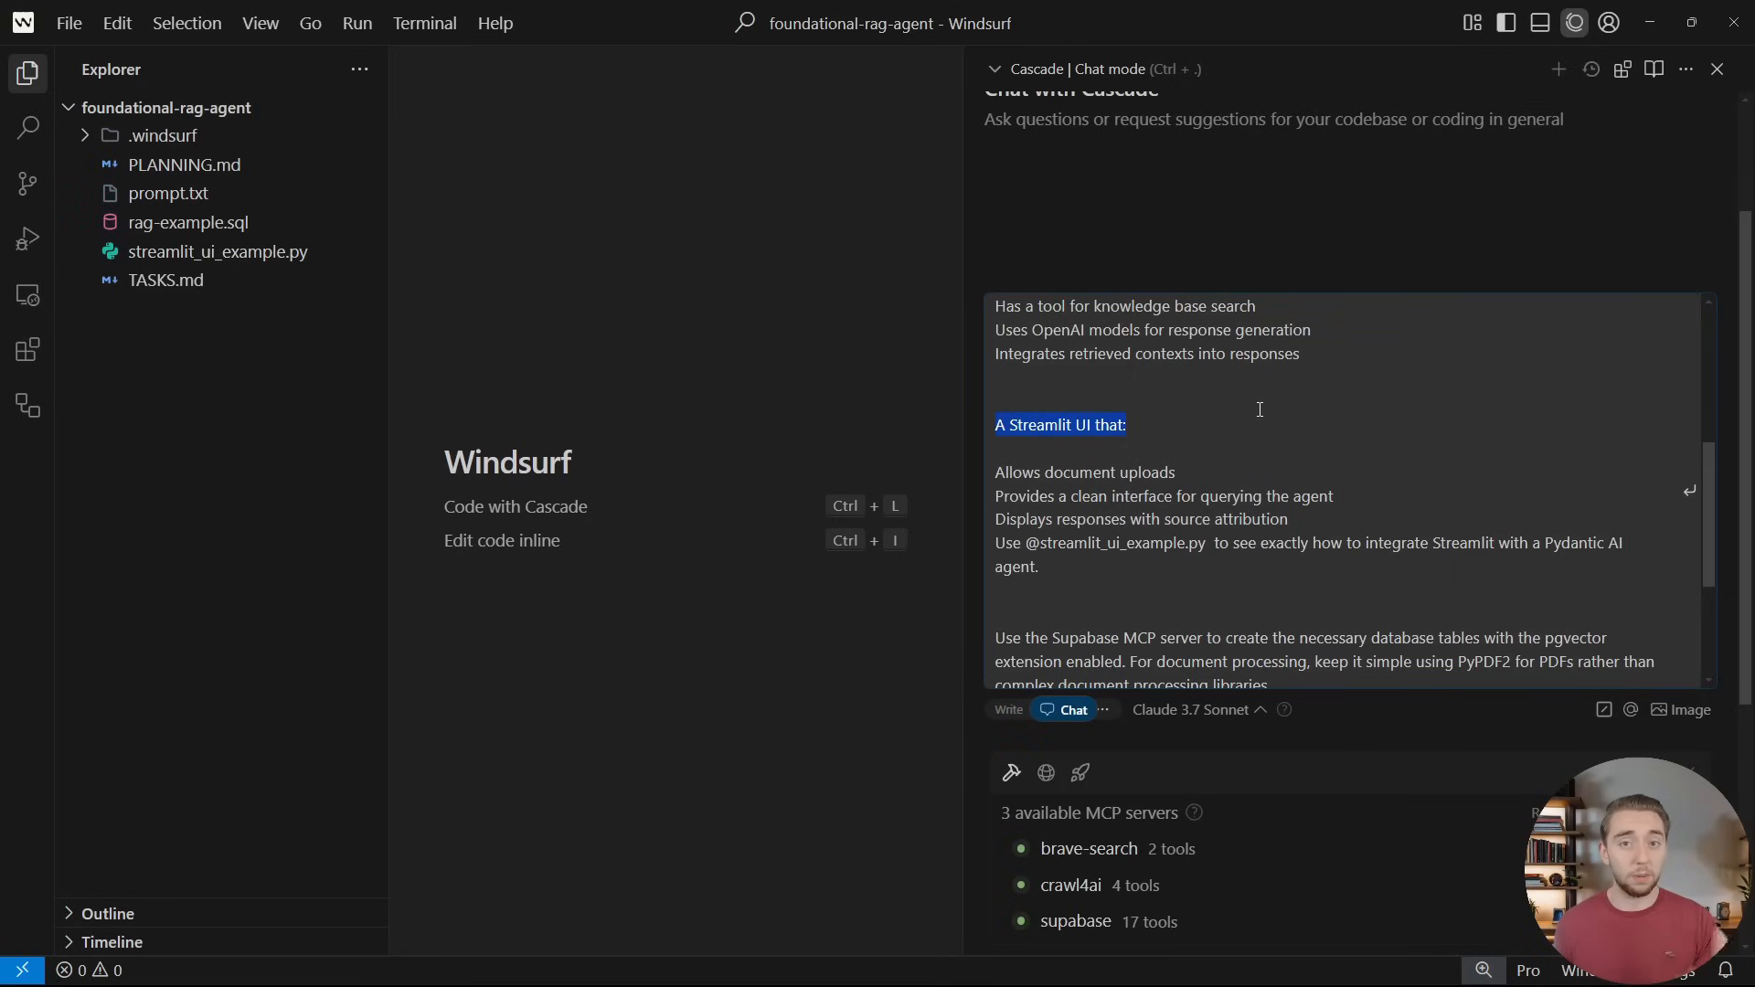
mouse_move(1212, 529)
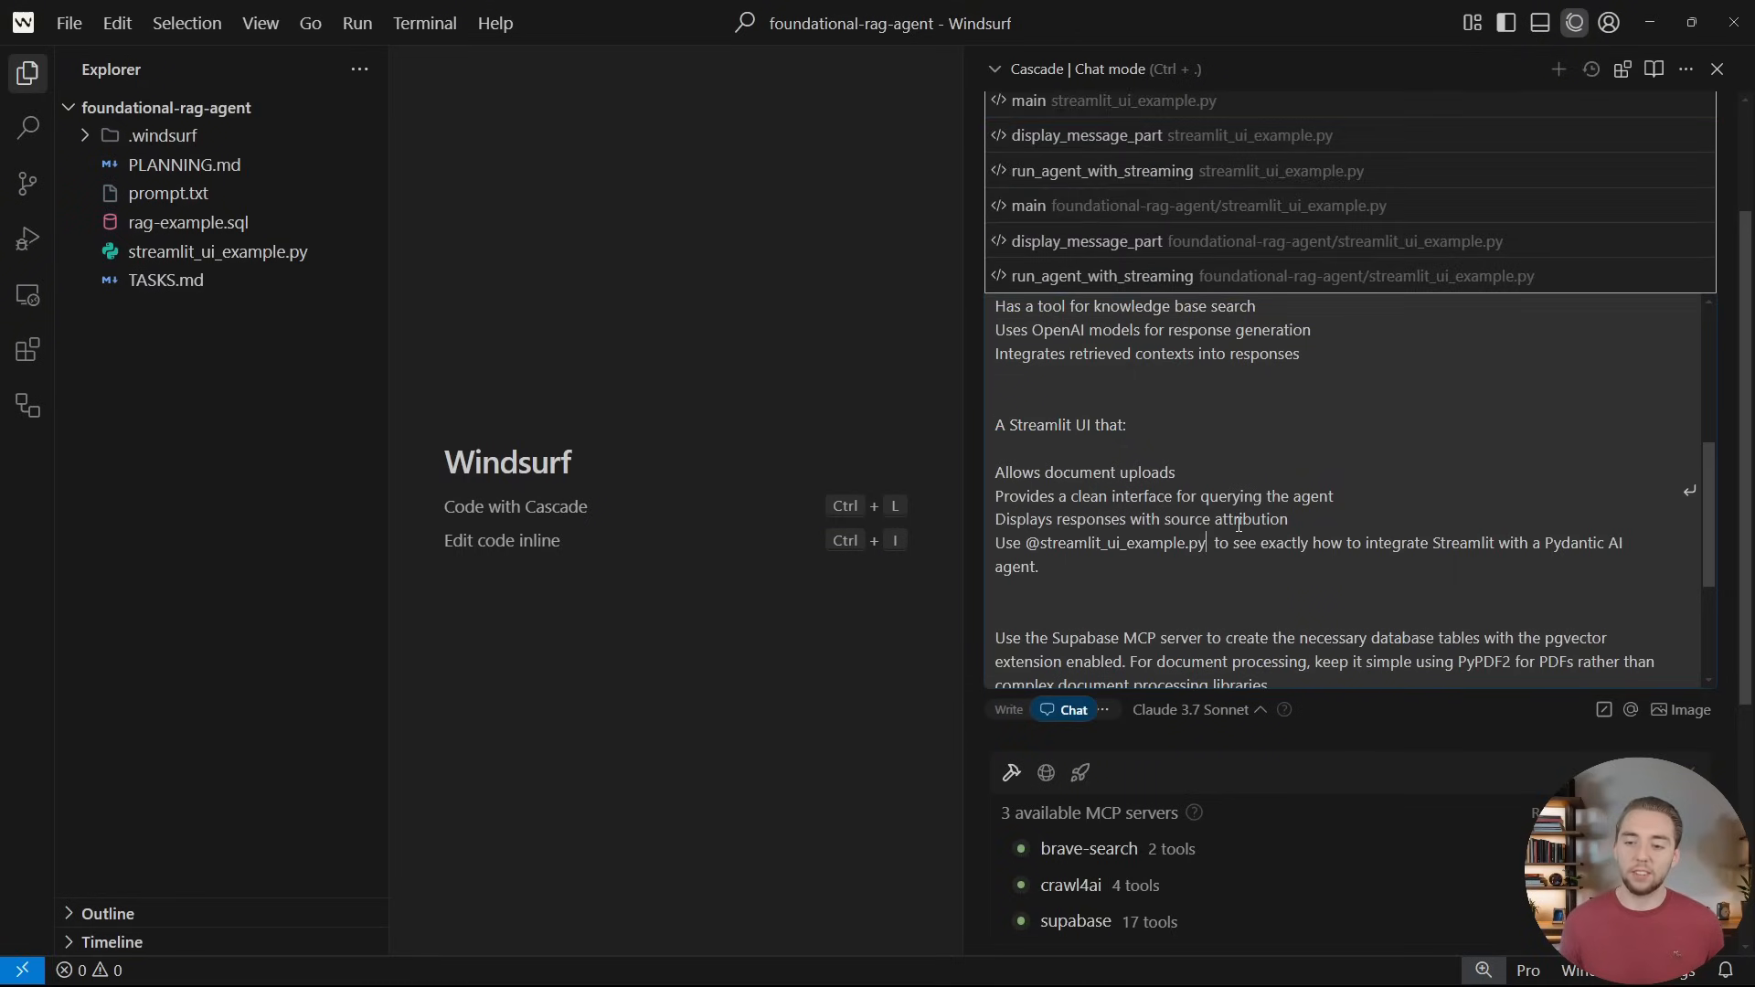
mouse_move(1271, 276)
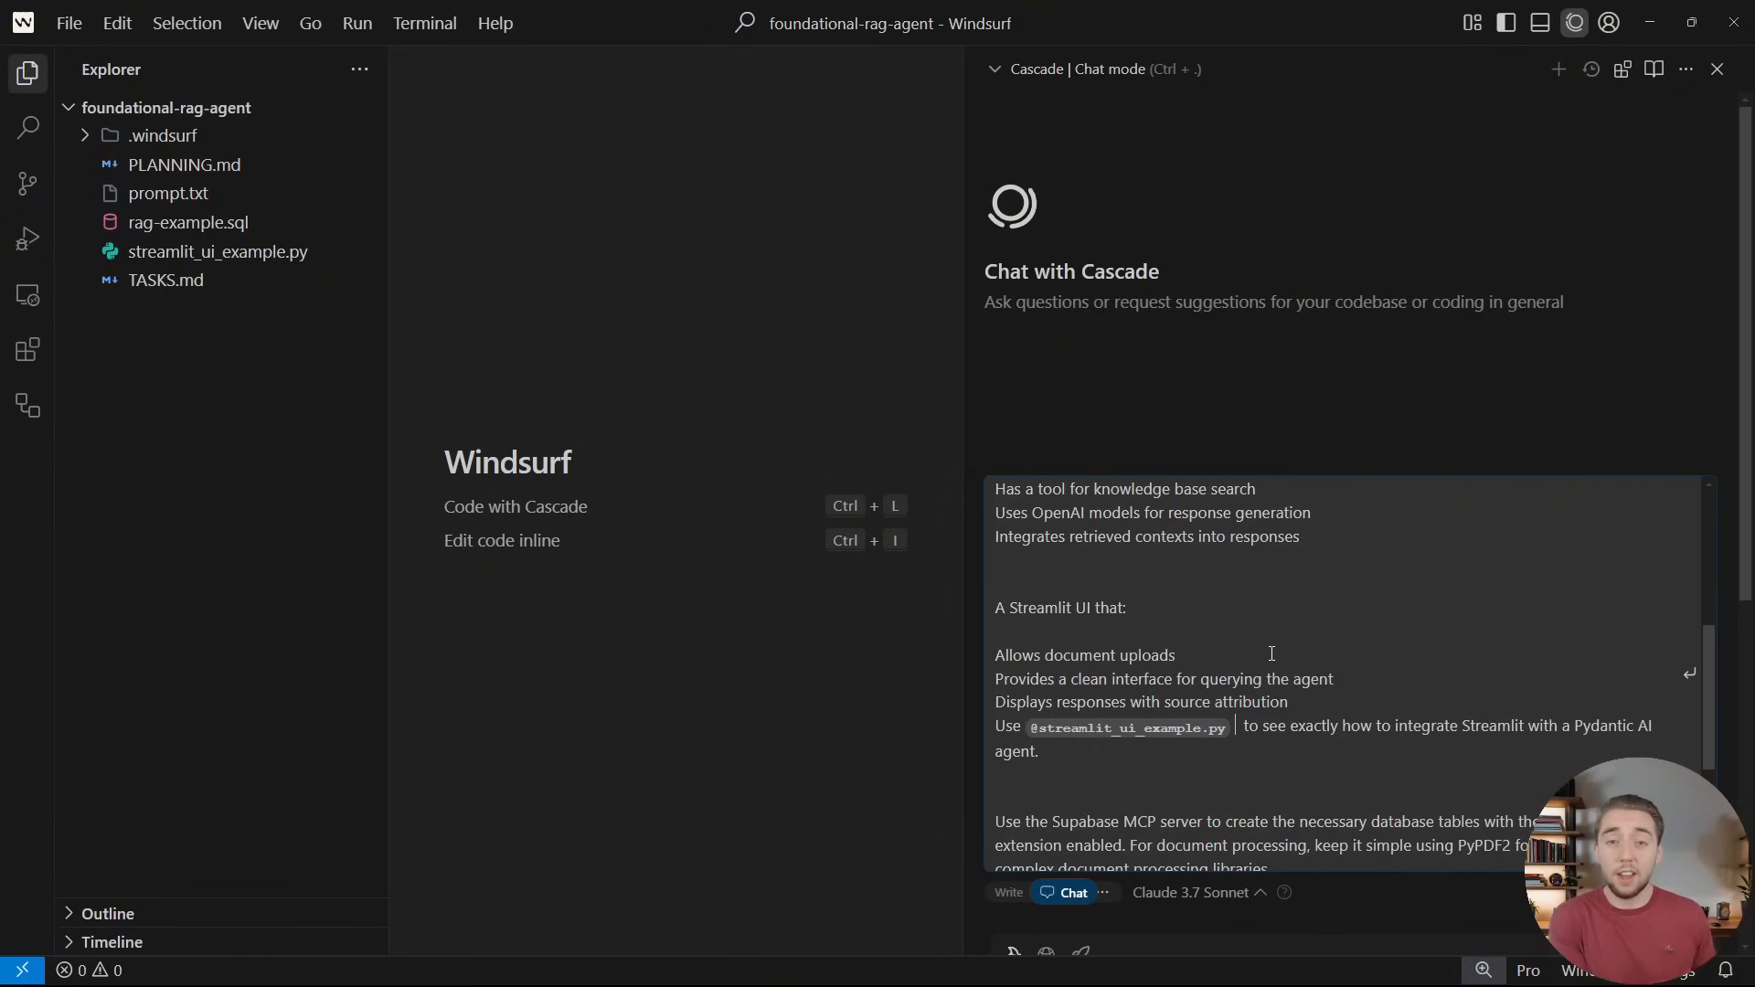
mouse_move(929, 575)
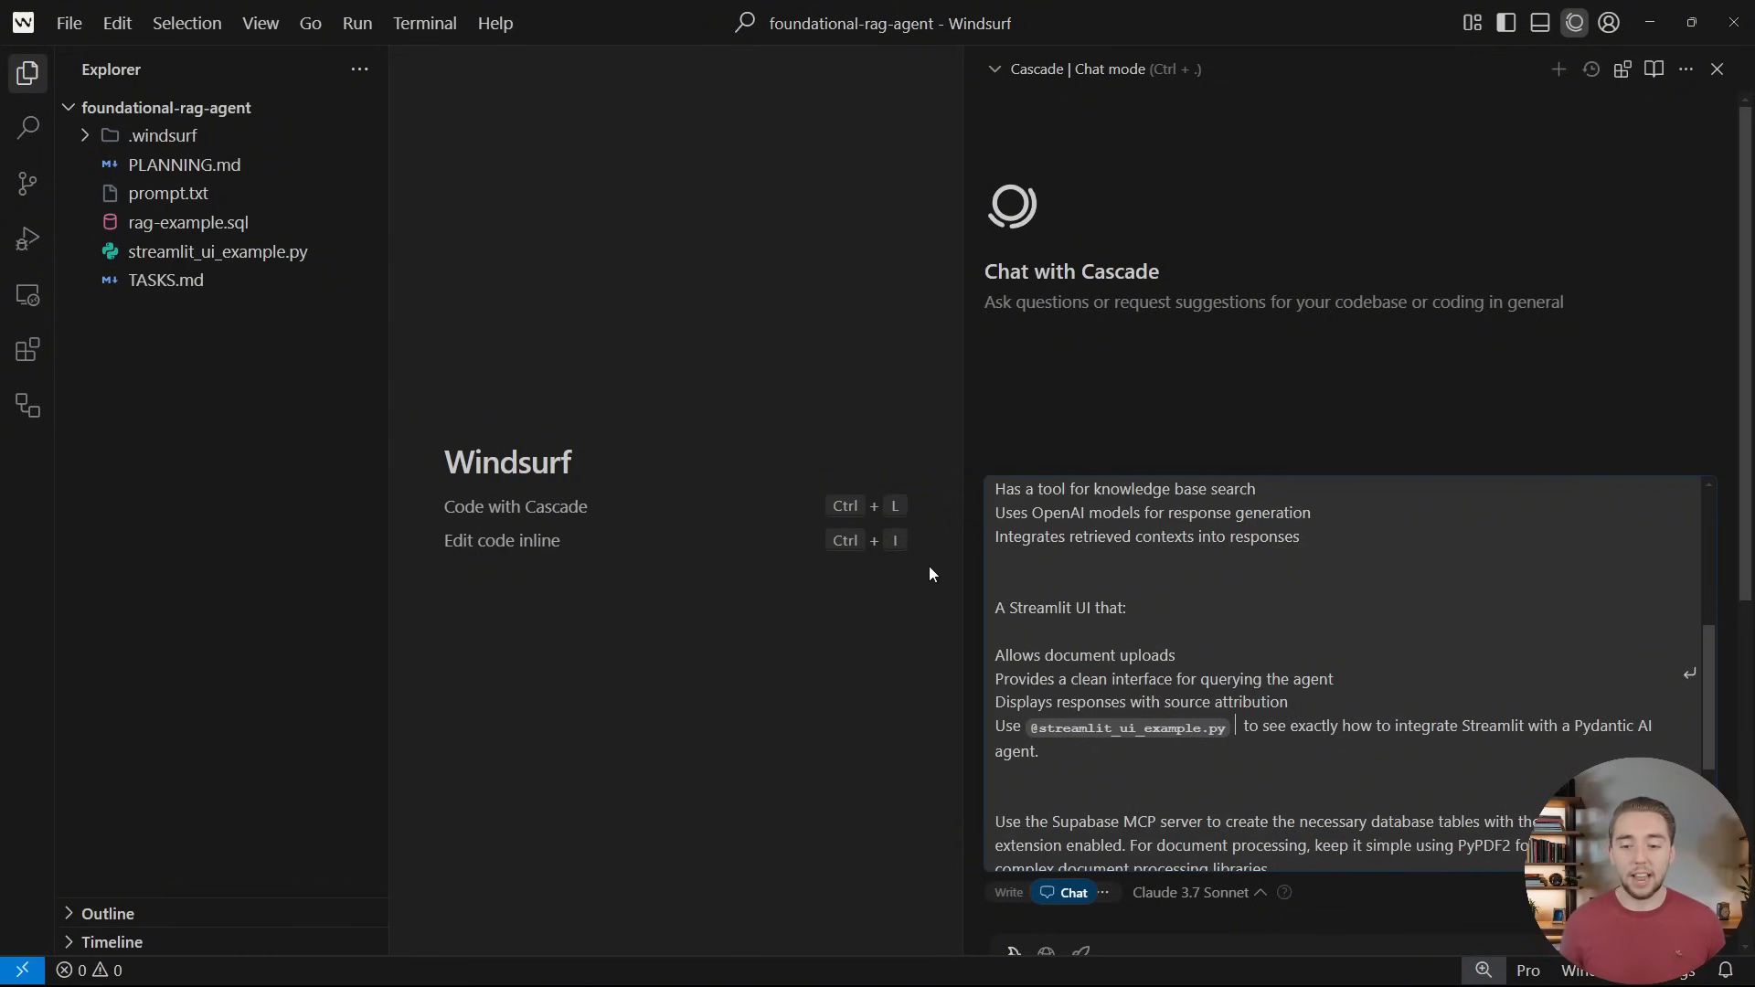
mouse_move(351, 317)
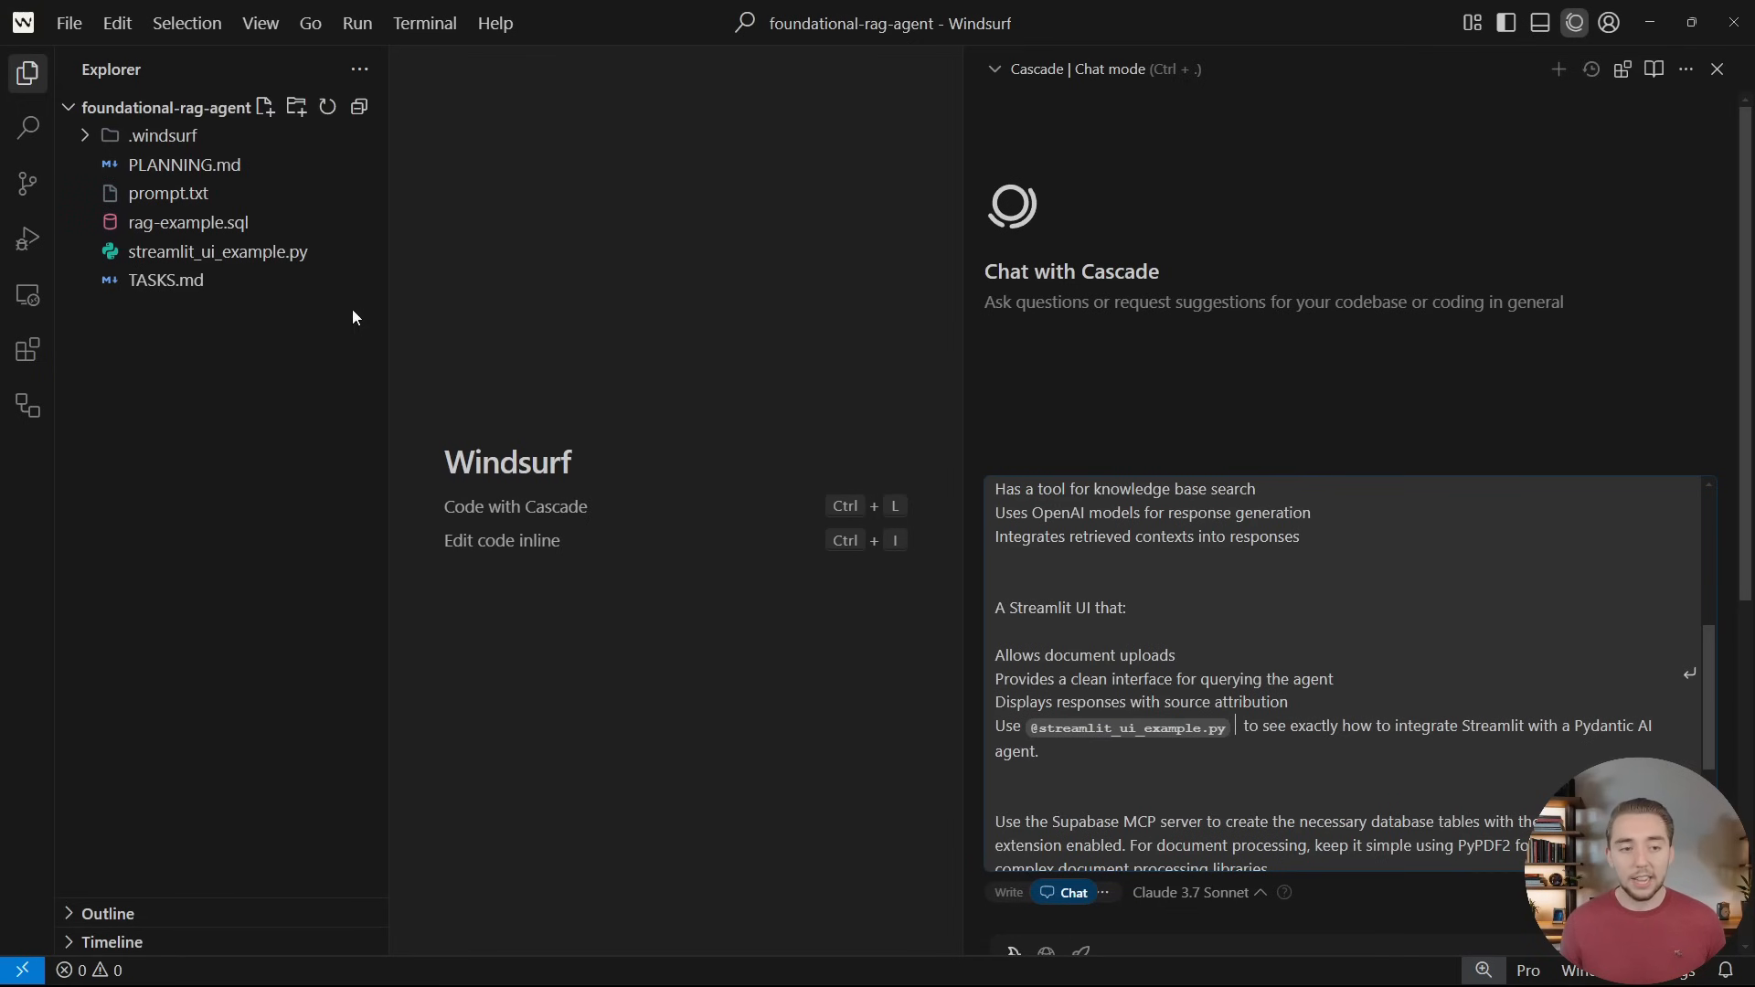
Skim streamlit_ui_example.py and close it
double_click(219, 251)
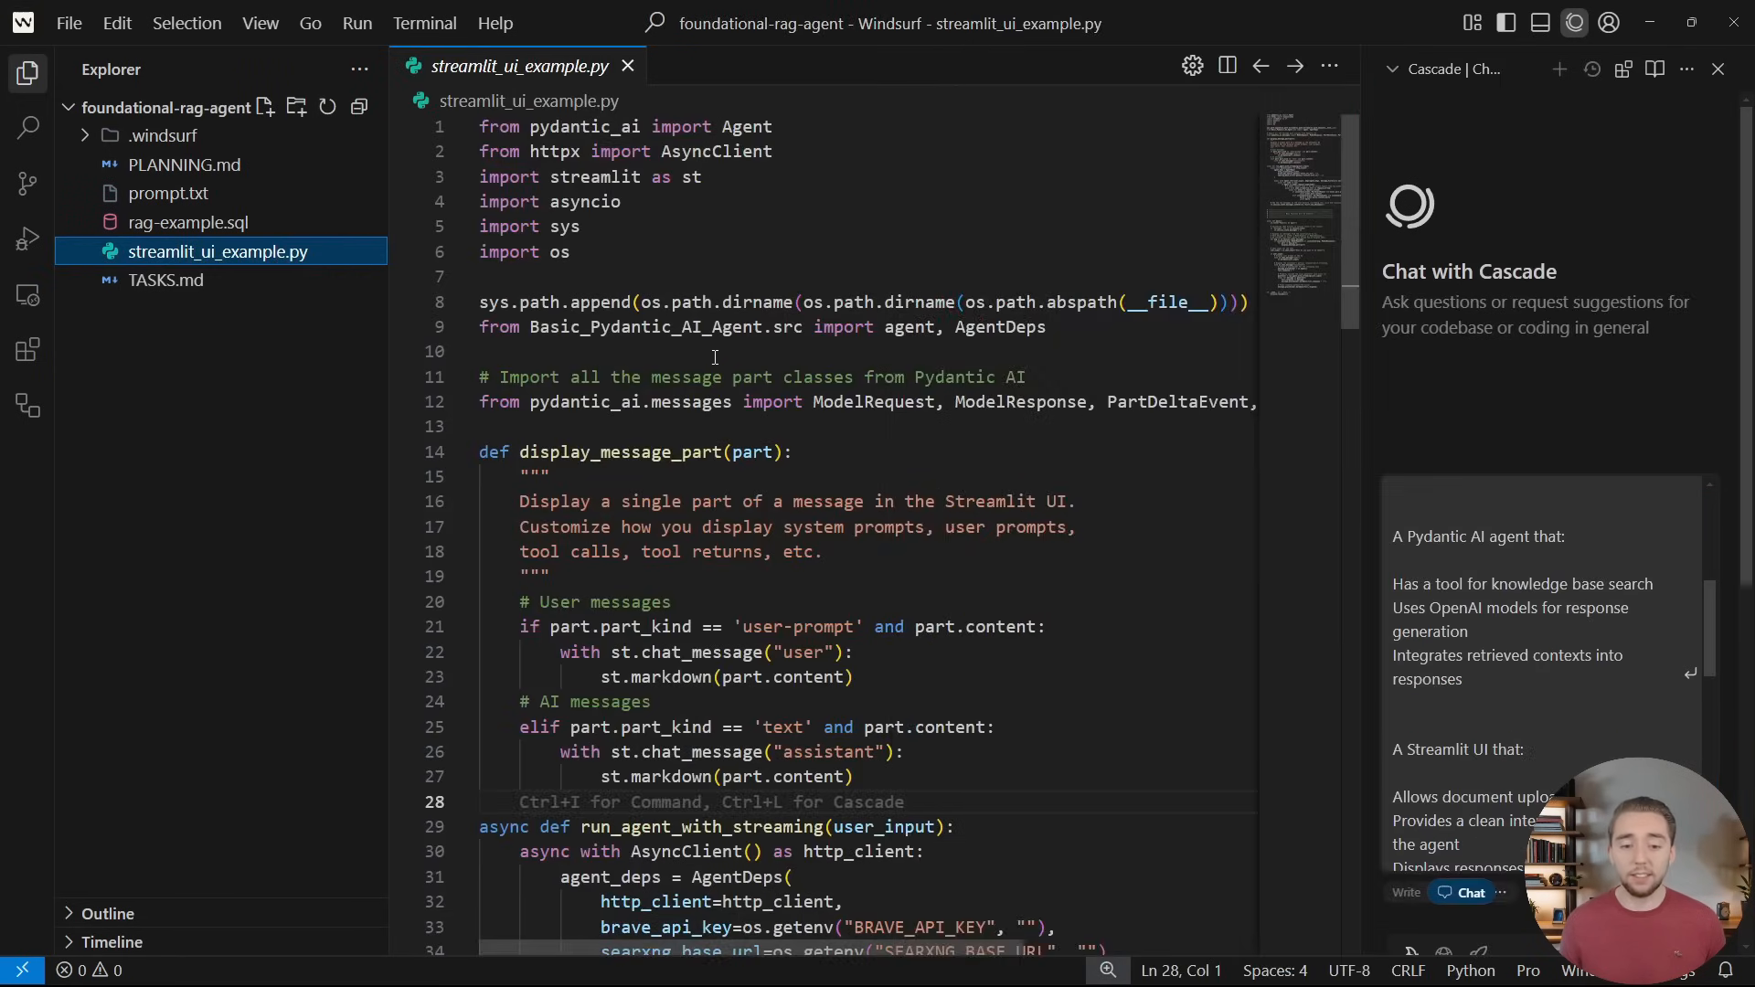
scroll(down, 3)
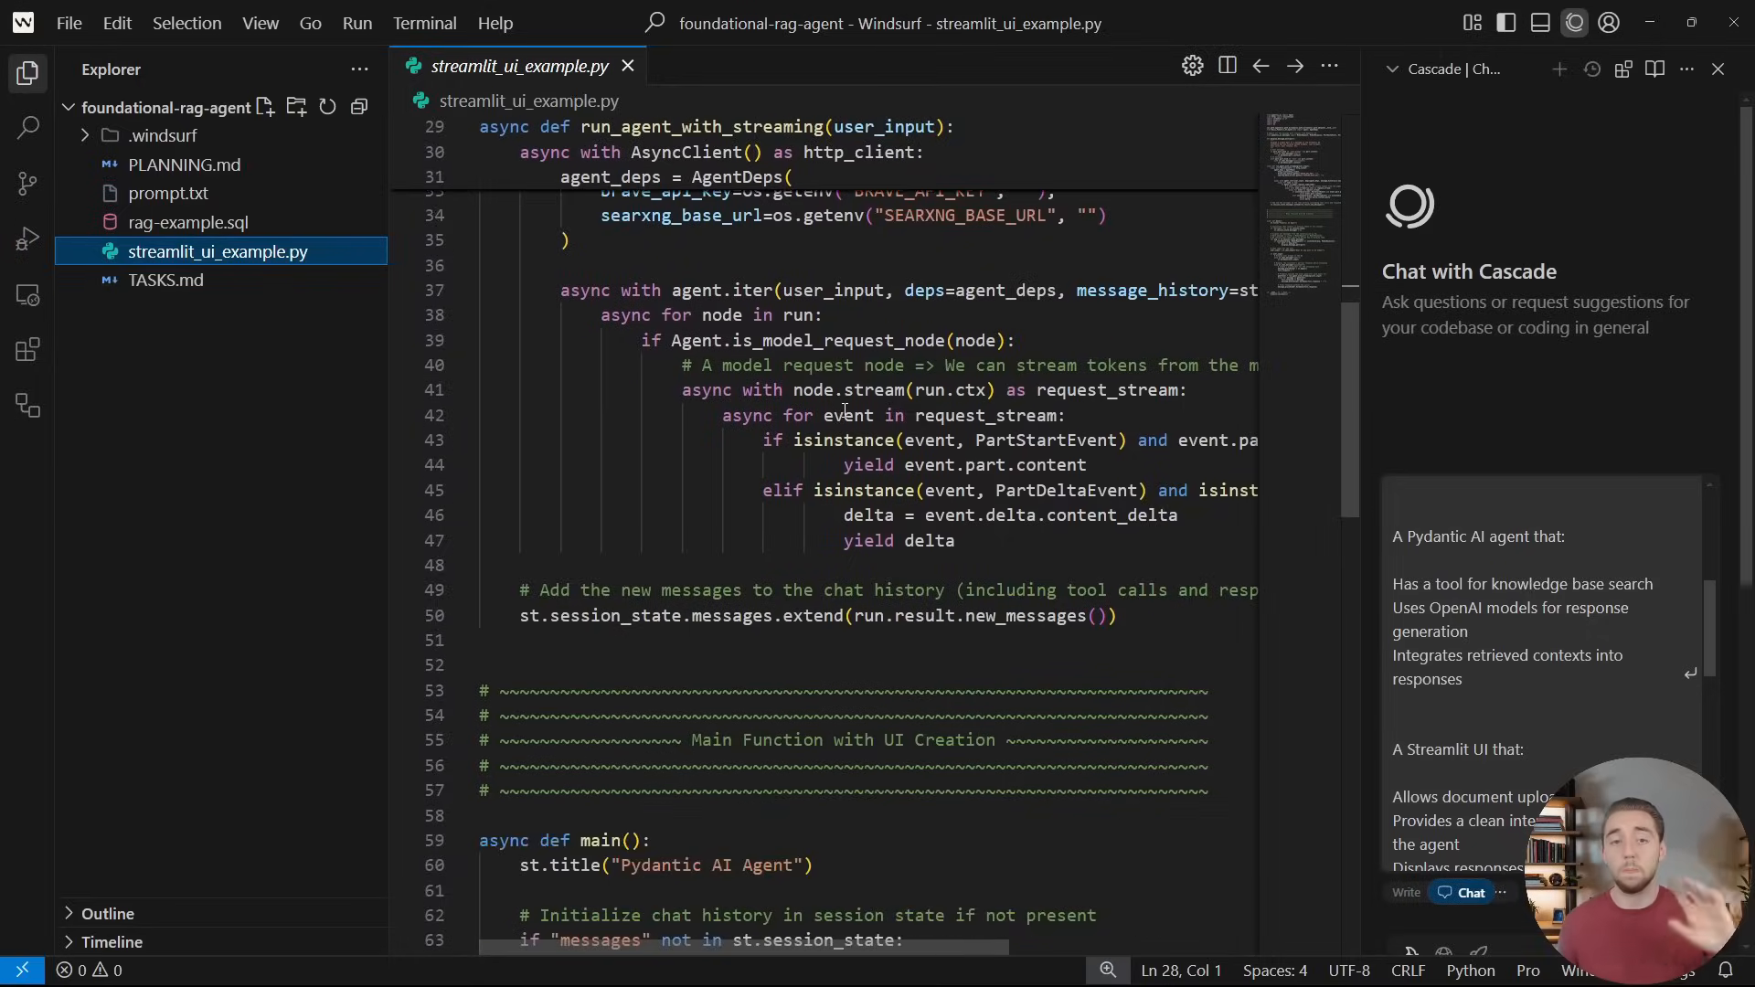
click(628, 65)
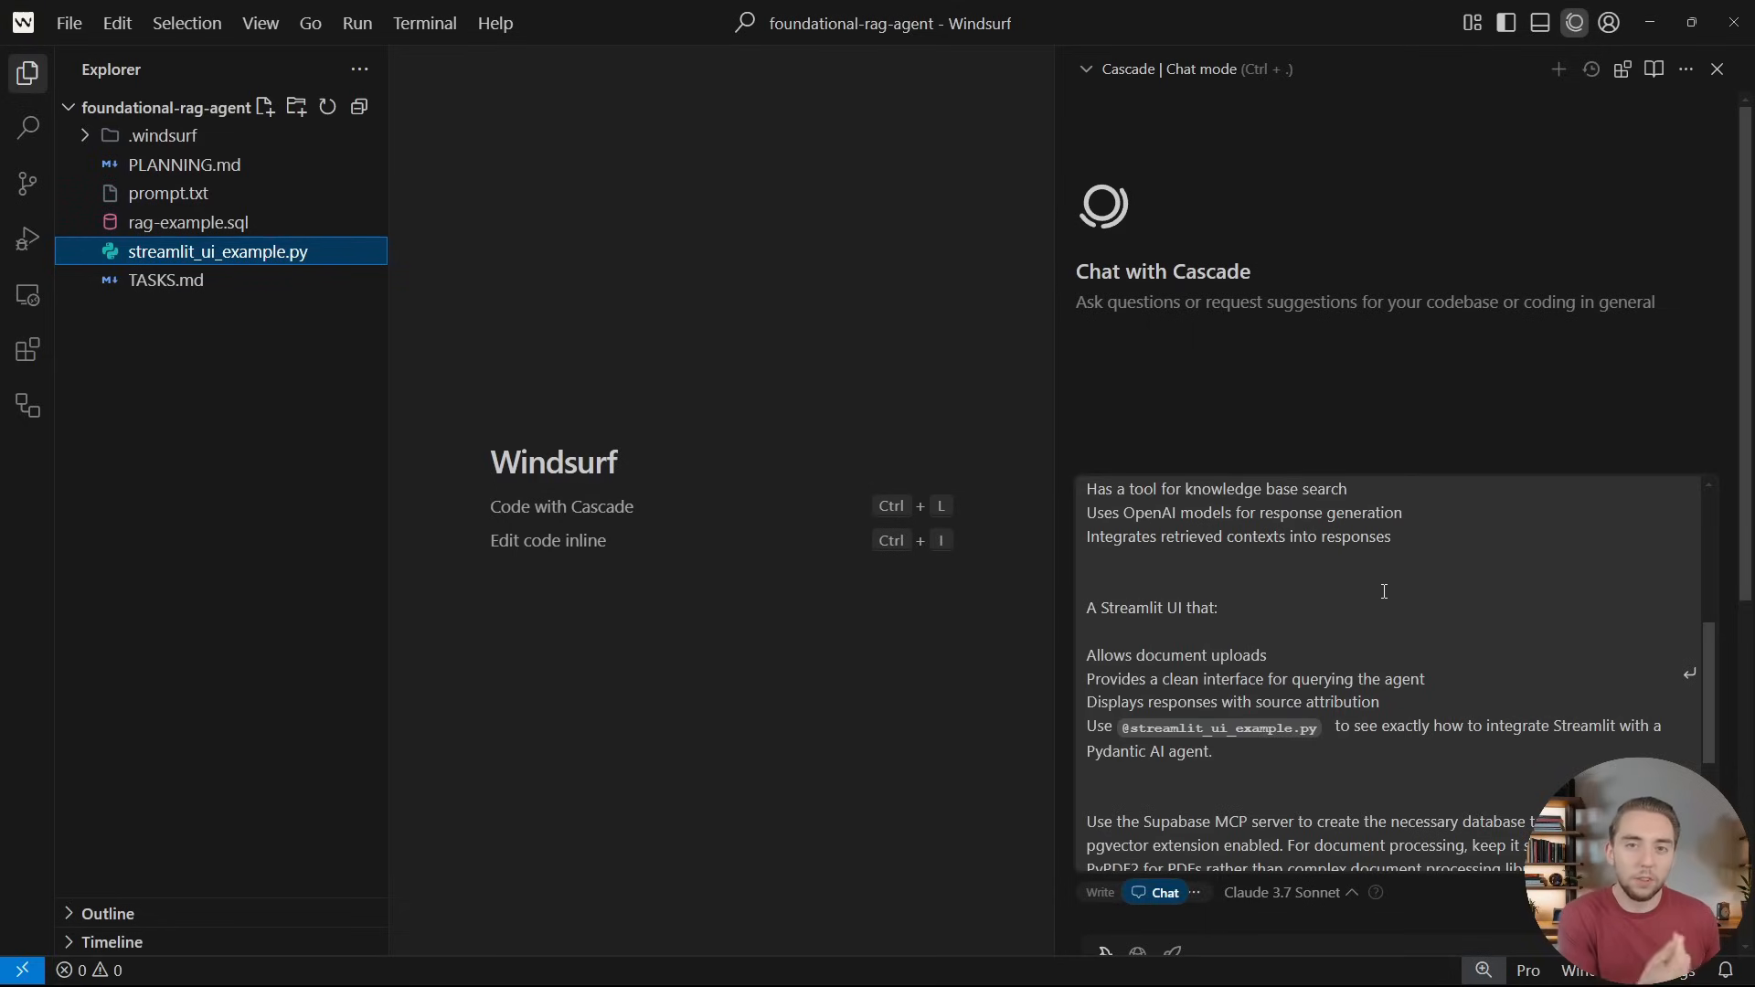
Review rag-example.sql from the prompt mention, close it, and submit the build prompt
scroll(down, 3)
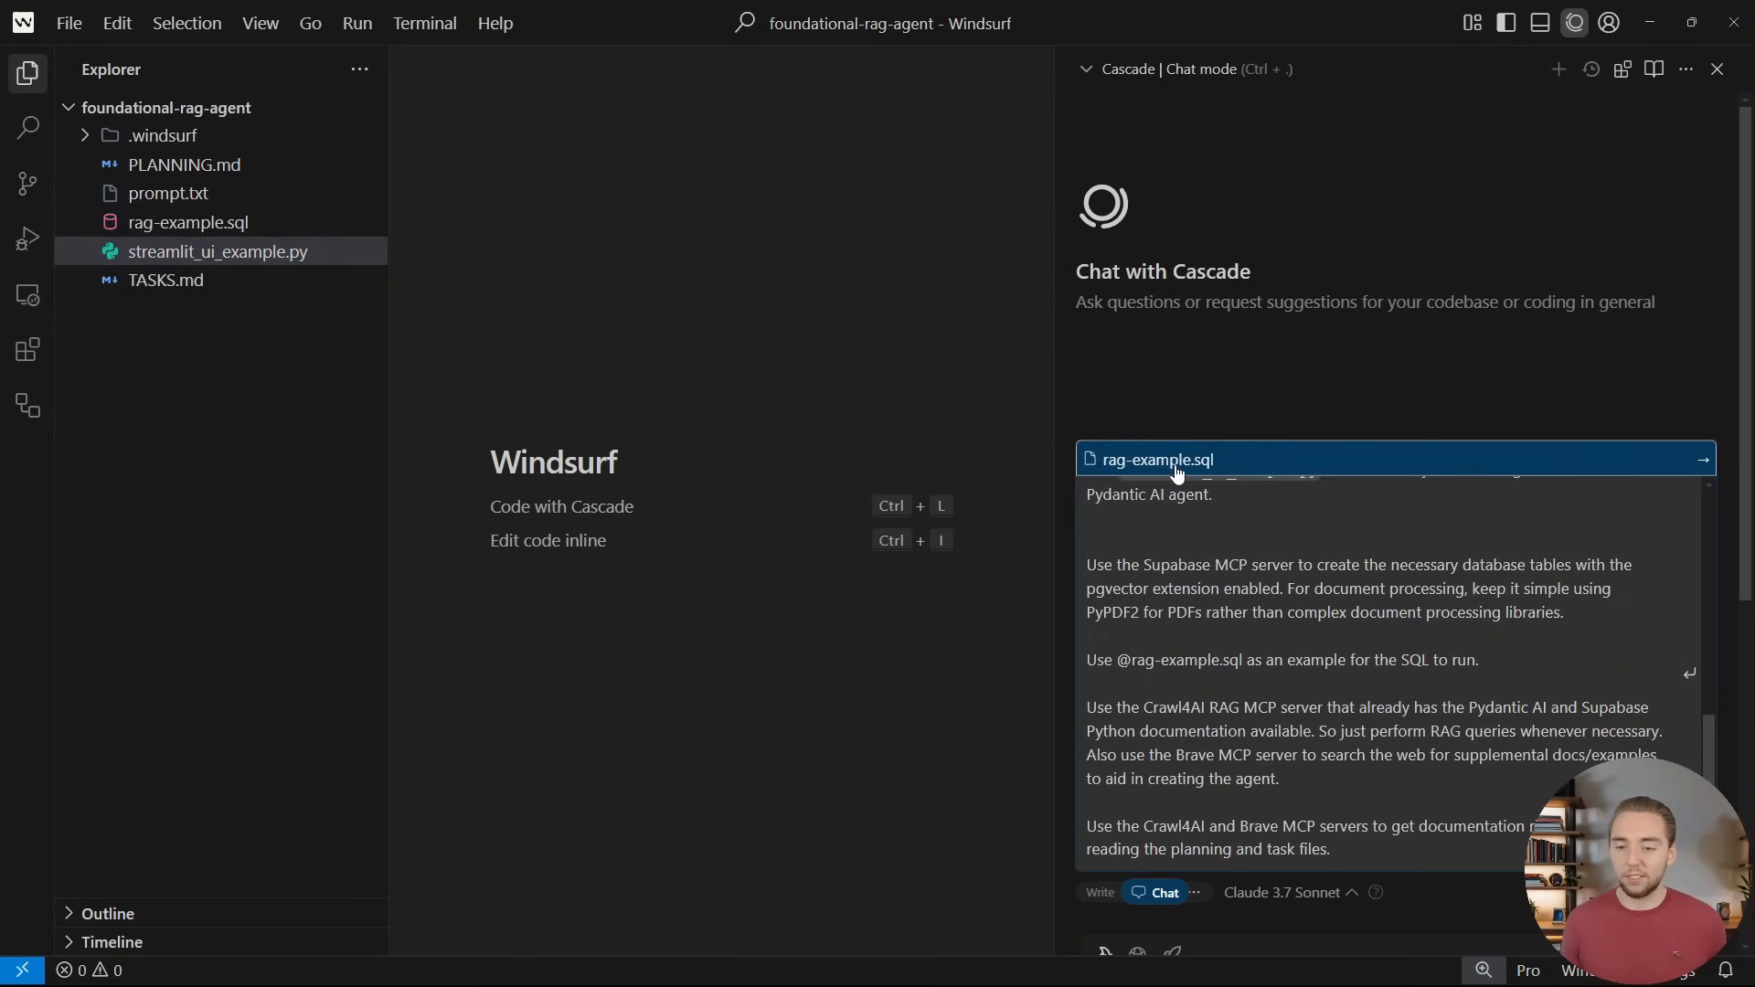
click(1156, 459)
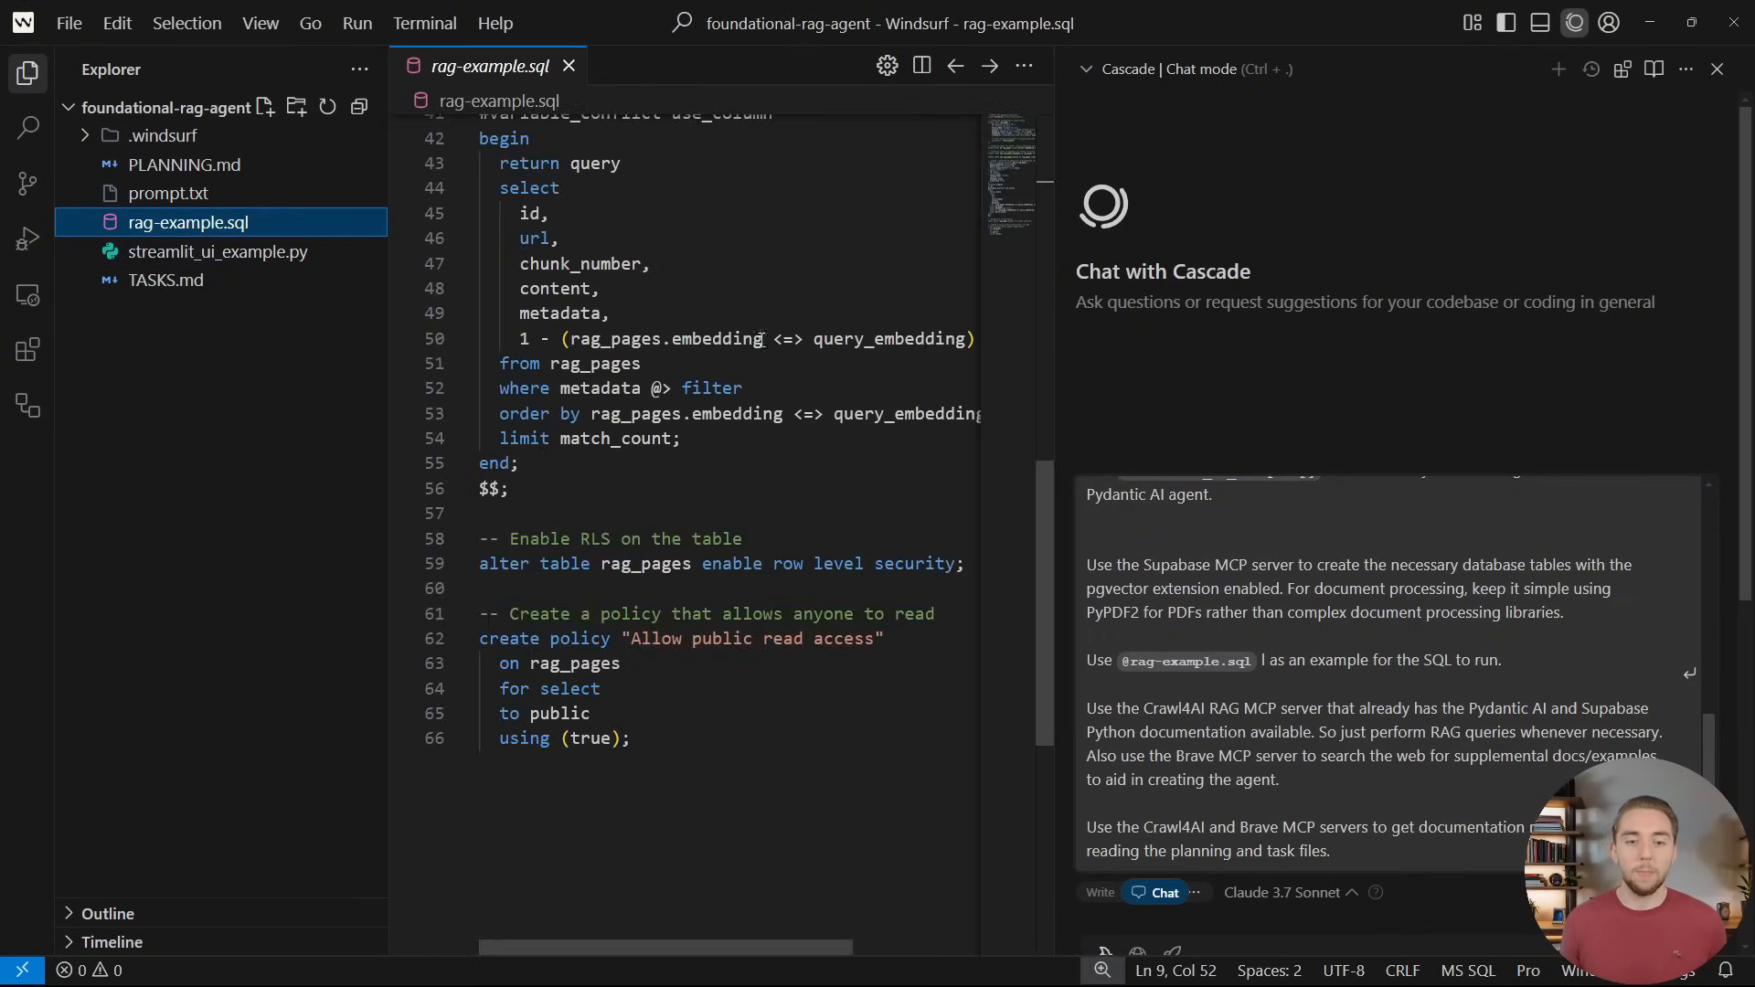
scroll(up, 3)
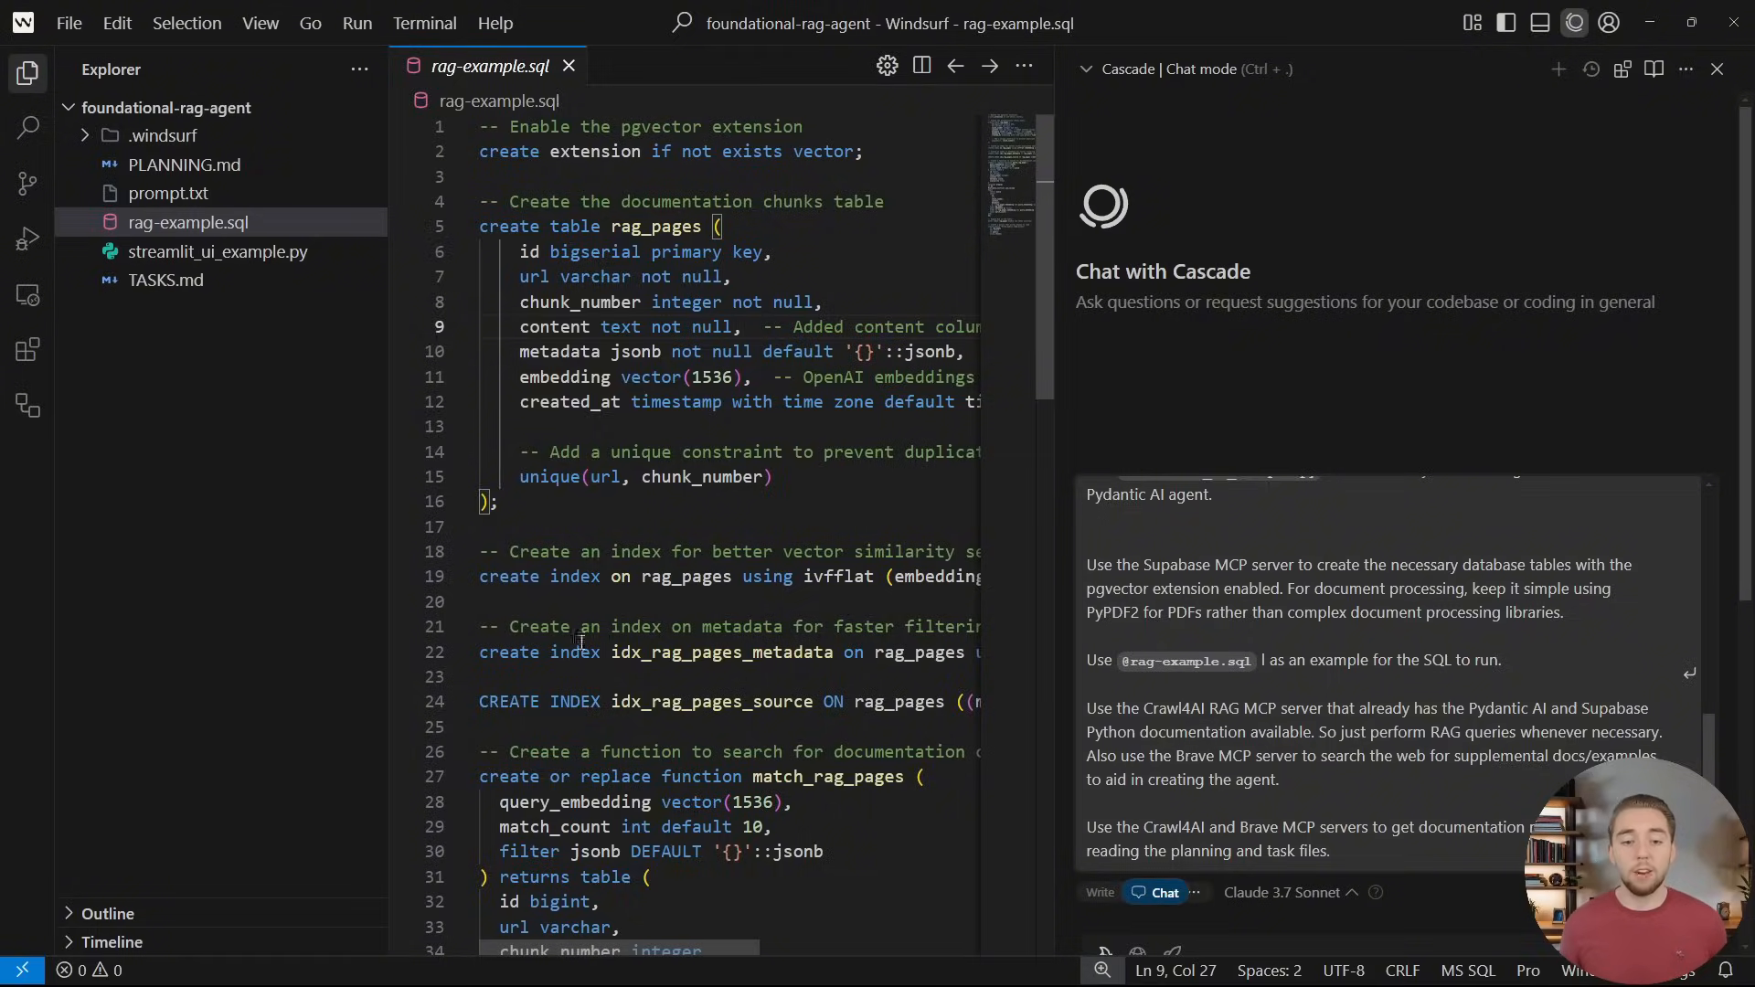
click(569, 66)
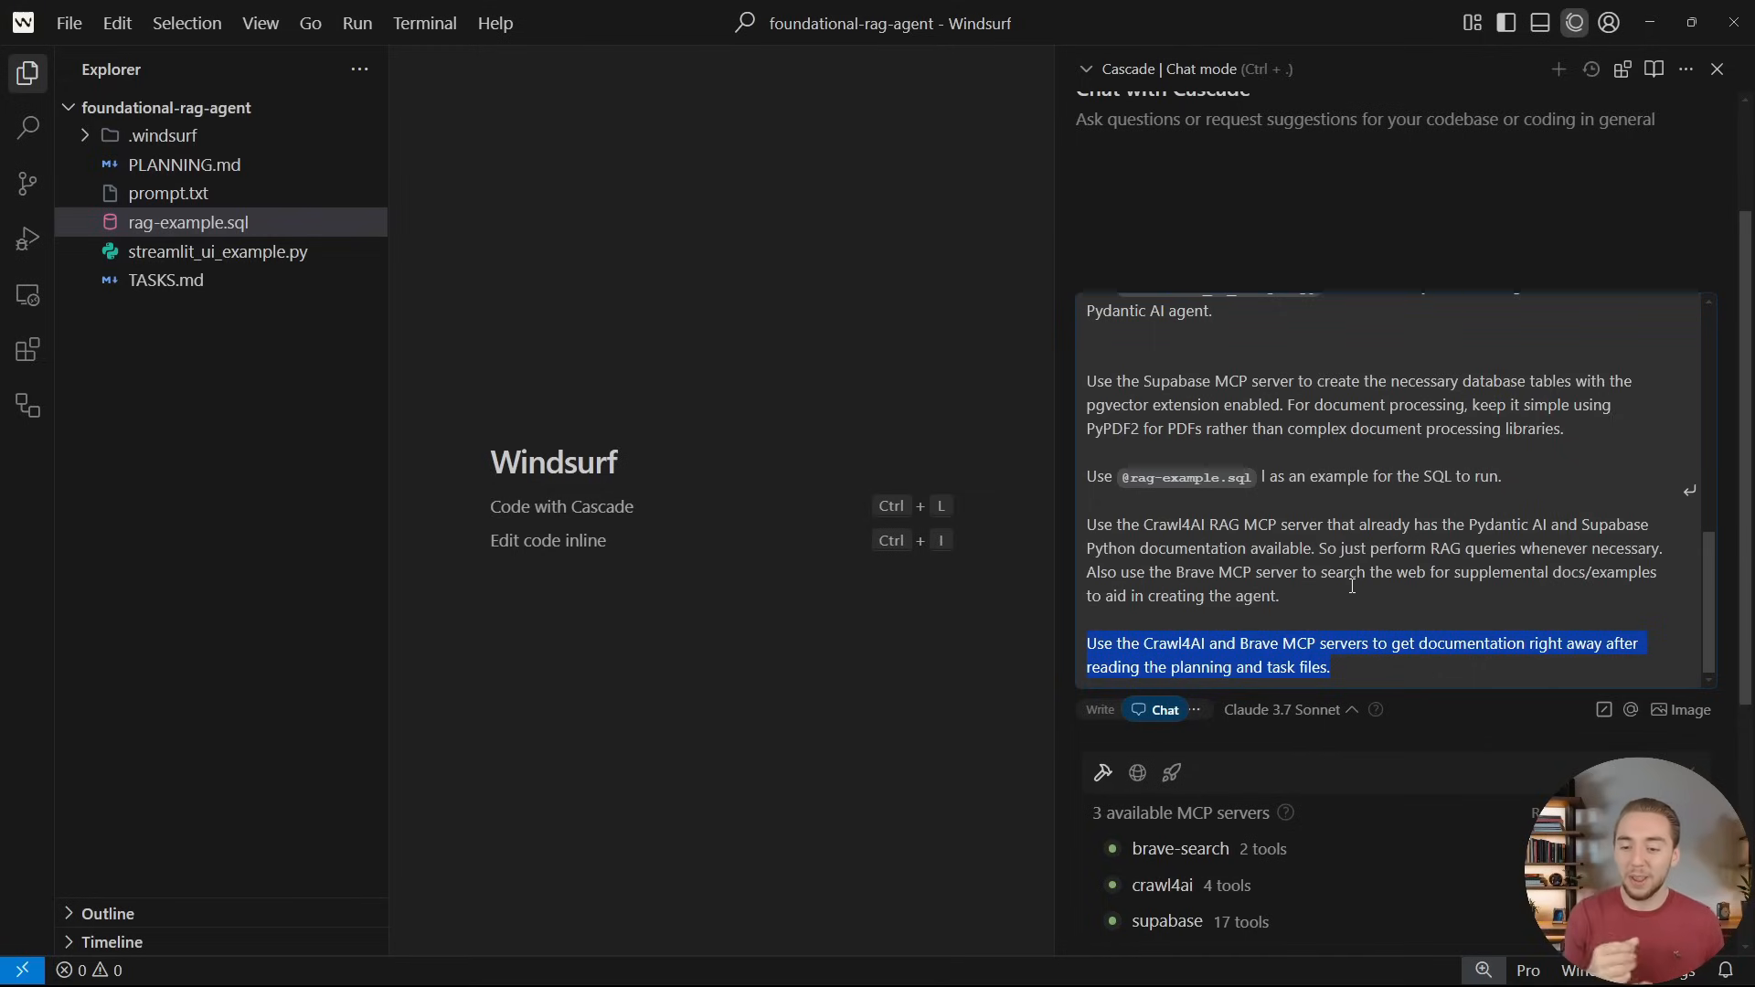
click(1331, 667)
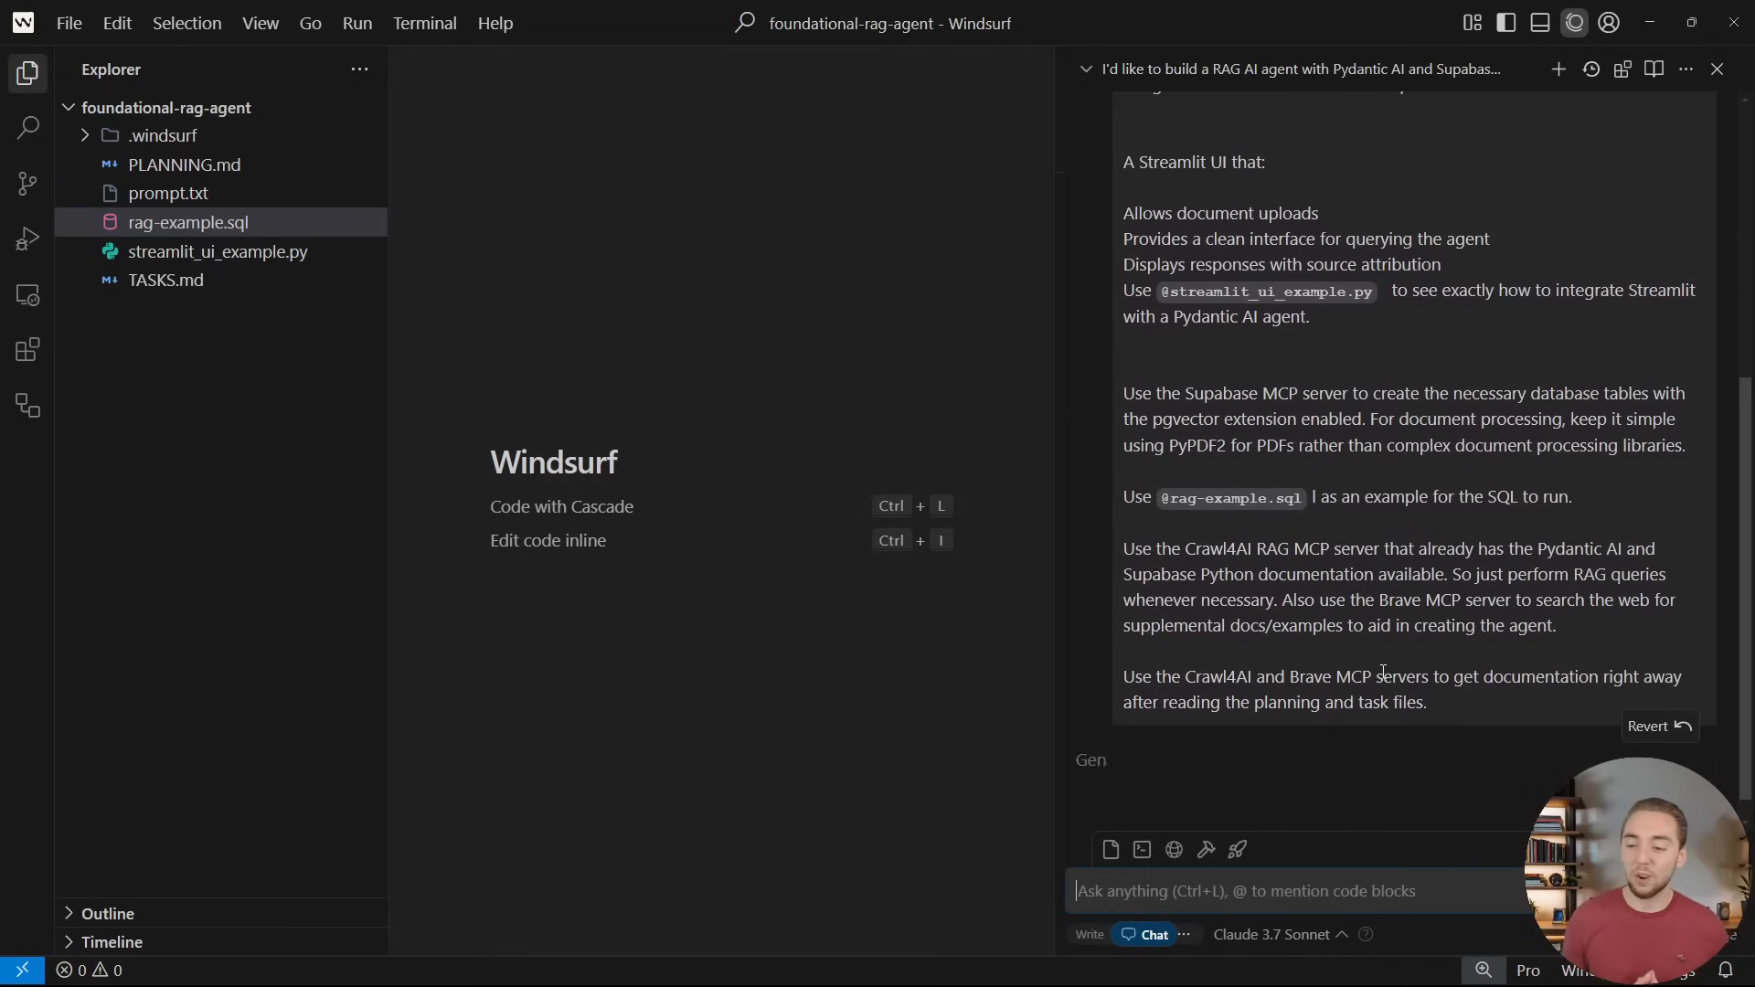
Follow Cascade's reply as it searches the filesystem and analyzes PLANNING.md
scroll(down, 3)
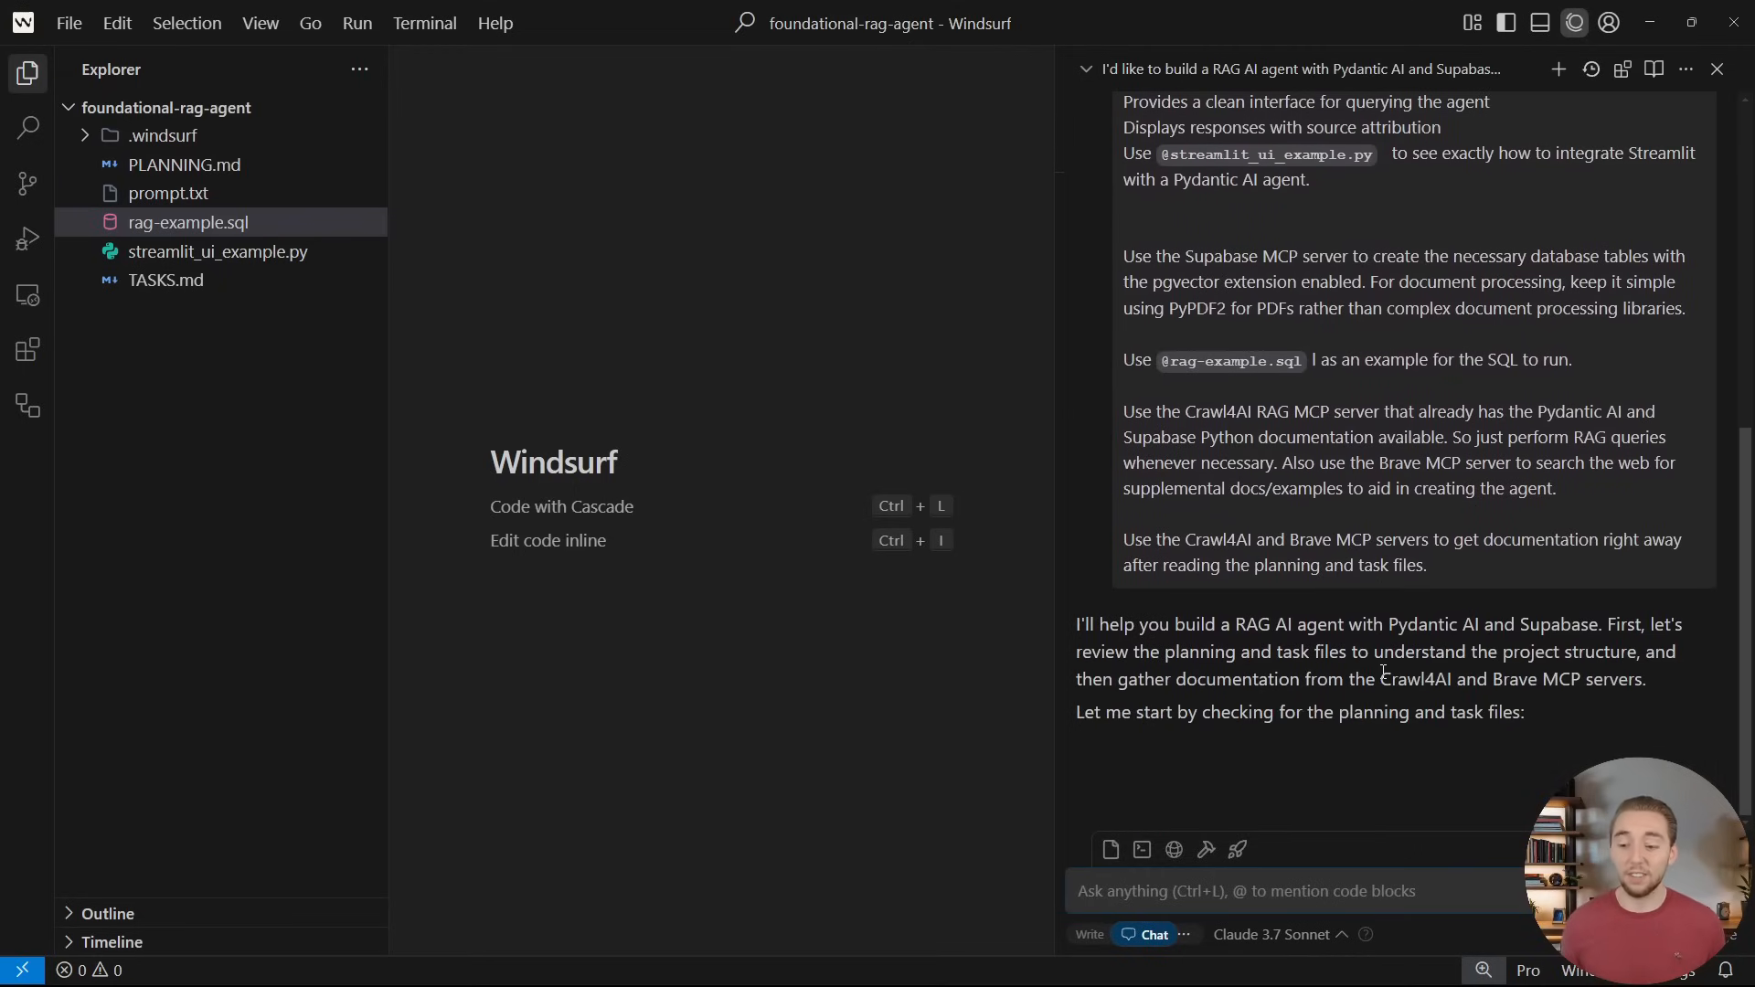
scroll(down, 3)
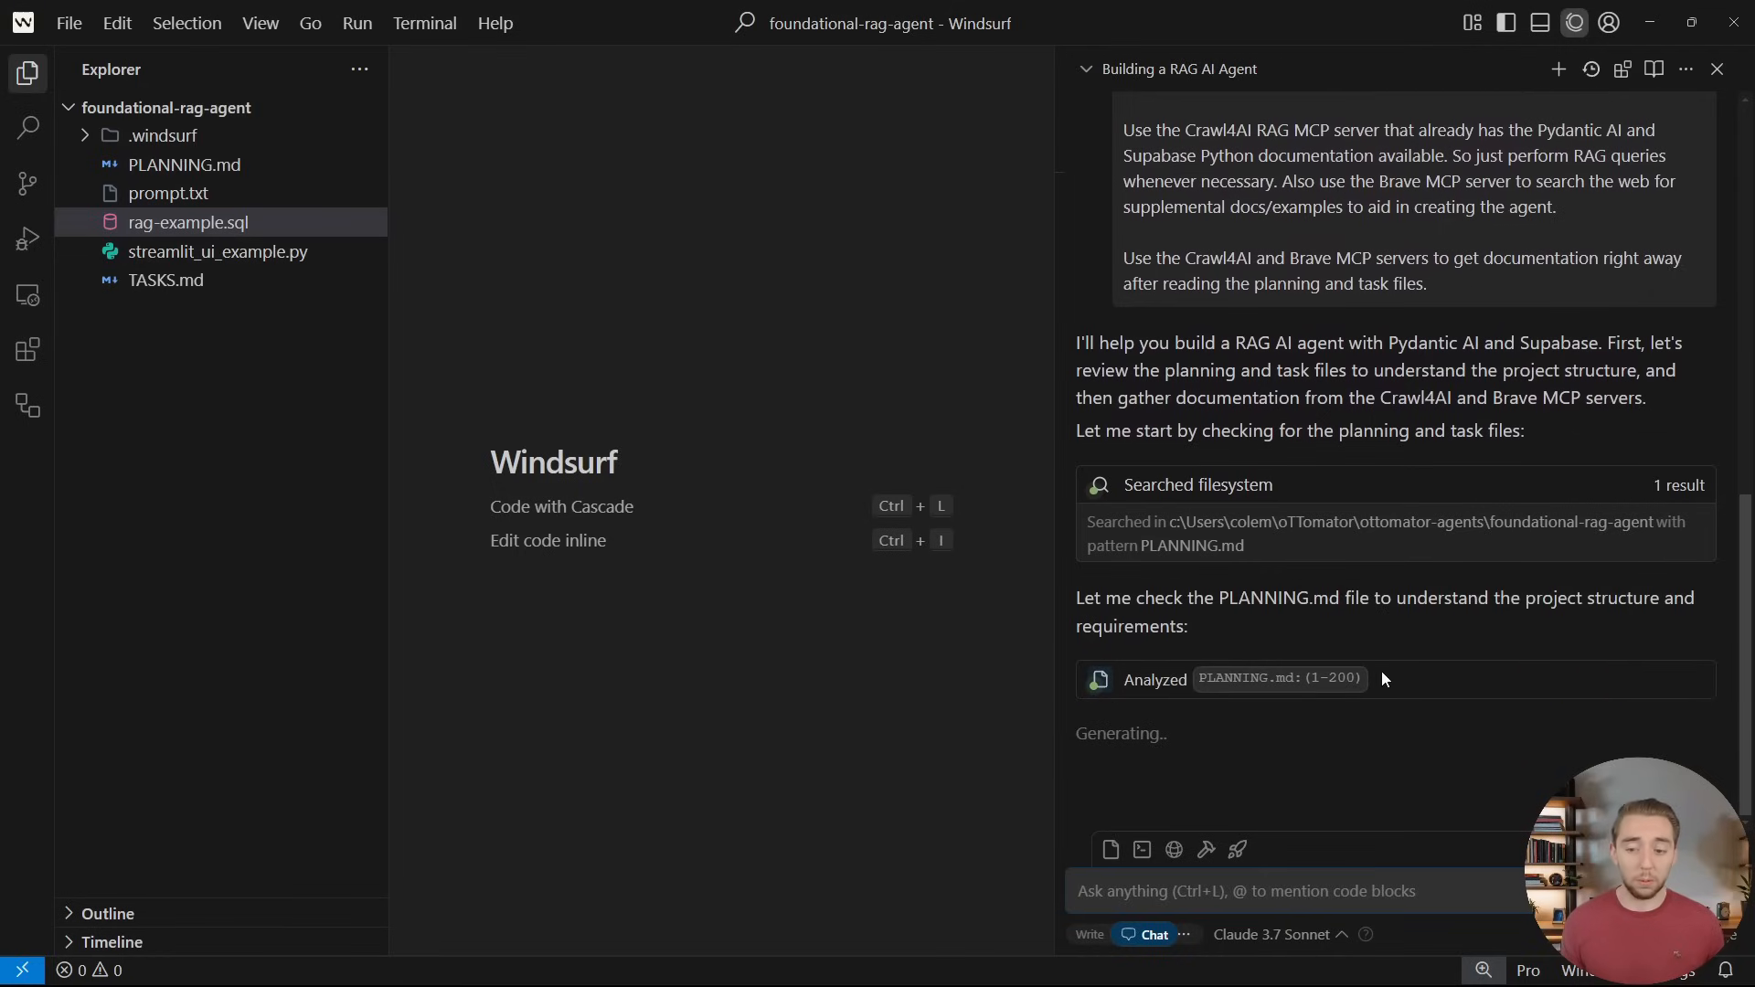
mouse_move(1600, 680)
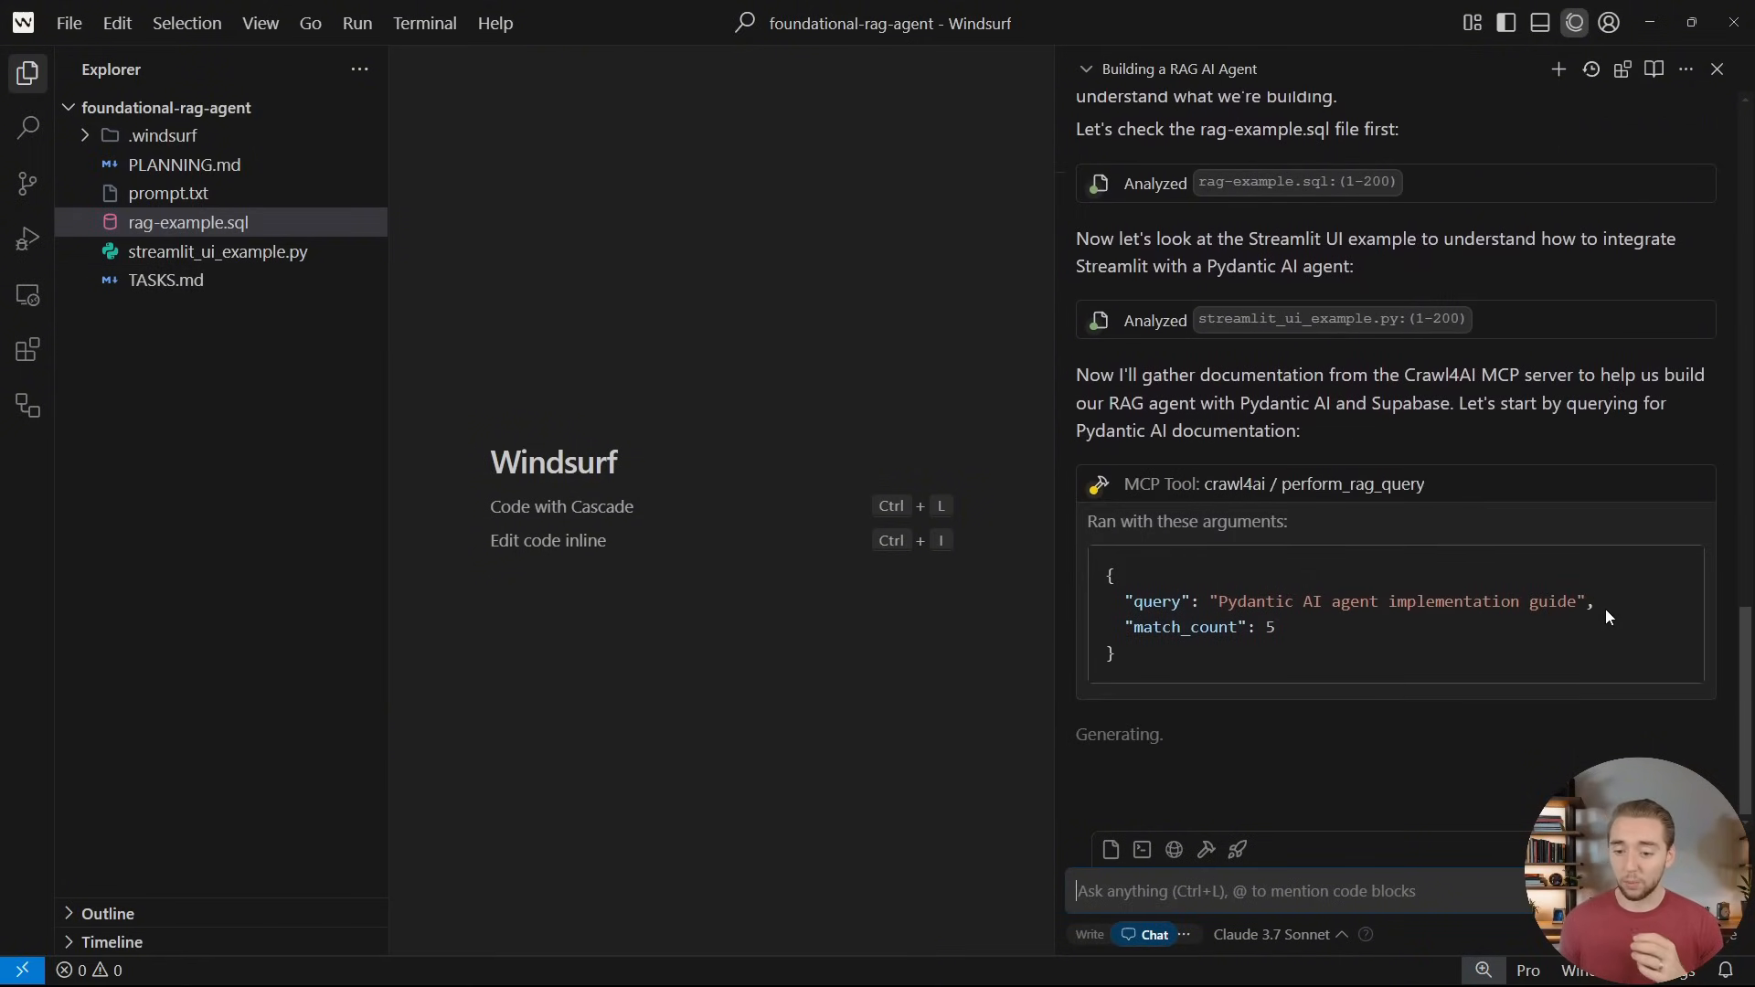
Follow Cascade's crawl4ai and Brave searches for Supabase pgvector and Pydantic AI tools docs
scroll(down, 3)
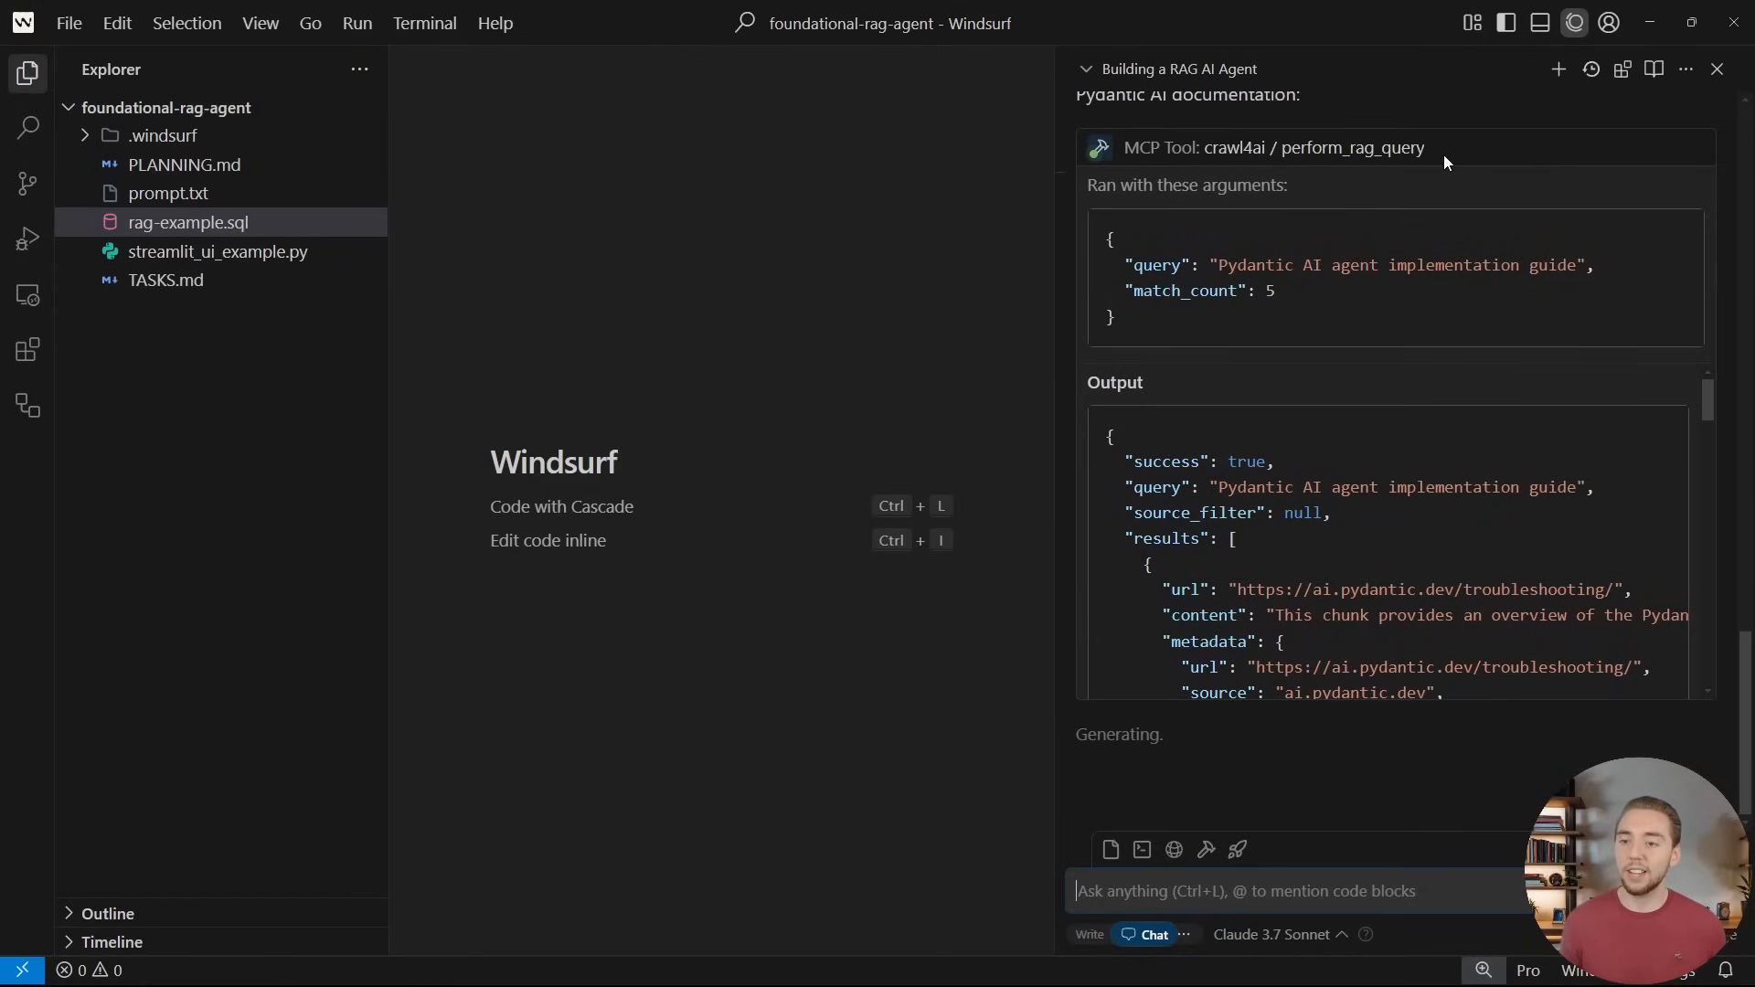
scroll(down, 3)
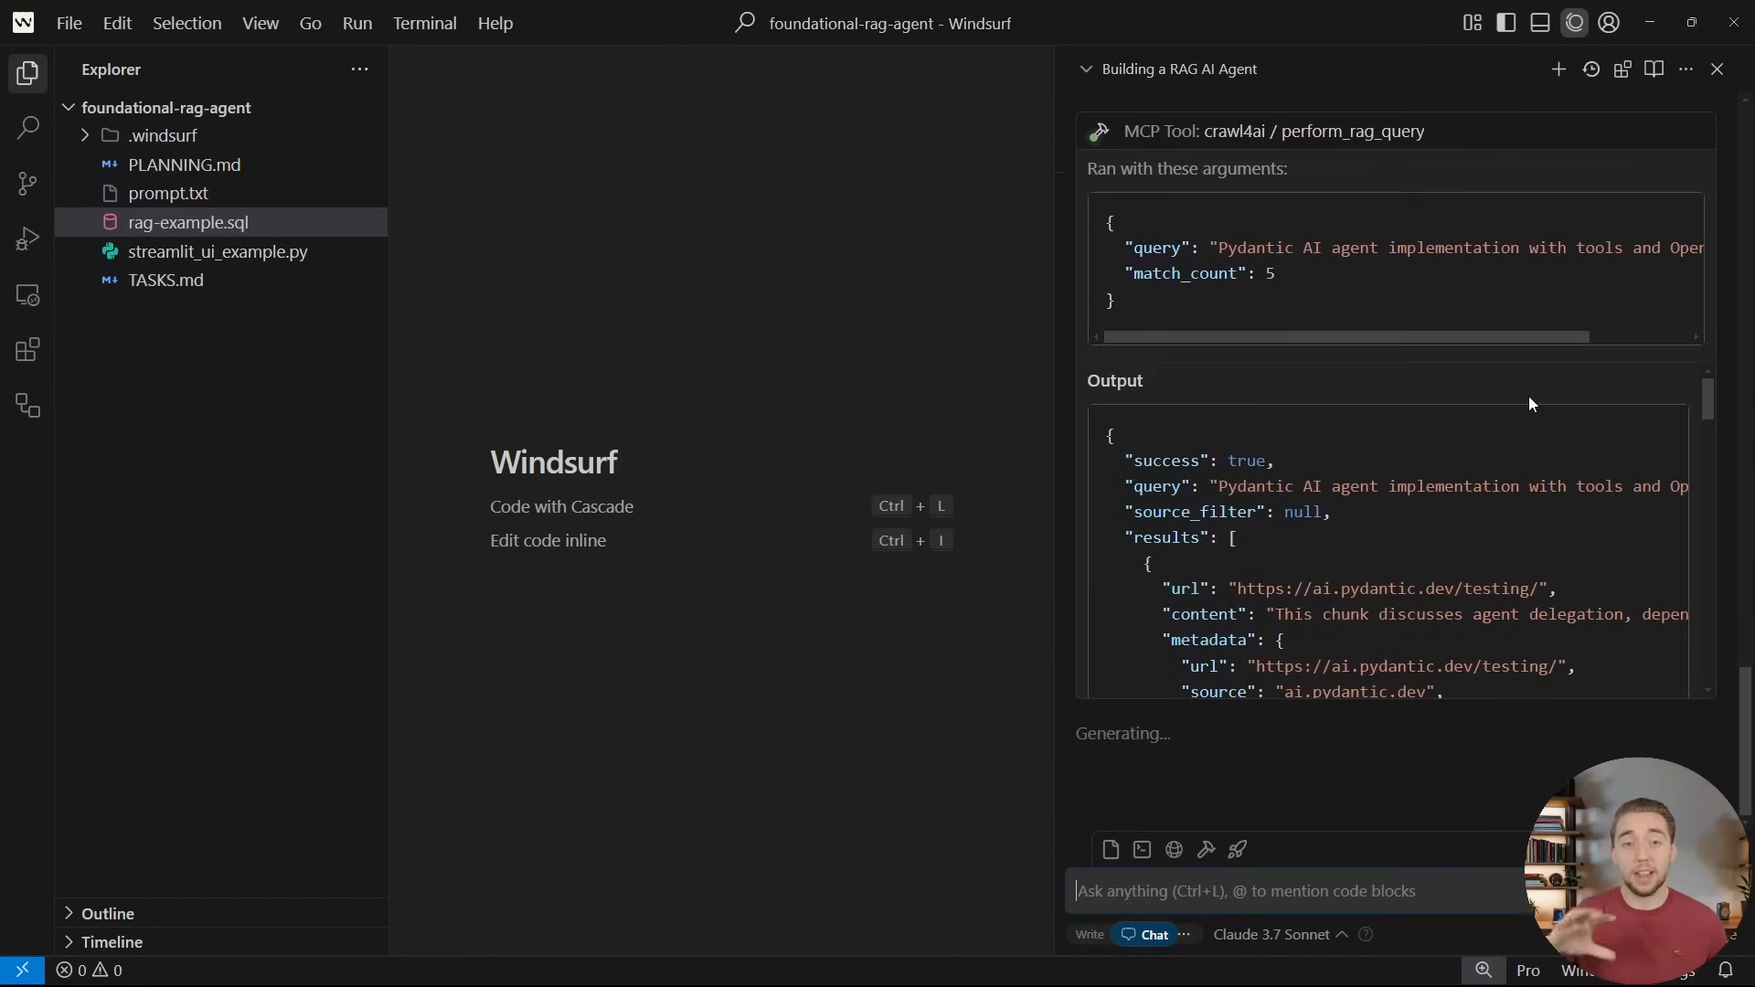
scroll(down, 3)
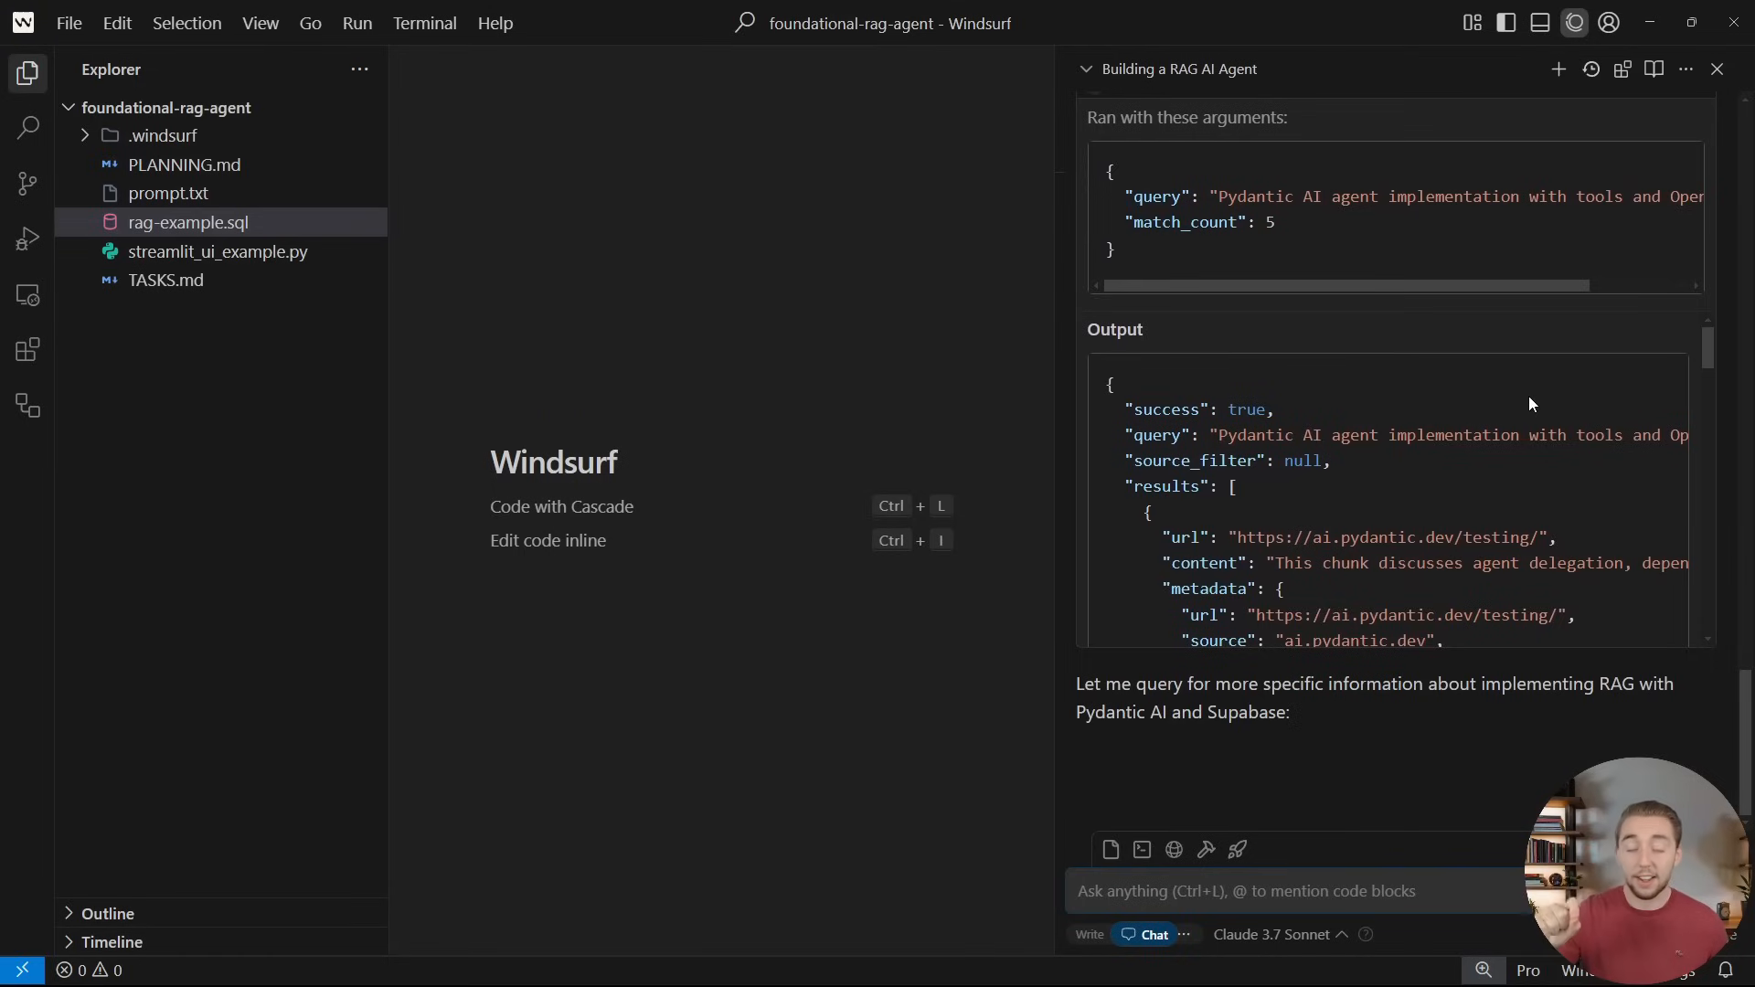
scroll(down, 3)
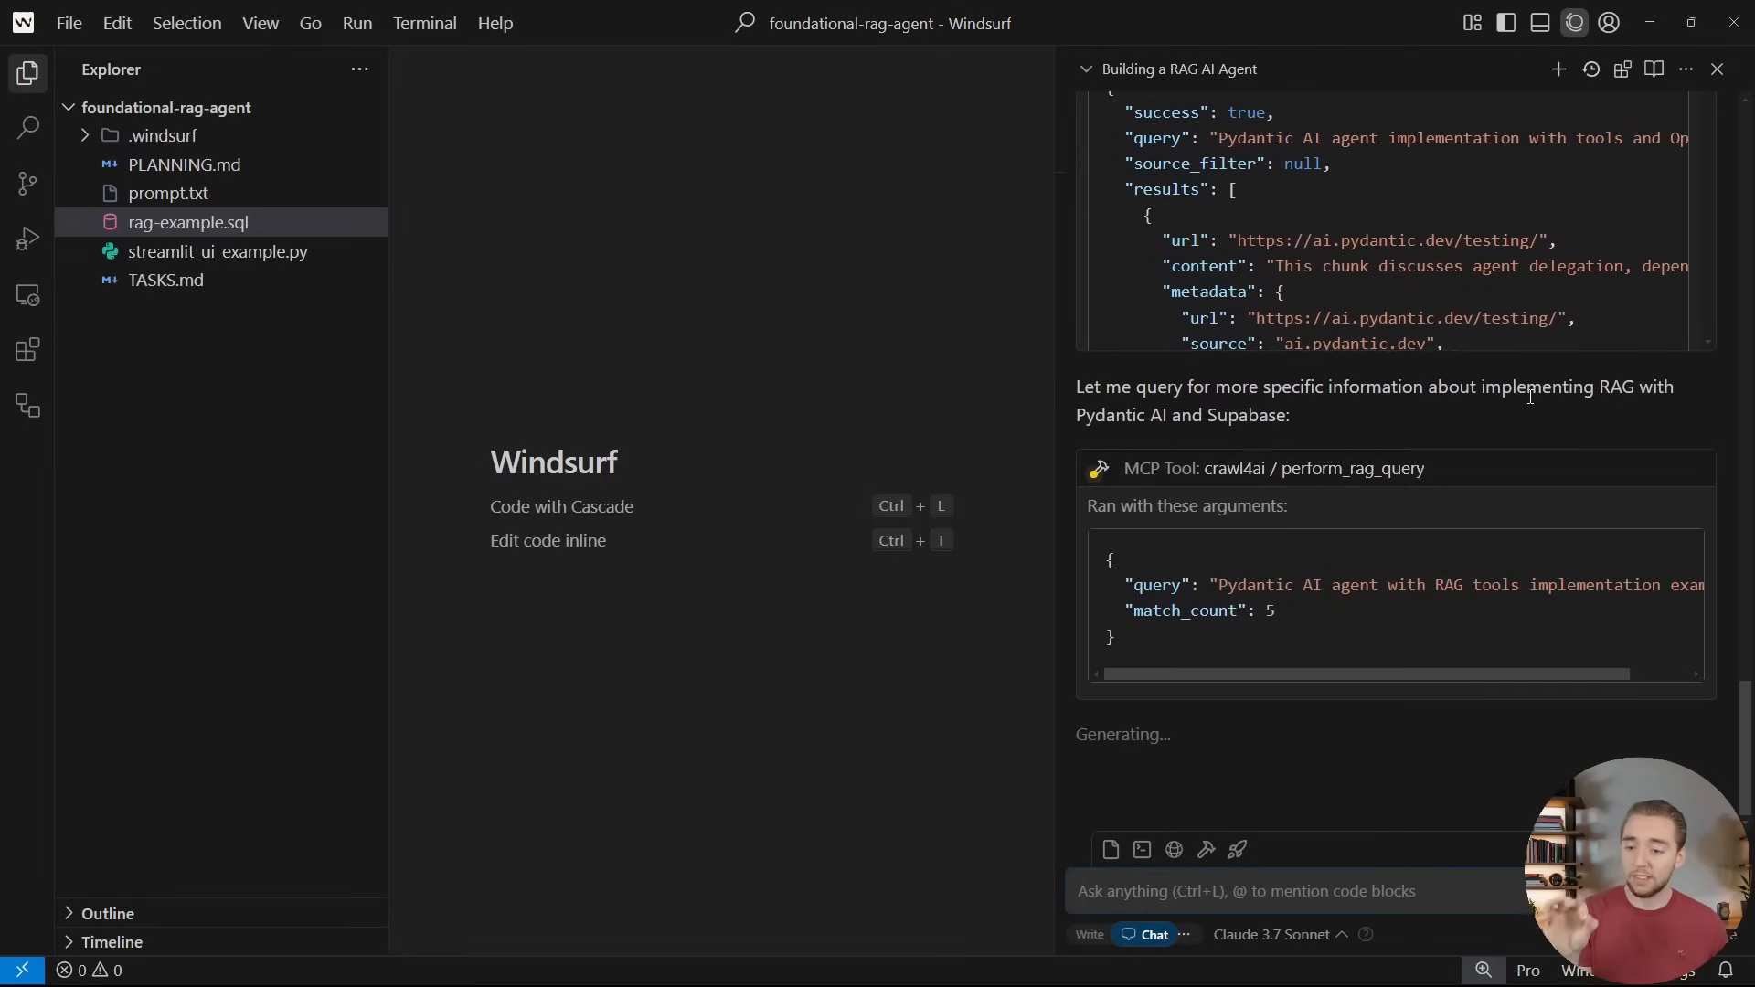
scroll(down, 3)
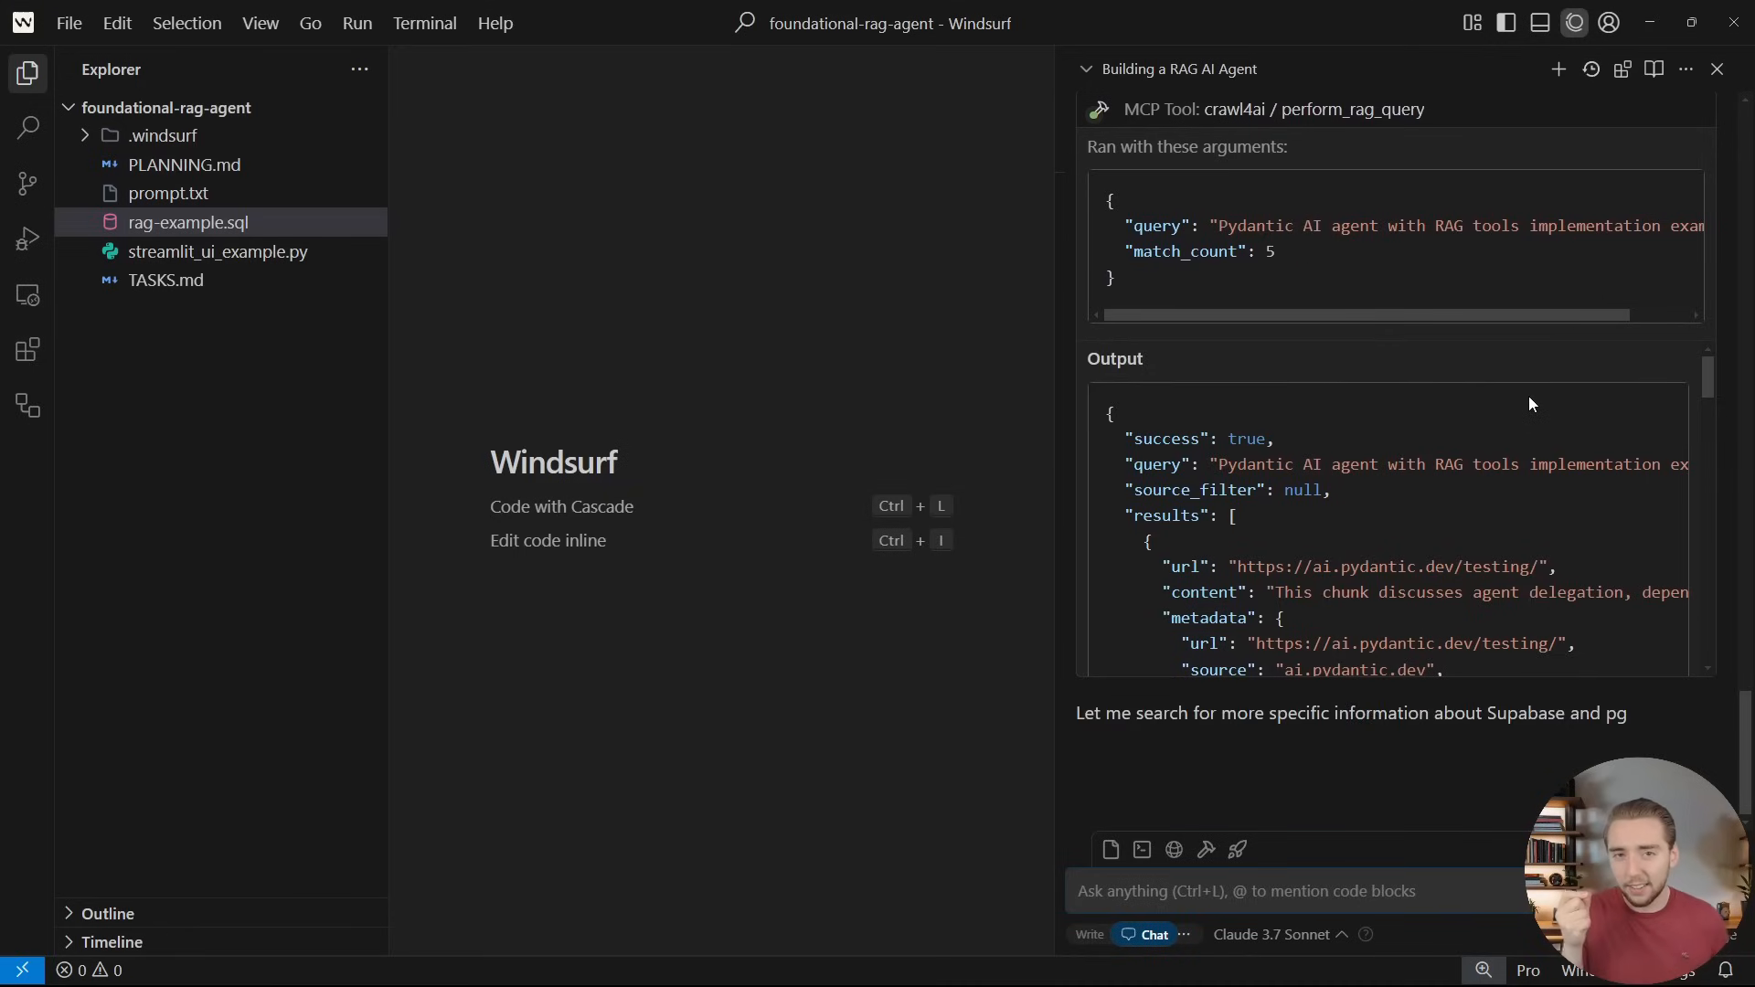
scroll(down, 3)
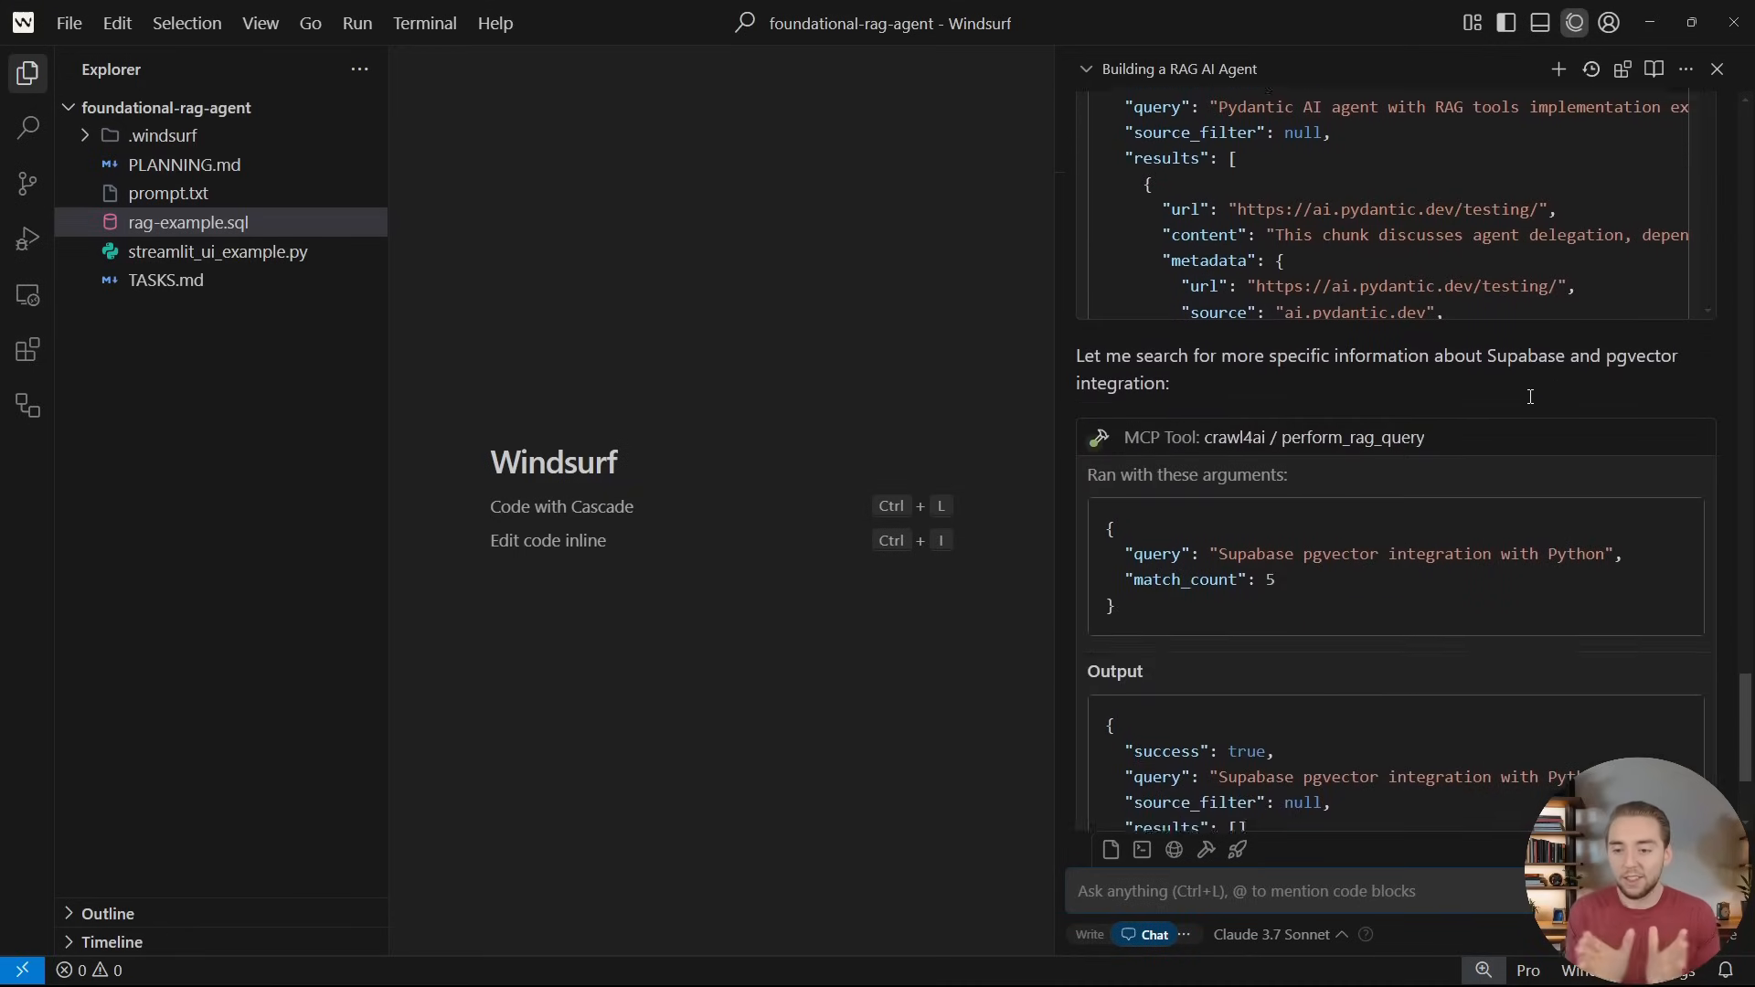
scroll(down, 3)
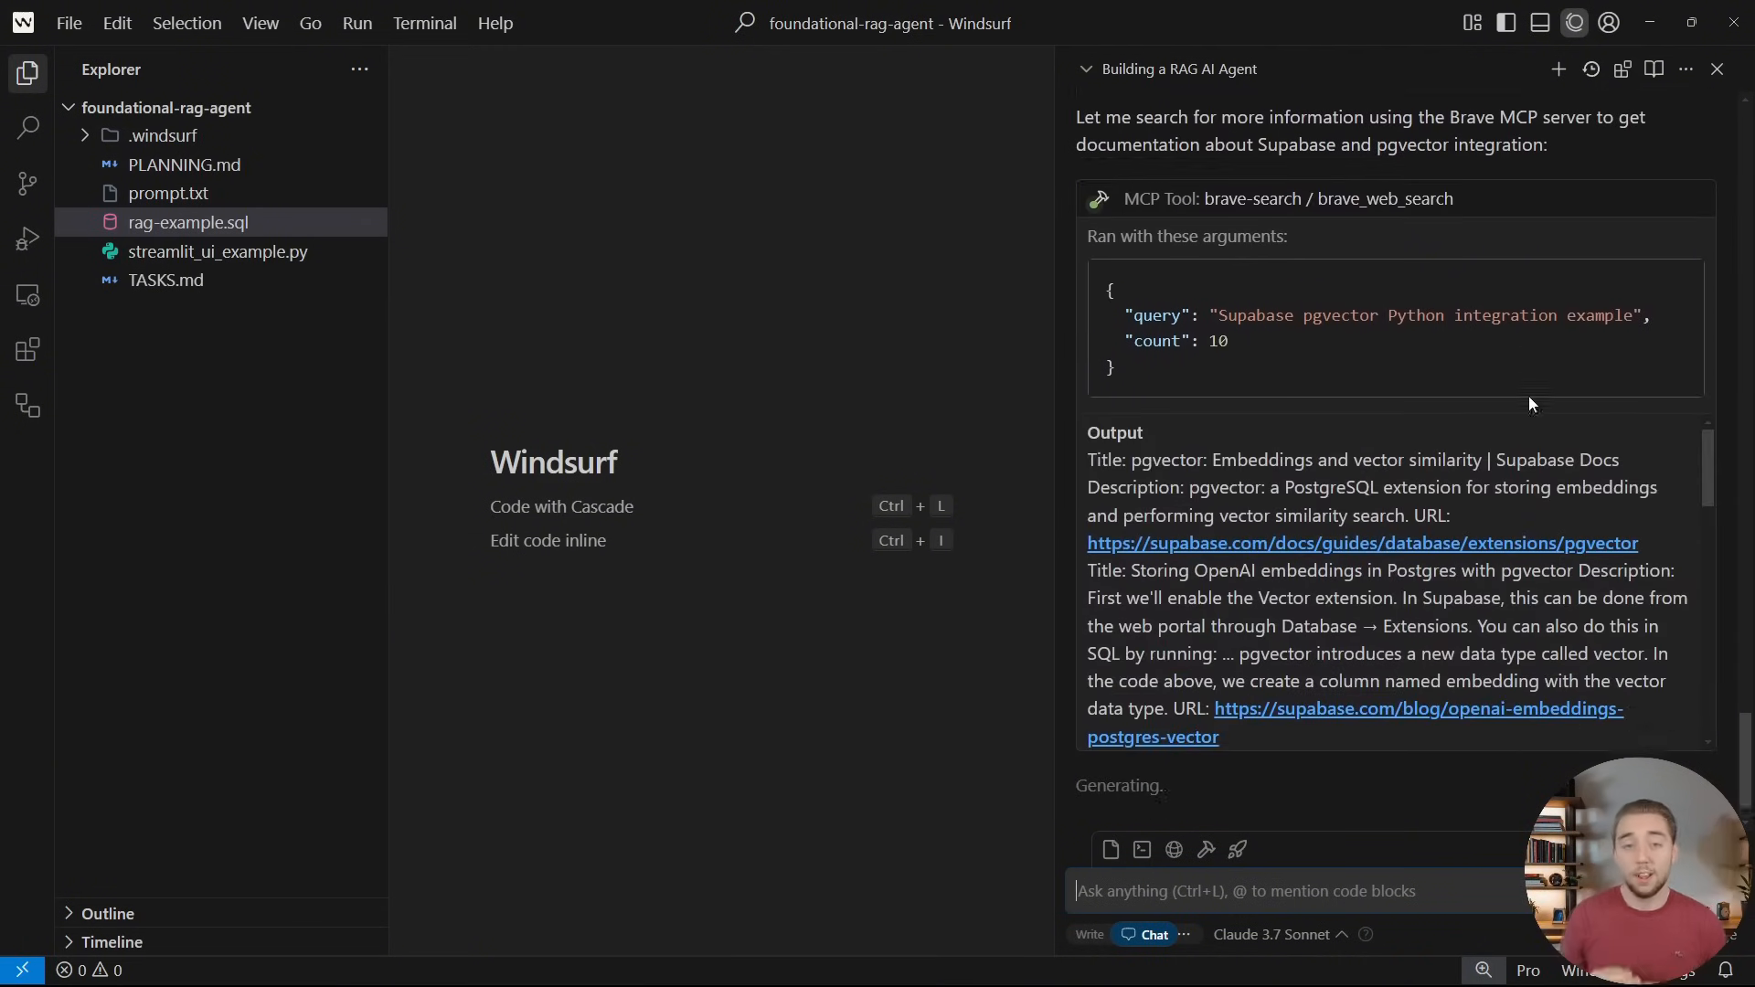
scroll(up, 3)
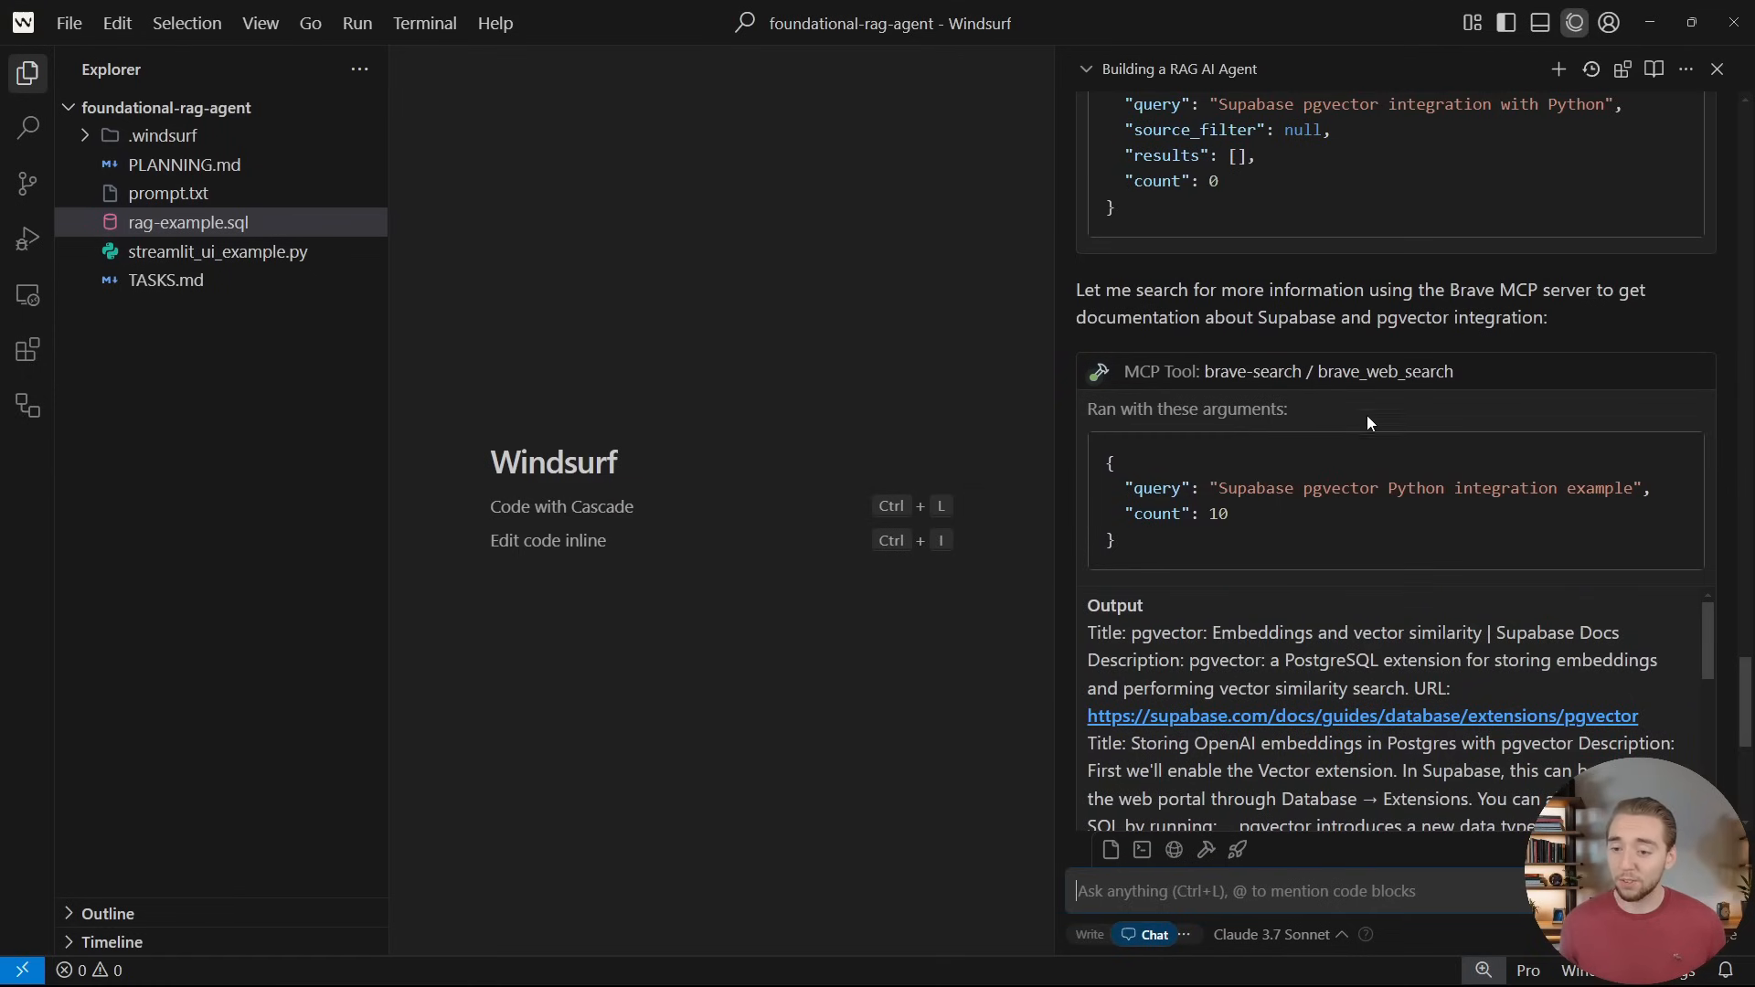
scroll(down, 3)
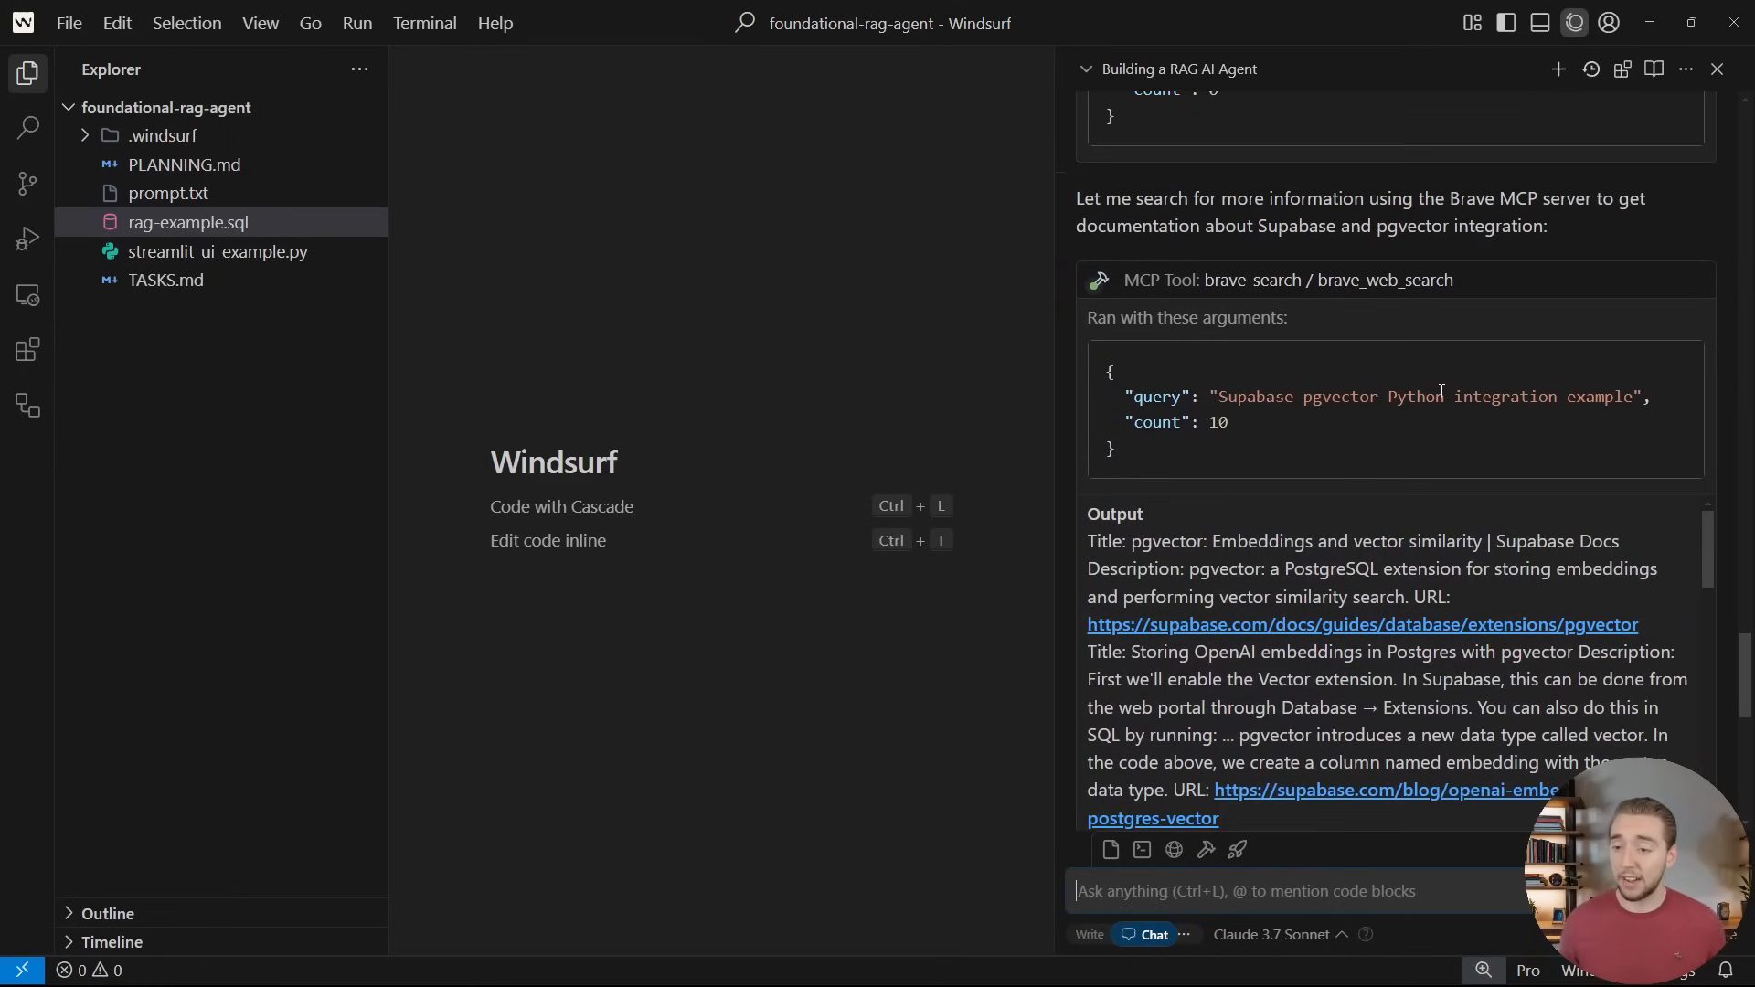
scroll(down, 3)
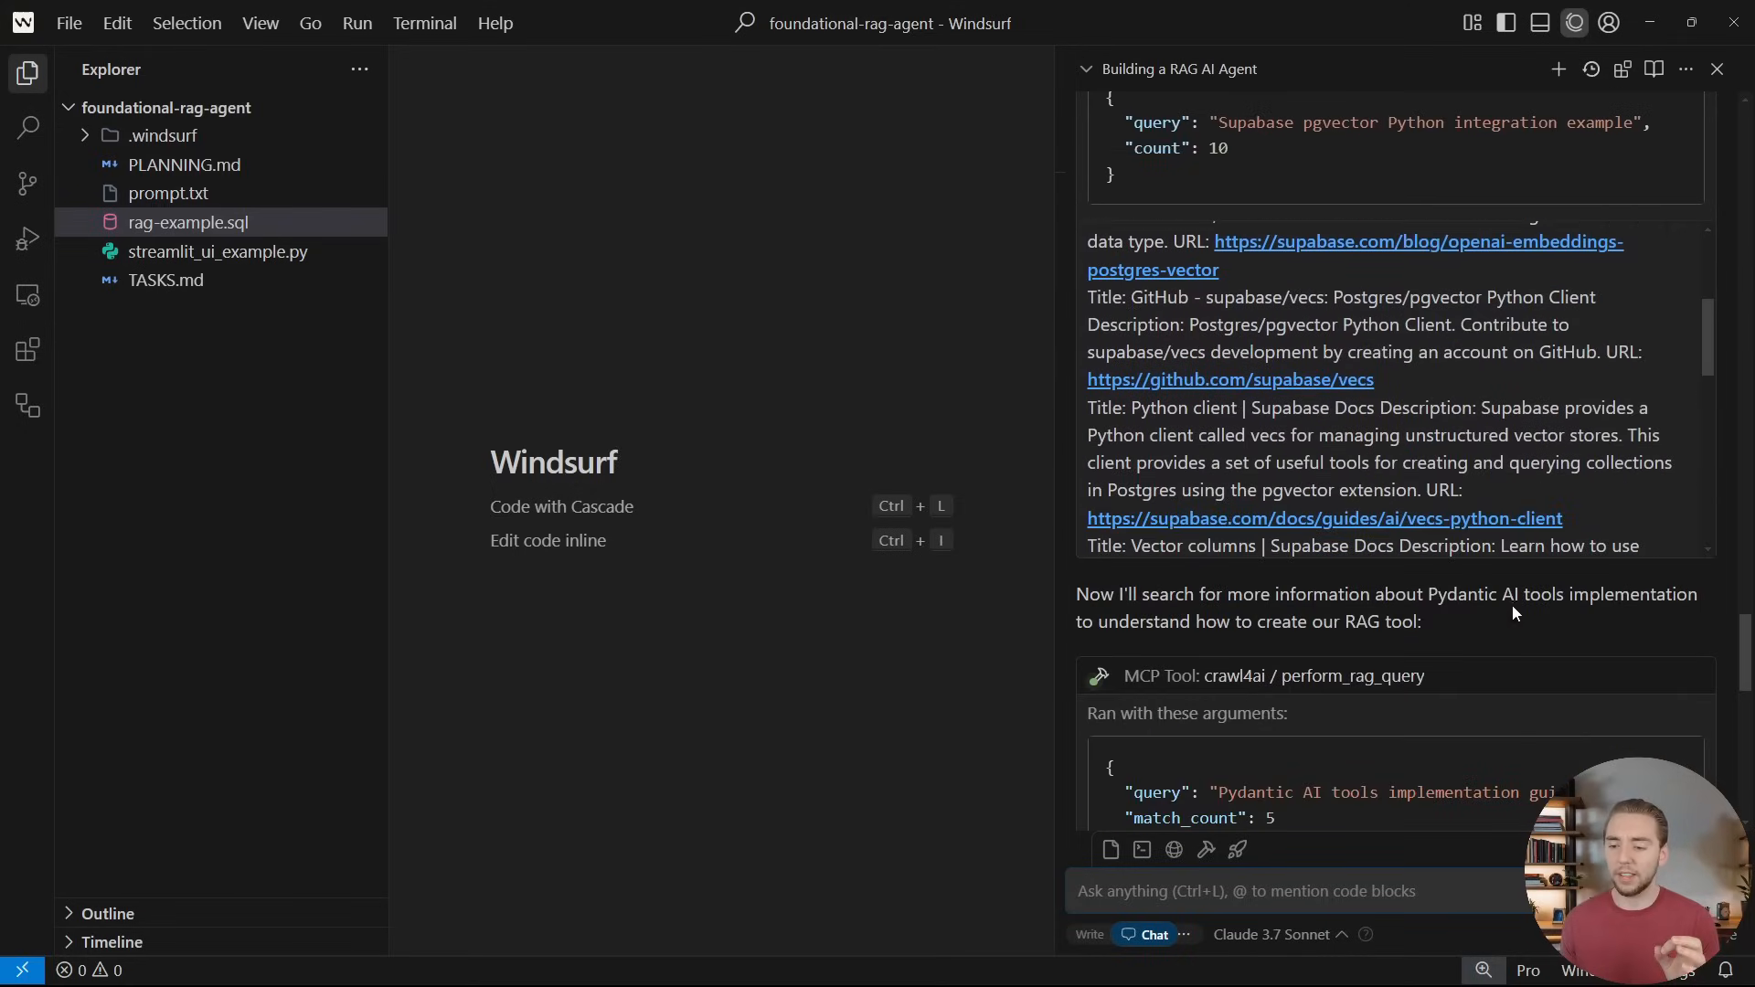
scroll(down, 3)
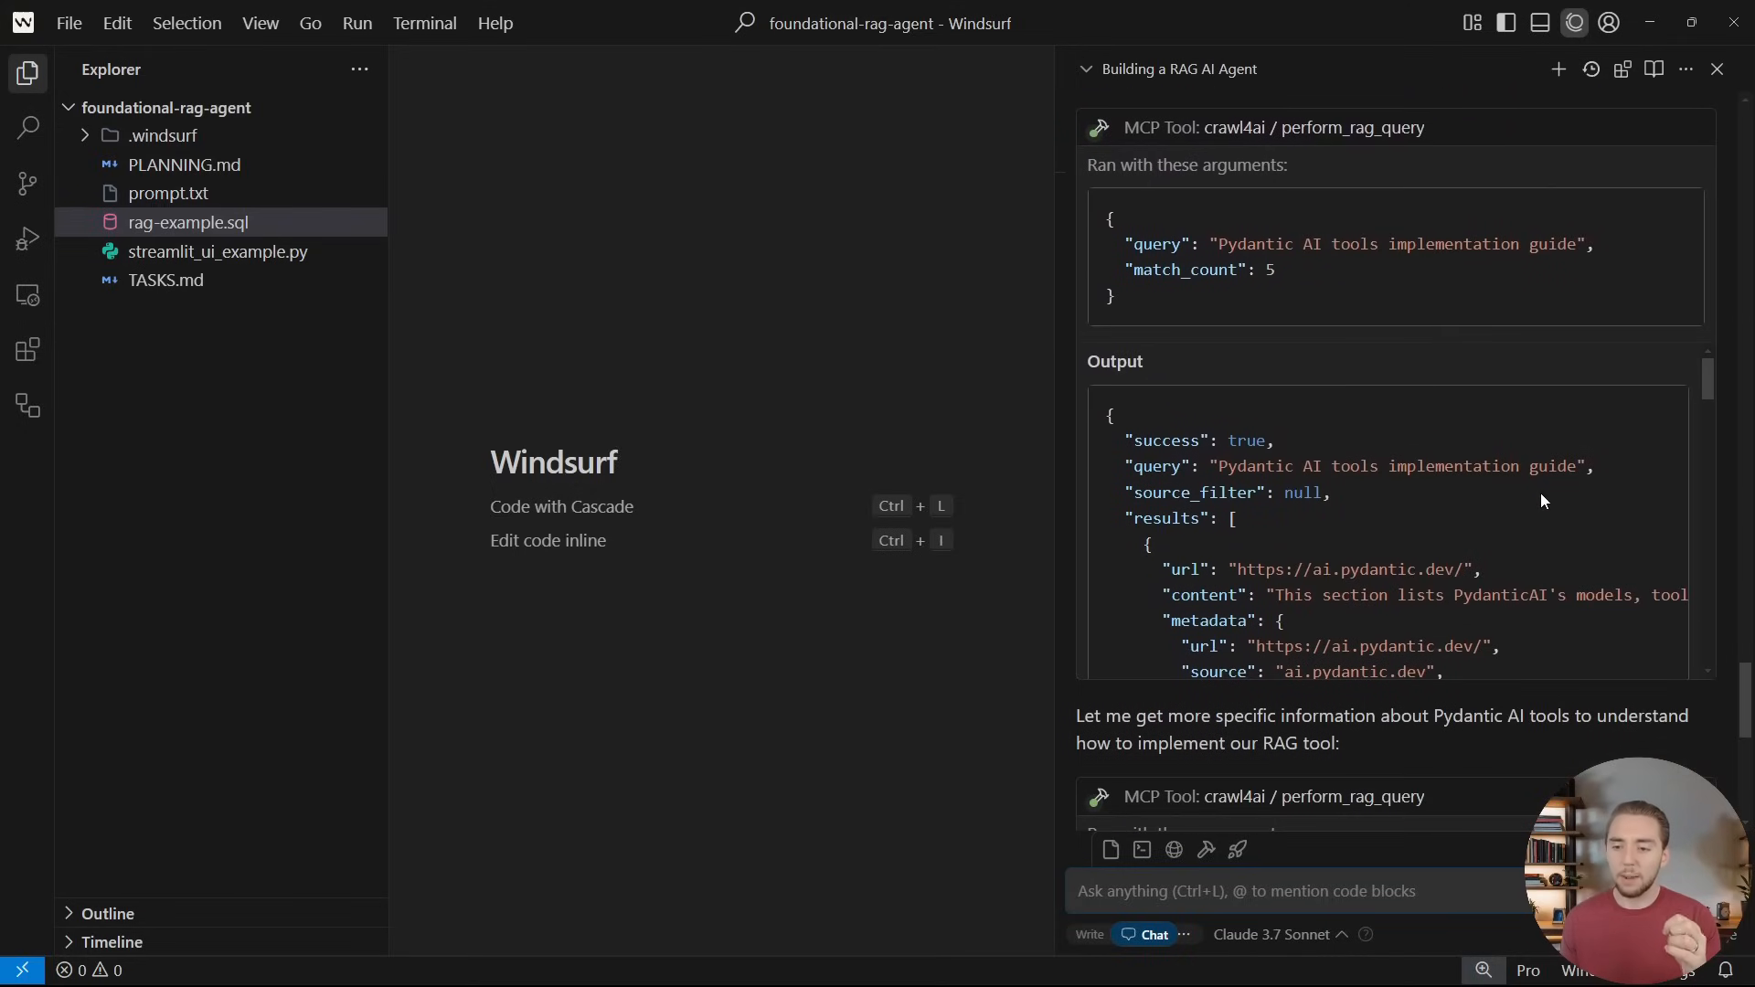
mouse_move(1516, 662)
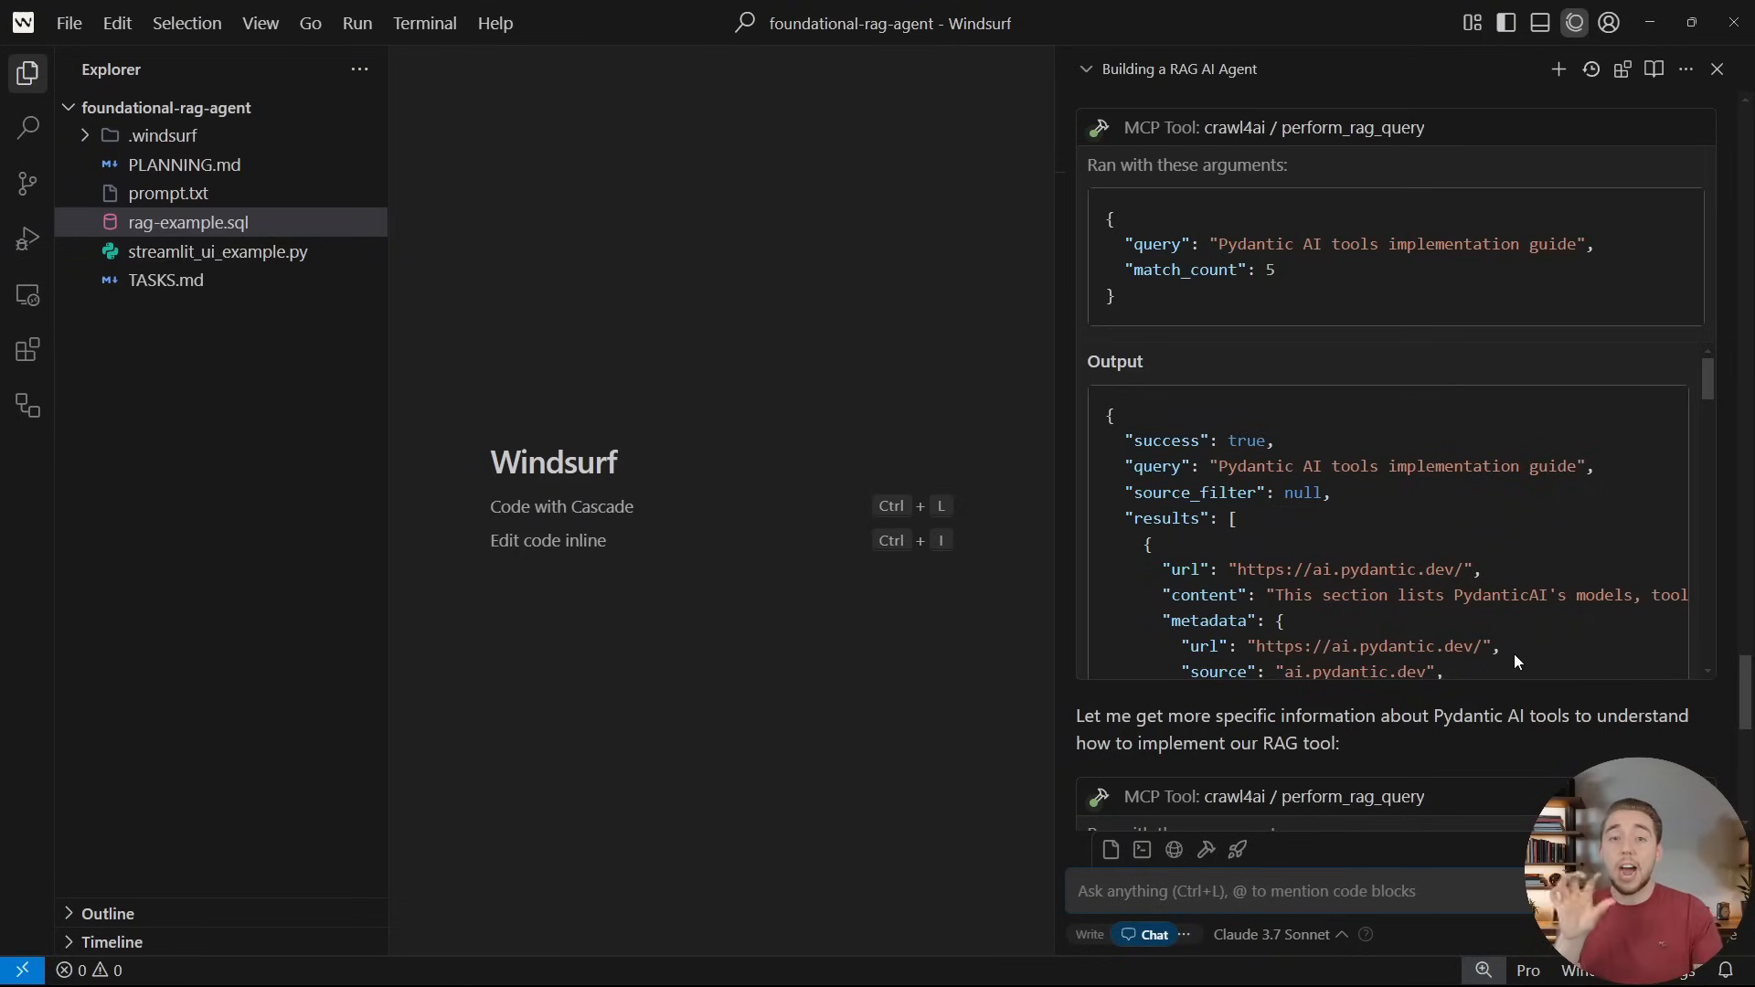
mouse_move(1492, 722)
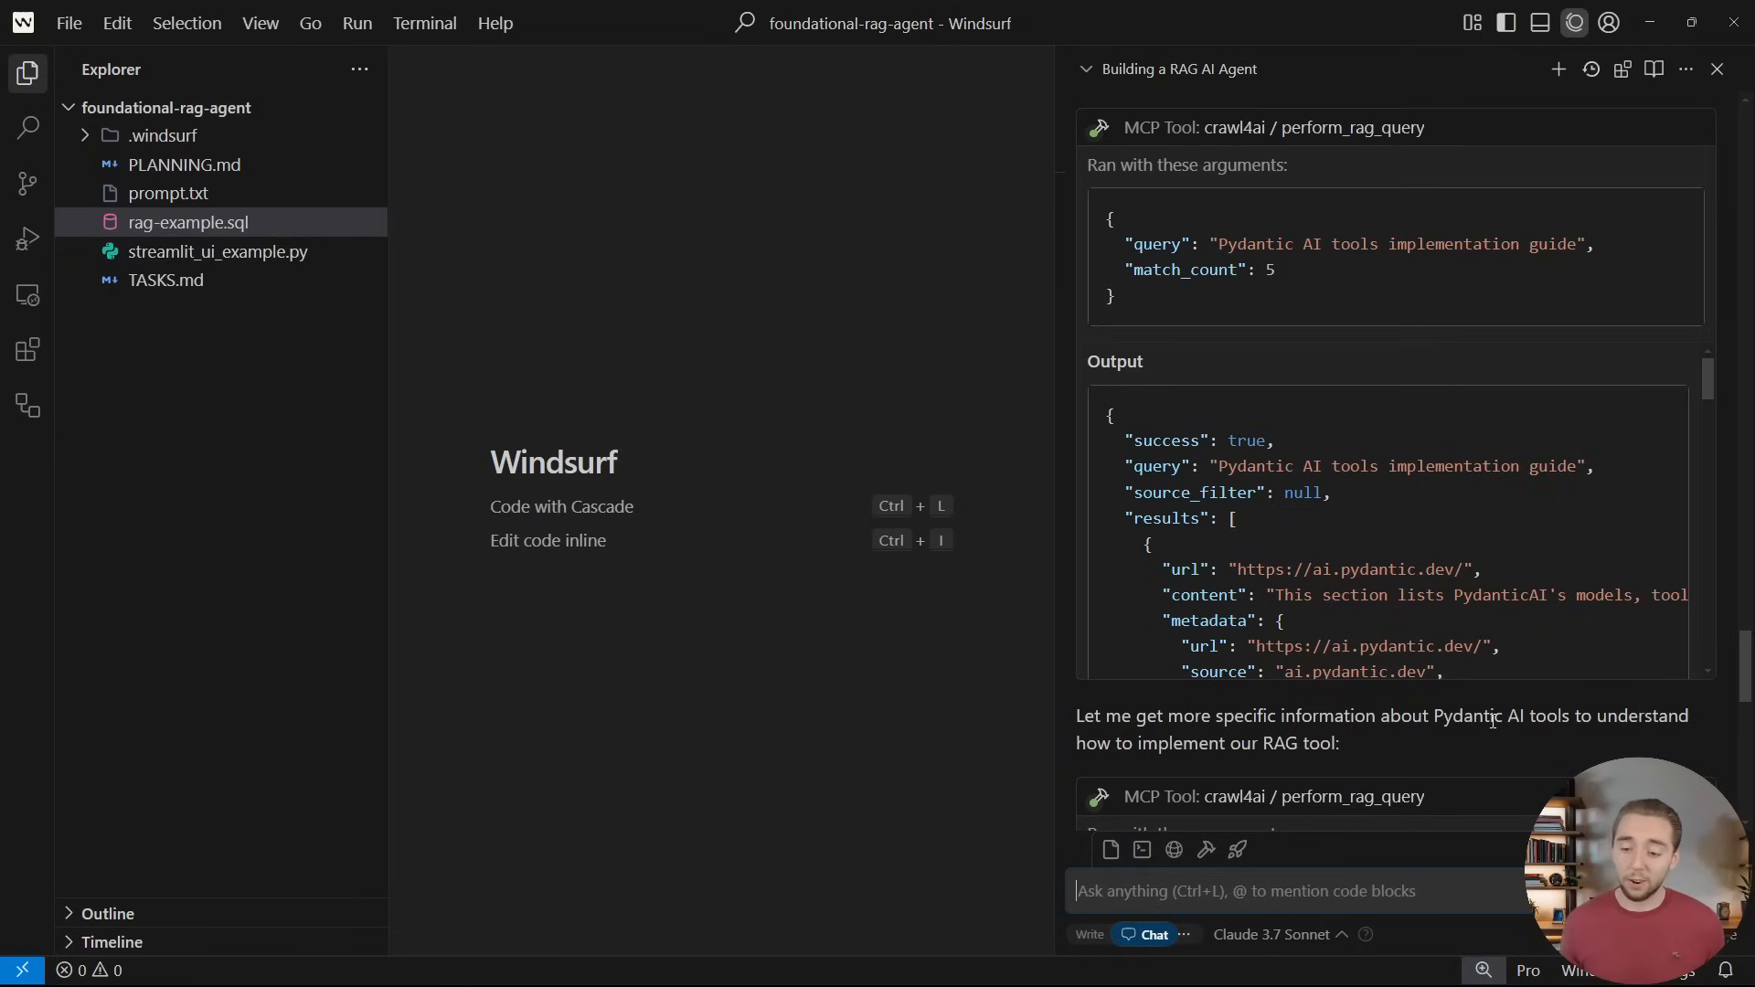
scroll(down, 3)
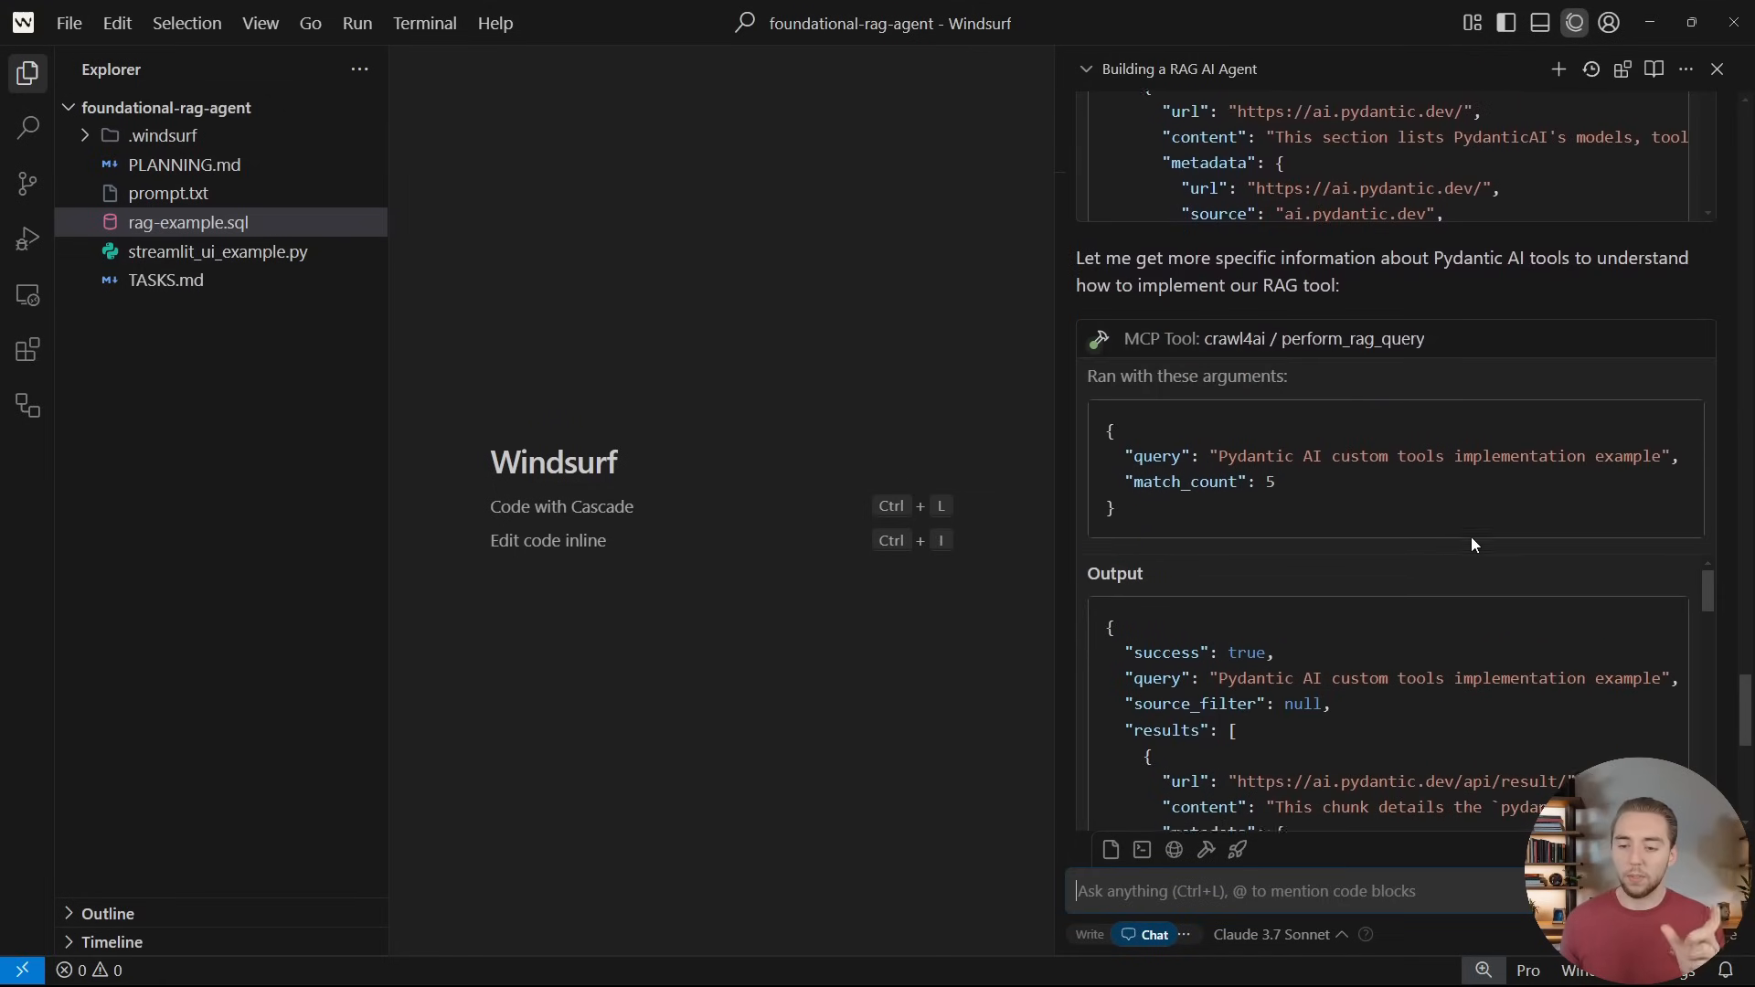
scroll(down, 3)
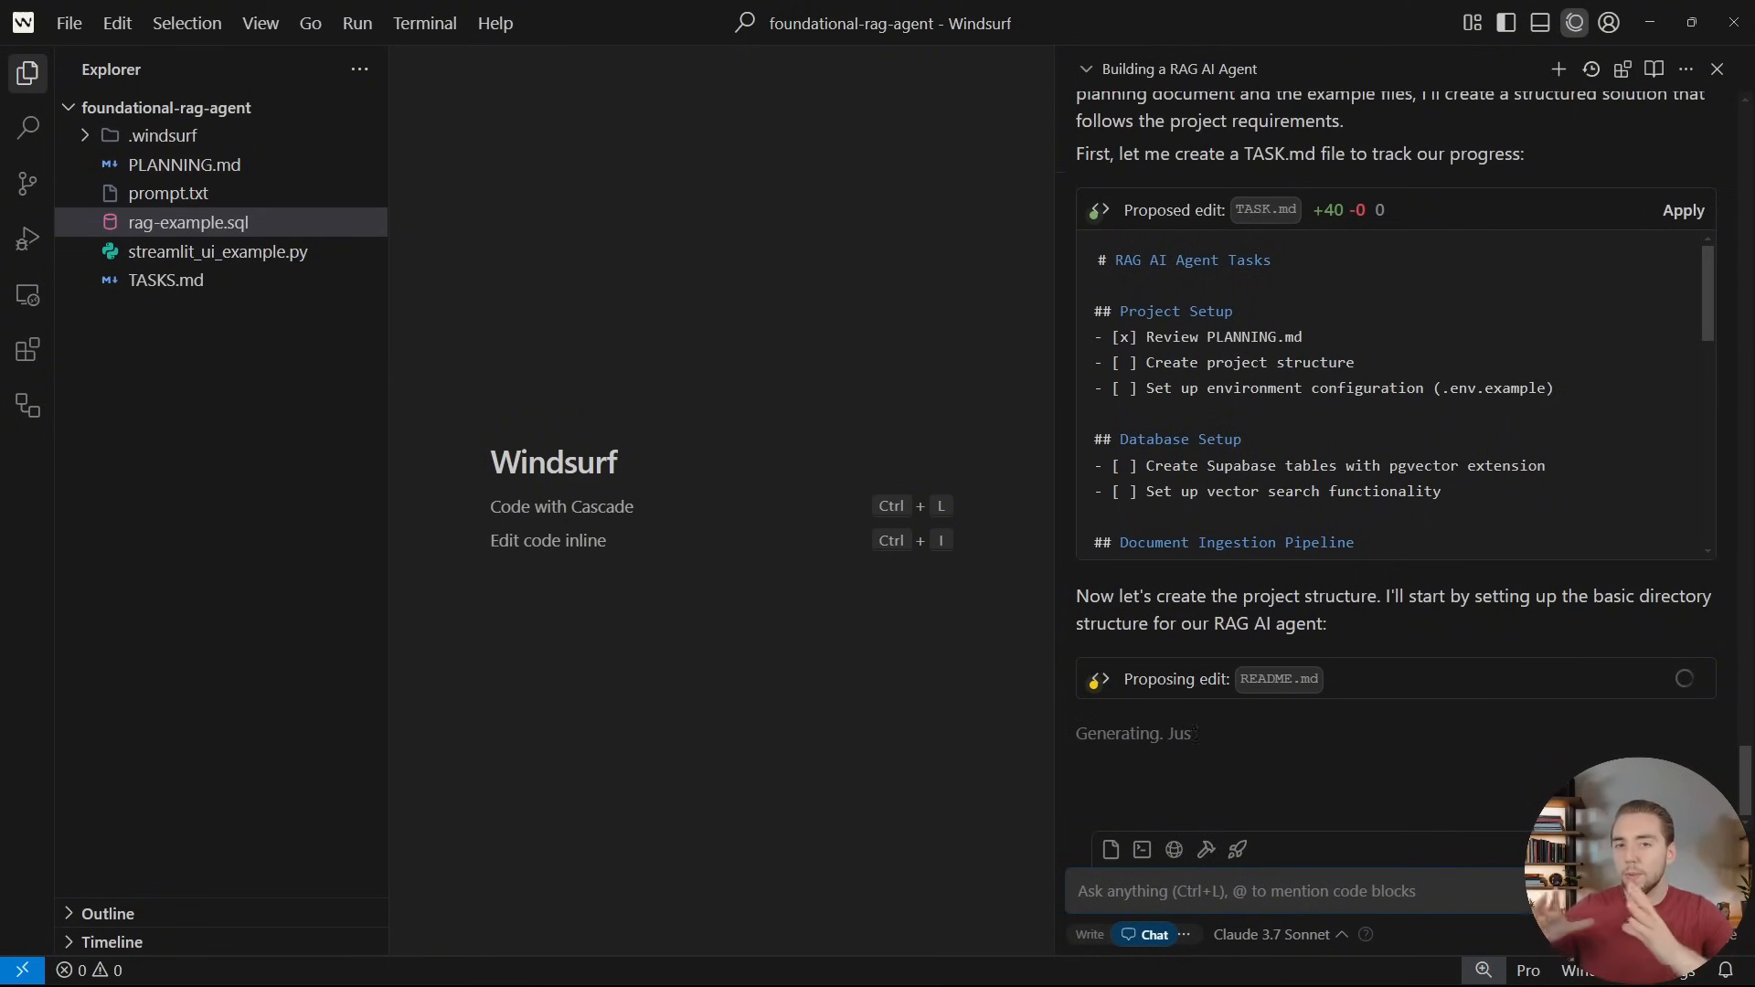
Review Cascade's proposed TASK.md and README.md edits, then open the generated README
scroll(down, 3)
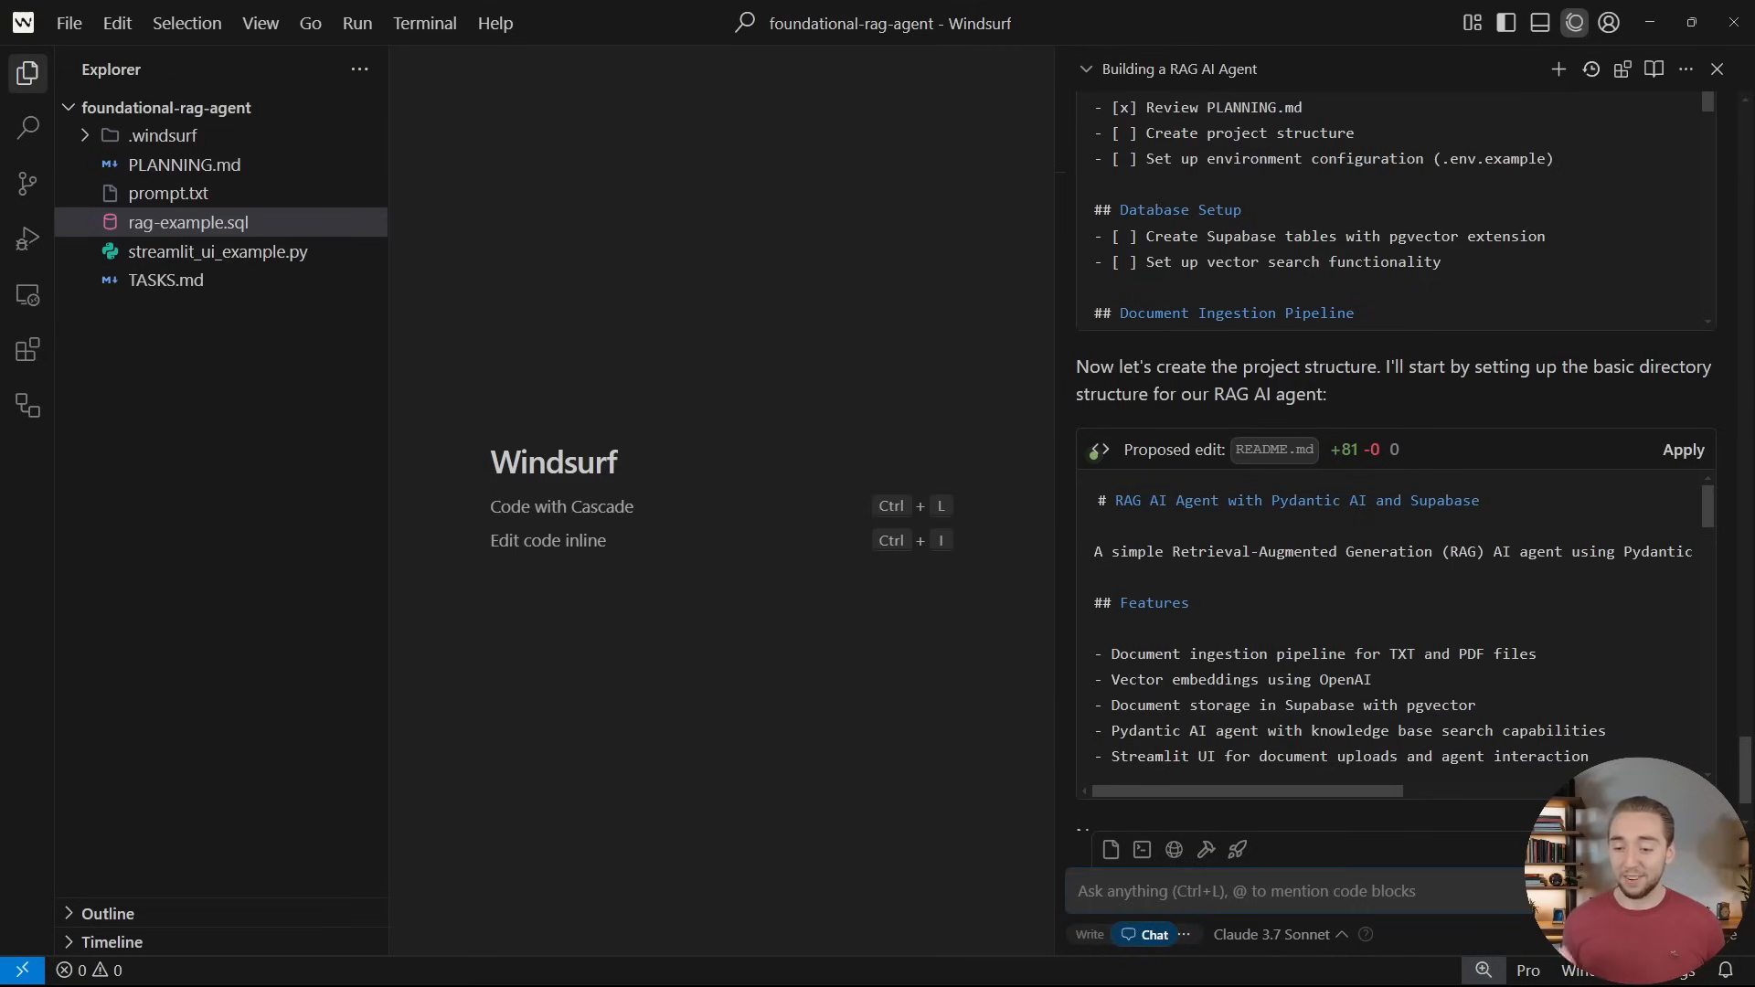
scroll(down, 3)
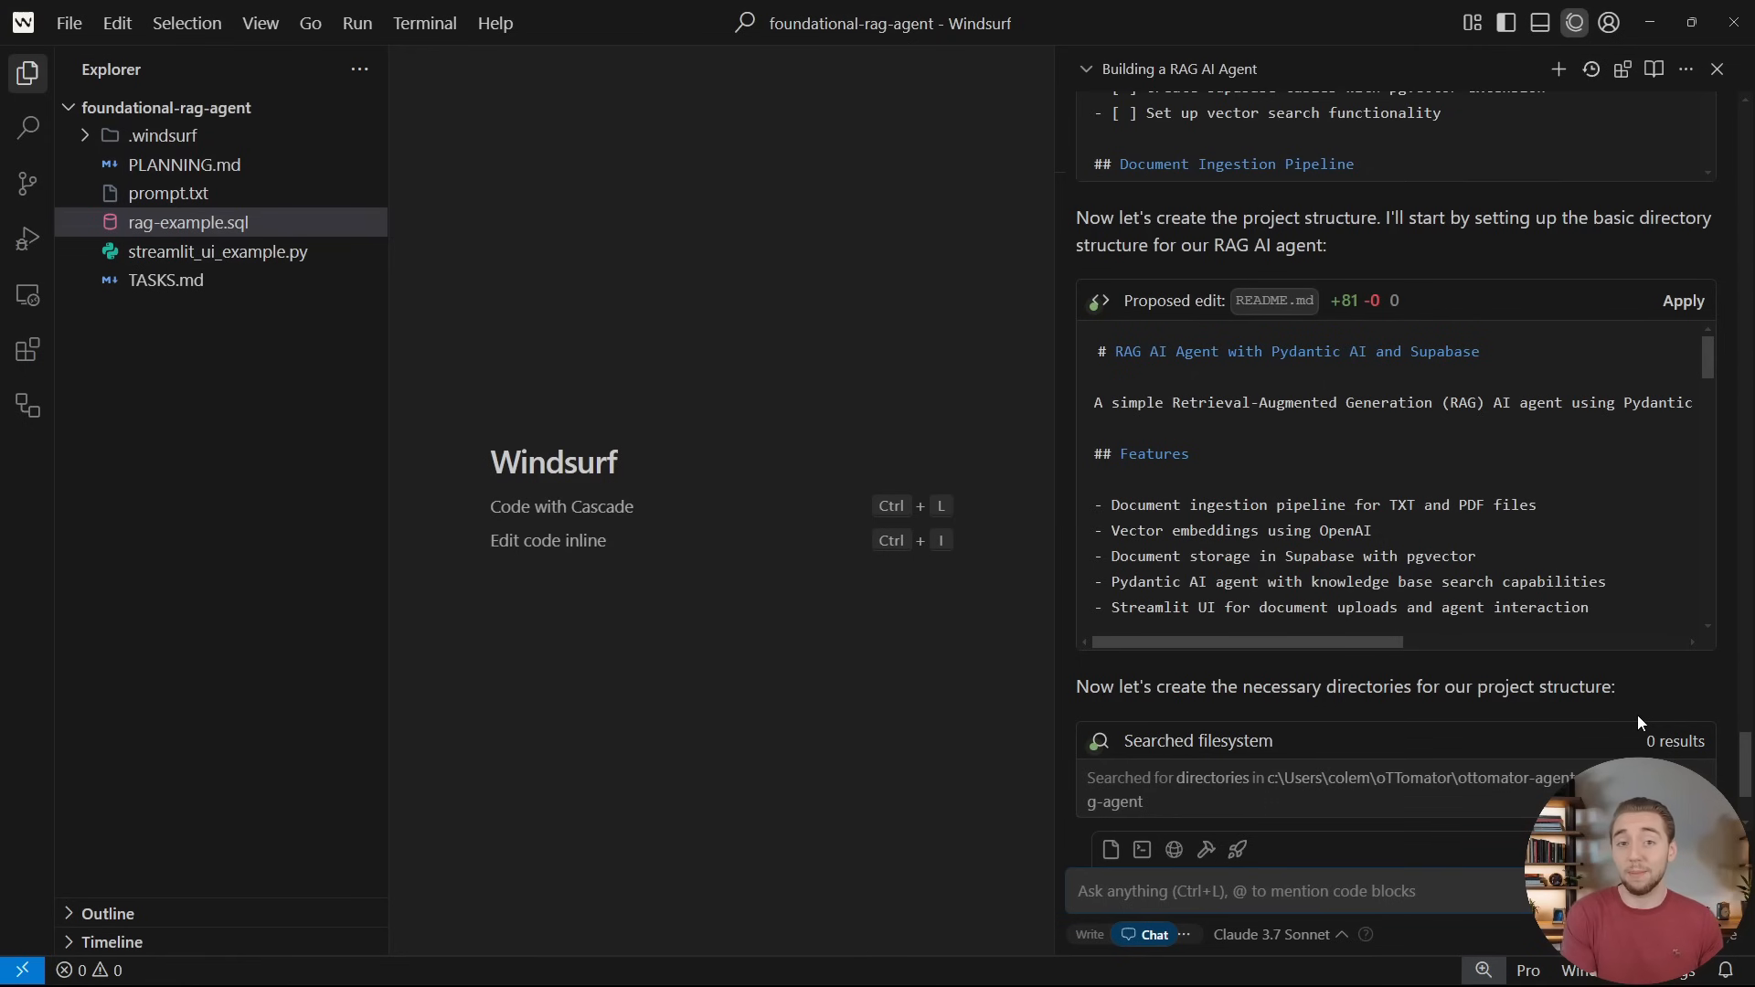
click(1681, 300)
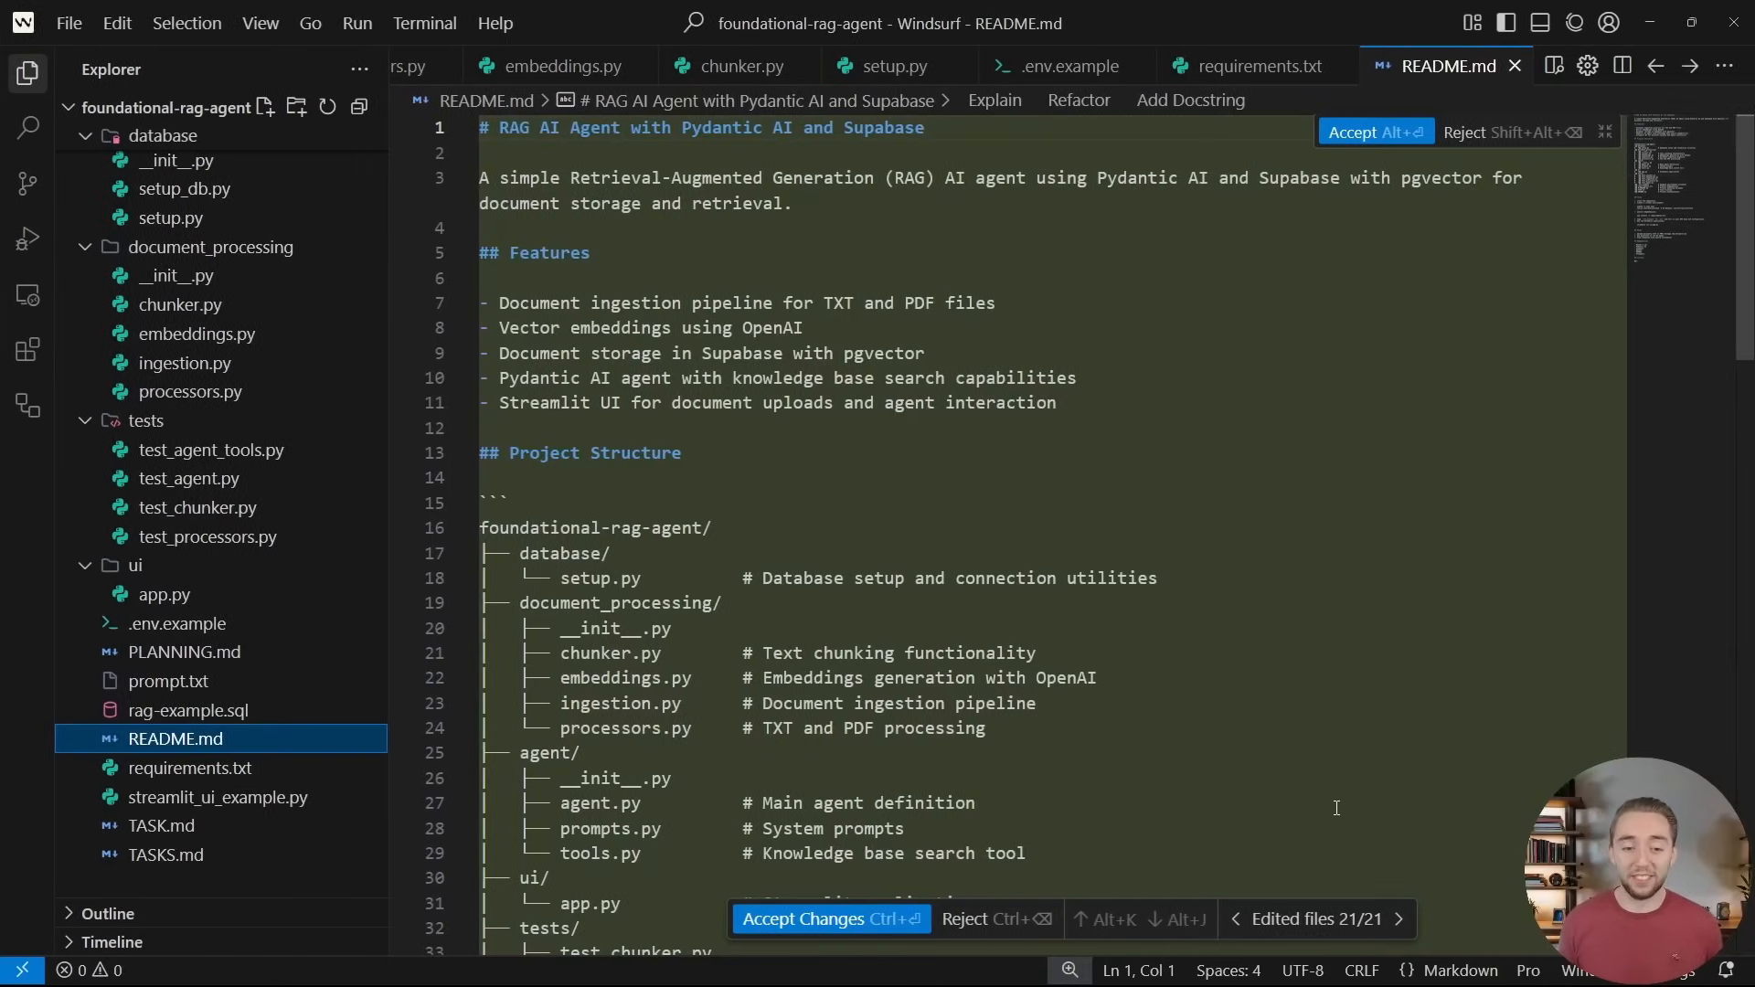
Skim the generated README.md, then open agent.py in the new agent folder
scroll(down, 3)
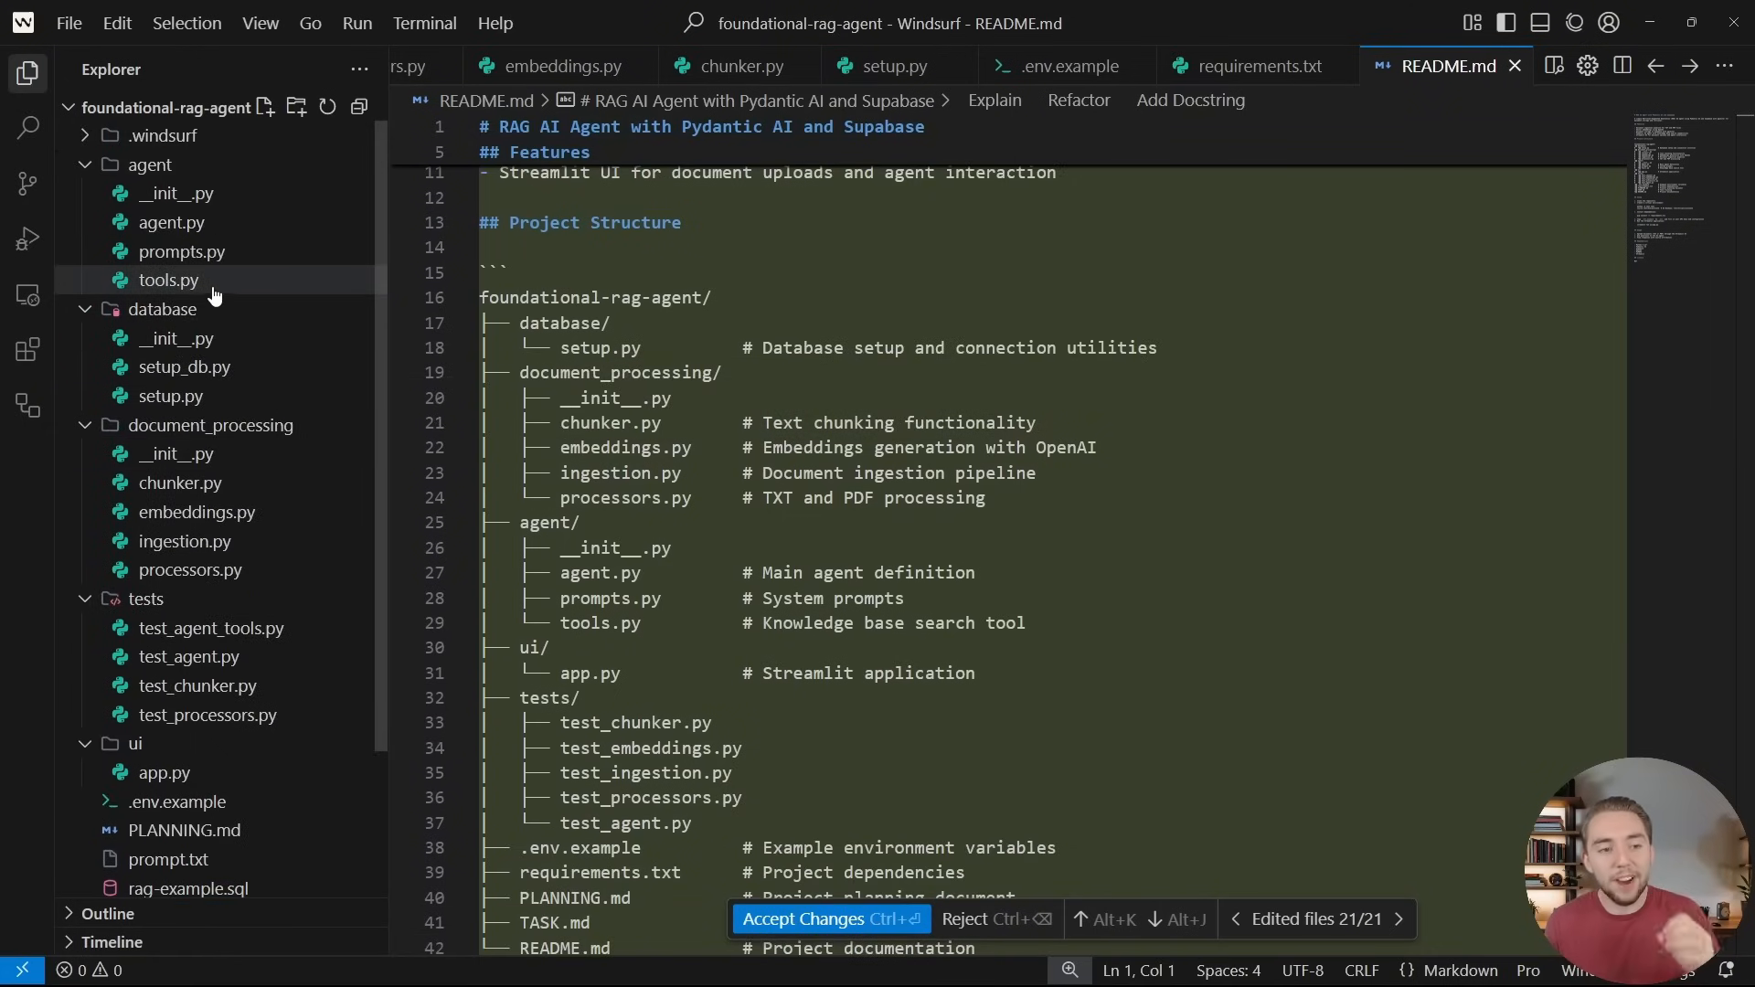
mouse_move(211, 424)
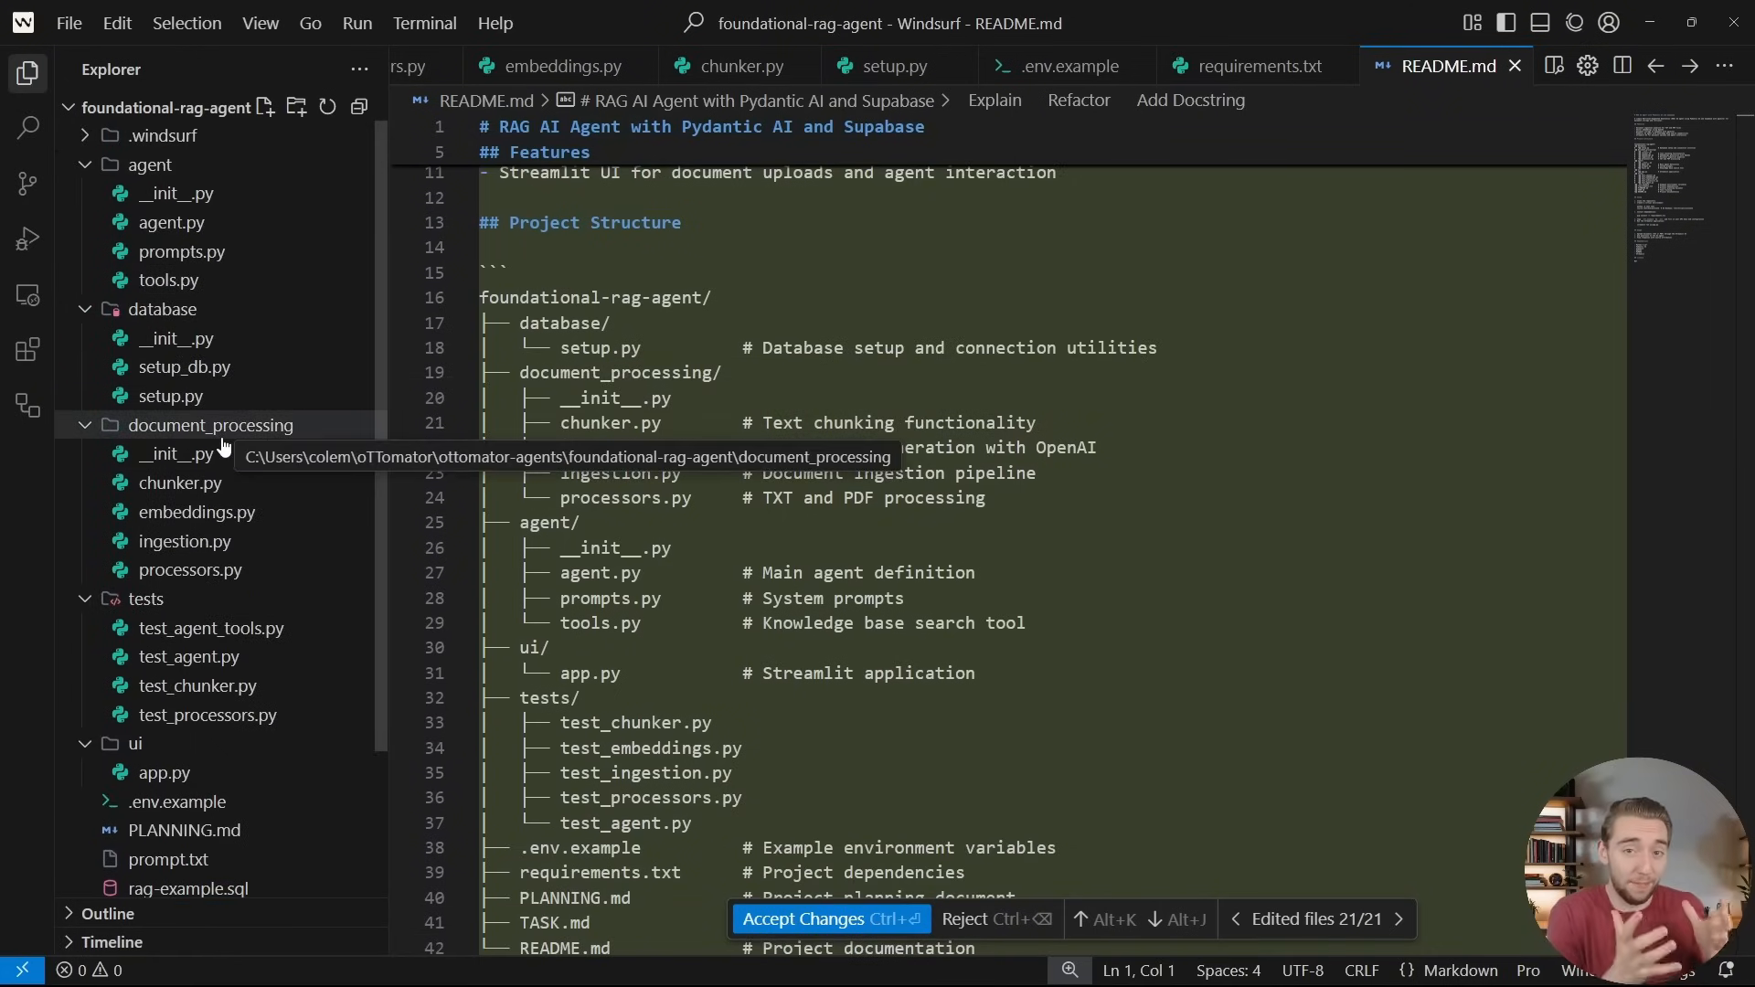
mouse_move(289, 431)
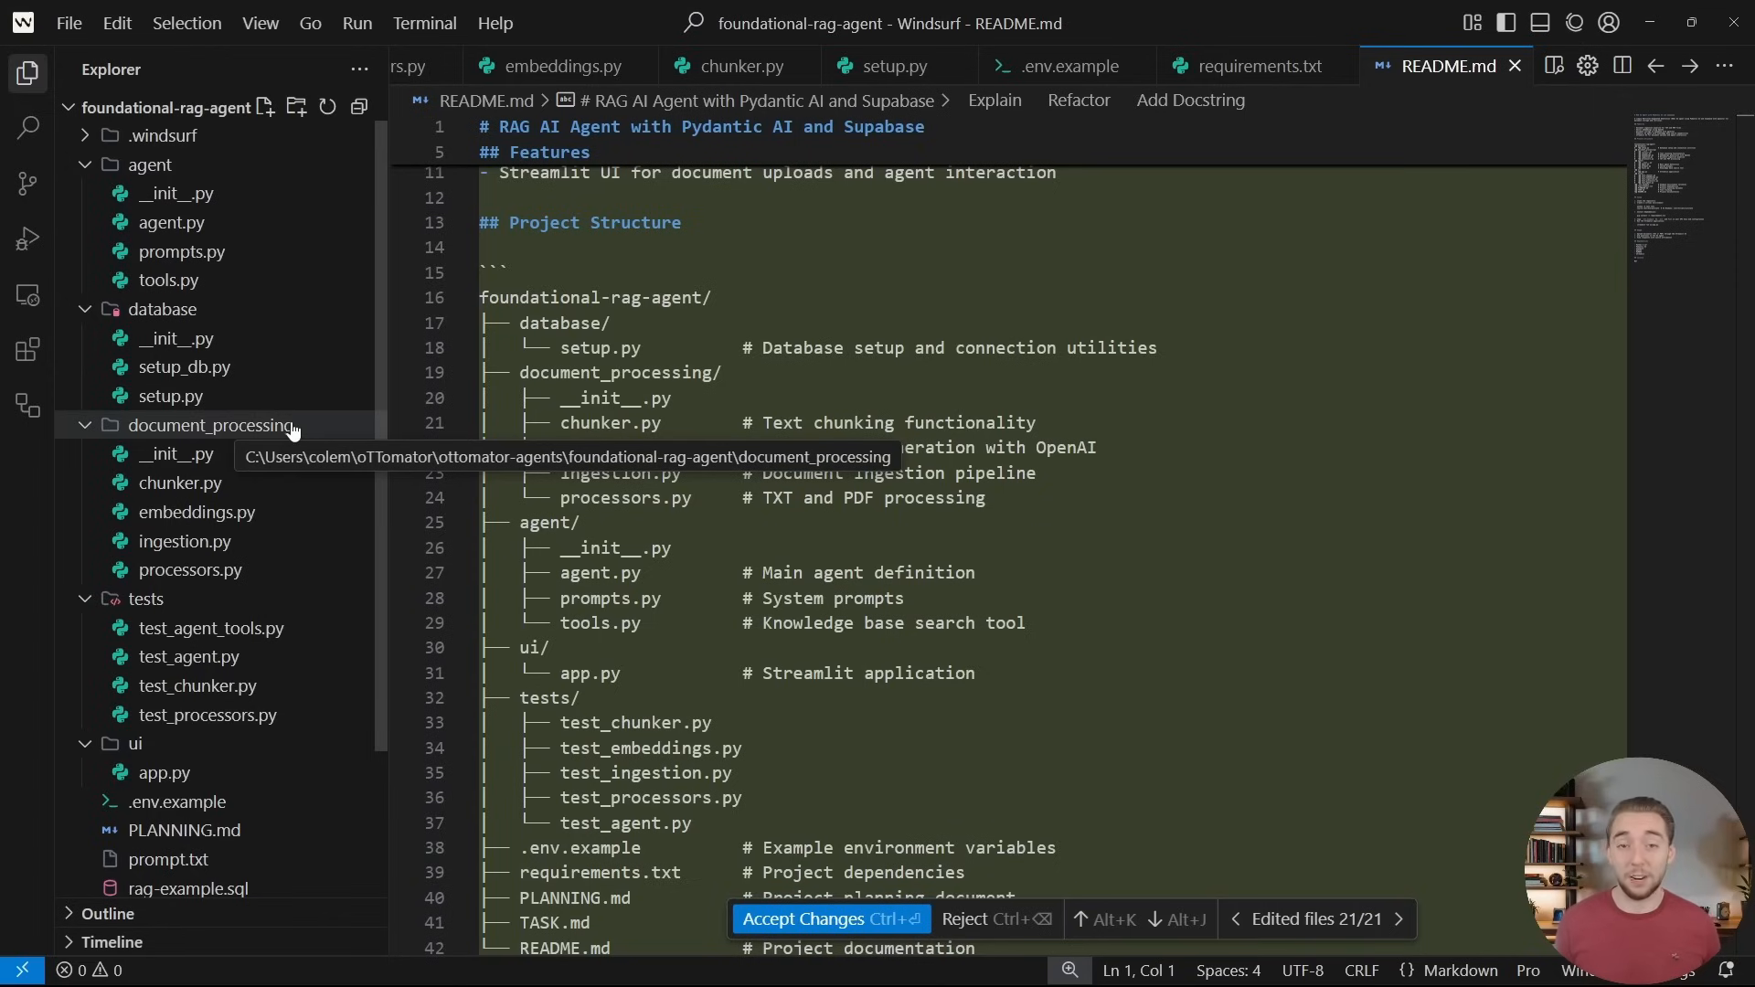
mouse_move(255, 309)
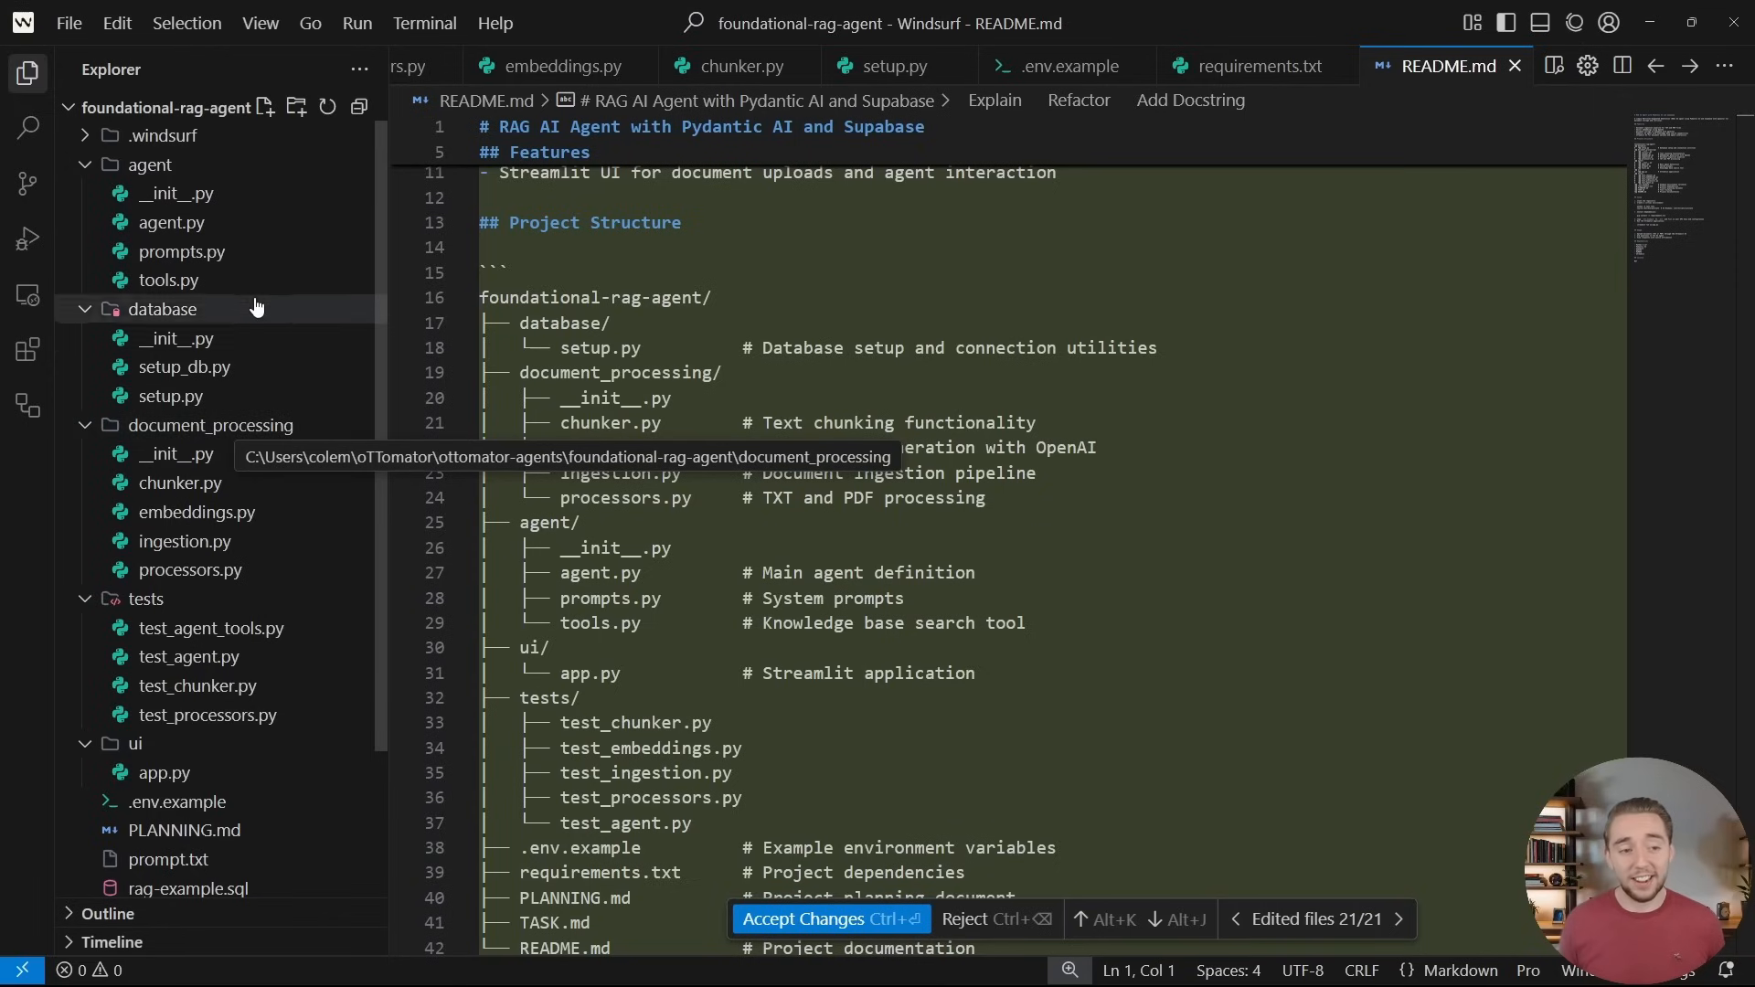
click(170, 222)
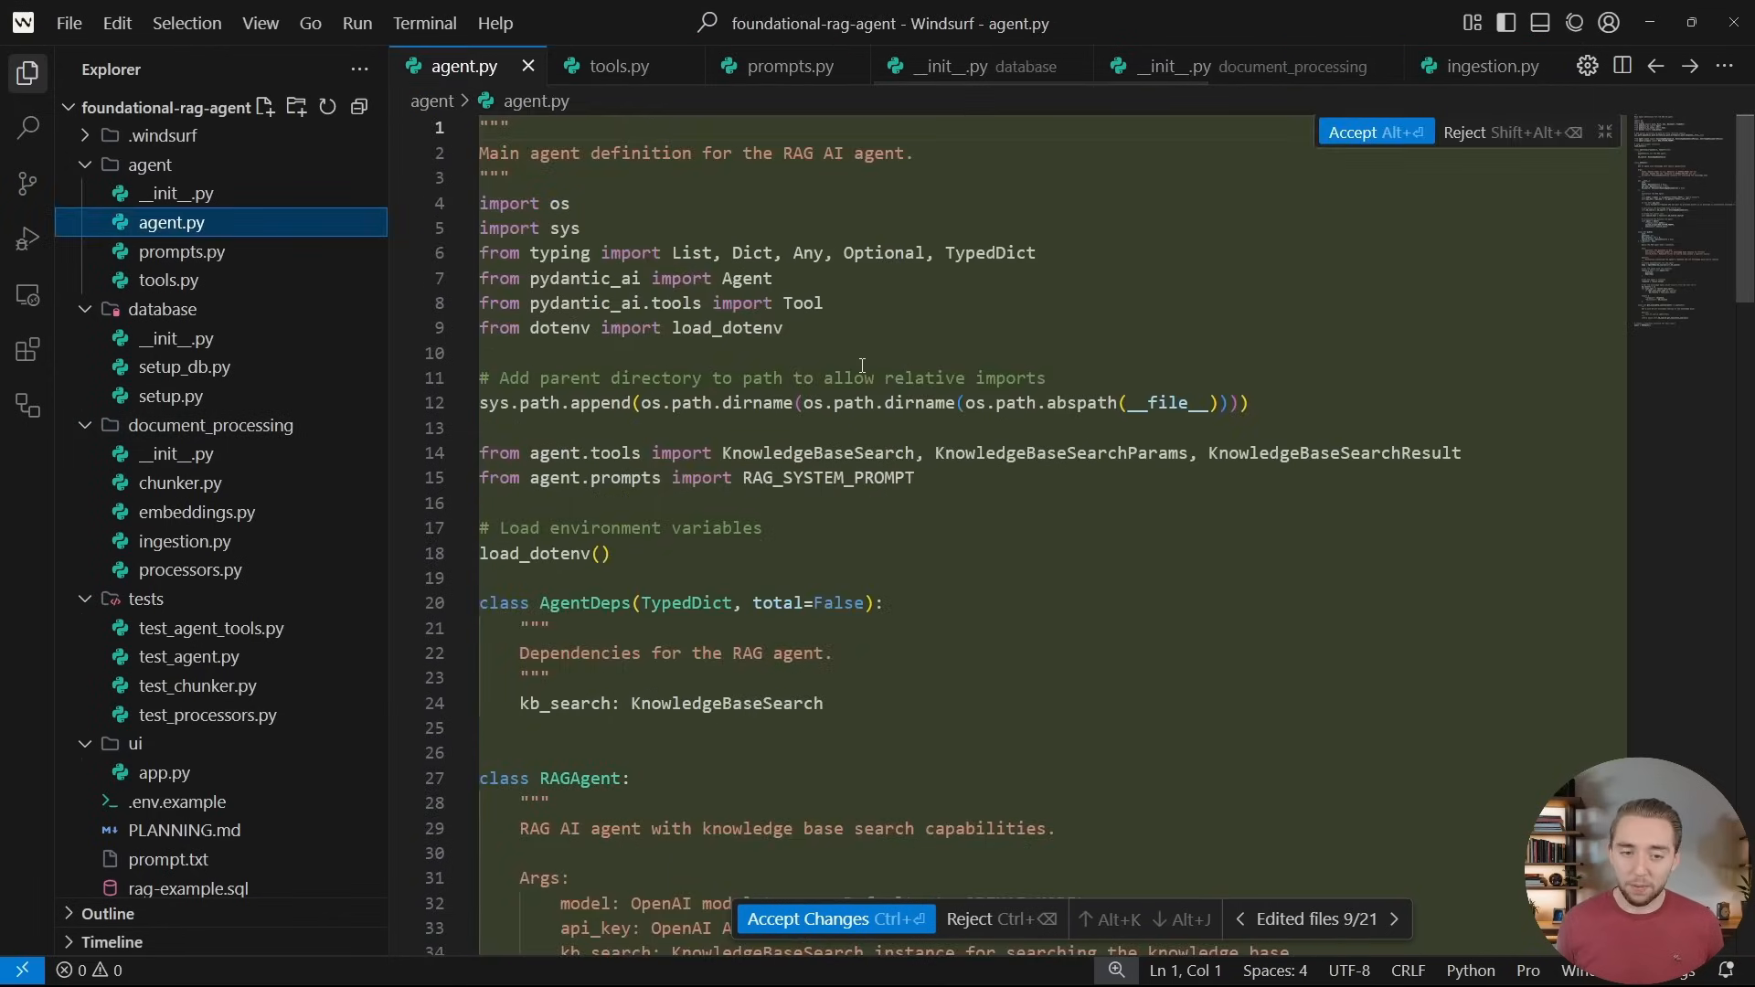
Read agent.py's RAGAgent setup and query method, then open tools.py
scroll(down, 3)
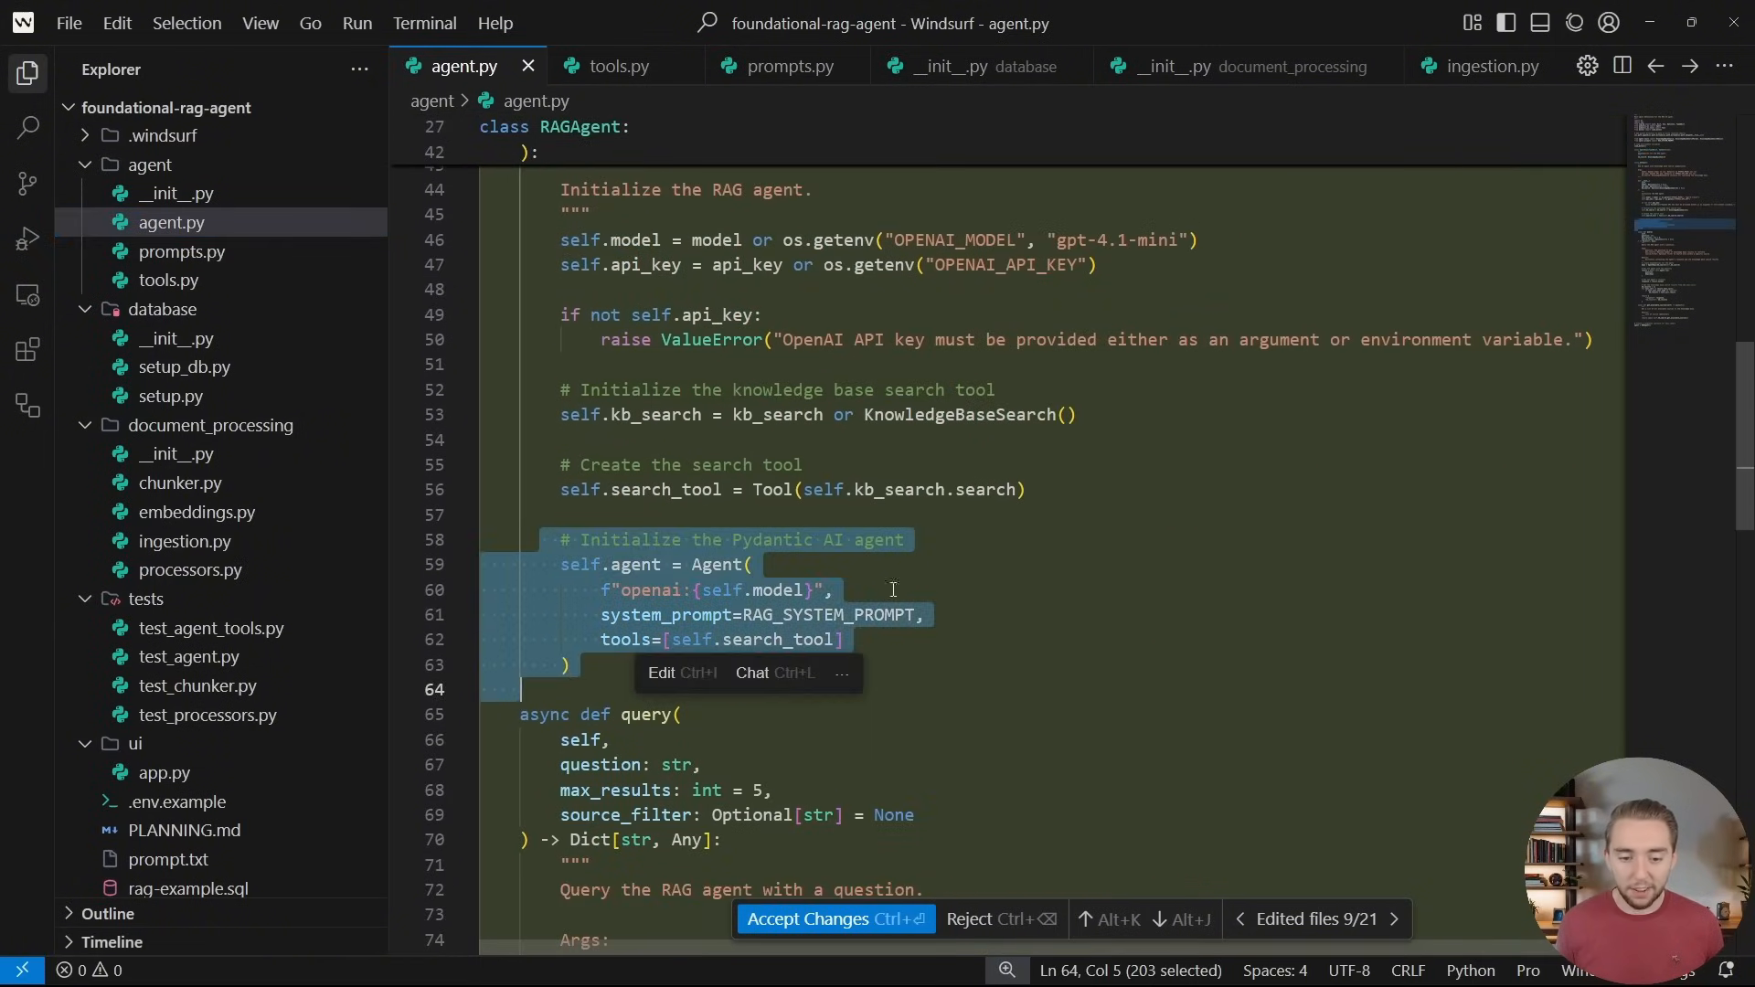
scroll(down, 3)
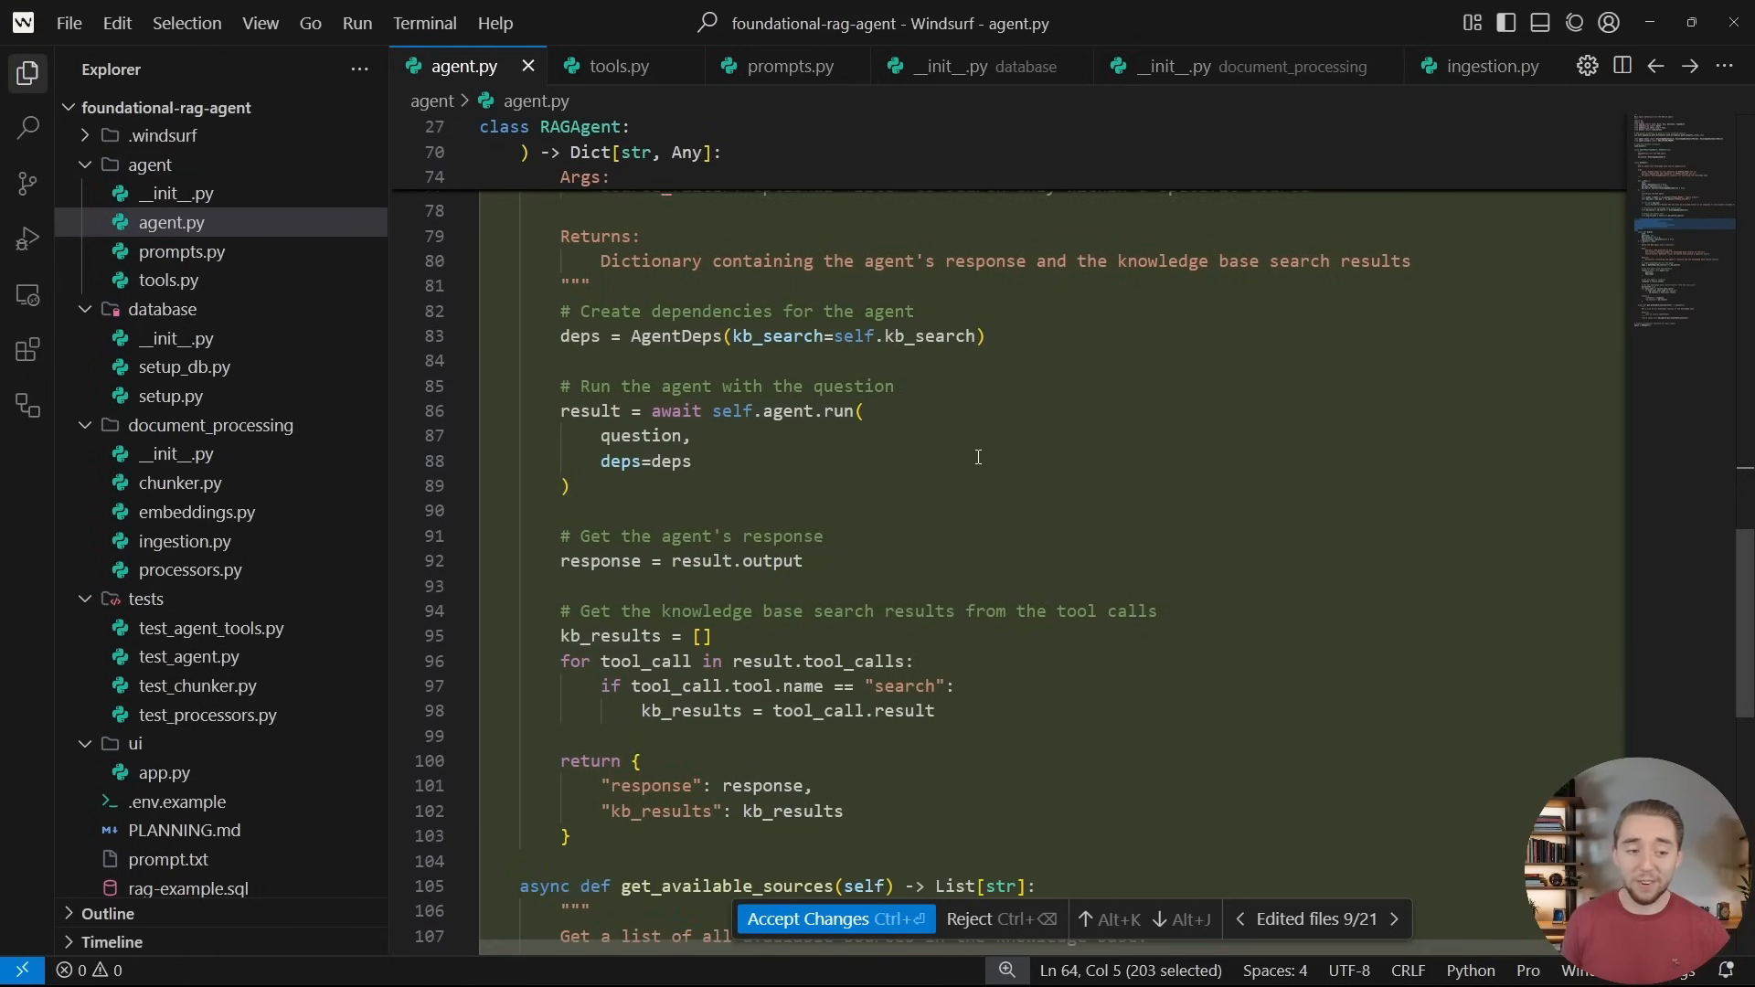
click(614, 66)
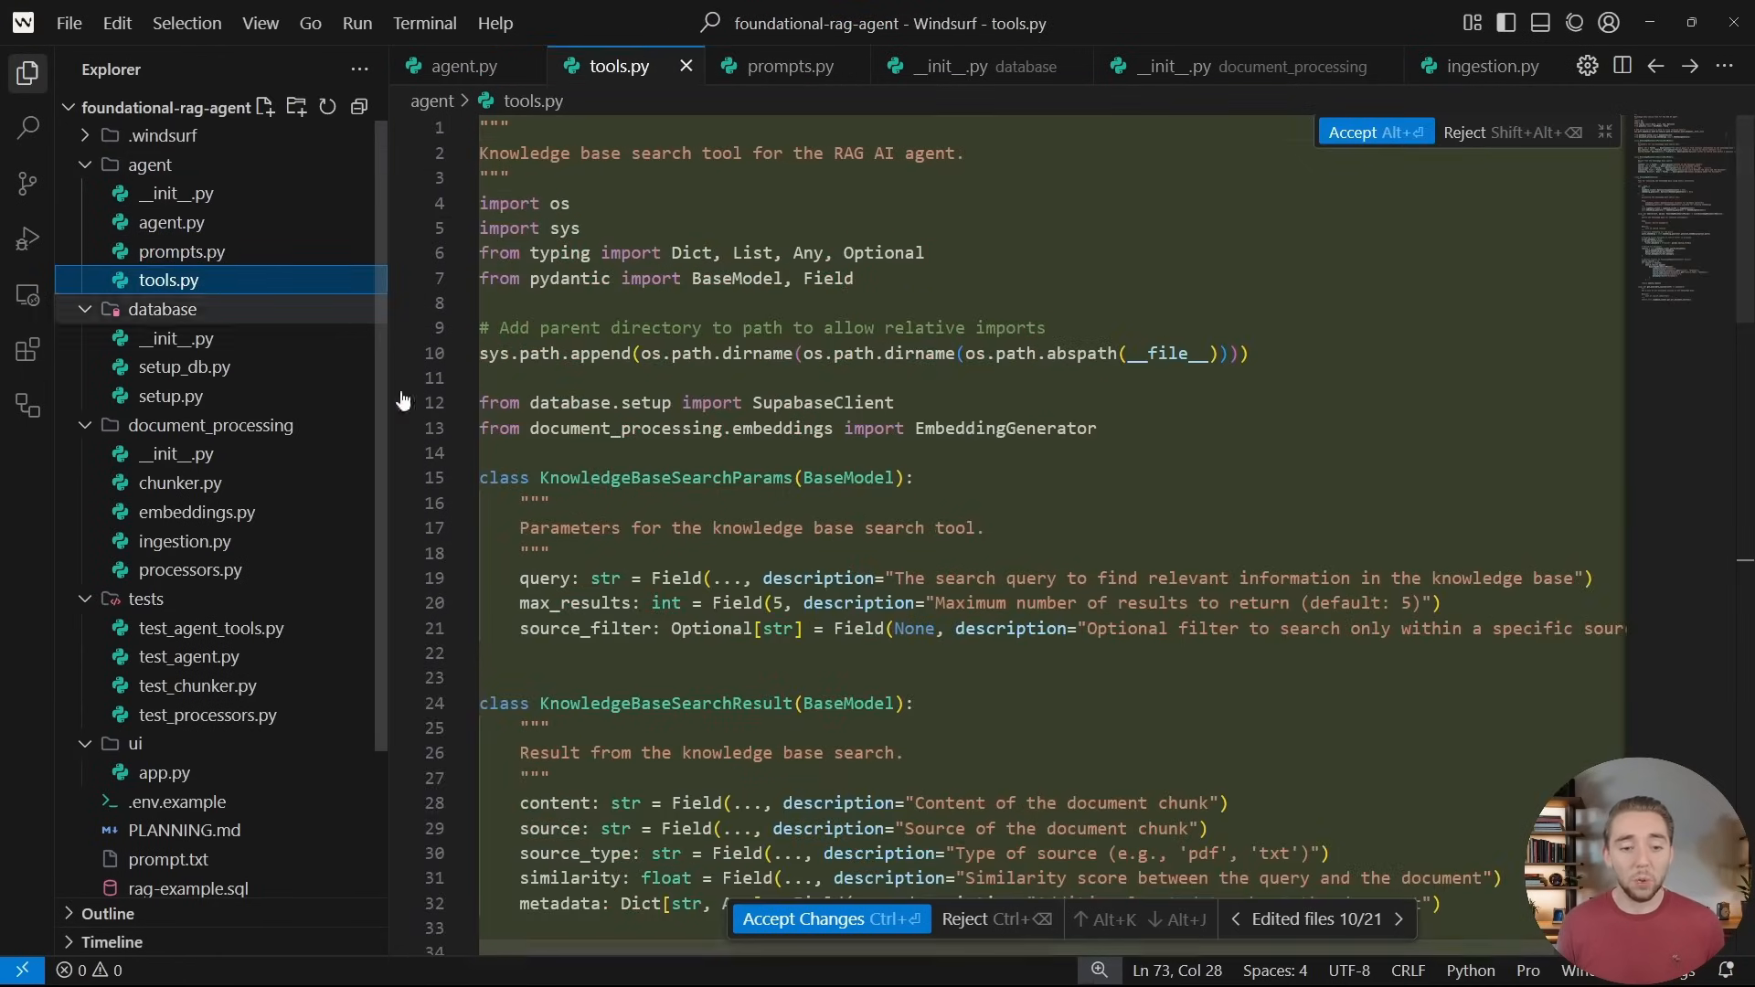
mouse_move(210, 424)
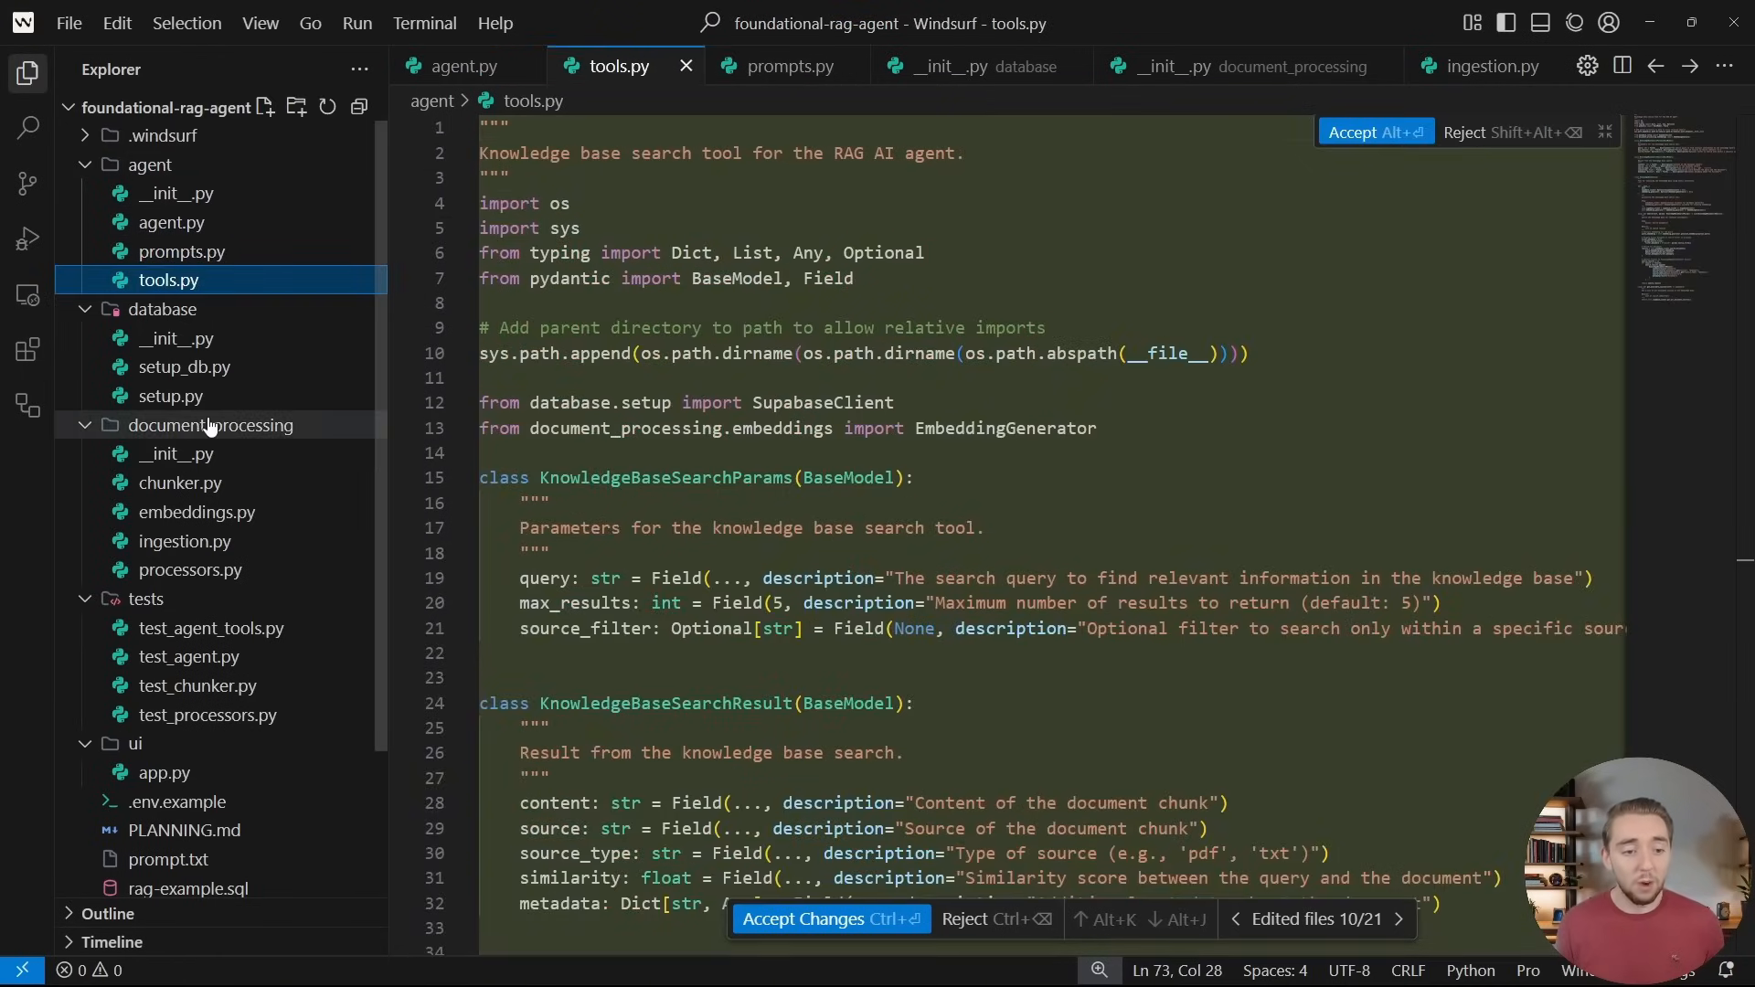
mouse_move(180, 482)
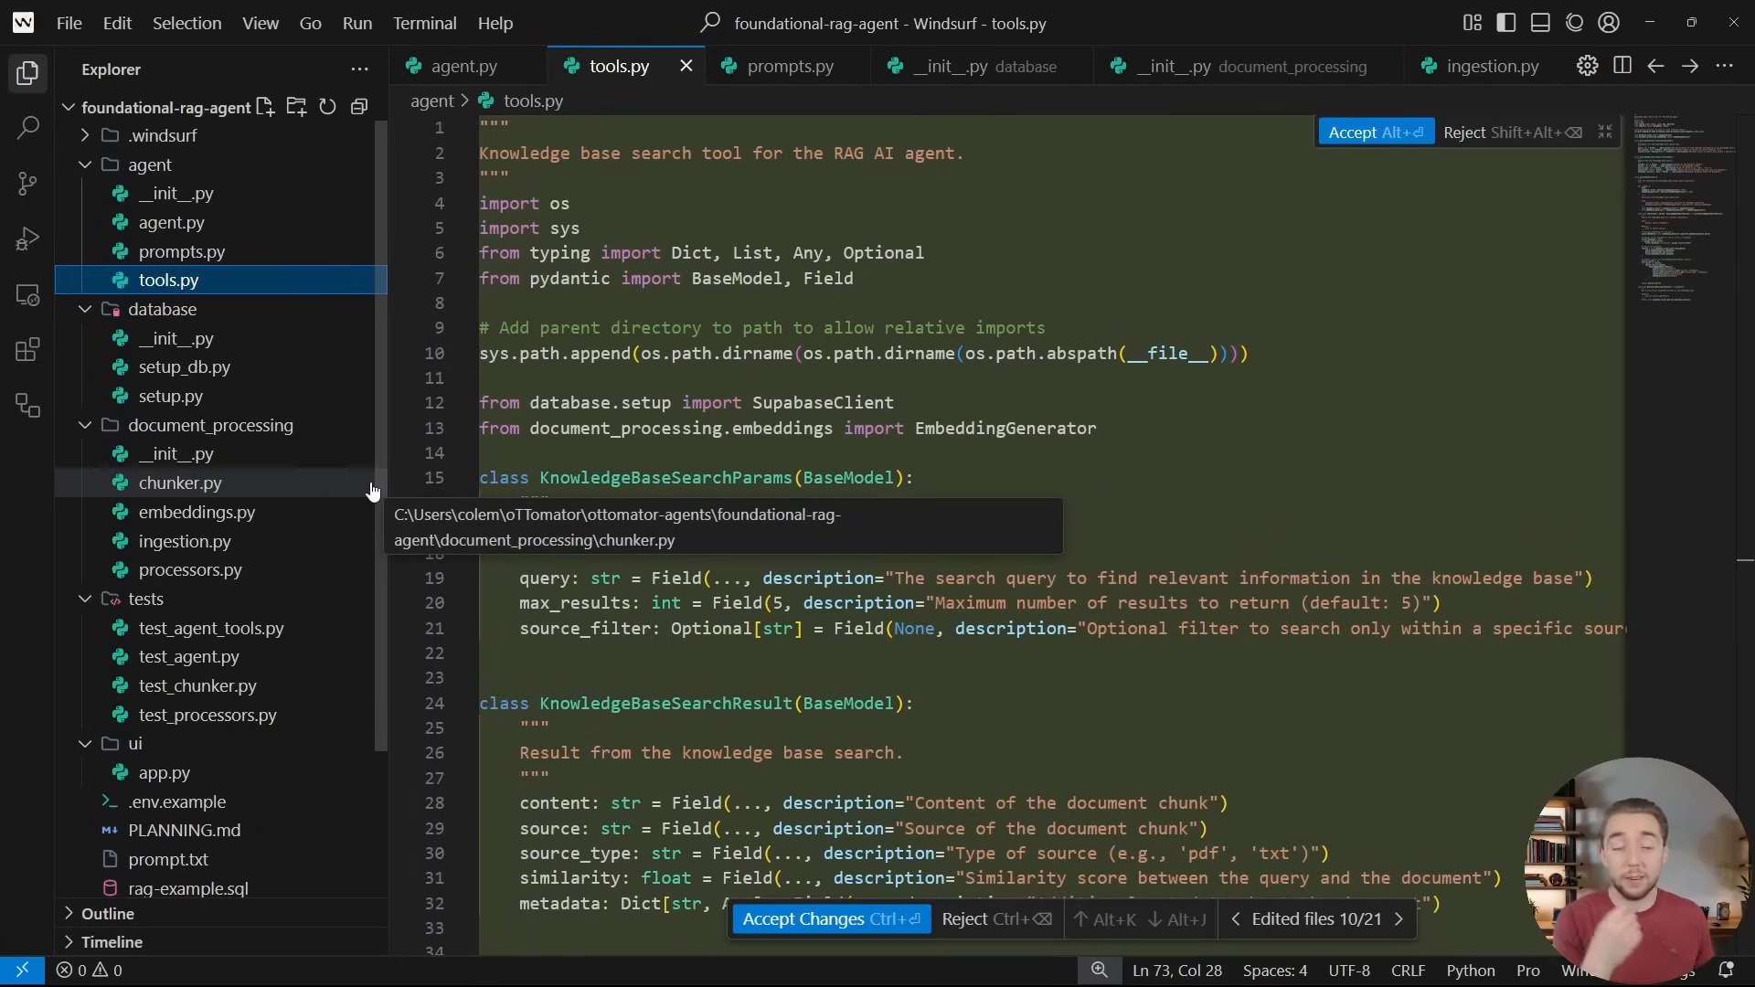
mouse_move(440, 507)
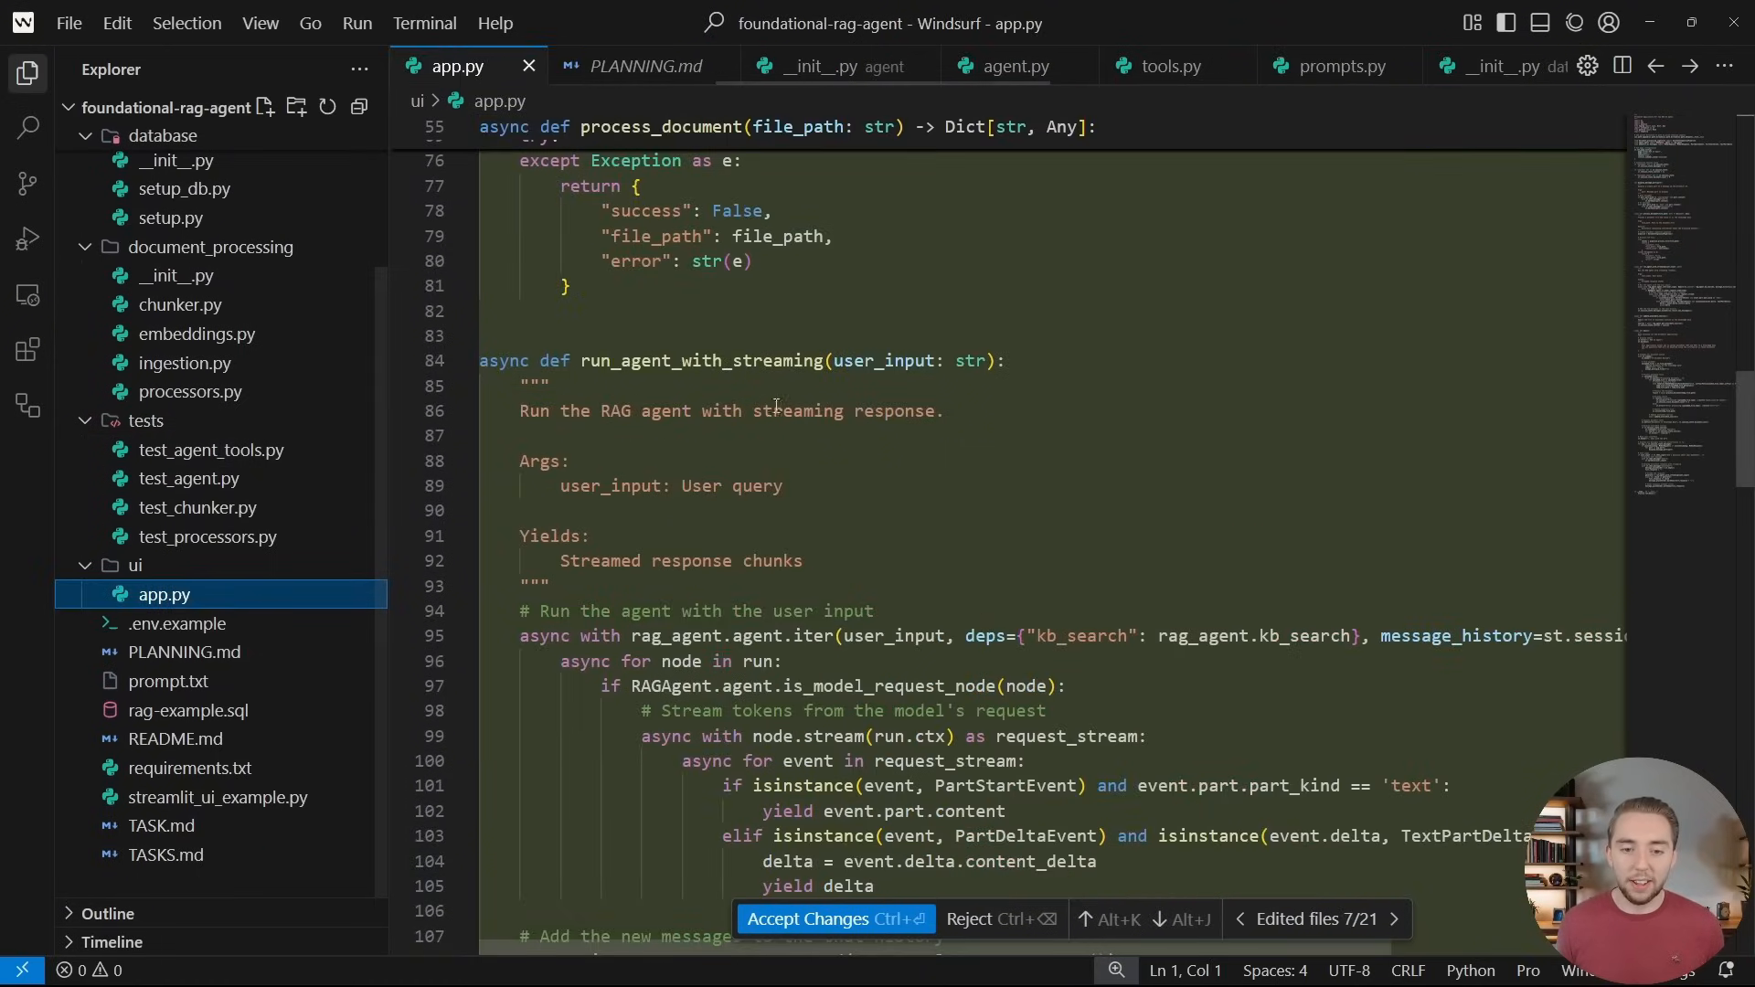
Review ui/app.py session state, message display and streaming code, then open TASK.md
scroll(up, 3)
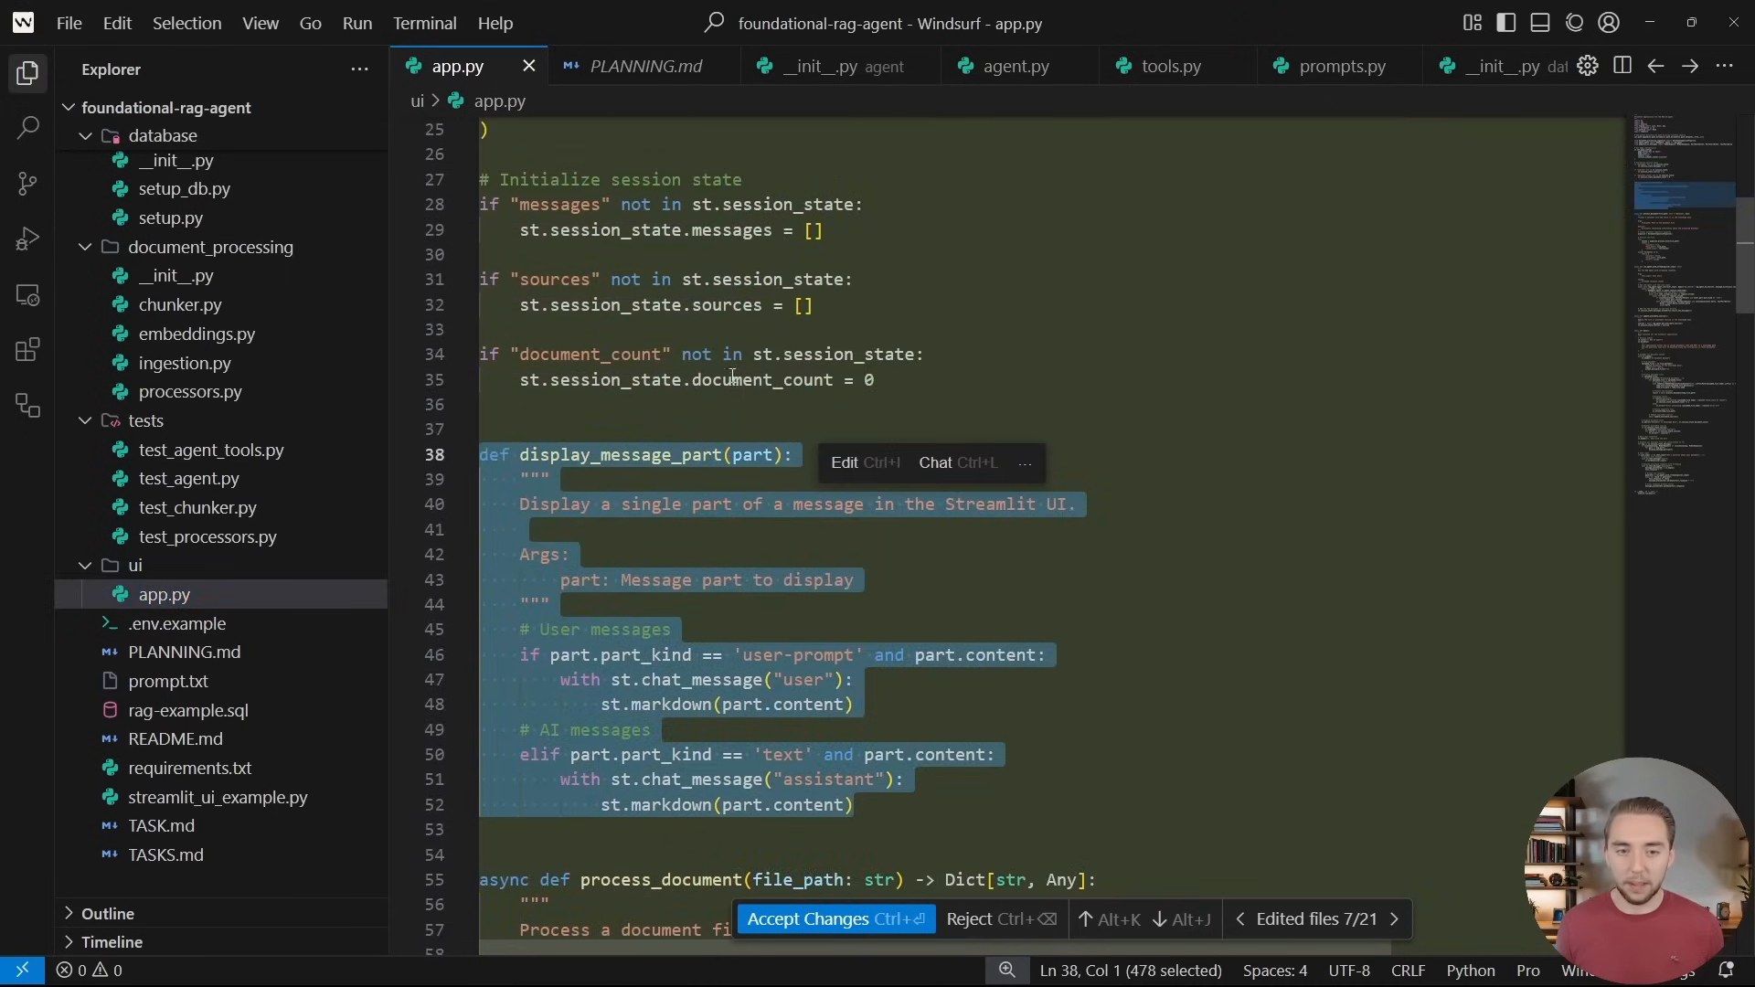
scroll(up, 3)
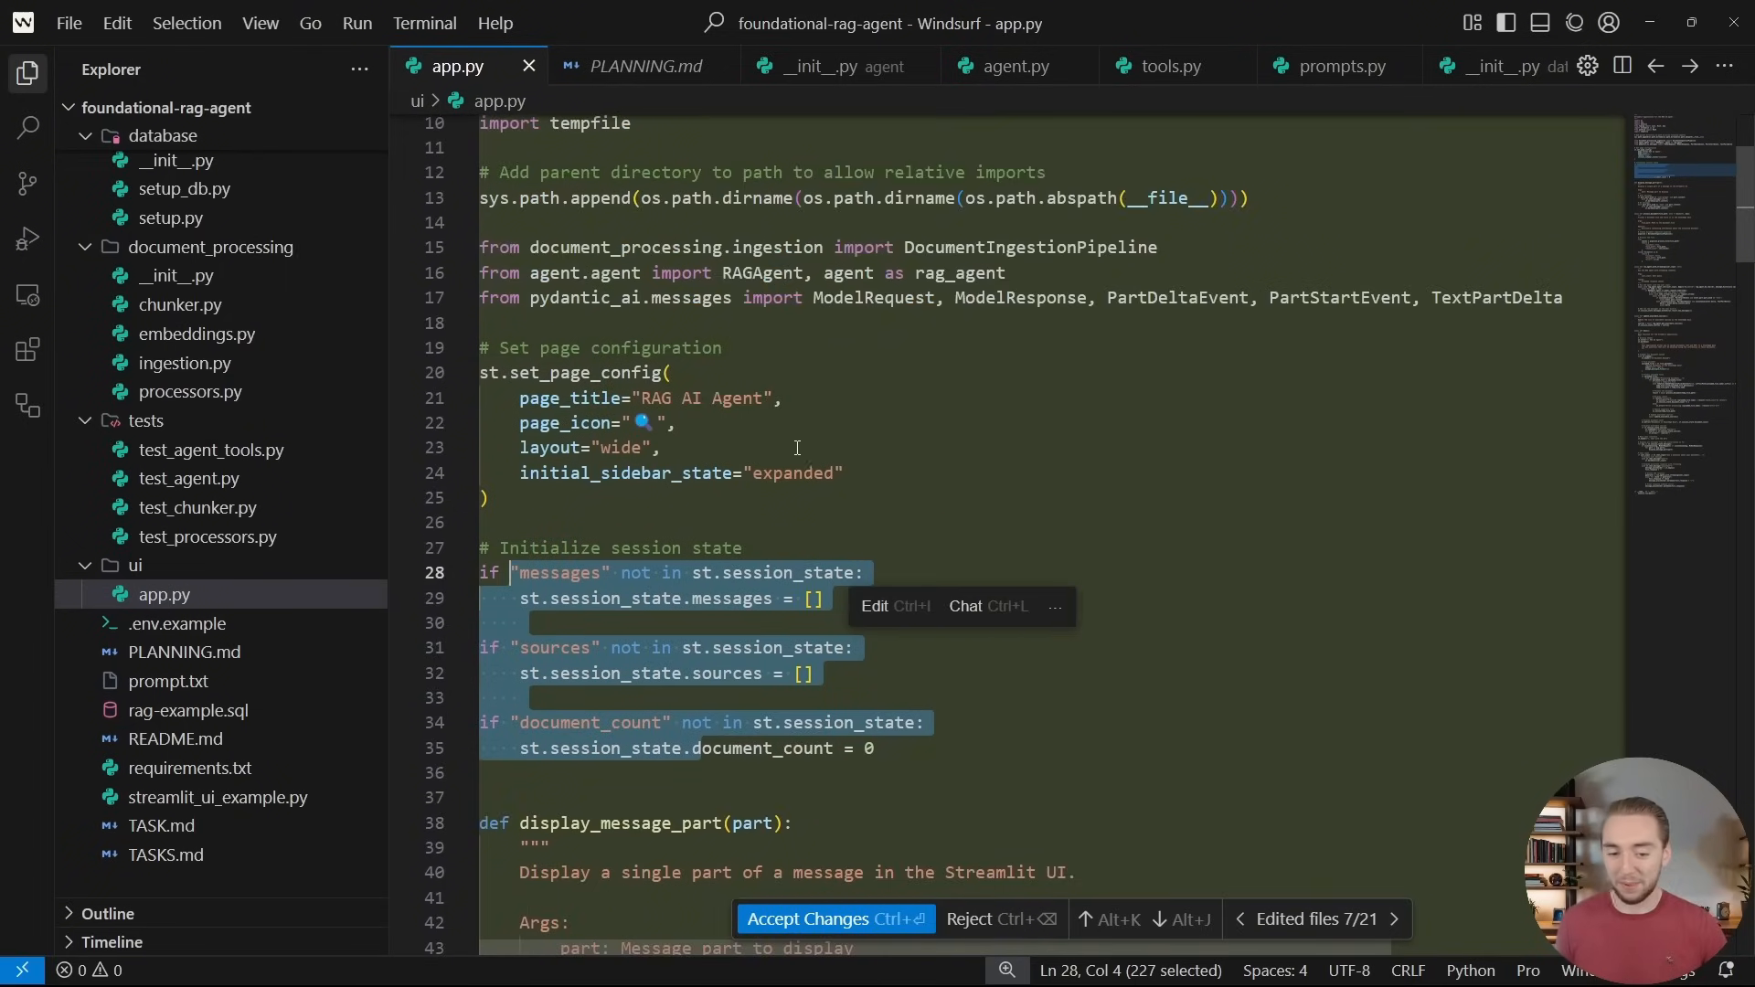
scroll(down, 3)
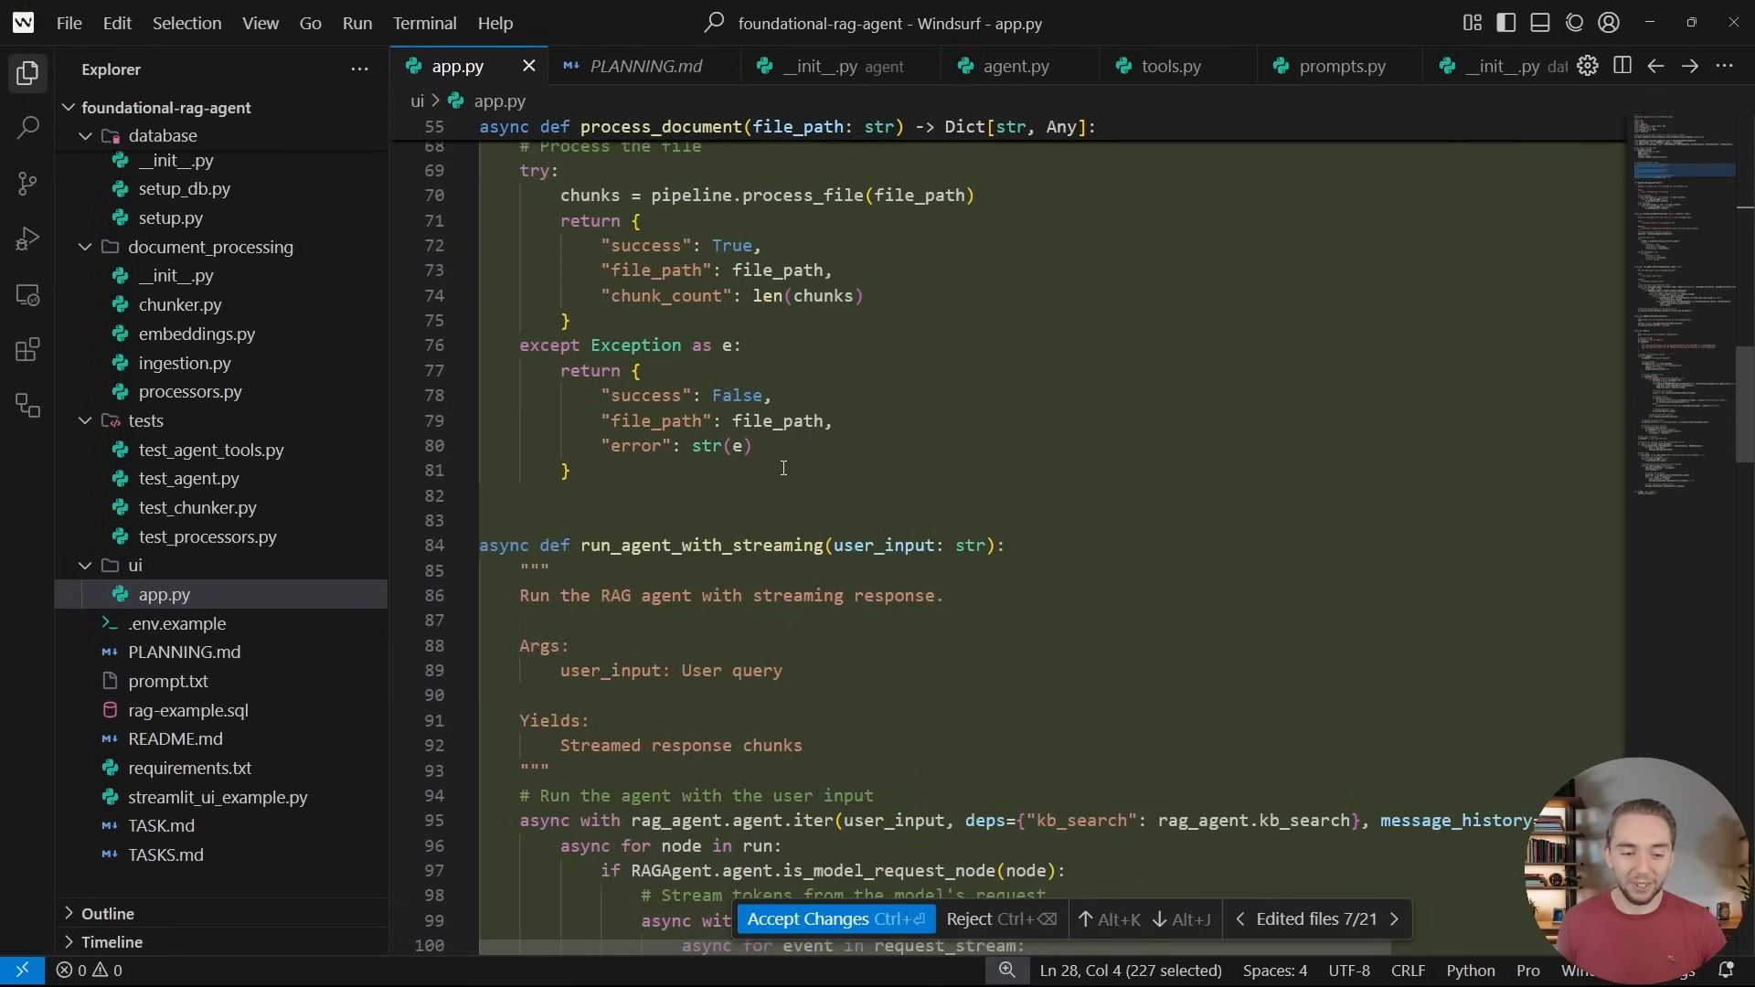
mouse_move(161, 854)
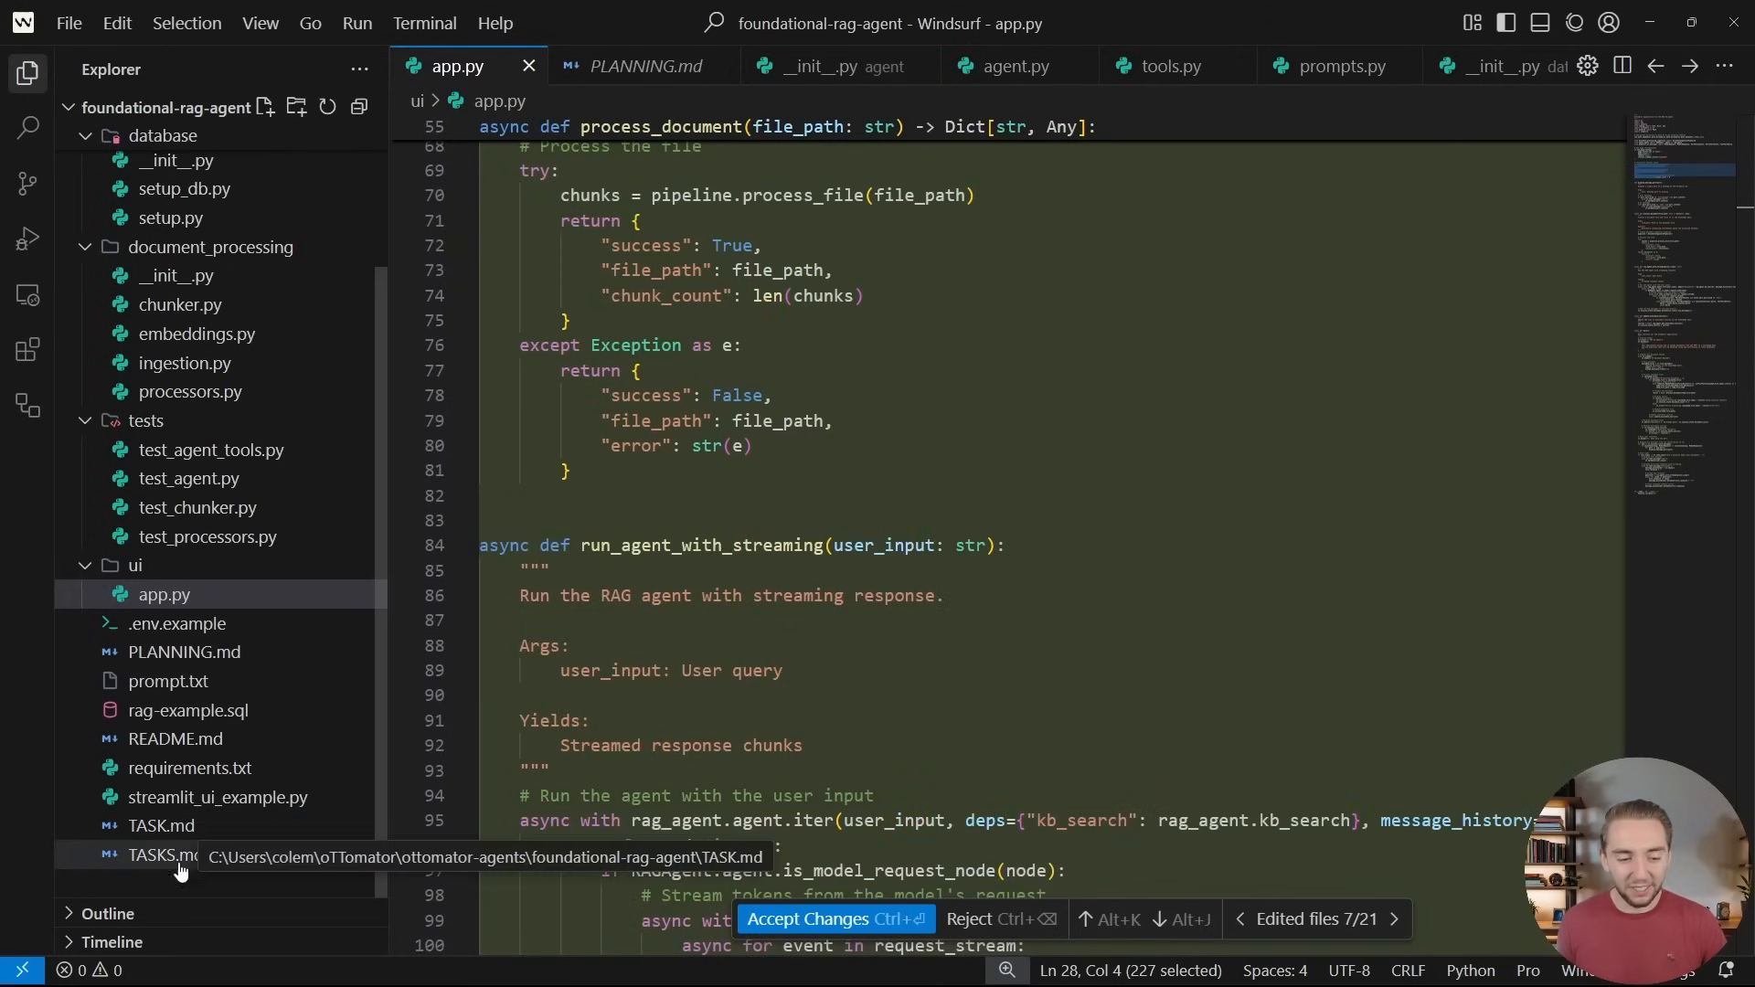
click(161, 825)
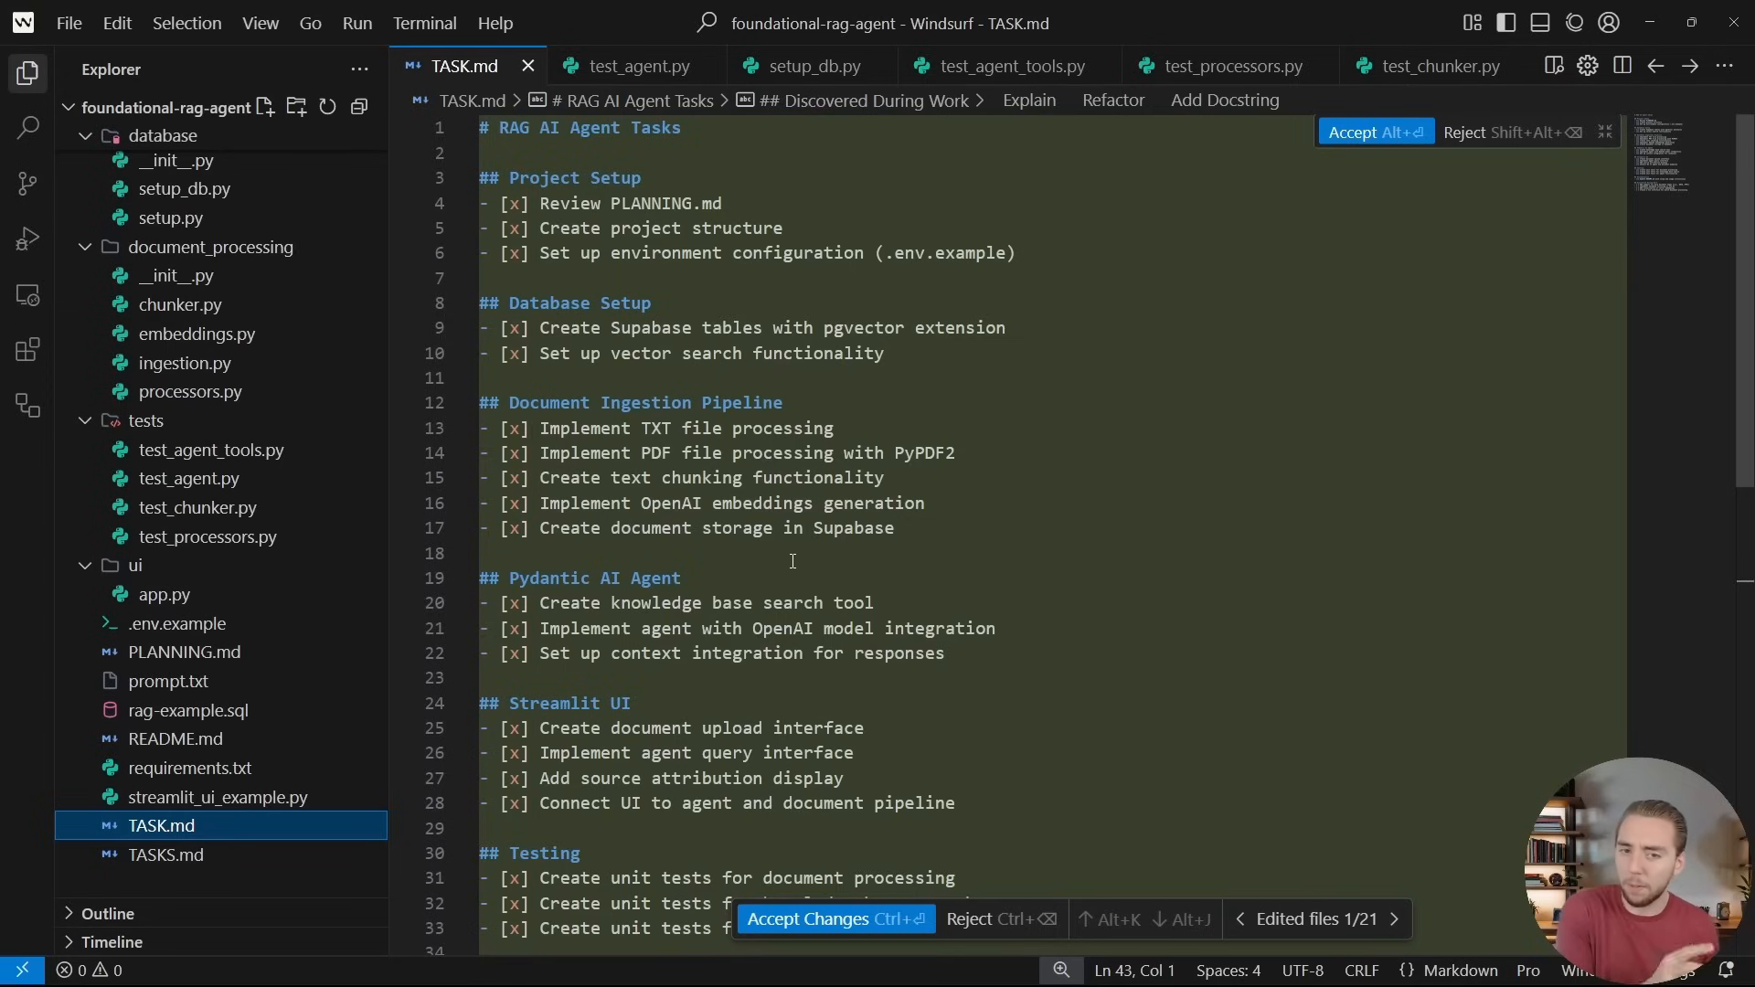
mouse_move(801, 537)
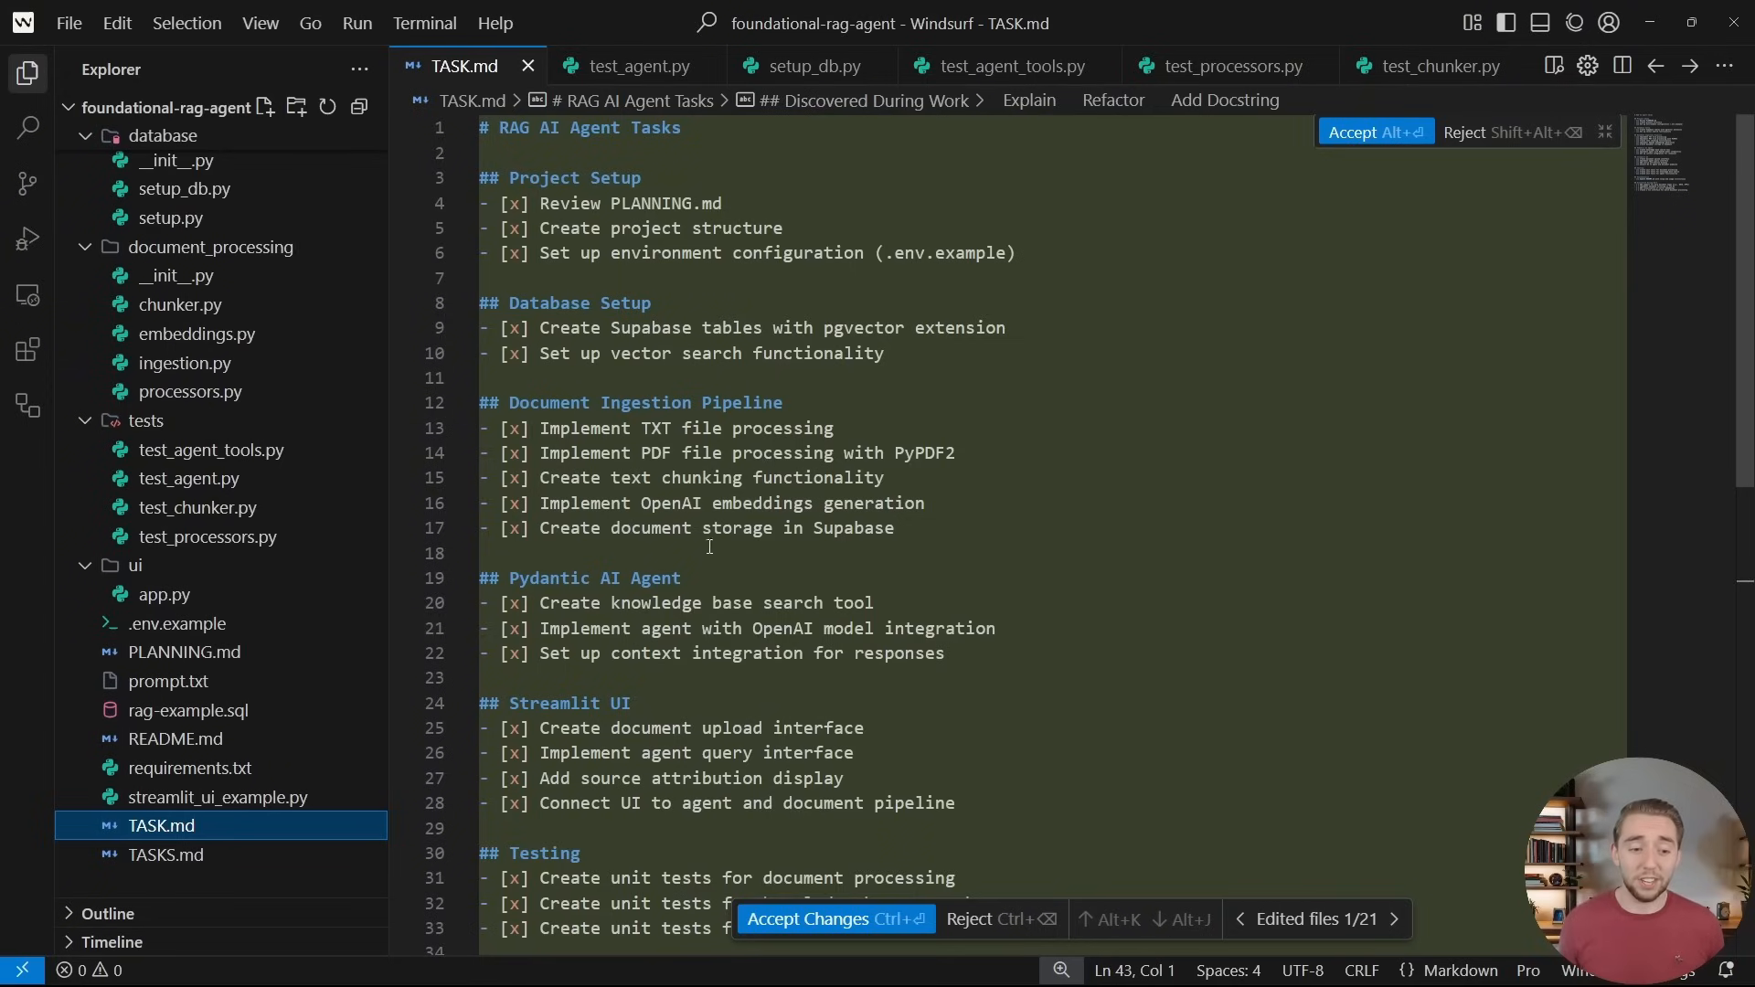
Check .env.example and README.md, and accept the README edits
click(176, 623)
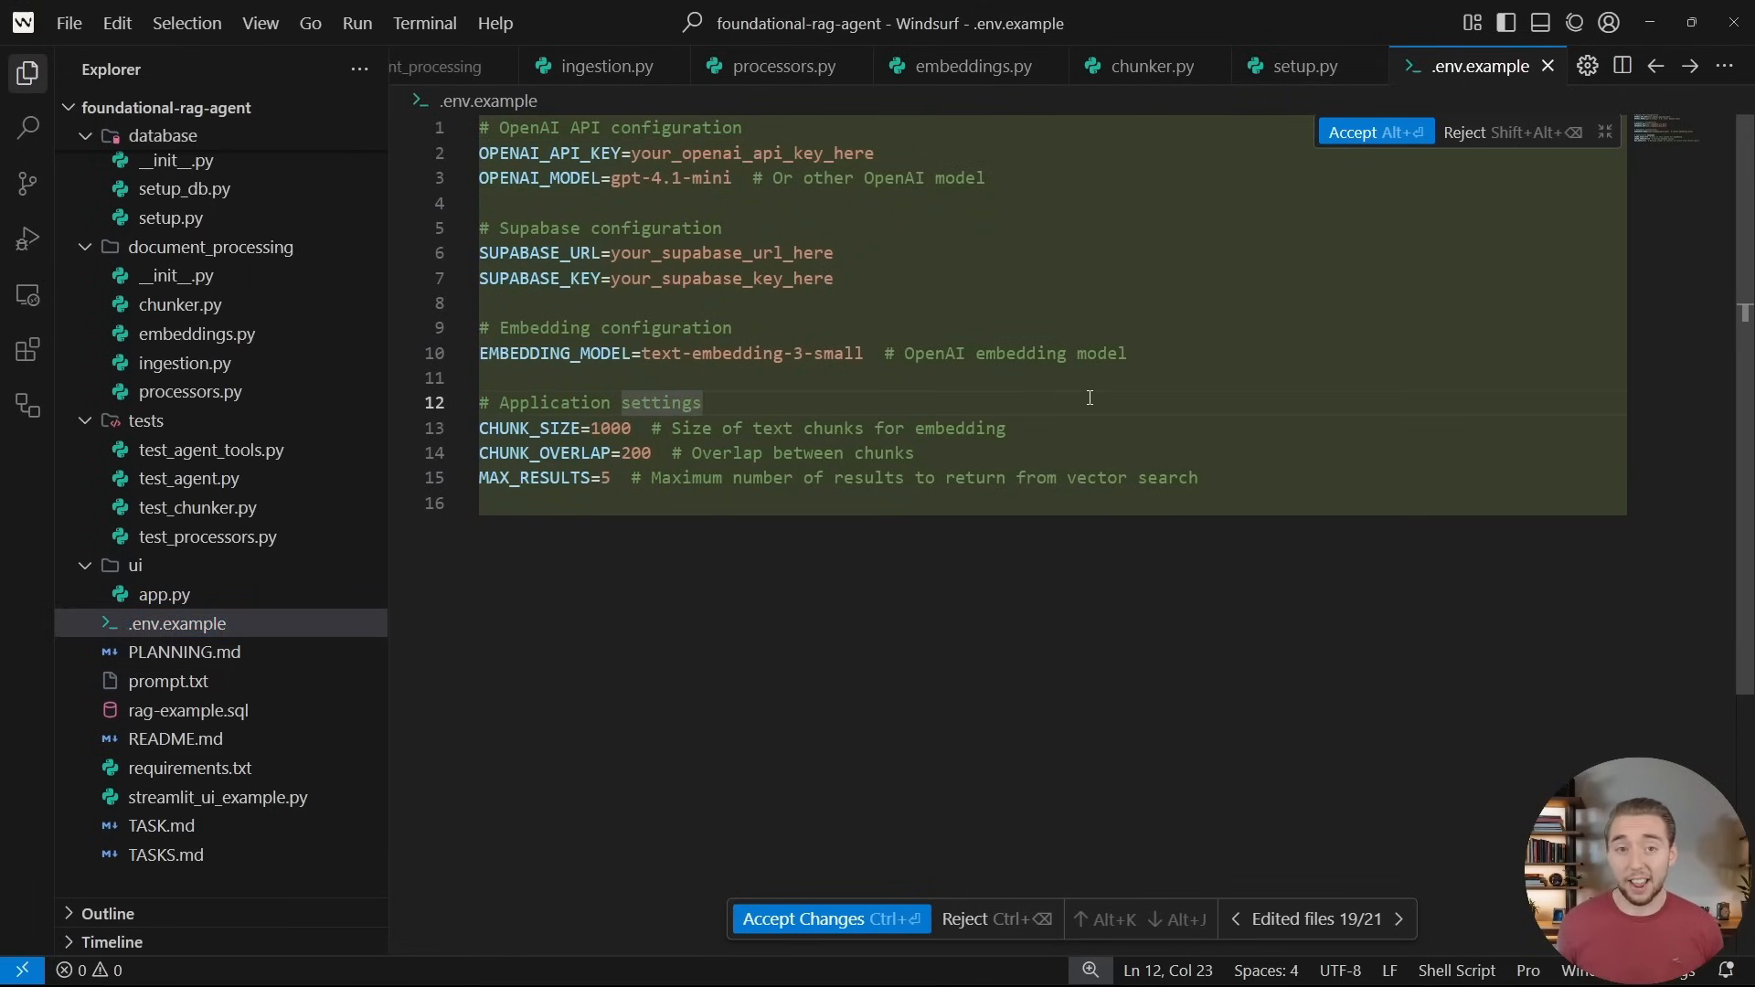
click(175, 738)
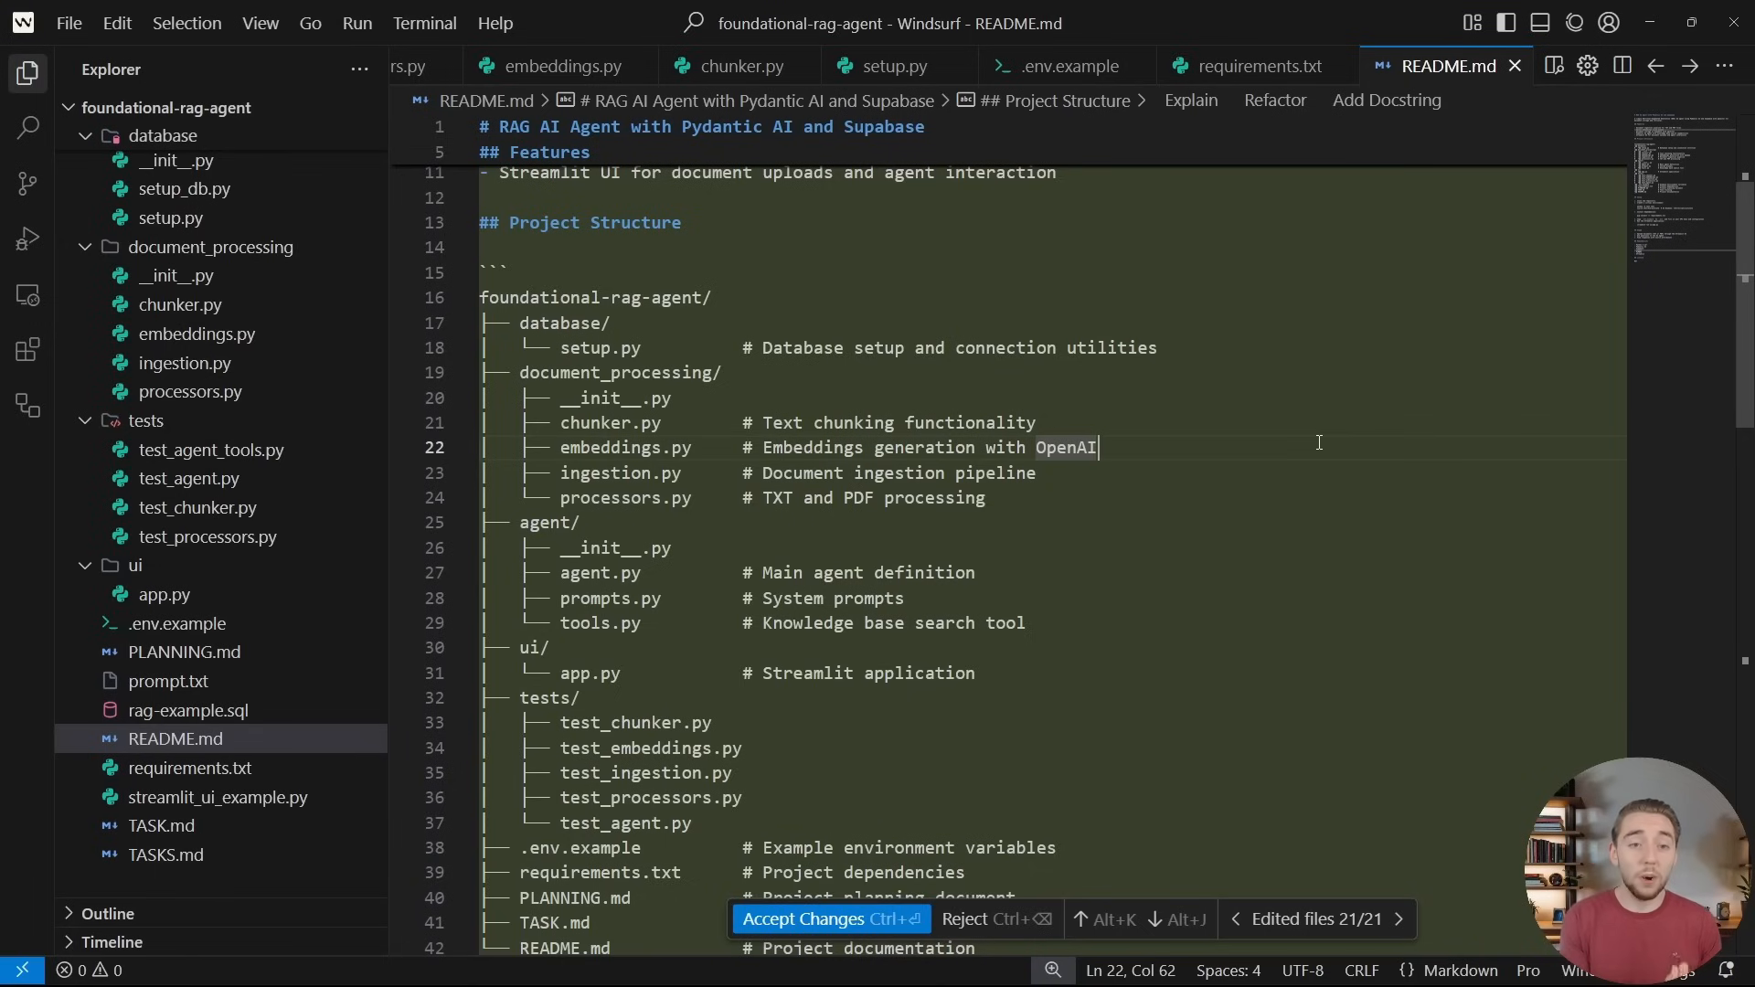
click(831, 919)
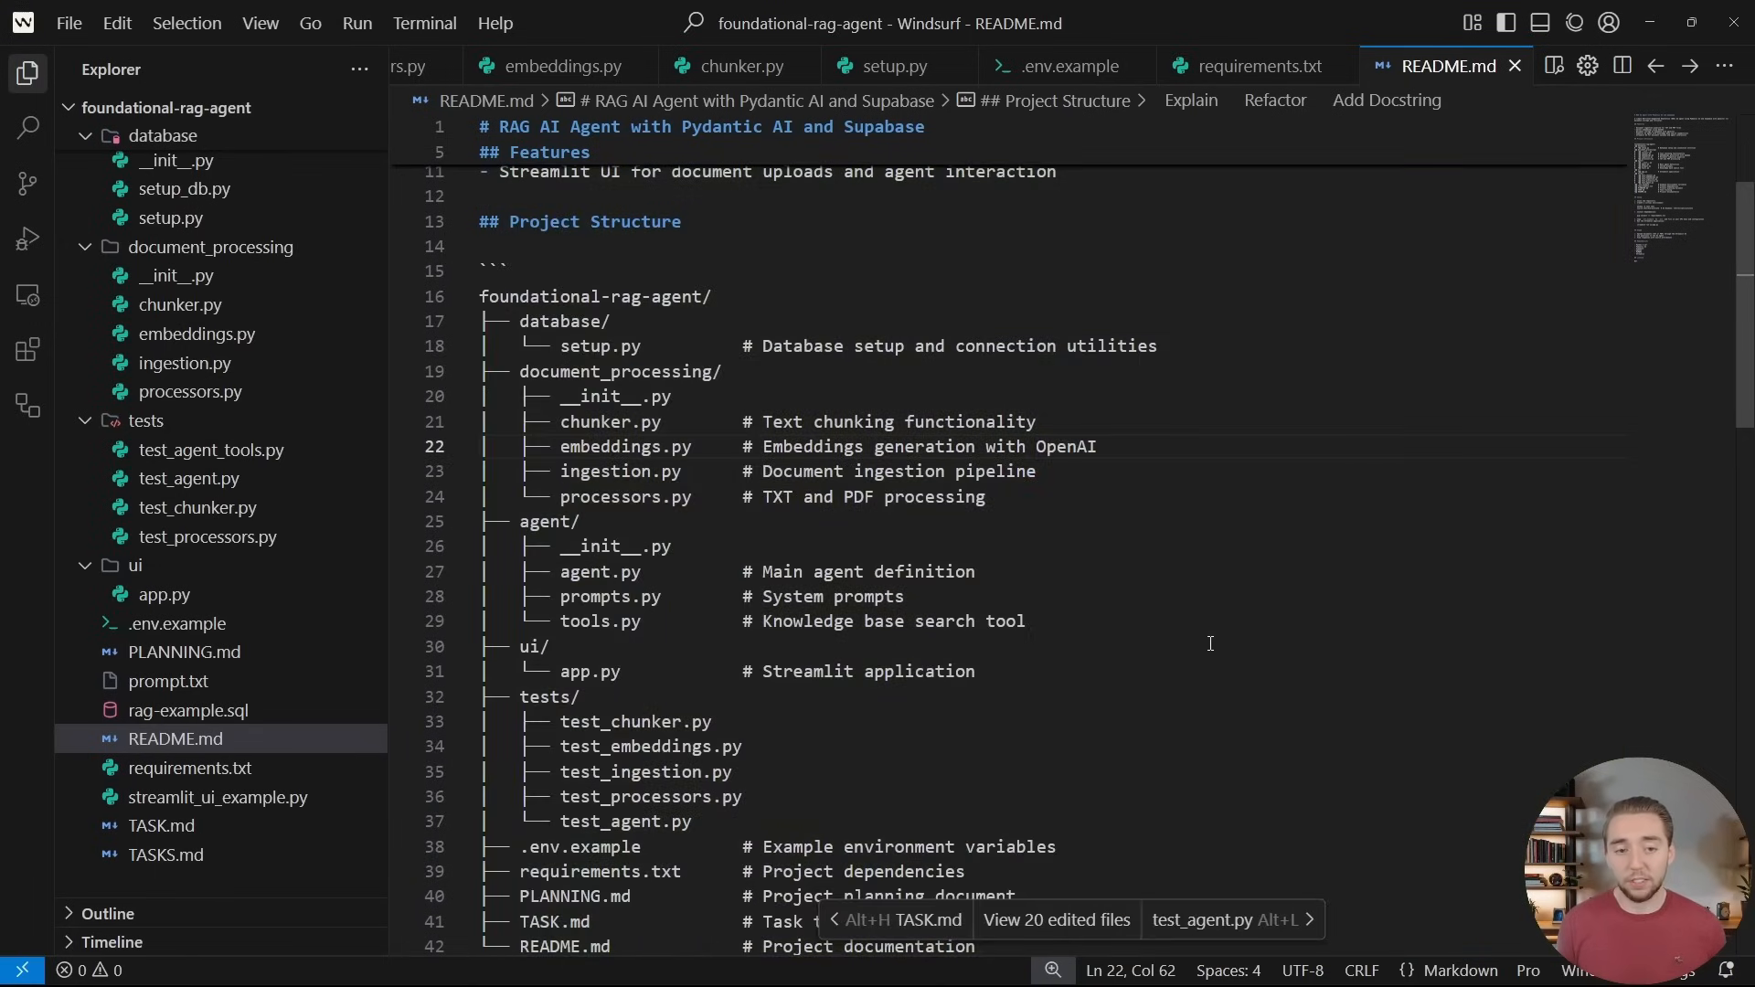
scroll(up, 3)
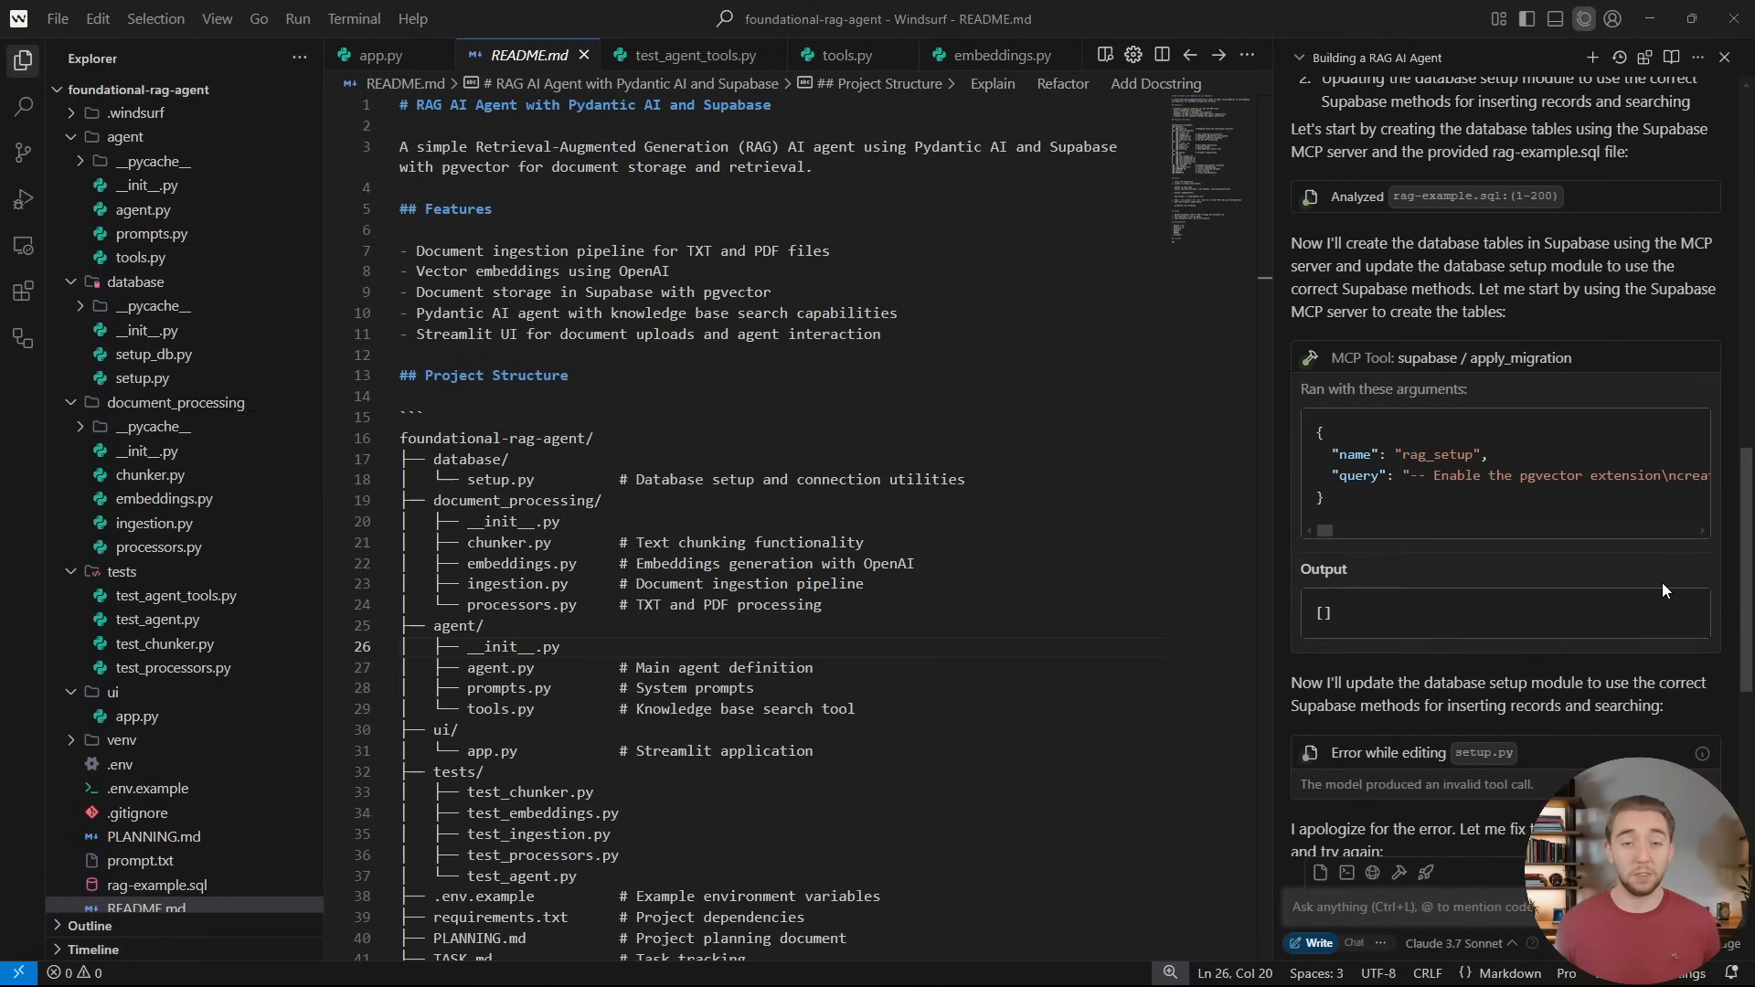
mouse_move(1546, 511)
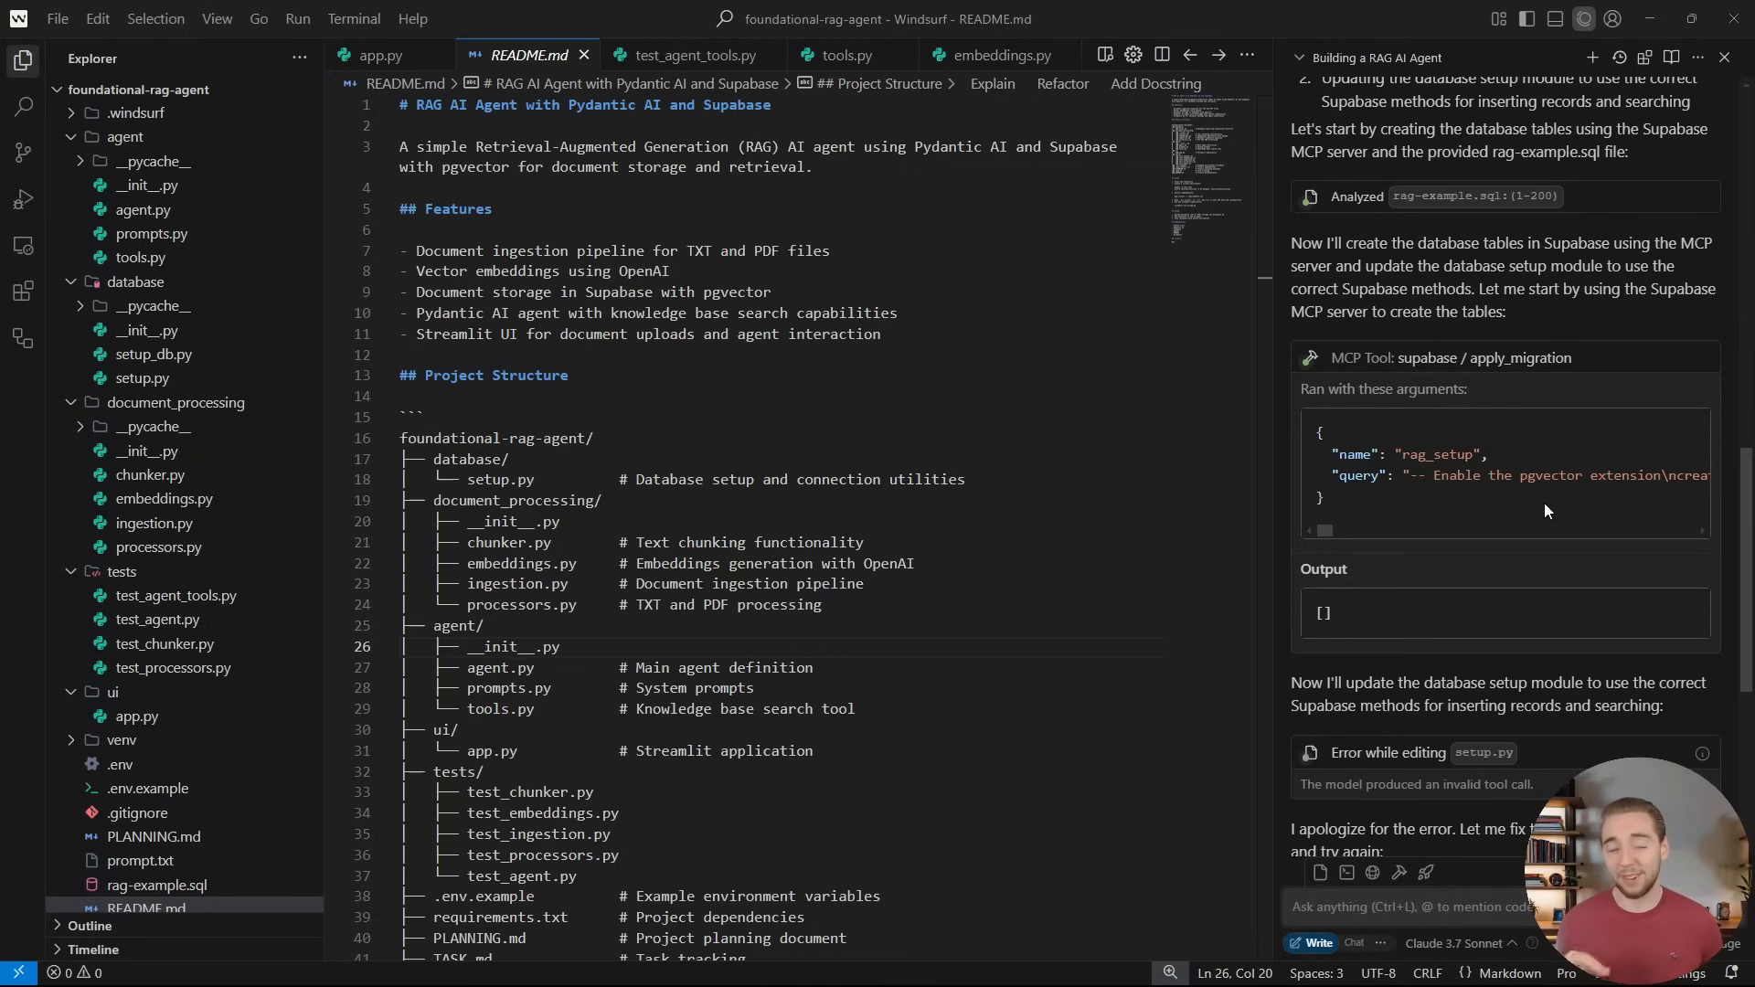
mouse_move(1735, 474)
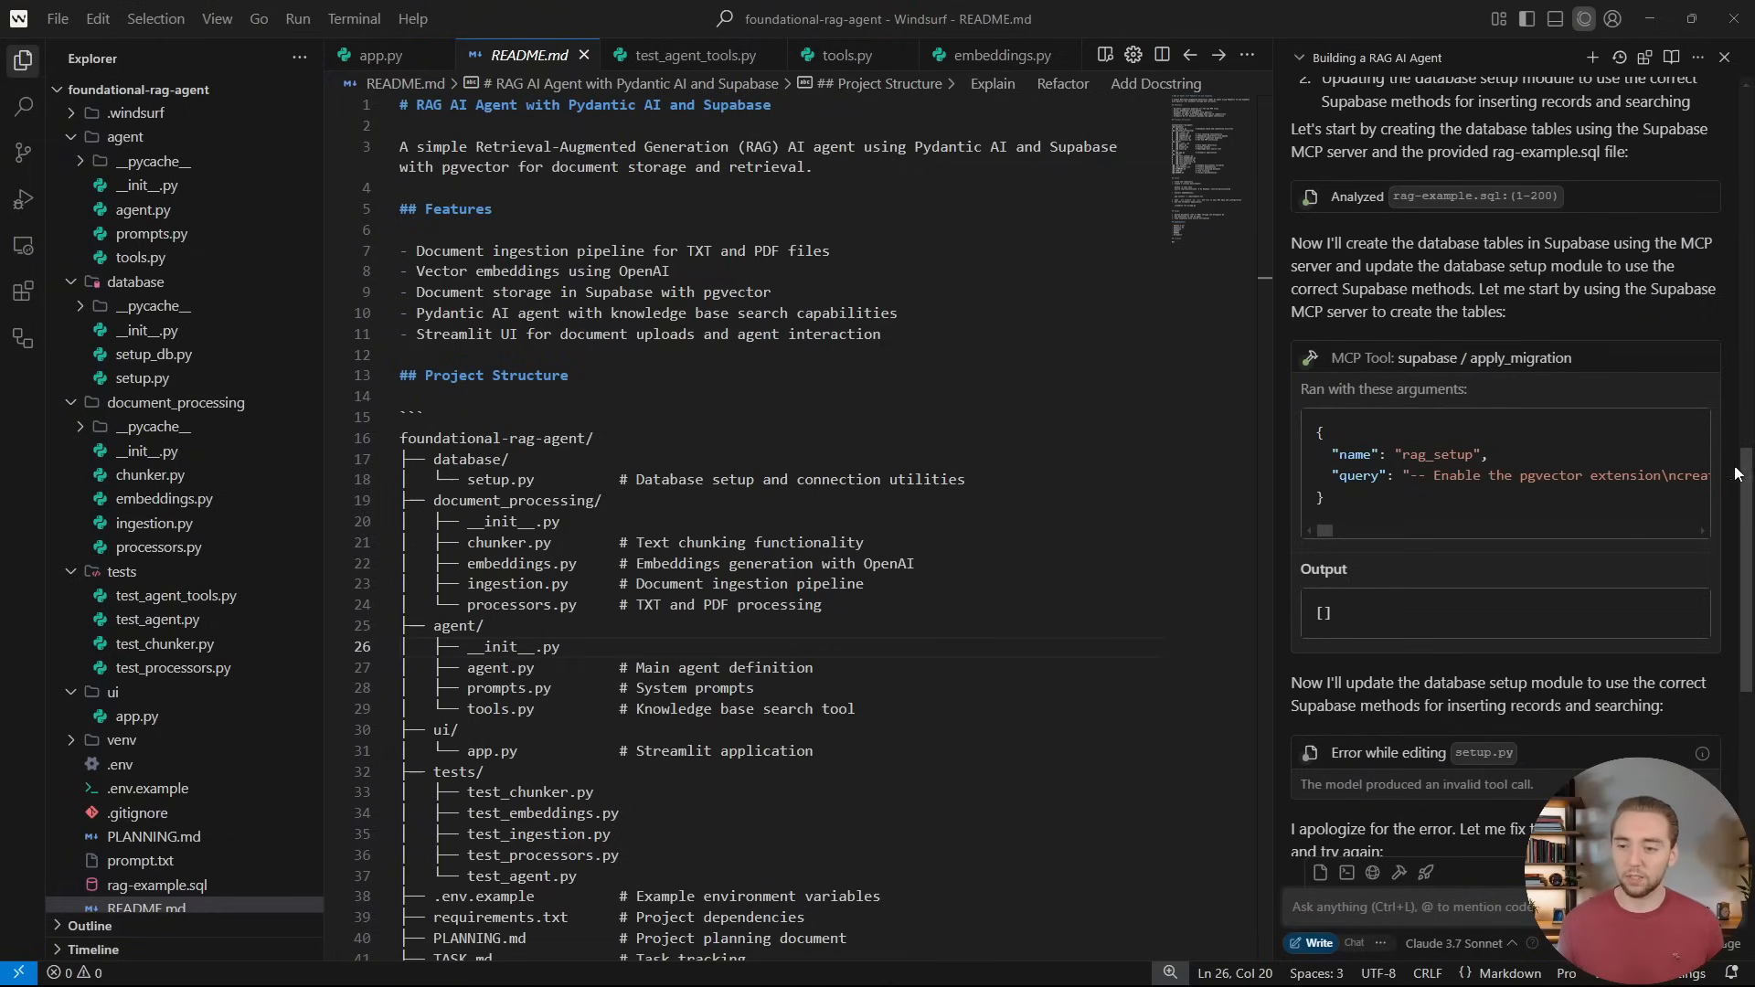
mouse_move(1576, 369)
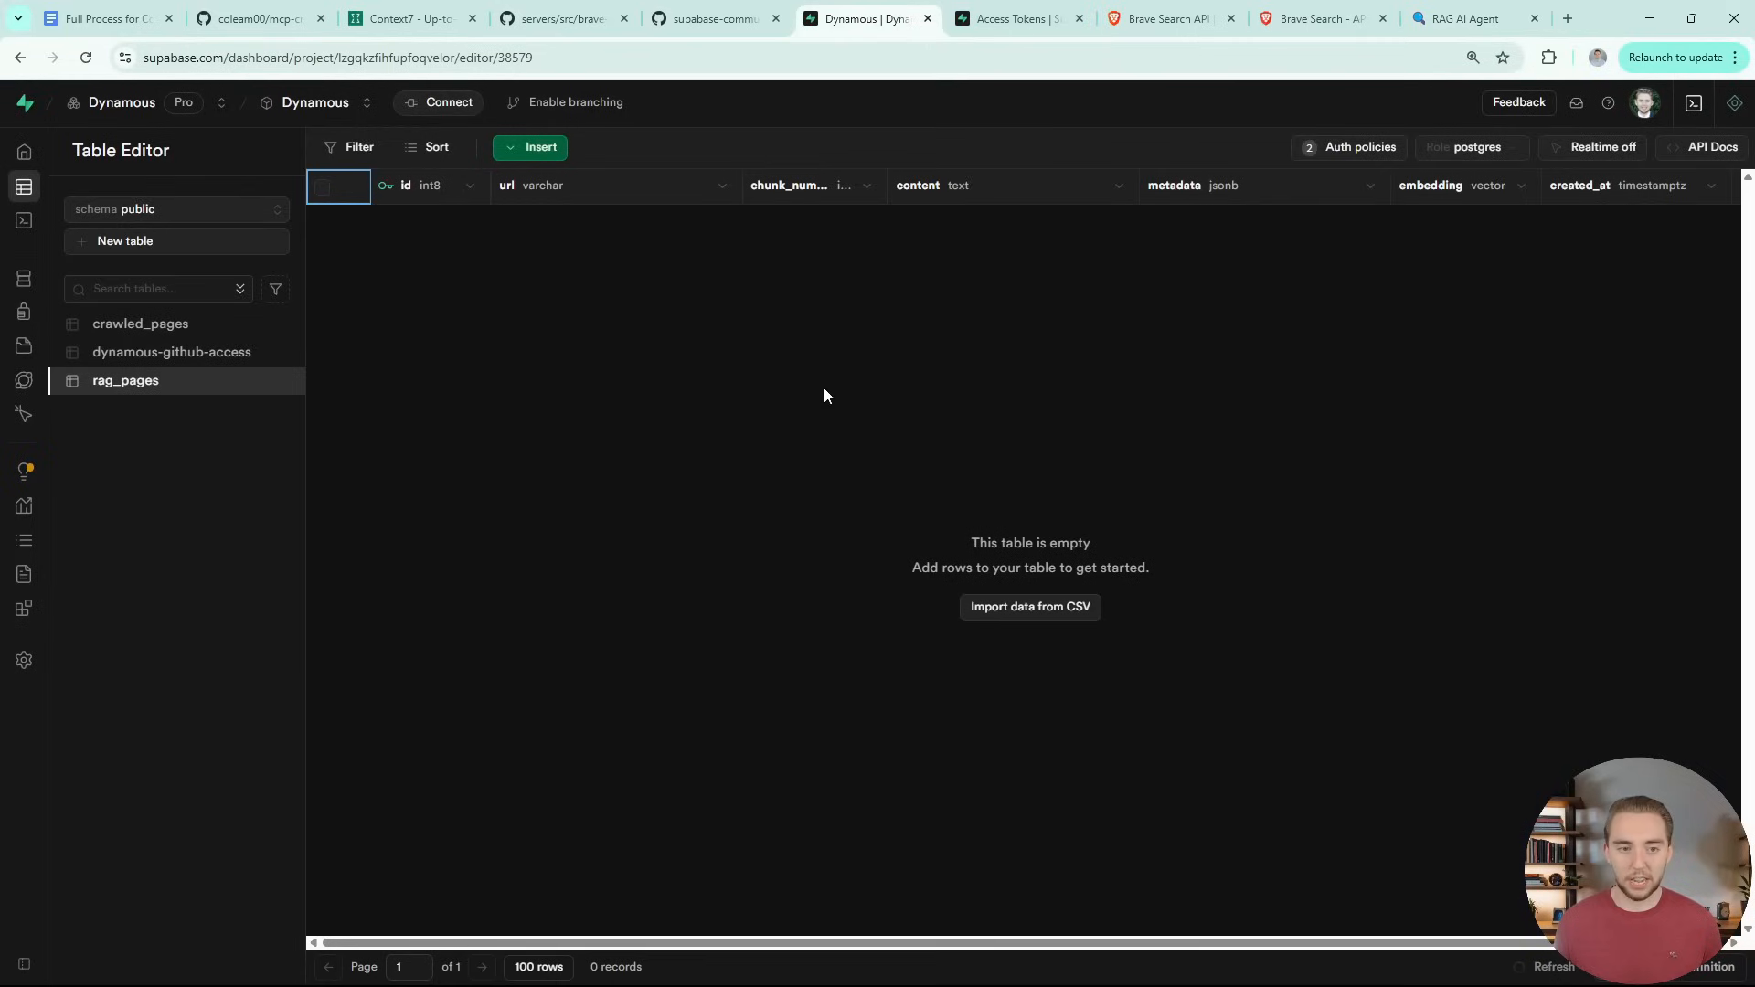
mouse_move(174, 386)
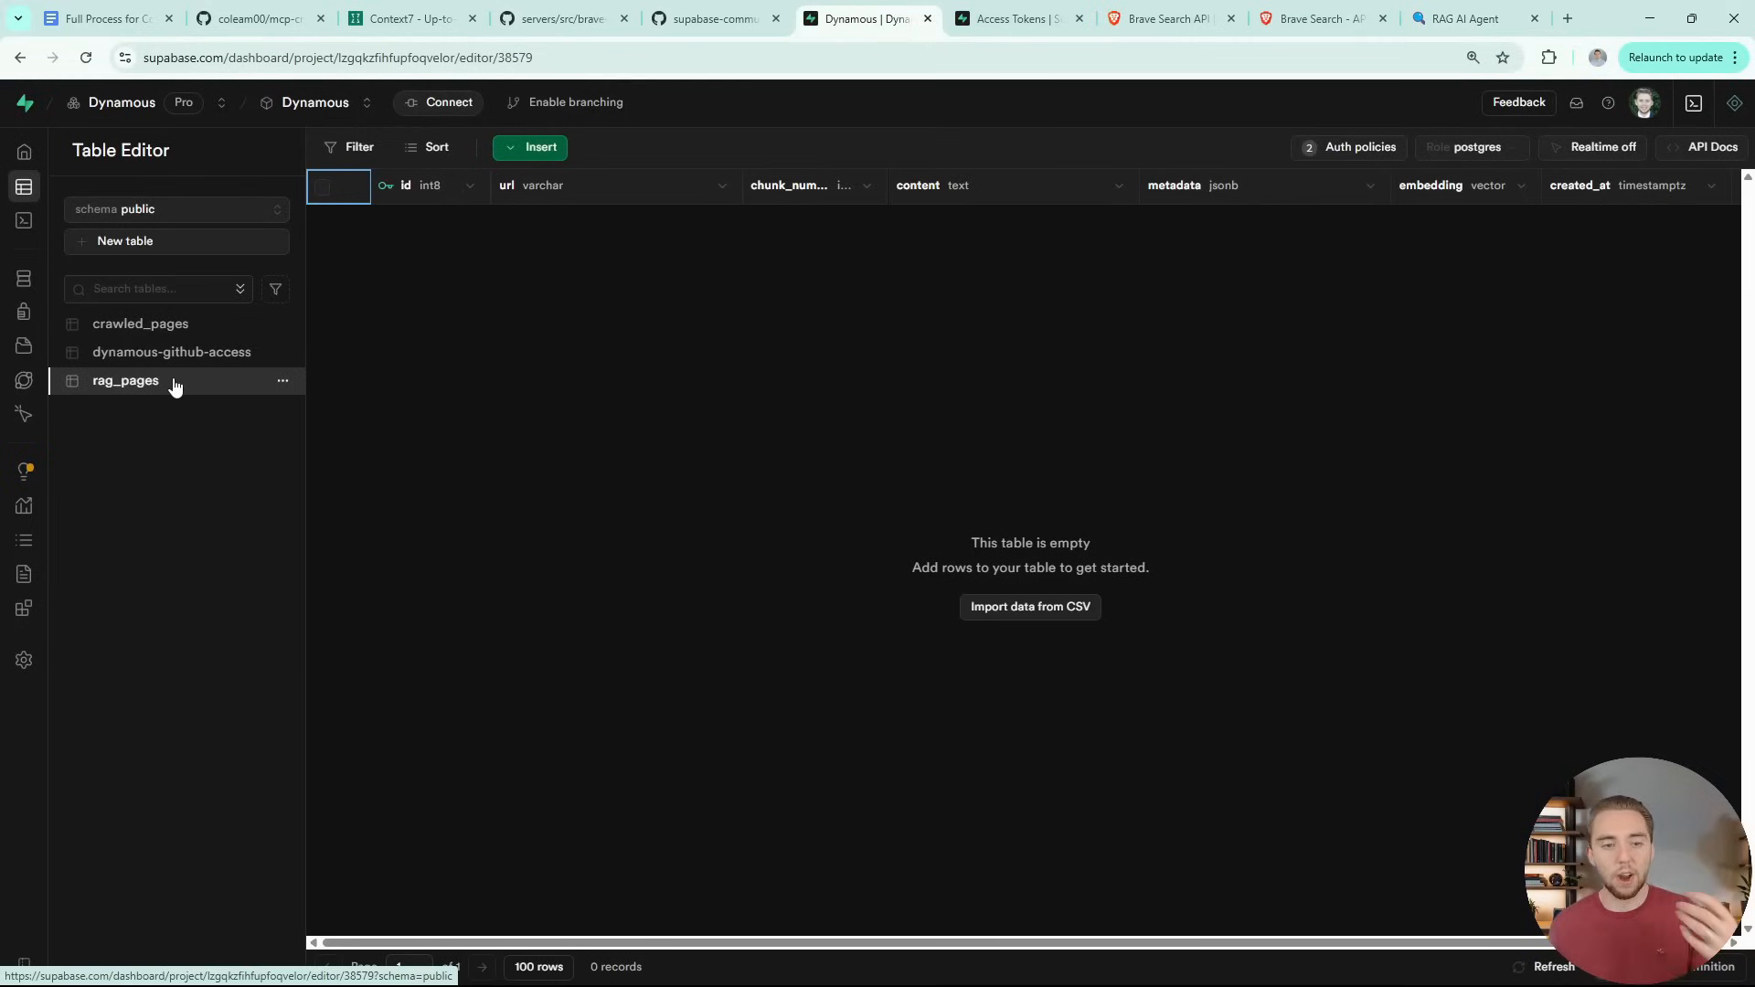
mouse_move(559, 203)
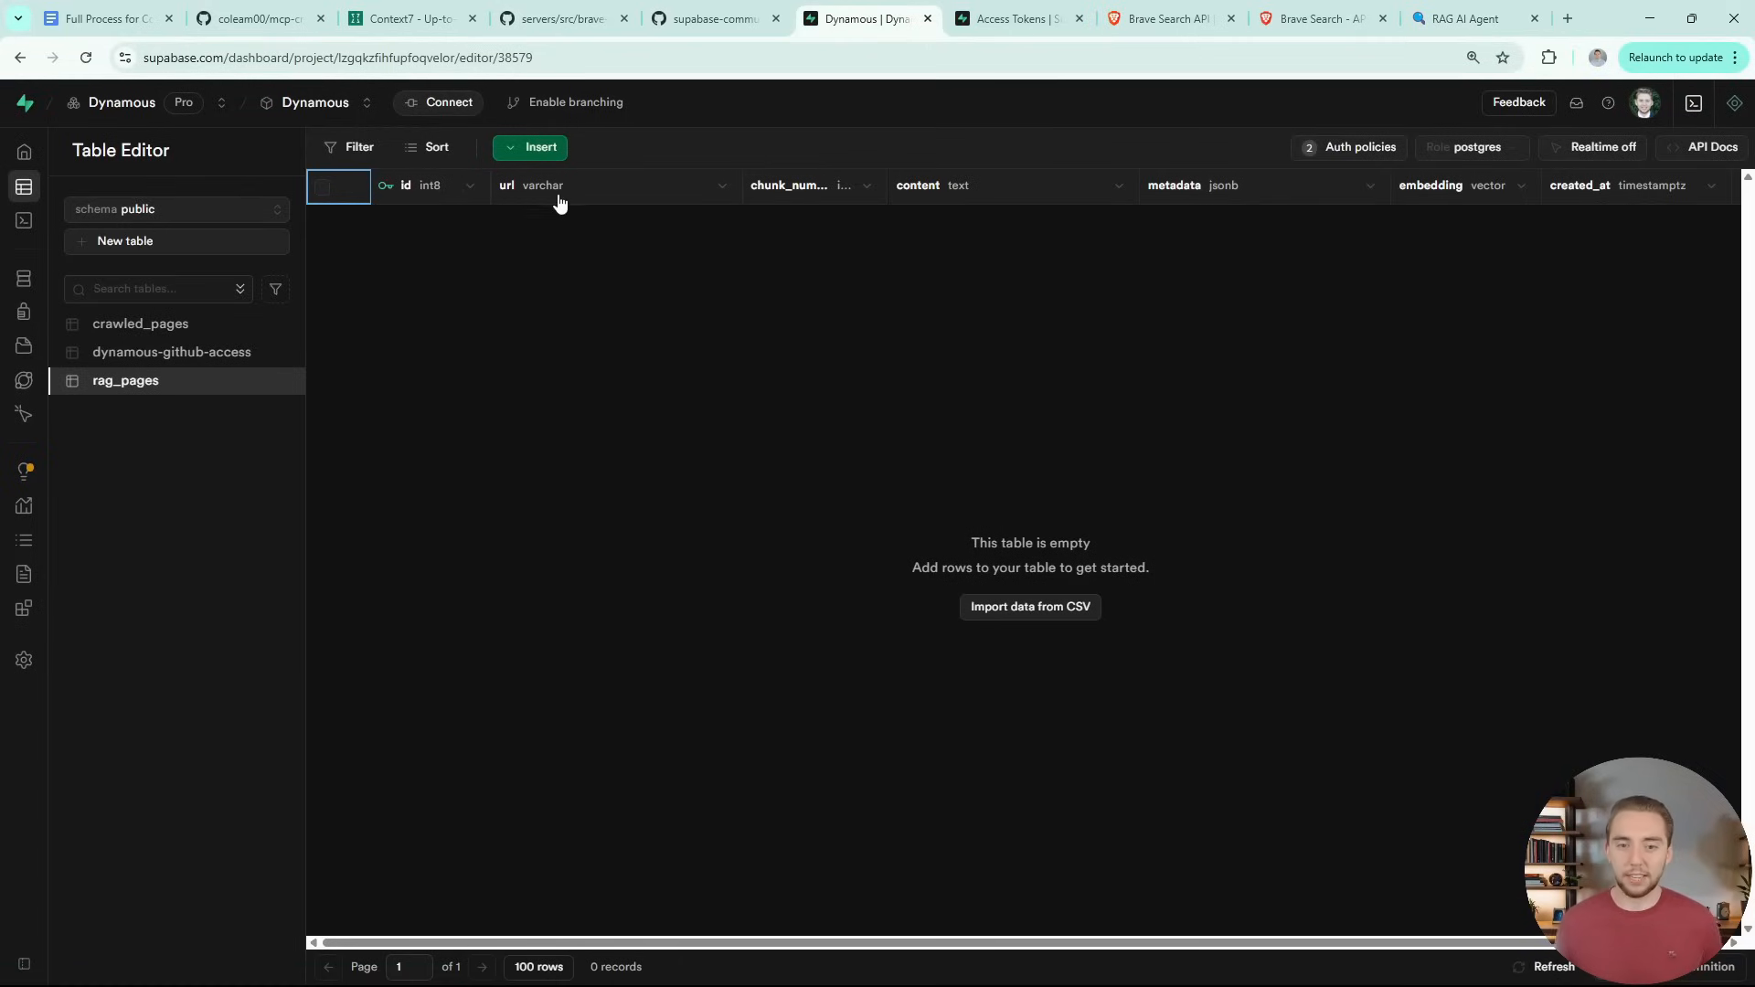
mouse_move(1503, 190)
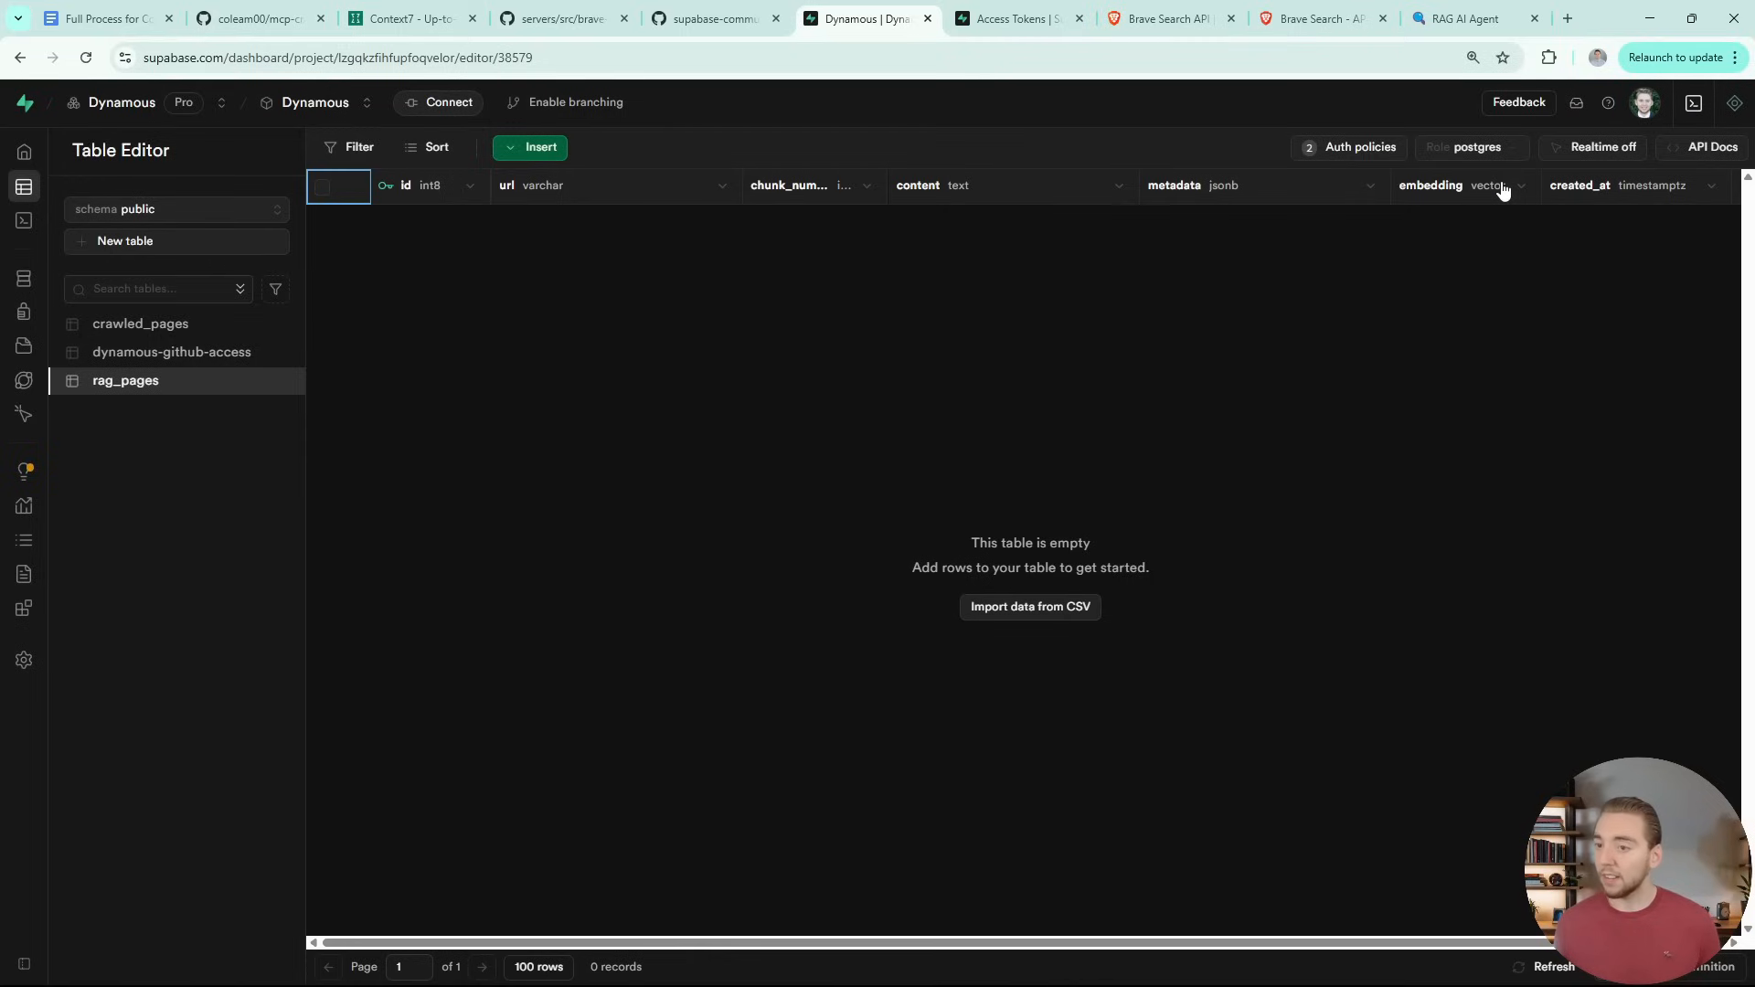
mouse_move(1597, 53)
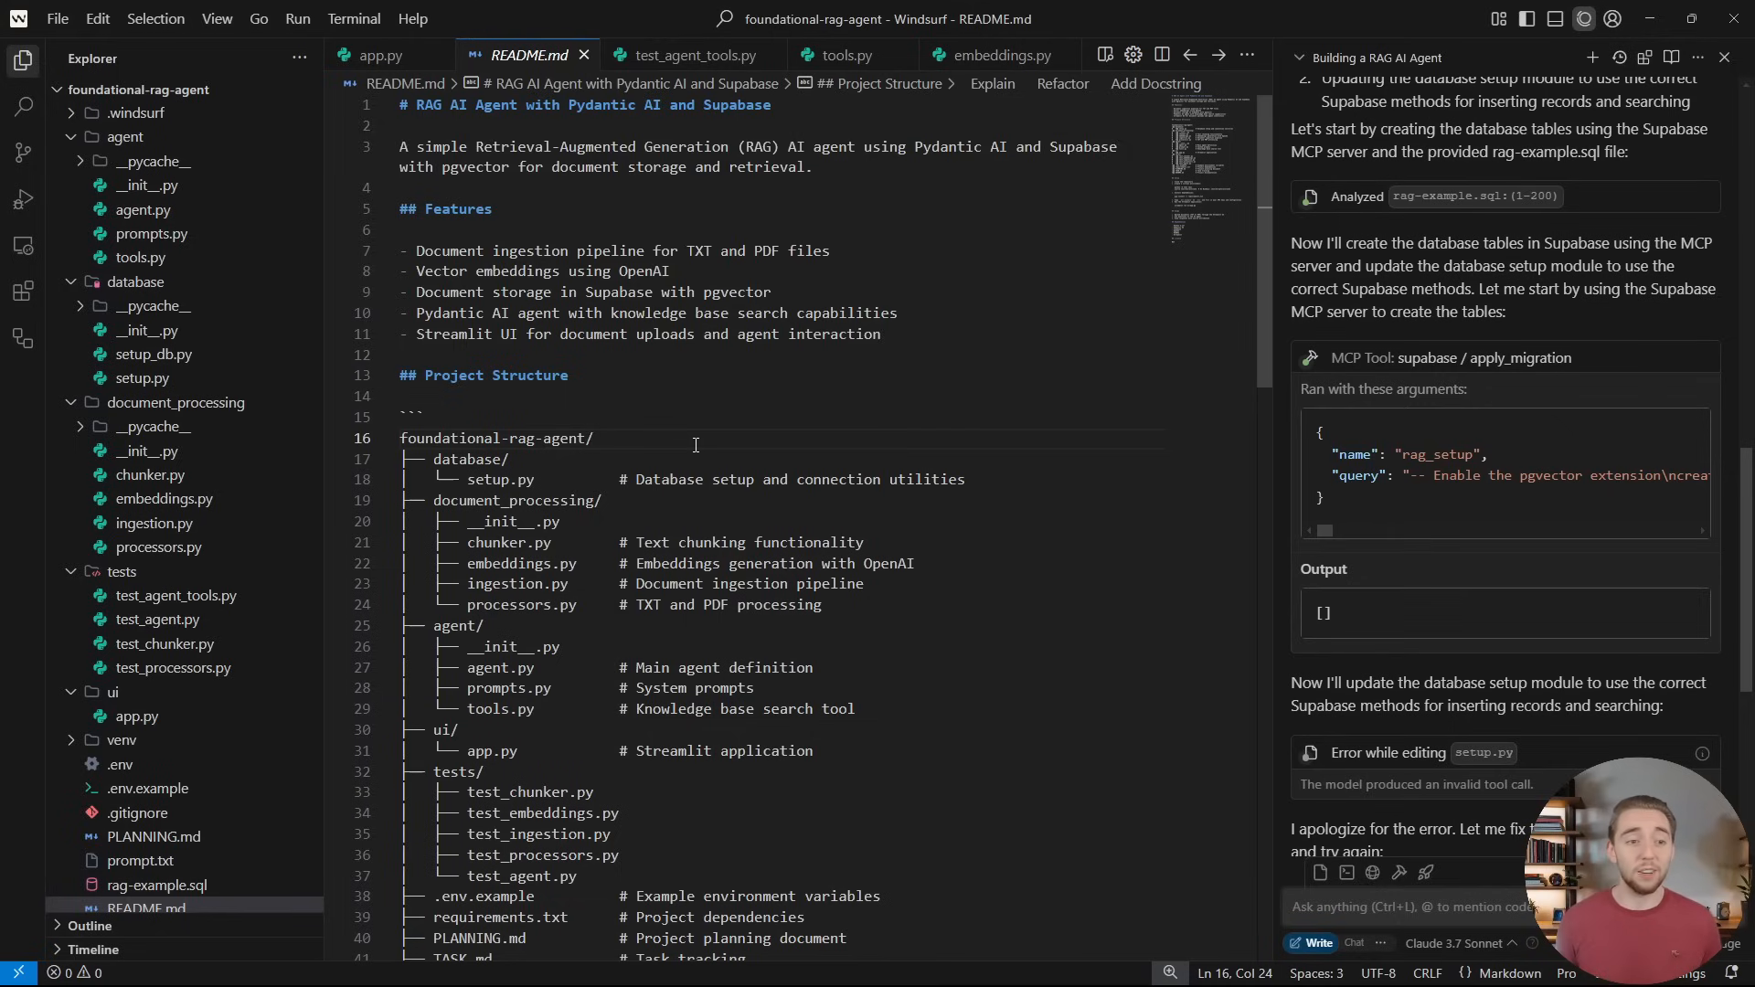
Scroll through agent.py and database/setup.py's rag_pages query methods
click(142, 209)
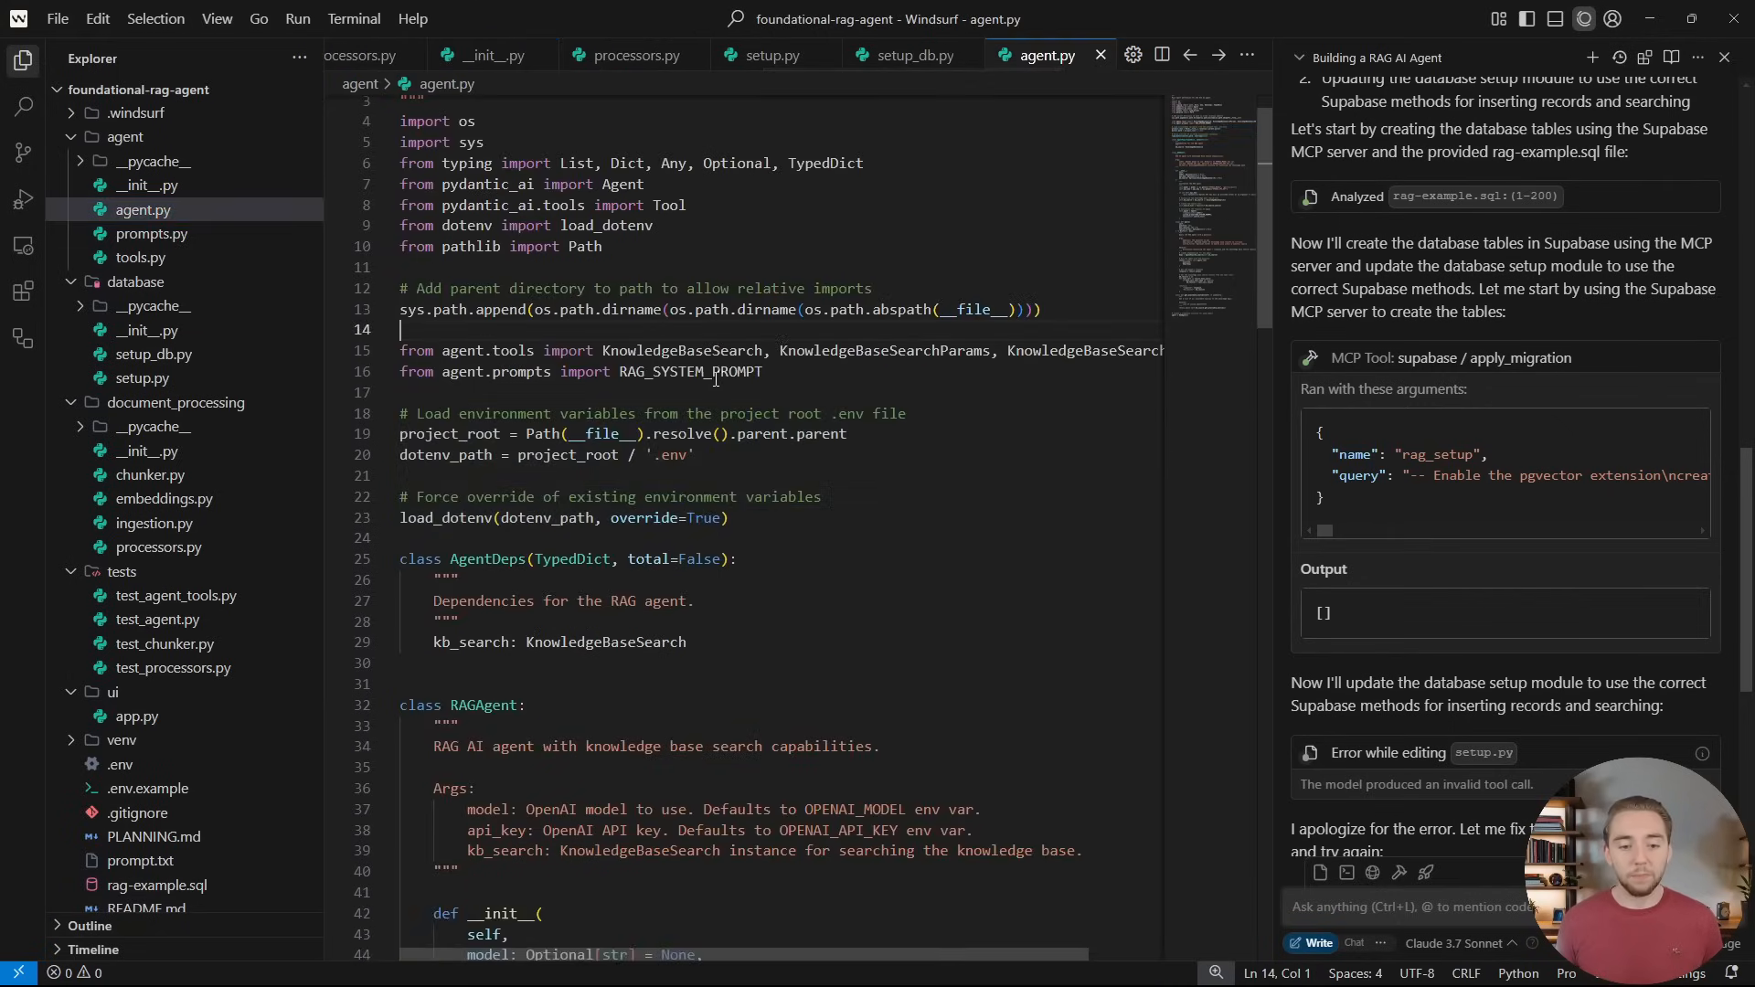
scroll(down, 3)
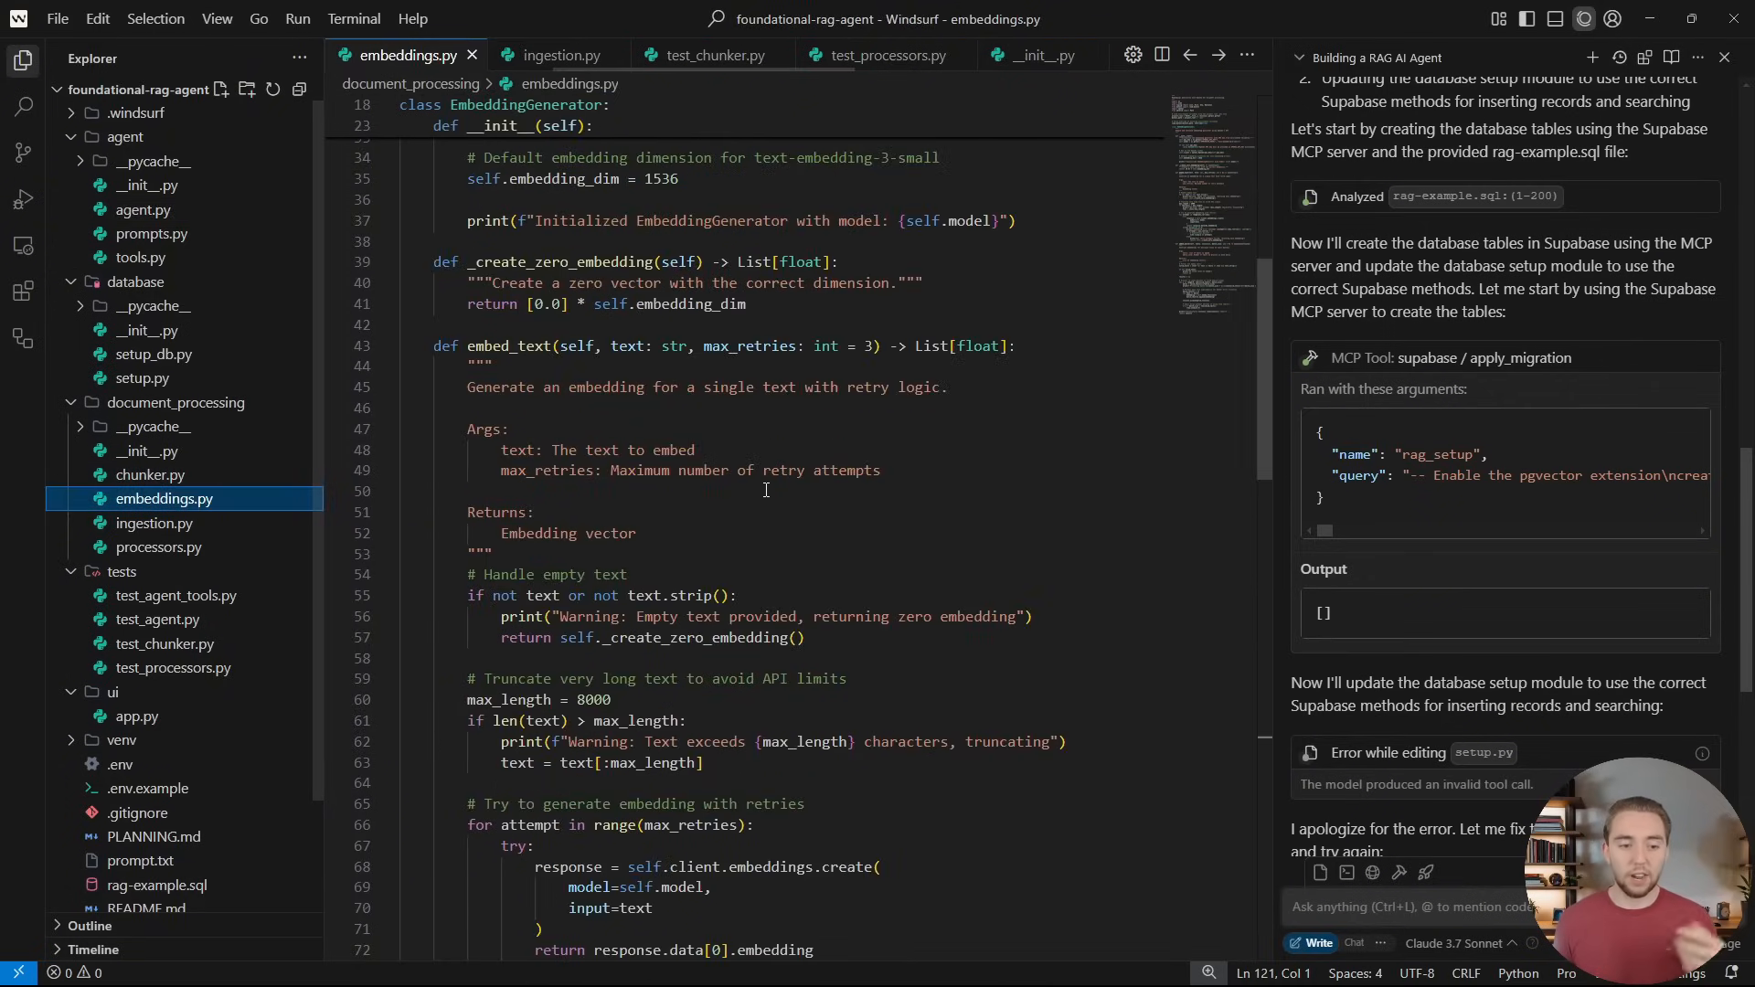
scroll(down, 3)
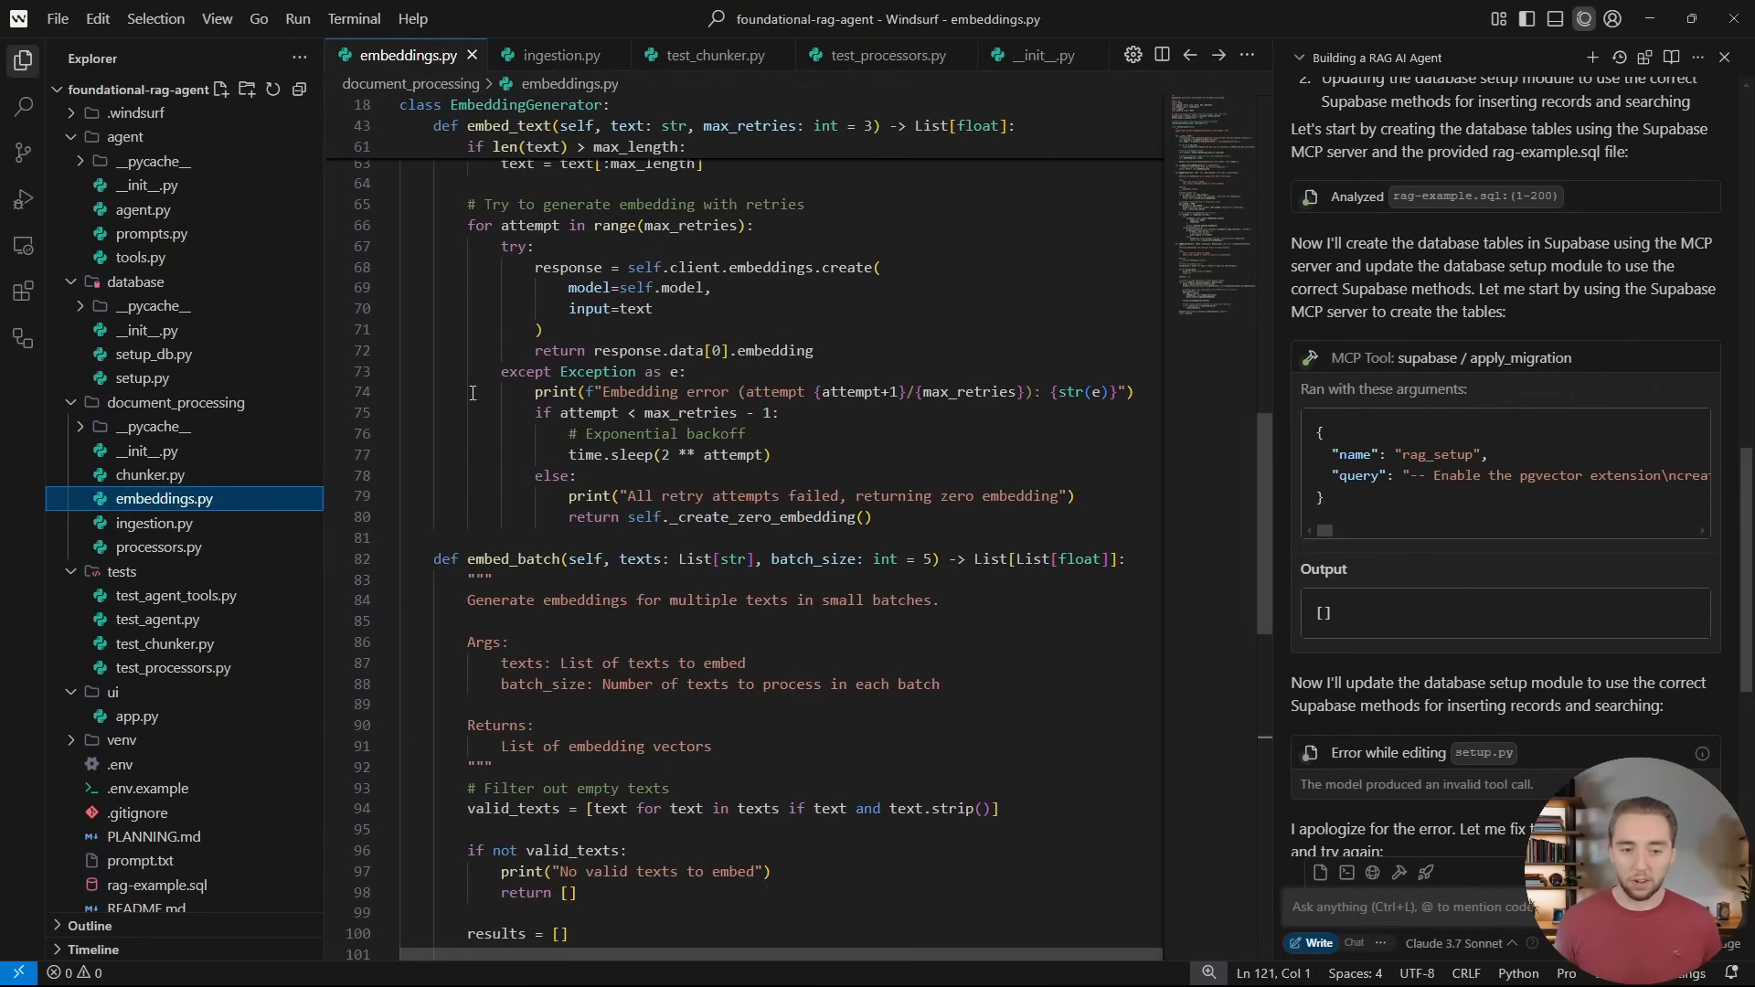
click(153, 353)
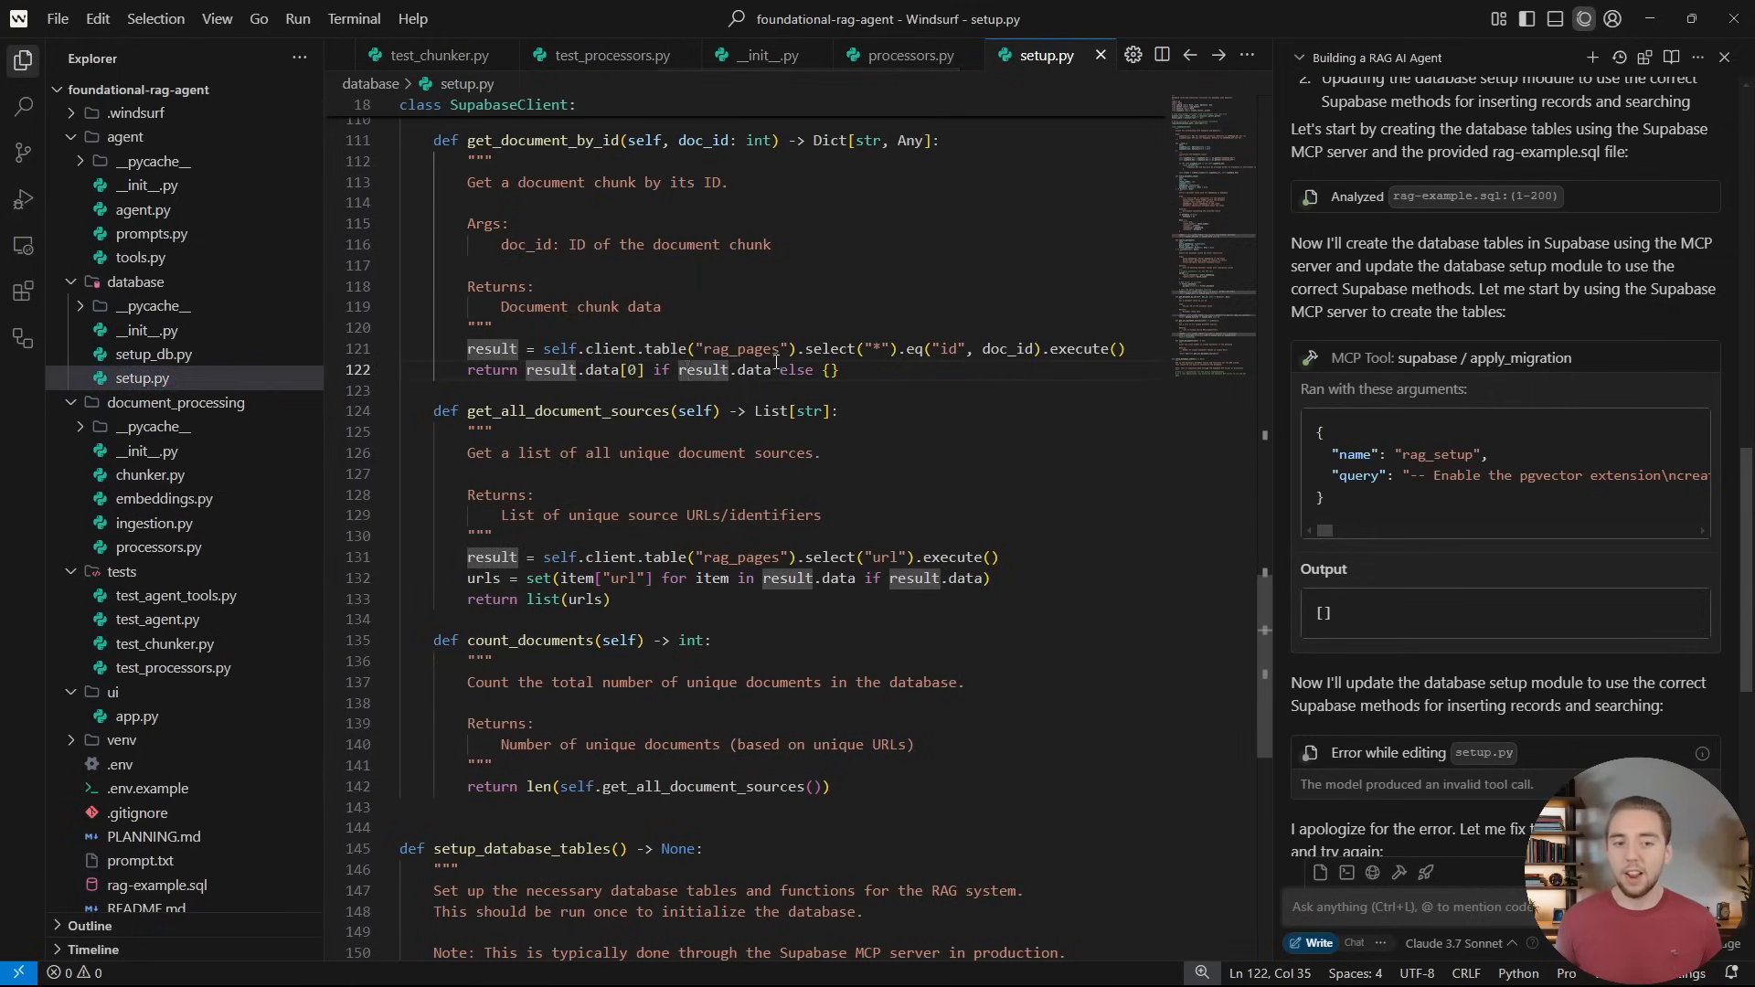
scroll(up, 3)
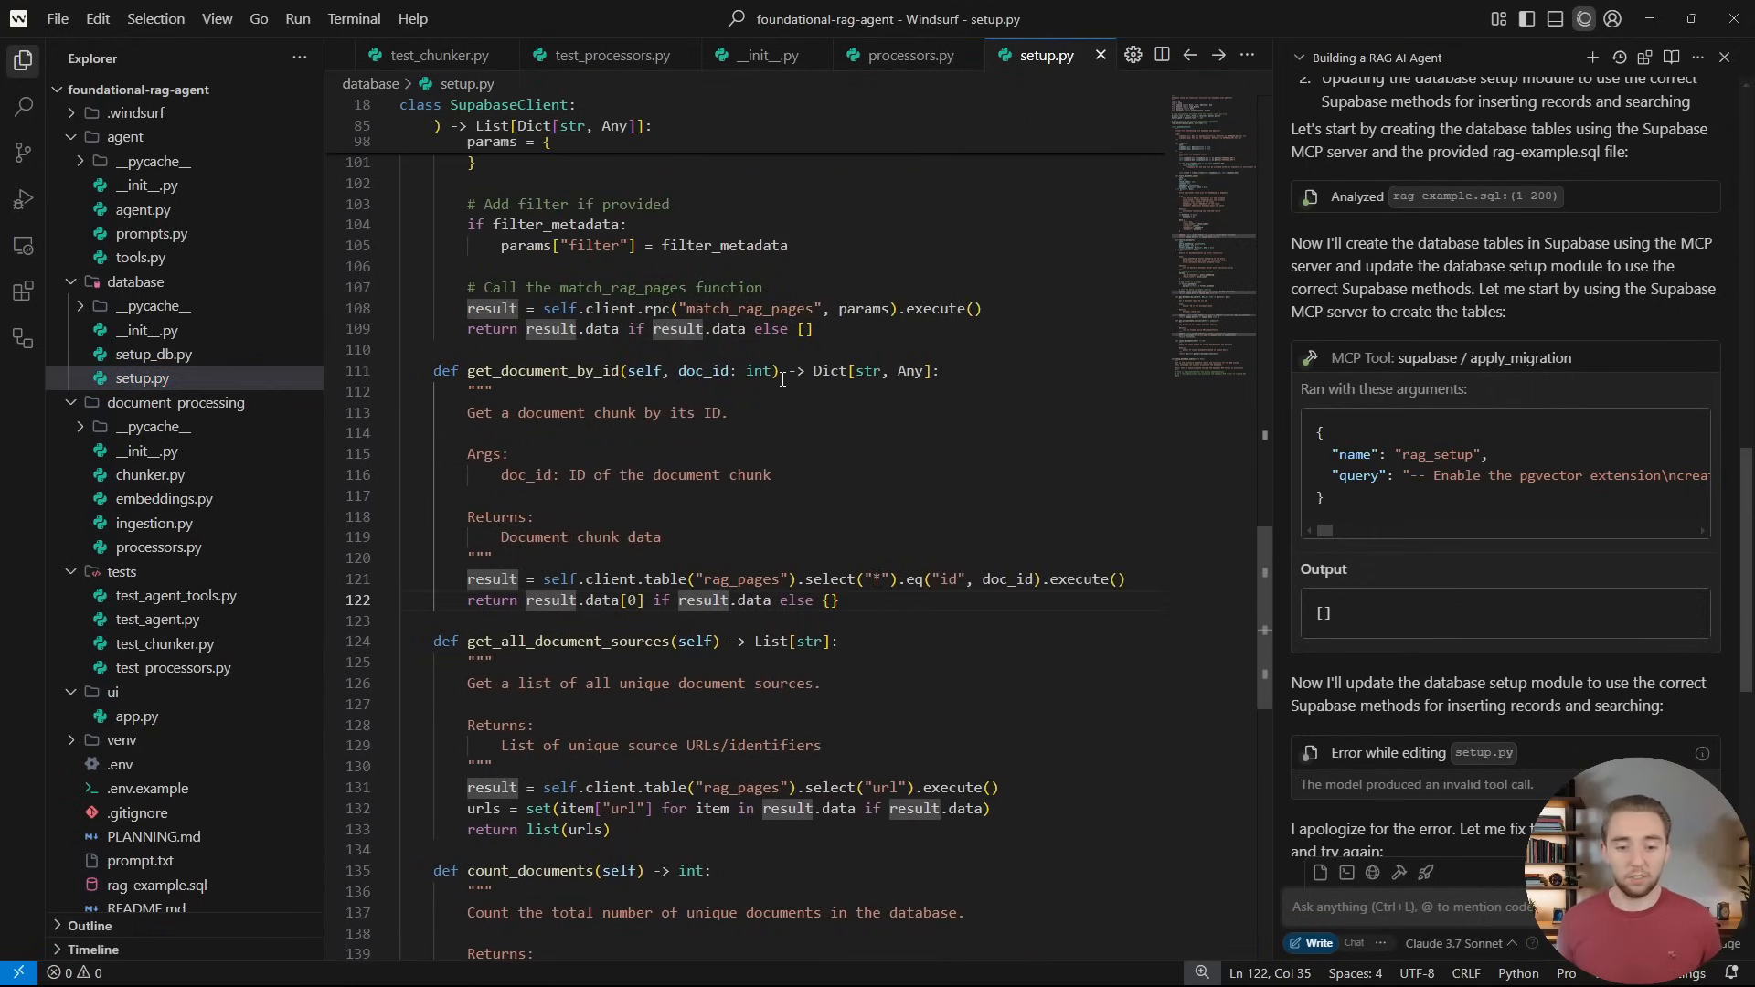
scroll(down, 3)
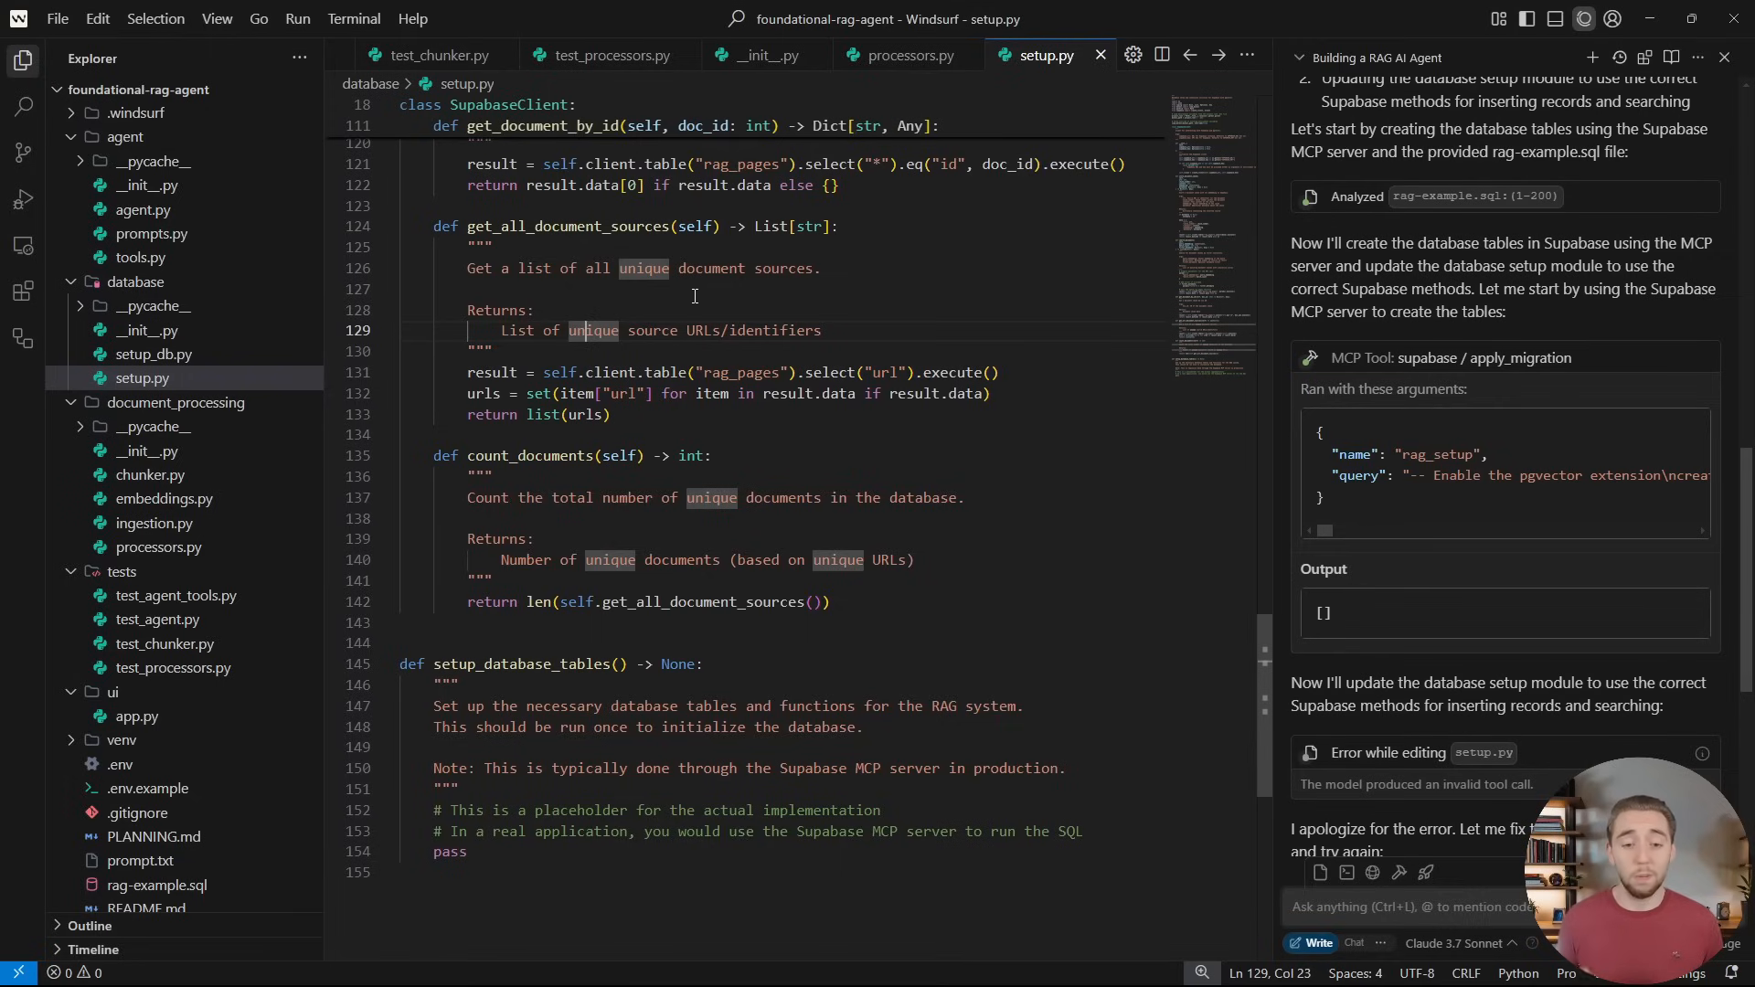
mouse_move(186, 609)
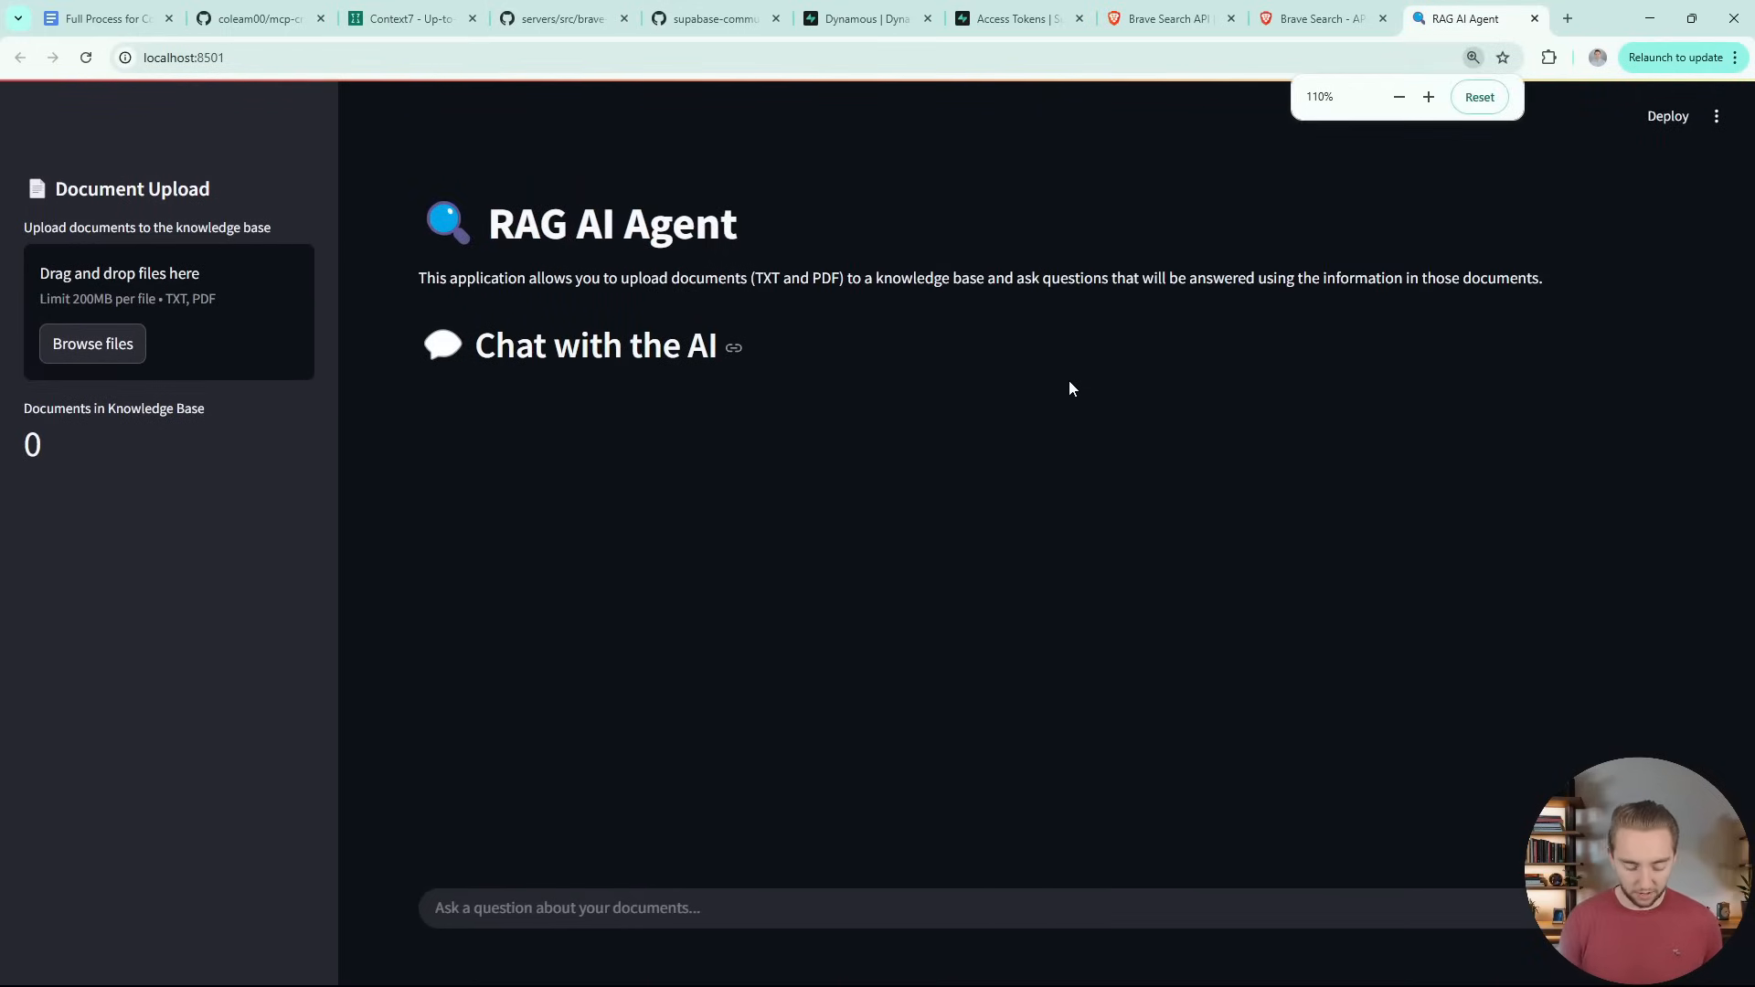
Upload 'NeuroVerse Company Overview' via Browse files so it processes into 5 chunks
click(1479, 98)
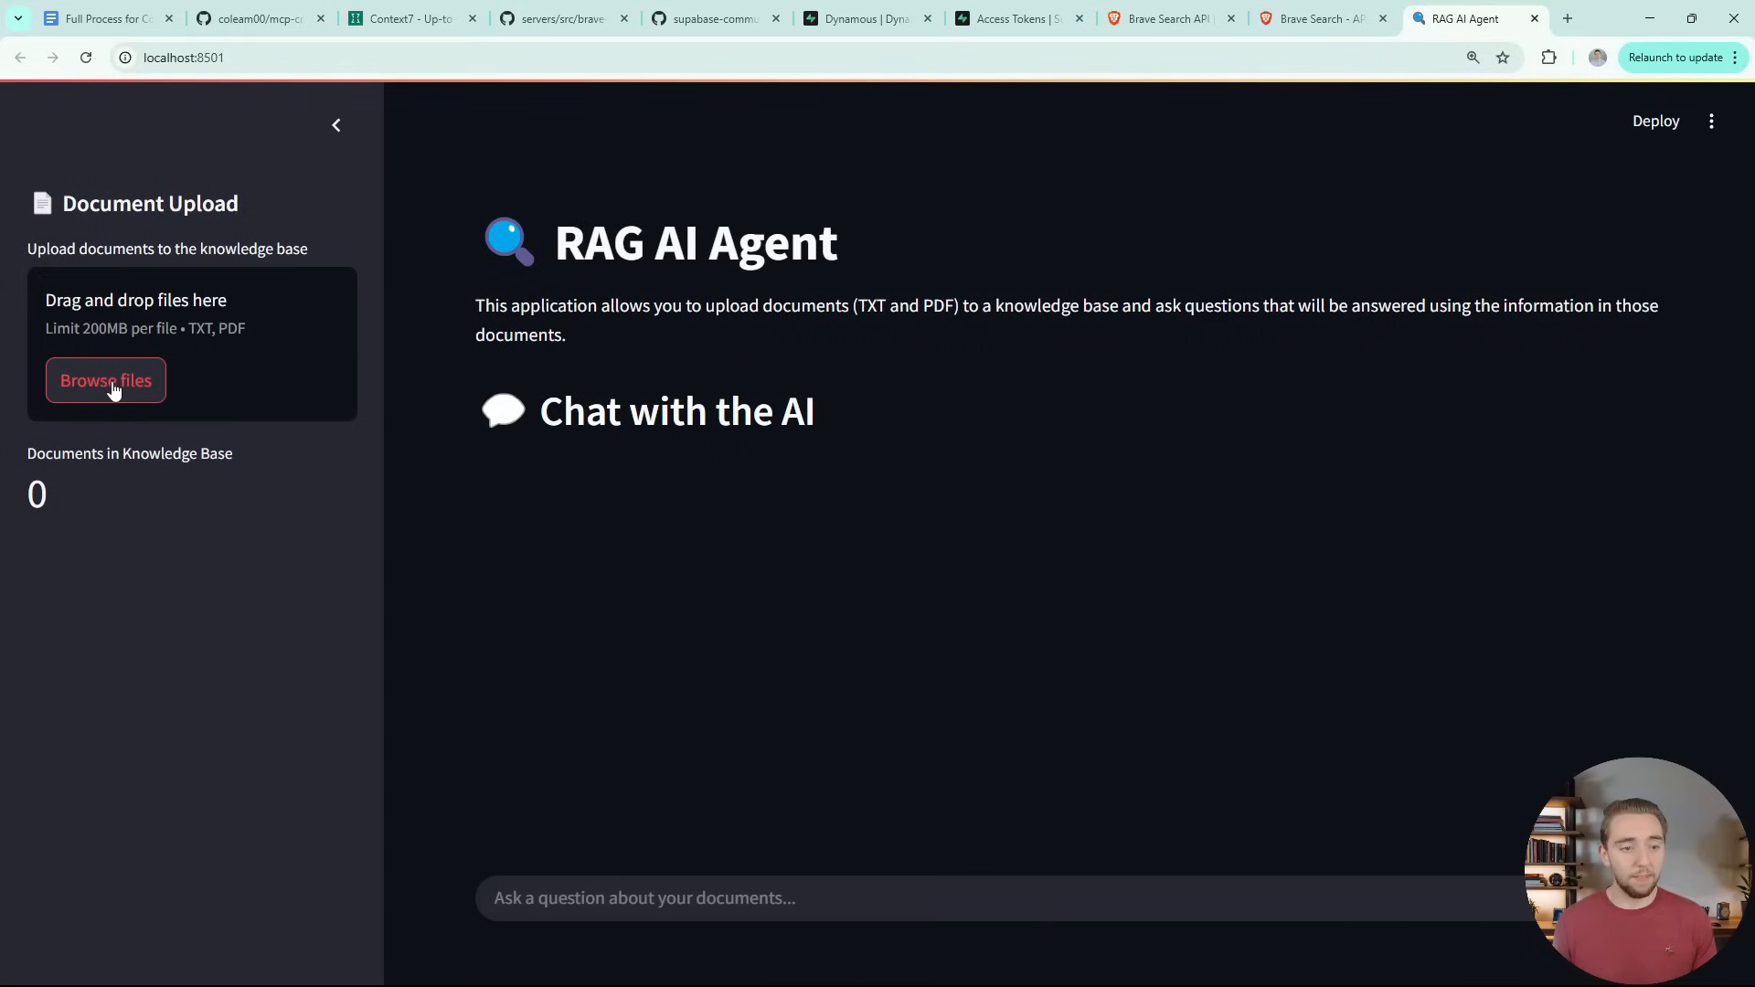
mouse_move(318, 339)
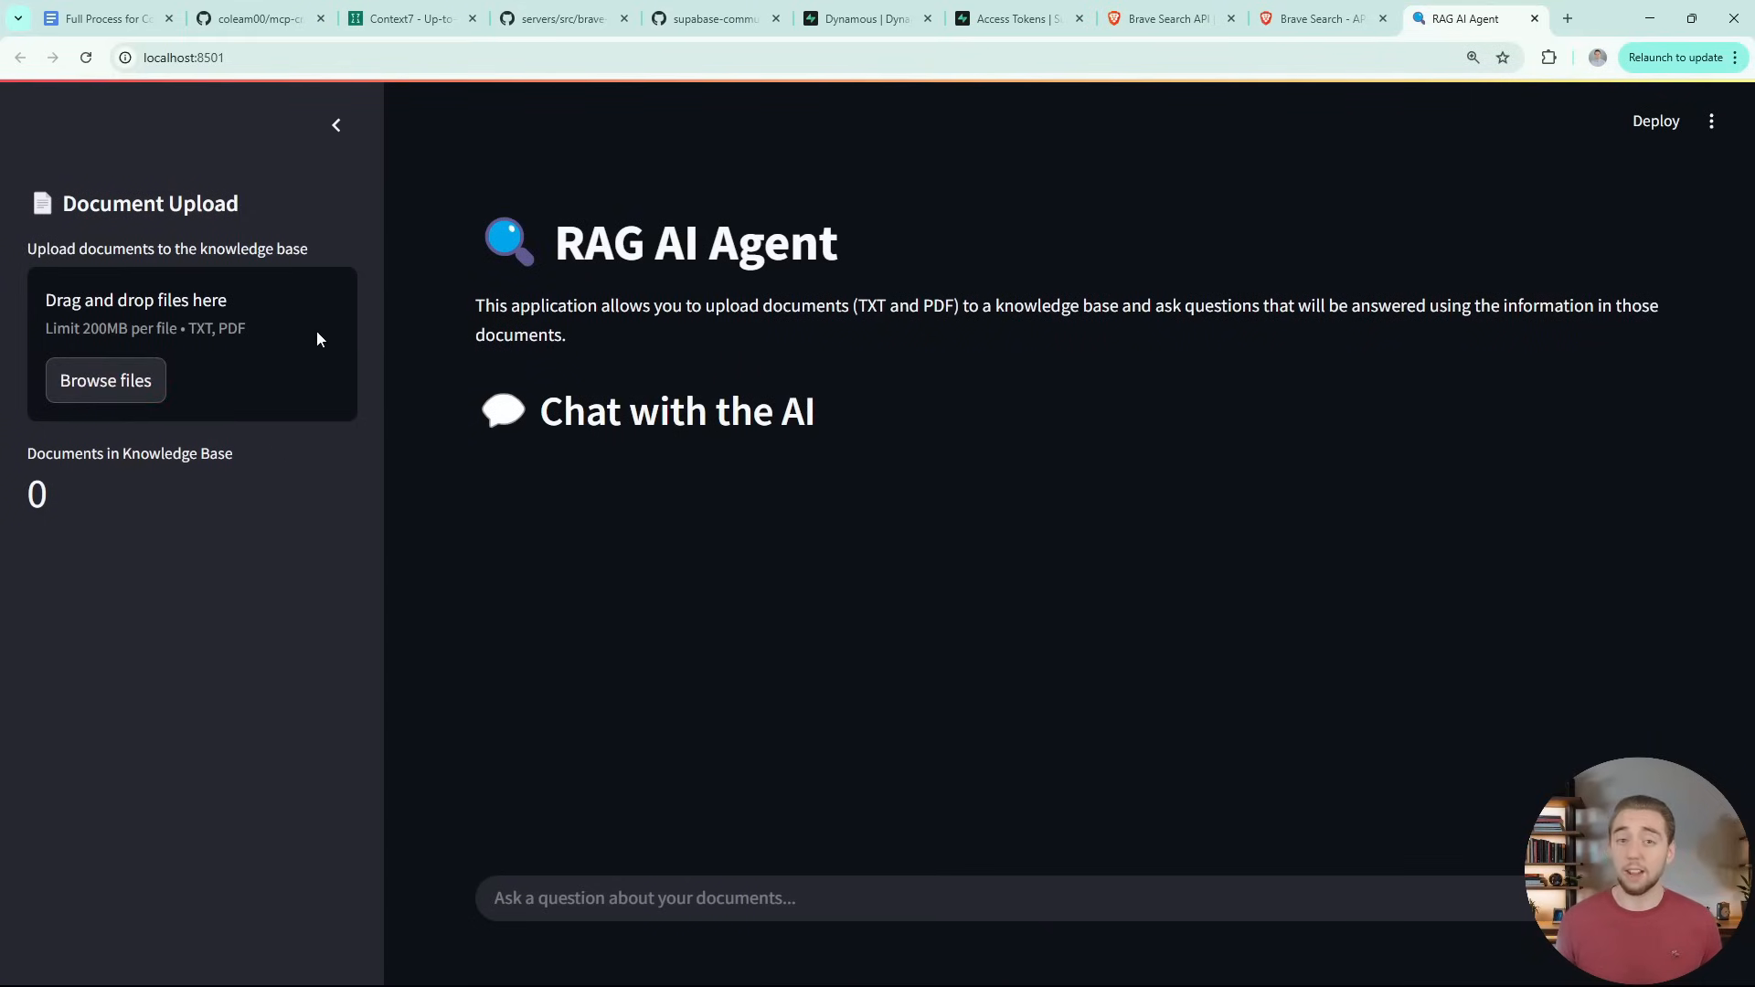
mouse_move(768, 419)
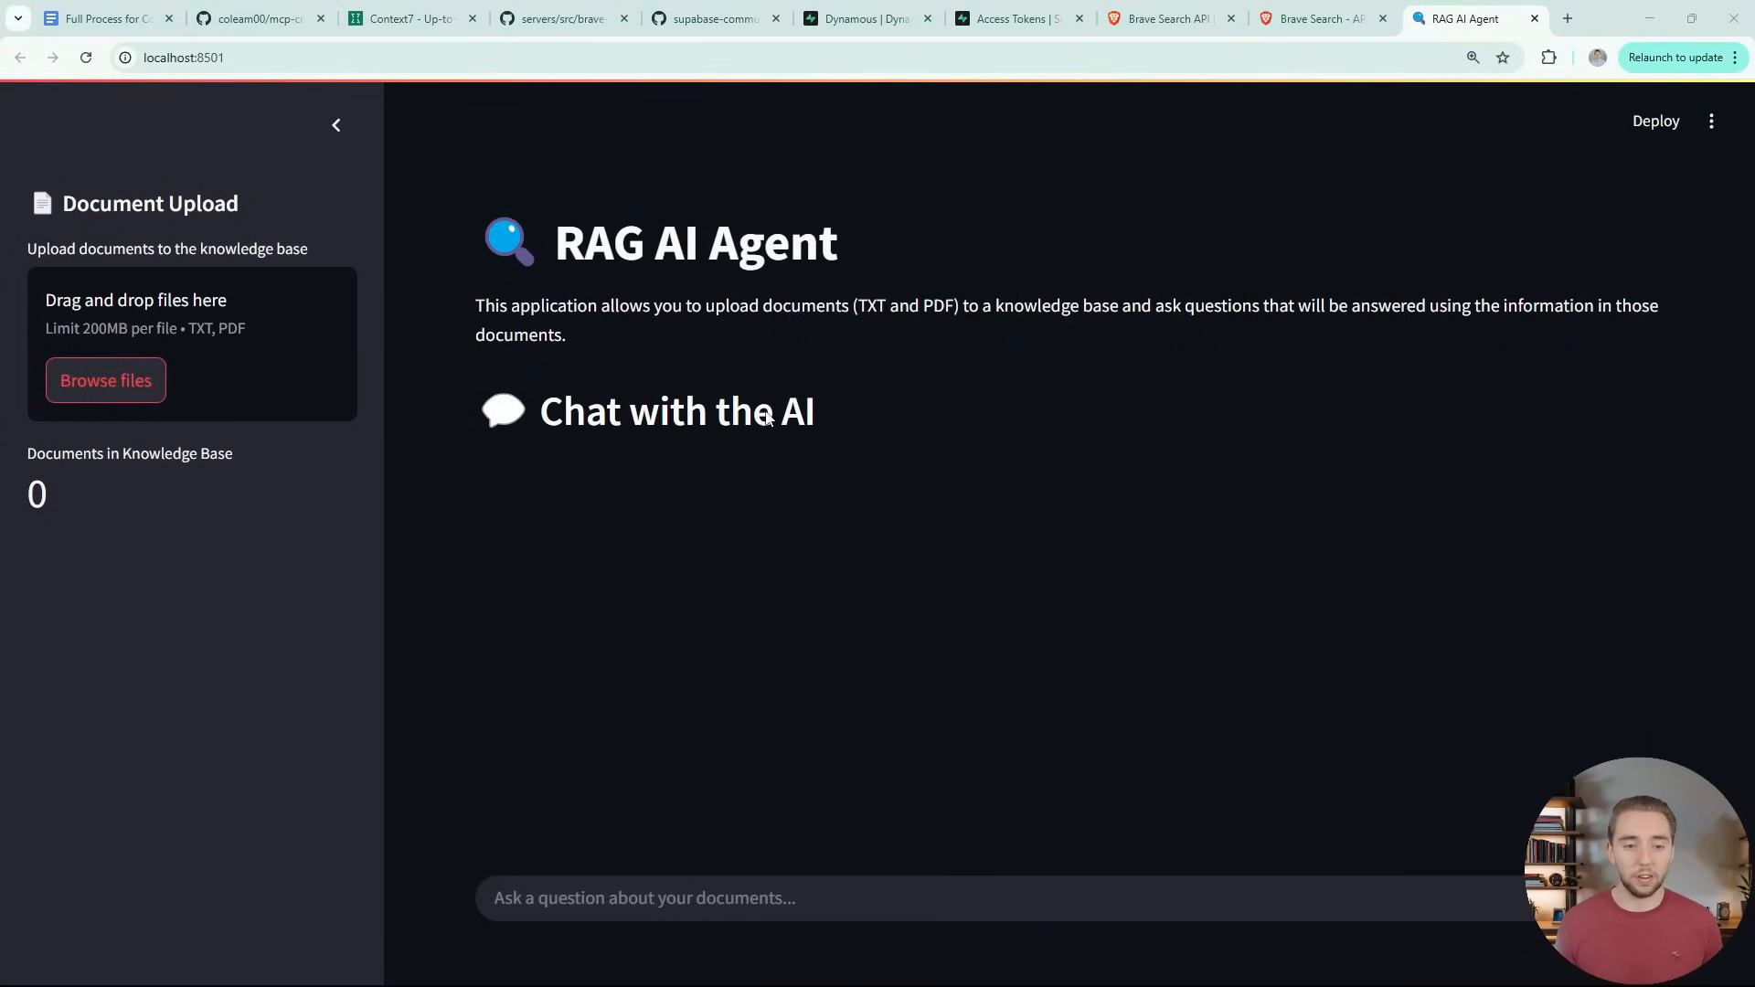
click(105, 379)
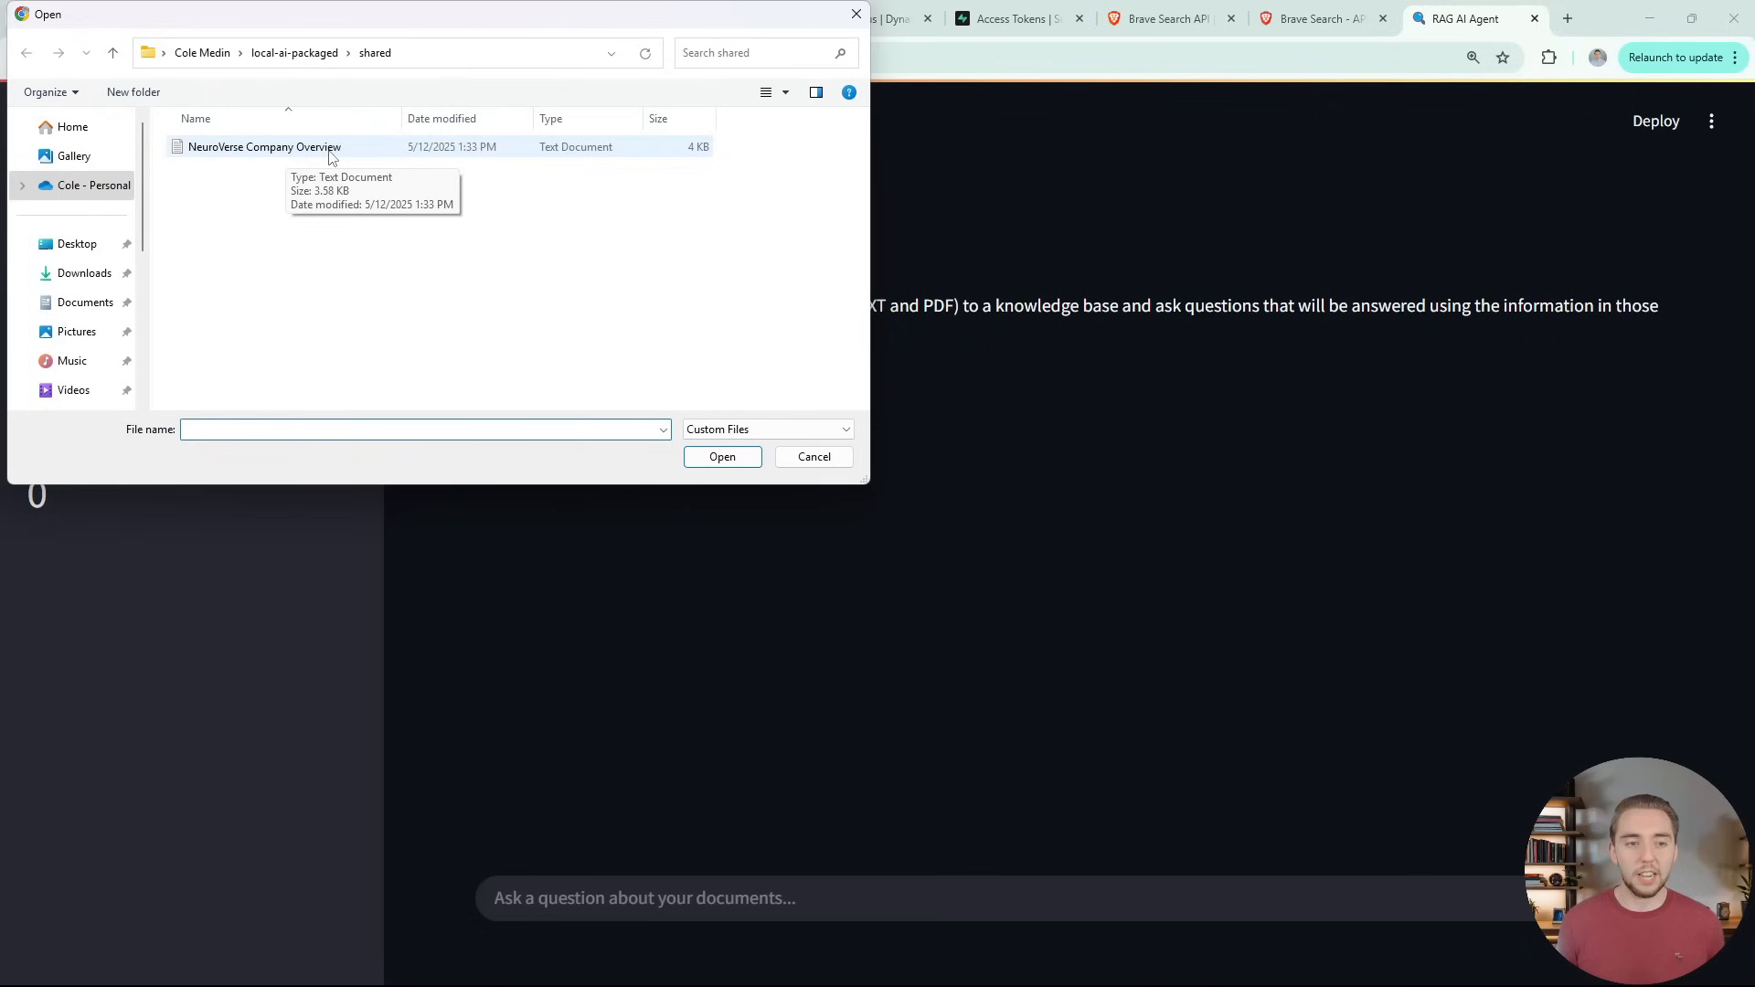
click(721, 457)
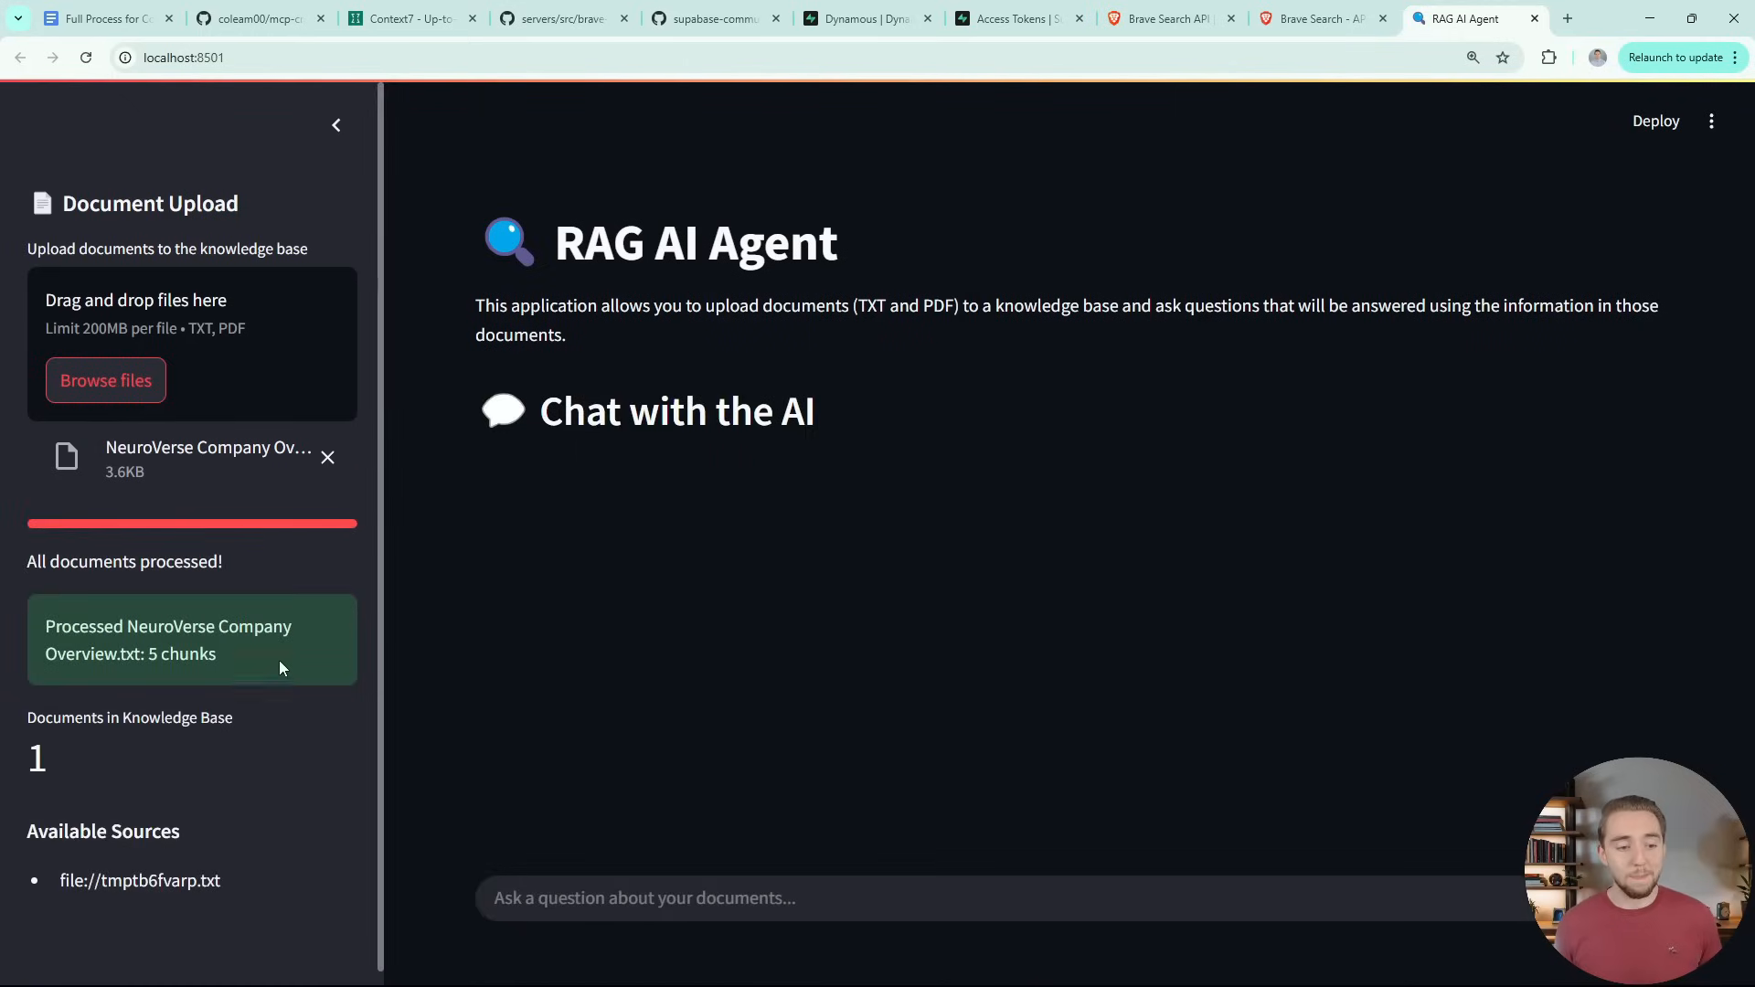
mouse_move(201, 674)
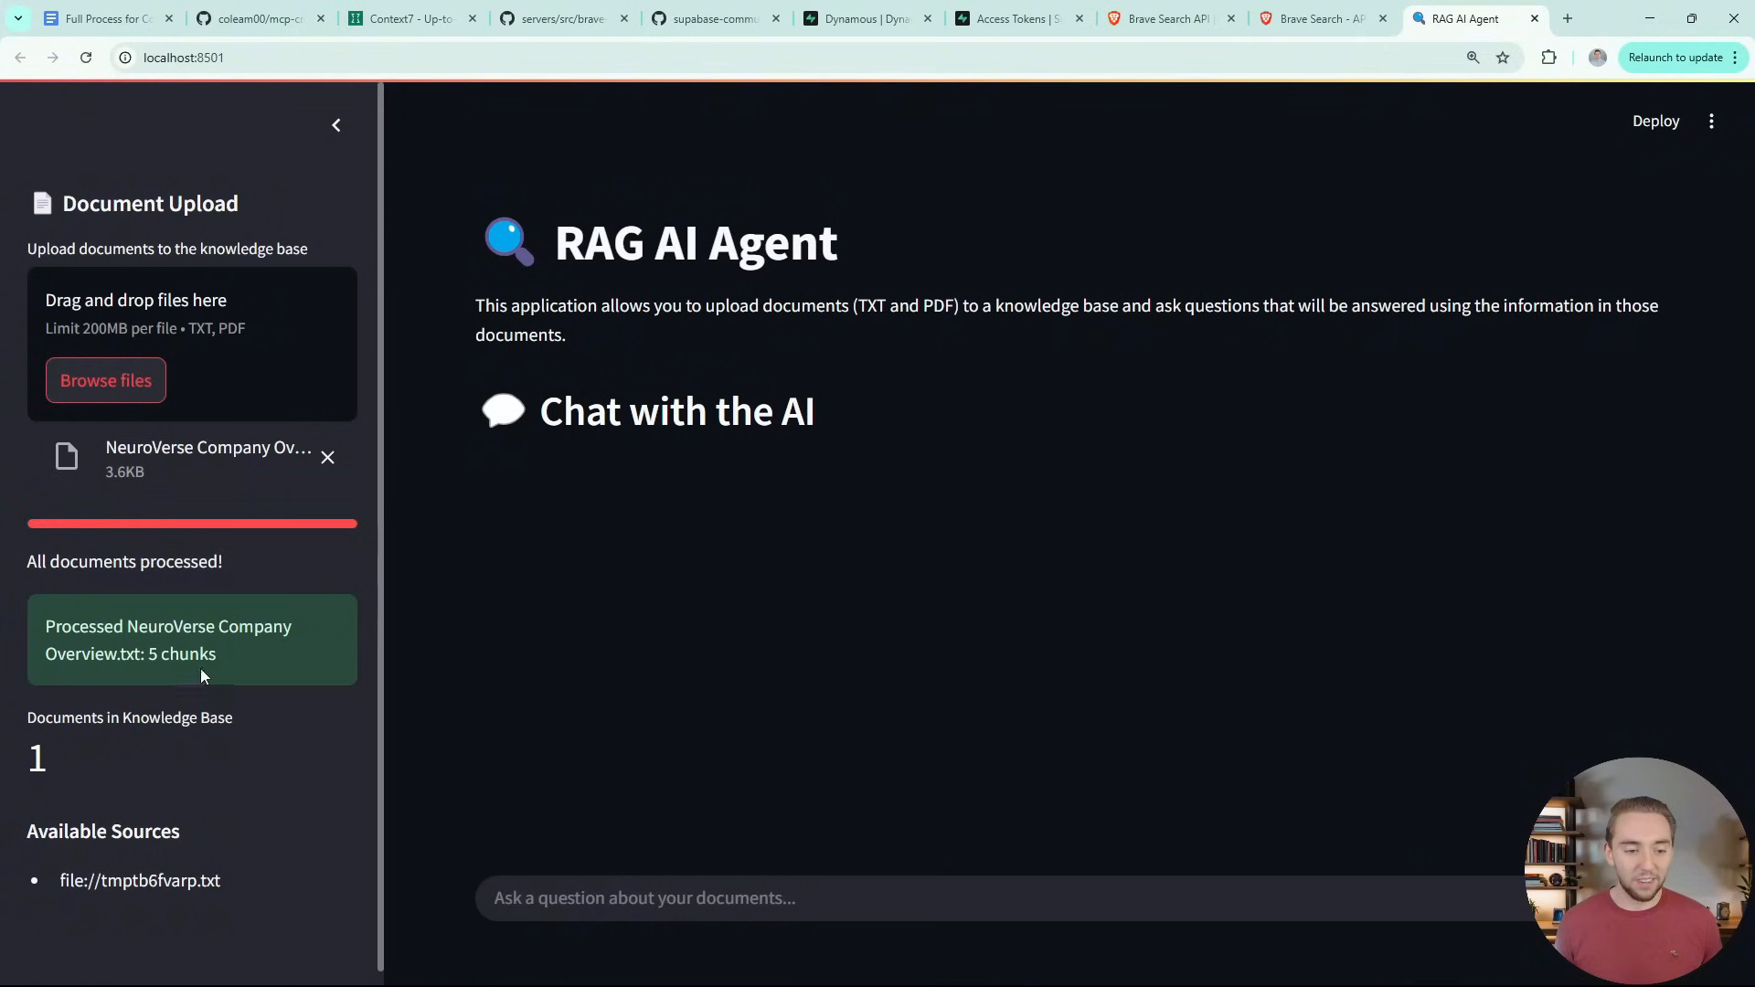
mouse_move(126, 714)
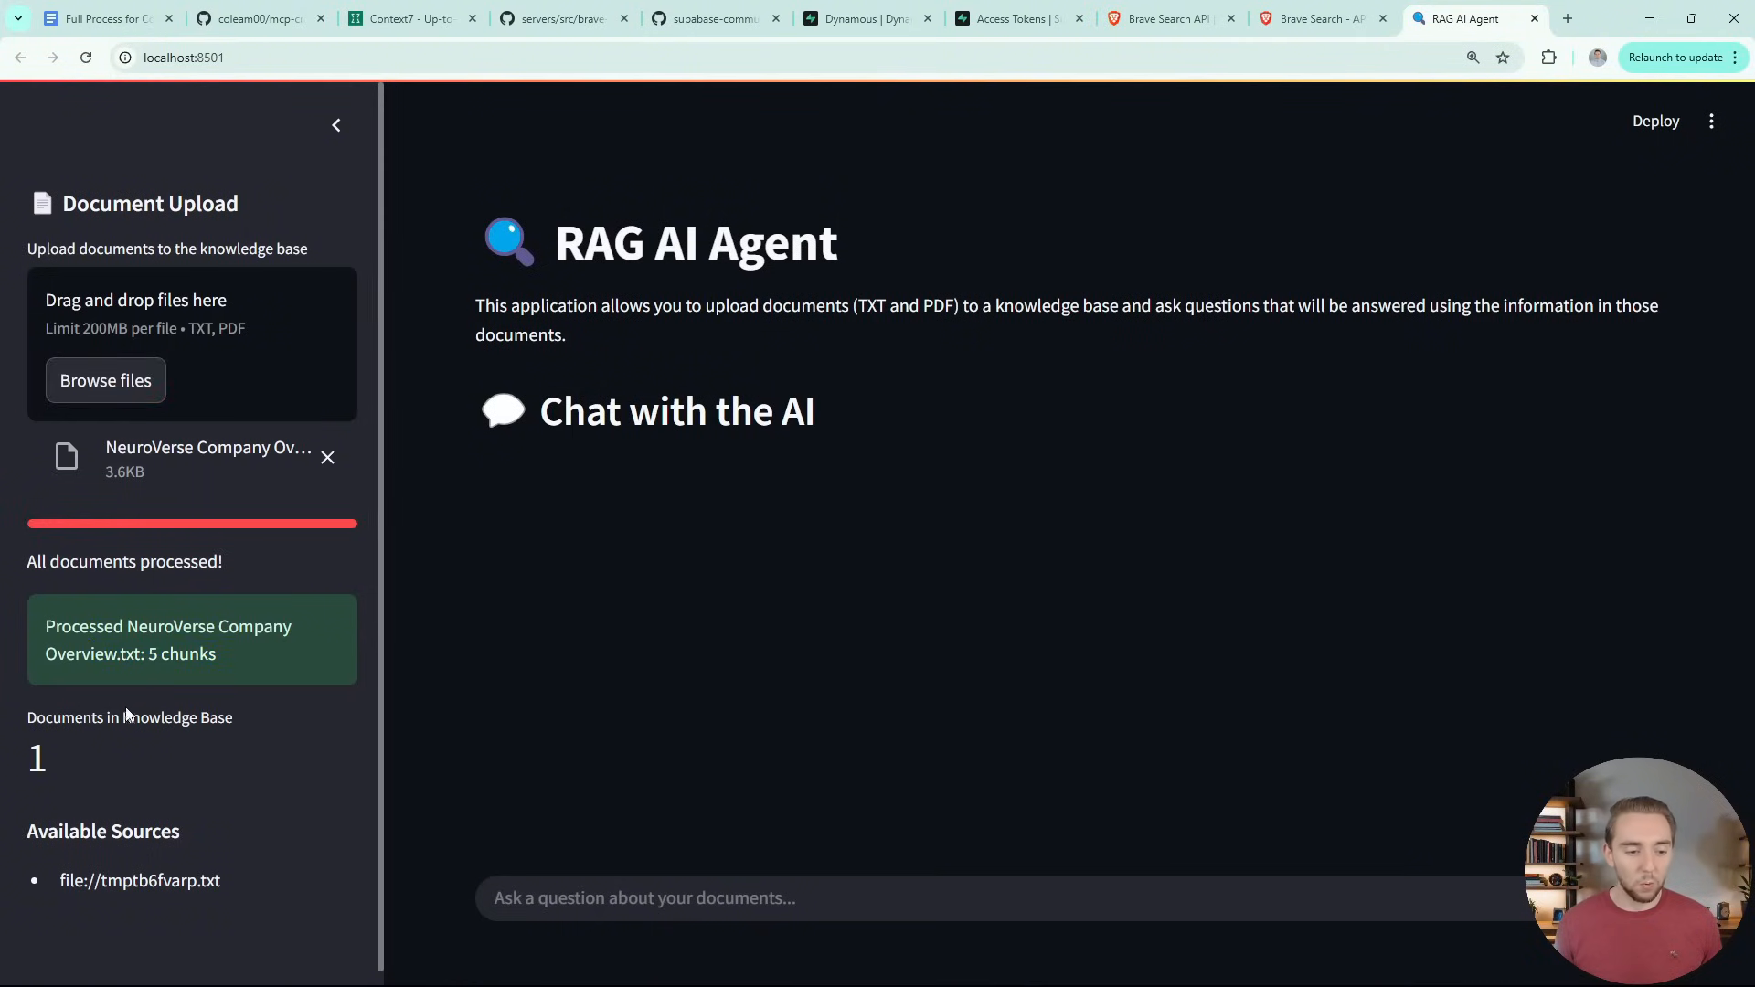
mouse_move(787, 281)
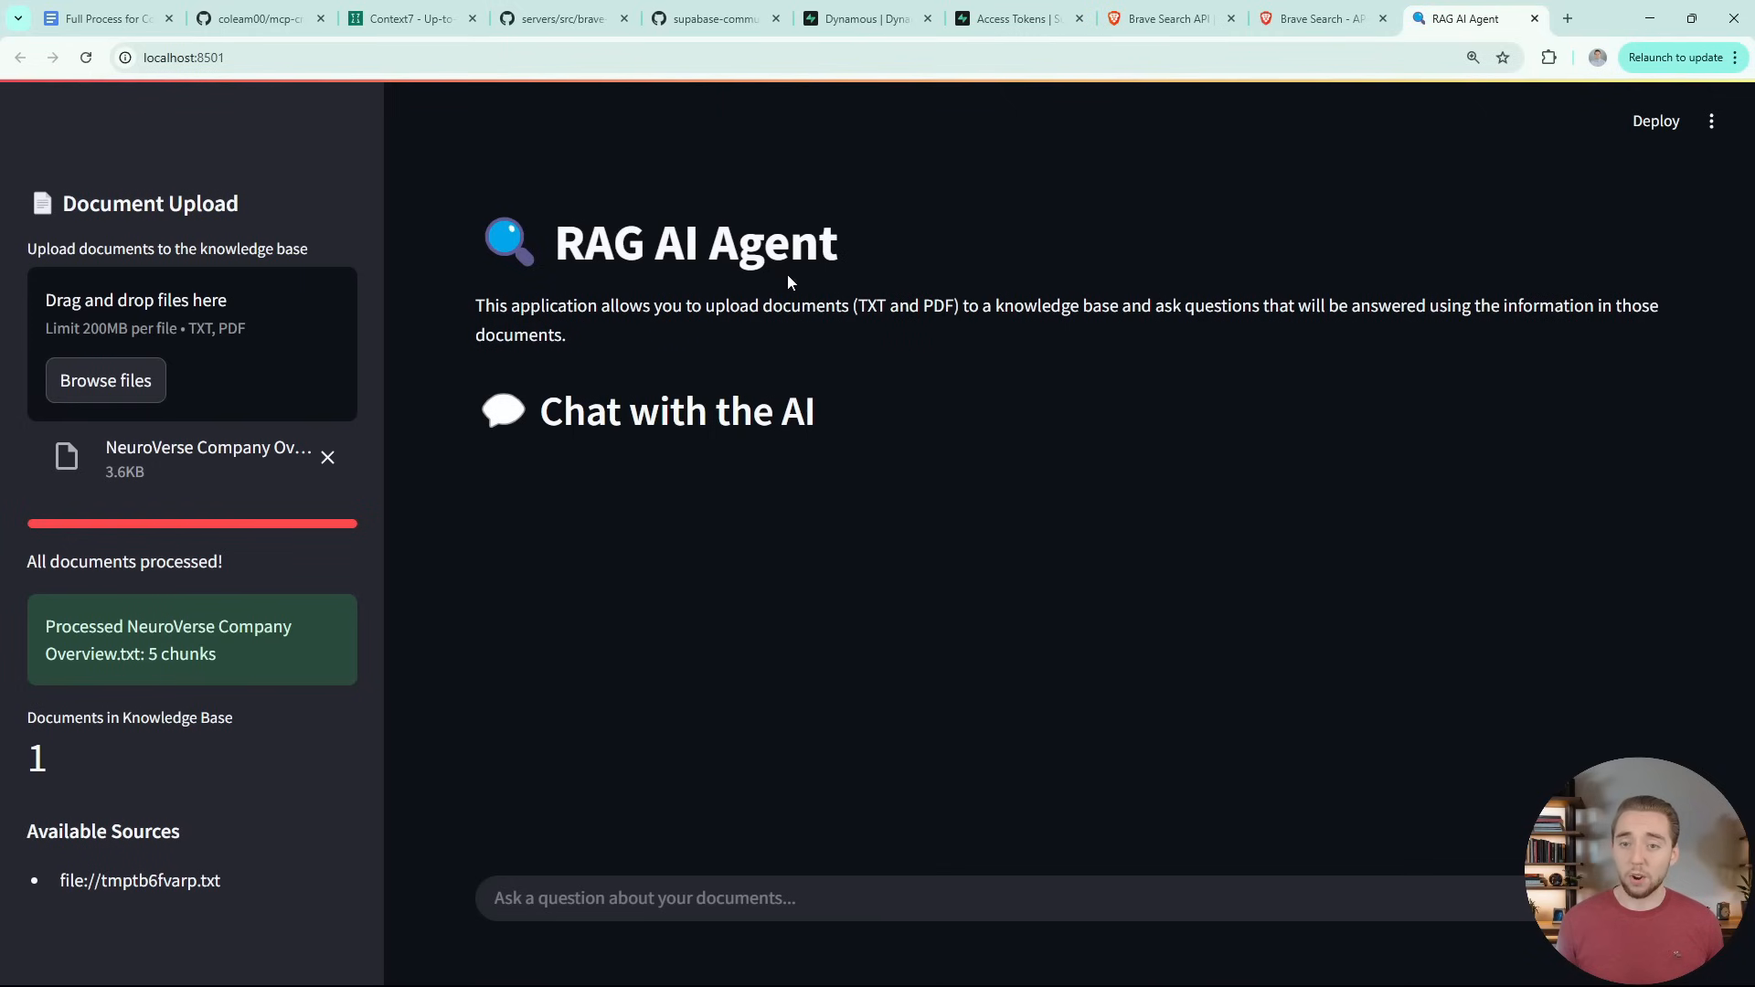
Check the 5 NeuroVerse chunks in Supabase's rag_pages, then greet the agent with 'Hi'
click(862, 18)
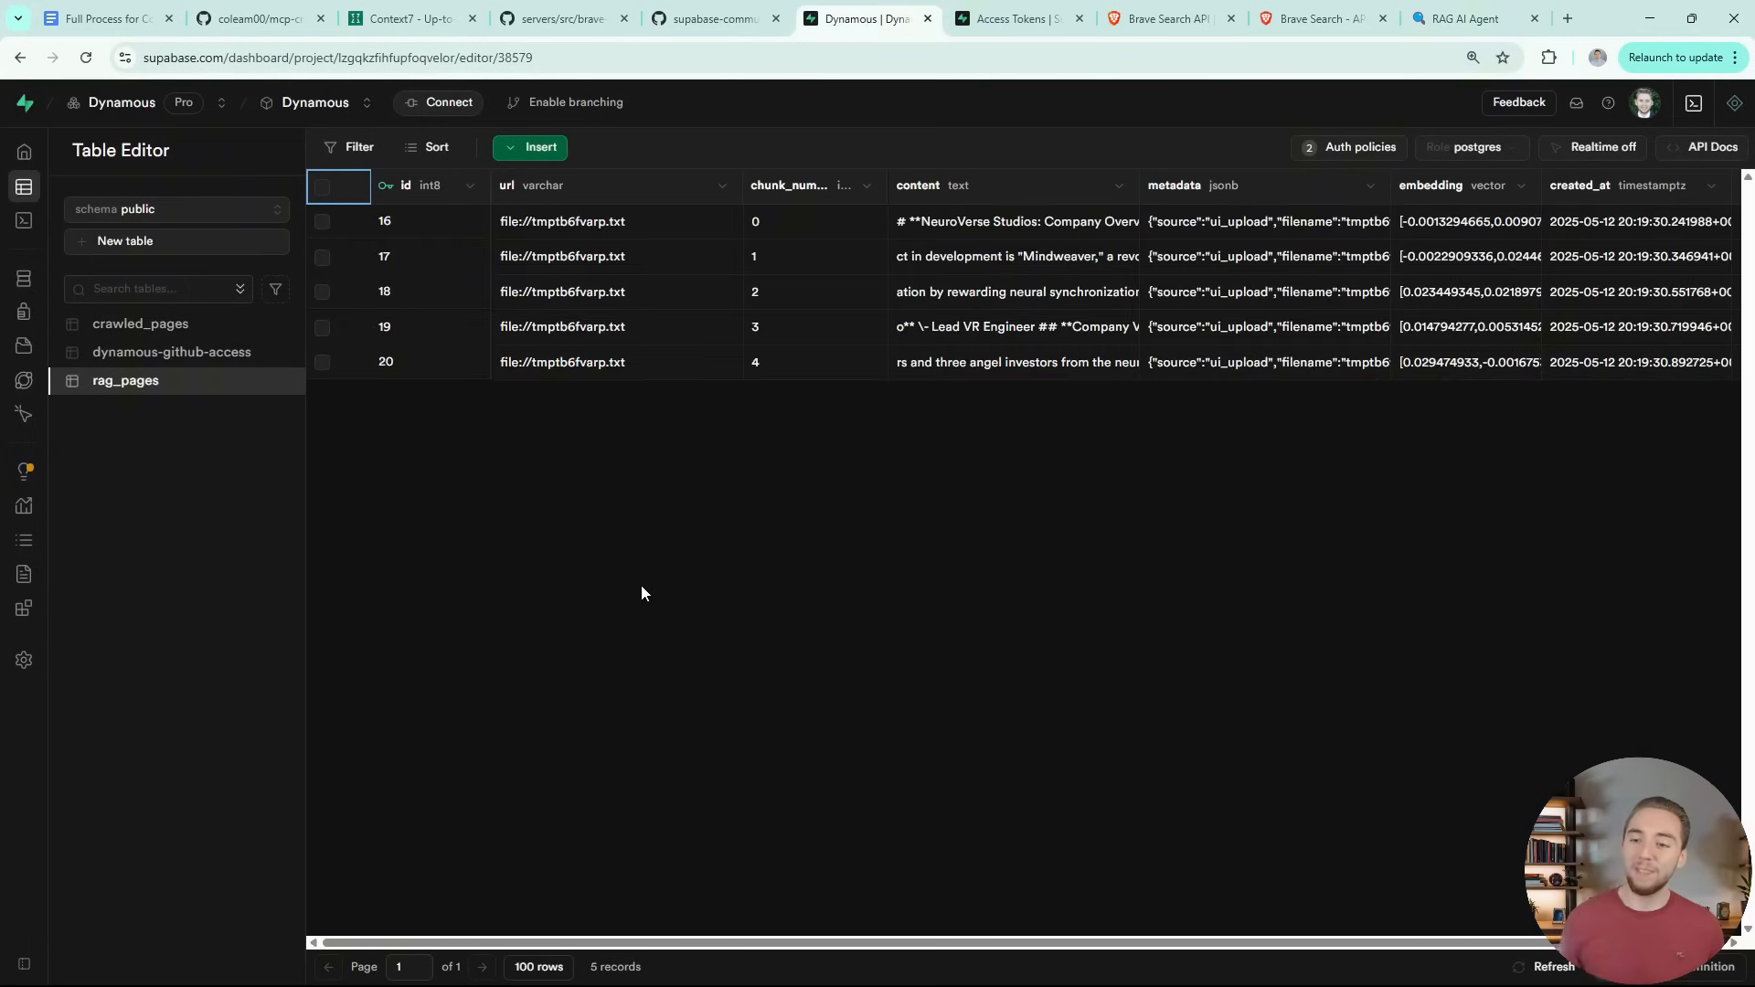
mouse_move(1406, 36)
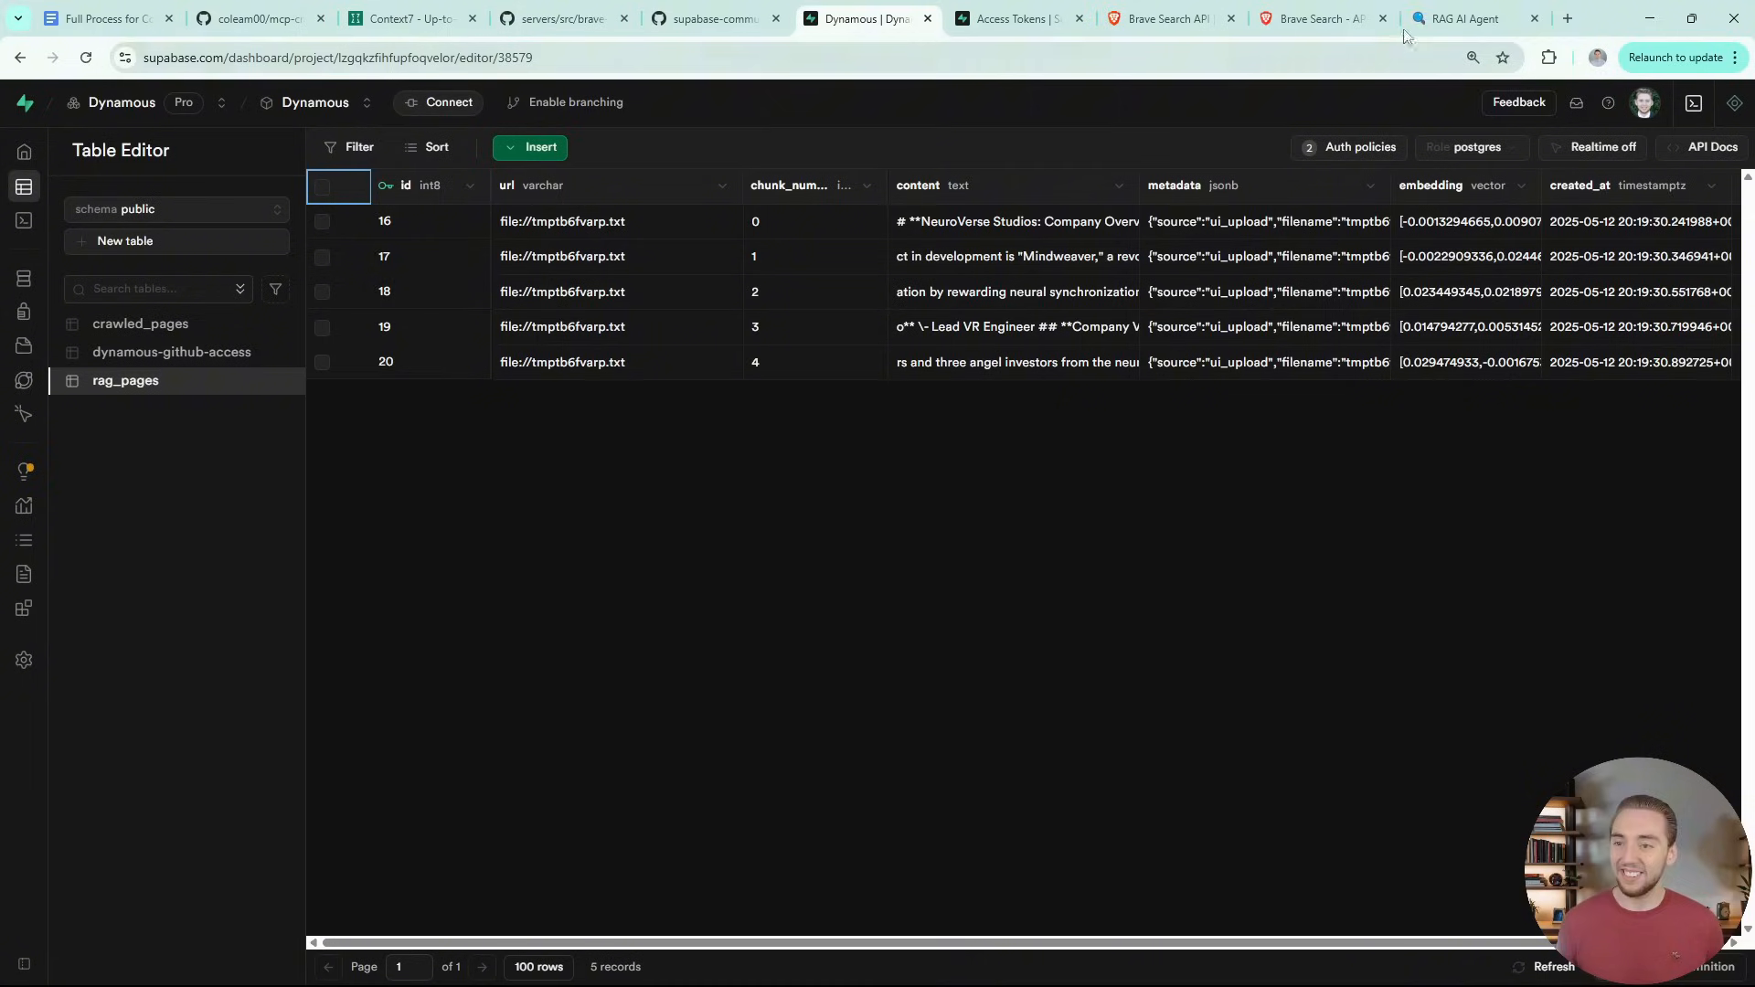
click(1473, 18)
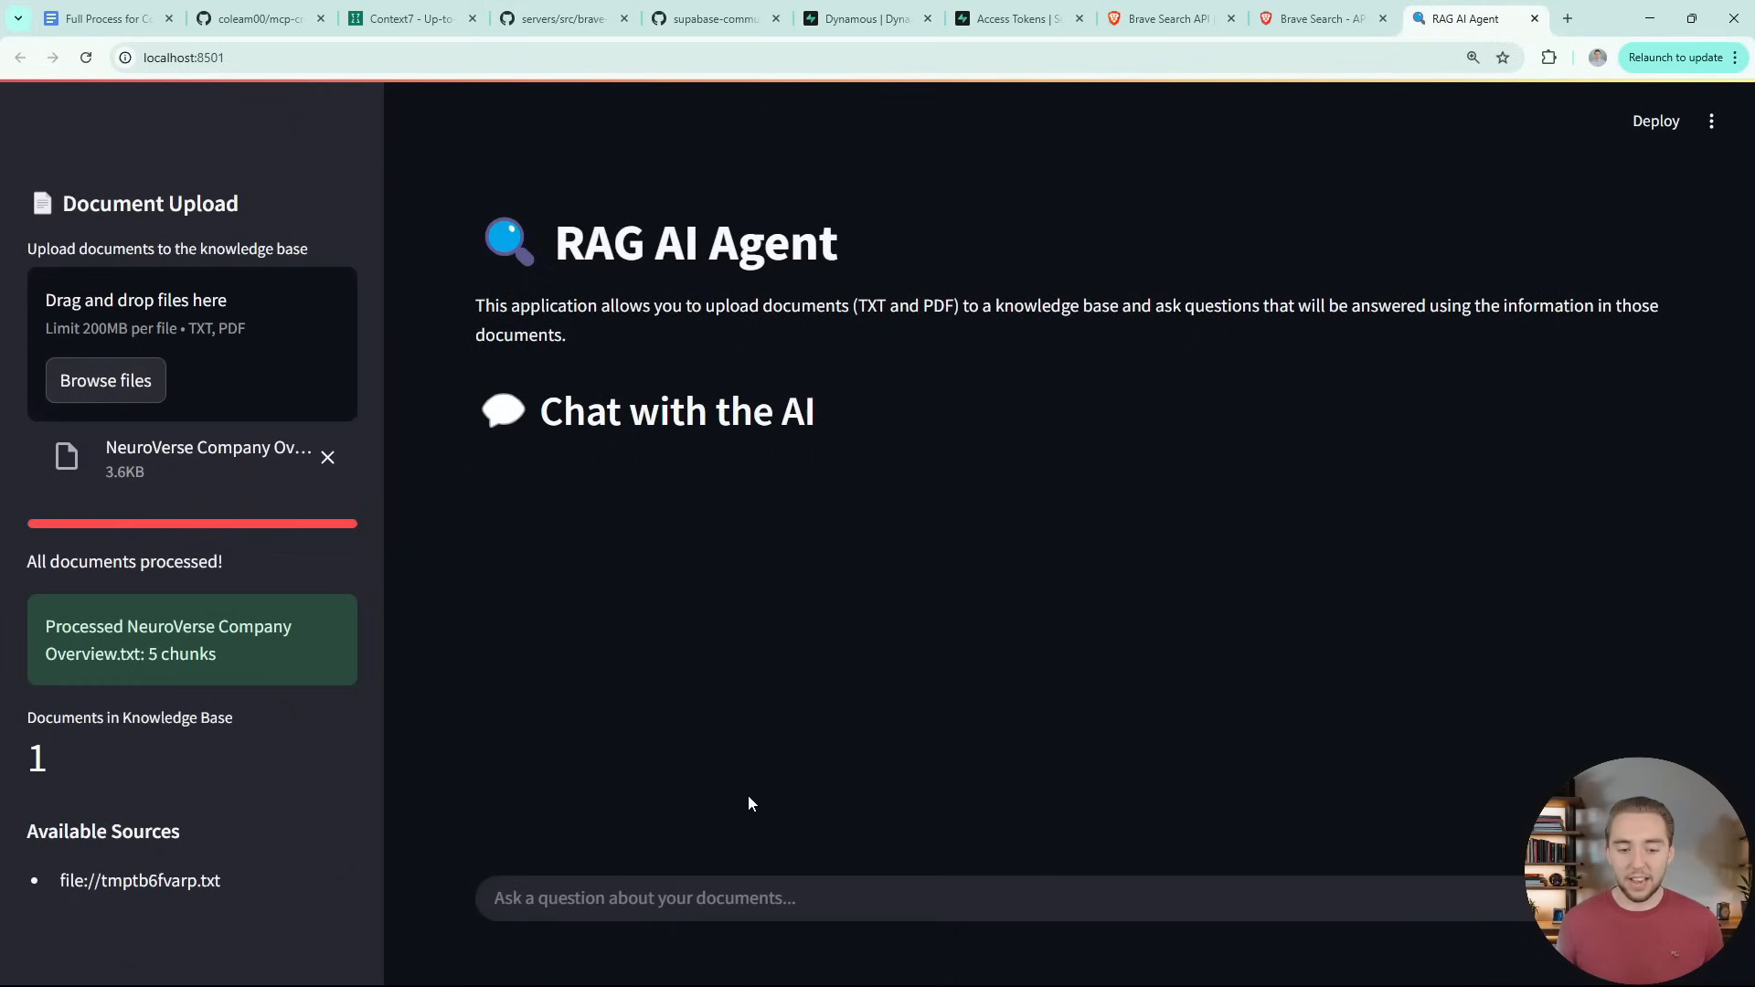
click(328, 458)
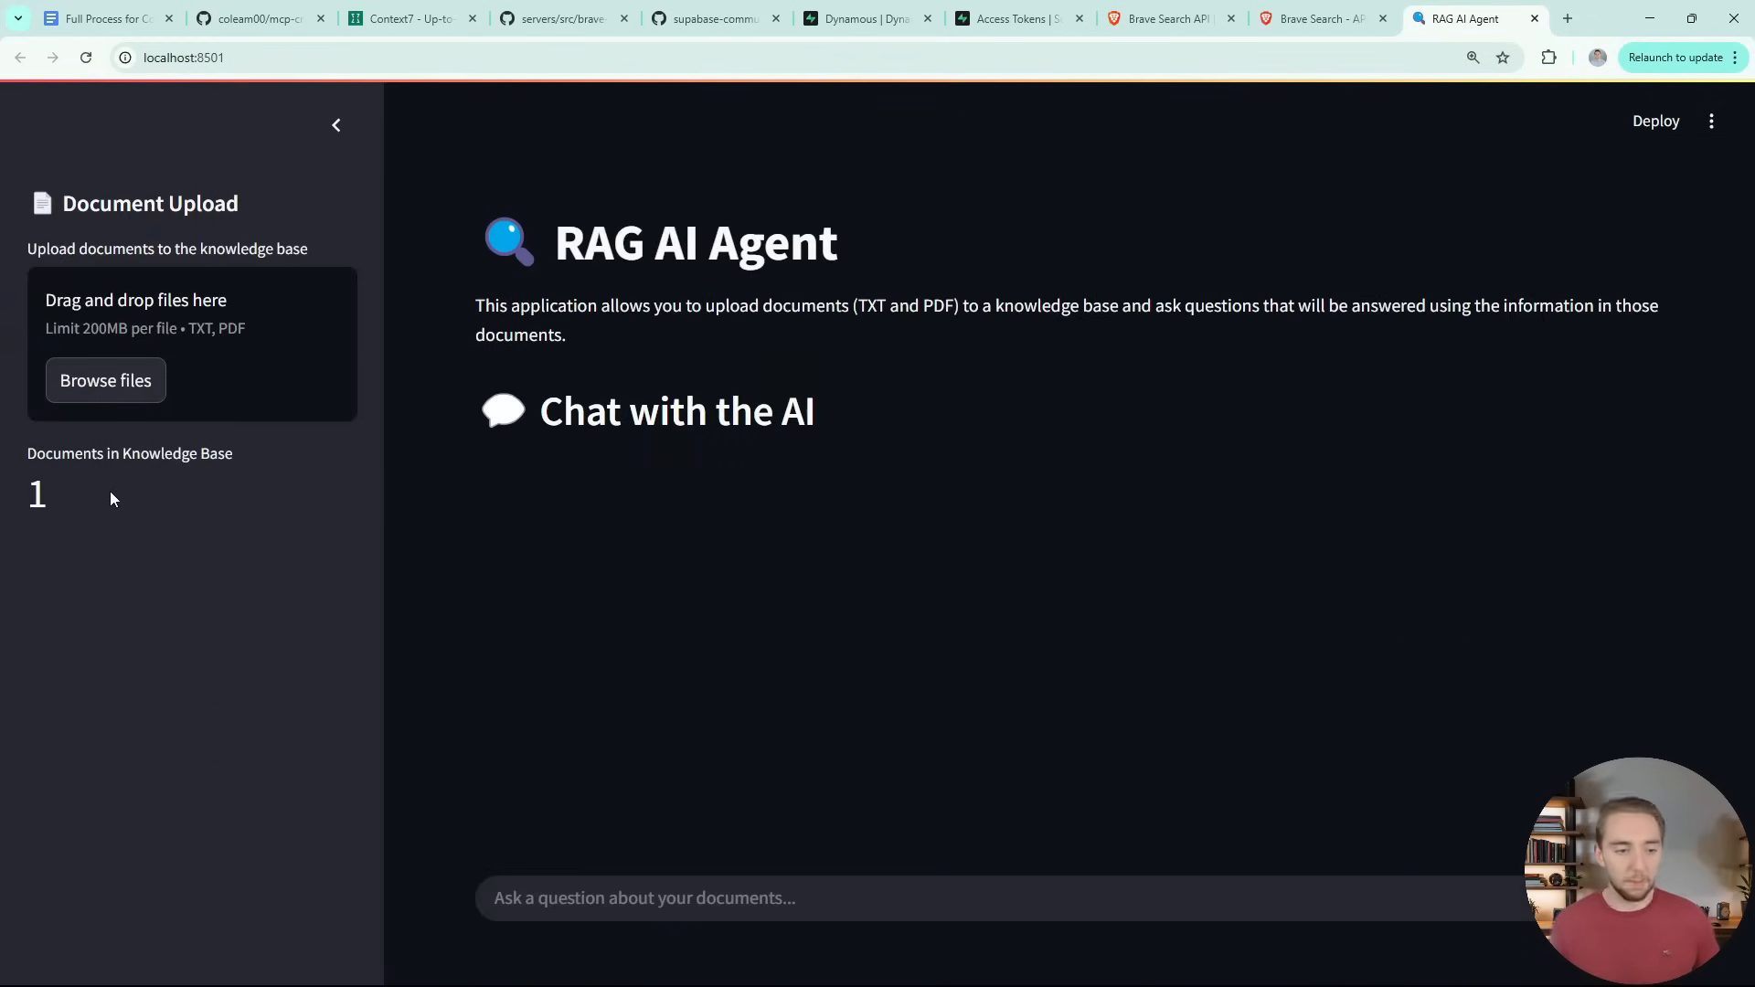
click(727, 896)
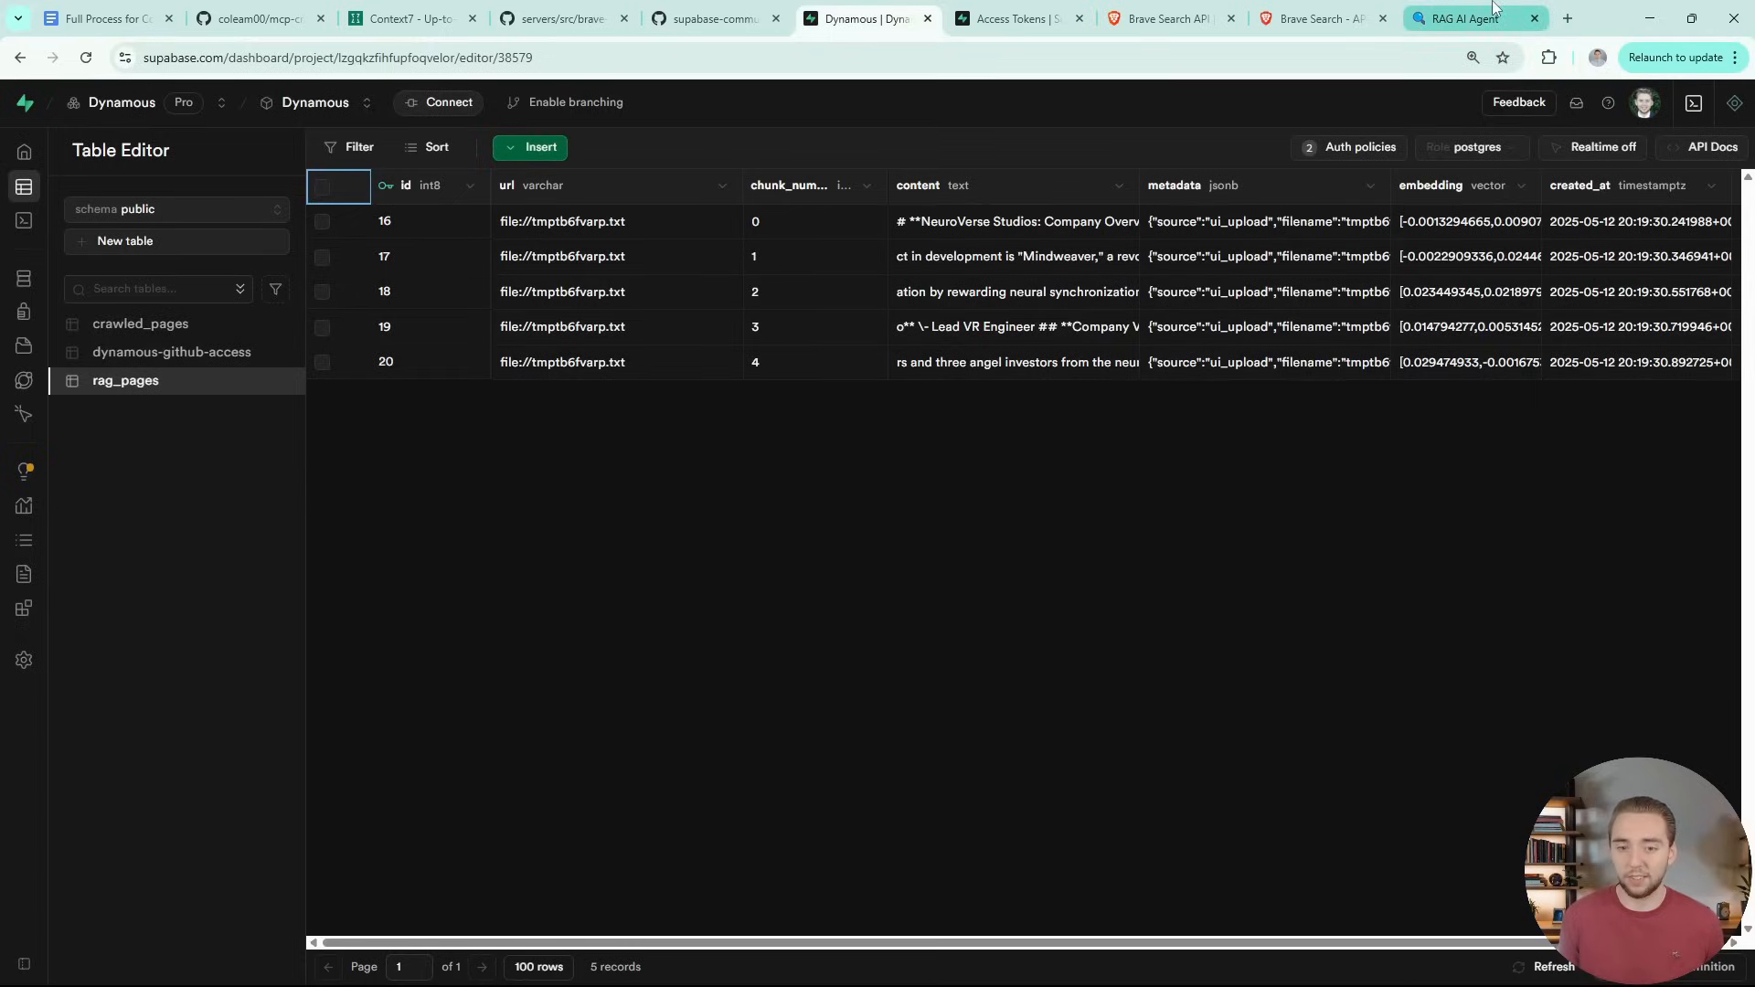
mouse_move(1474, 19)
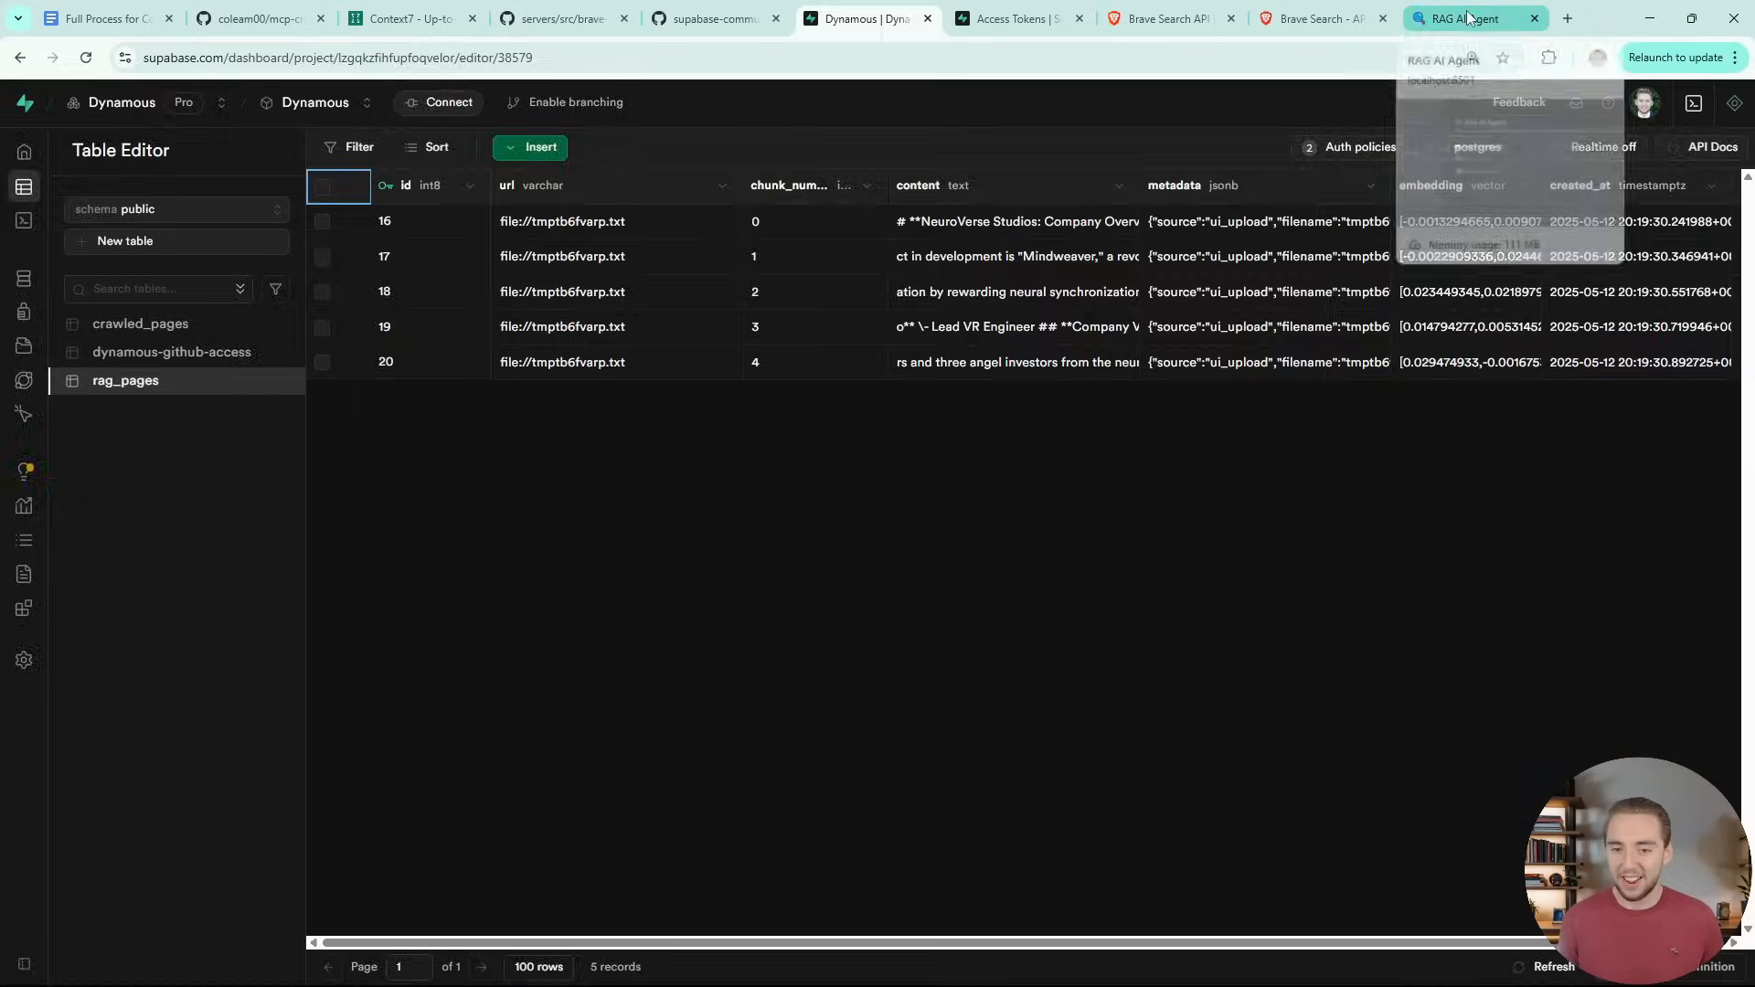
click(1473, 18)
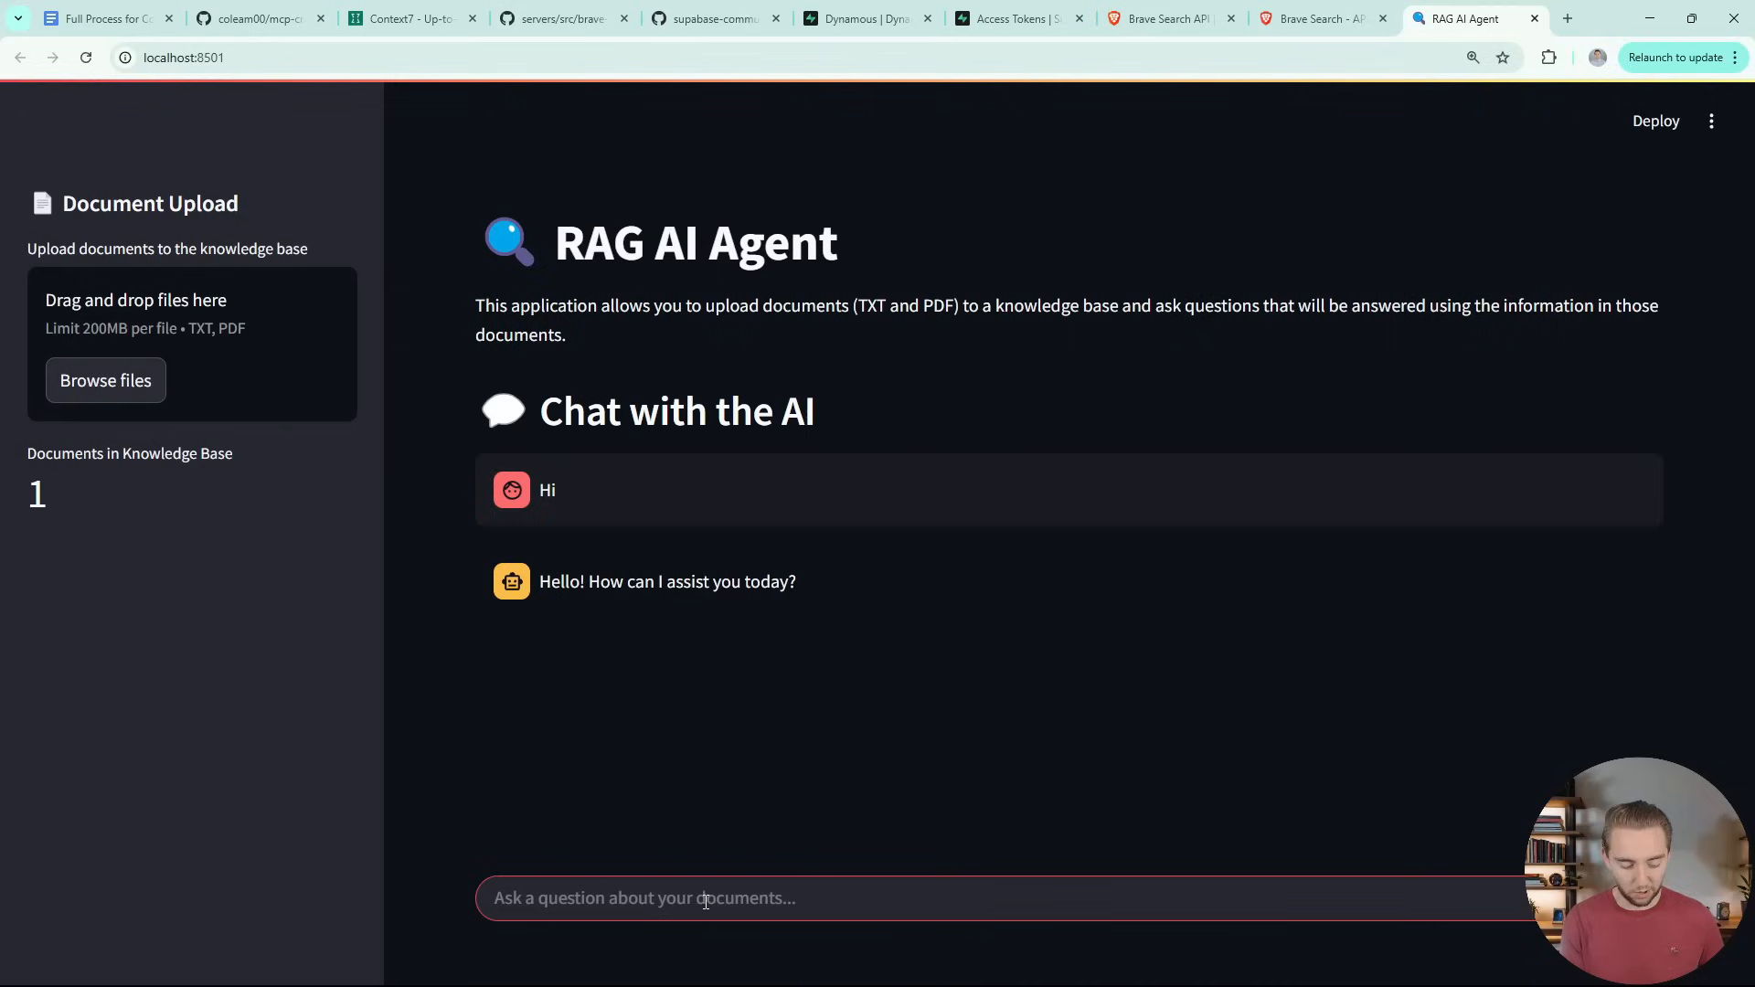
Ask the RAG AI Agent 'Give me an overview of the company' about NeuroVerse Studios
text(W)
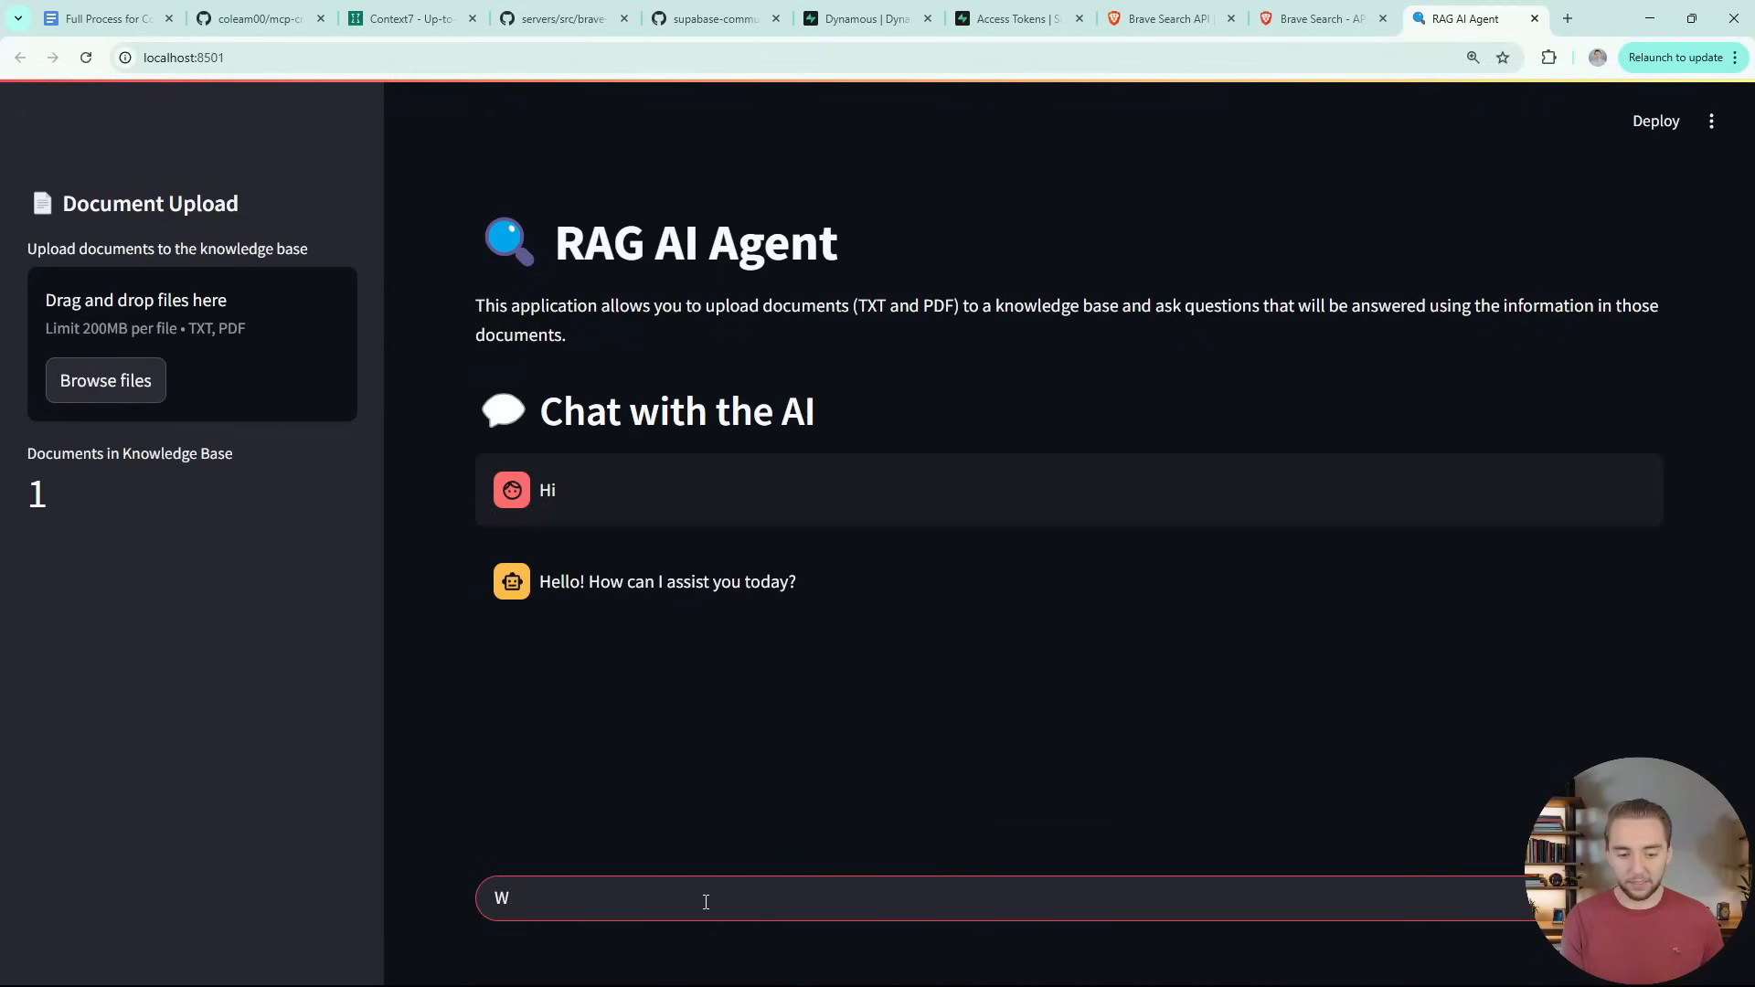
text(Give me an overvi)
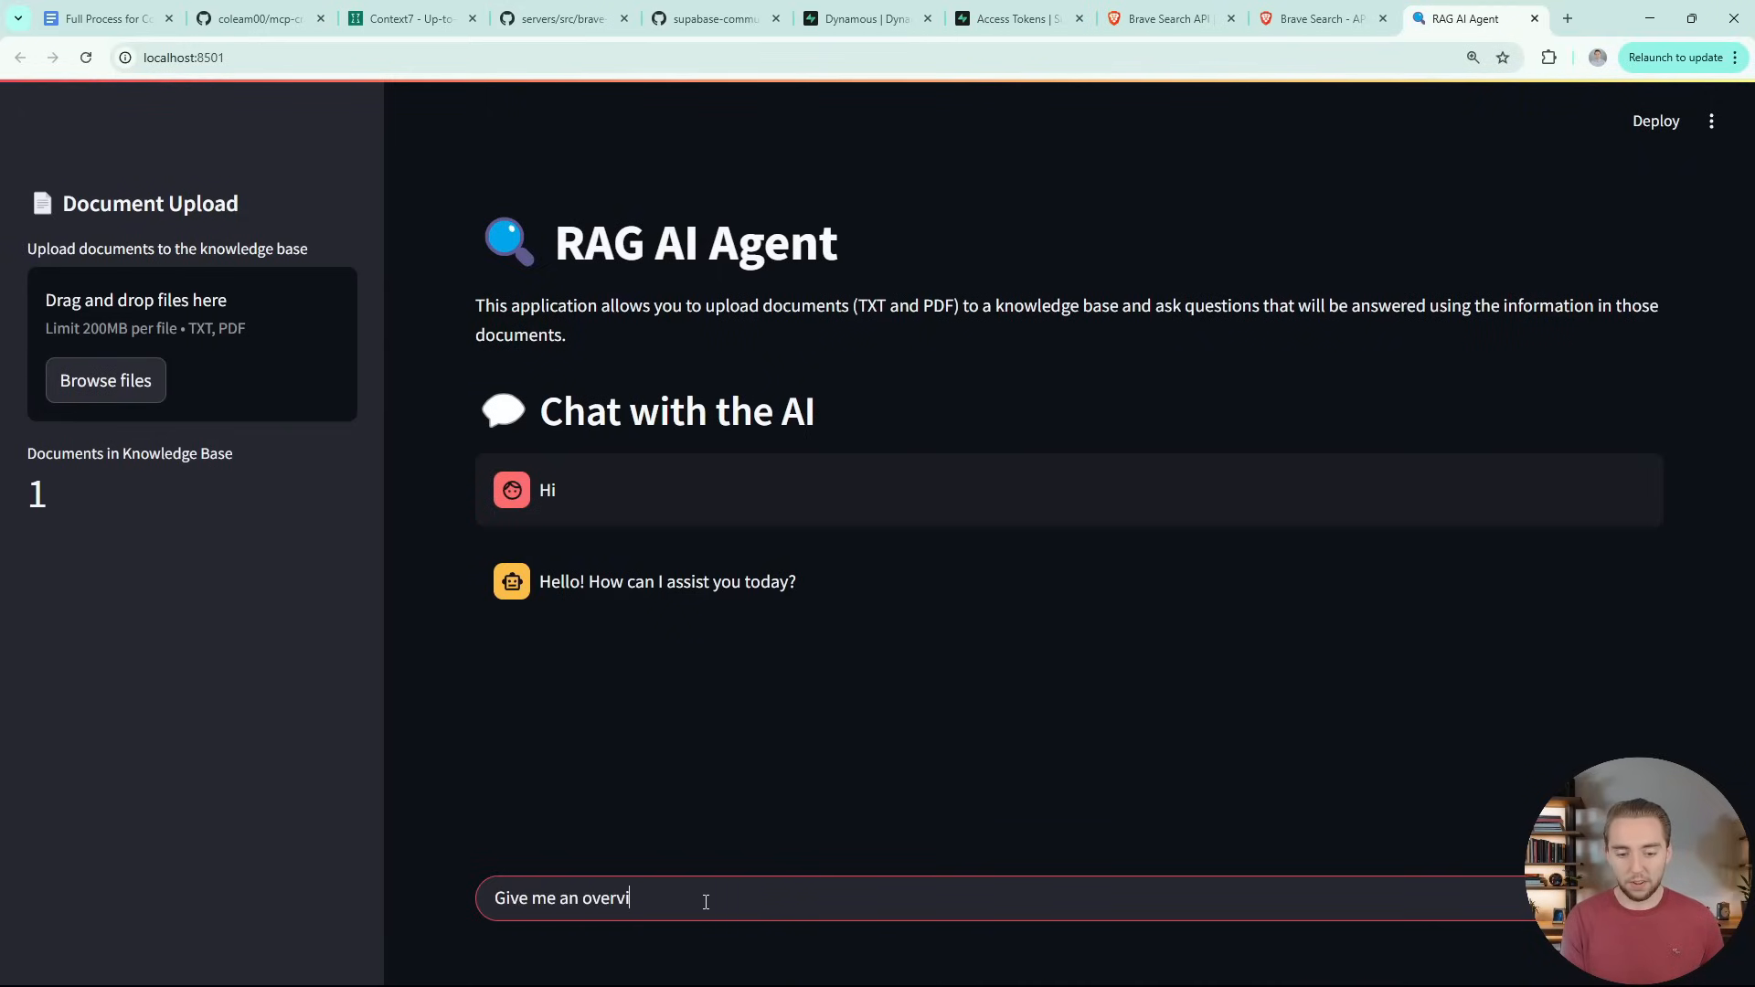
text(ew of the company)
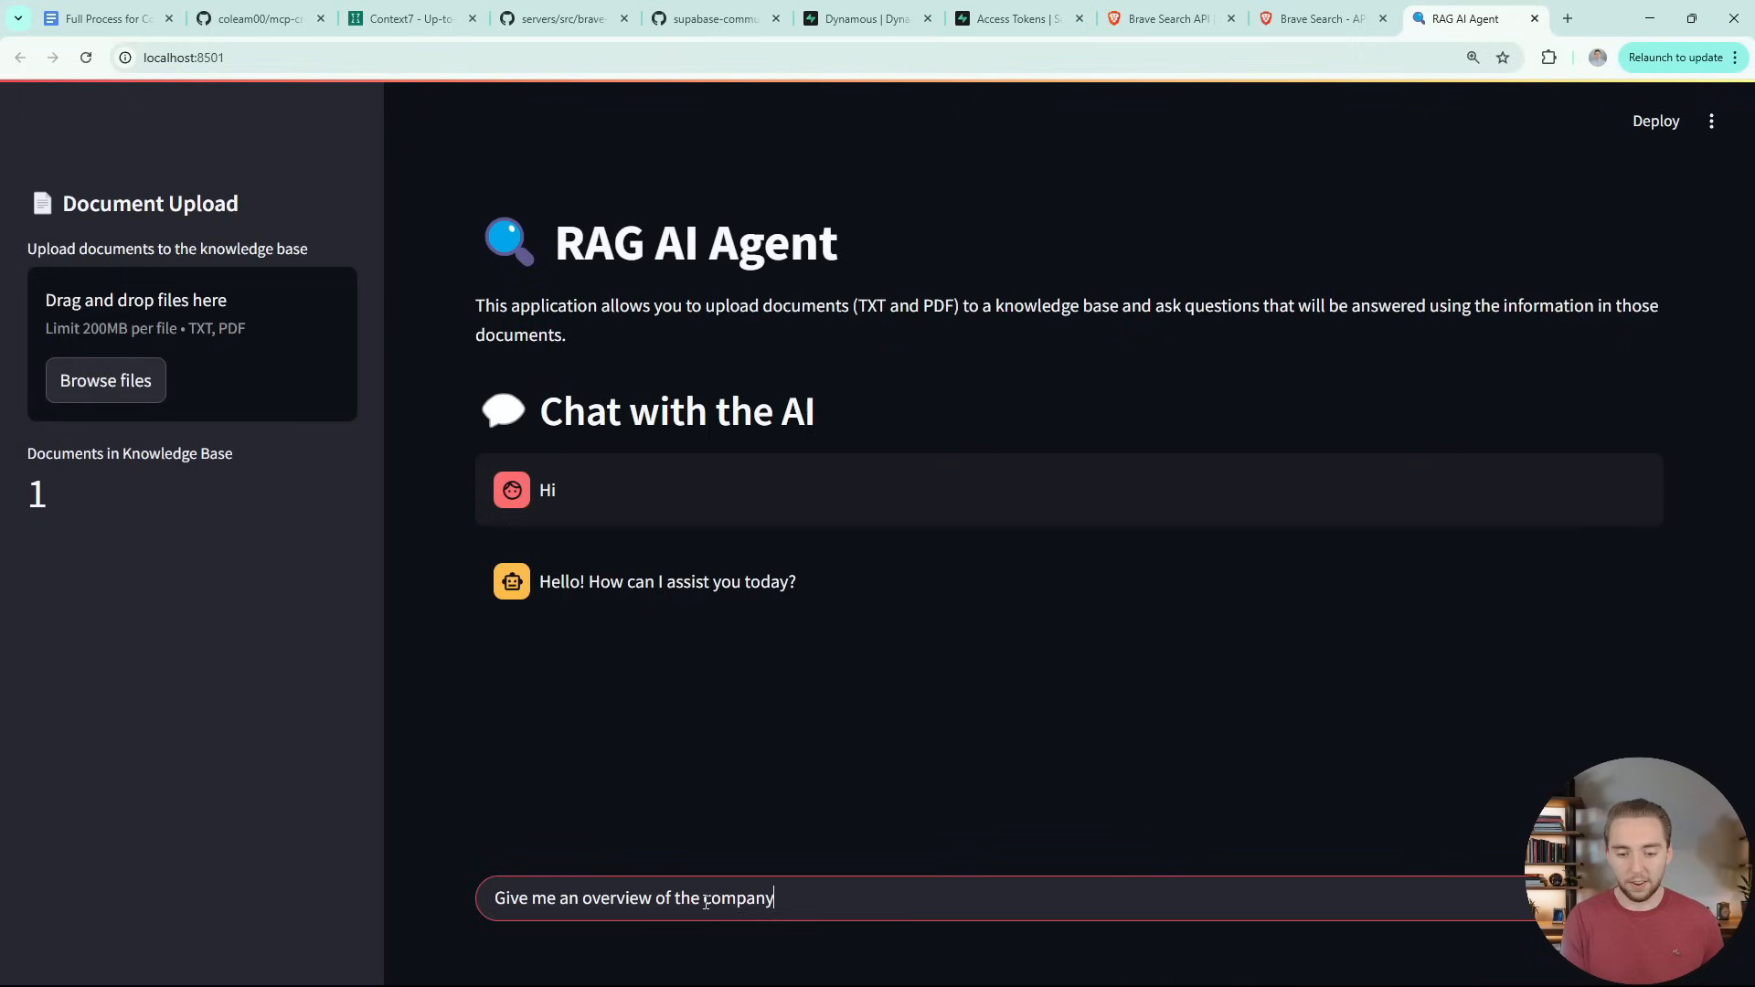
key(Return)
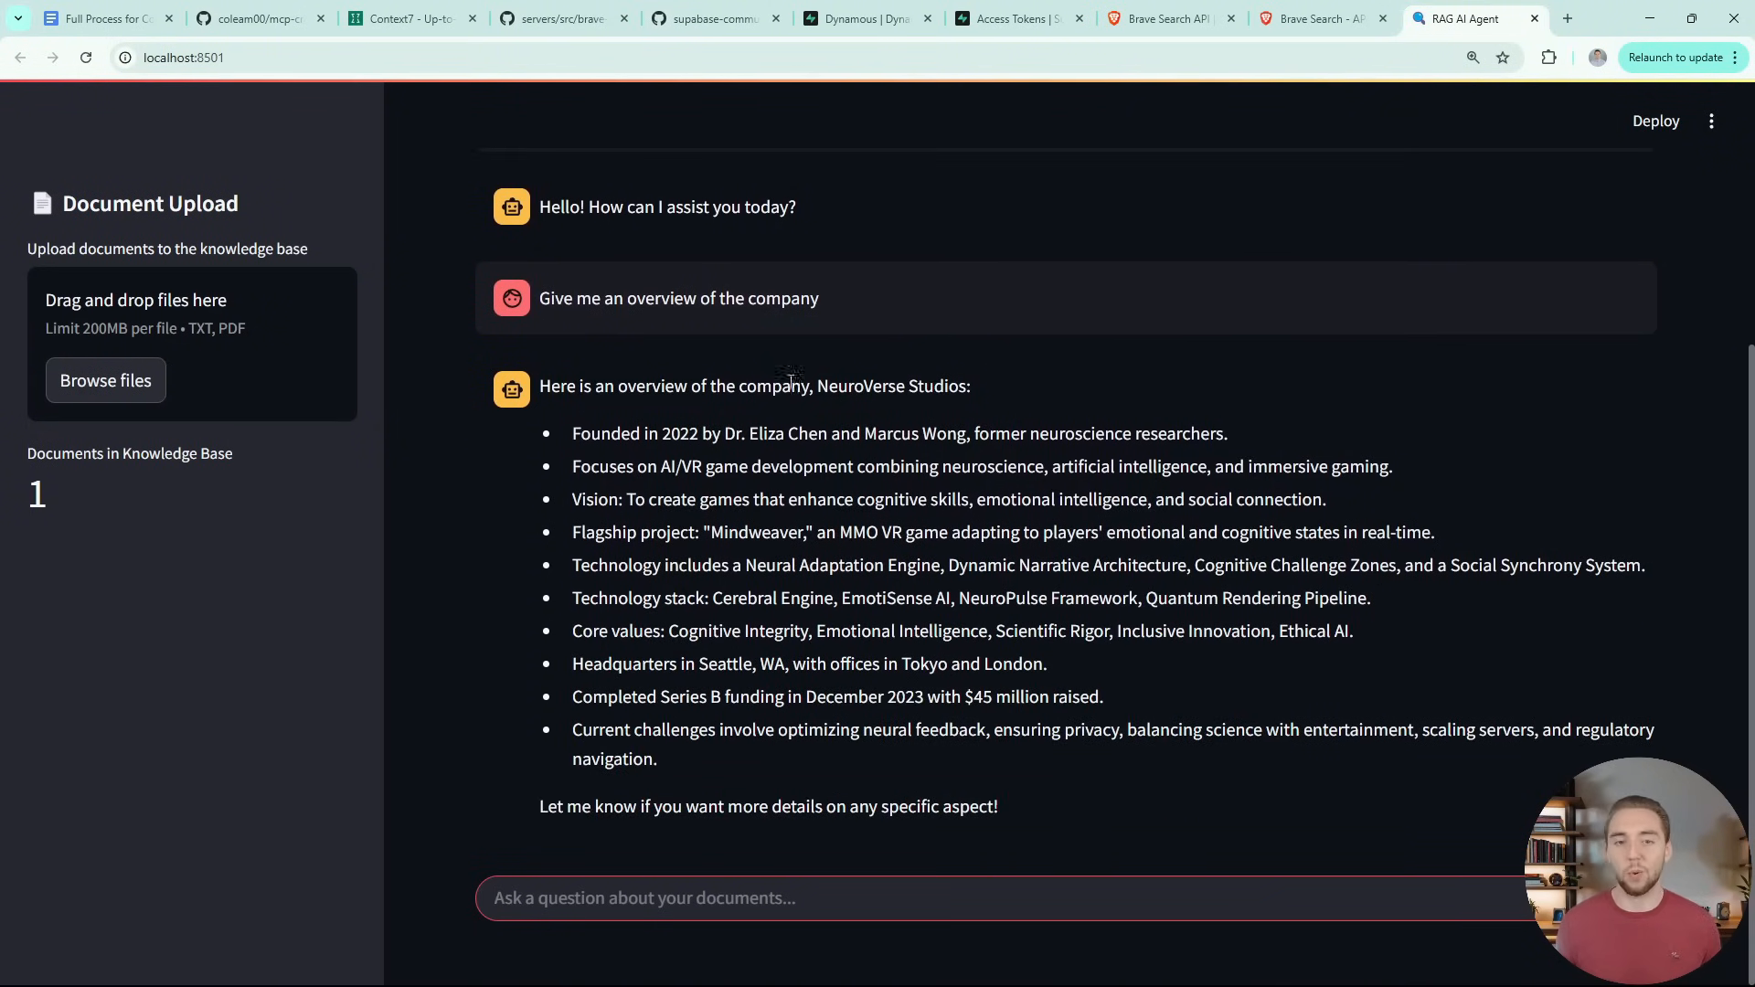
click(867, 18)
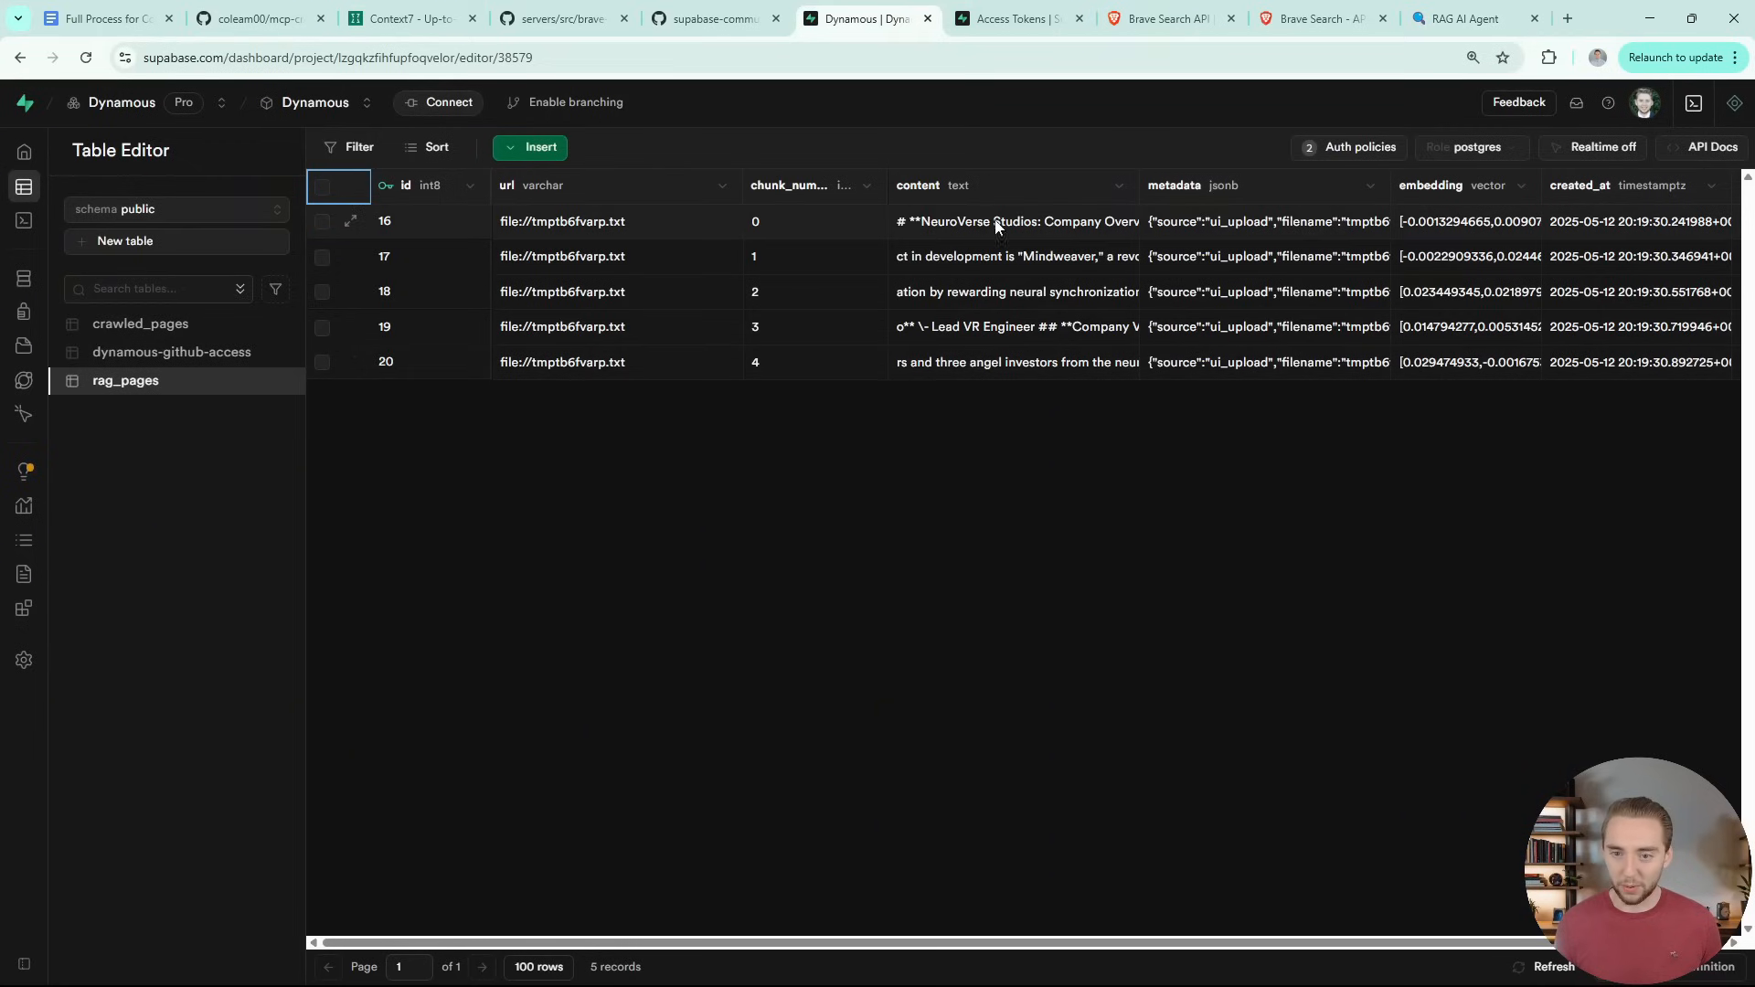
click(1013, 220)
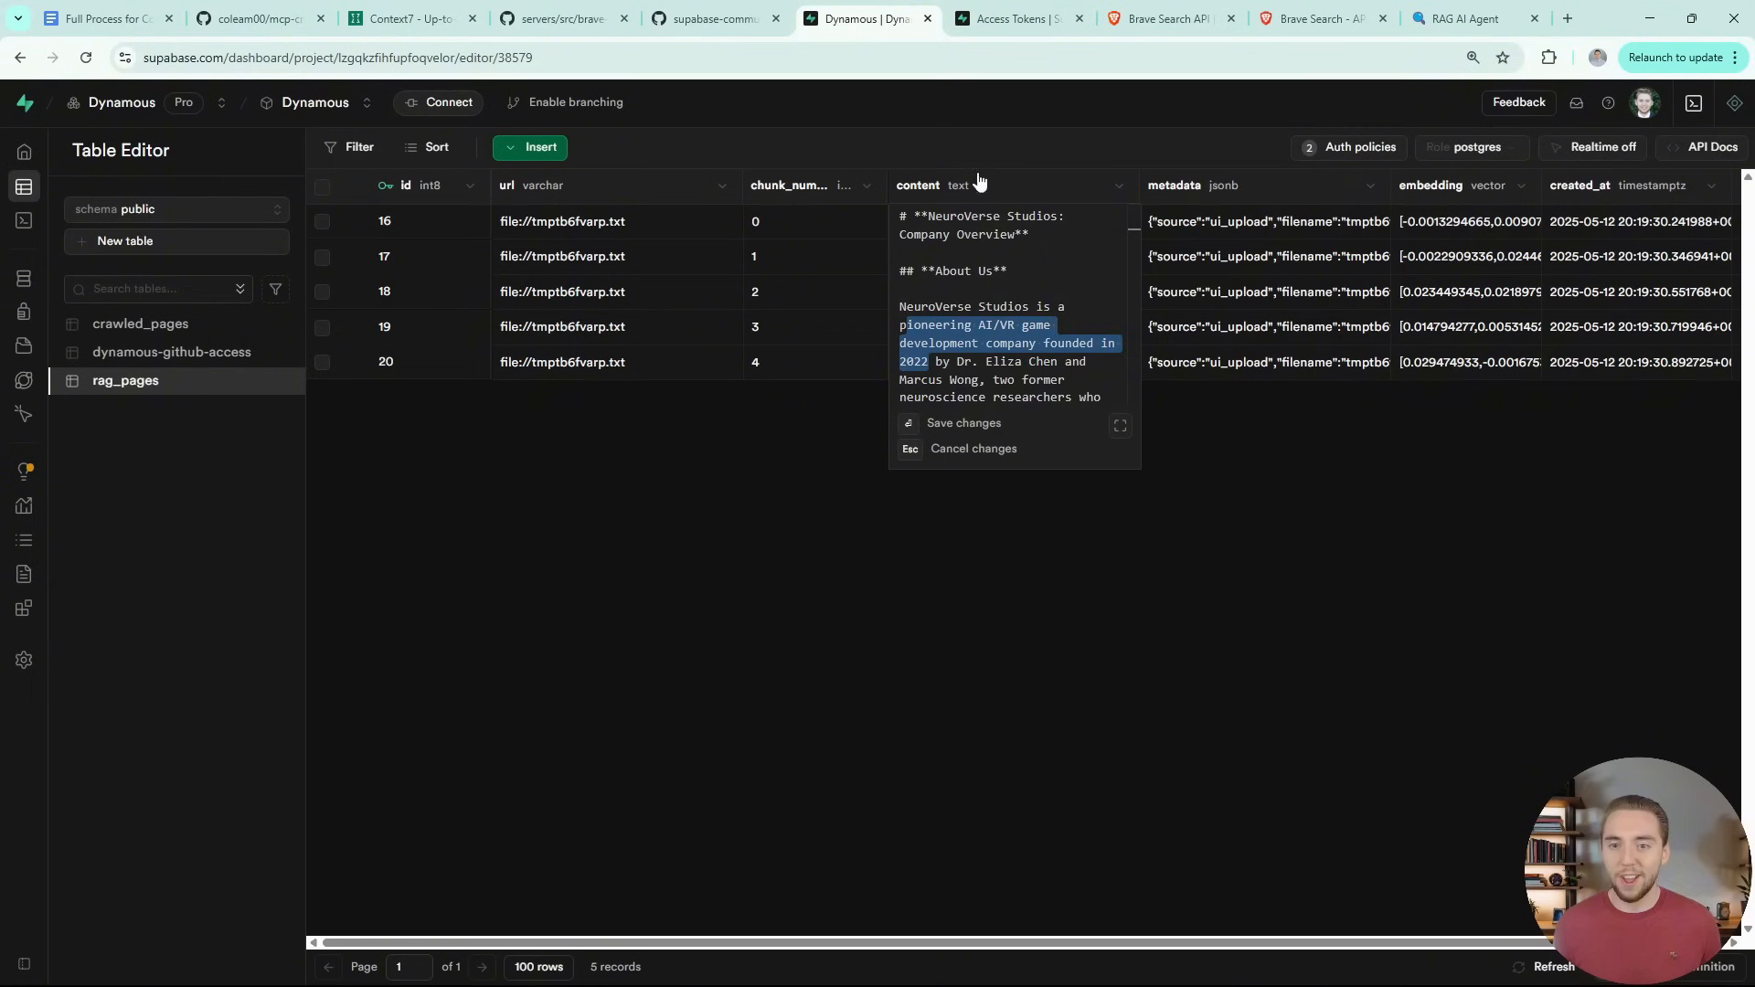
click(1475, 18)
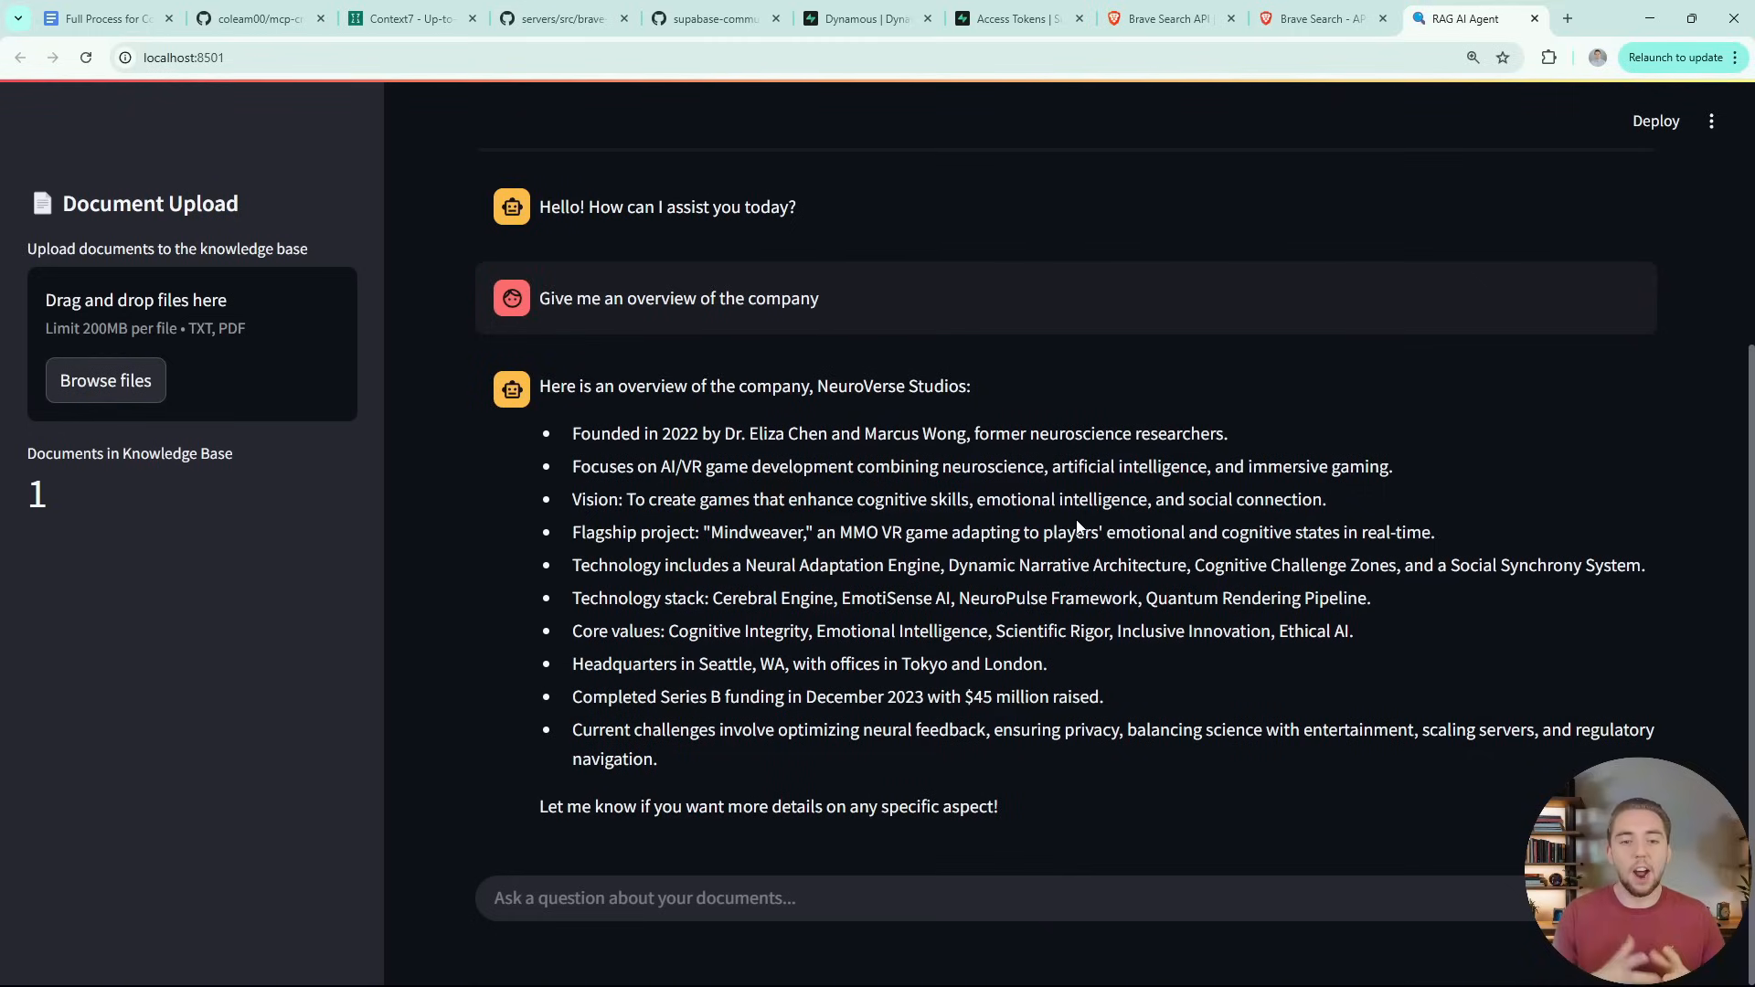
scroll(up, 3)
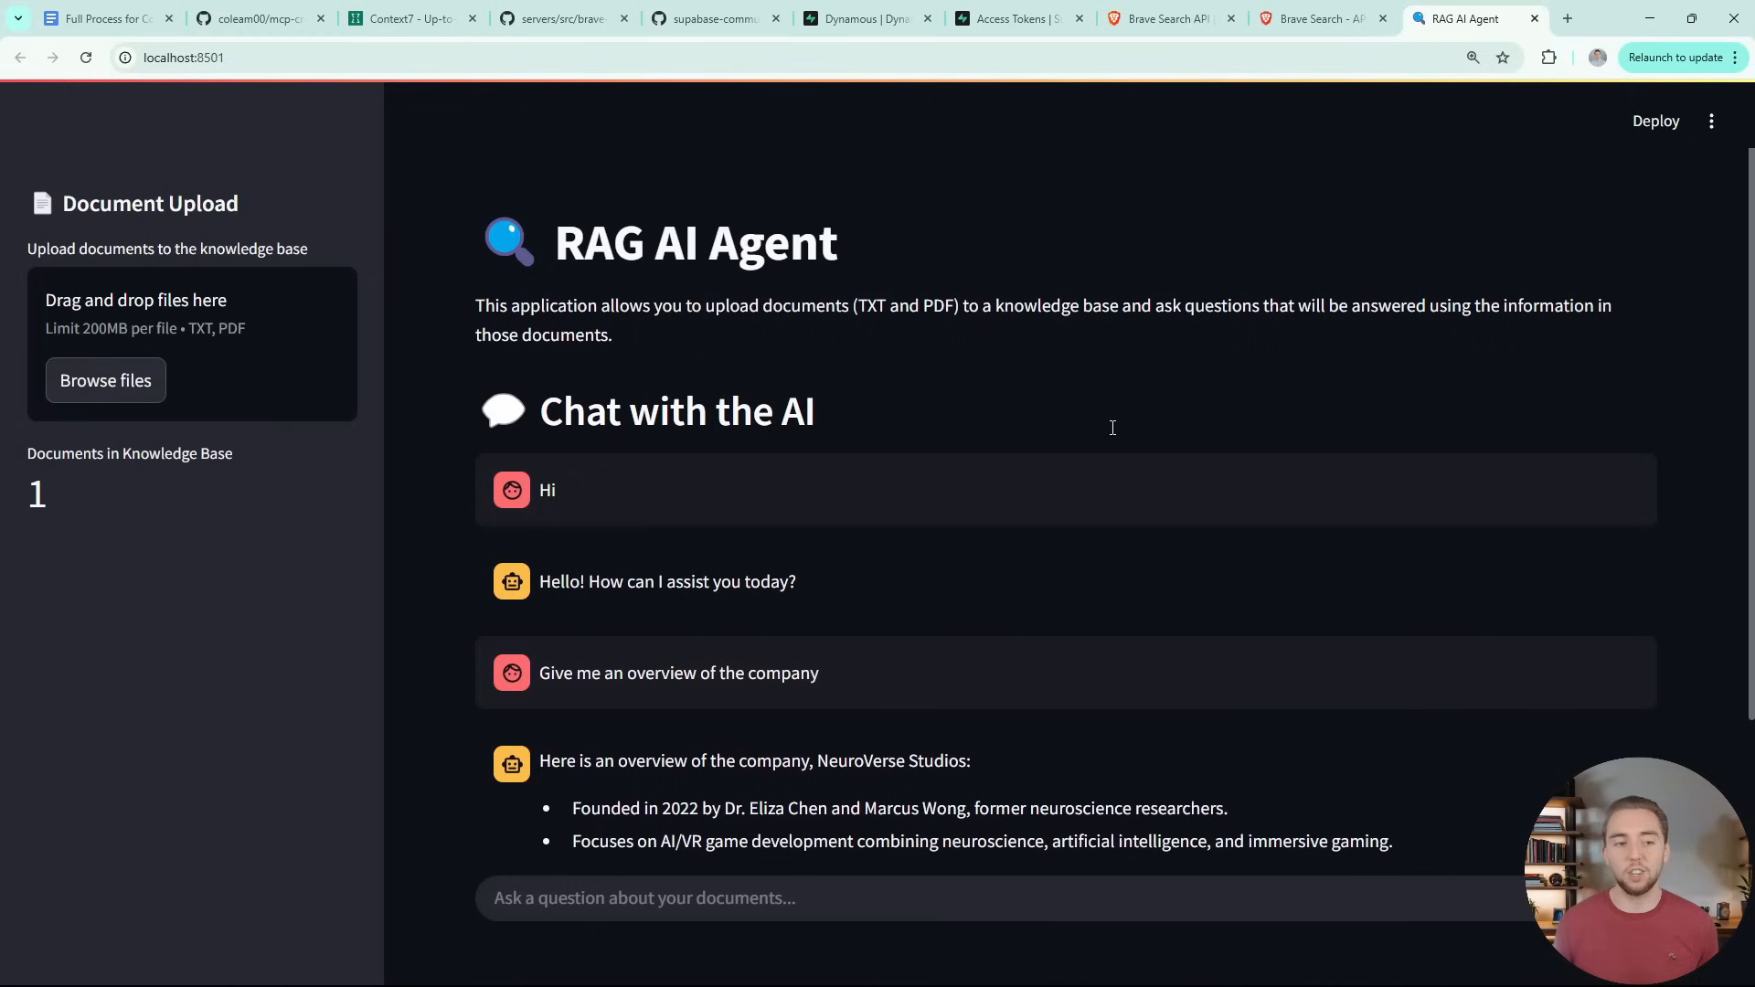
mouse_move(1112, 435)
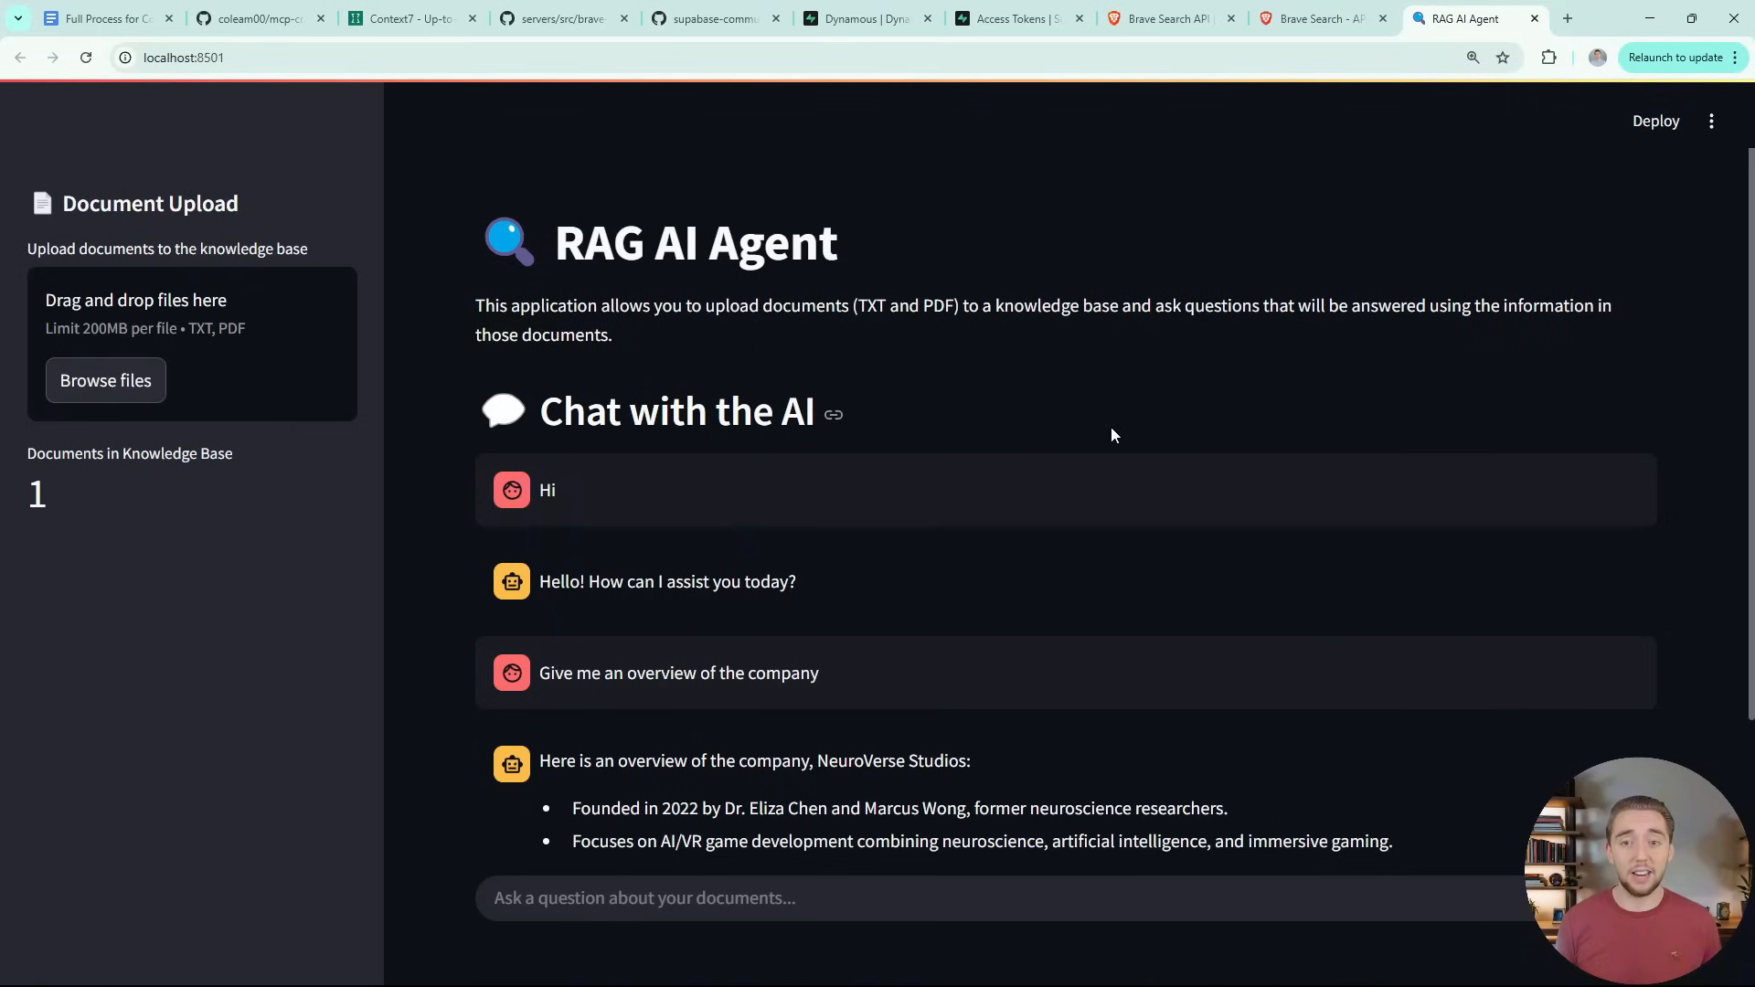
click(868, 18)
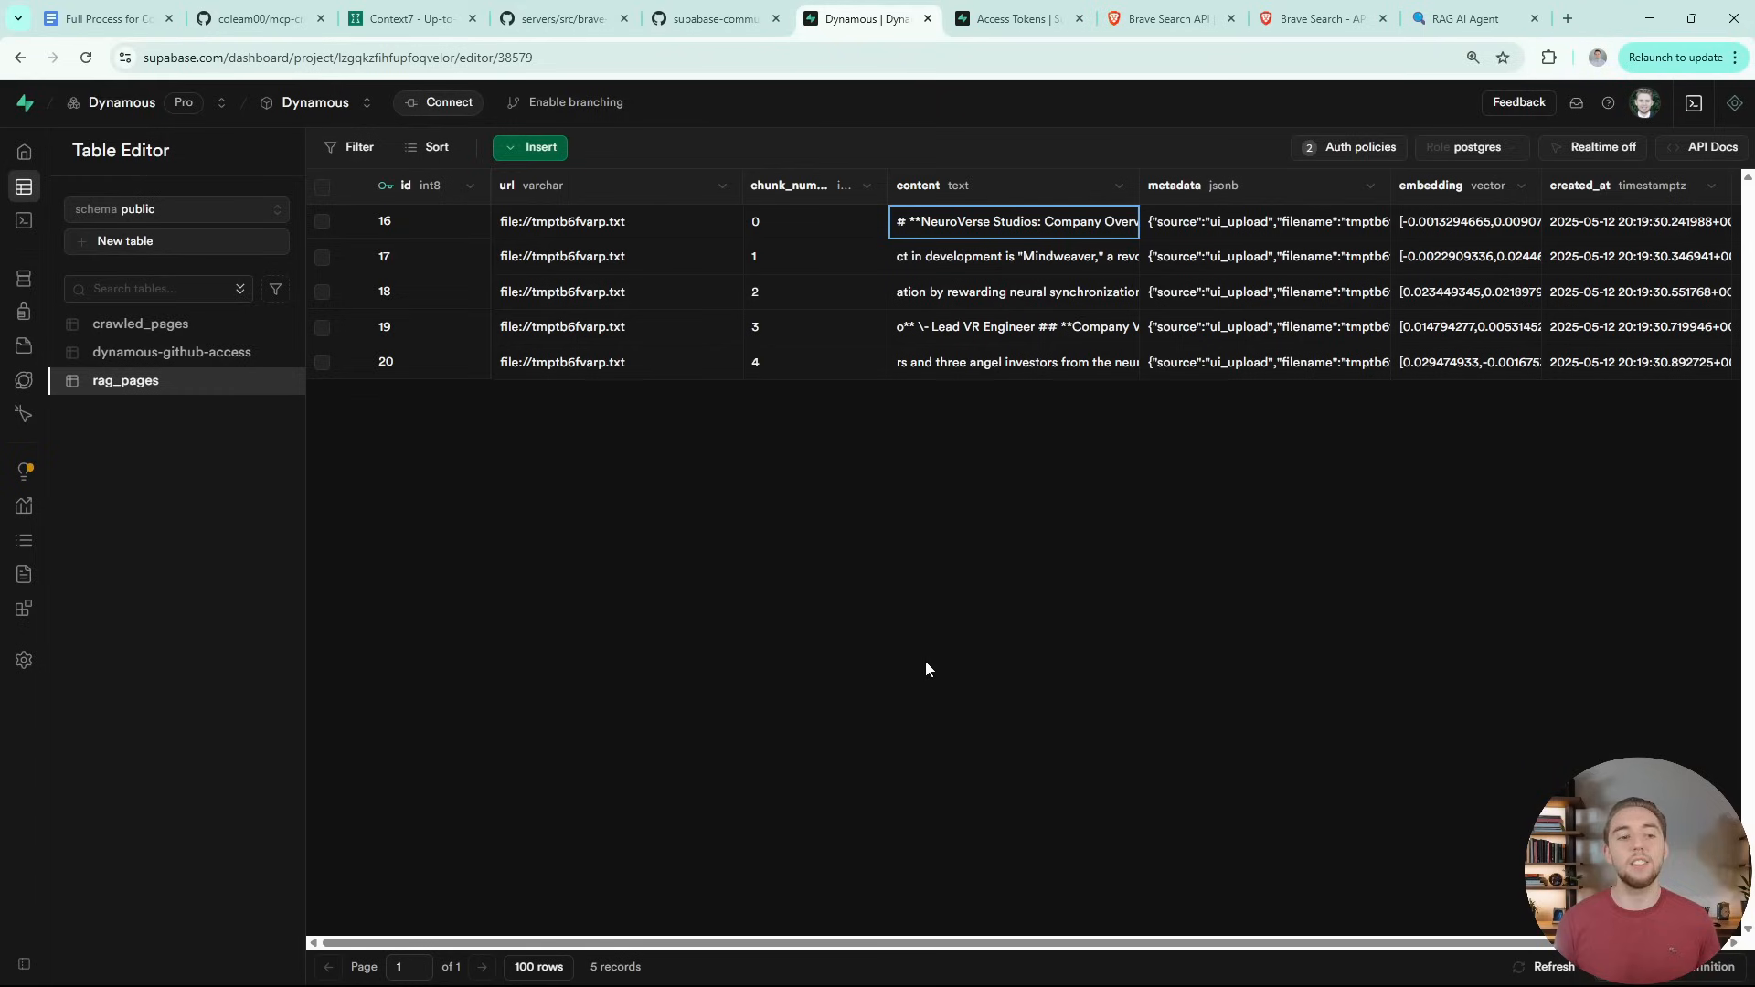
mouse_move(957, 458)
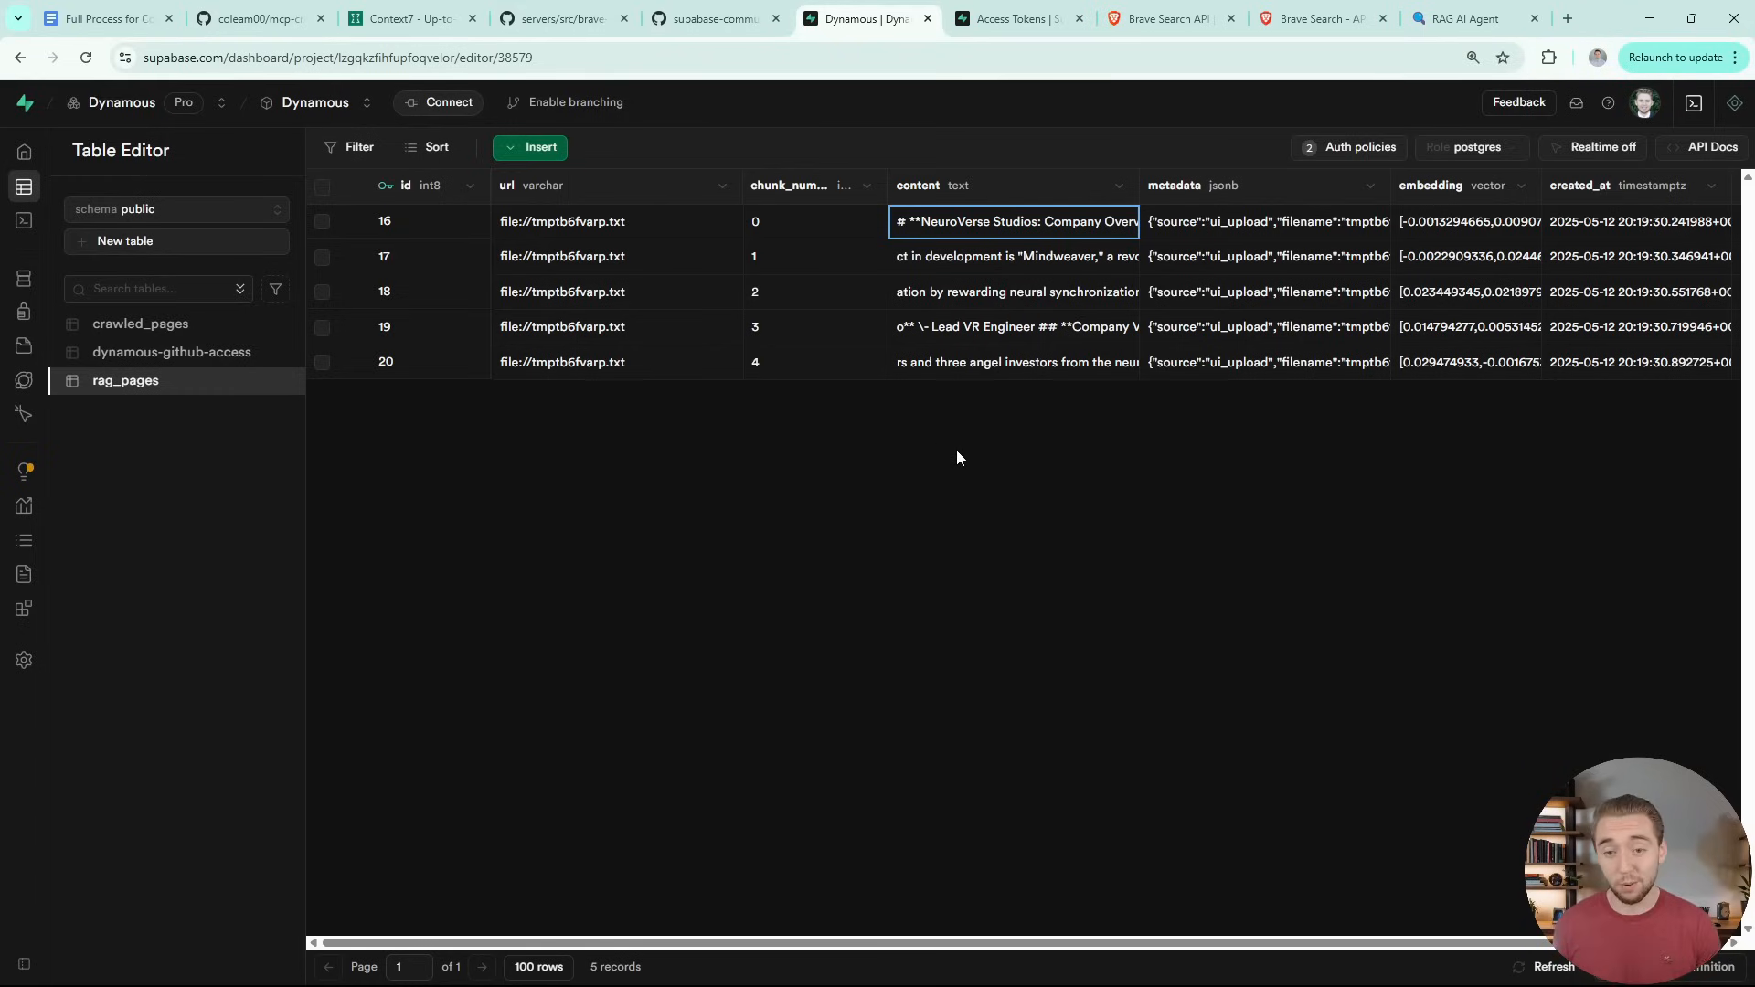
click(1476, 18)
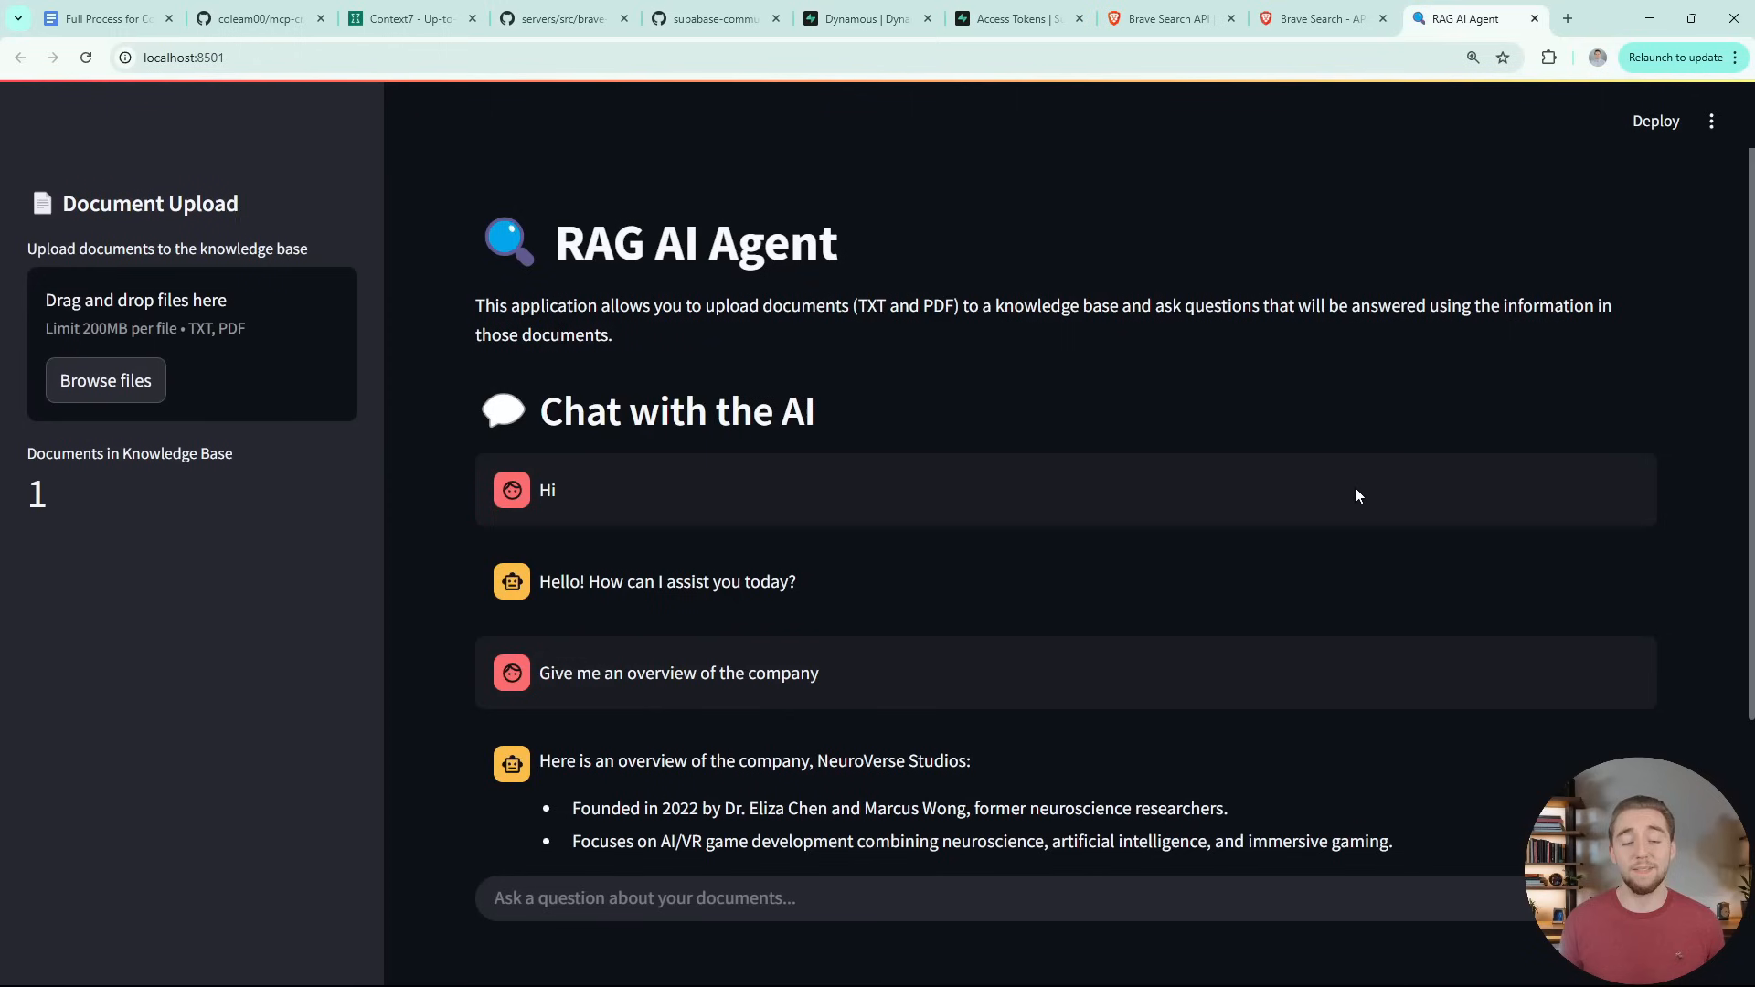